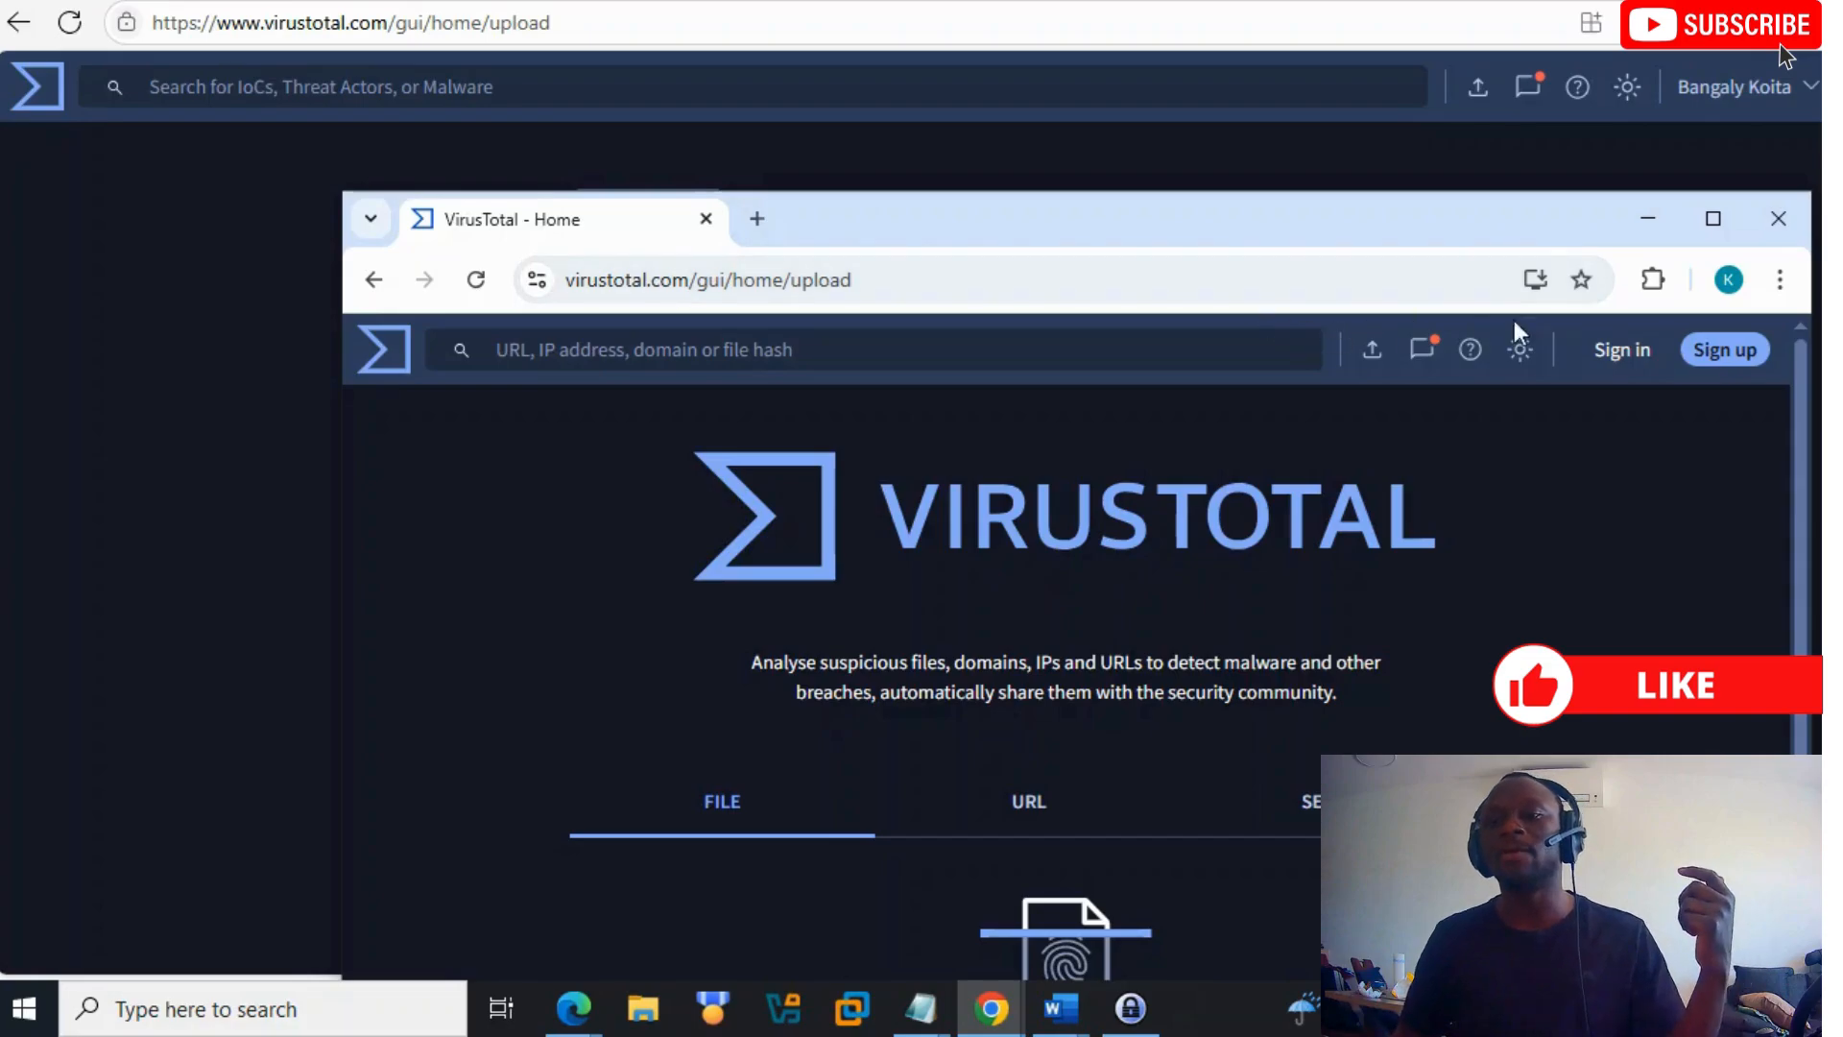
mouse_move(1617, 372)
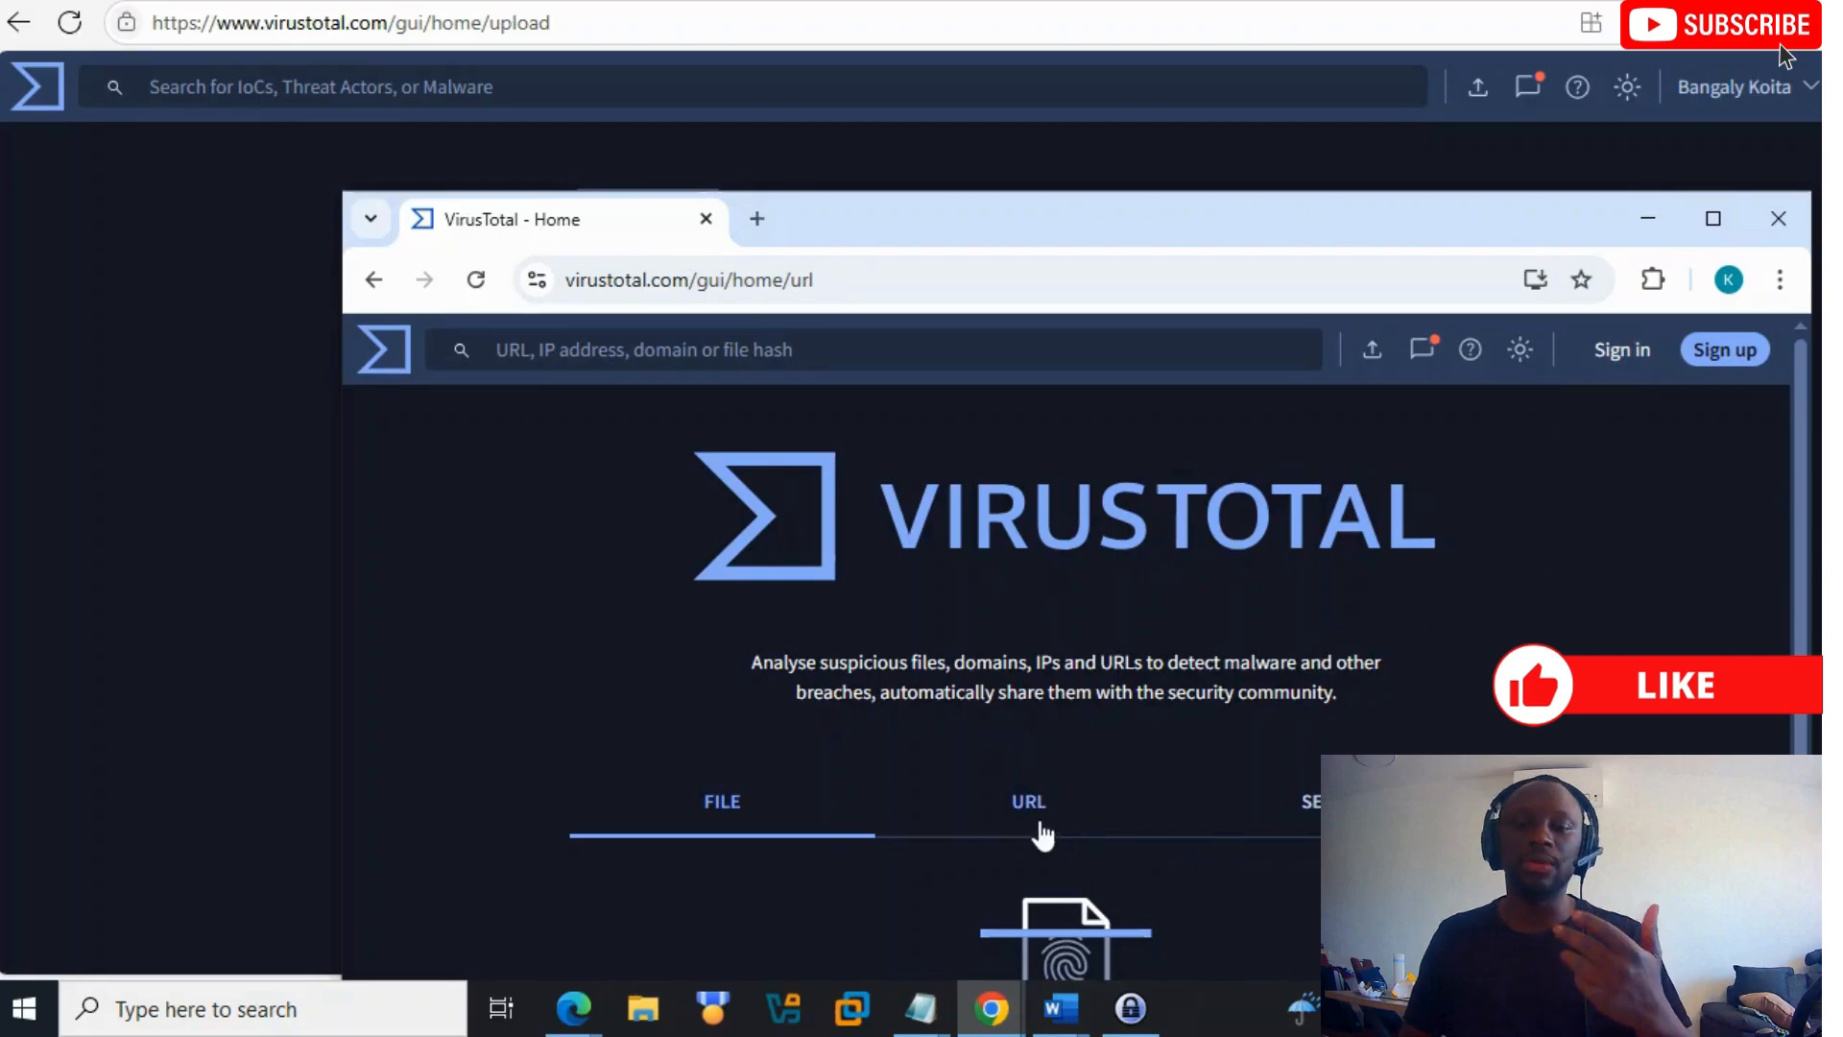
Step: Close the file picker without uploading, and switch the home page from URL to Search mode
click(1336, 565)
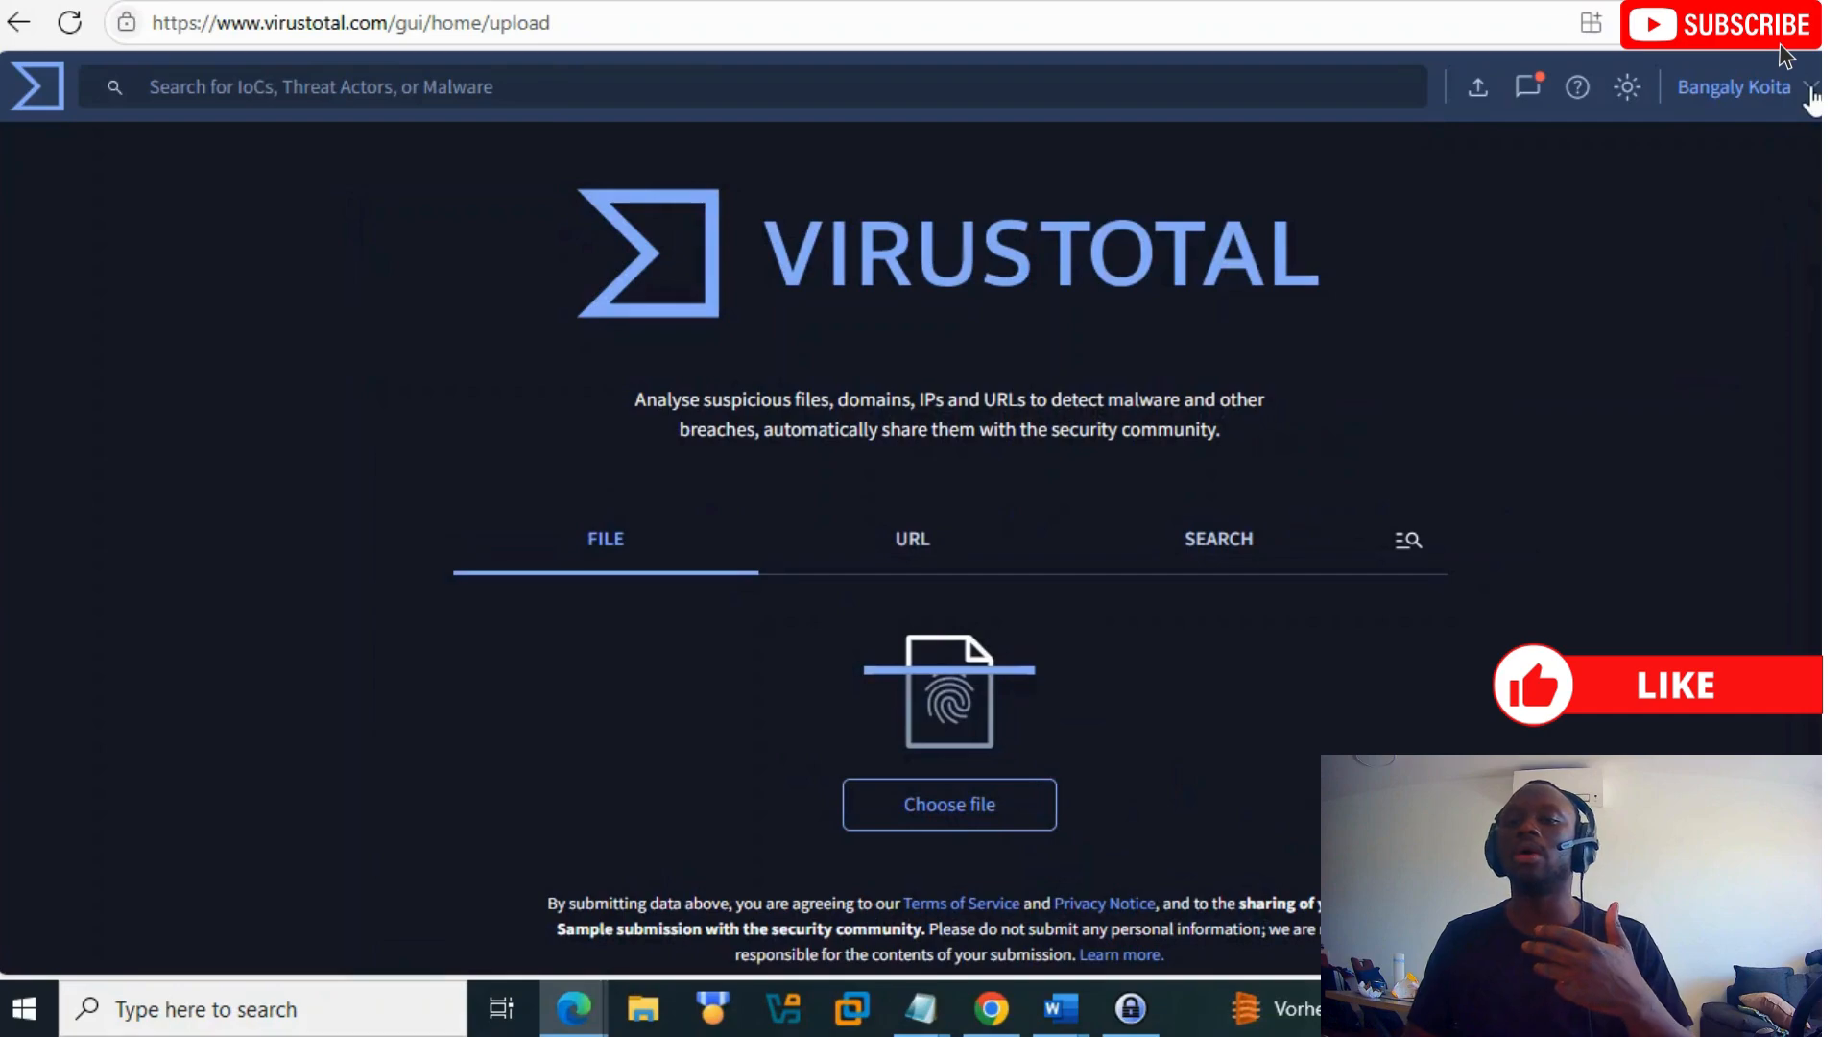
mouse_move(1486, 368)
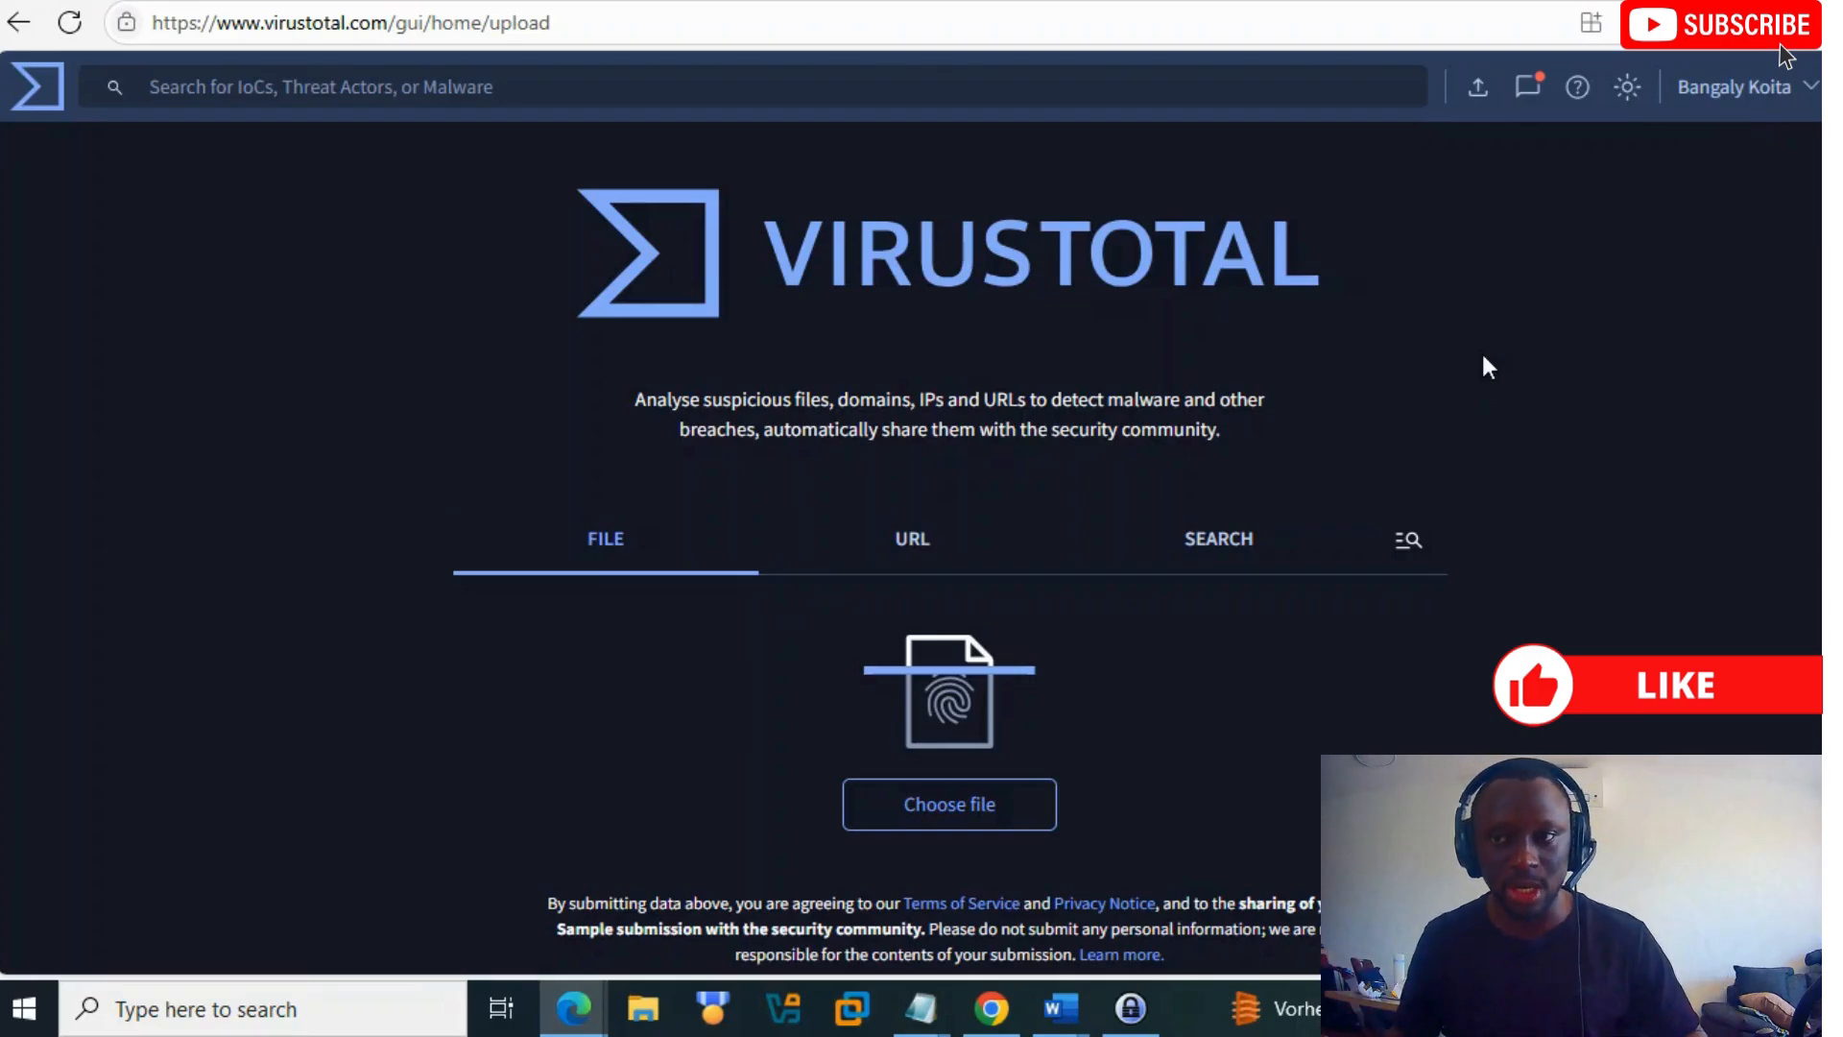
click(1738, 87)
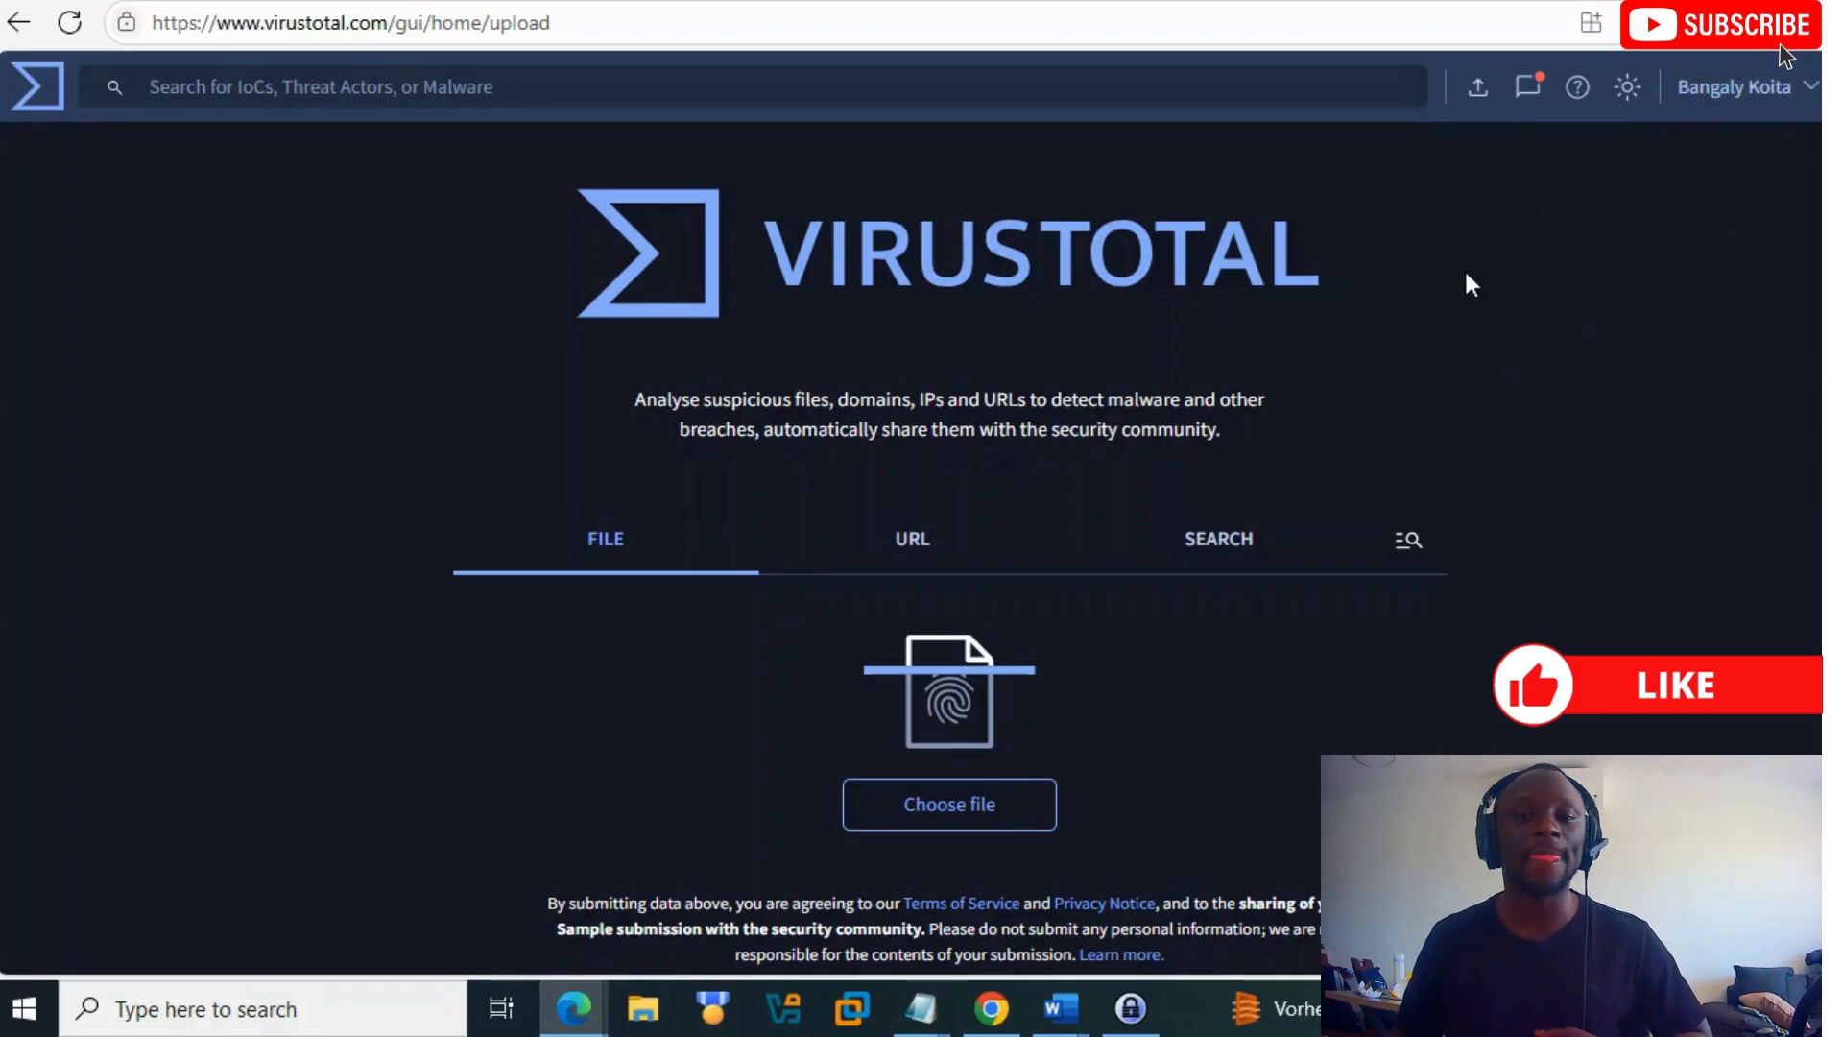
mouse_move(351, 428)
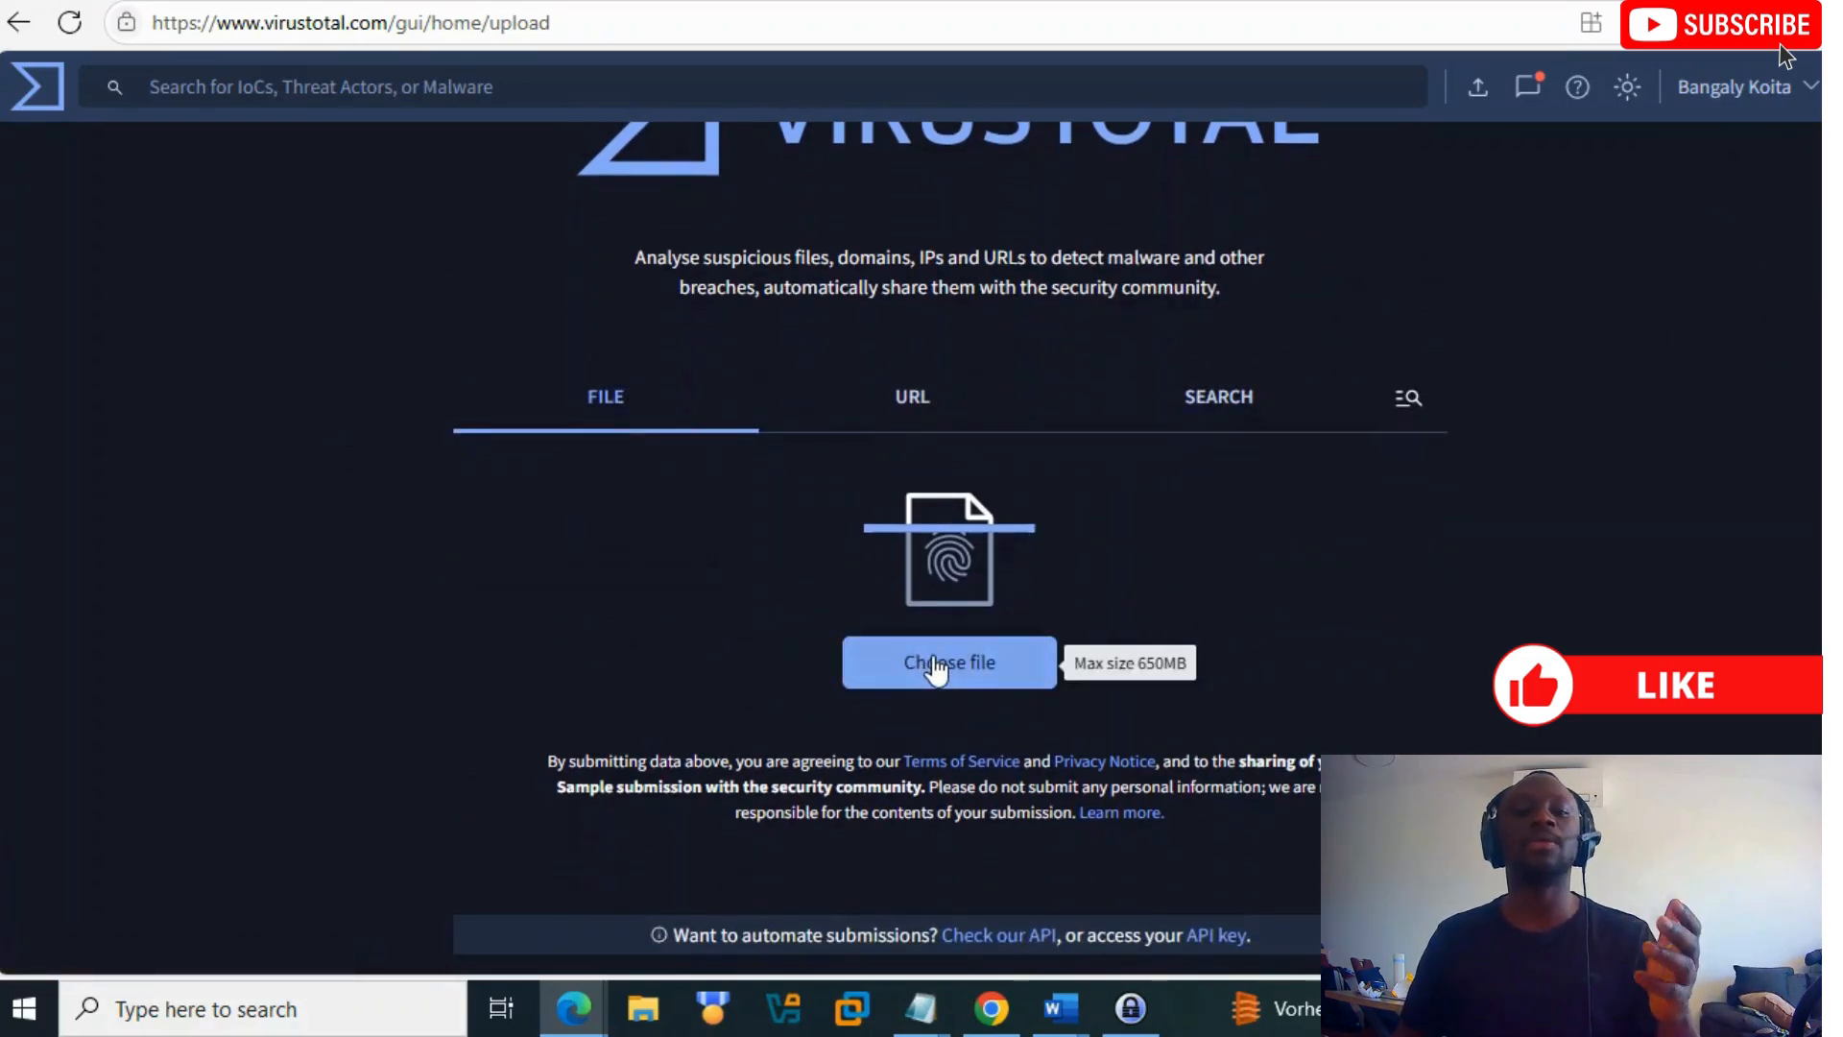
click(948, 662)
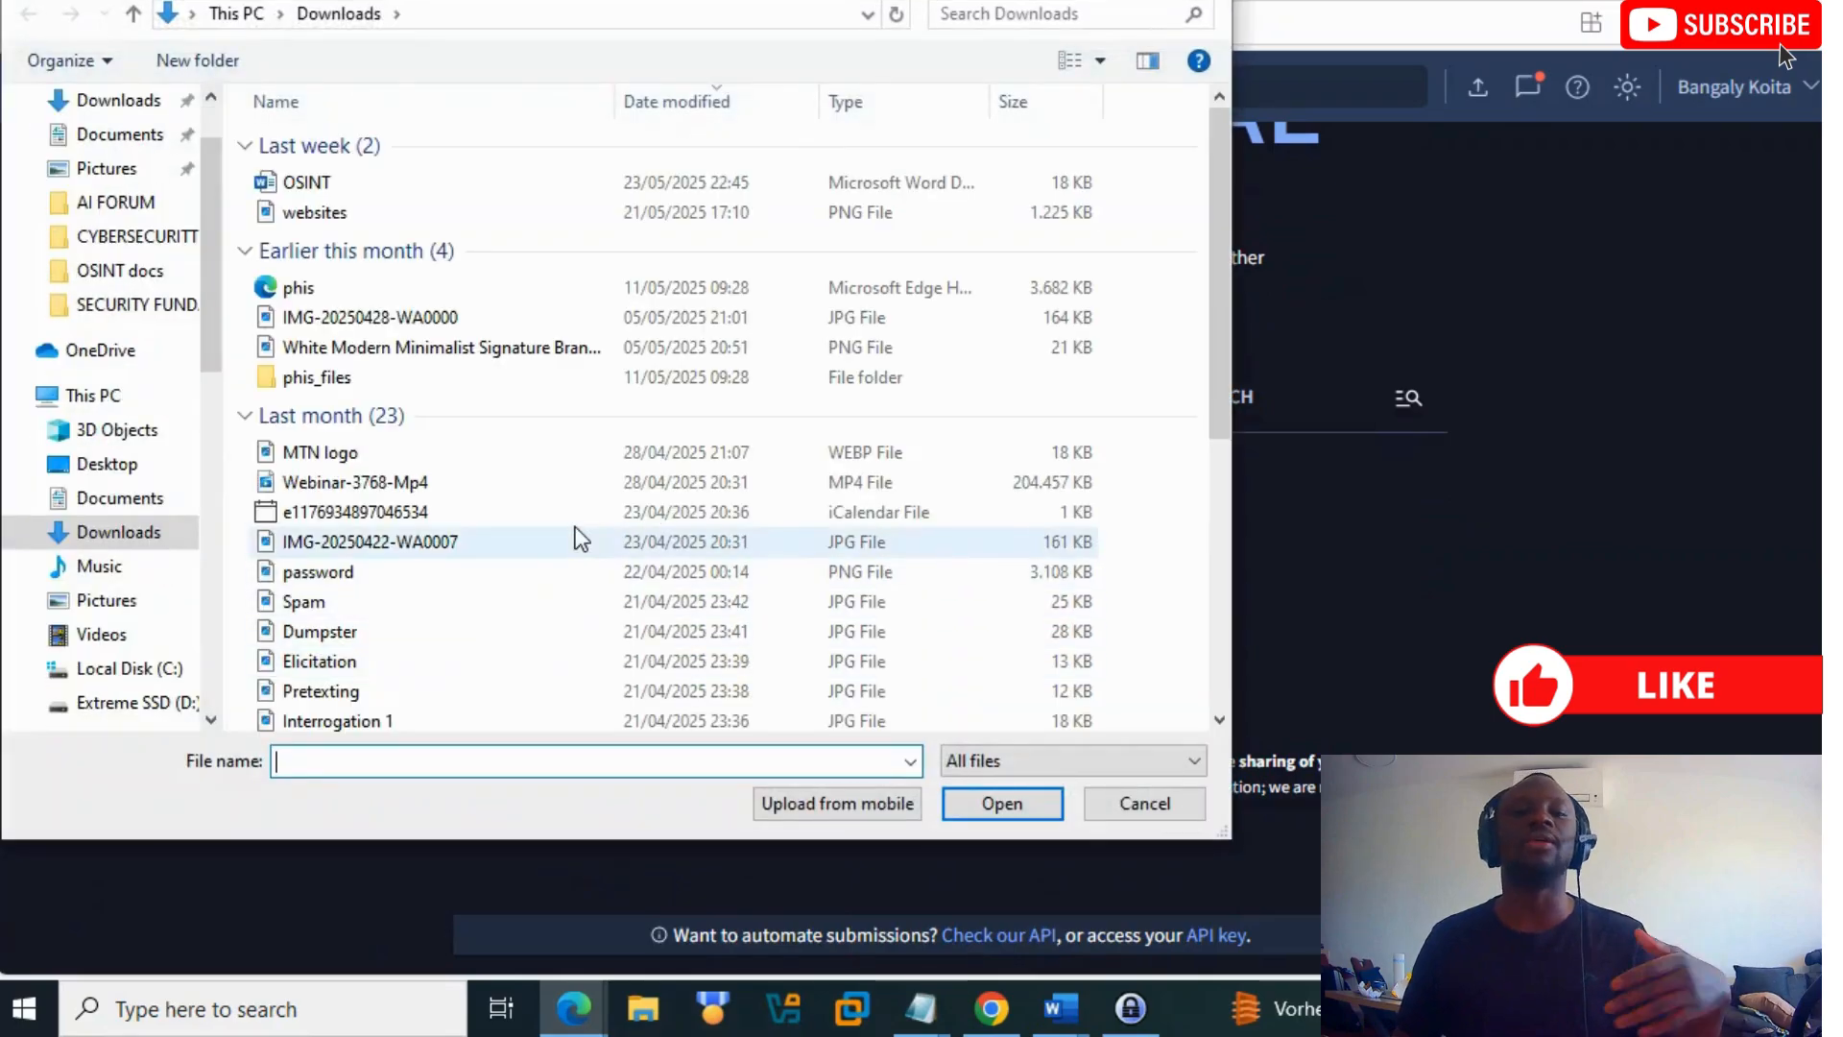
mouse_move(723, 556)
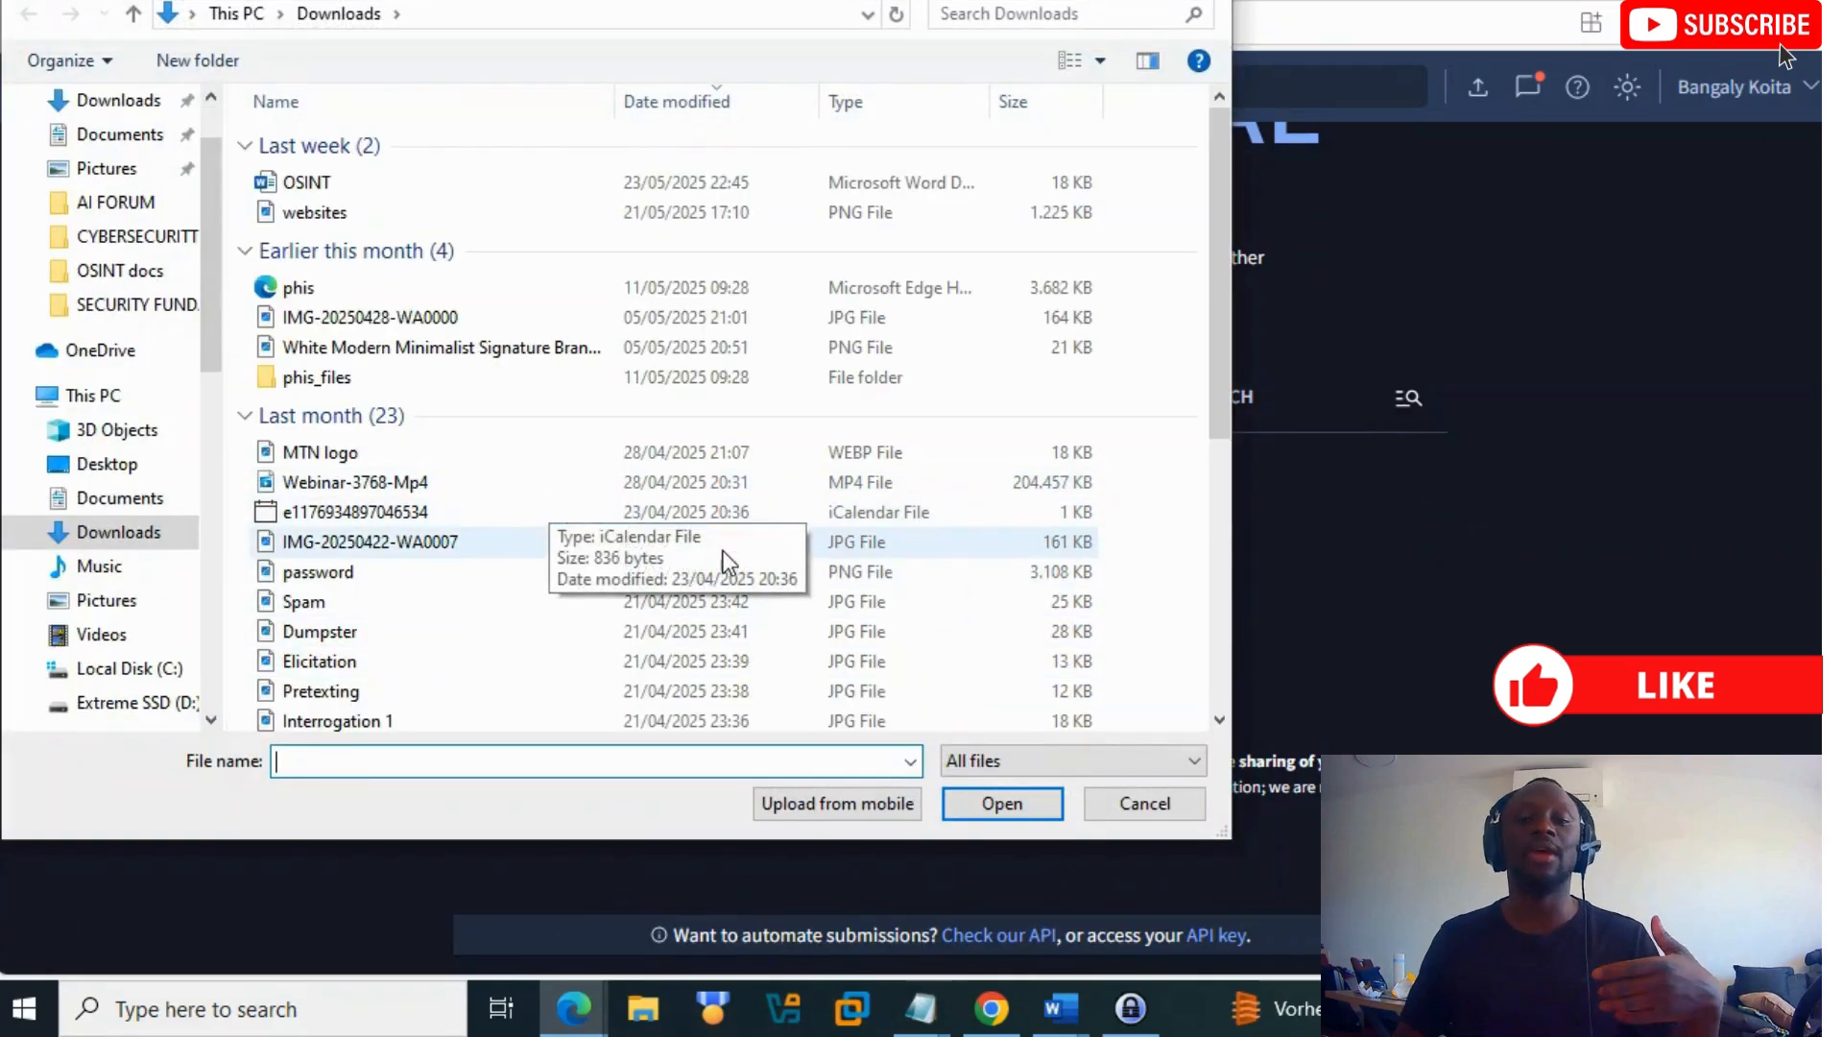
mouse_move(434, 551)
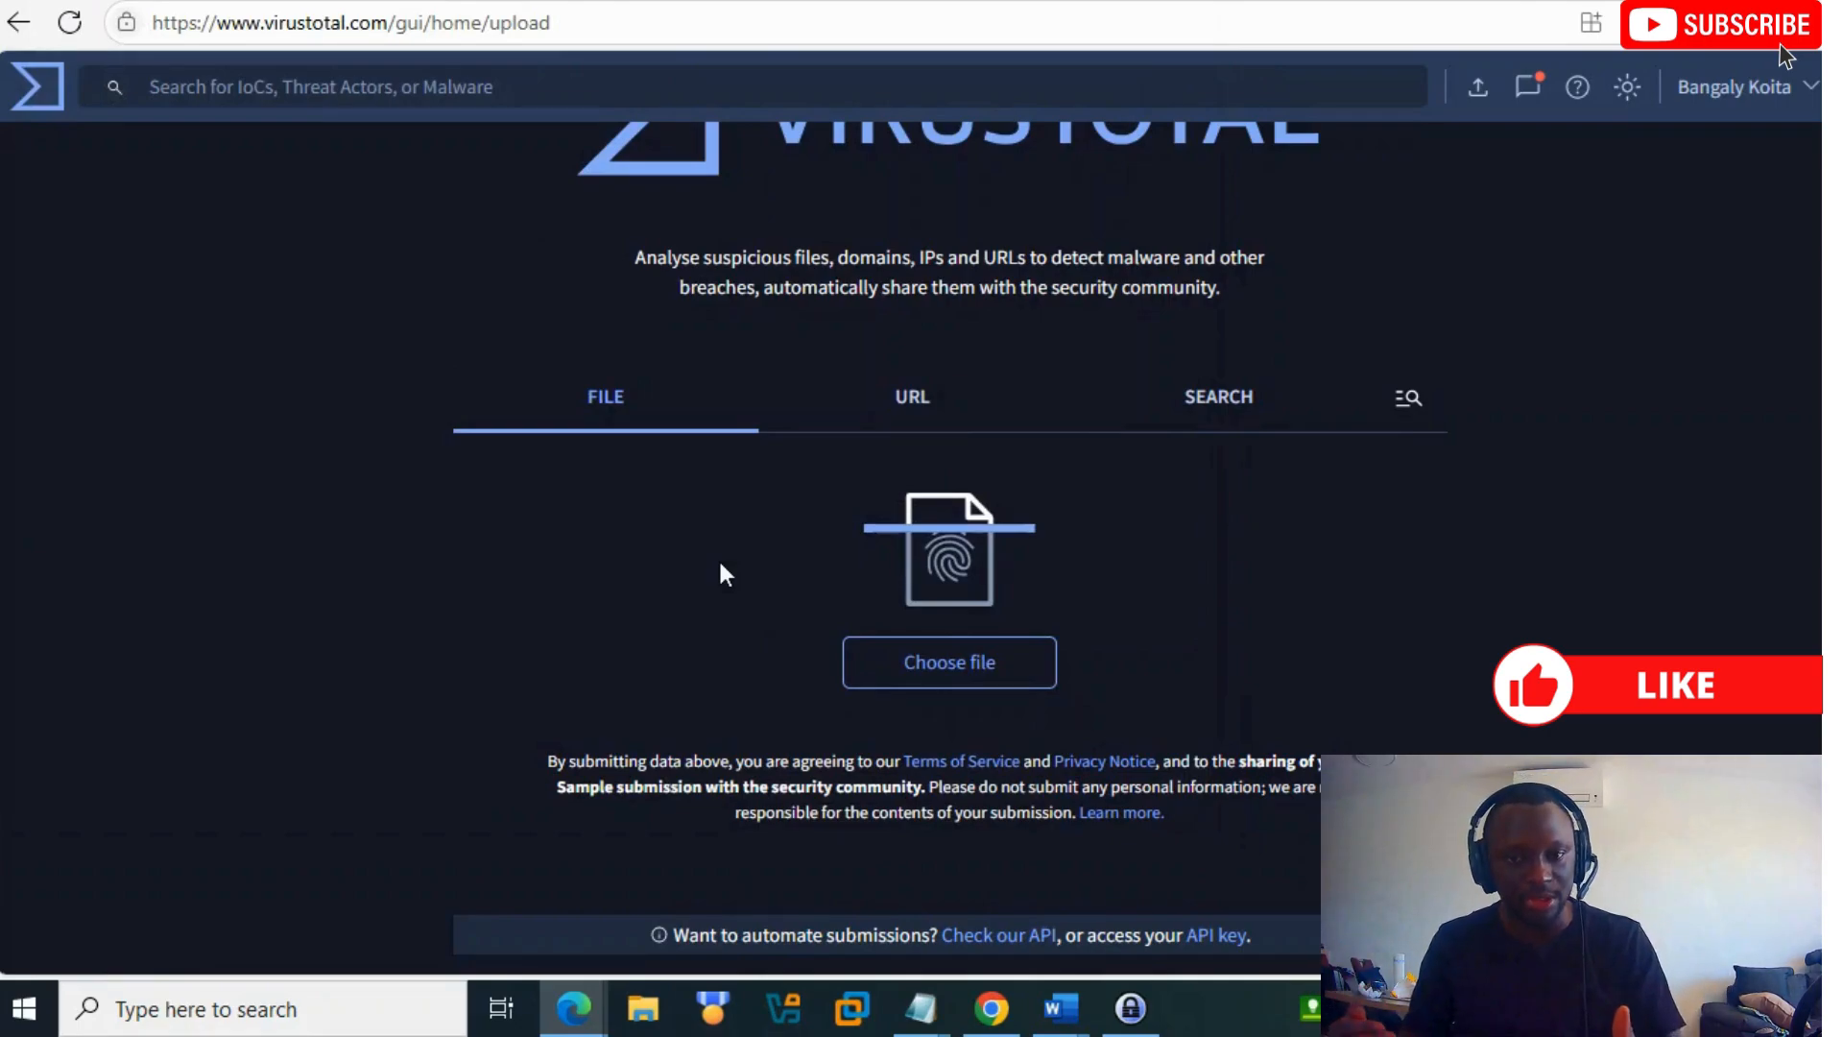
click(911, 396)
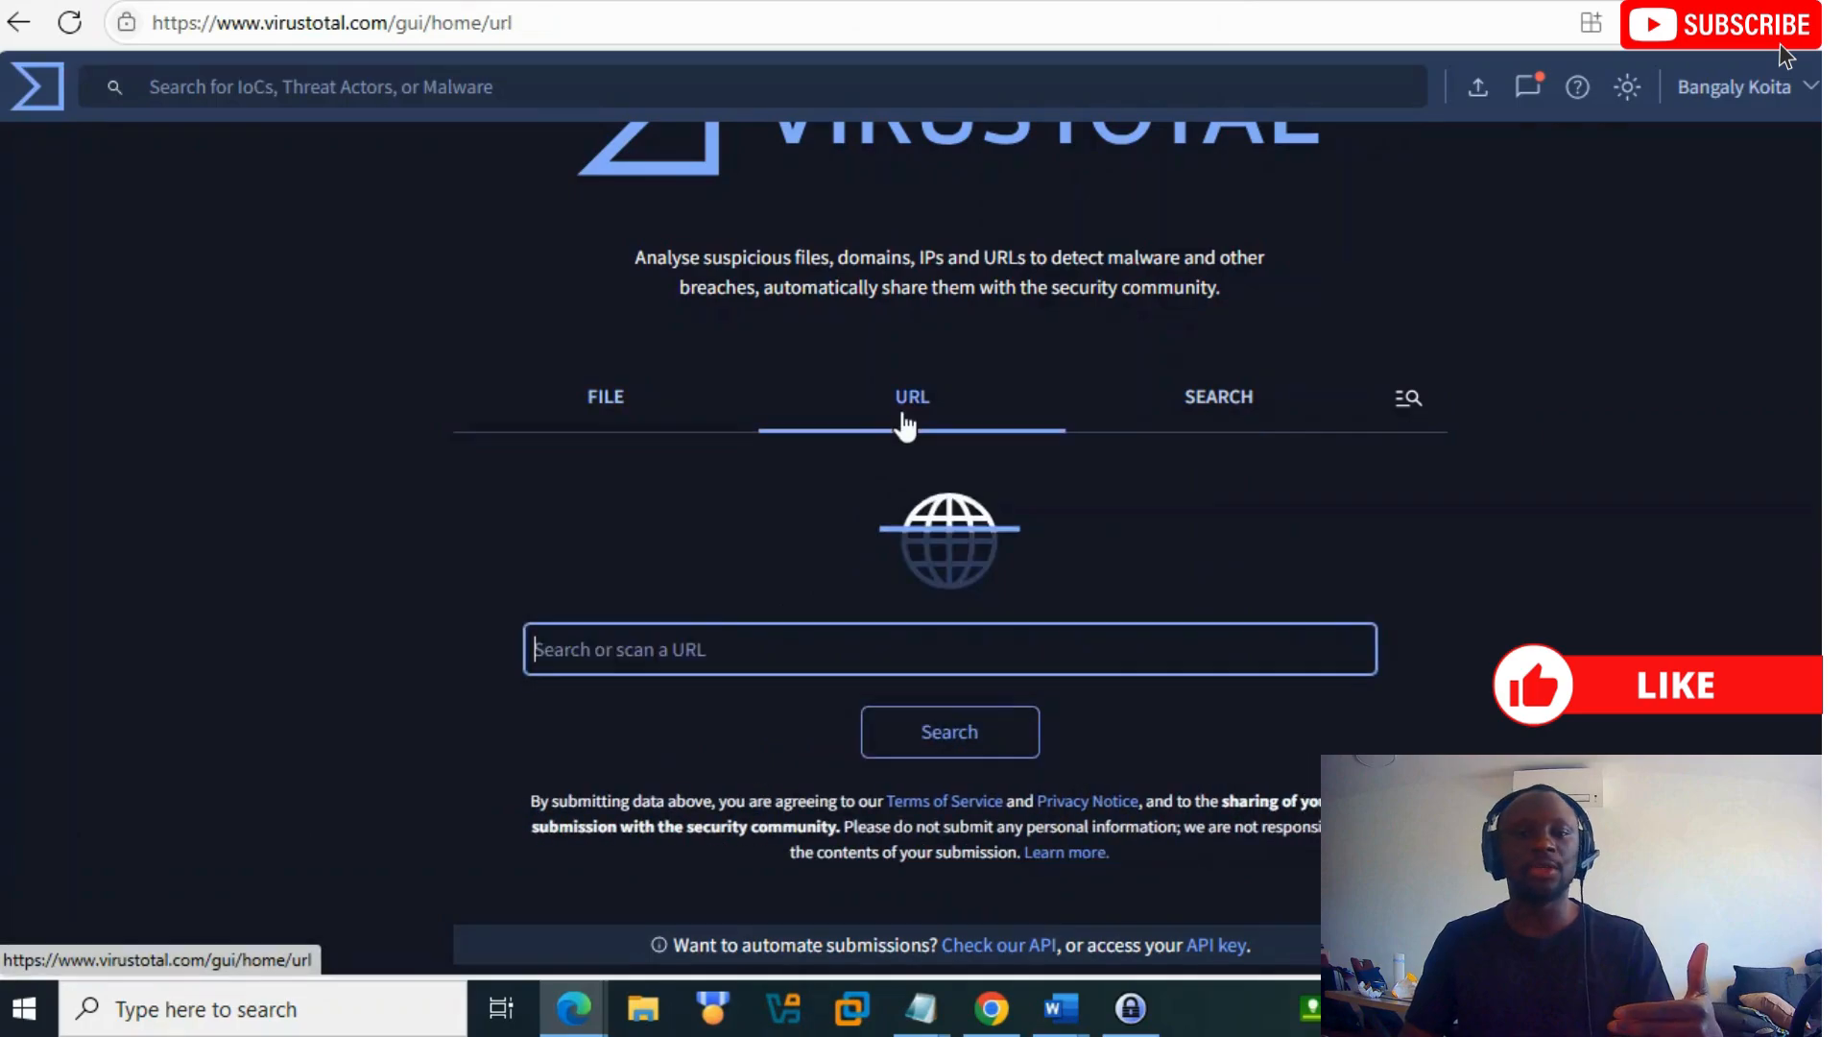
mouse_move(672, 713)
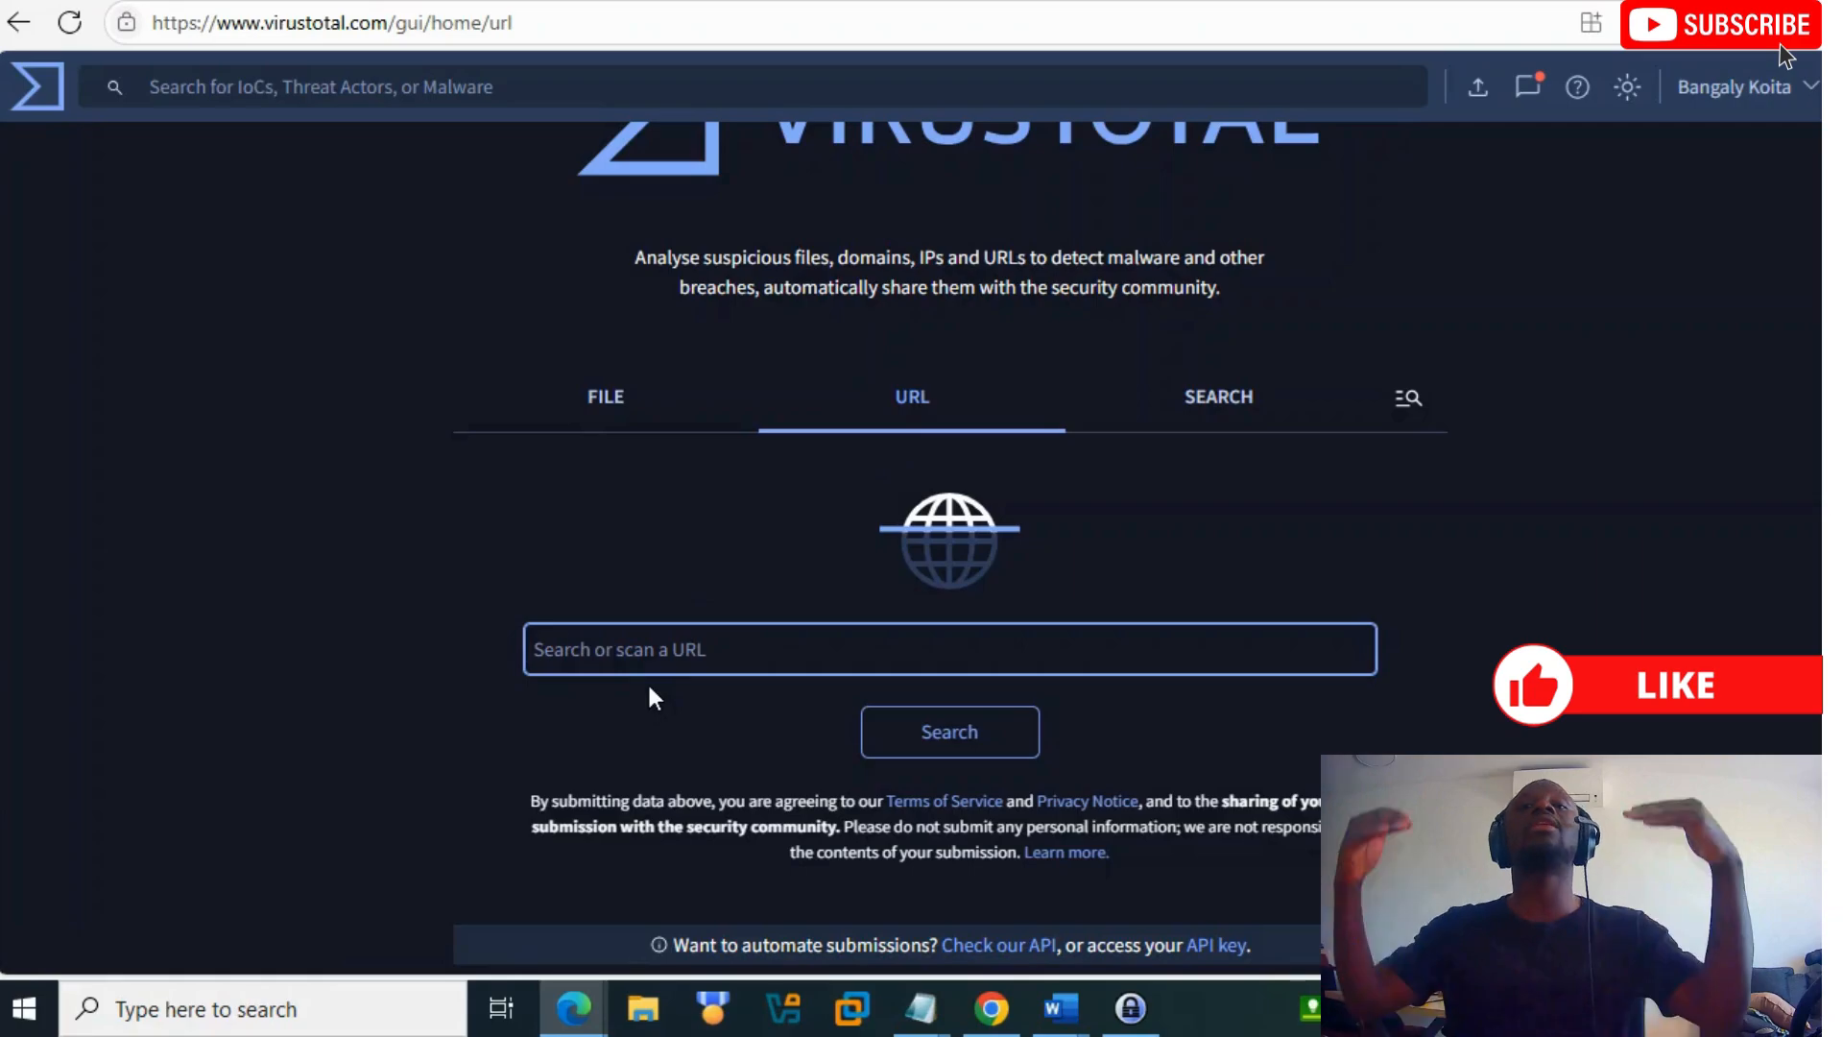
mouse_move(1098, 452)
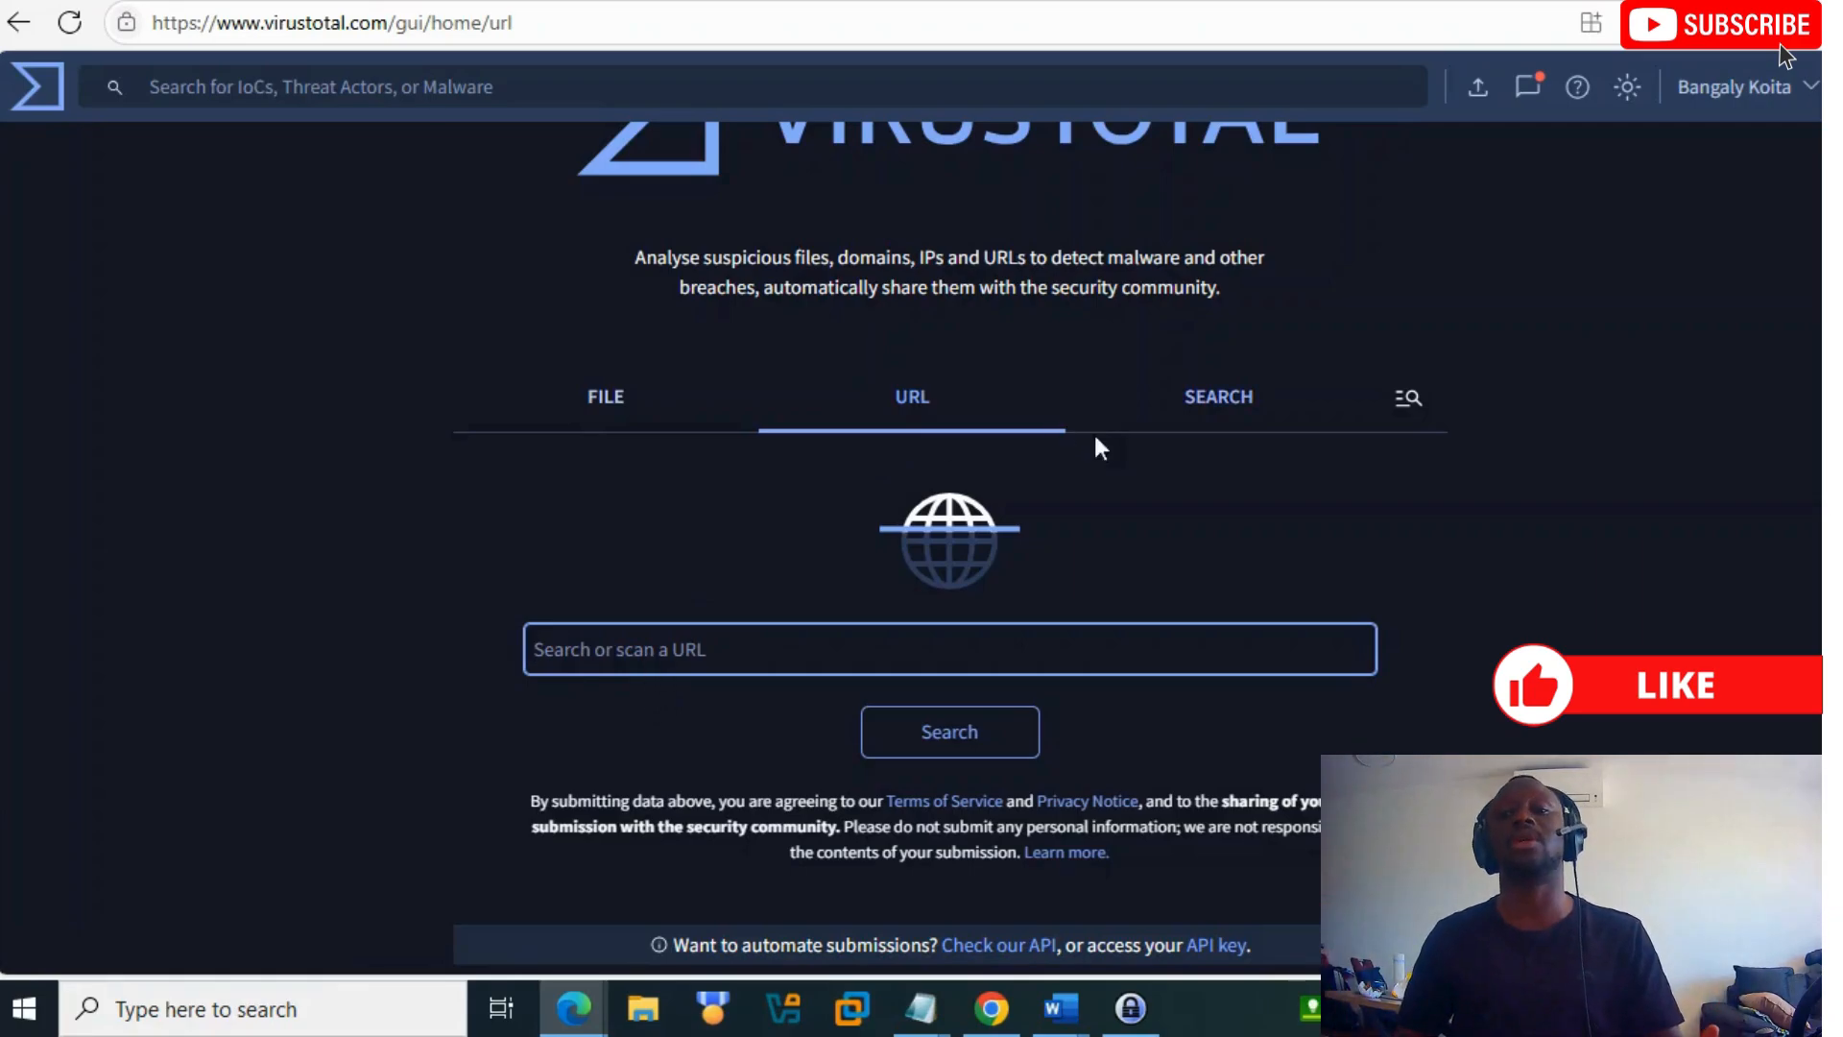
click(1218, 396)
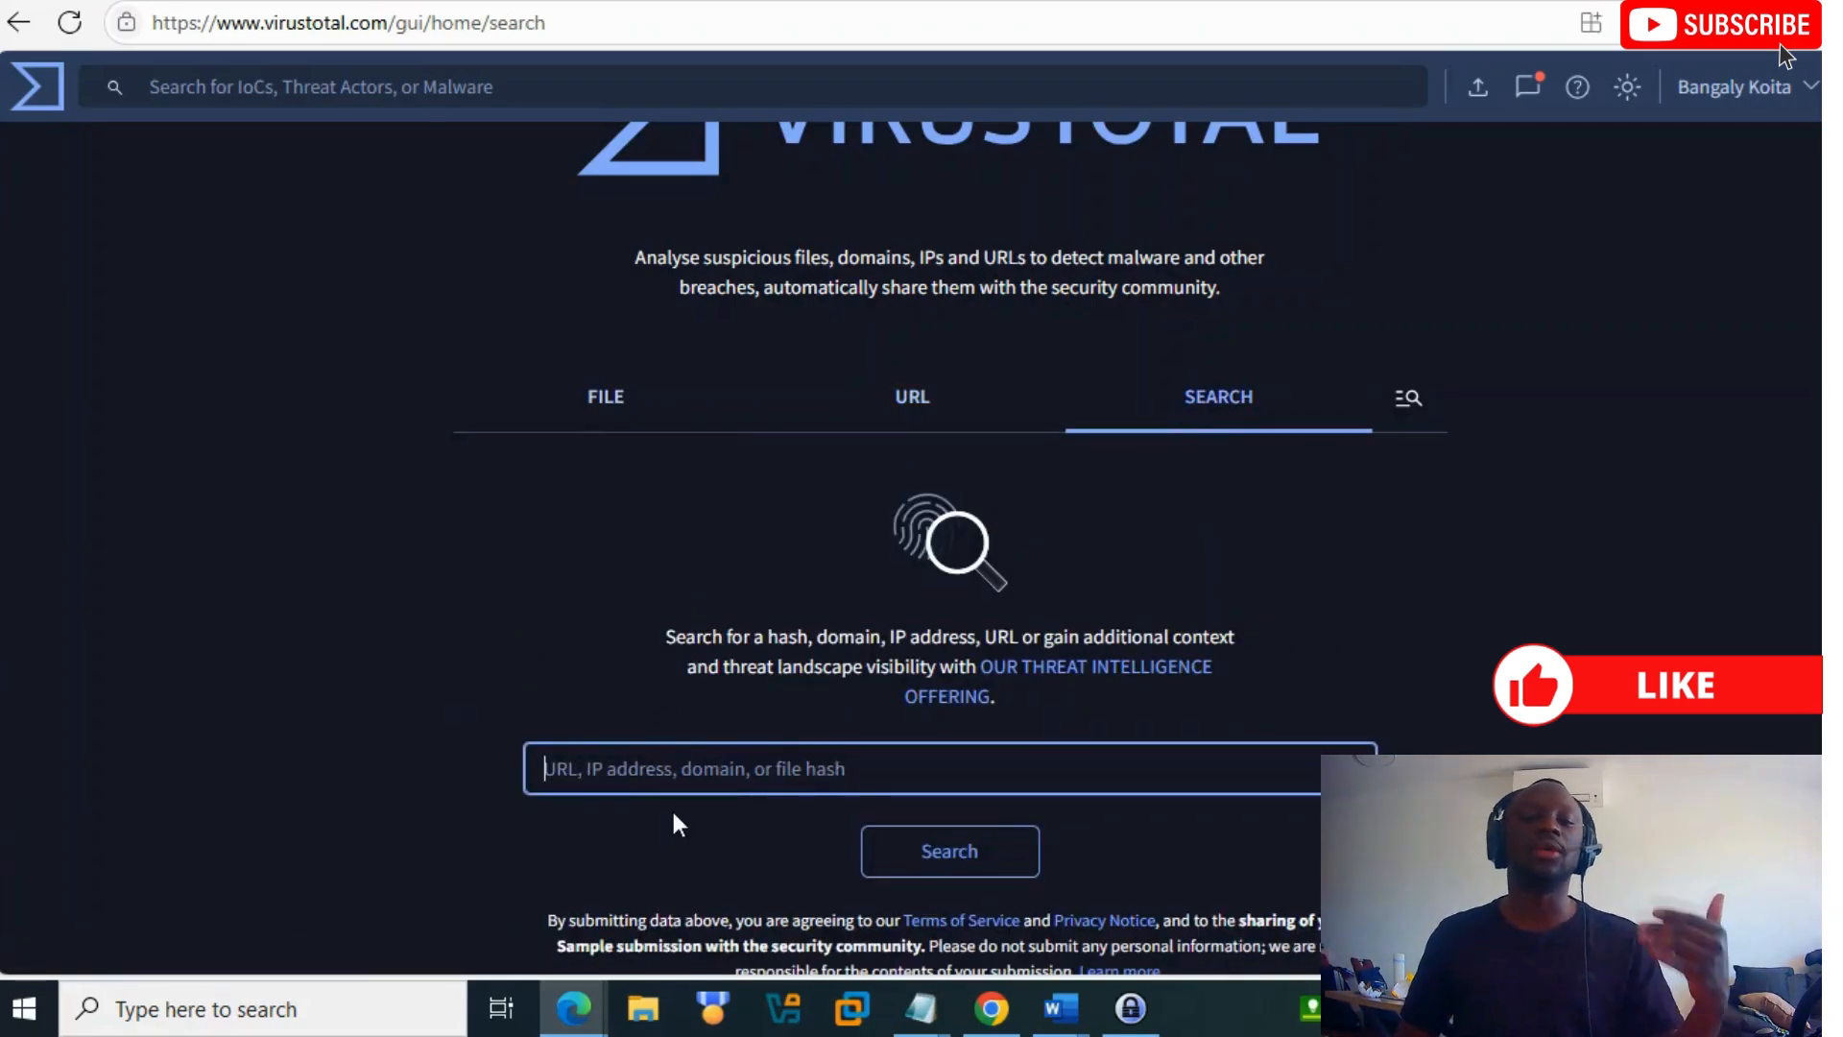
scroll(down, 3)
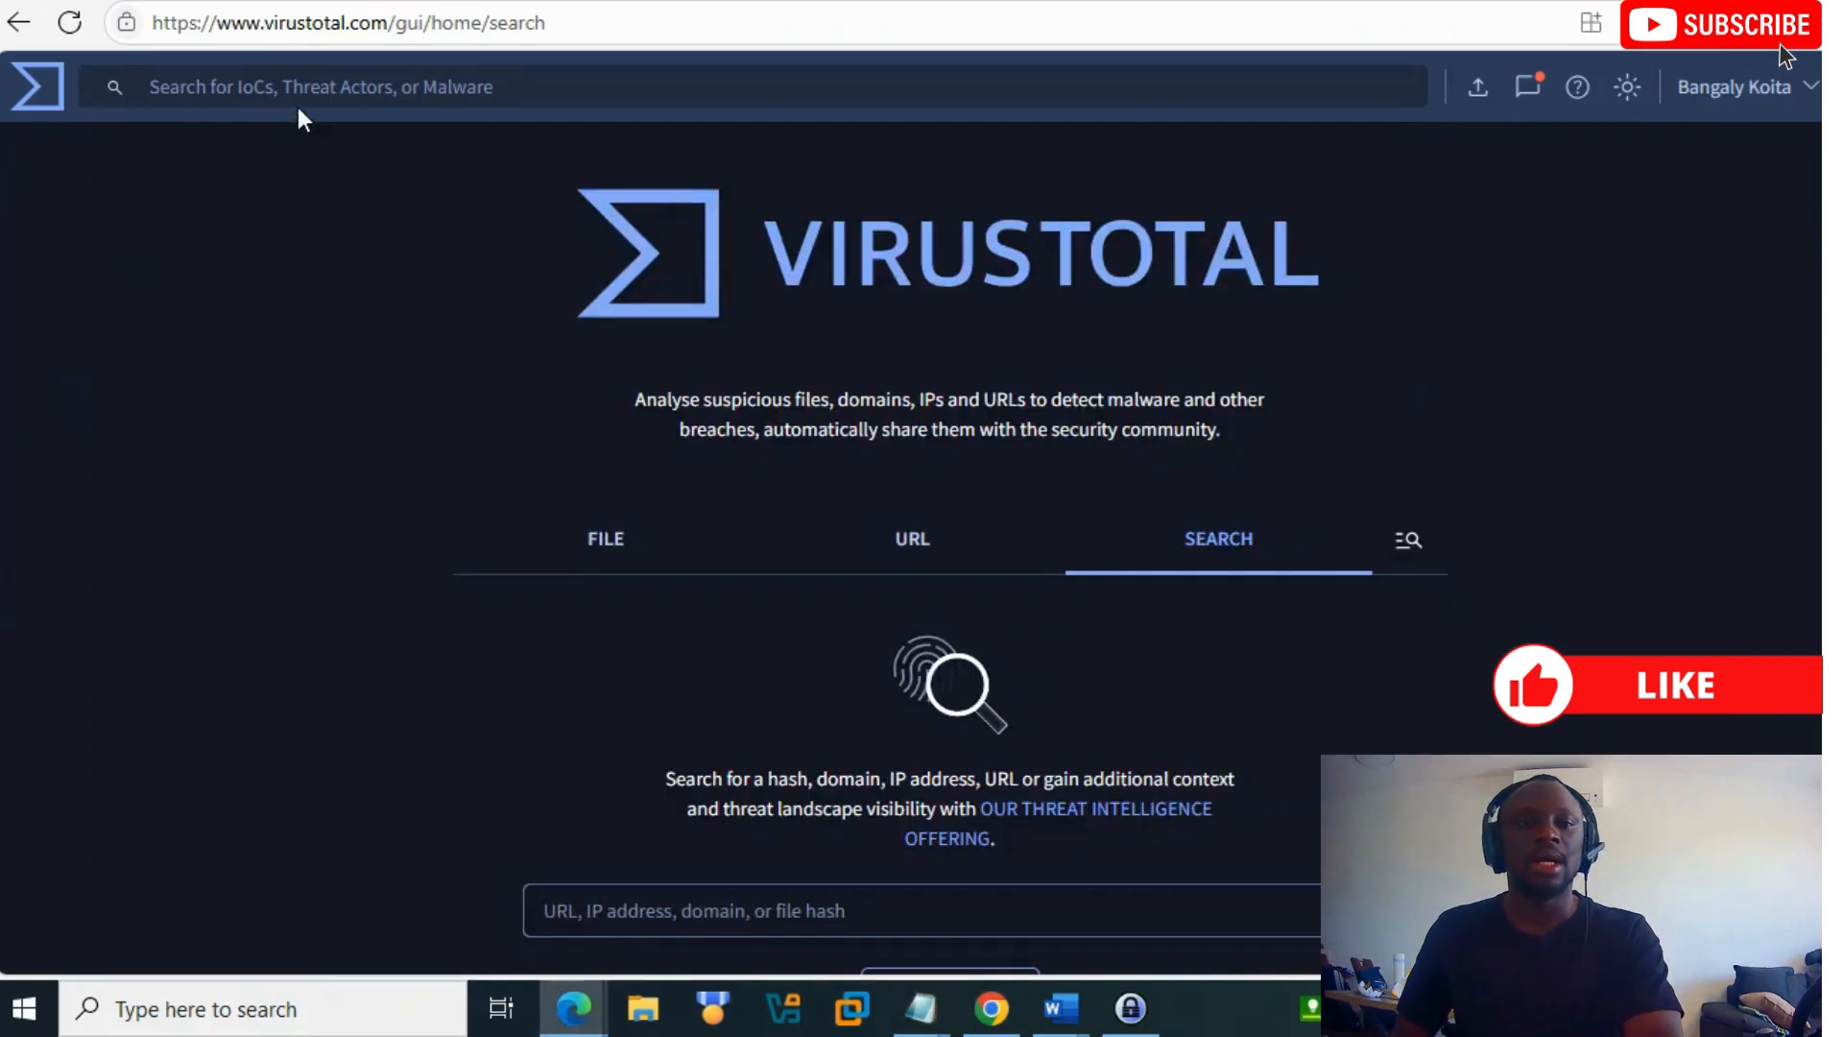
Step: Search VirusTotal for the domain pinkipinevazzey.pw
scroll(down, 3)
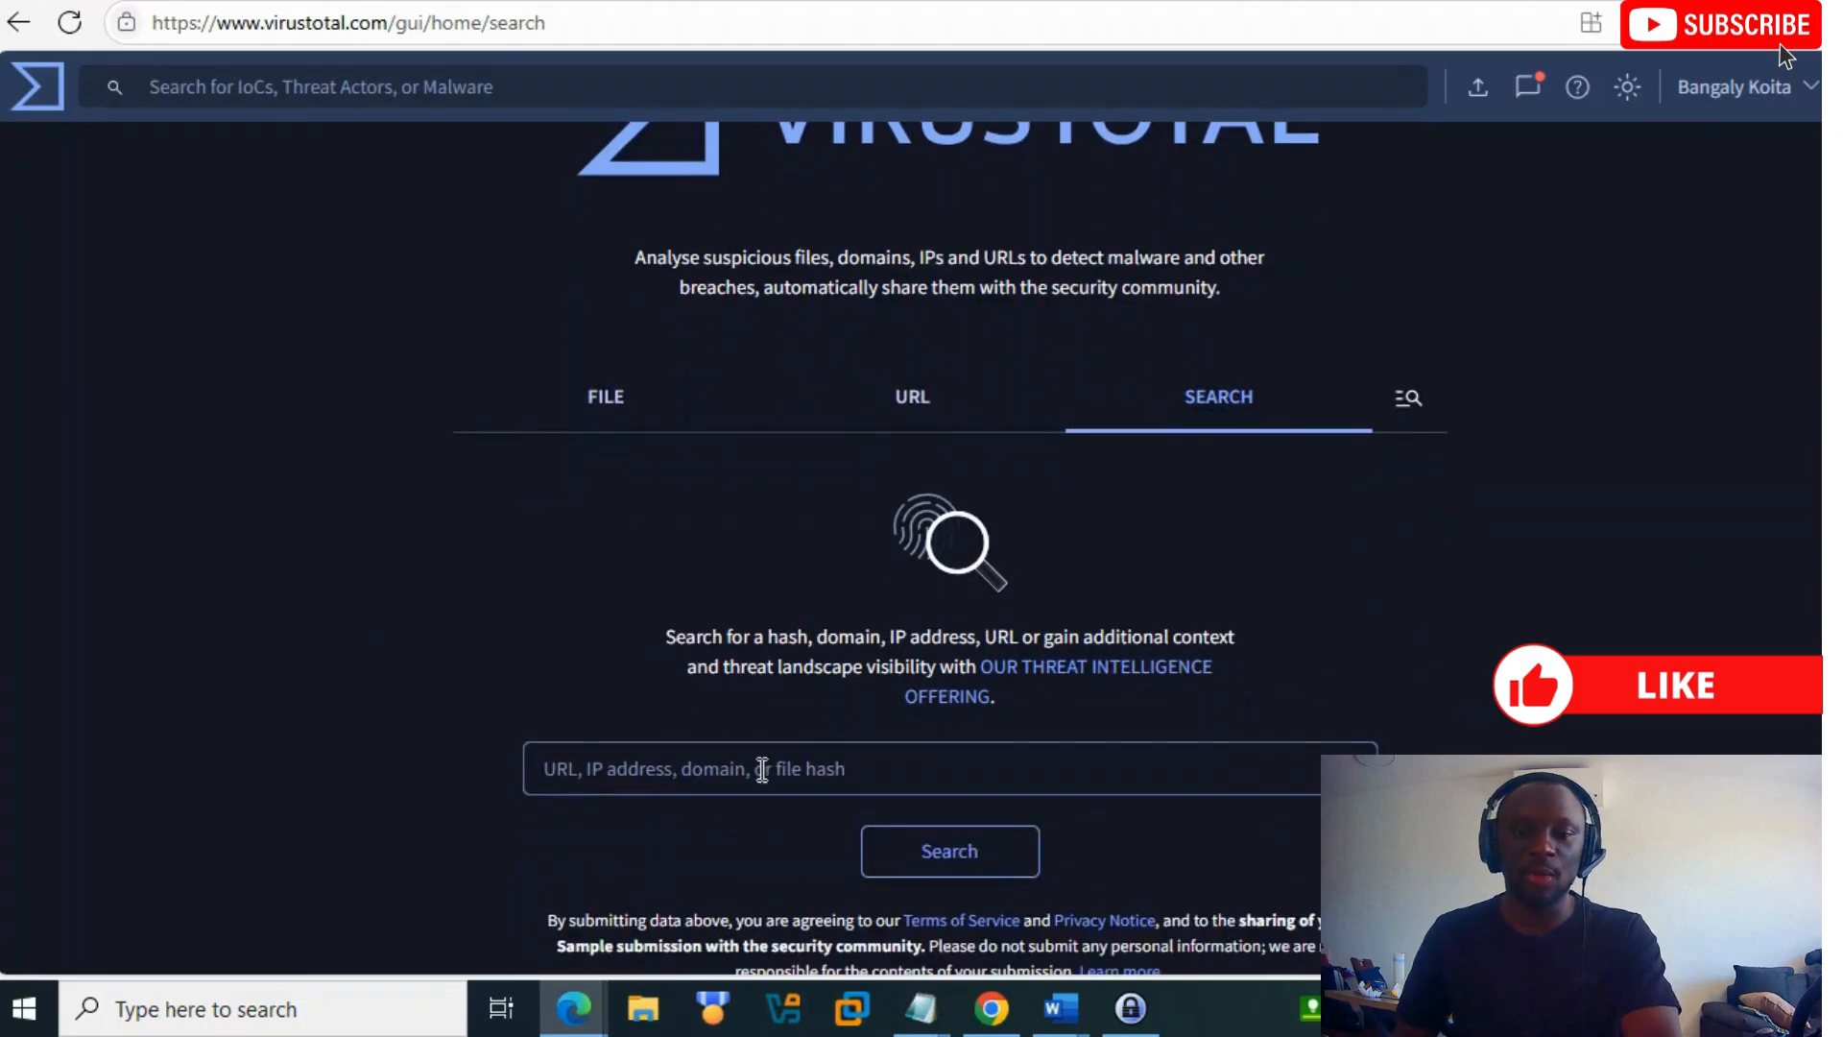
text(pinkipinevazzey.pw)
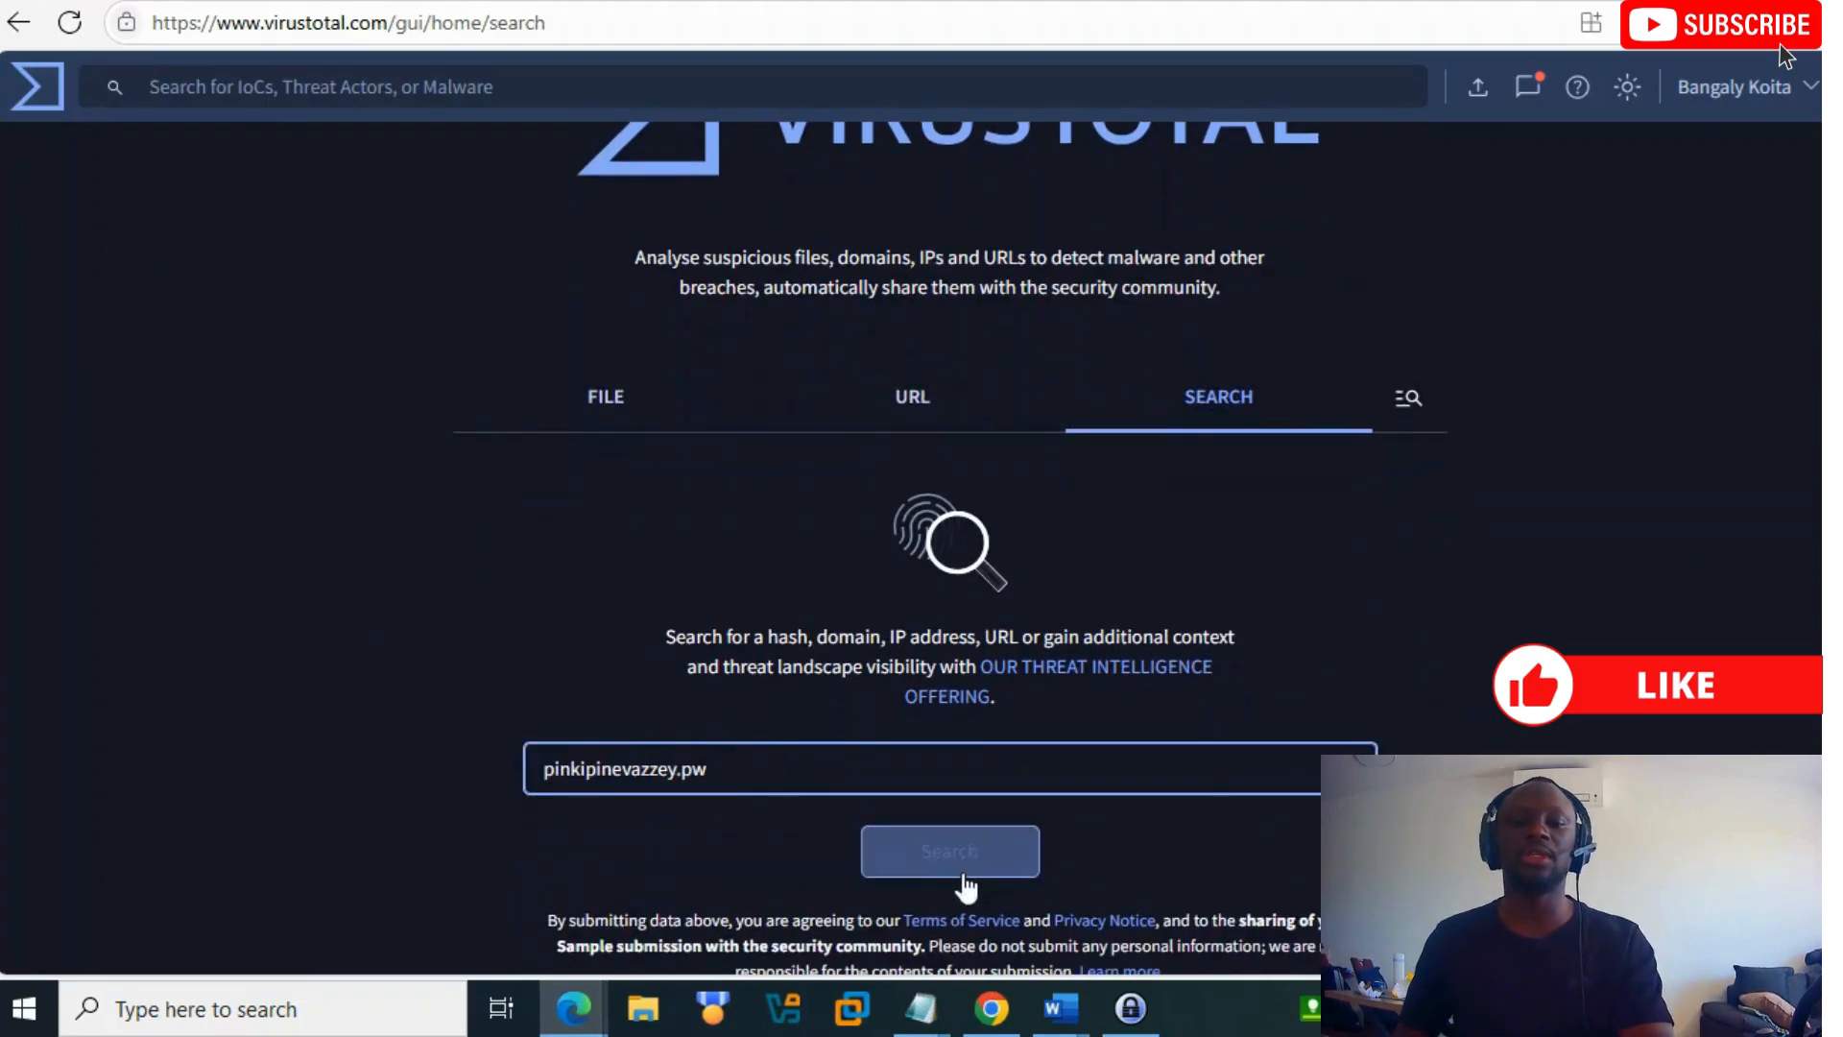
click(950, 850)
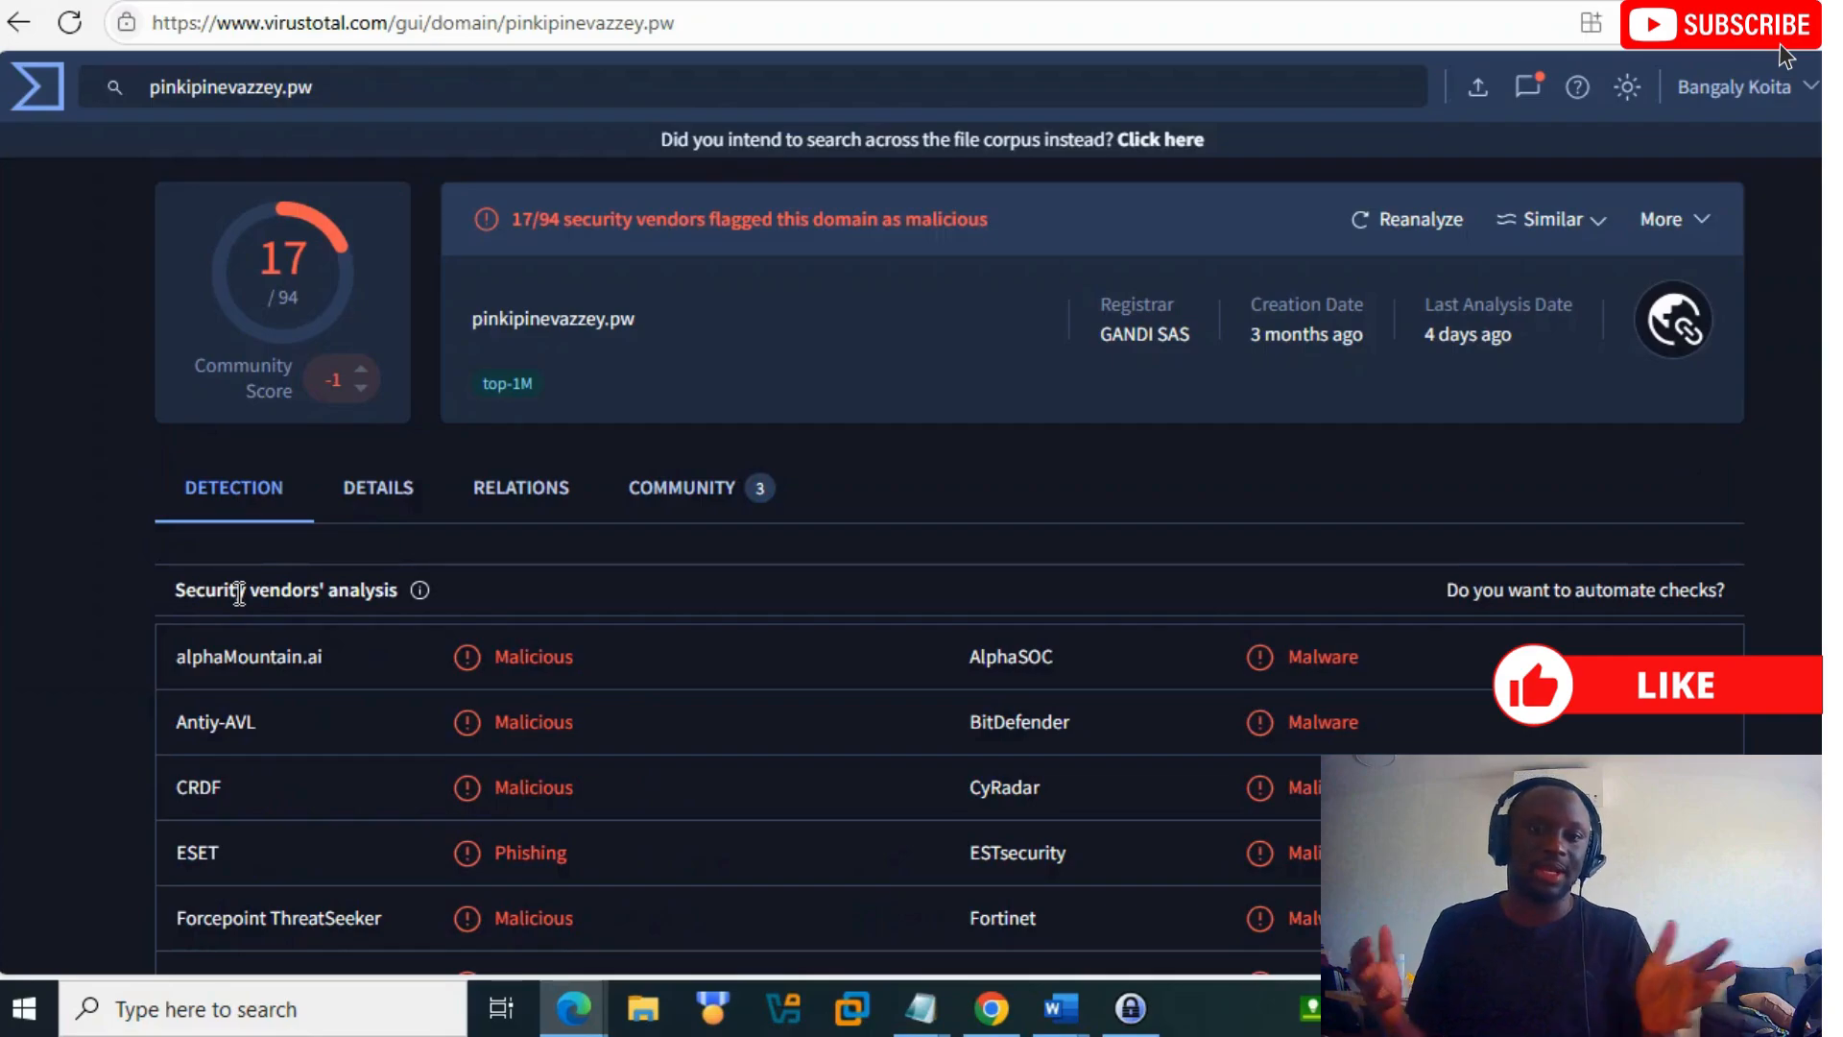
mouse_move(259, 580)
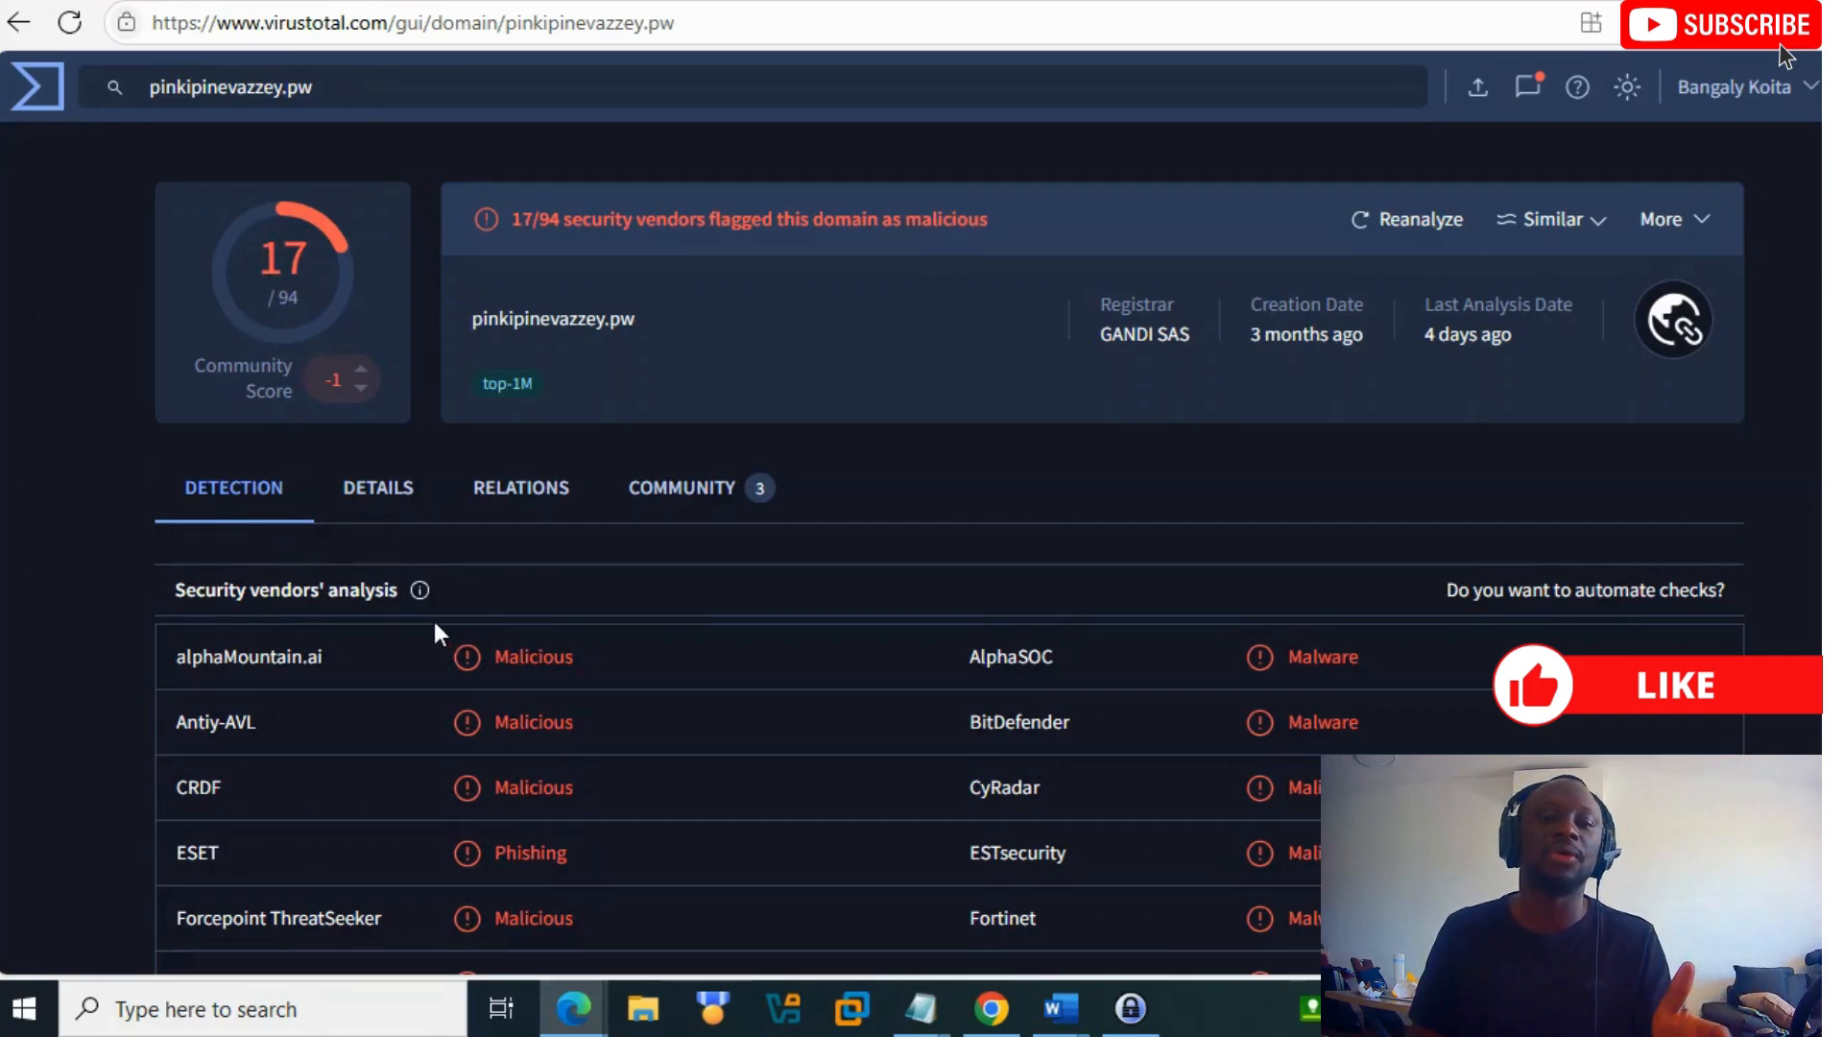
Step: Scroll through the vendor detections, 17 of 94 flagging the domain malicious
scroll(down, 3)
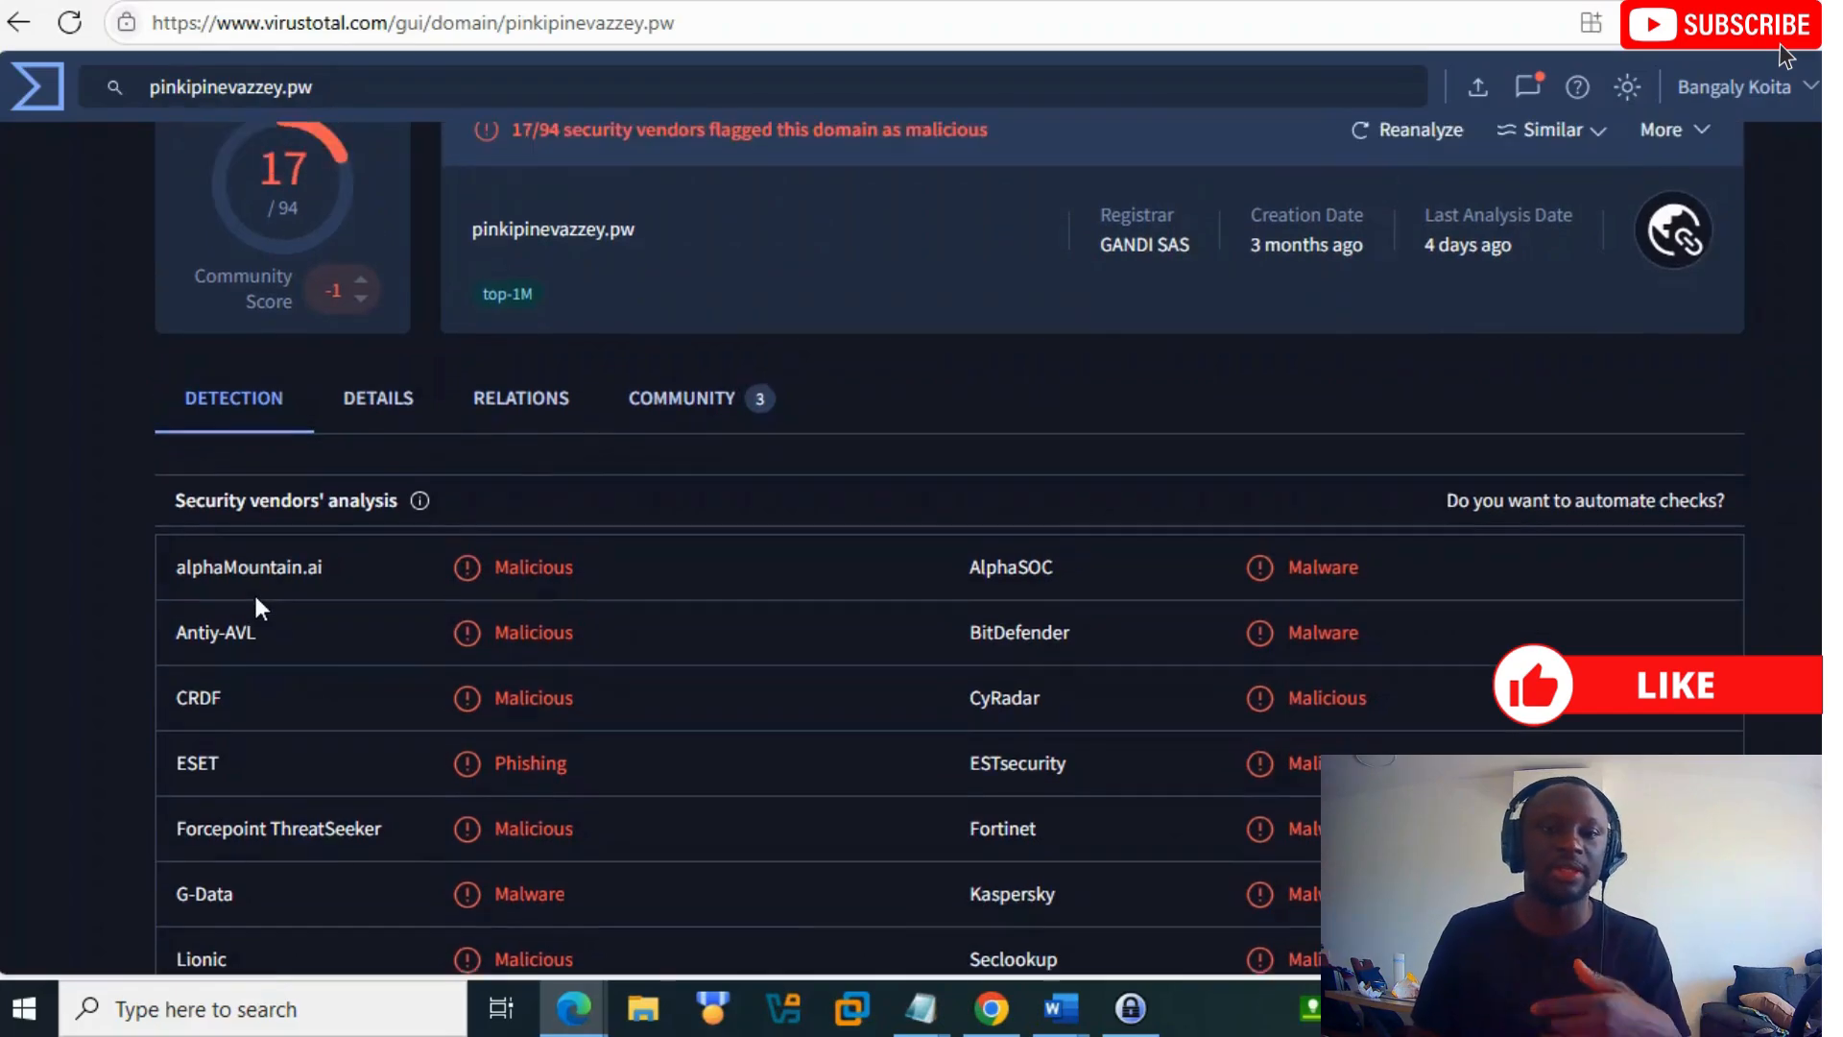
scroll(down, 3)
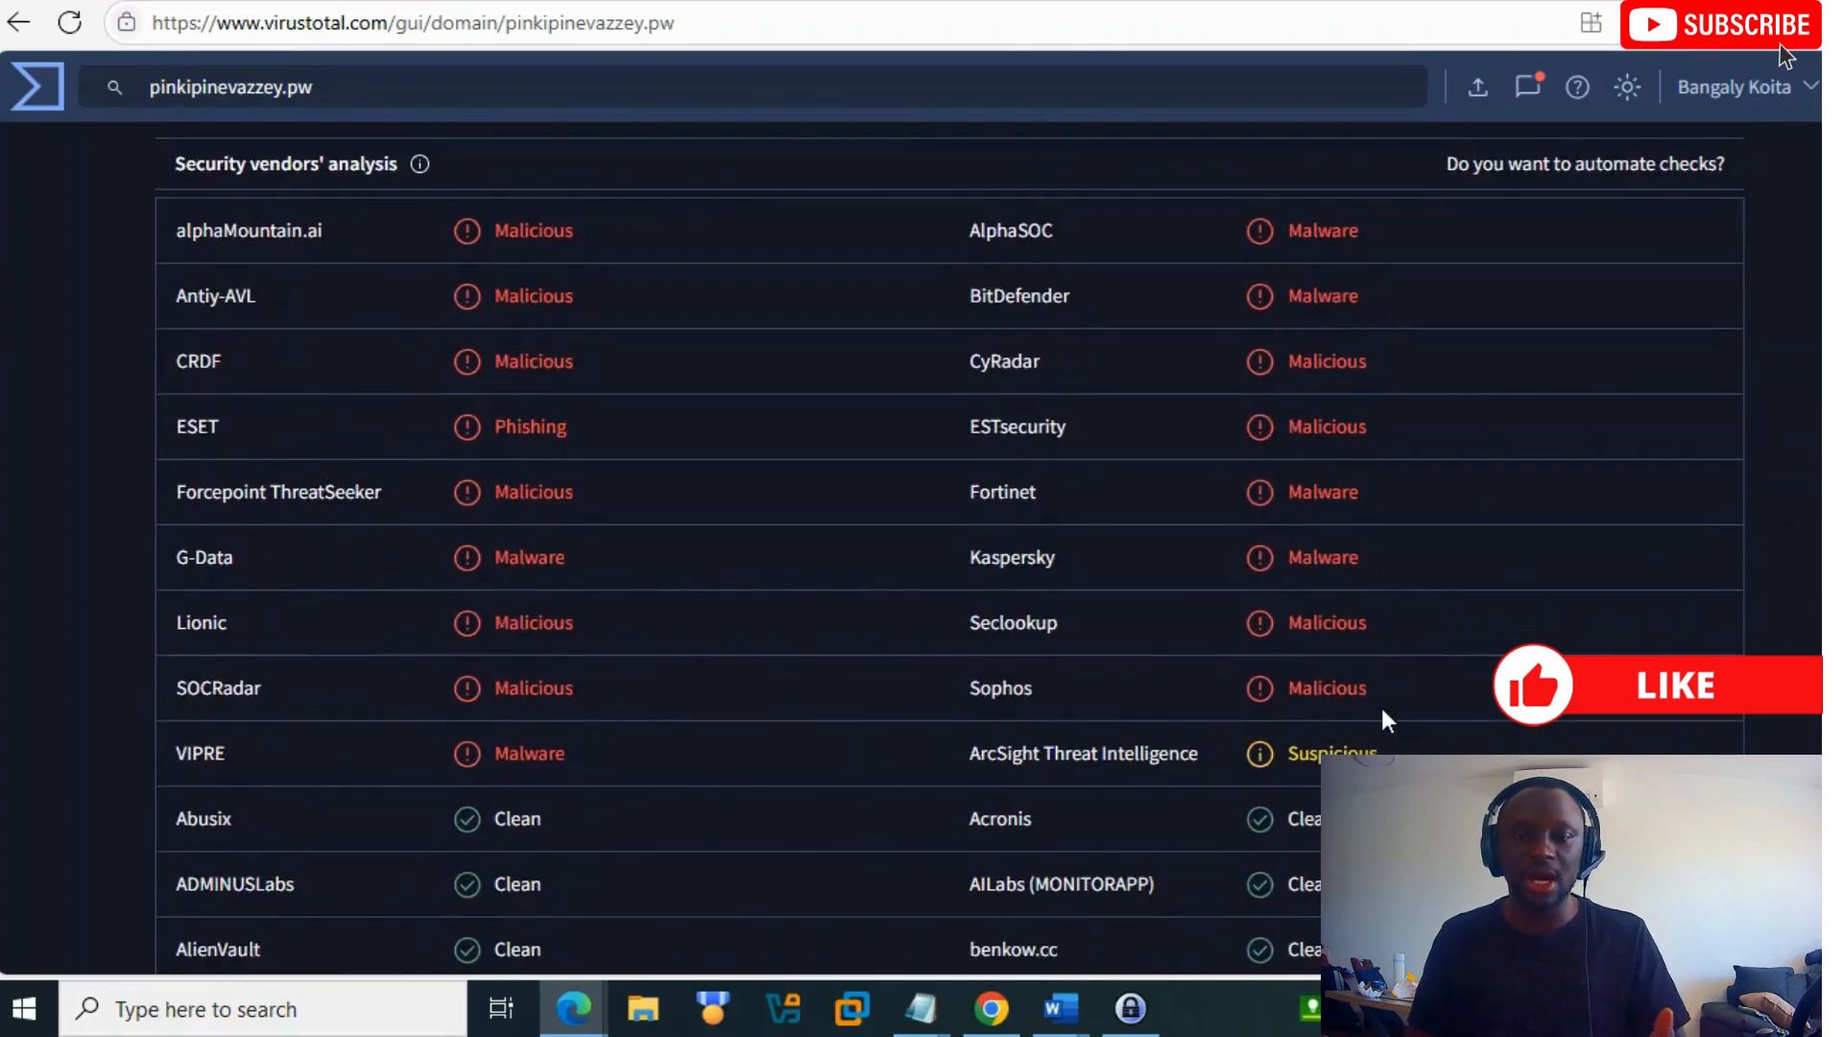
scroll(down, 3)
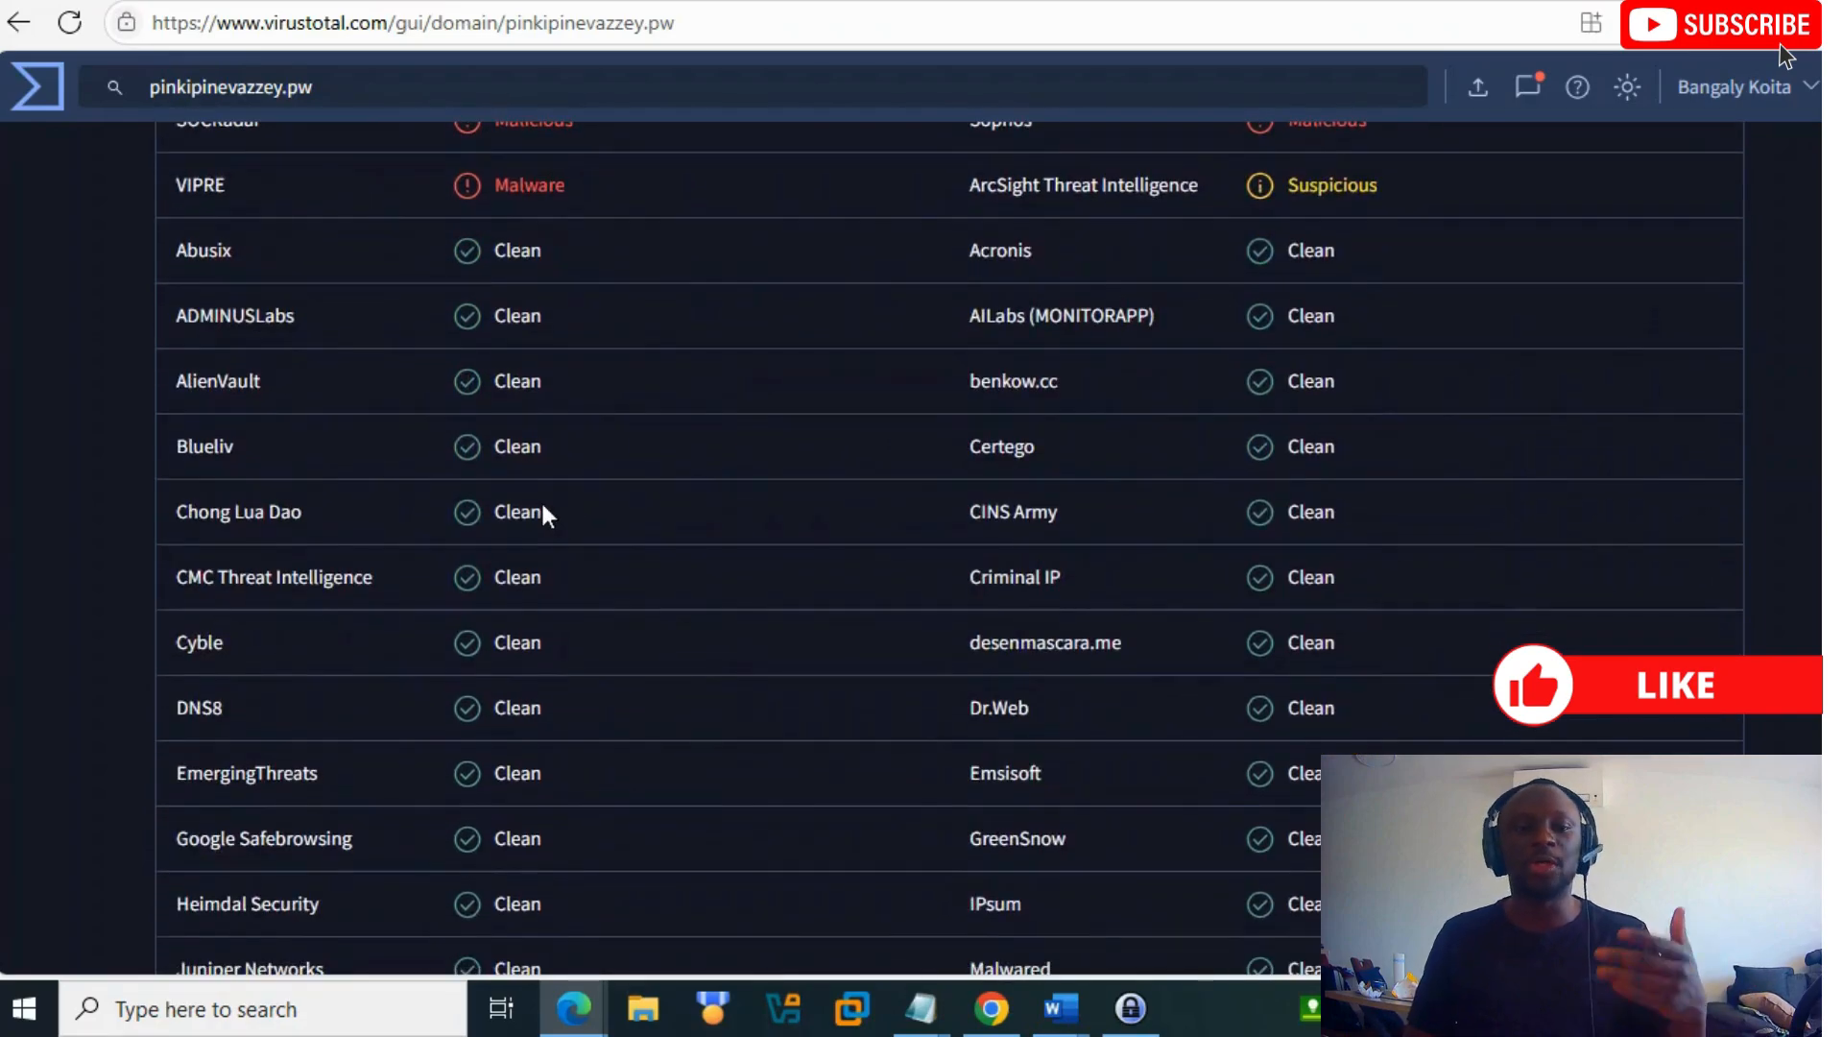
scroll(down, 3)
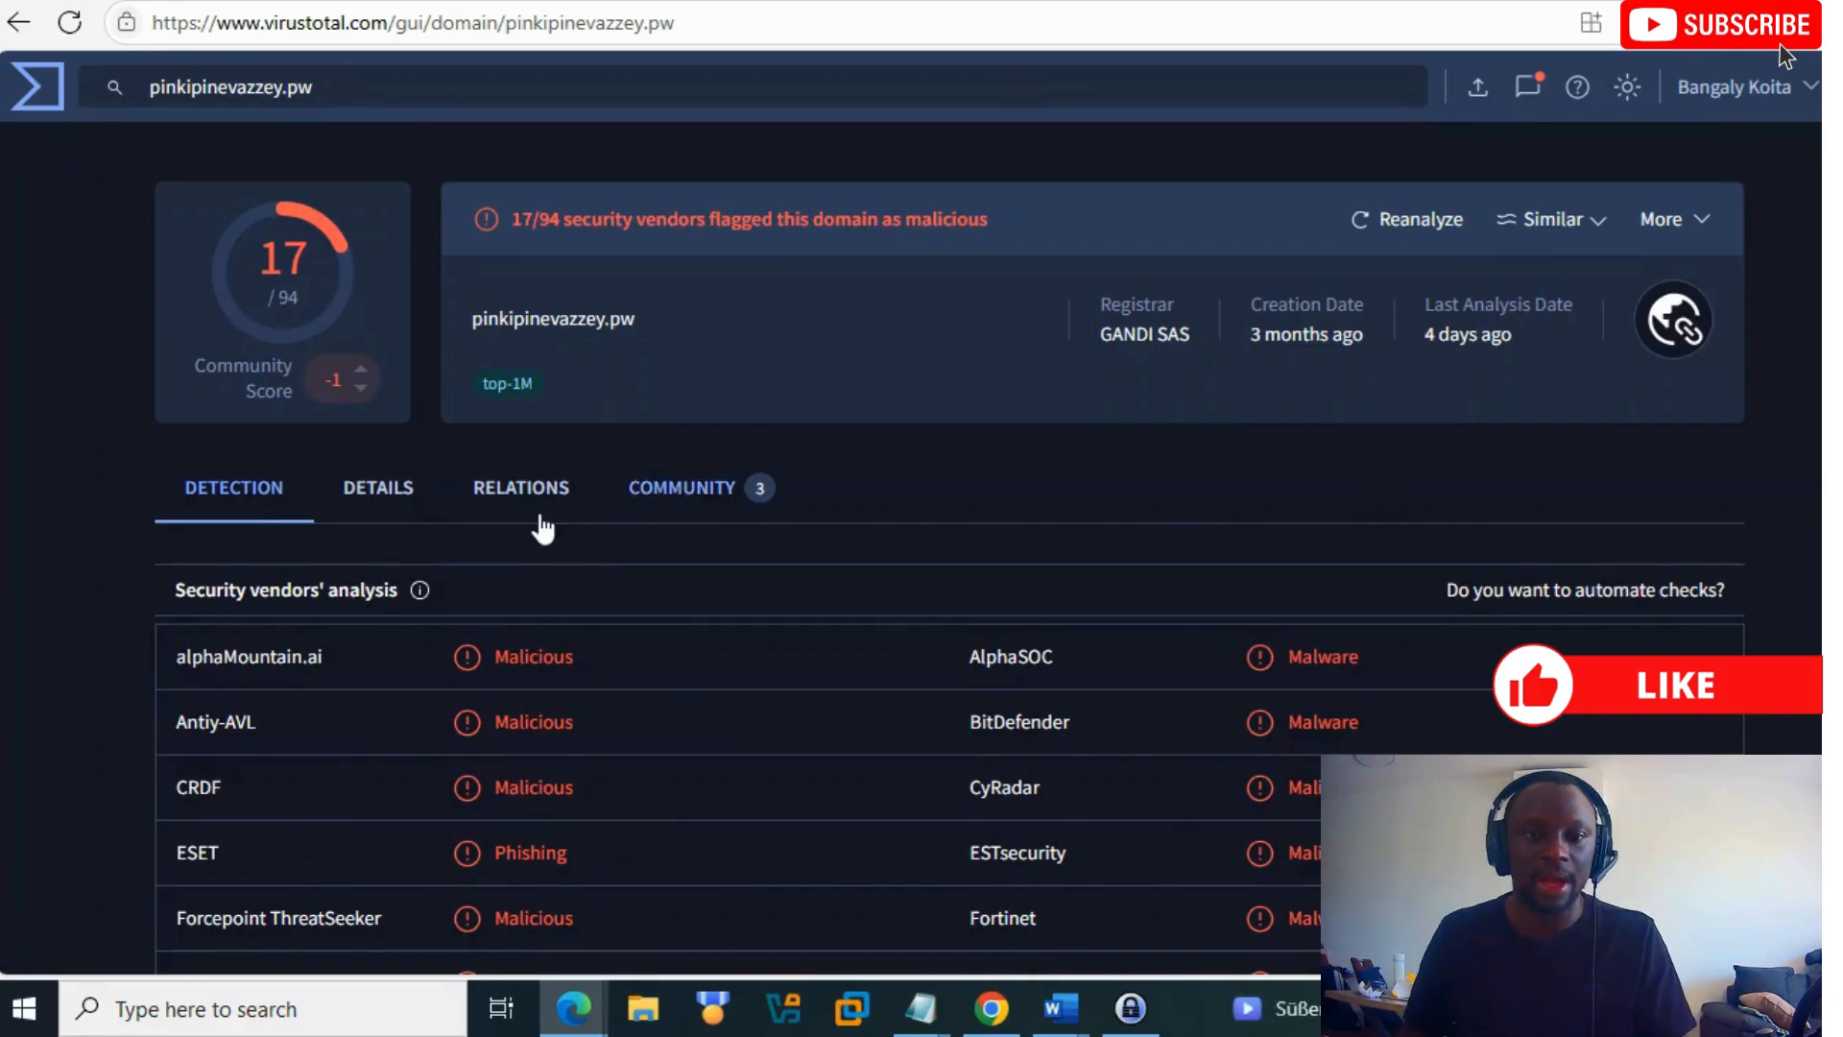
scroll(down, 3)
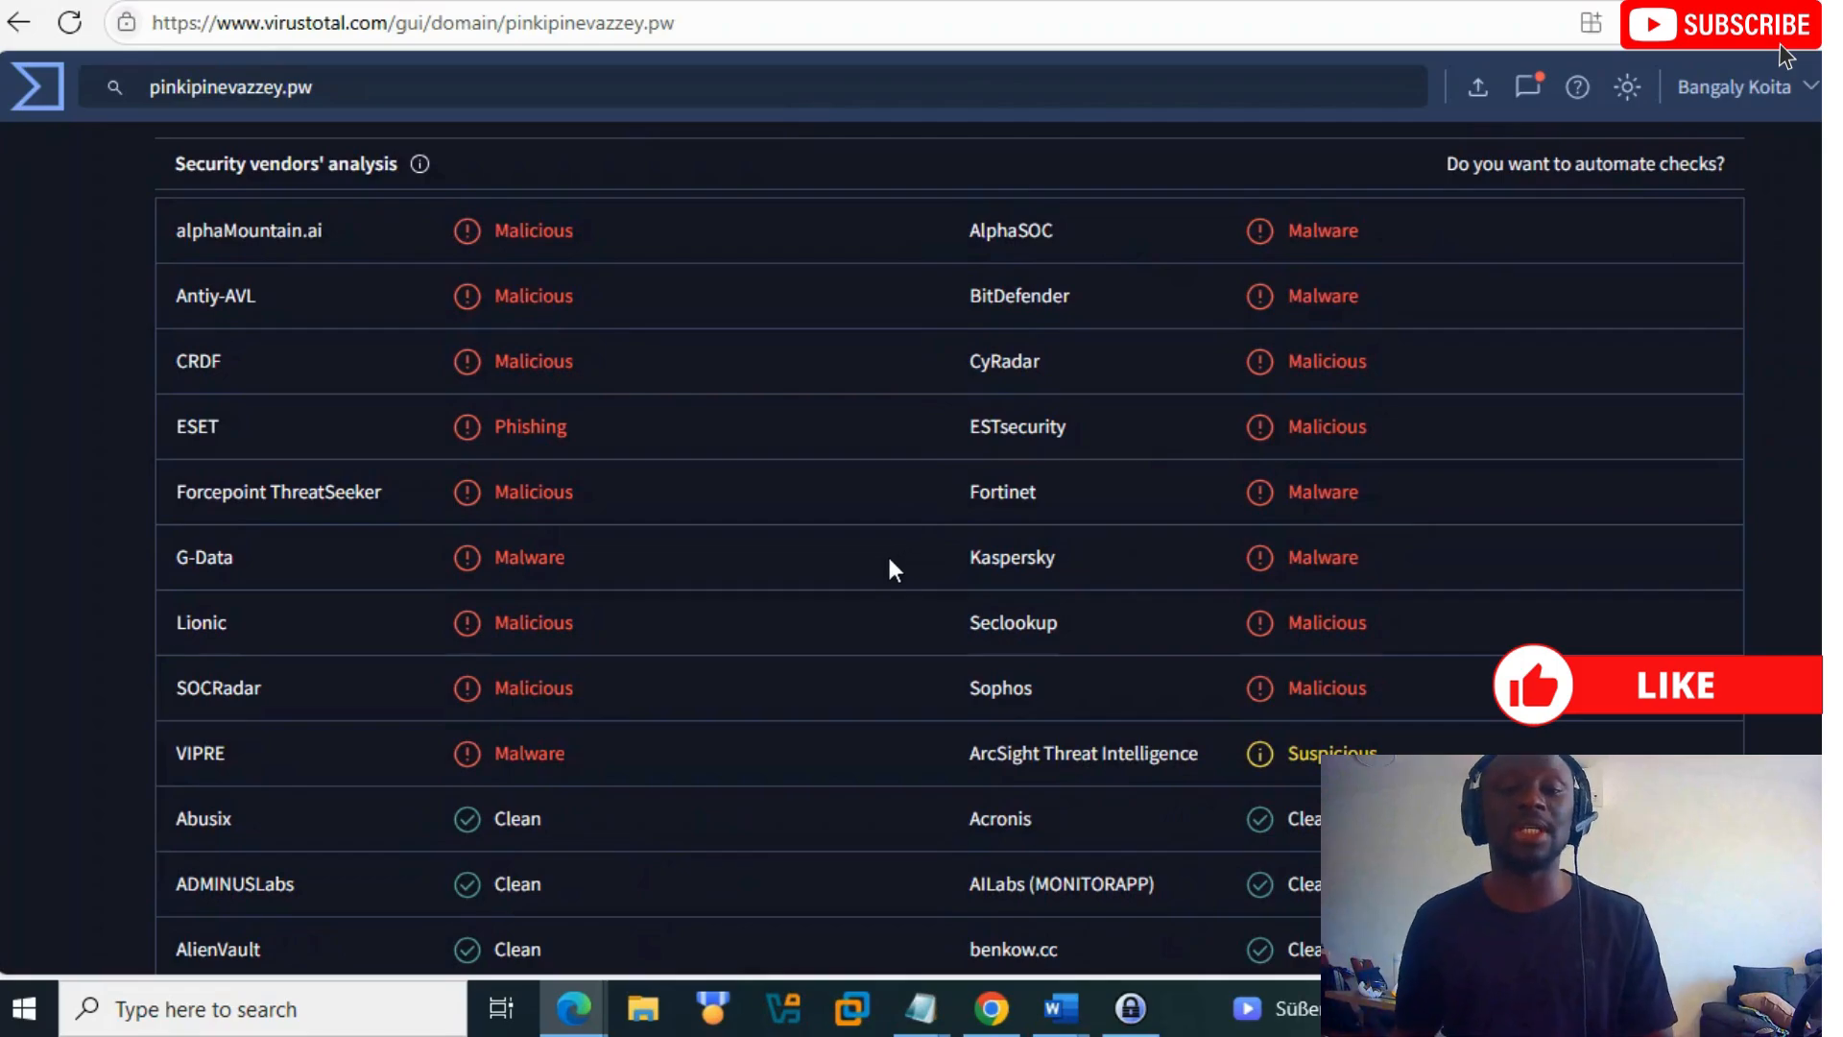
mouse_move(803, 653)
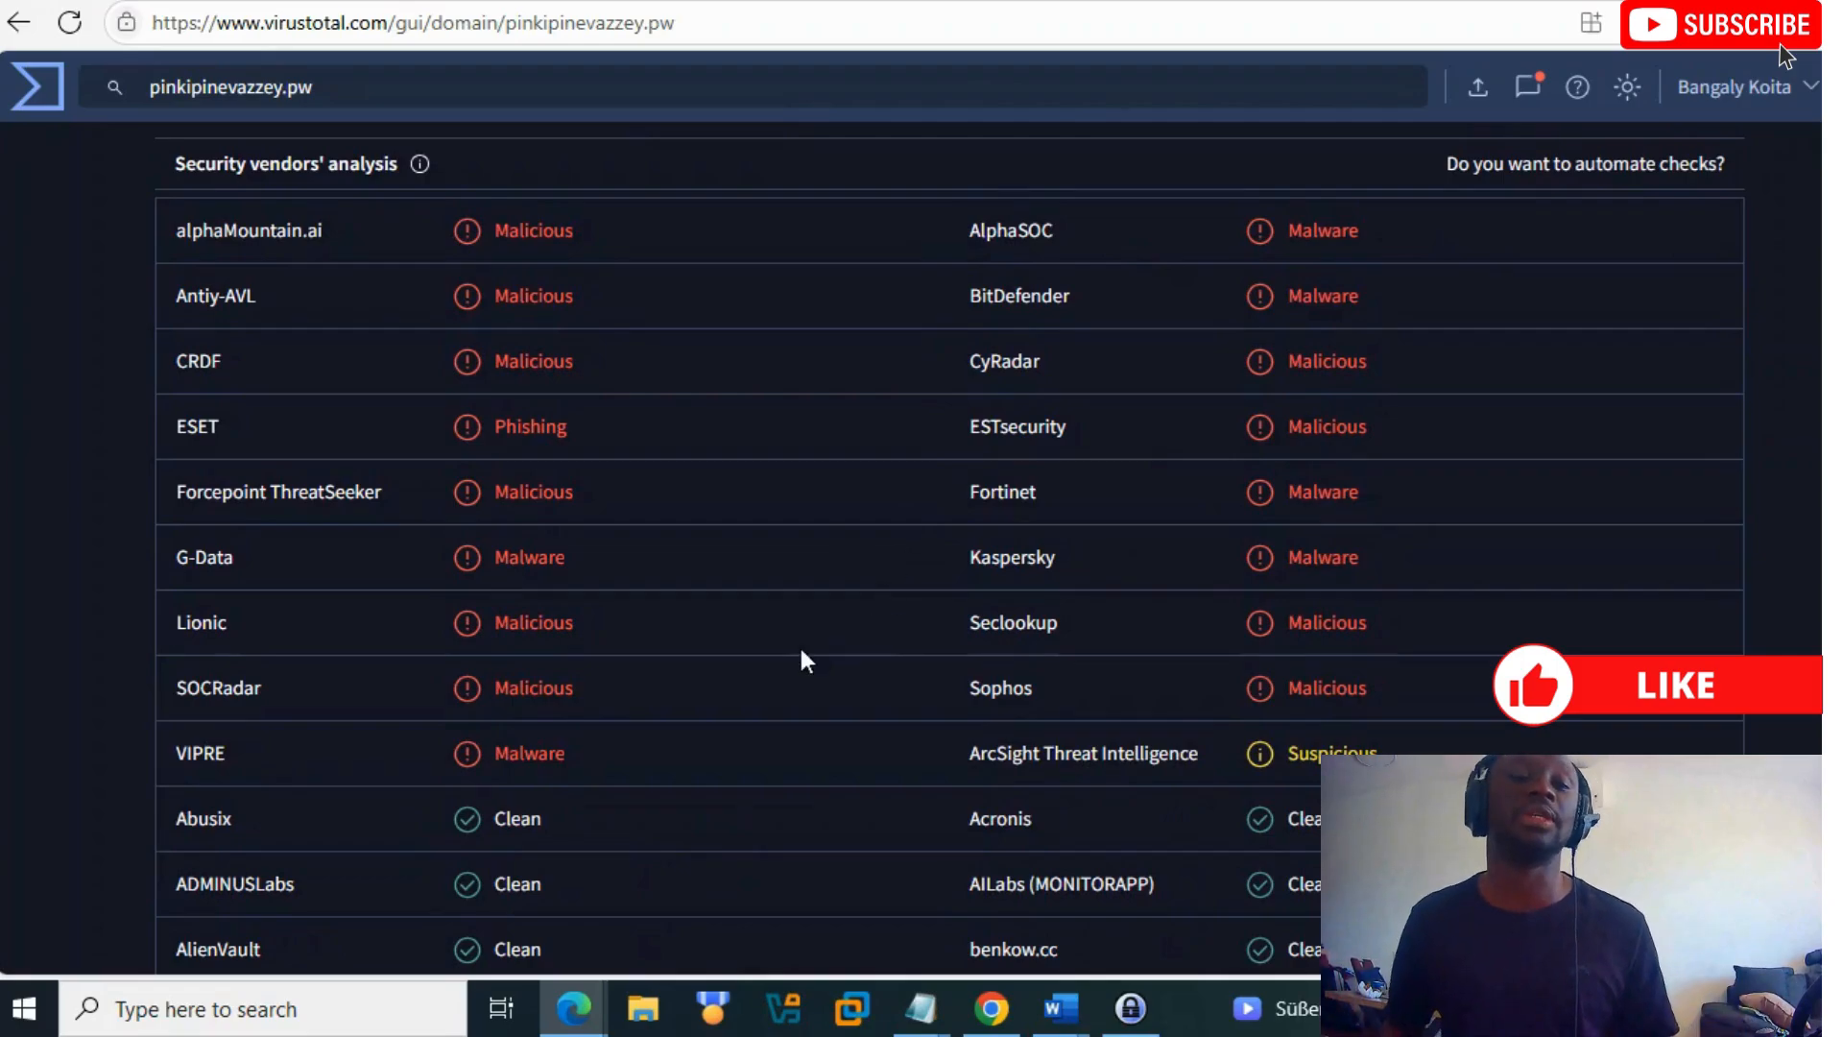
scroll(up, 3)
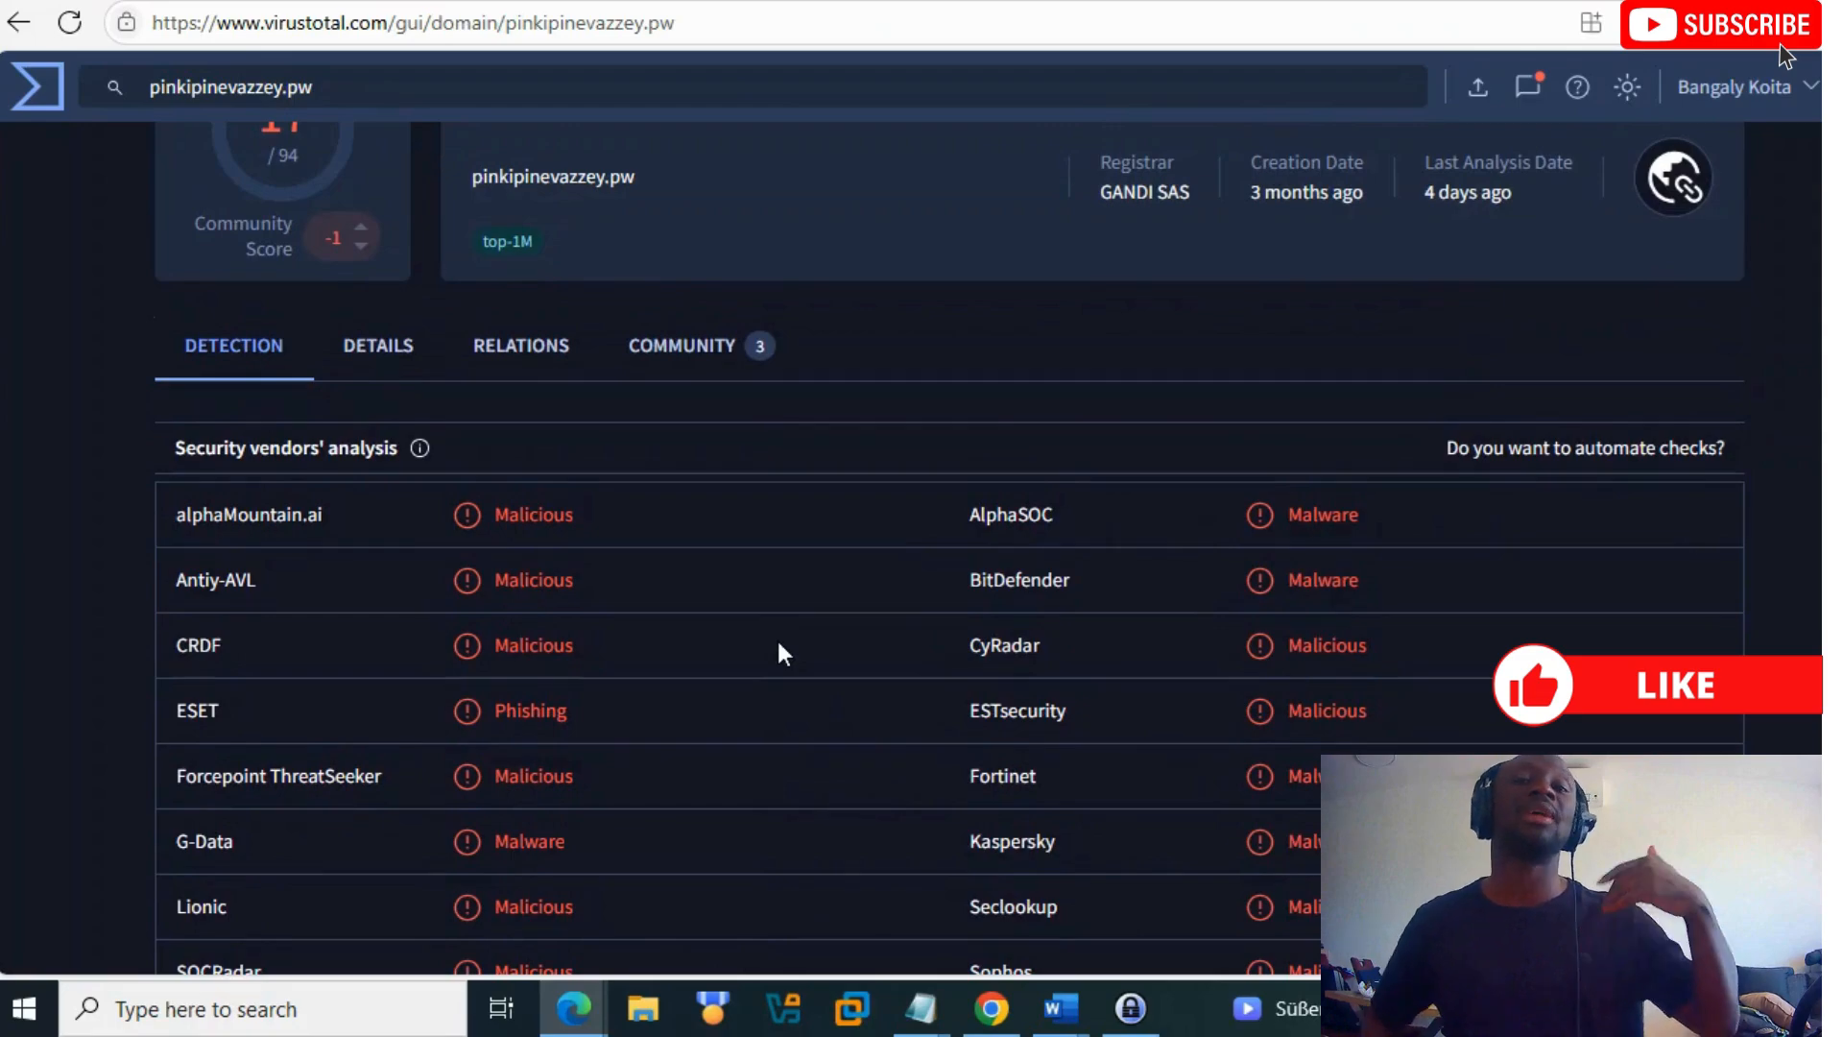
mouse_move(507, 212)
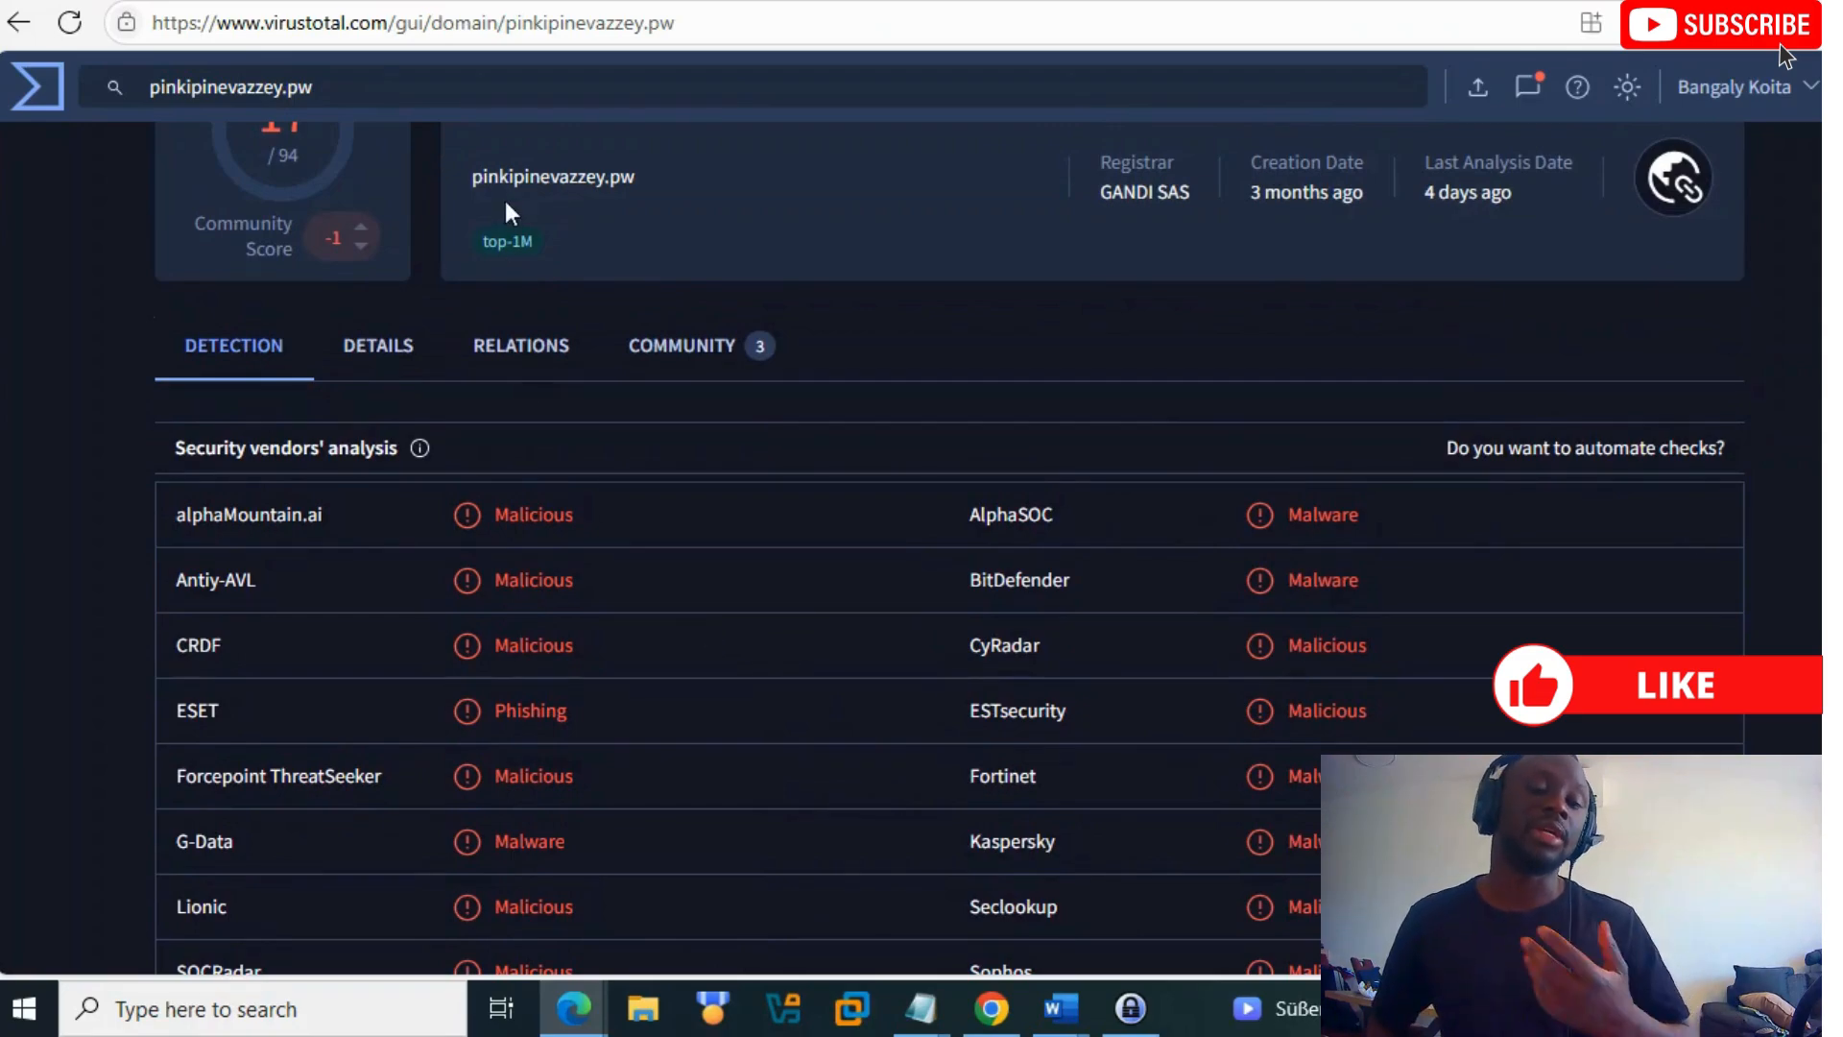
mouse_move(542, 209)
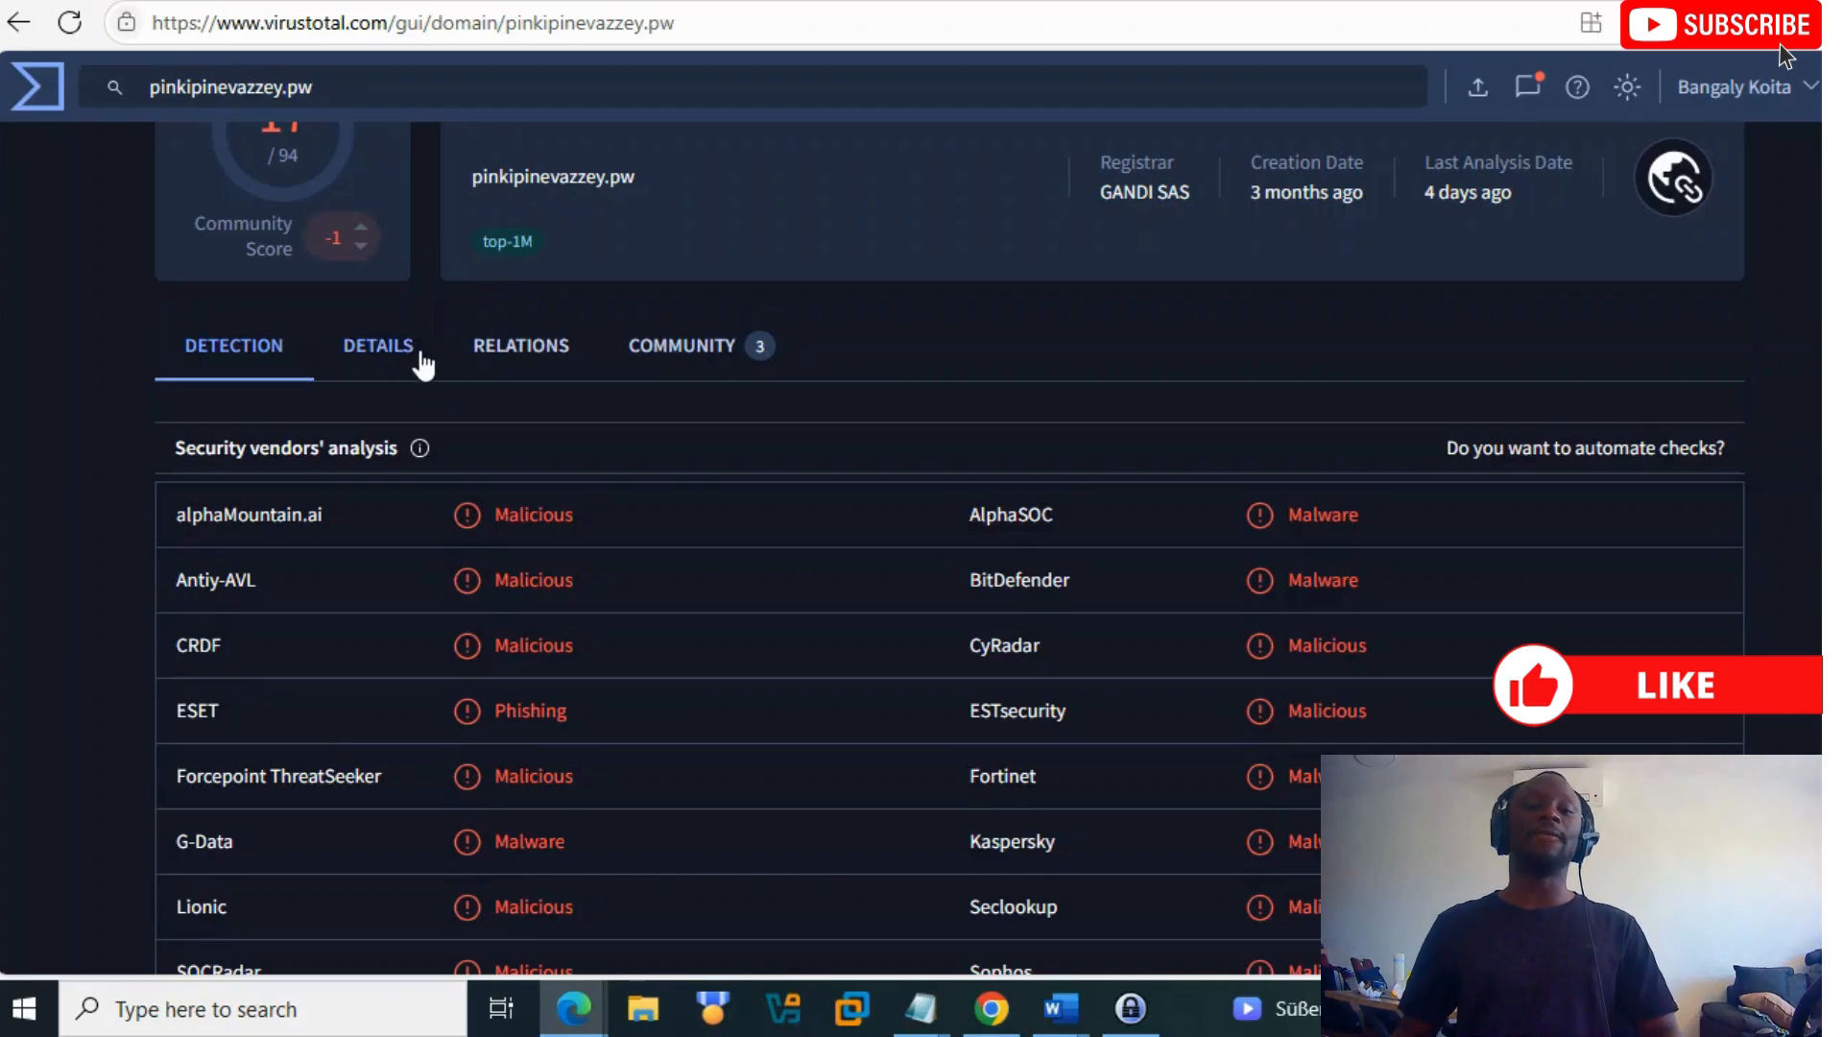
Step: Open the domain's Details and review its DNS records, including the mx1.pinkipinevazzey.pw priority
click(377, 346)
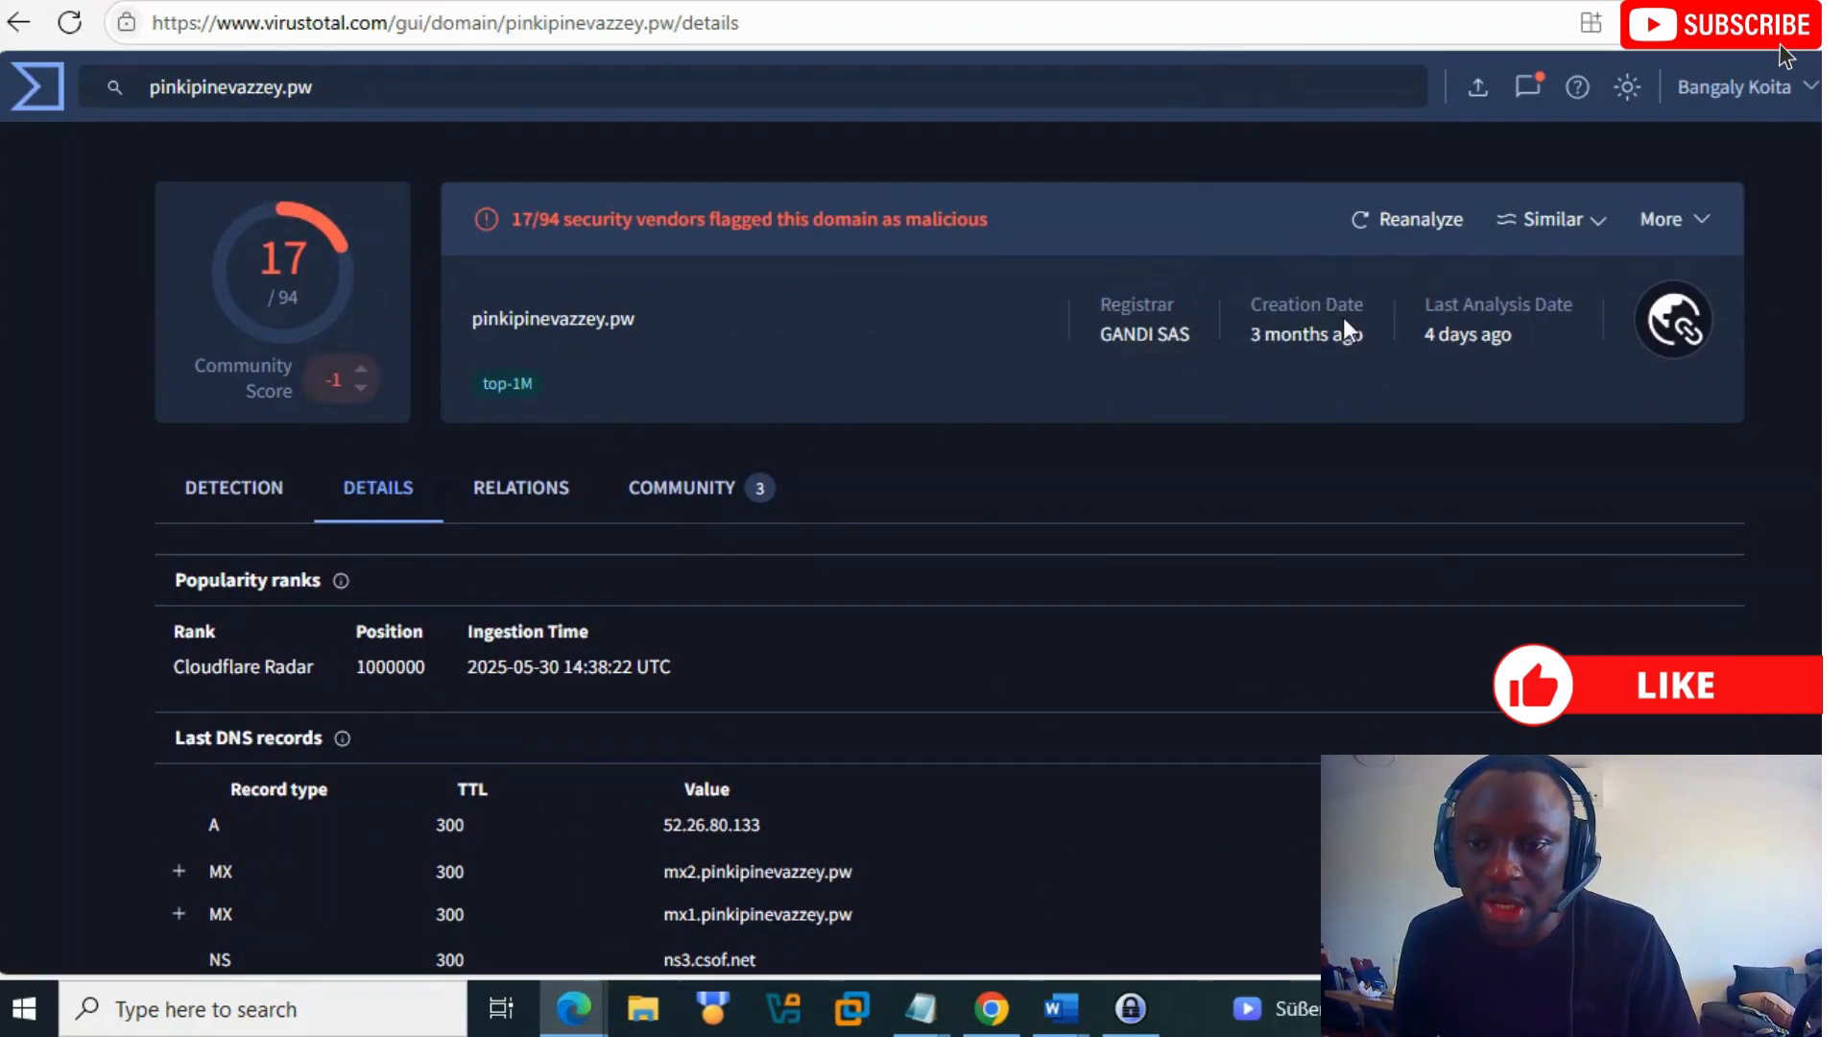
mouse_move(1544, 331)
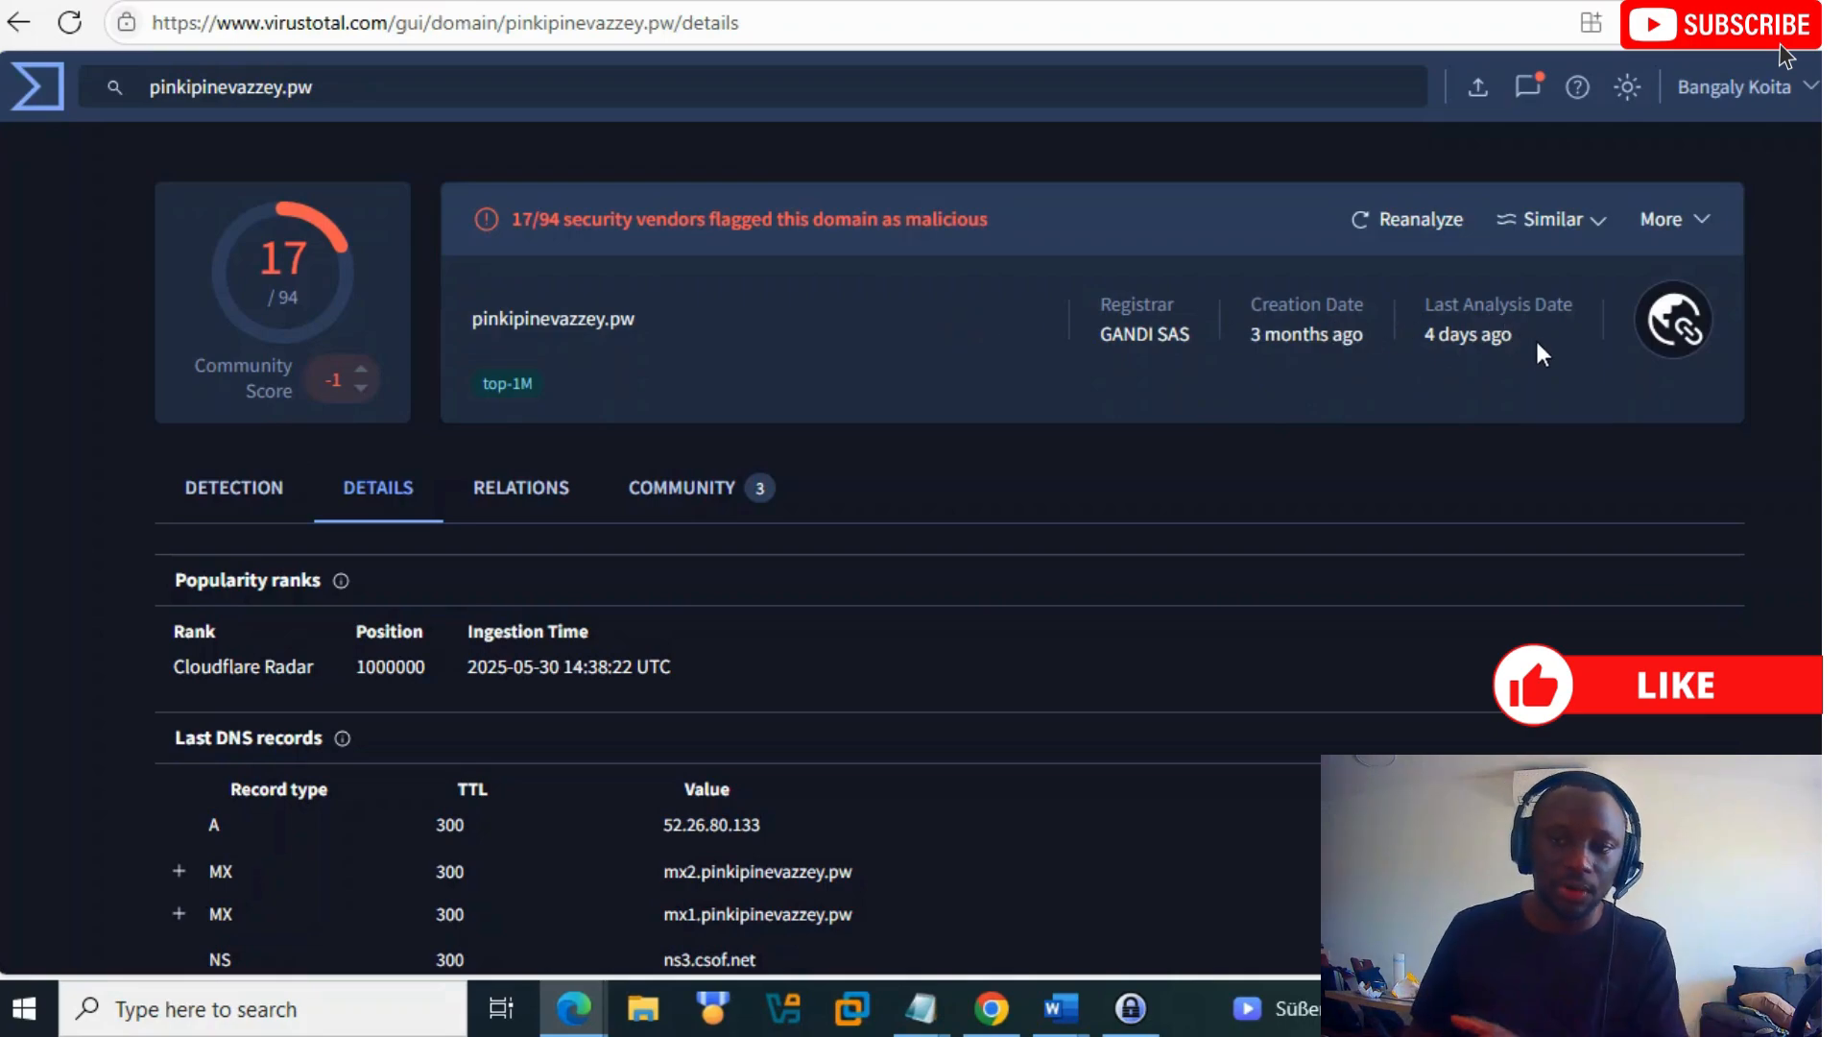
scroll(down, 3)
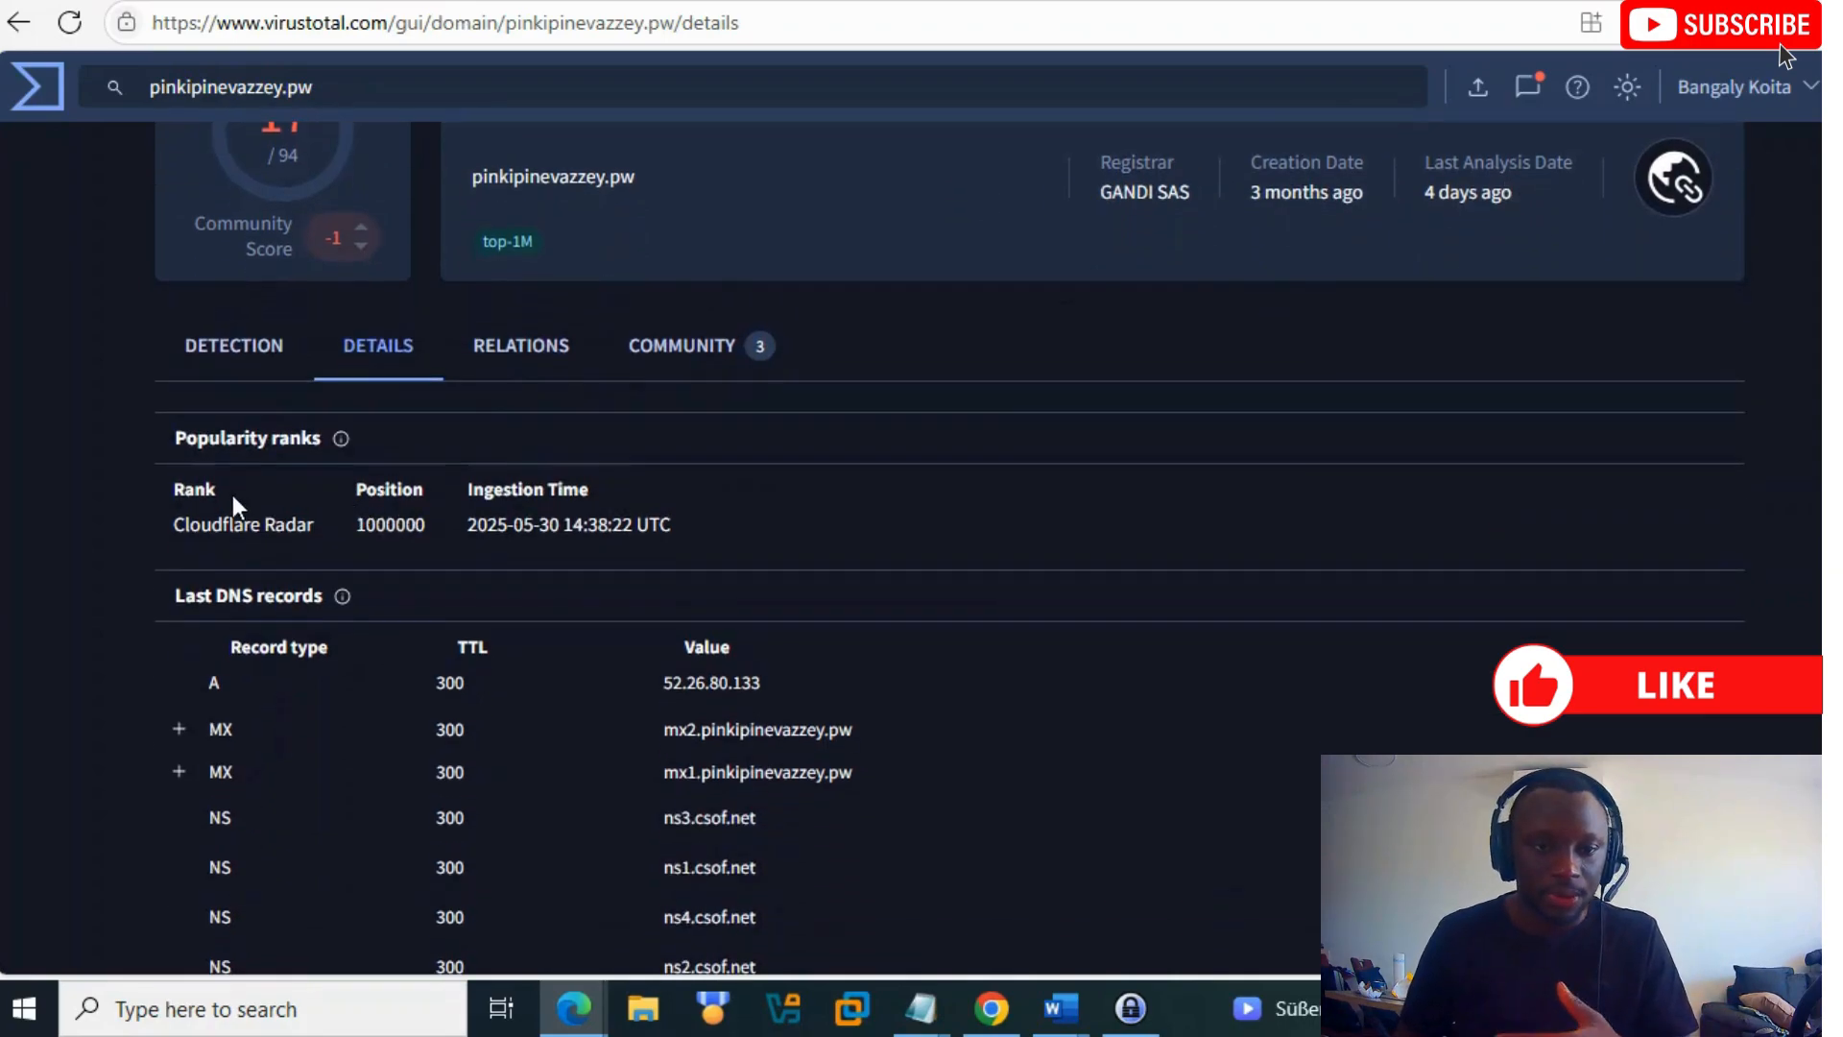
scroll(down, 3)
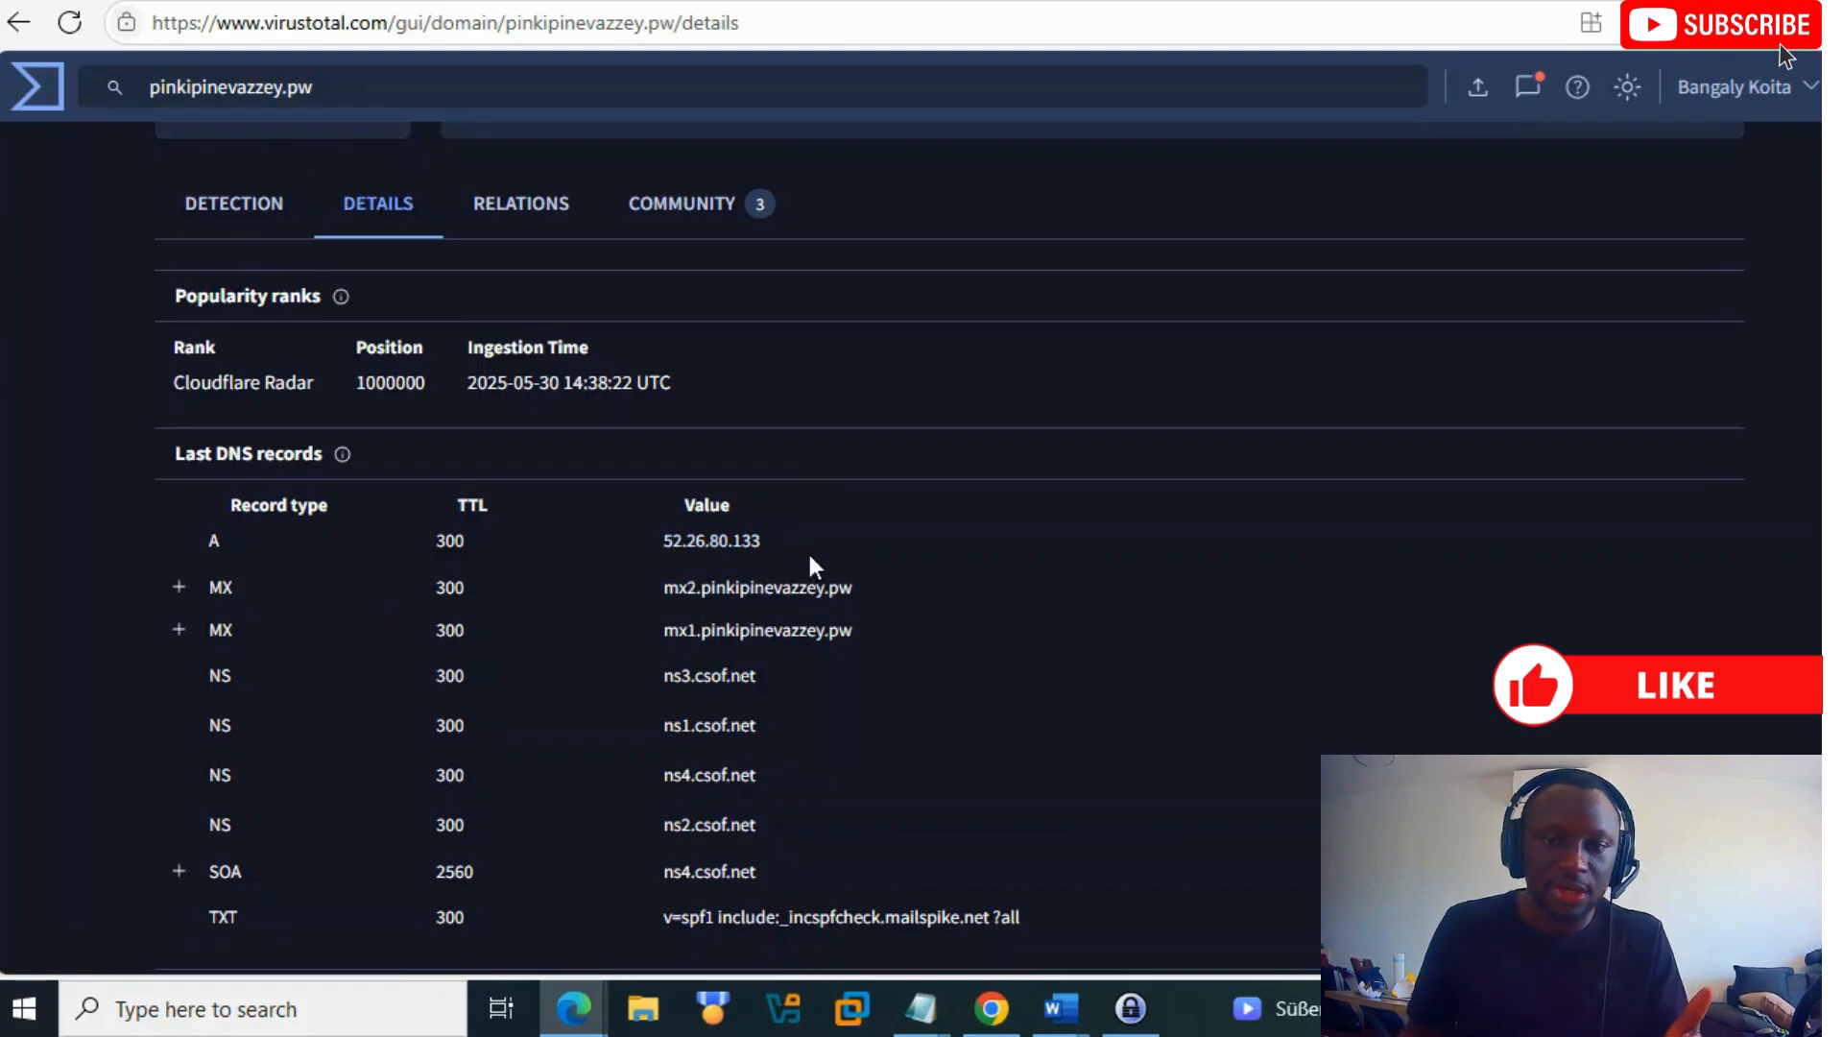
mouse_move(1090, 614)
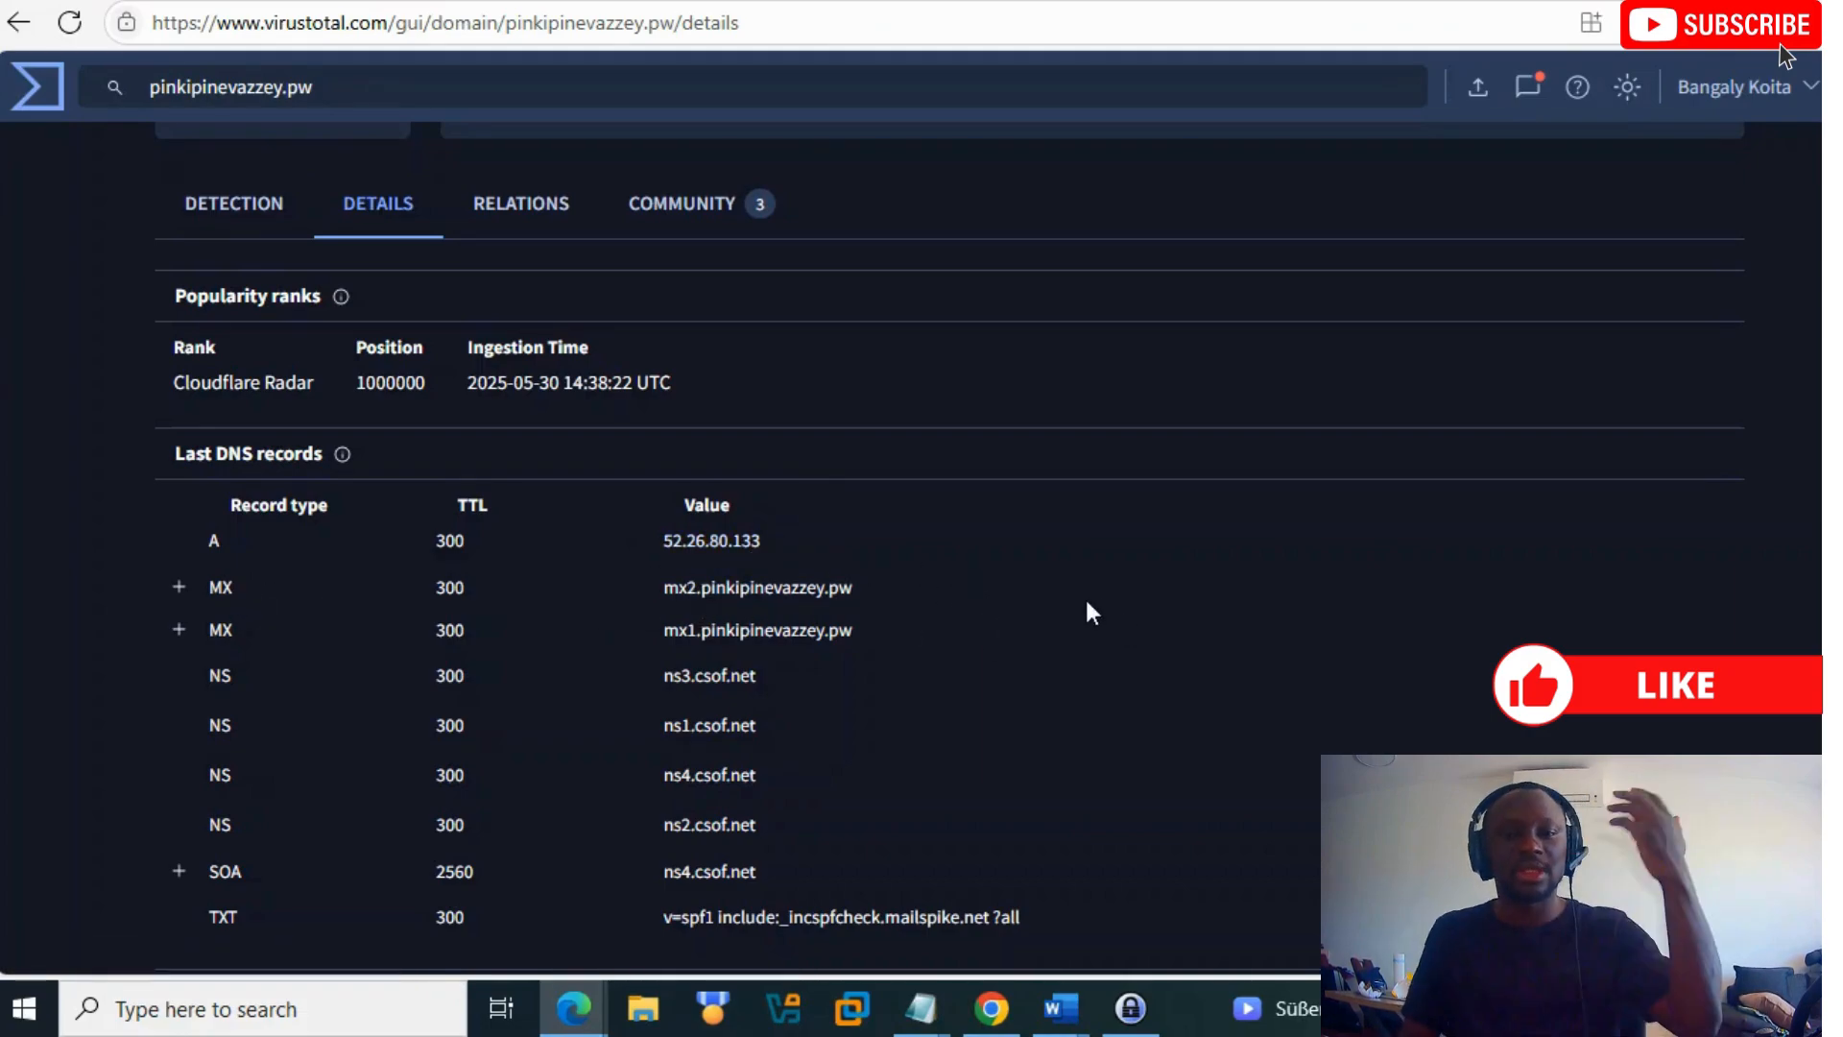
mouse_move(213, 723)
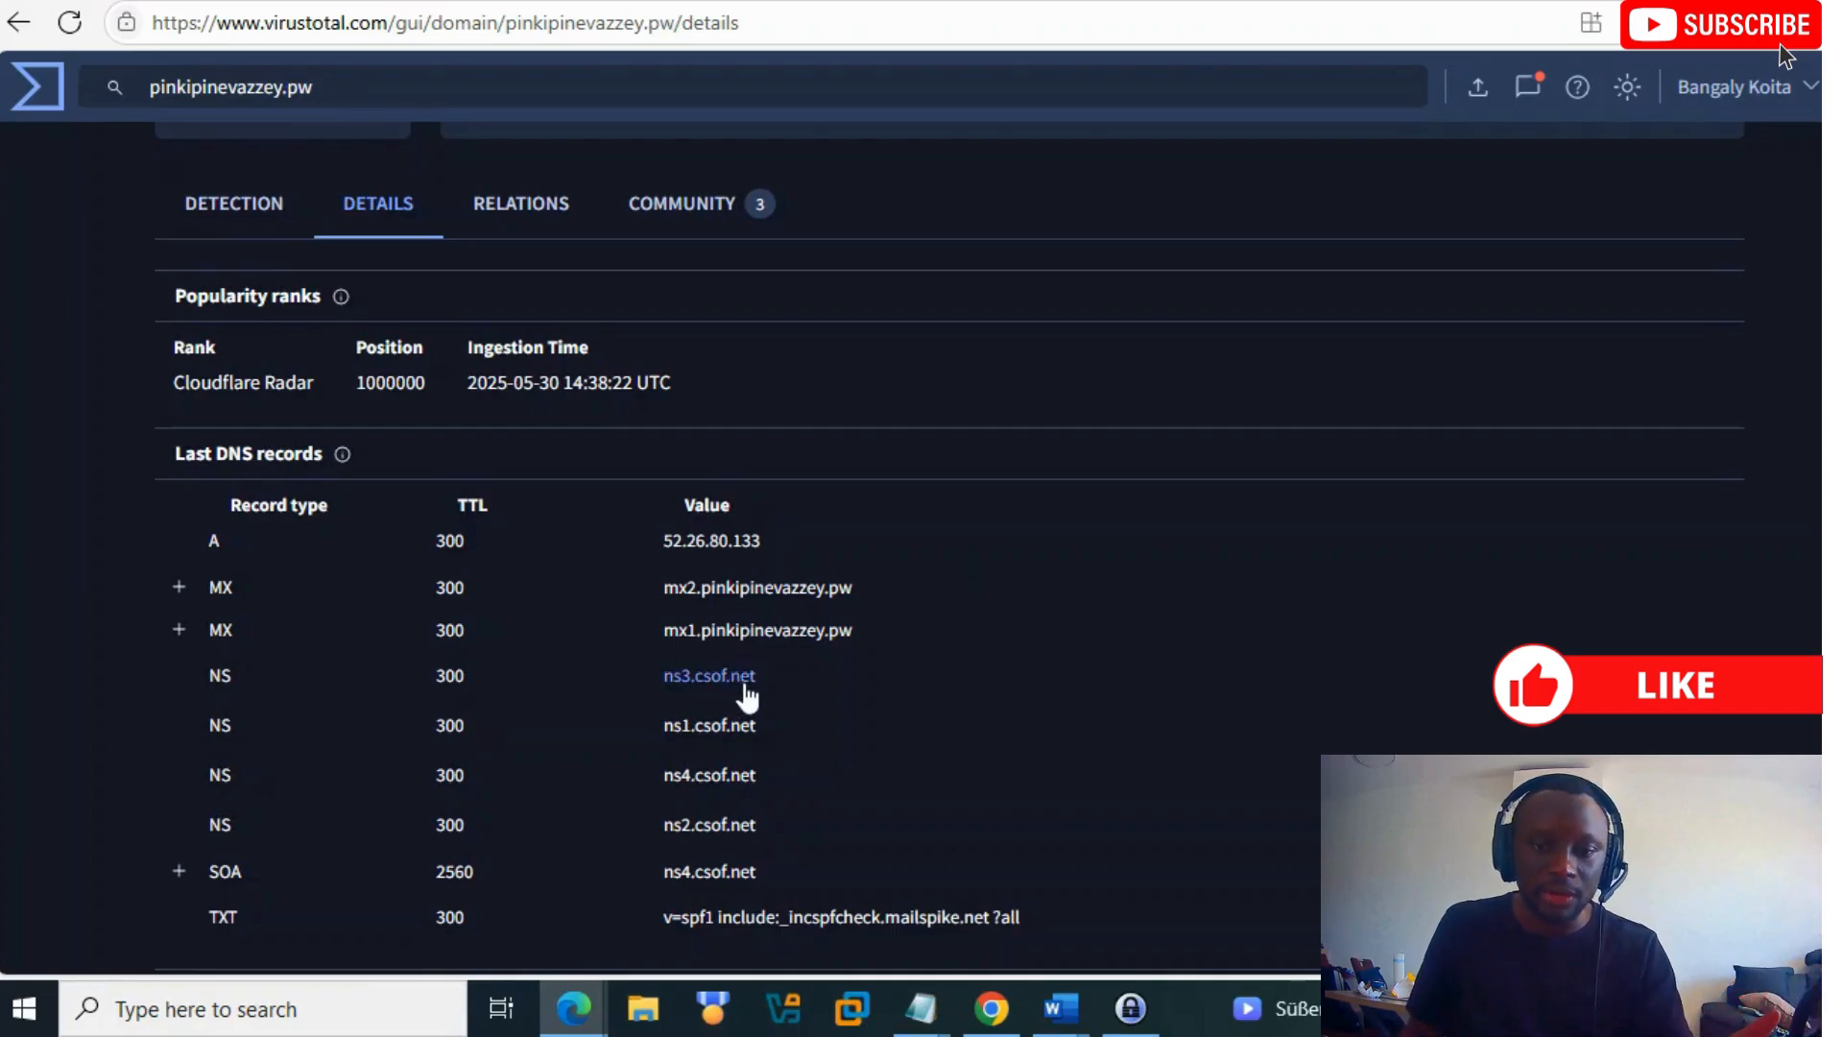
scroll(down, 3)
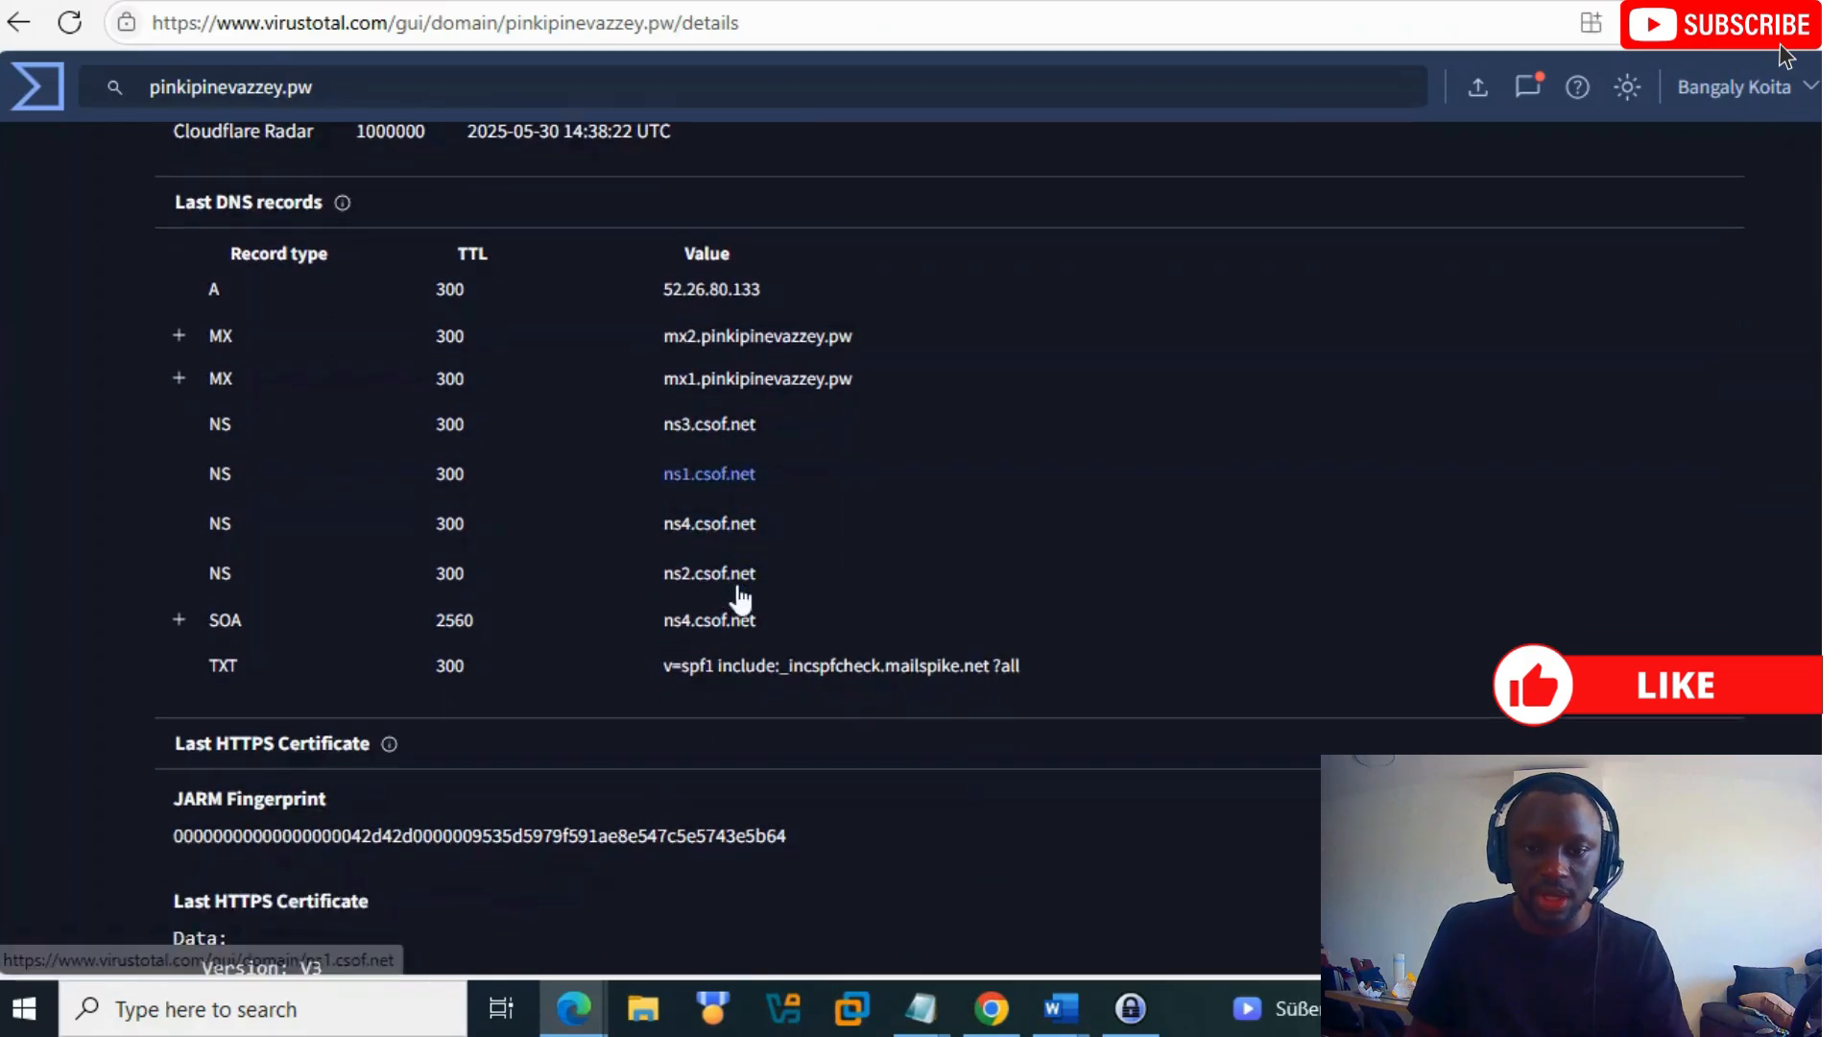
scroll(down, 3)
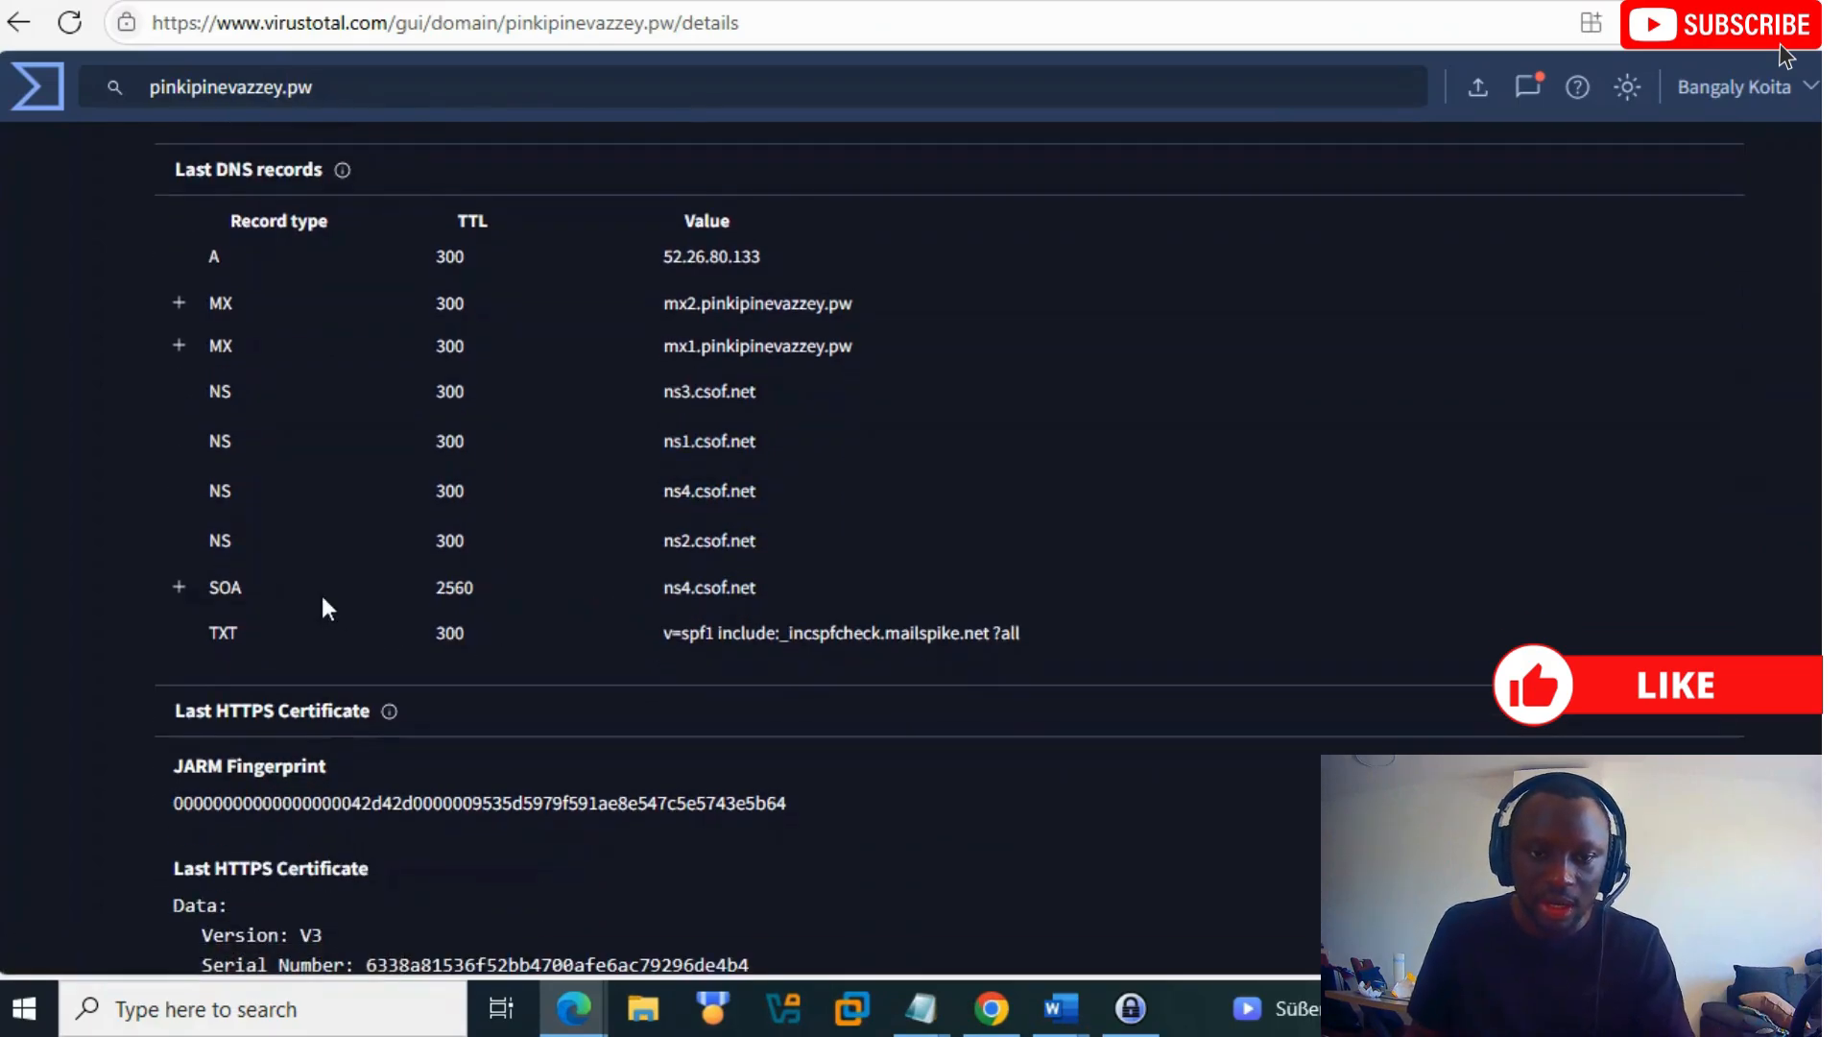
click(178, 345)
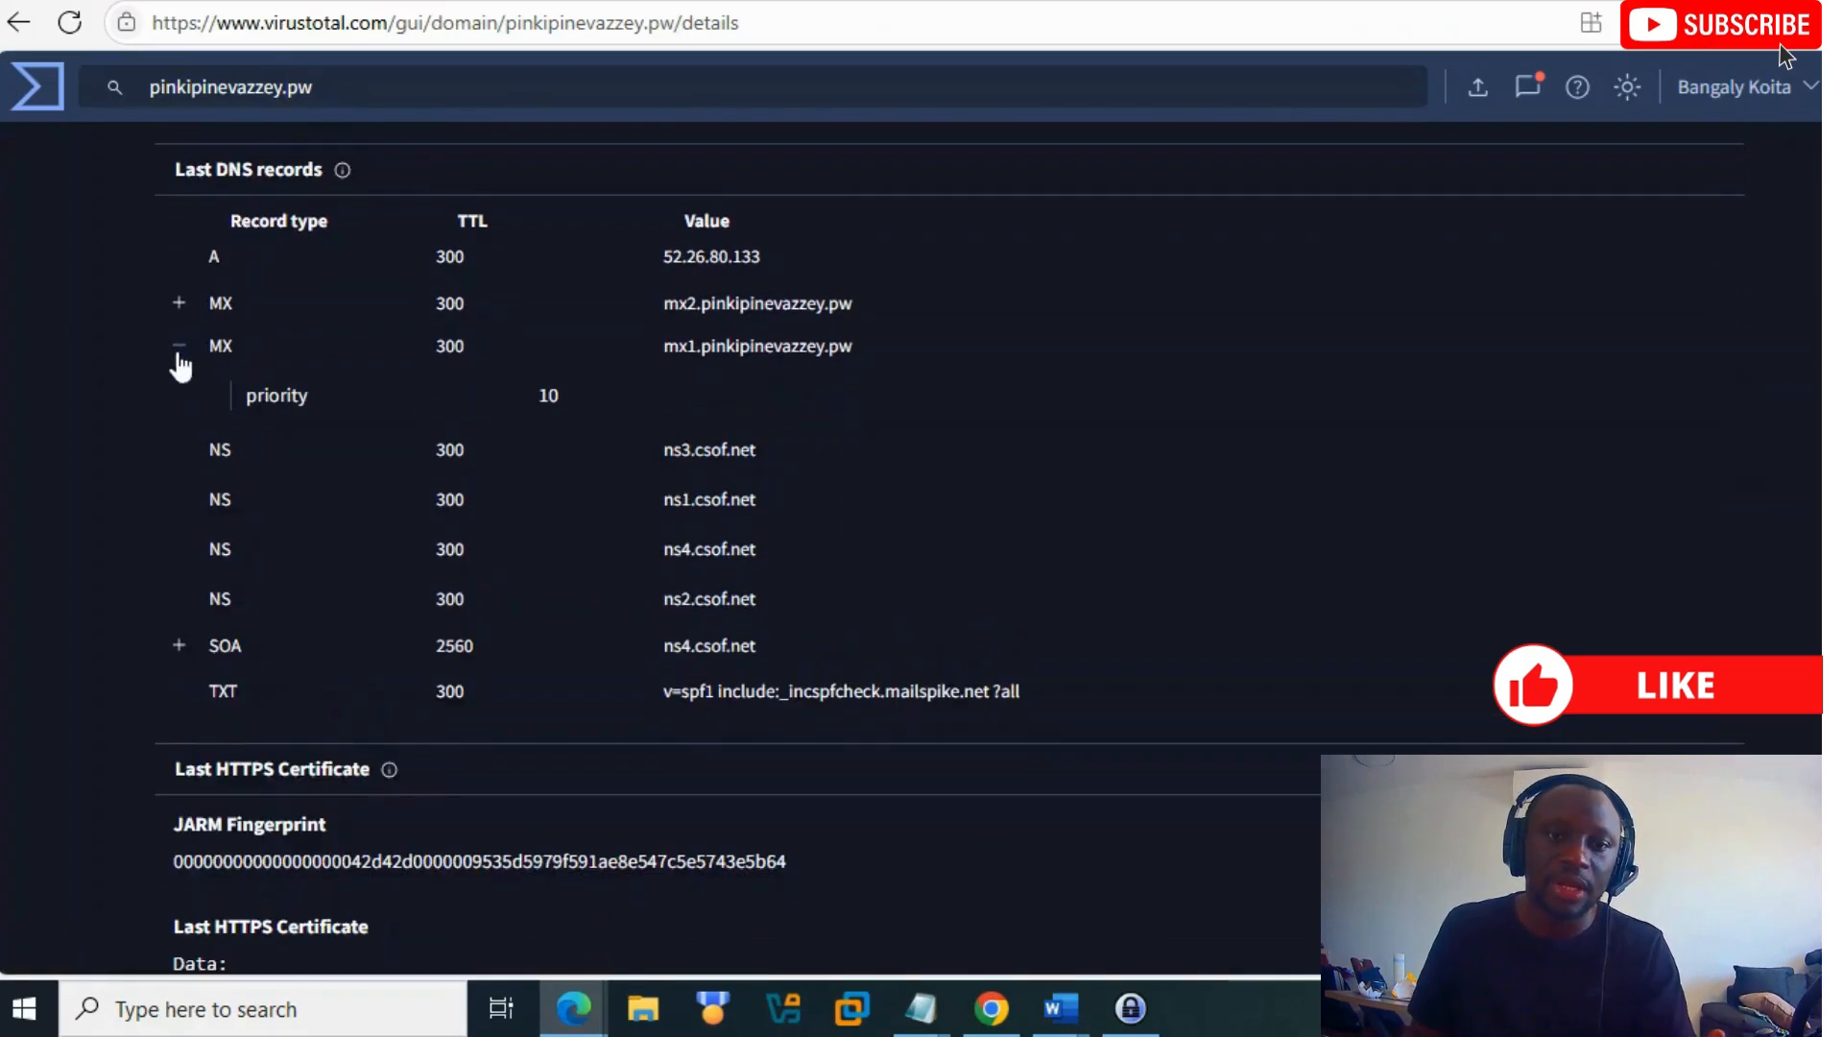
Step: Scroll through the HTTPS certificate and Whois data, clearing an accidental text selection
scroll(down, 3)
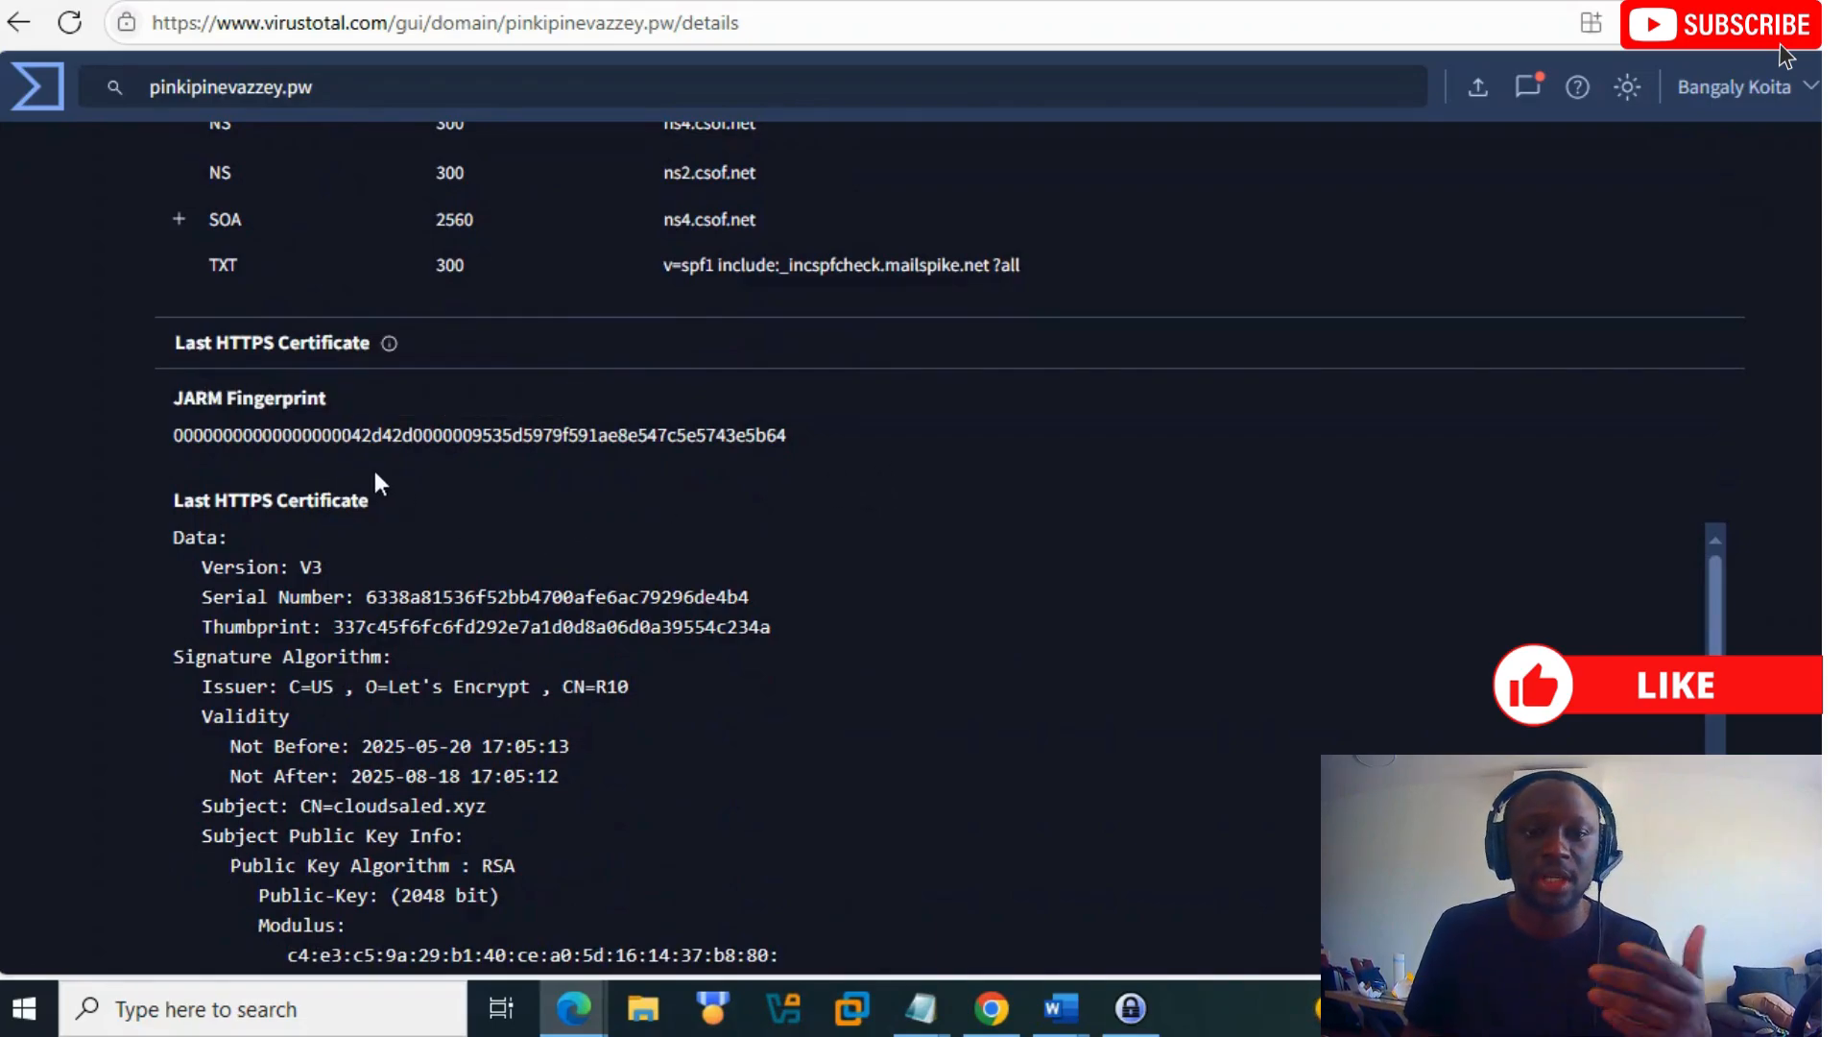
mouse_move(285, 433)
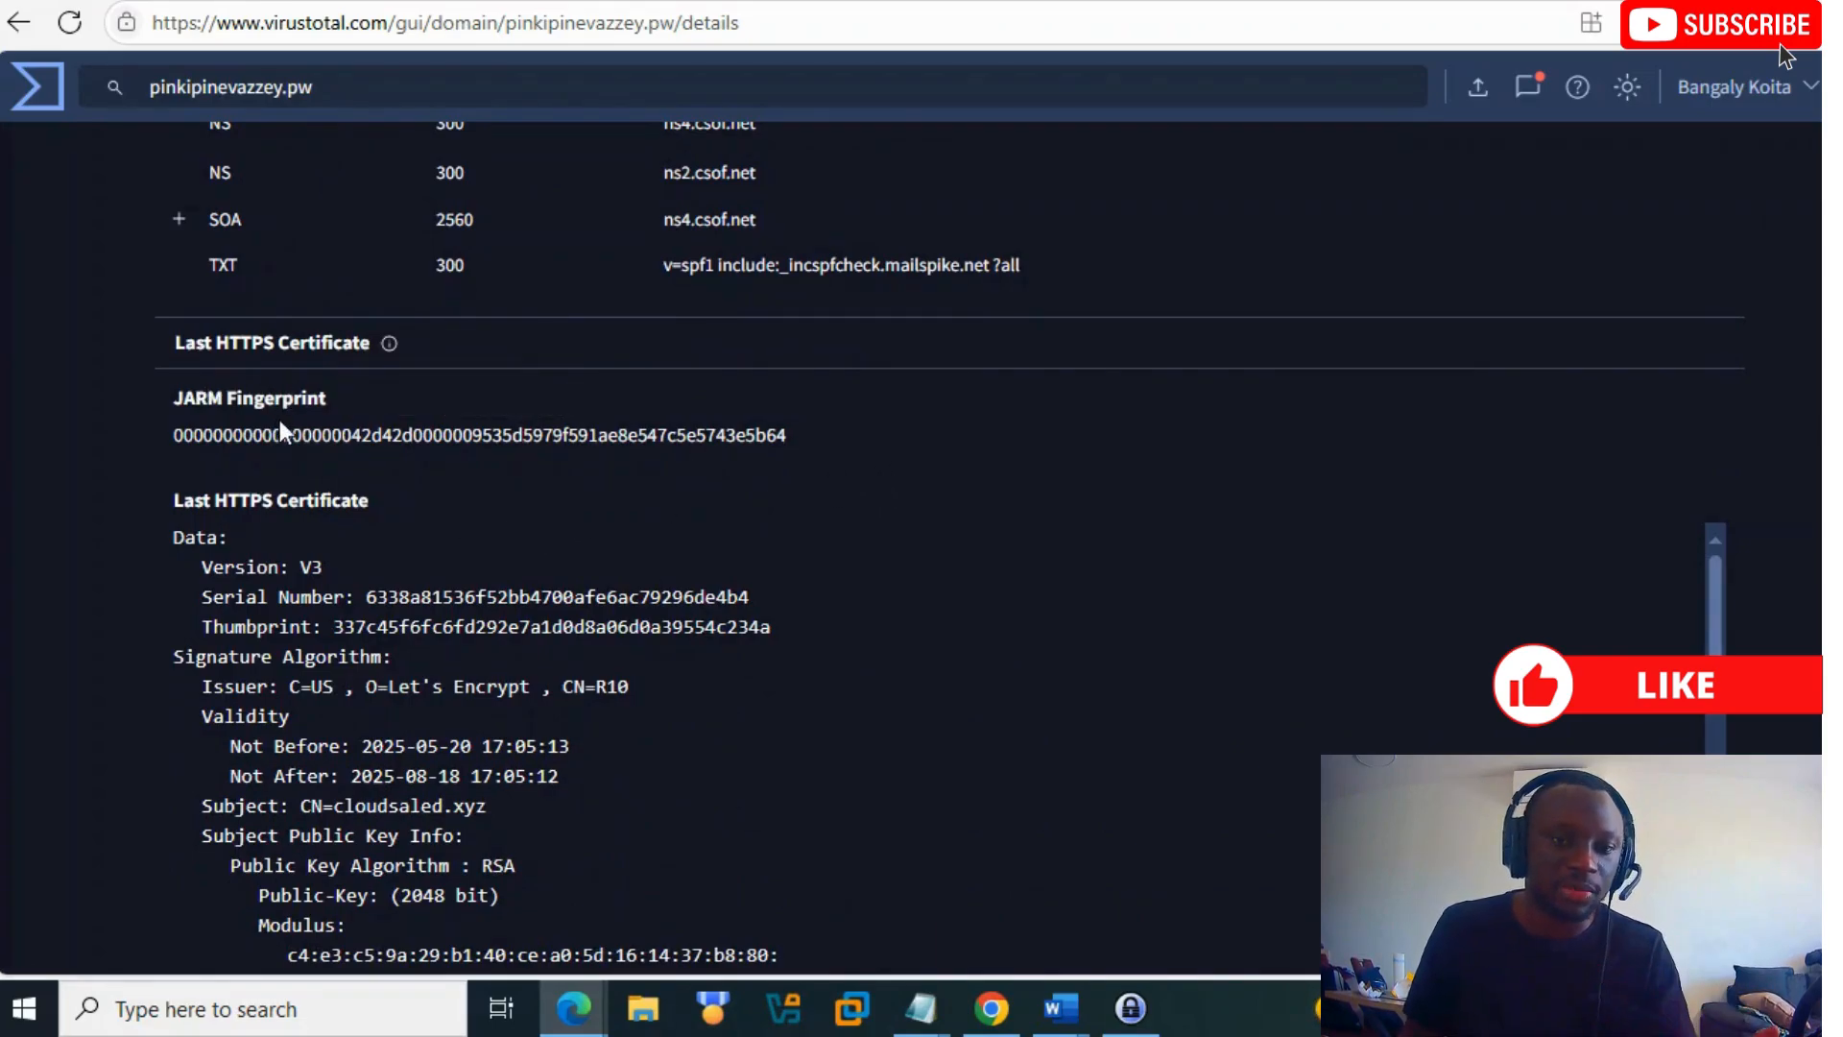
scroll(down, 3)
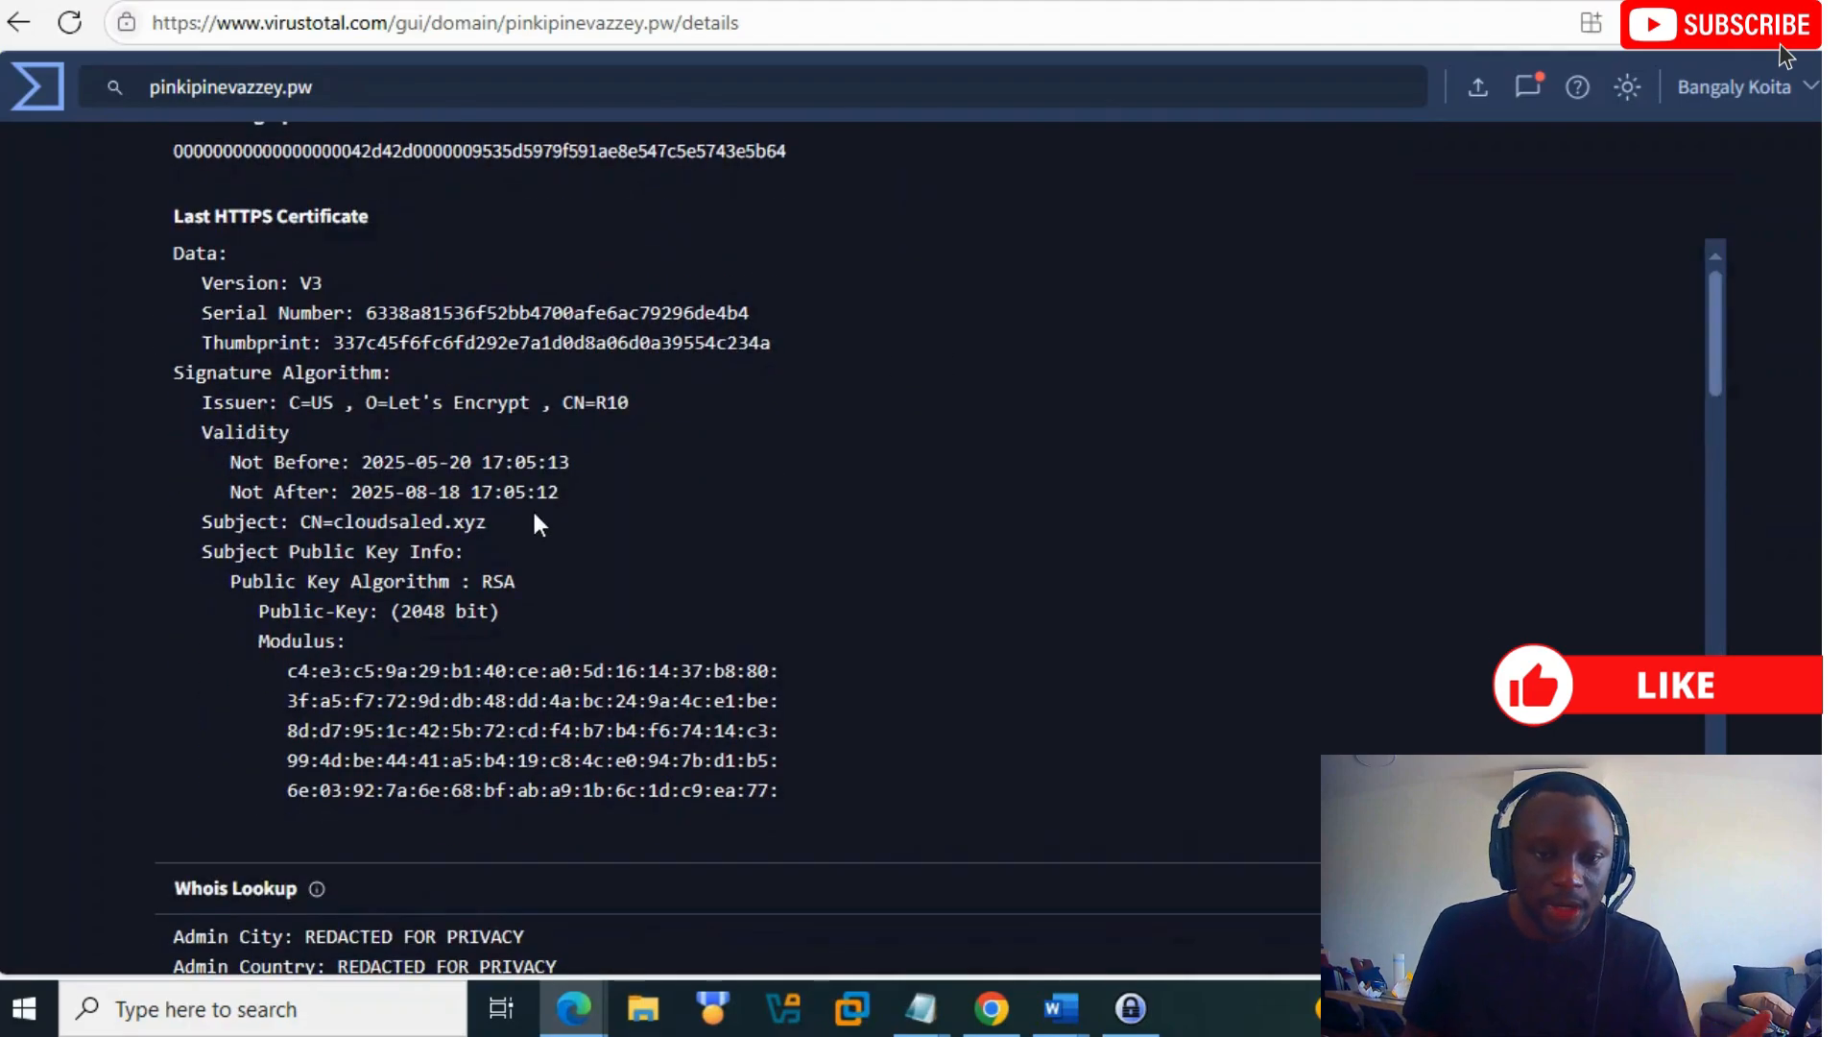
mouse_move(435, 550)
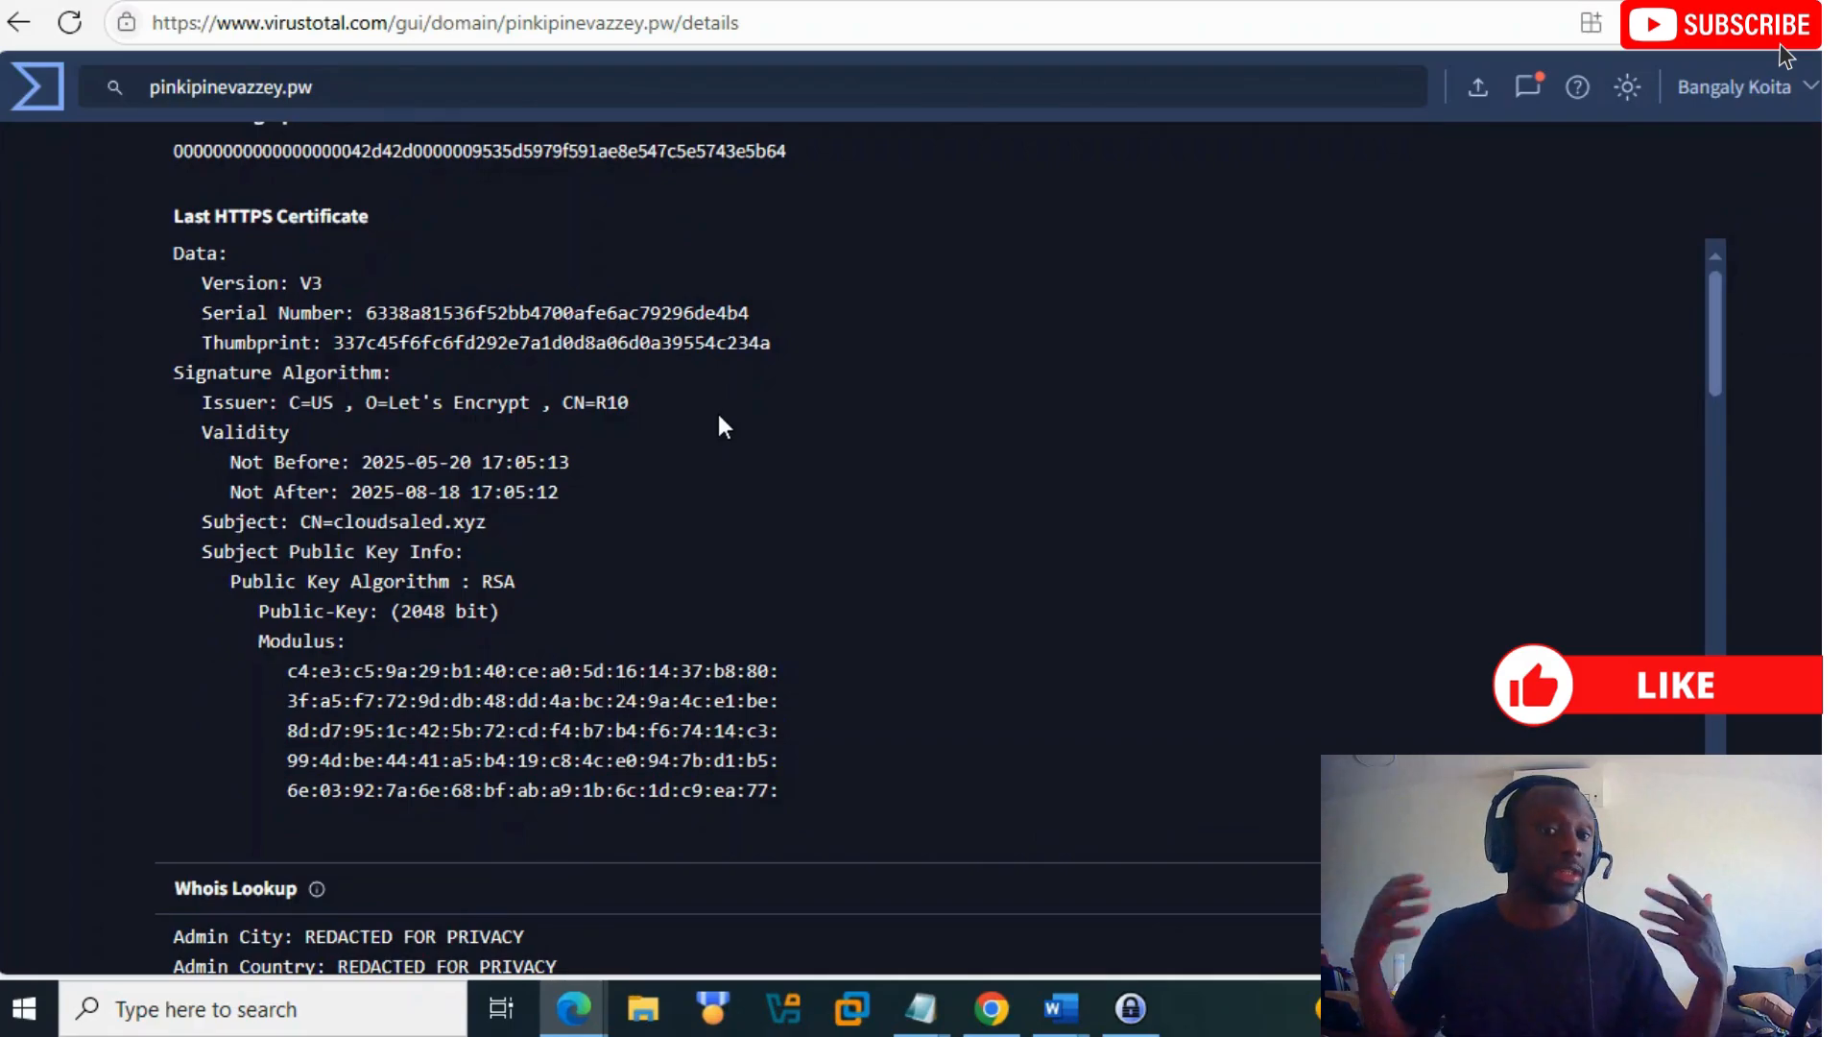
scroll(down, 3)
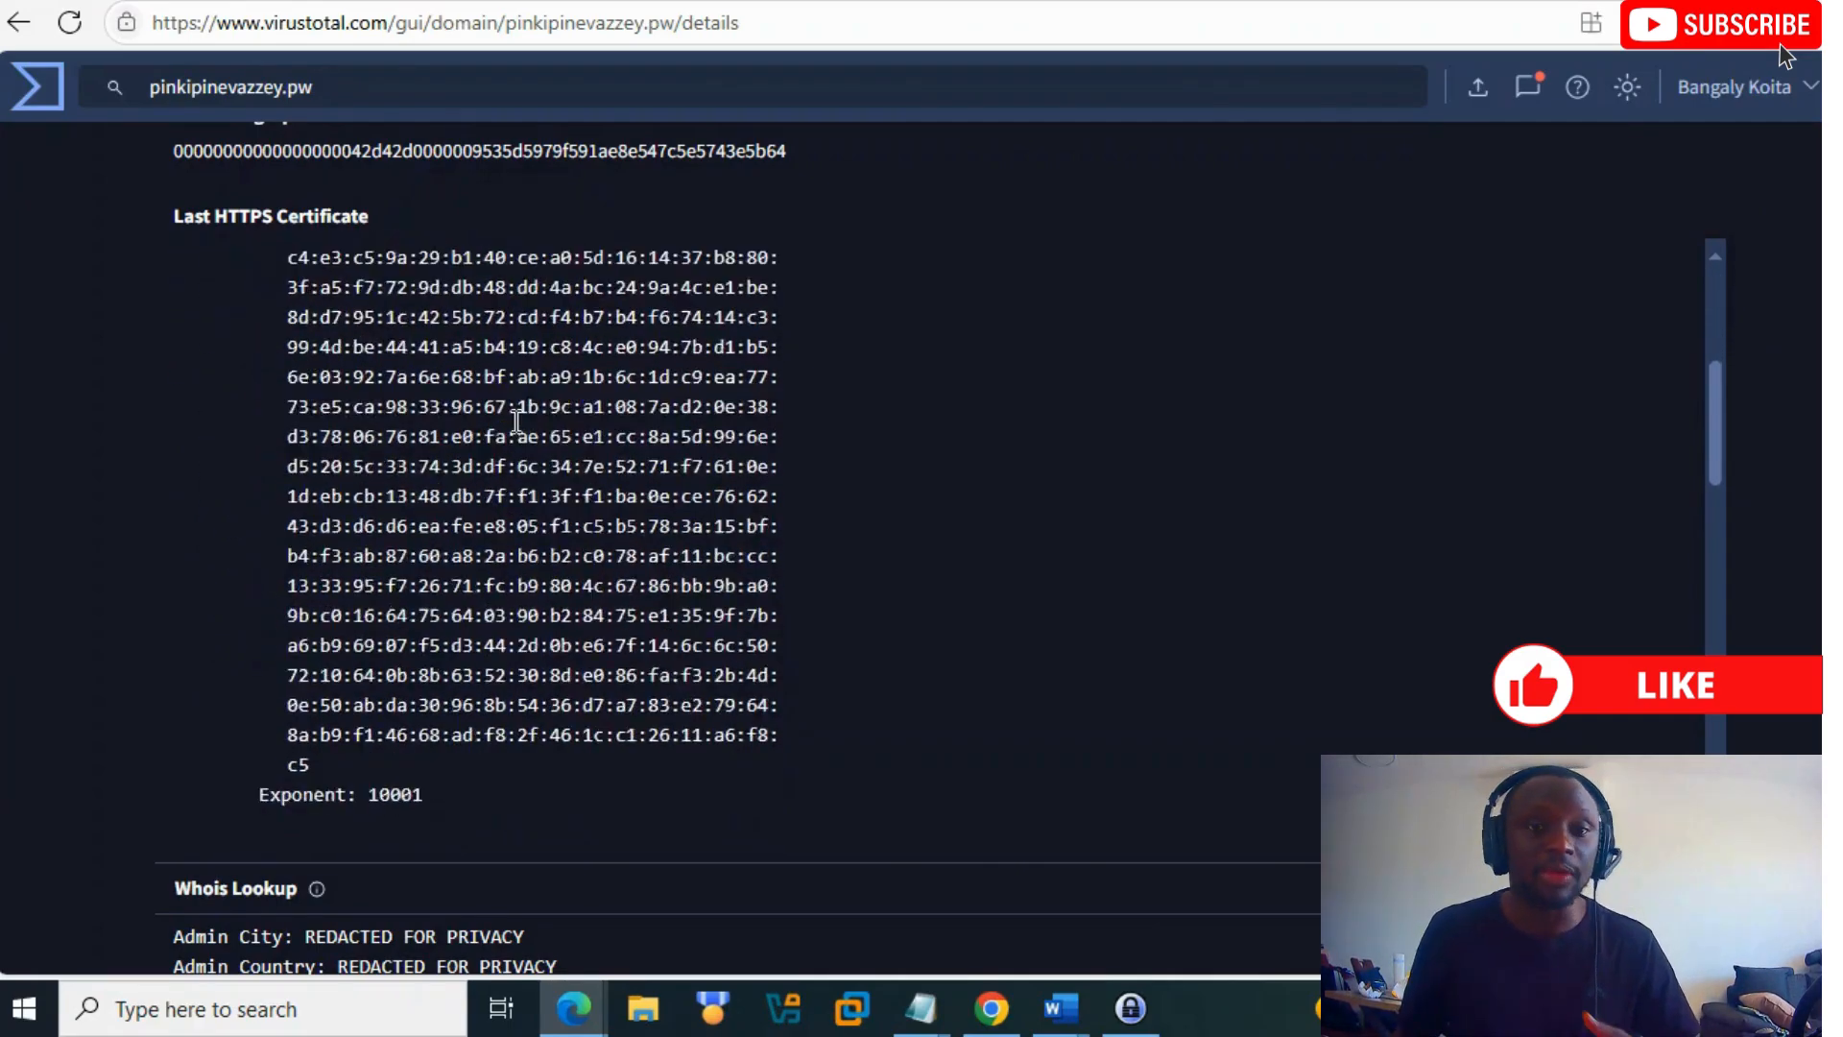
scroll(down, 3)
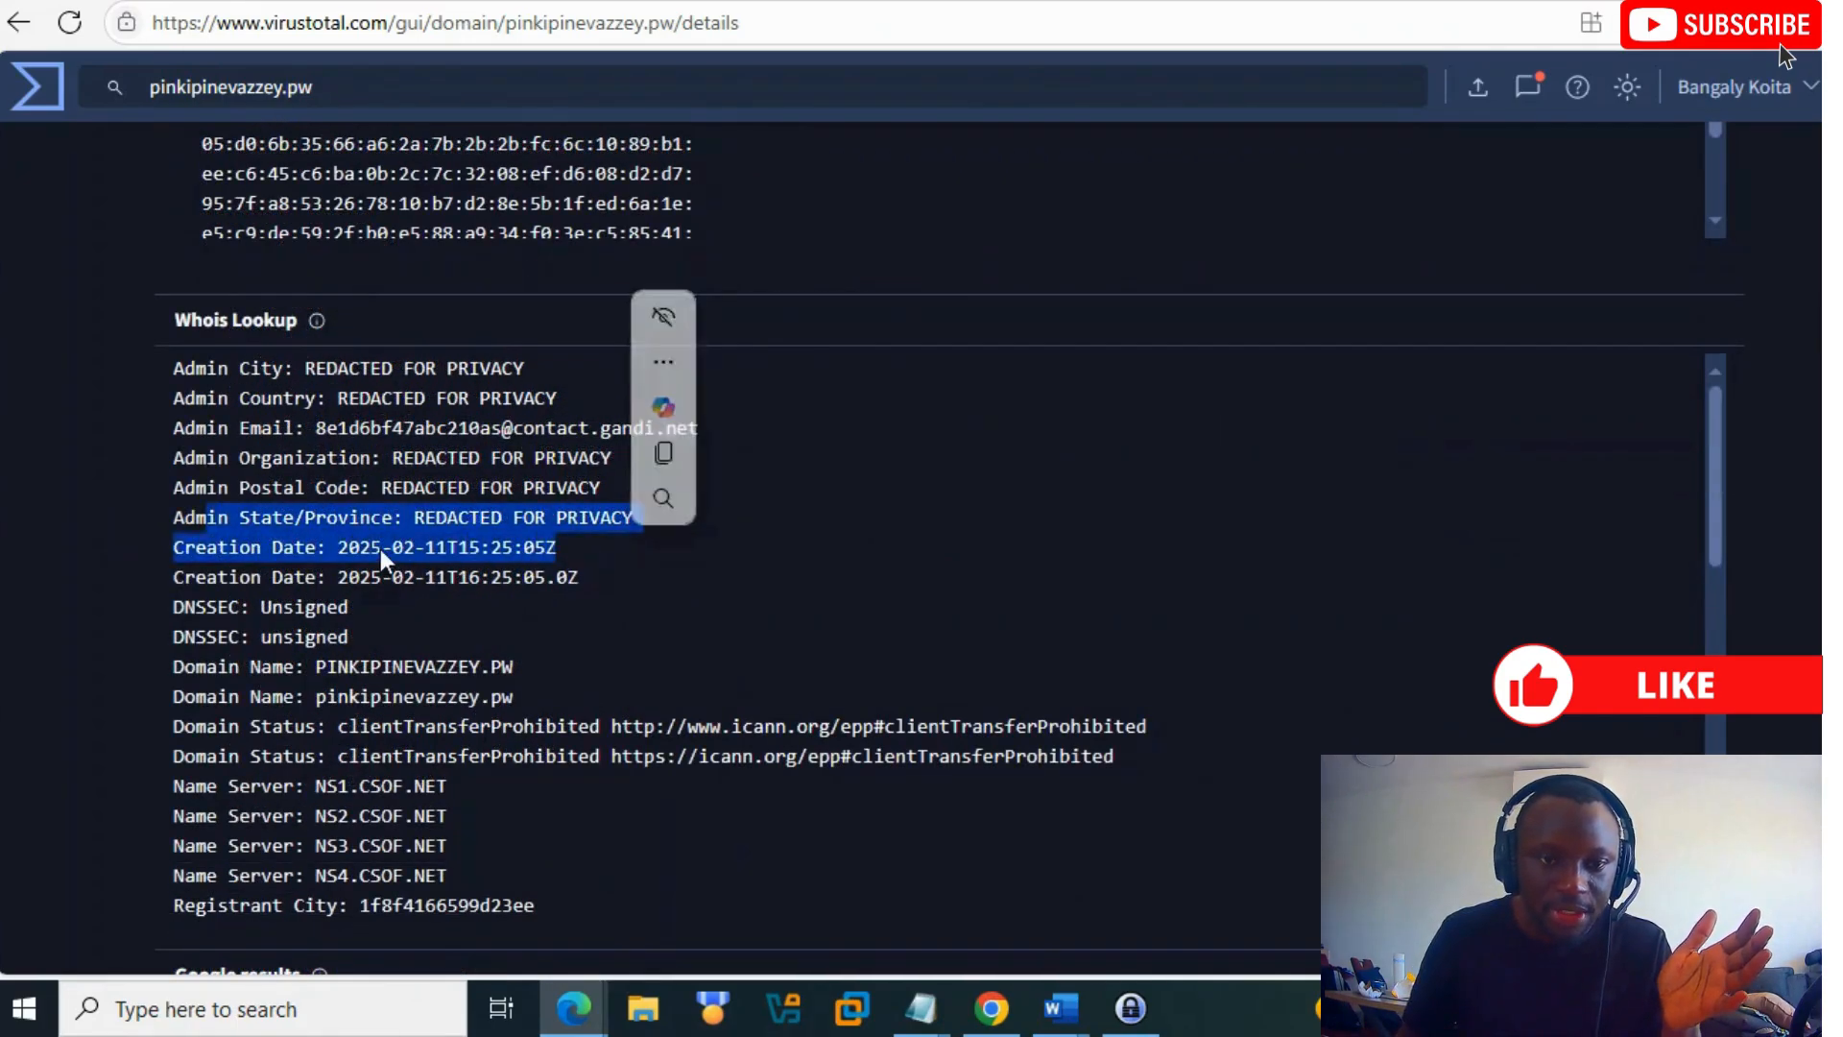
click(259, 577)
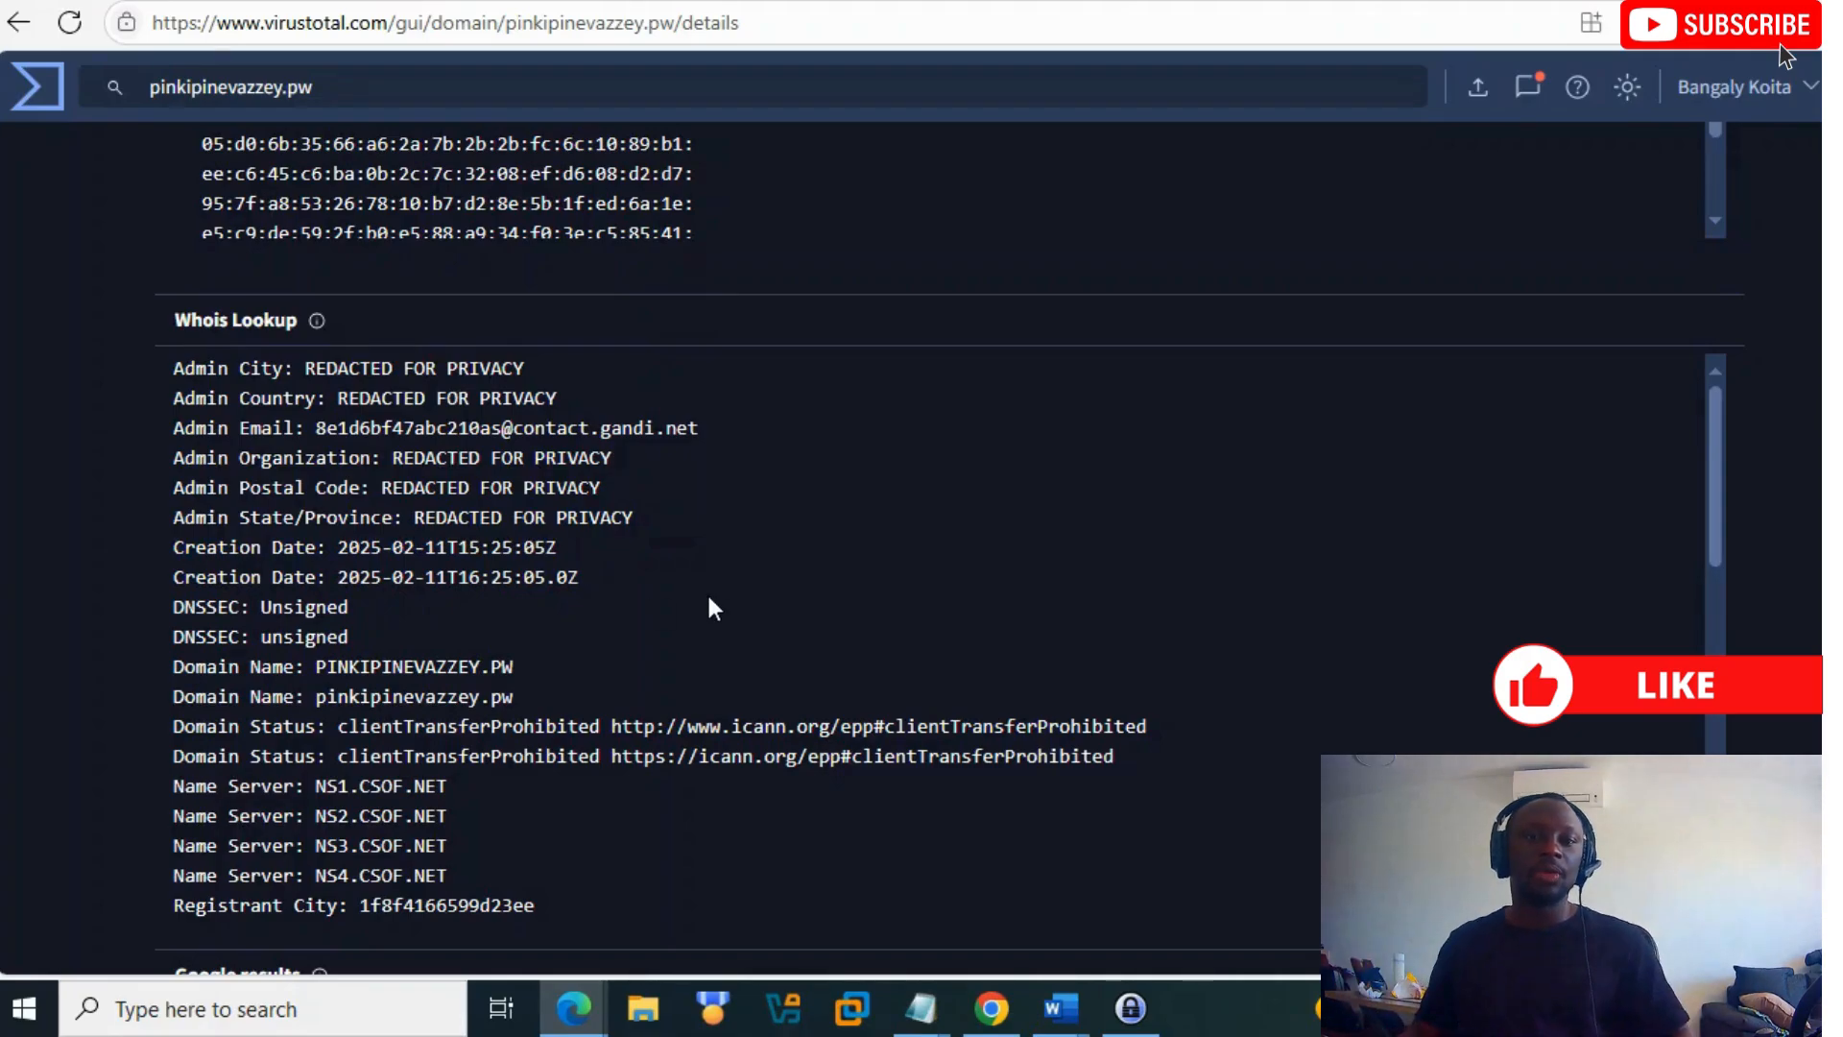
Step: Scroll past the Google results and show Relations with seven passive DNS resolutions
scroll(down, 3)
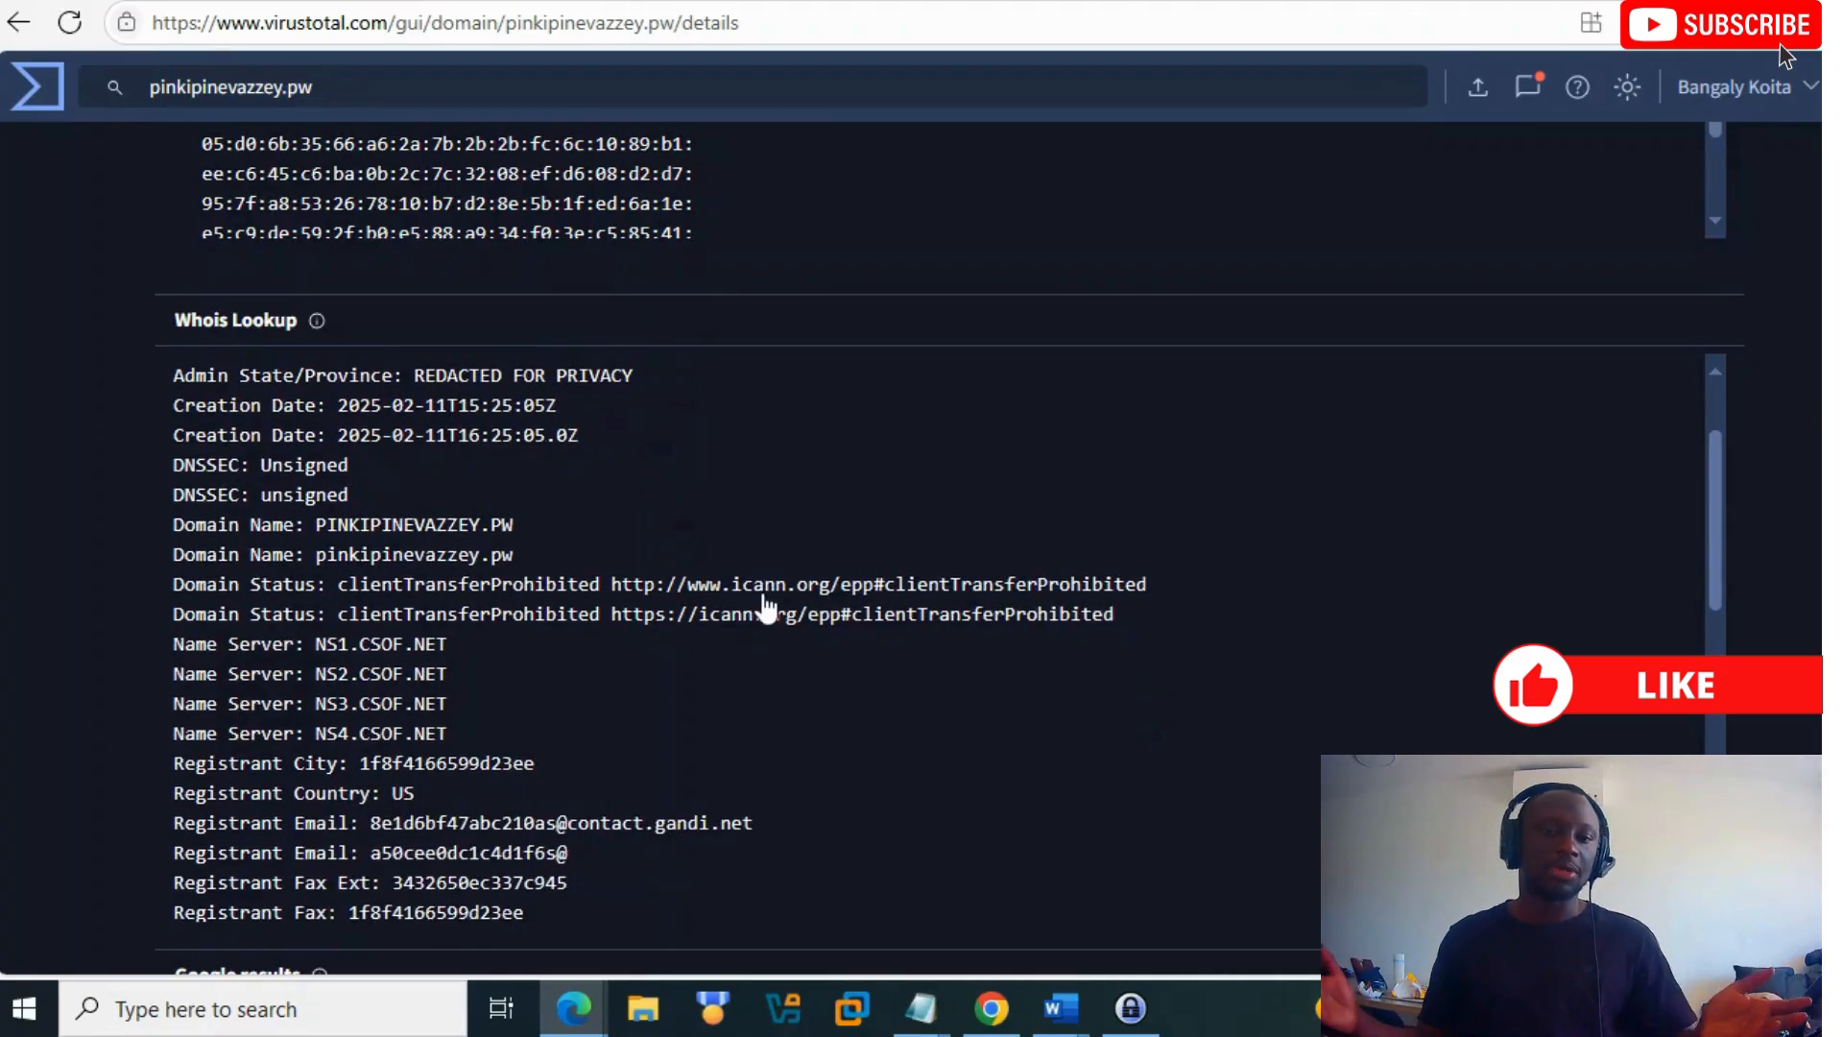
scroll(down, 3)
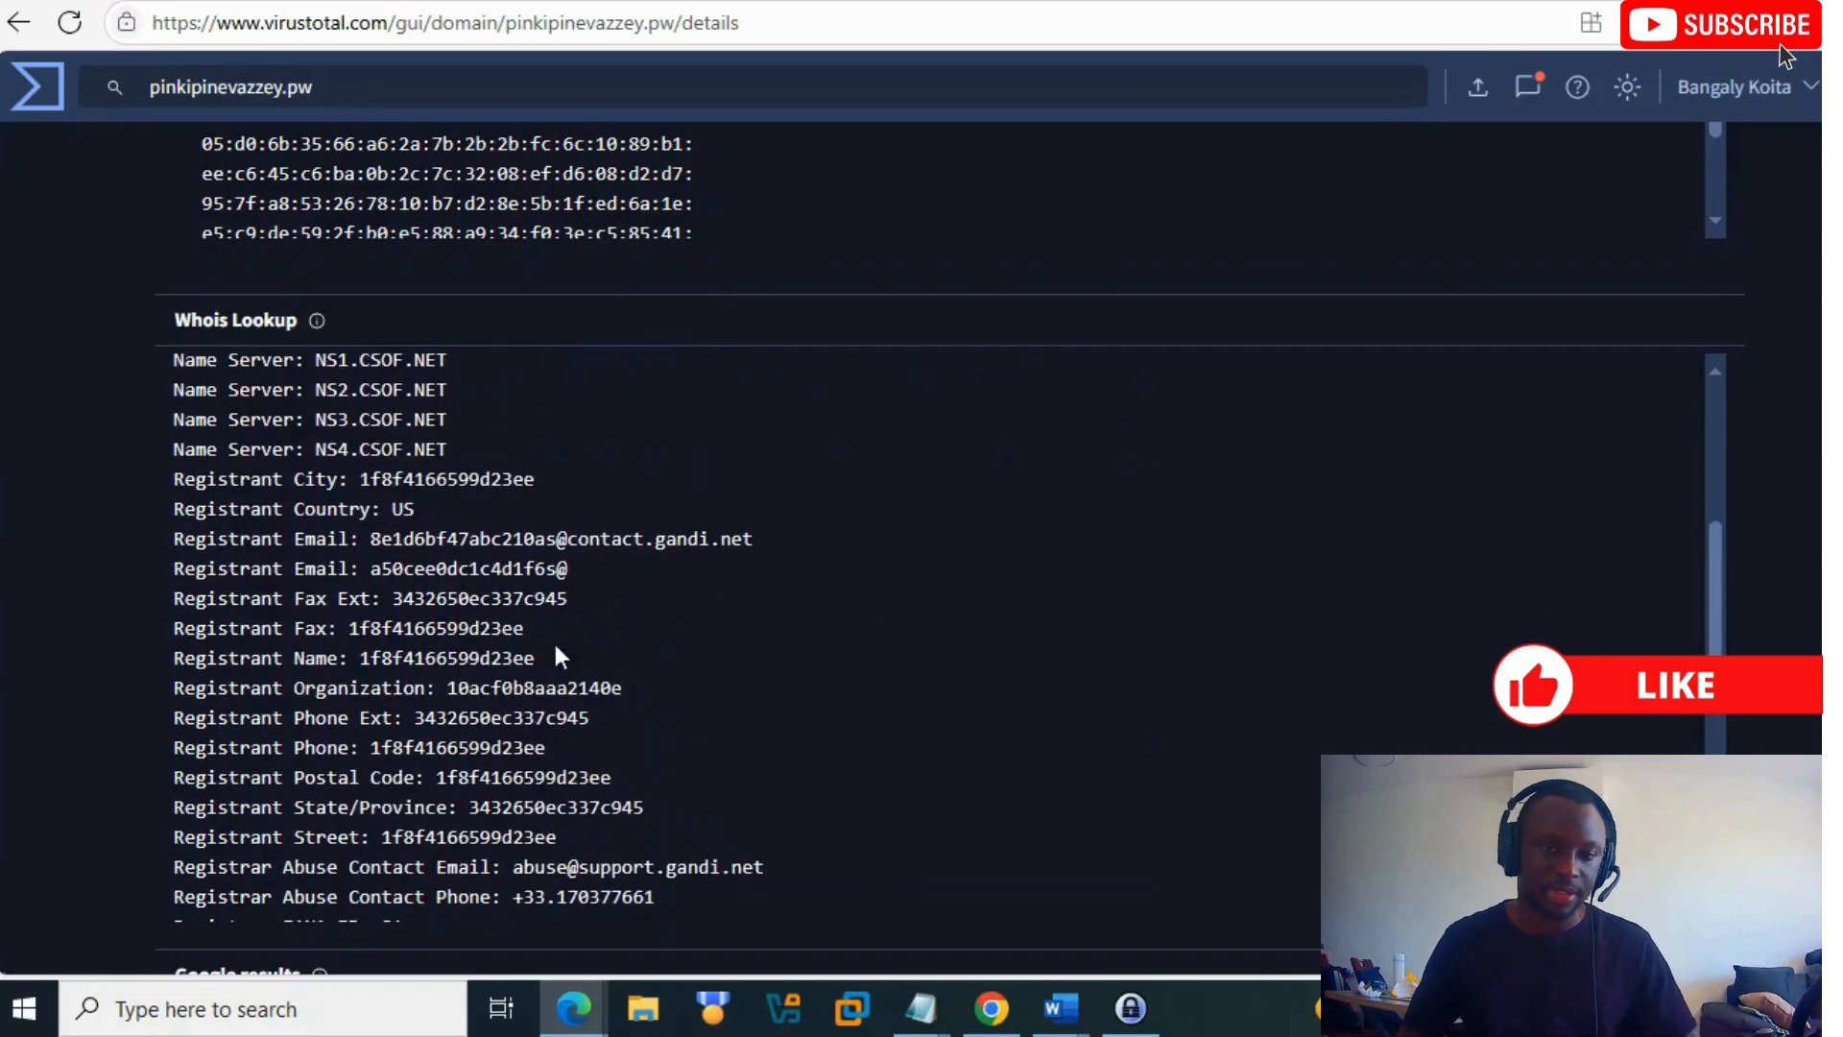
scroll(down, 3)
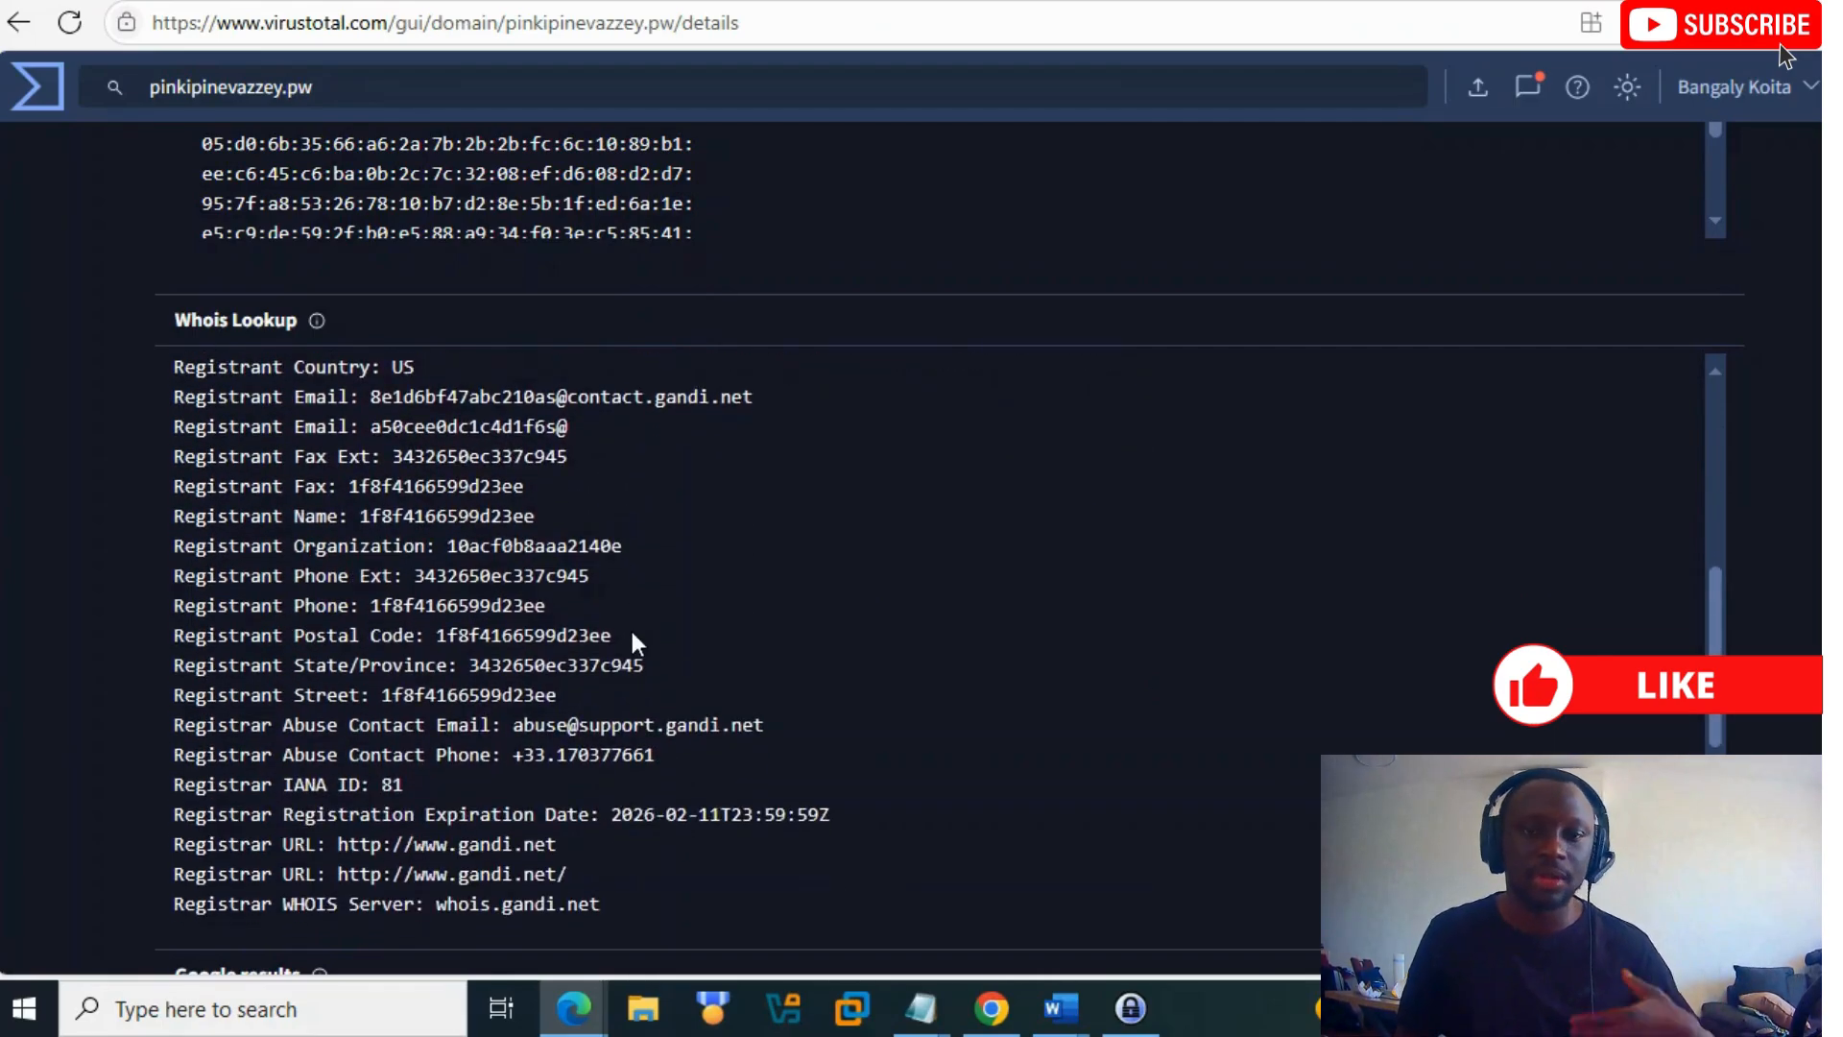
scroll(down, 3)
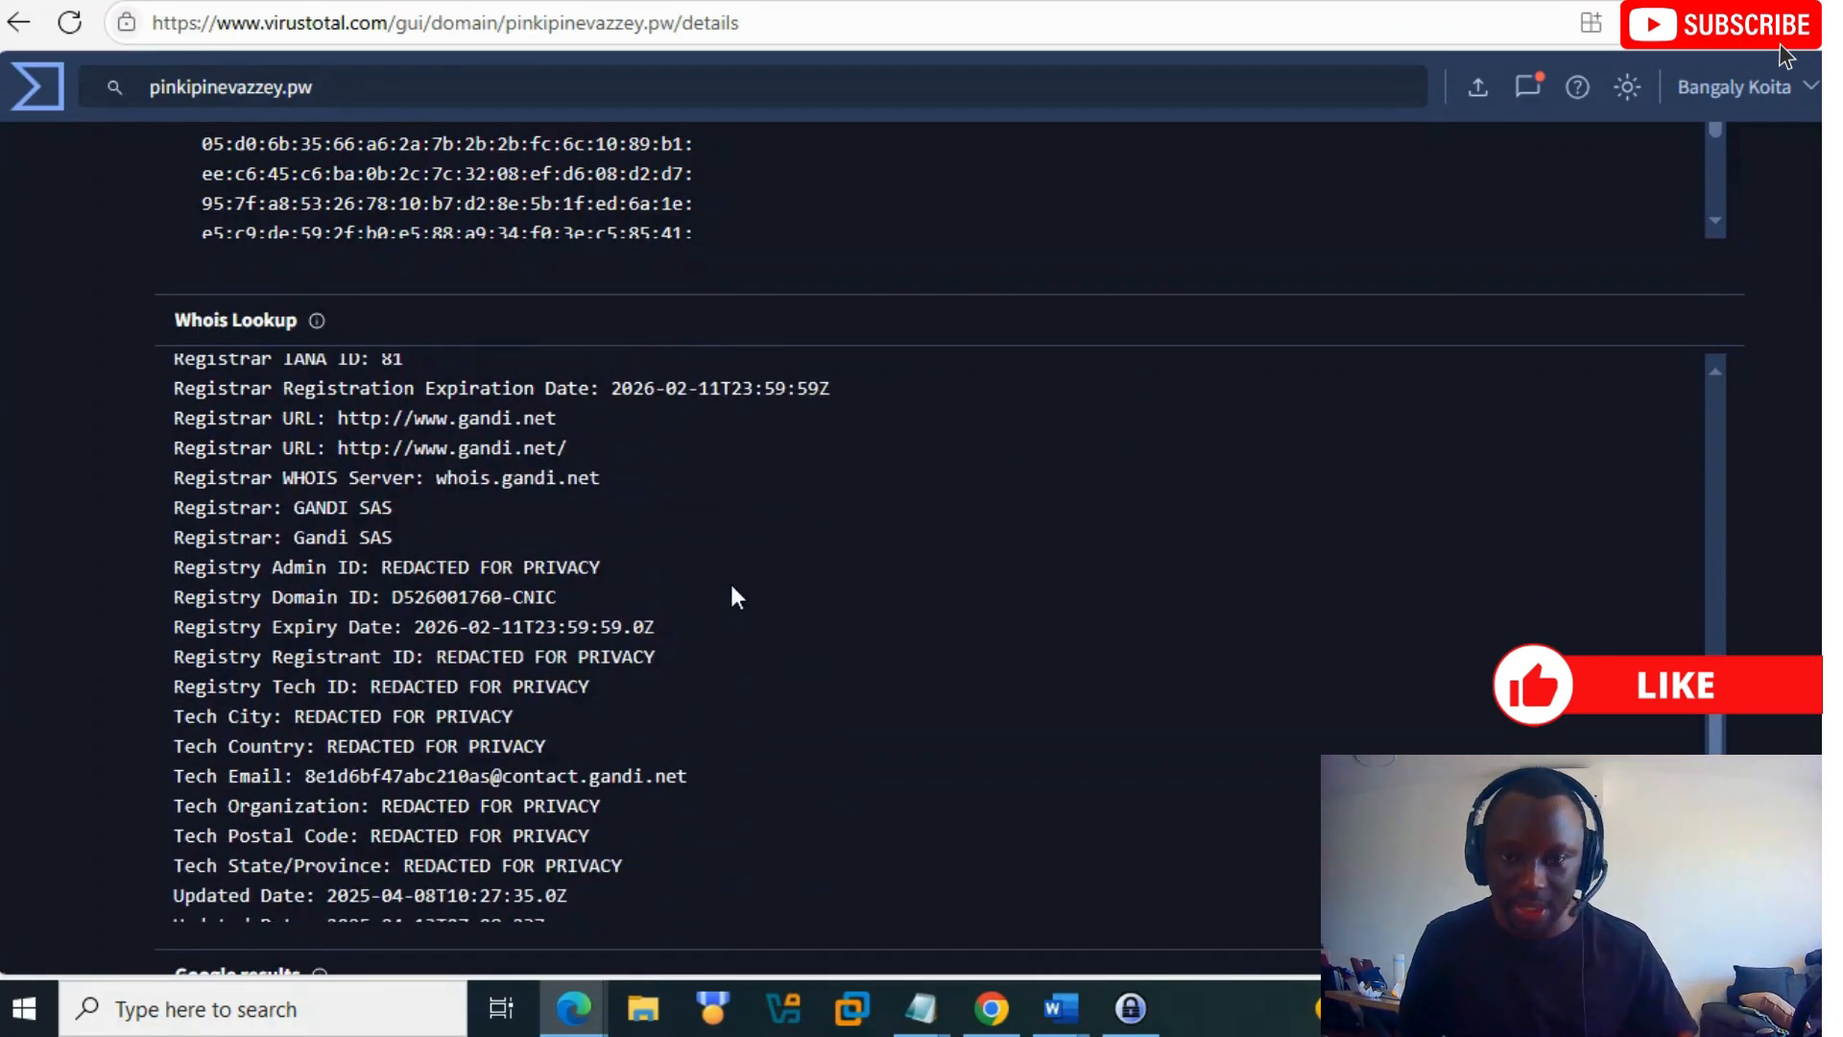
scroll(down, 3)
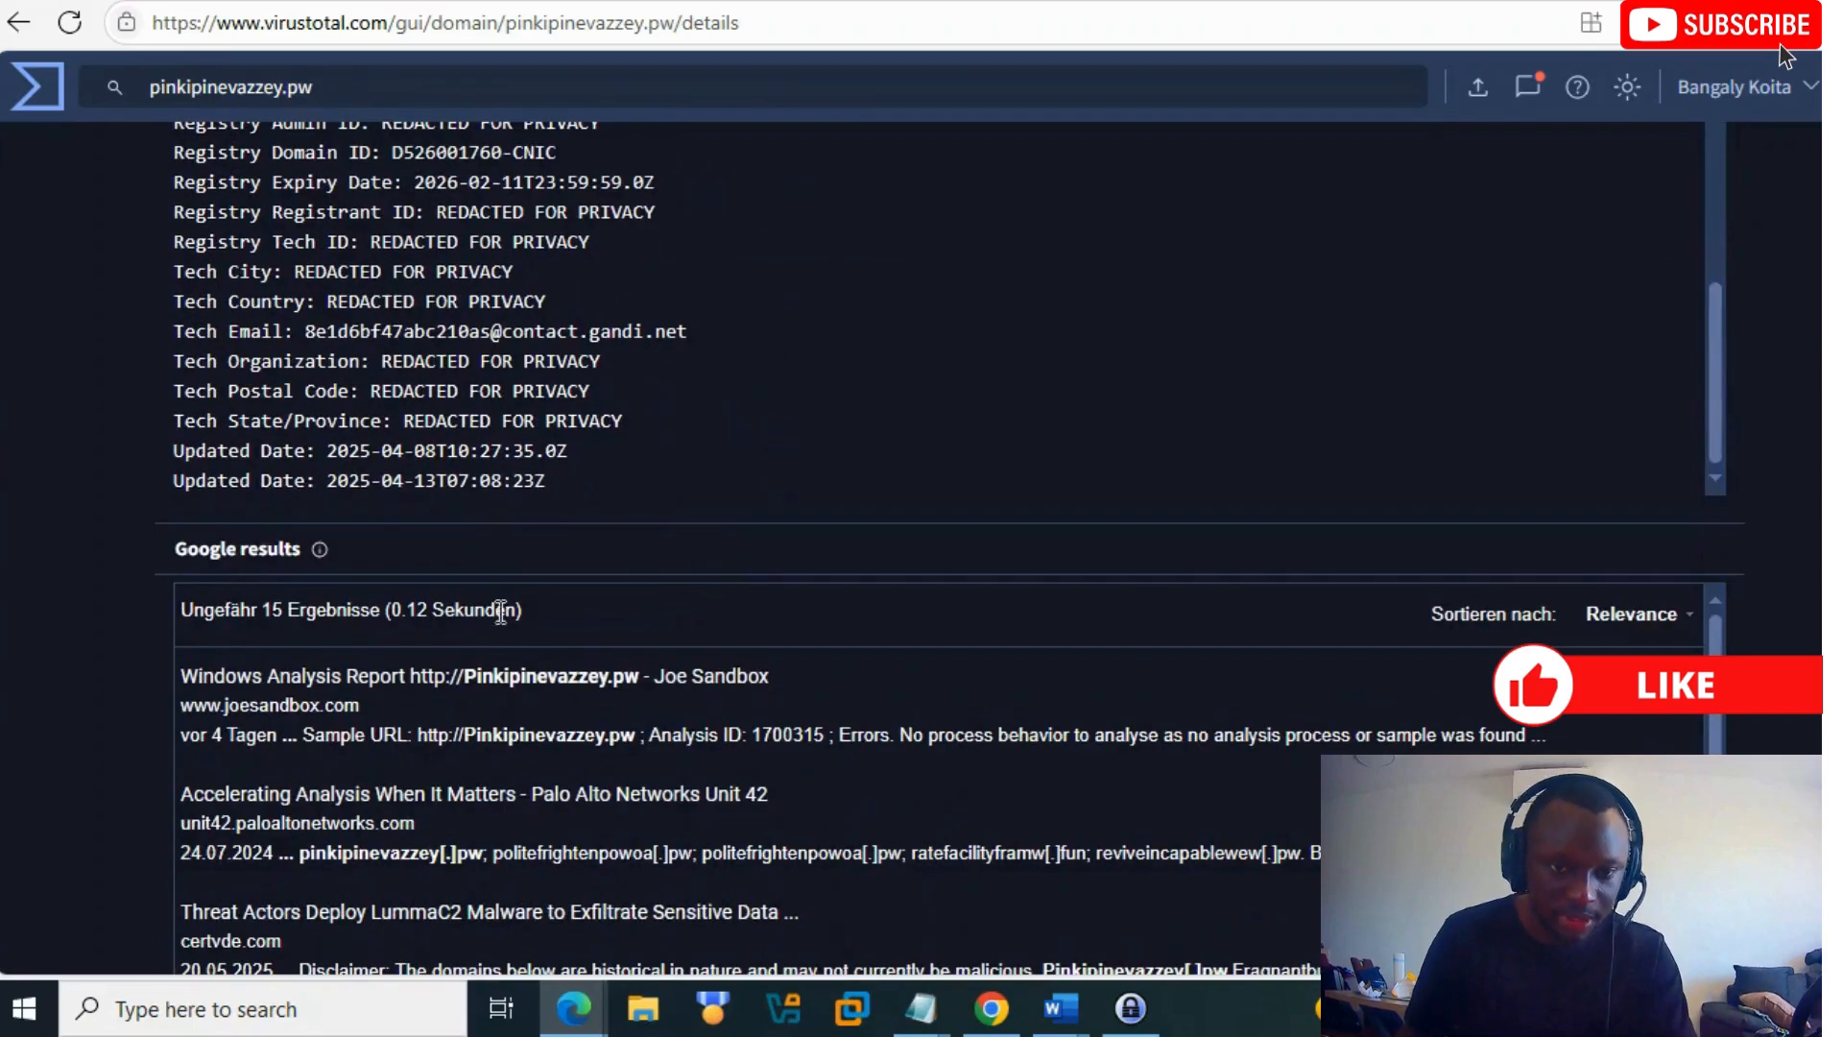
scroll(down, 3)
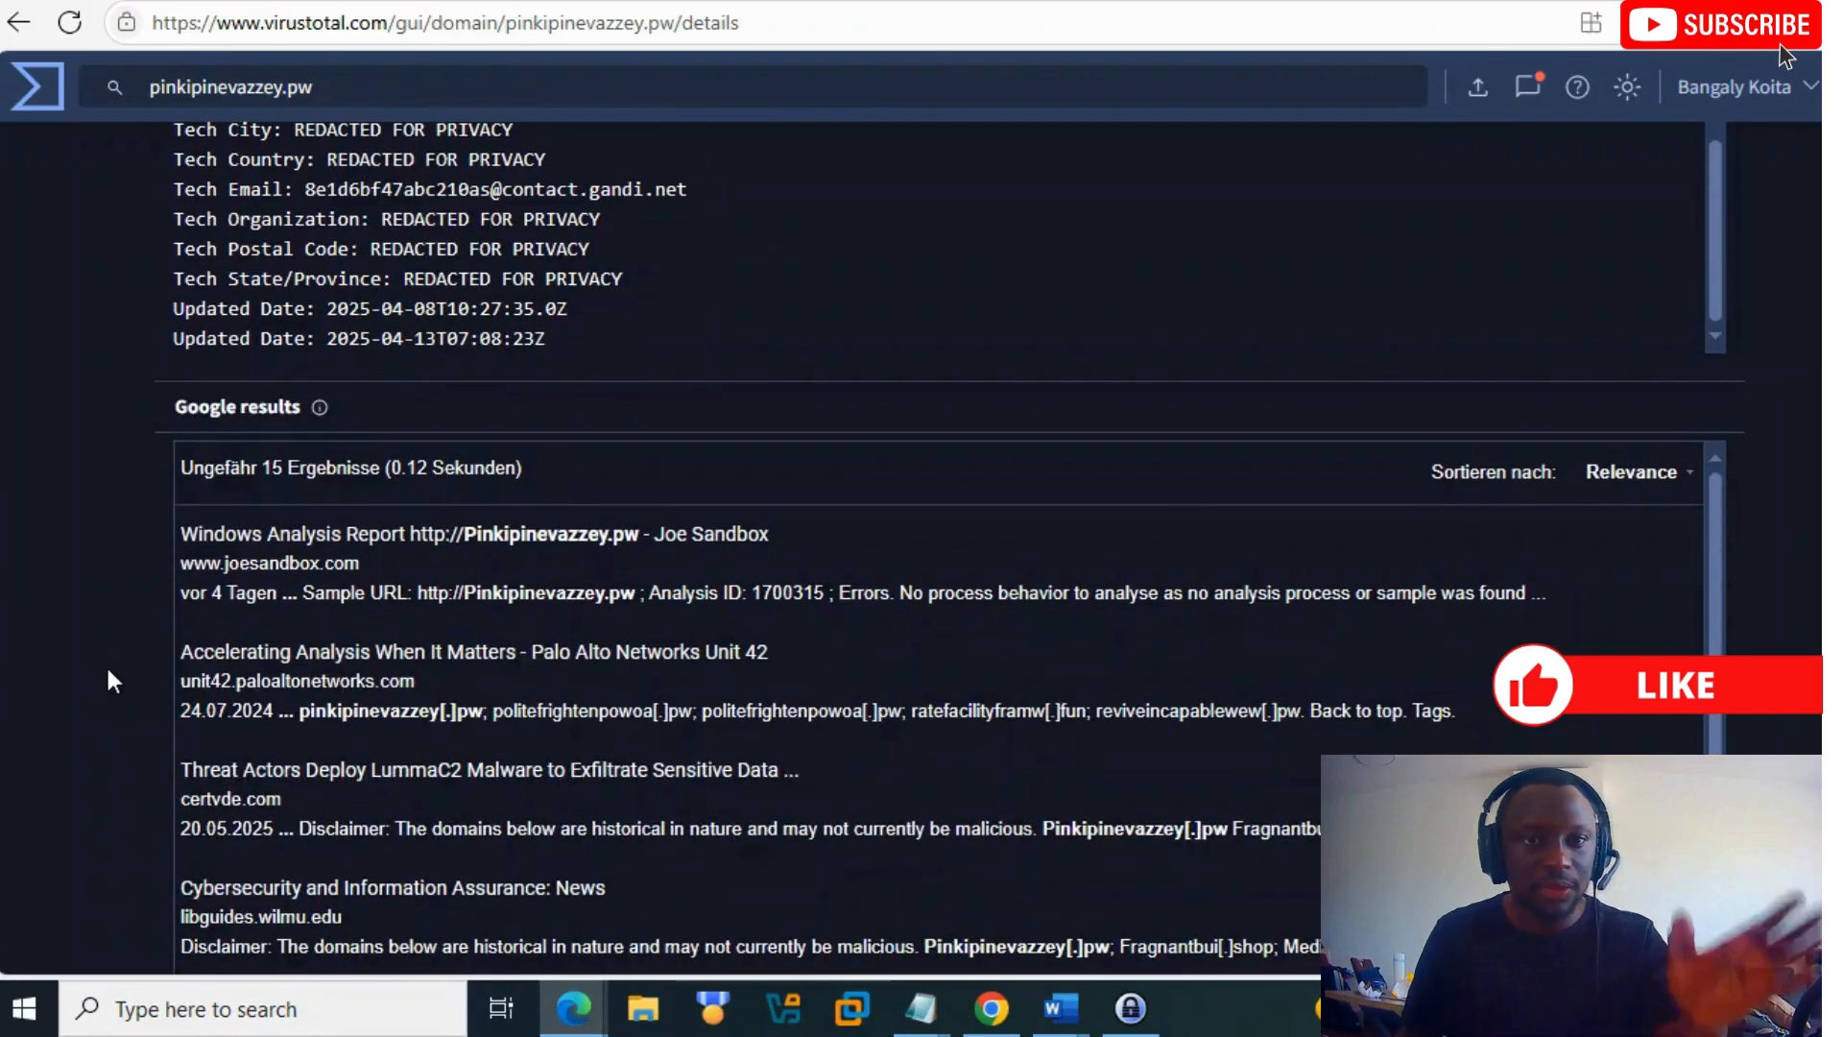
scroll(down, 3)
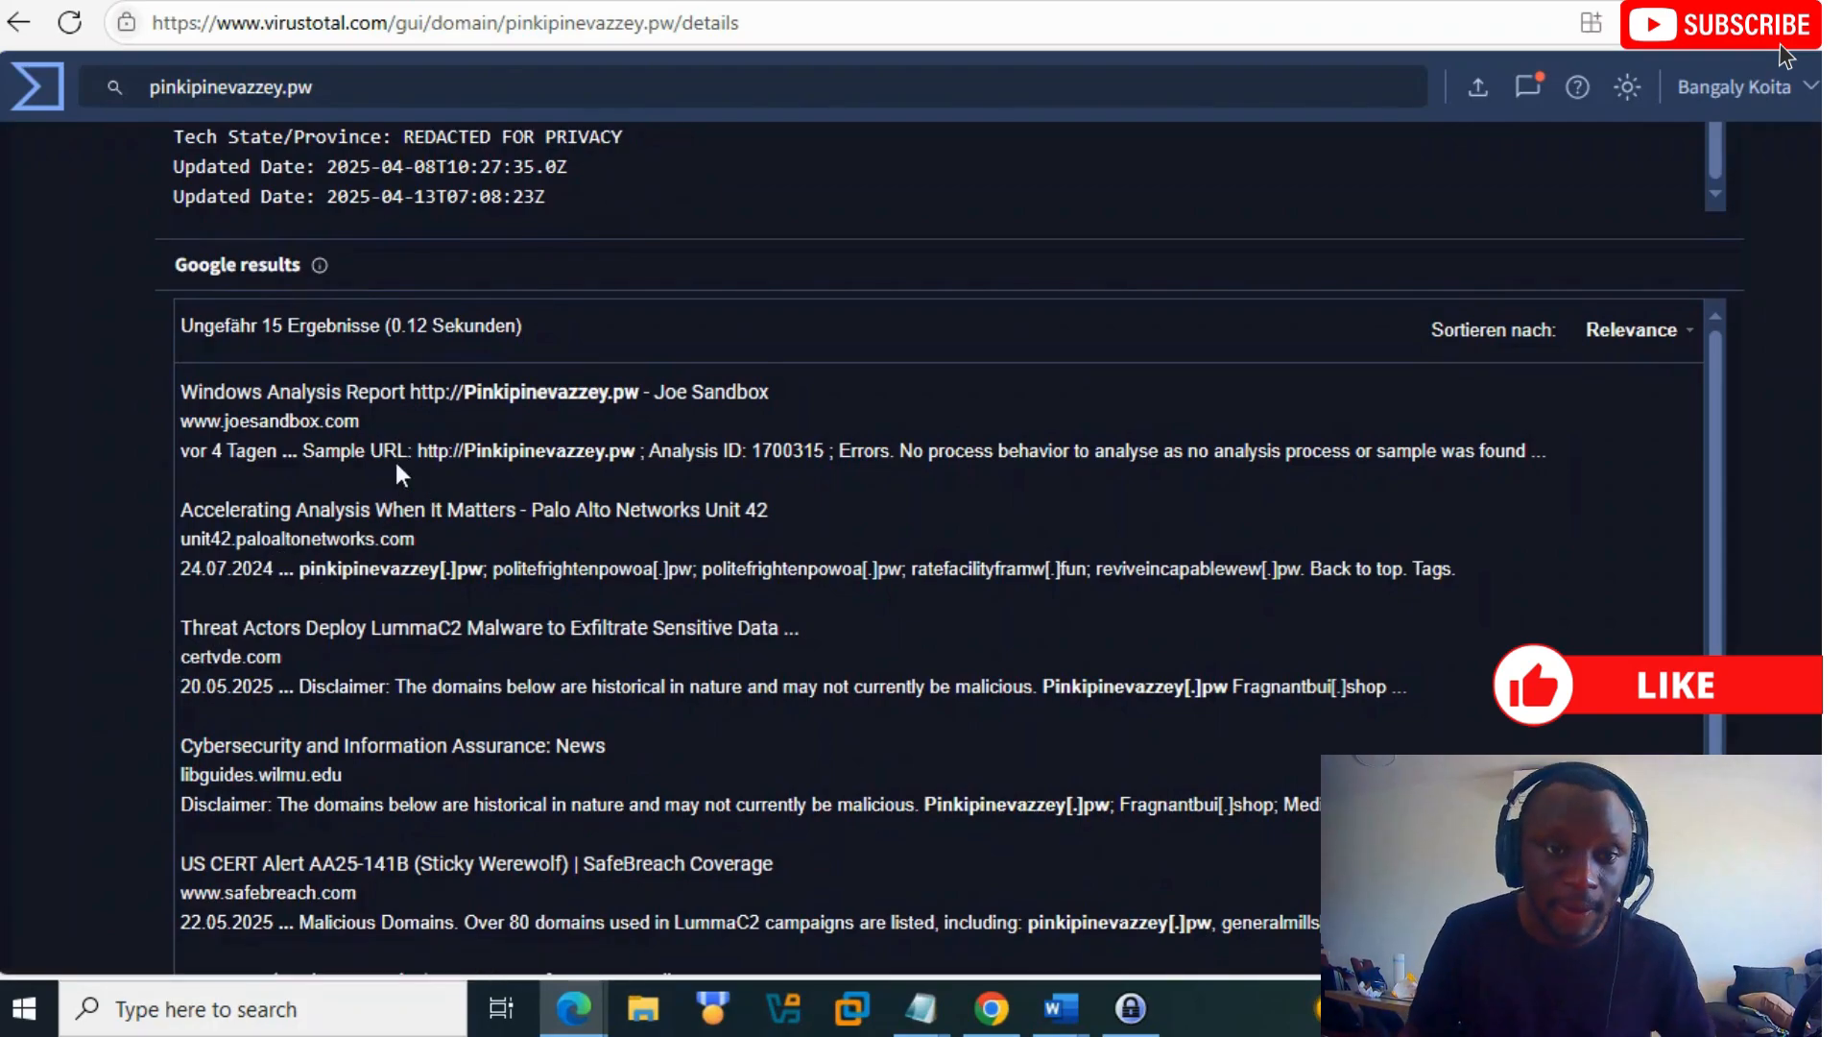
mouse_move(348, 409)
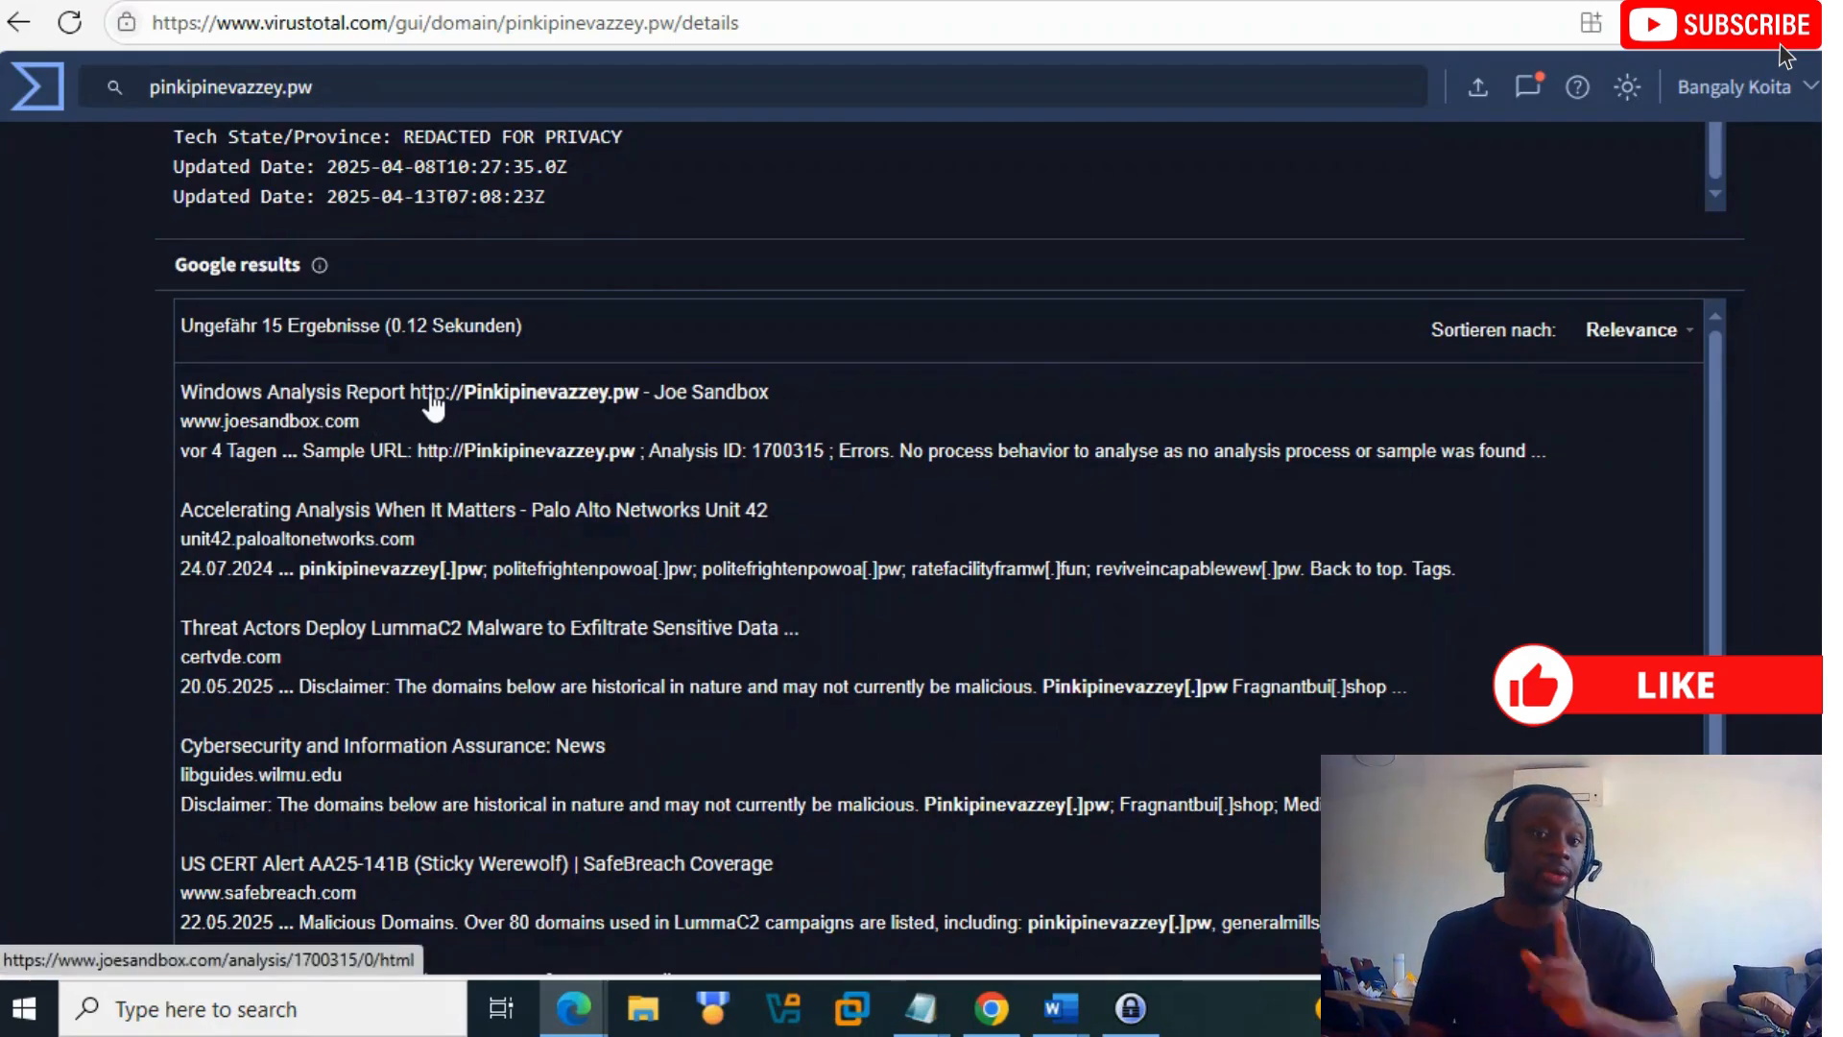
click(521, 487)
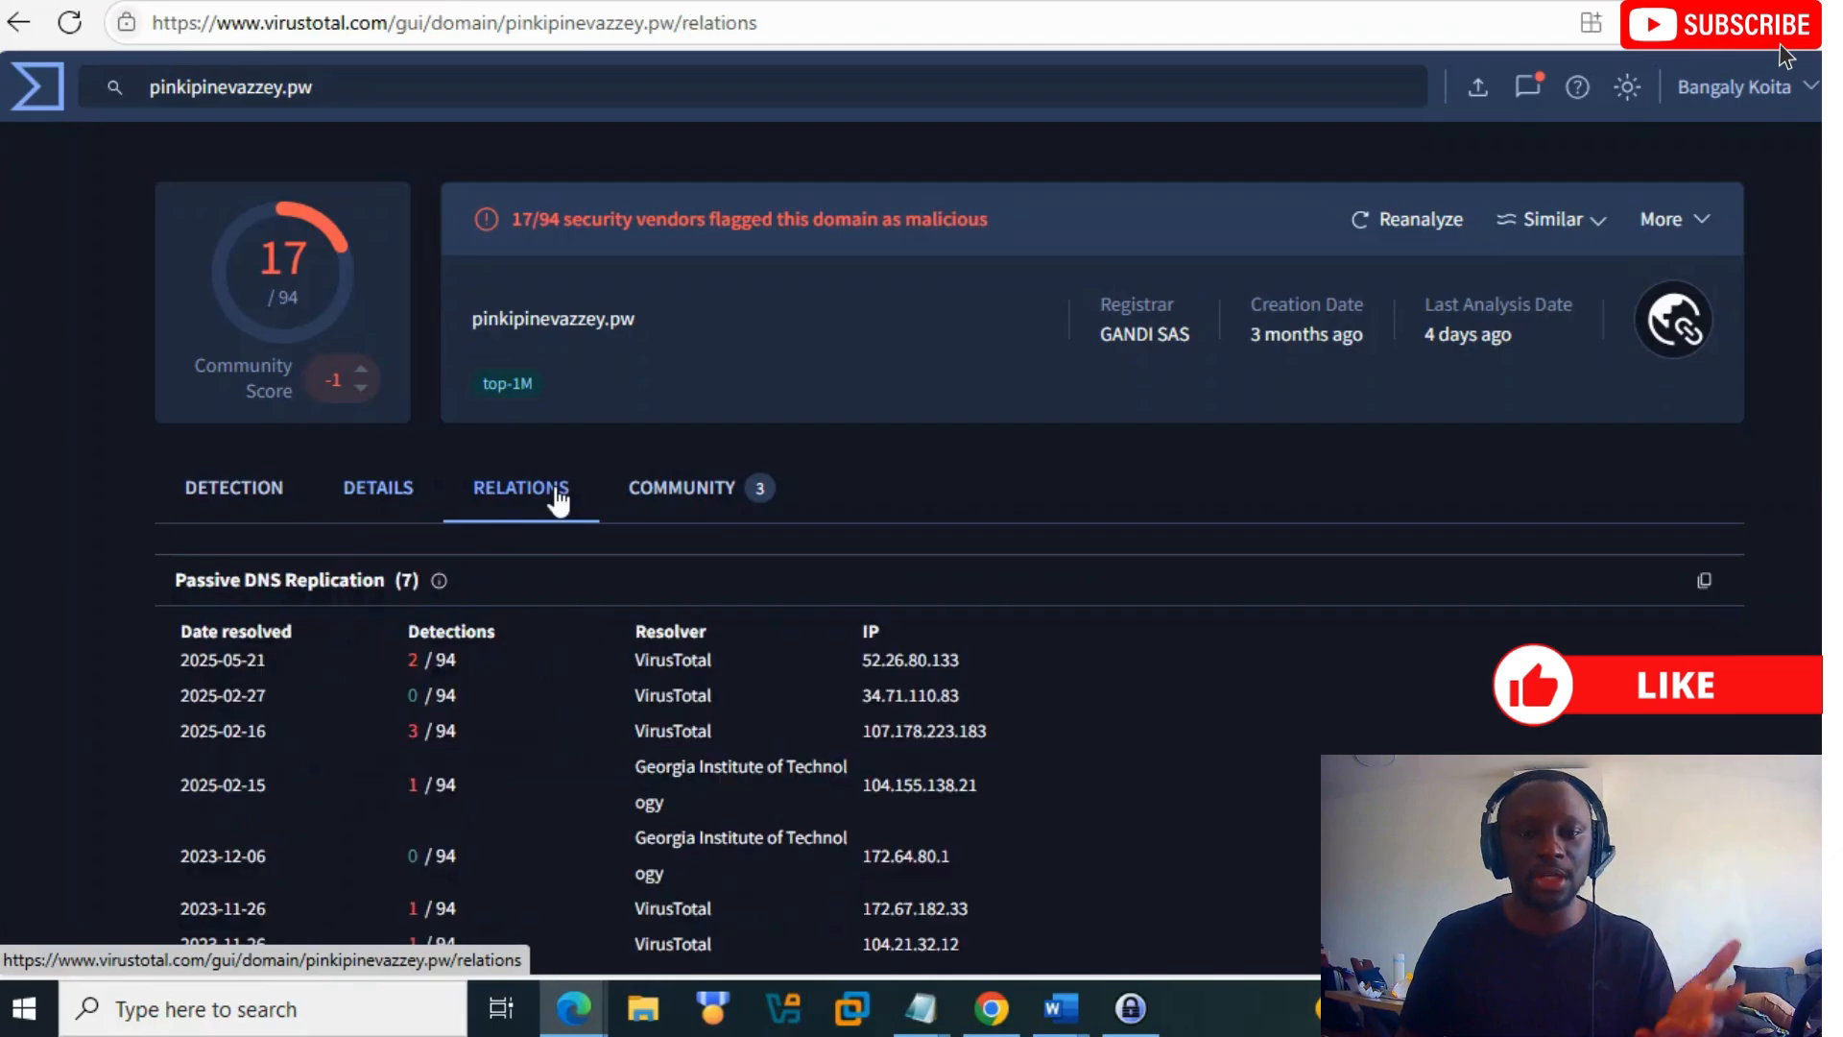
scroll(down, 3)
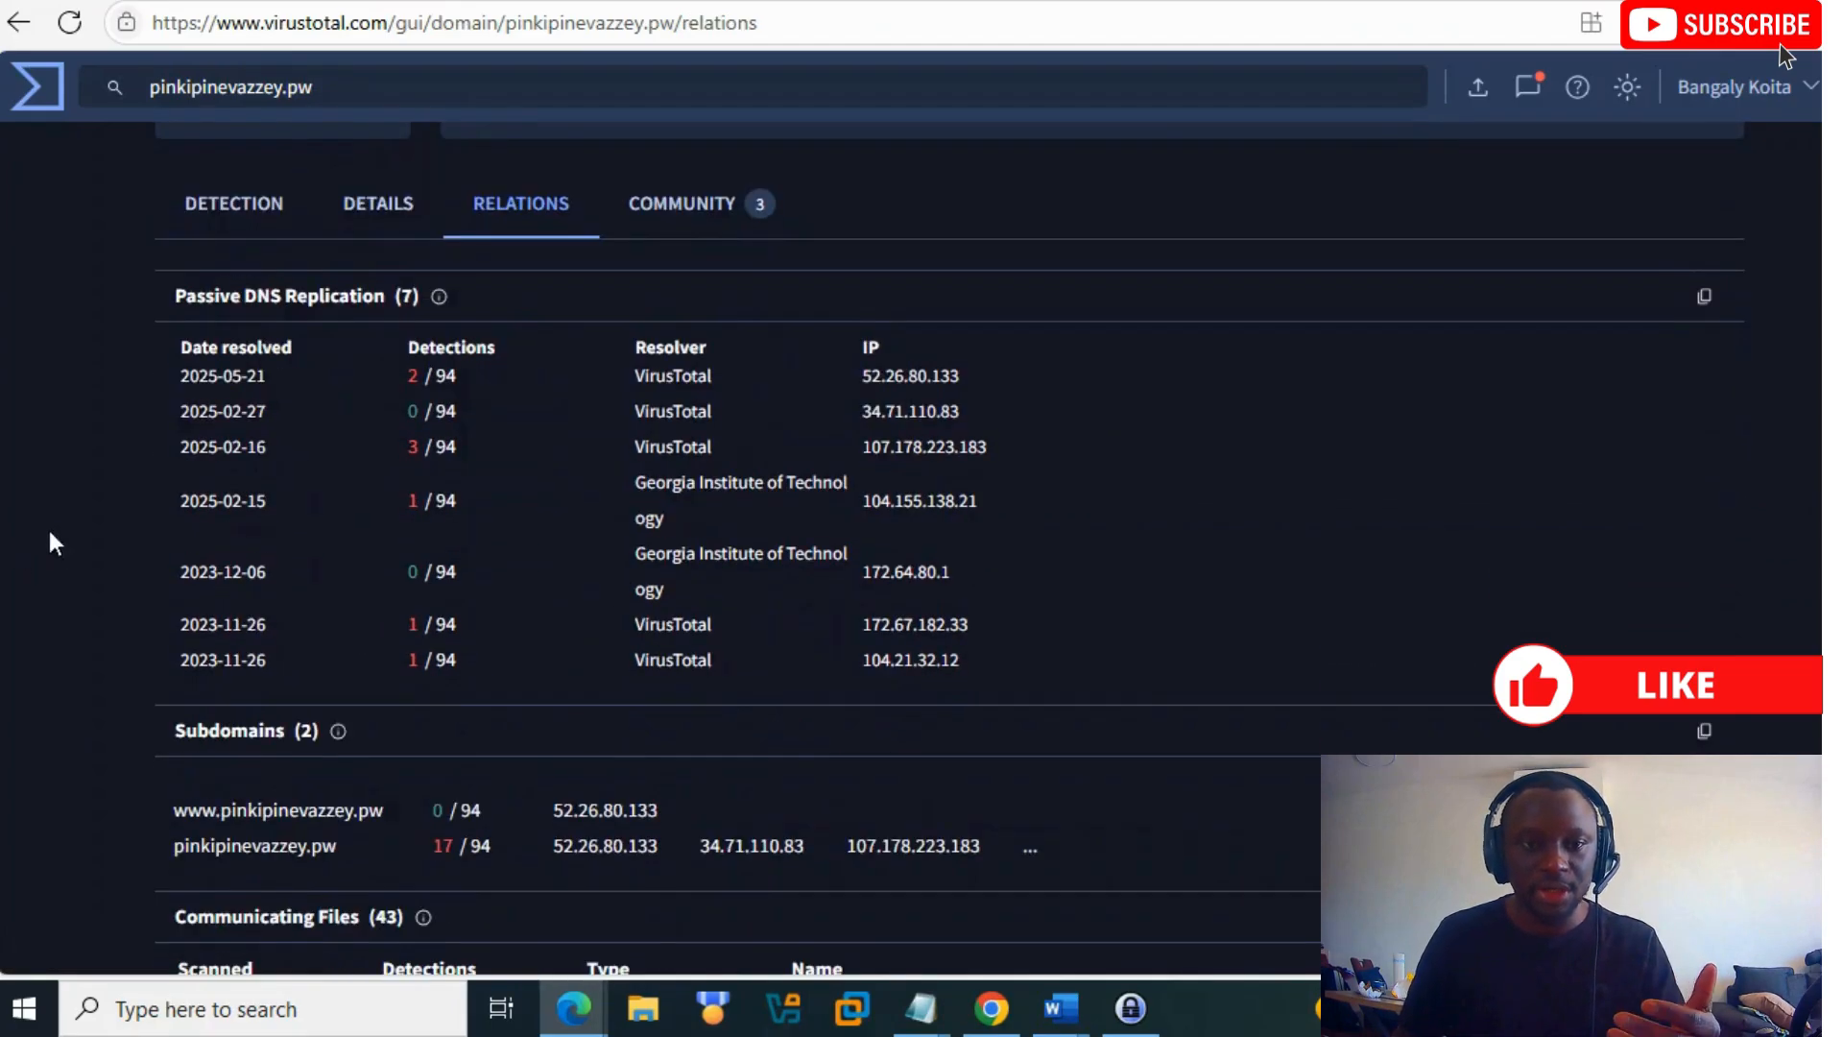
mouse_move(913, 388)
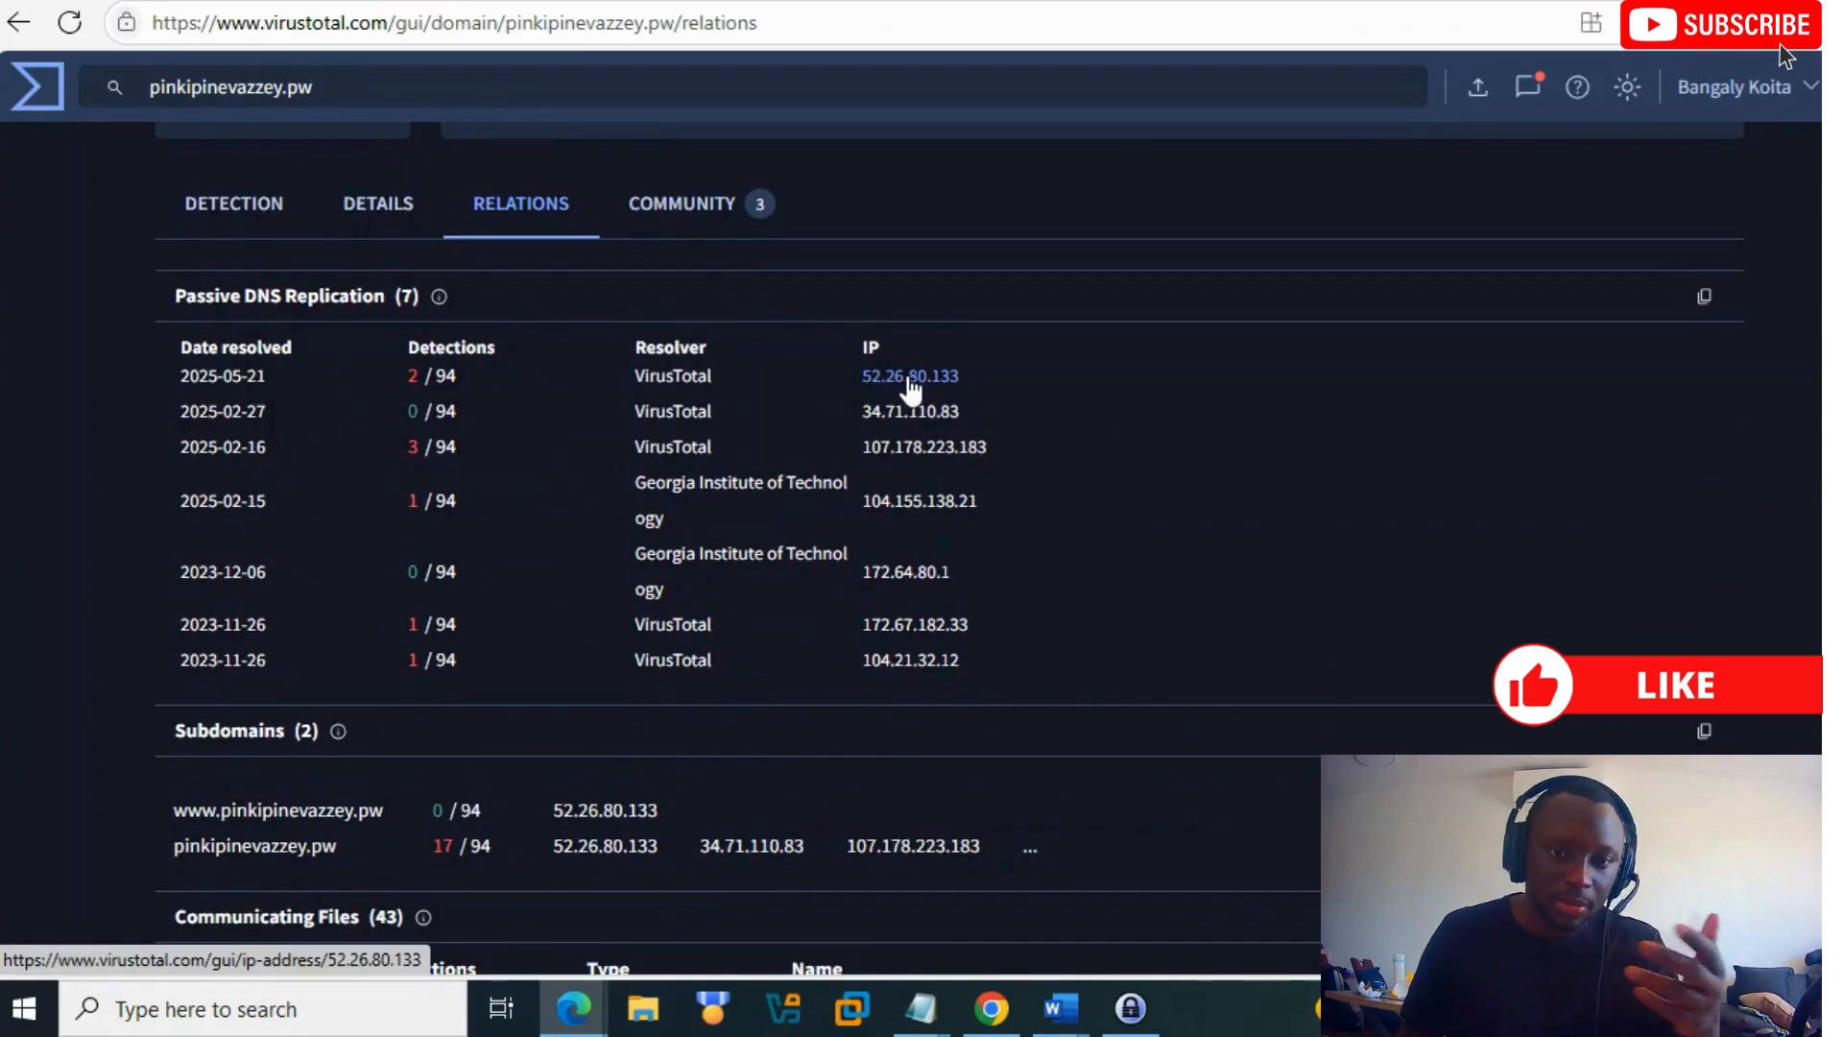
mouse_move(545, 447)
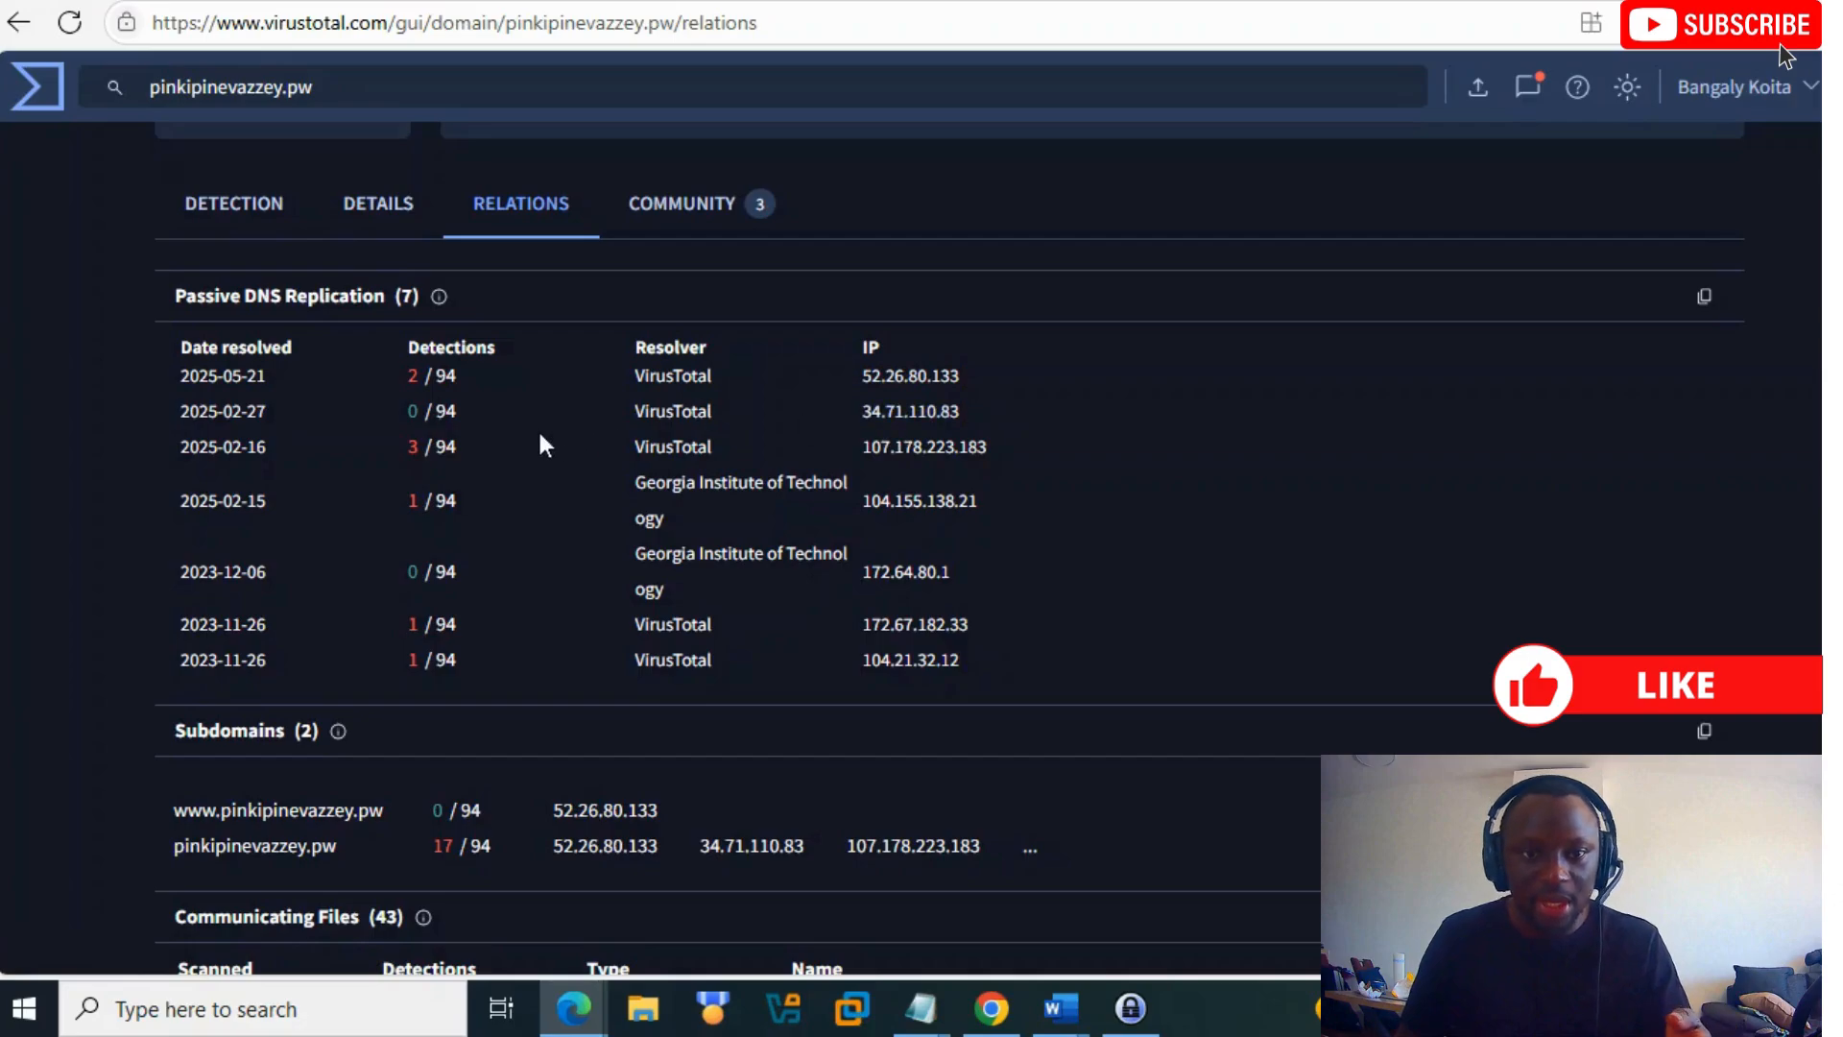
mouse_move(924, 458)
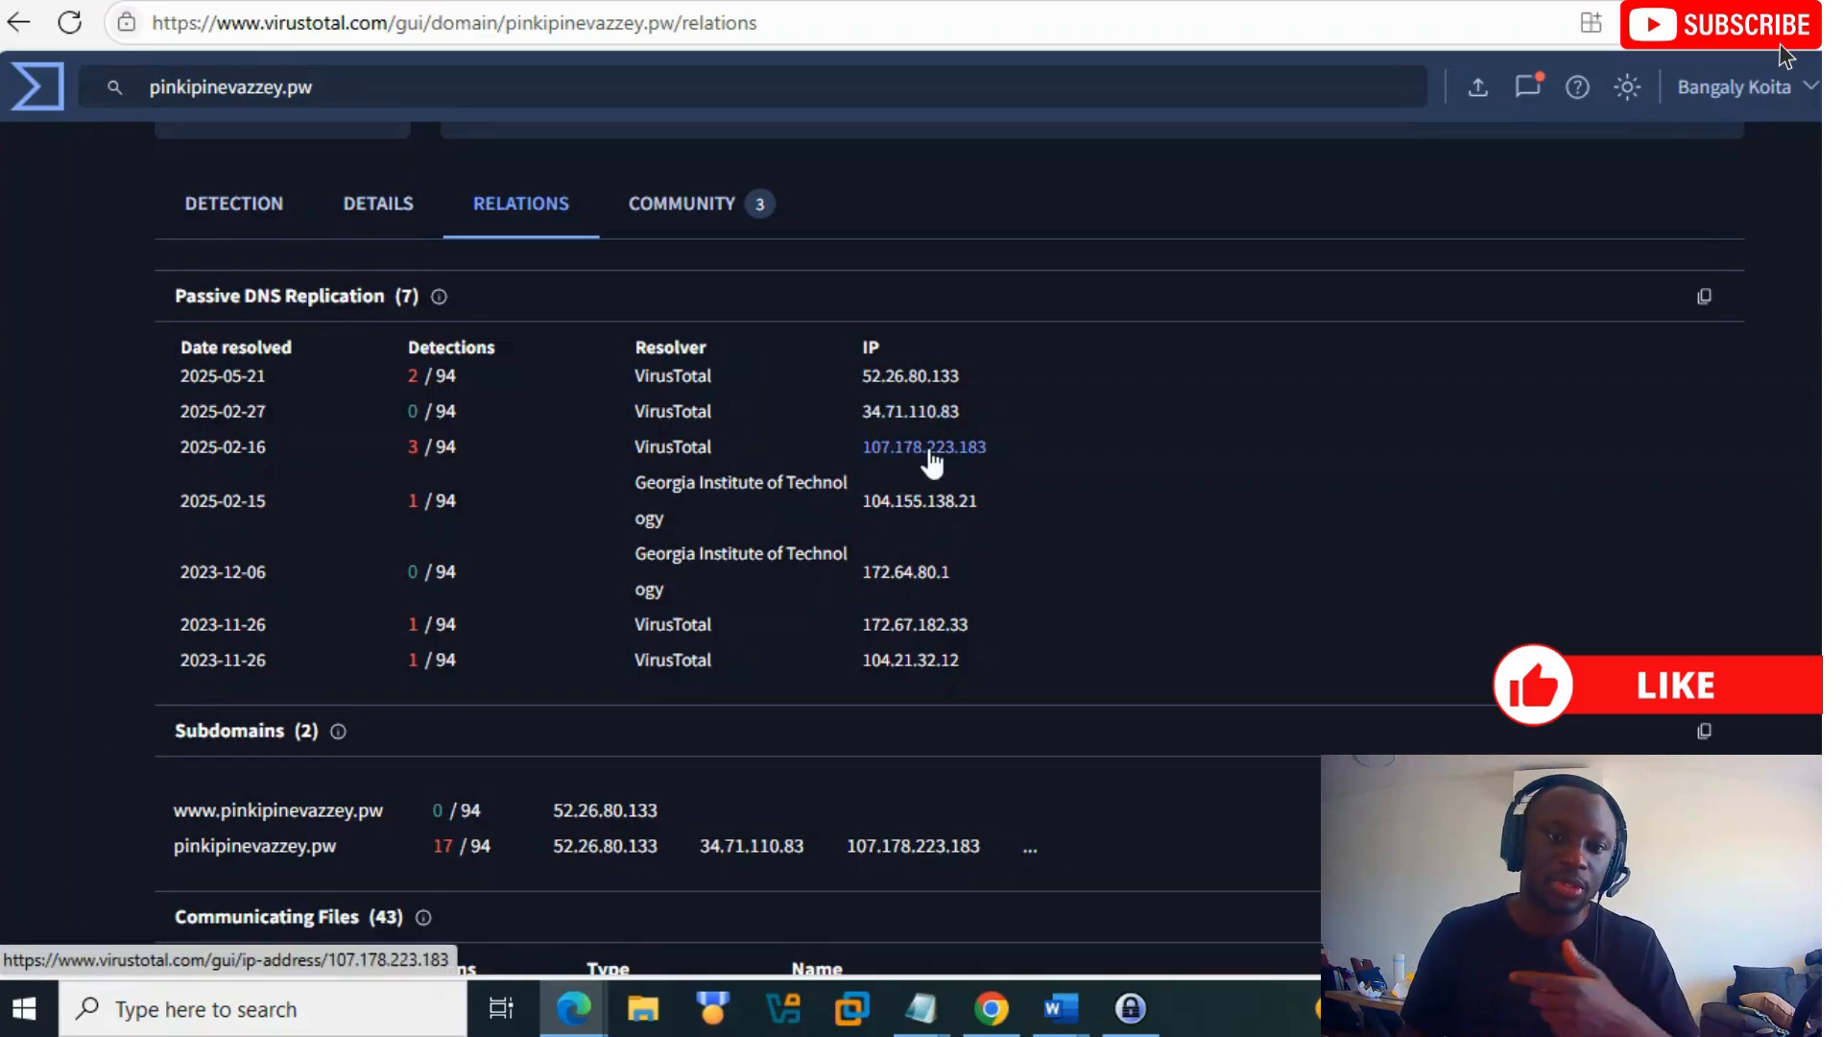
mouse_move(857, 465)
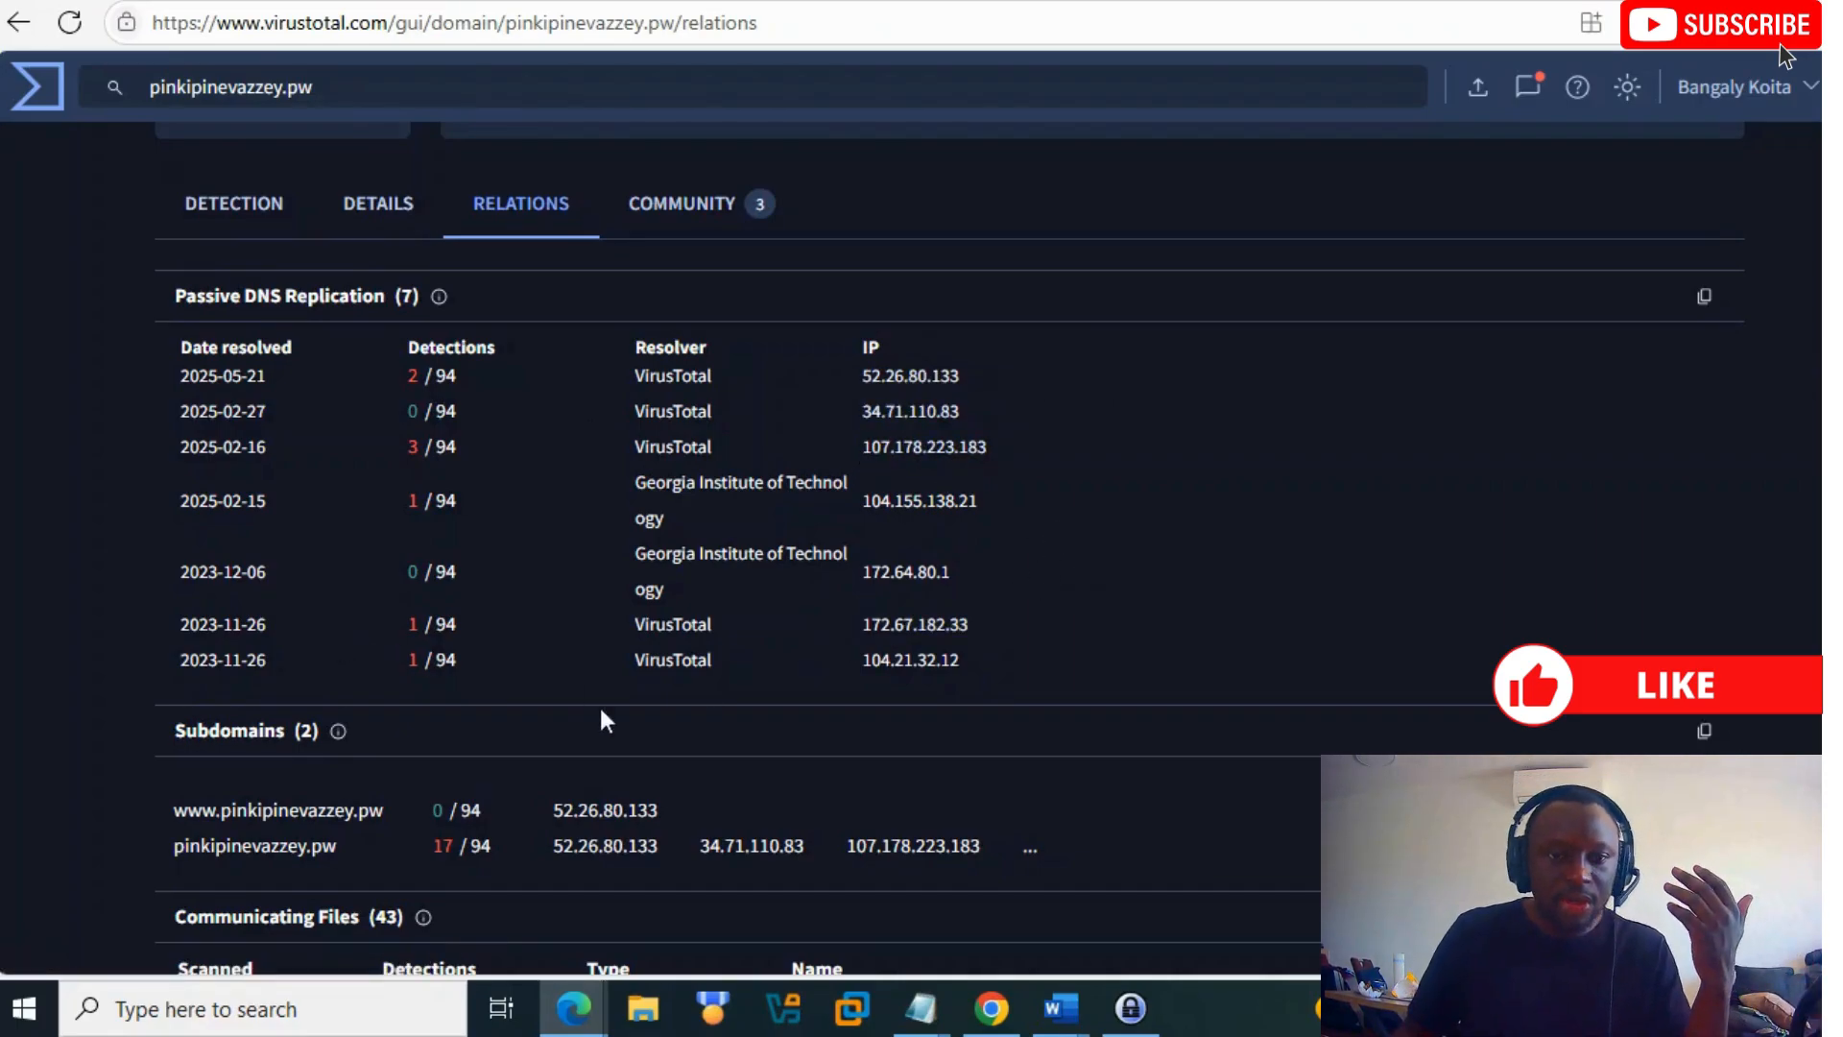
mouse_move(701, 485)
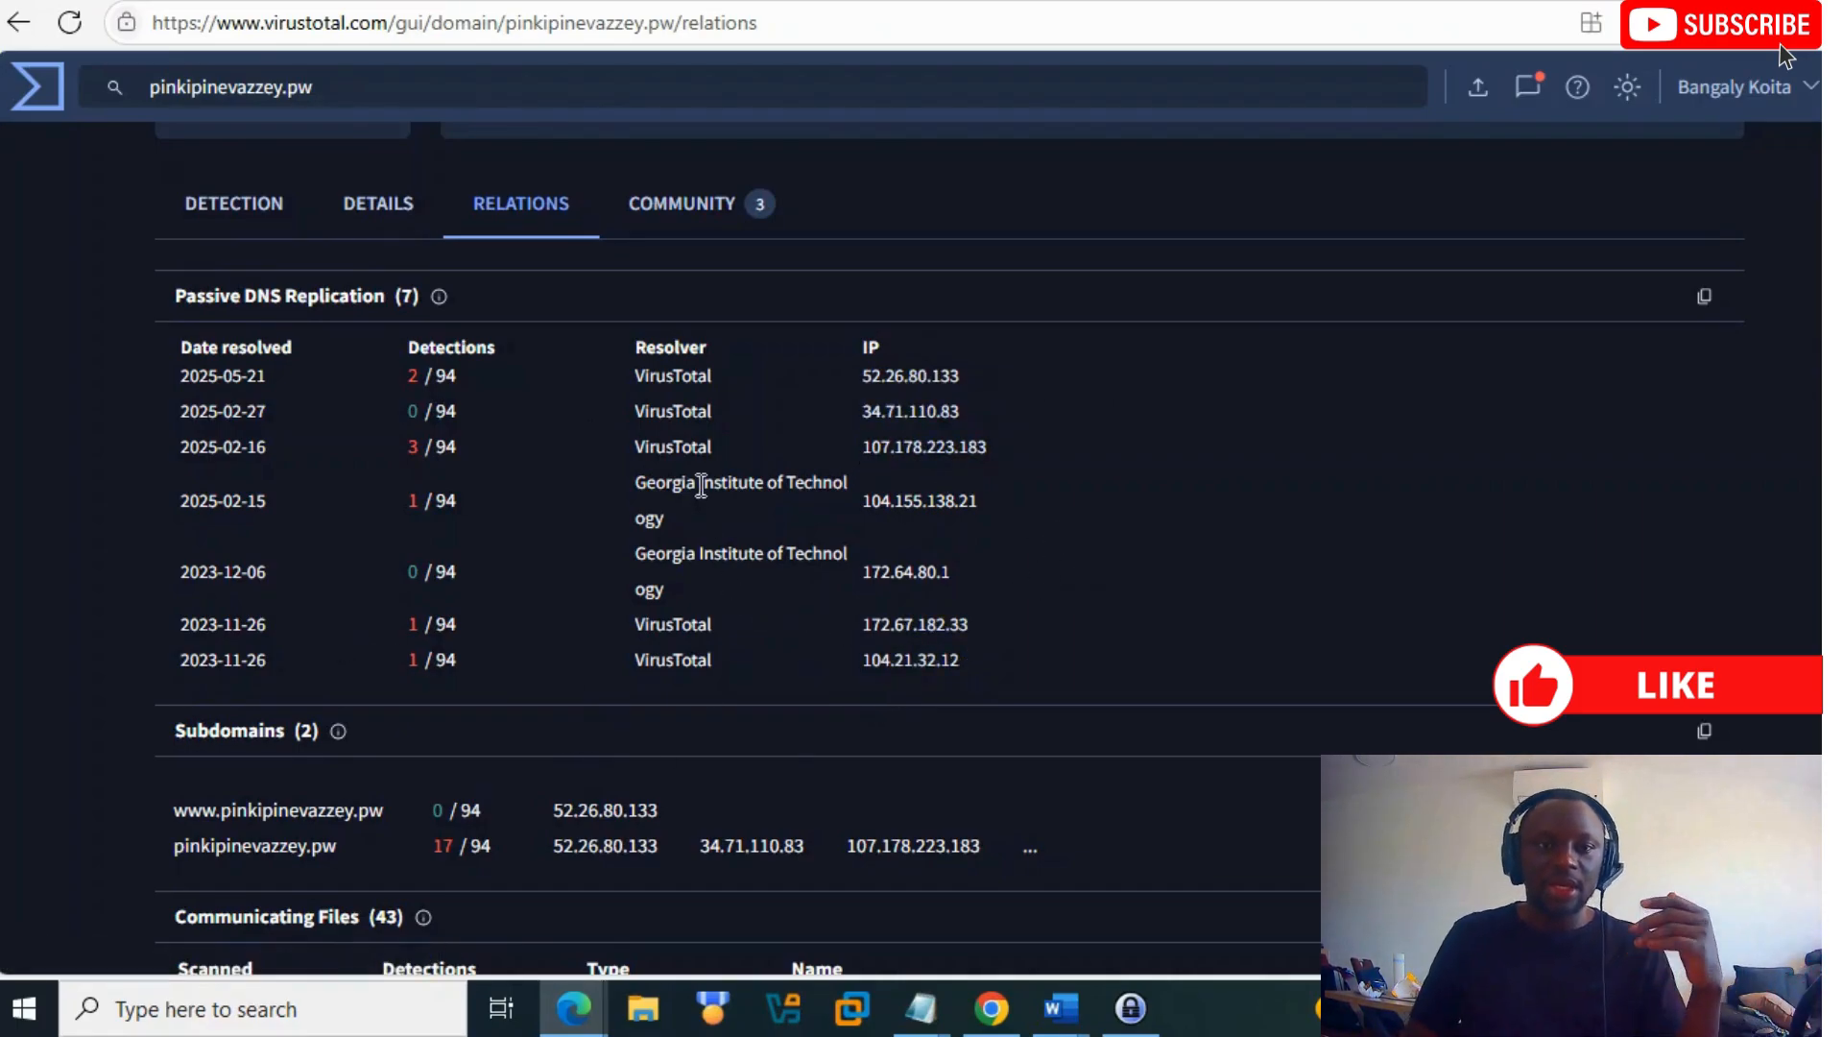
mouse_move(854, 675)
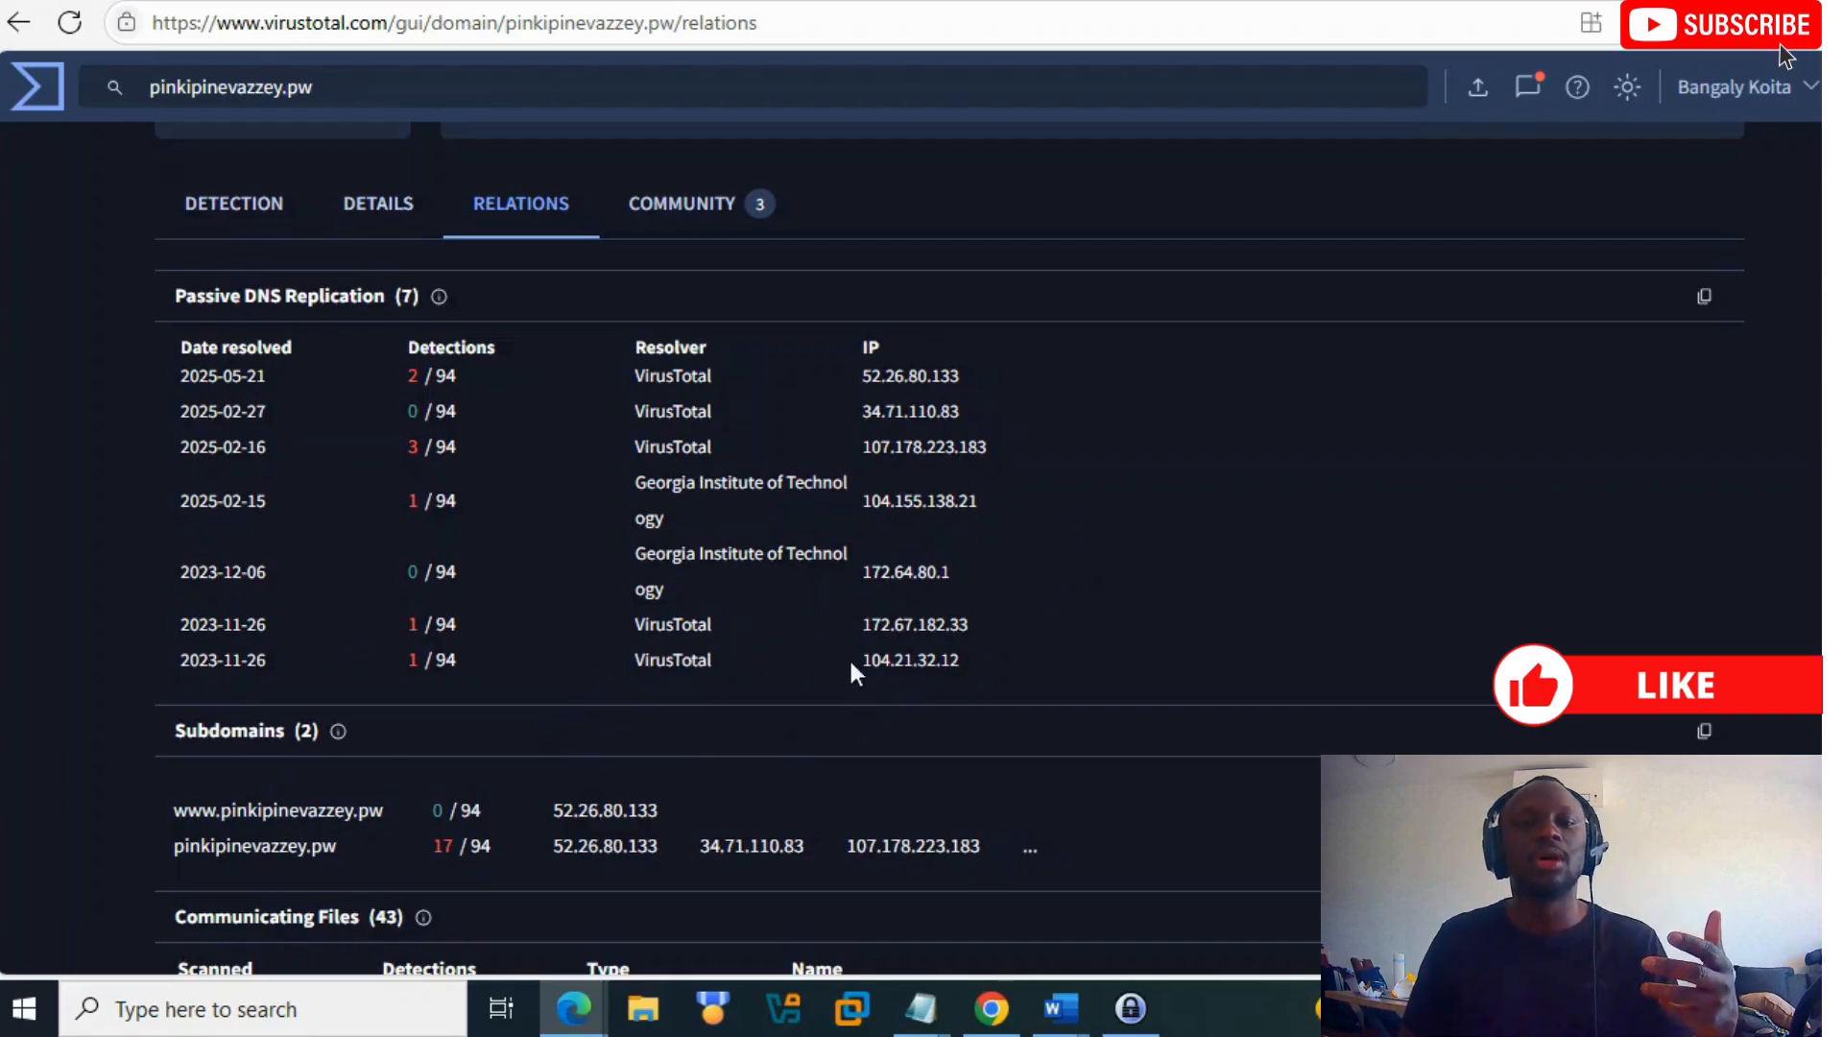
mouse_move(913, 643)
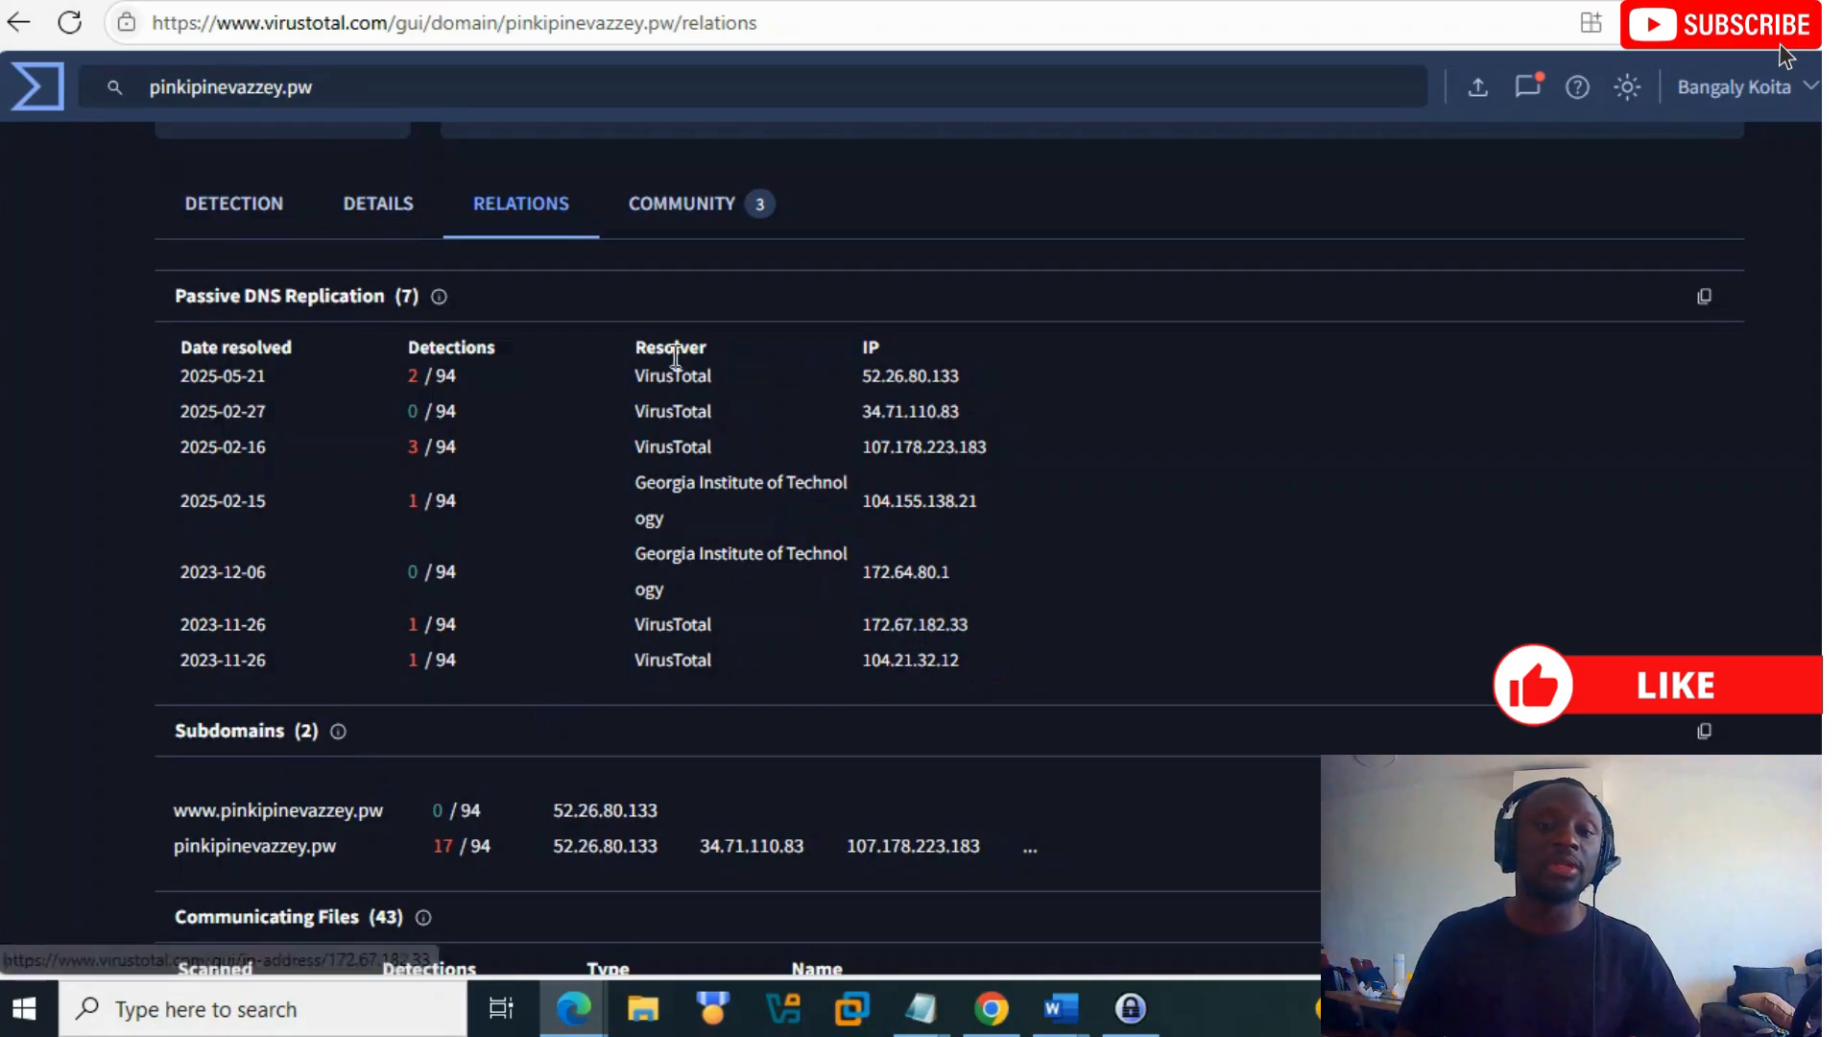
scroll(down, 3)
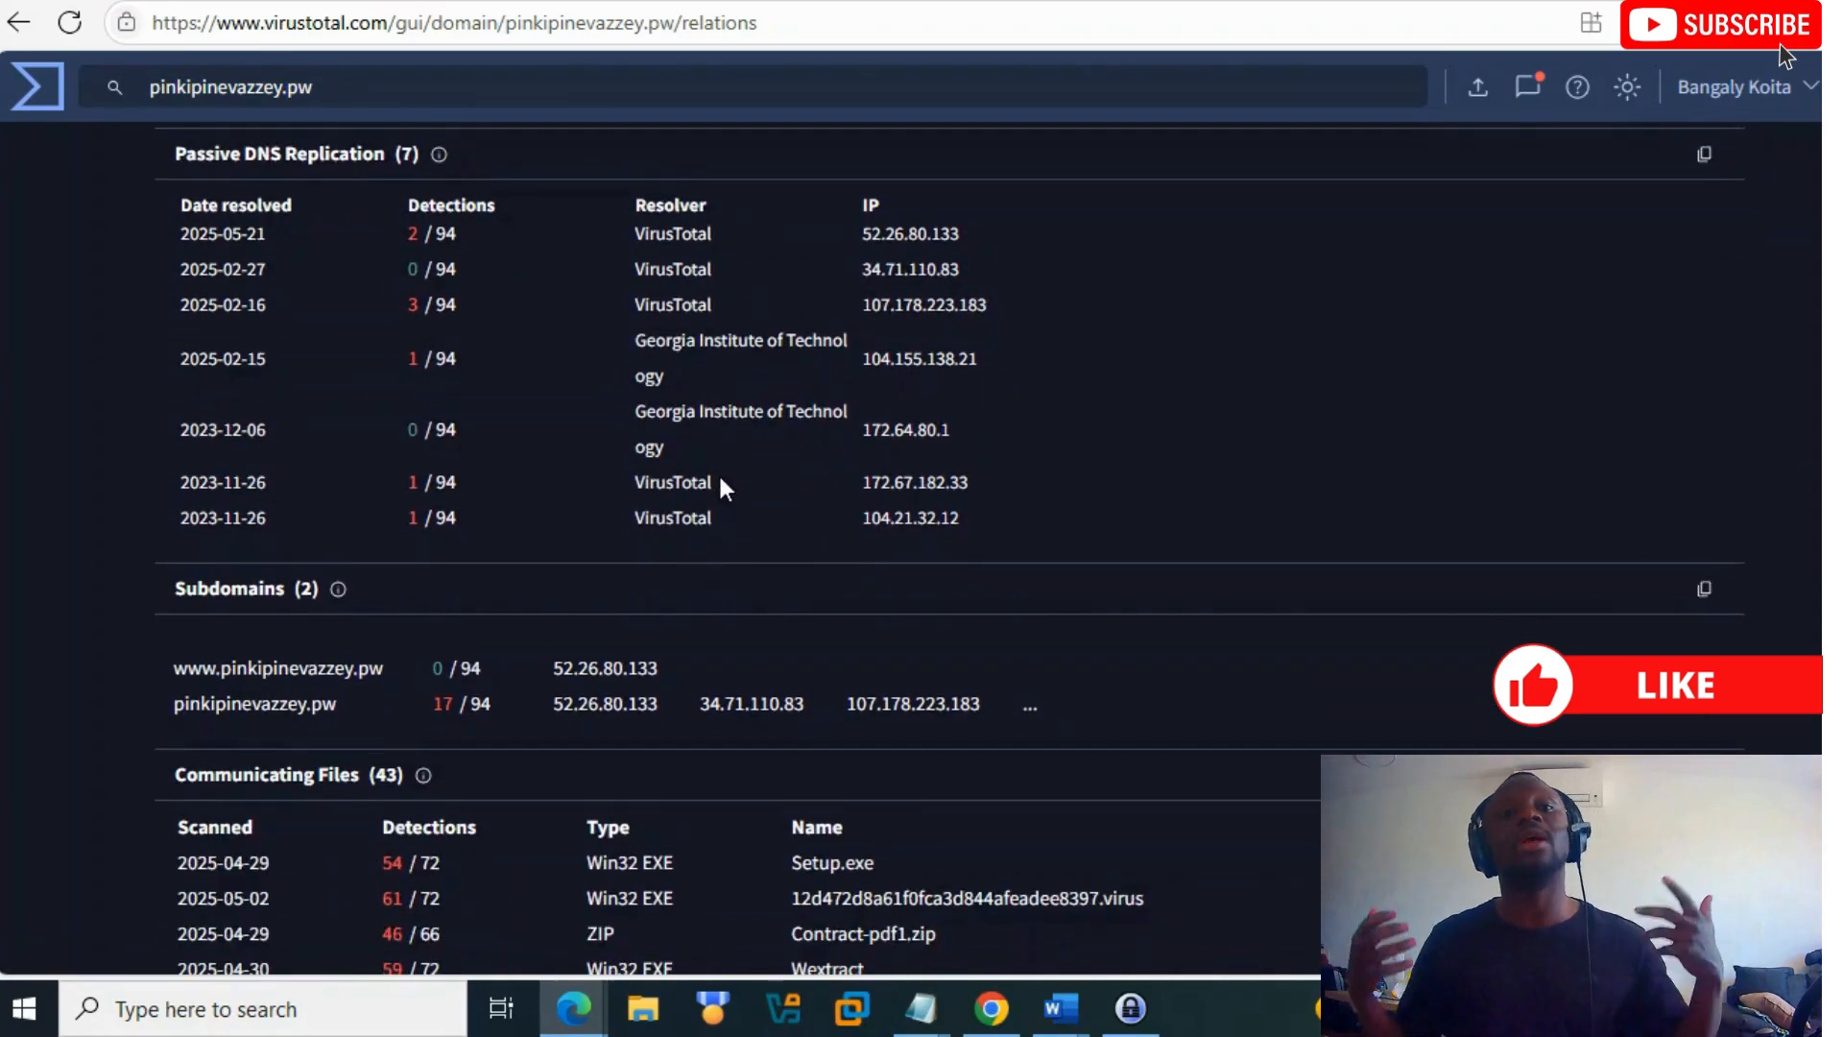
scroll(down, 3)
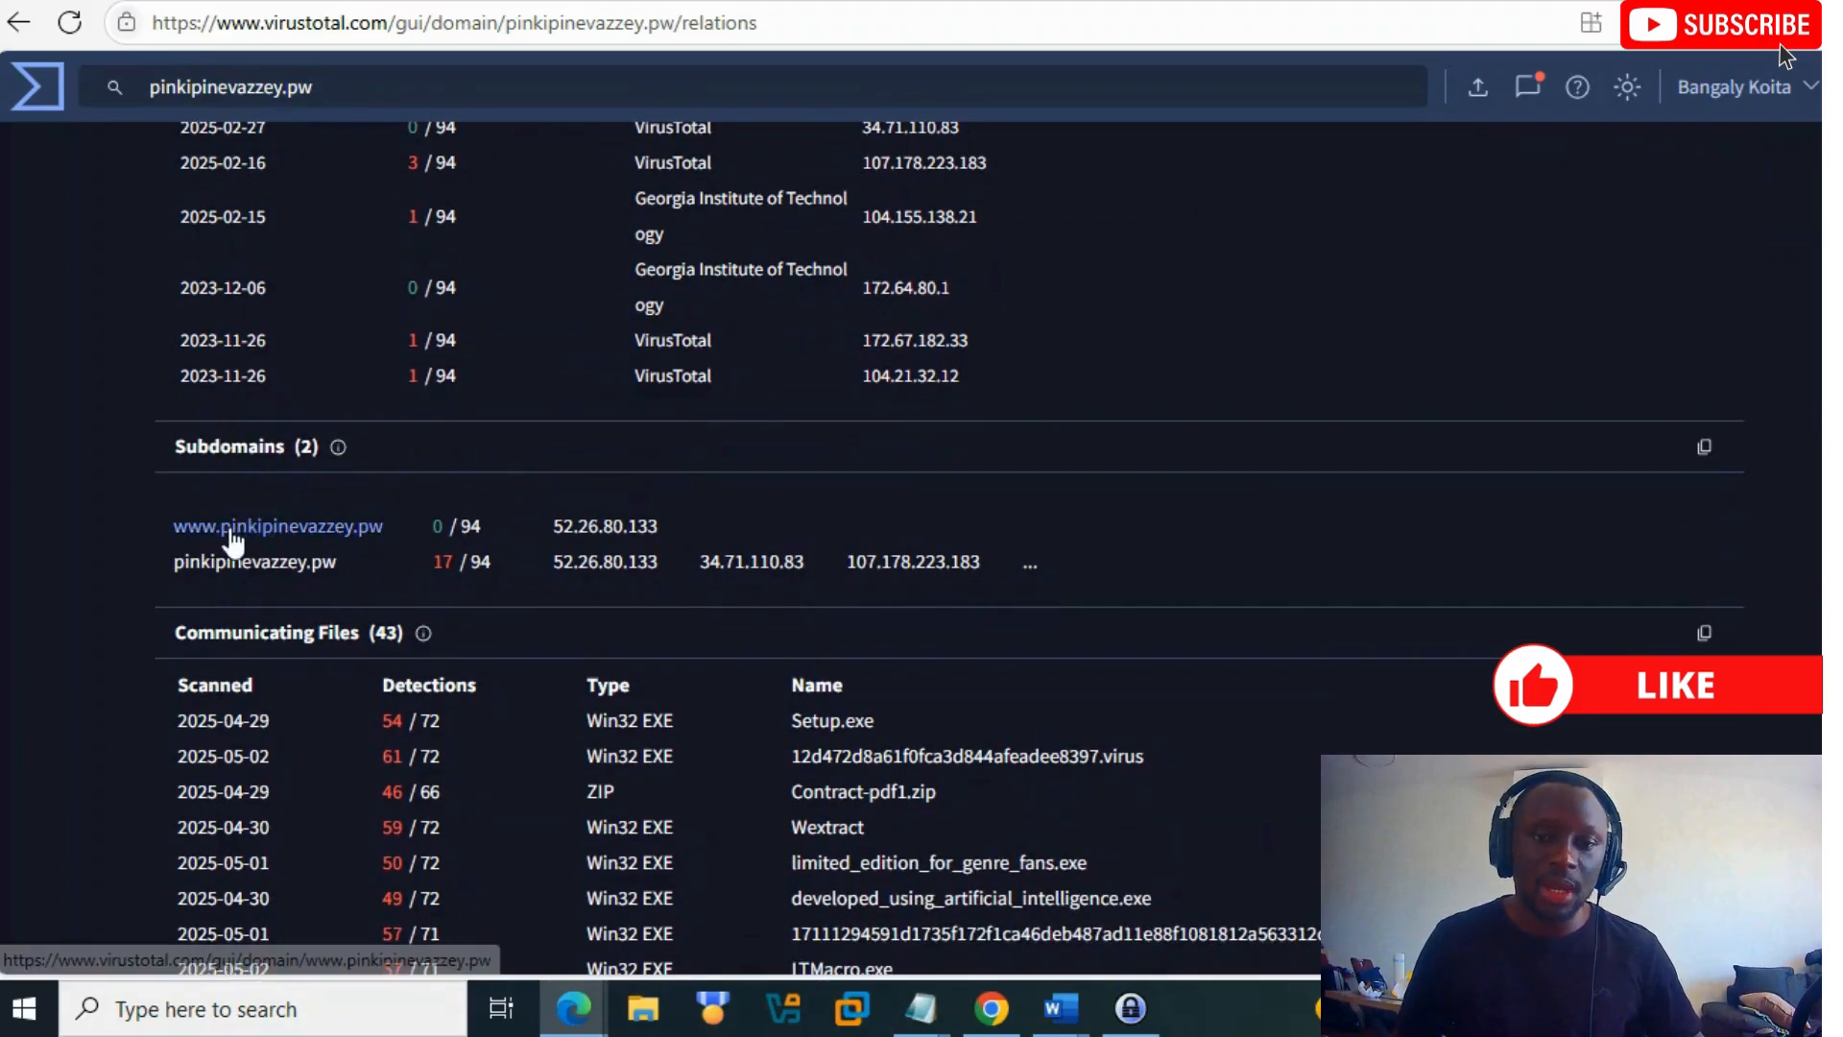
mouse_move(753, 605)
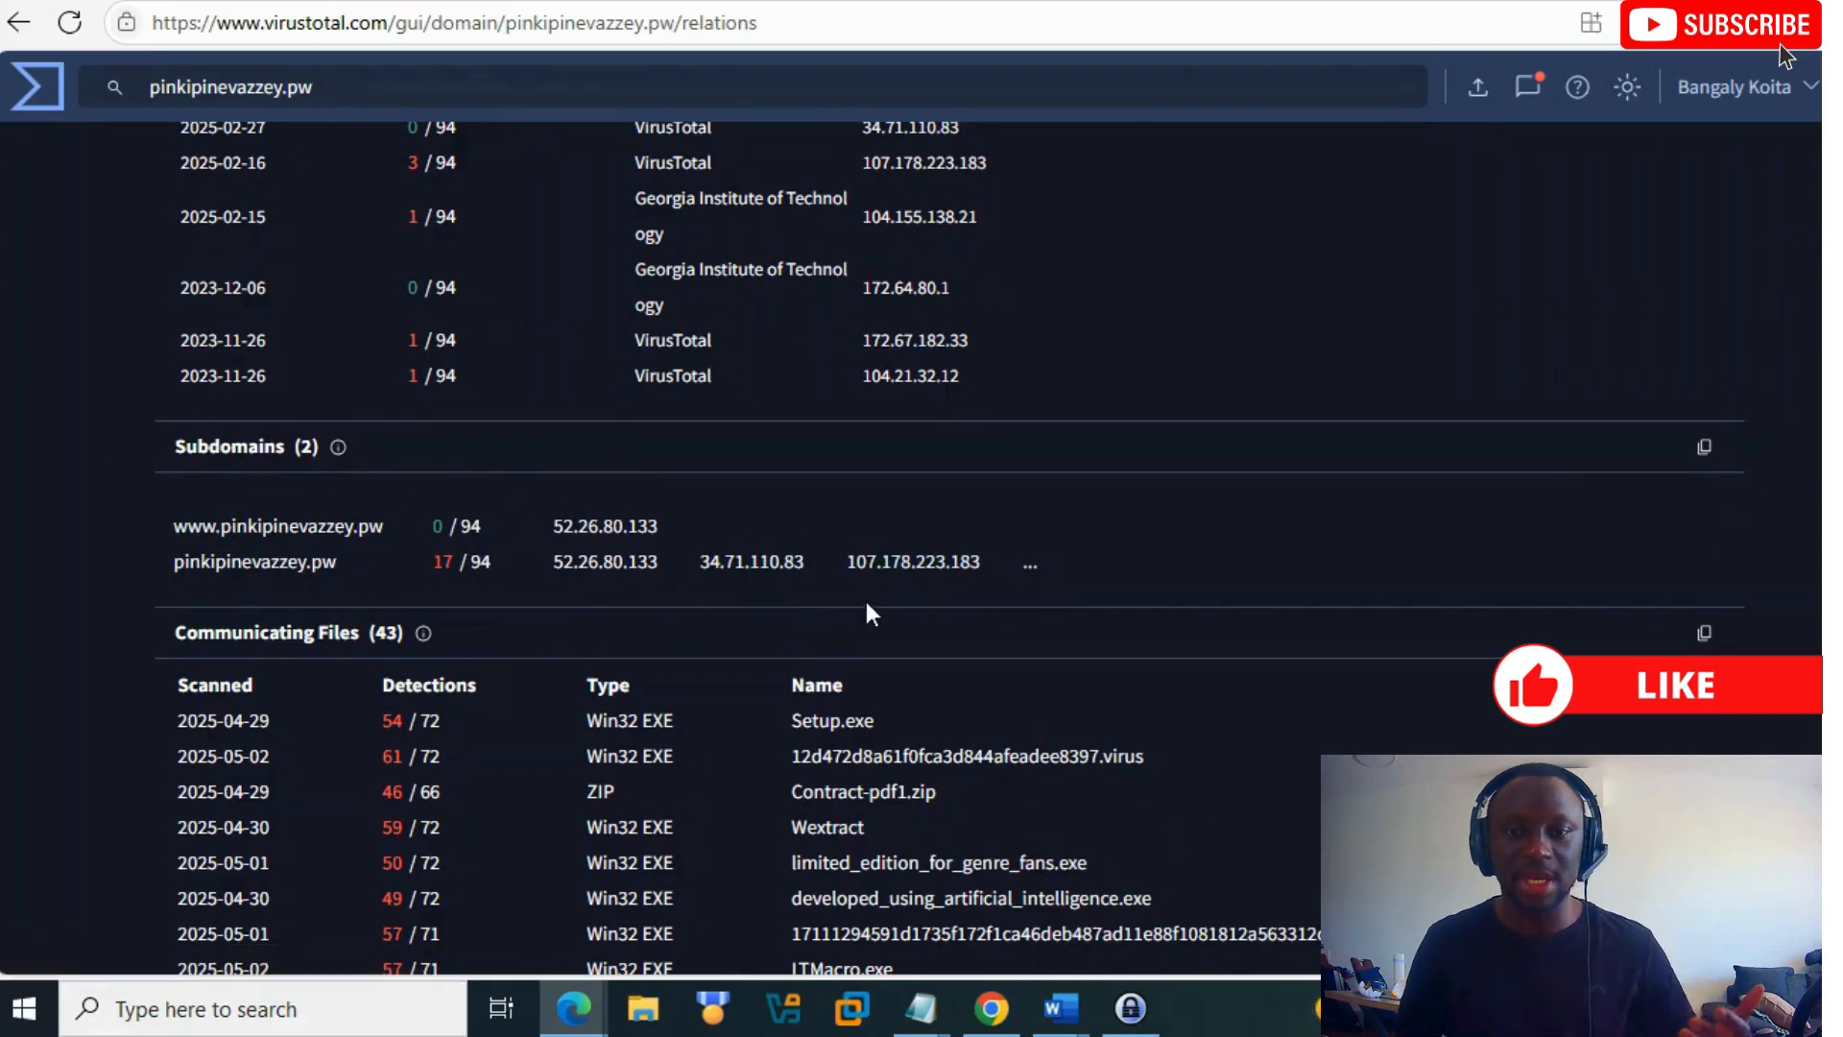
mouse_move(1156, 590)
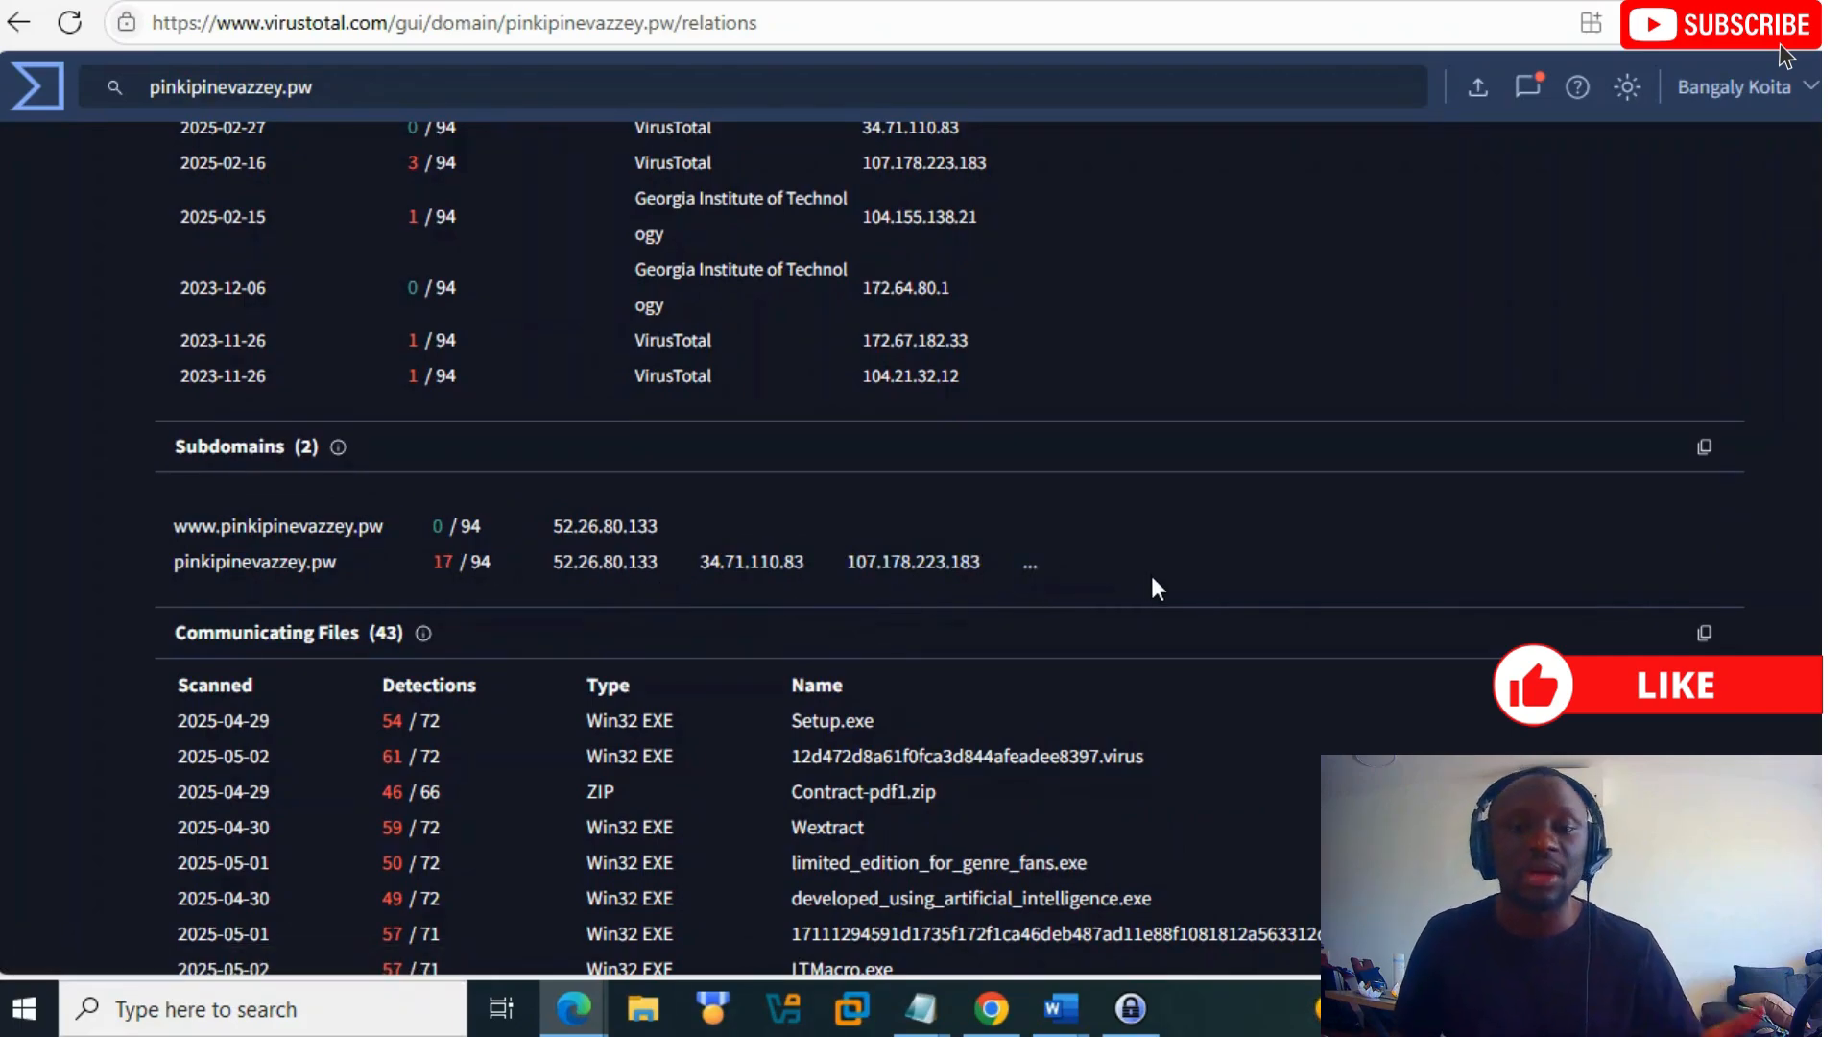
scroll(down, 3)
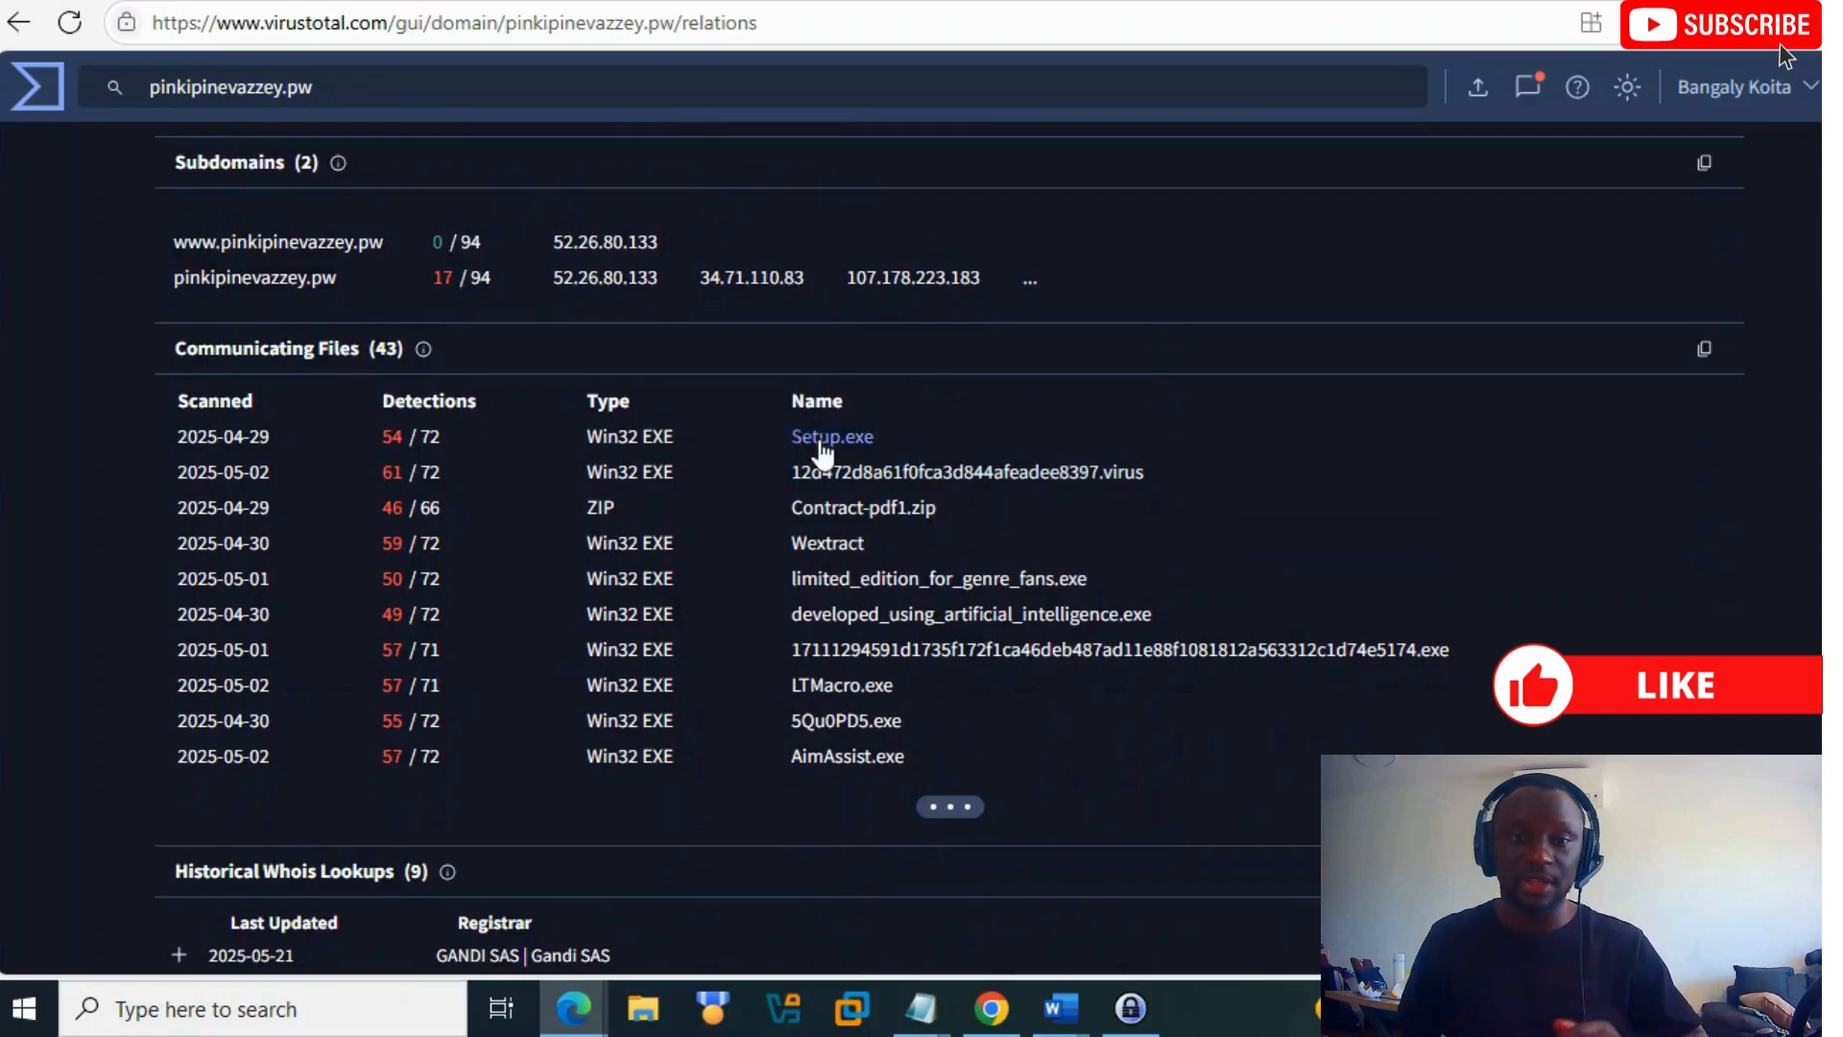
mouse_move(783, 440)
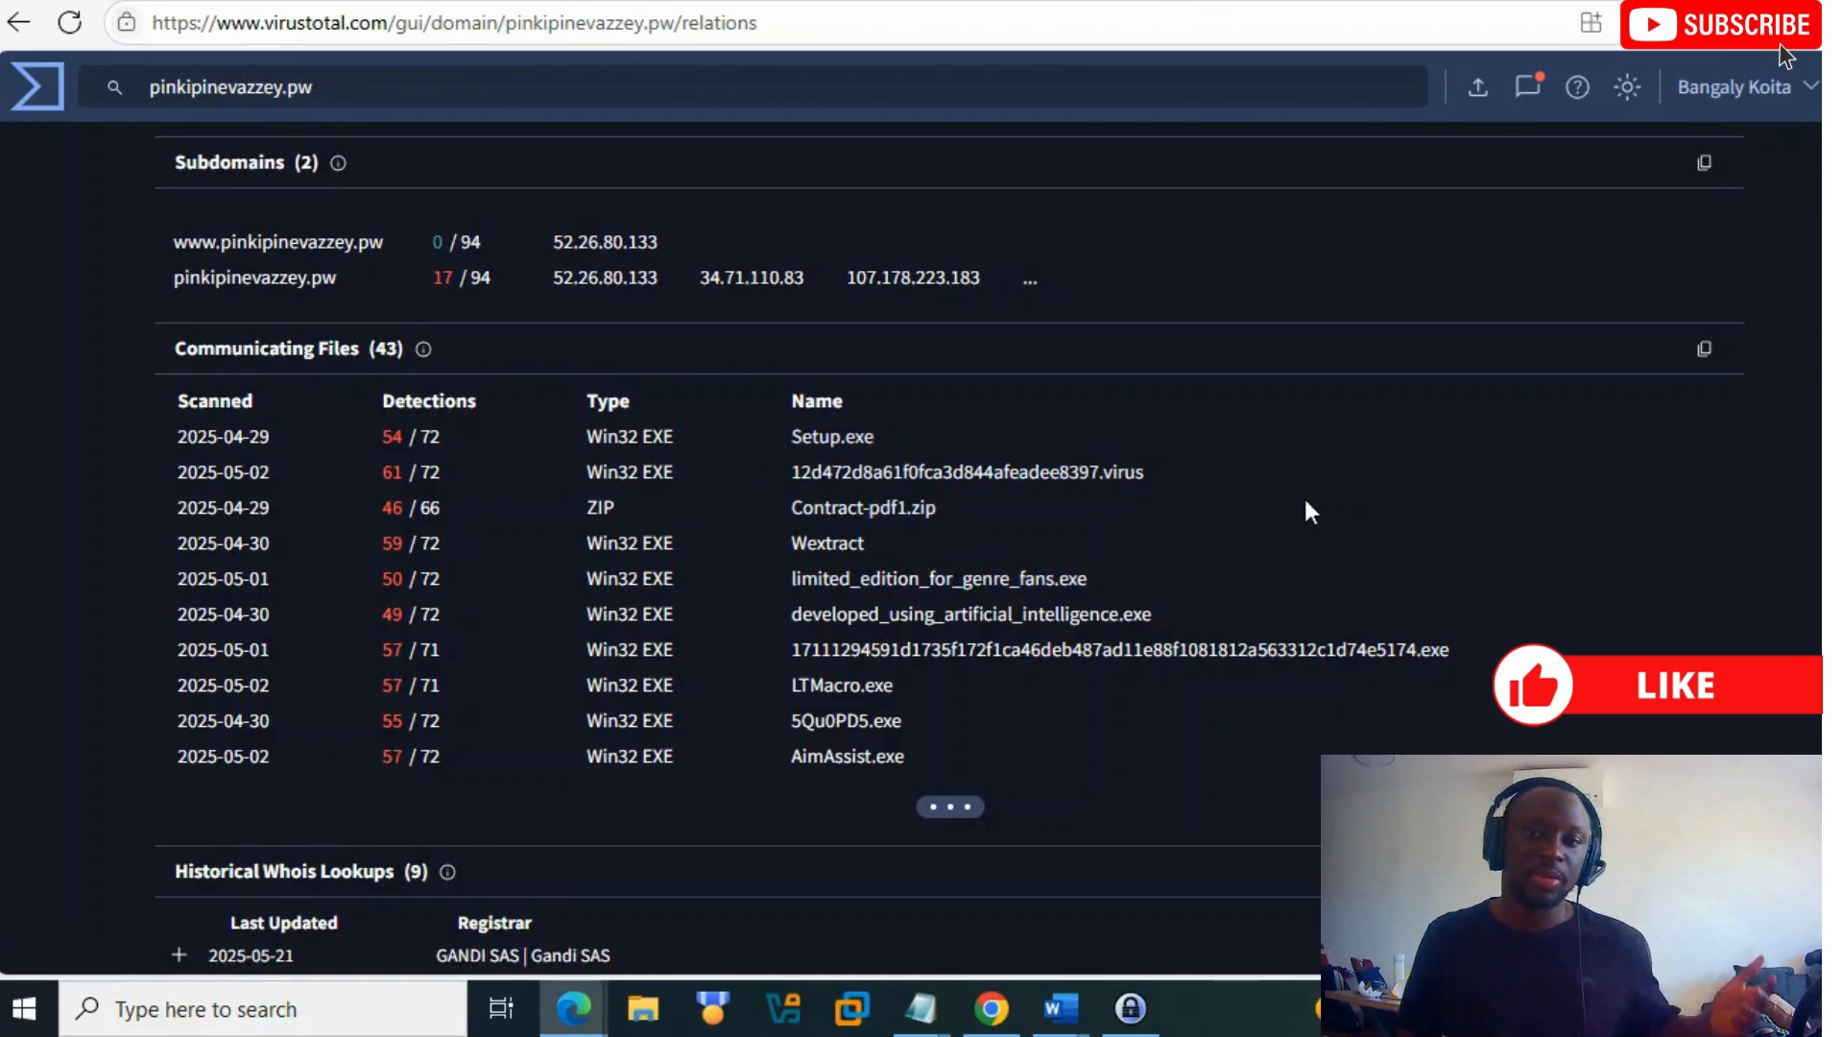
mouse_move(1318, 466)
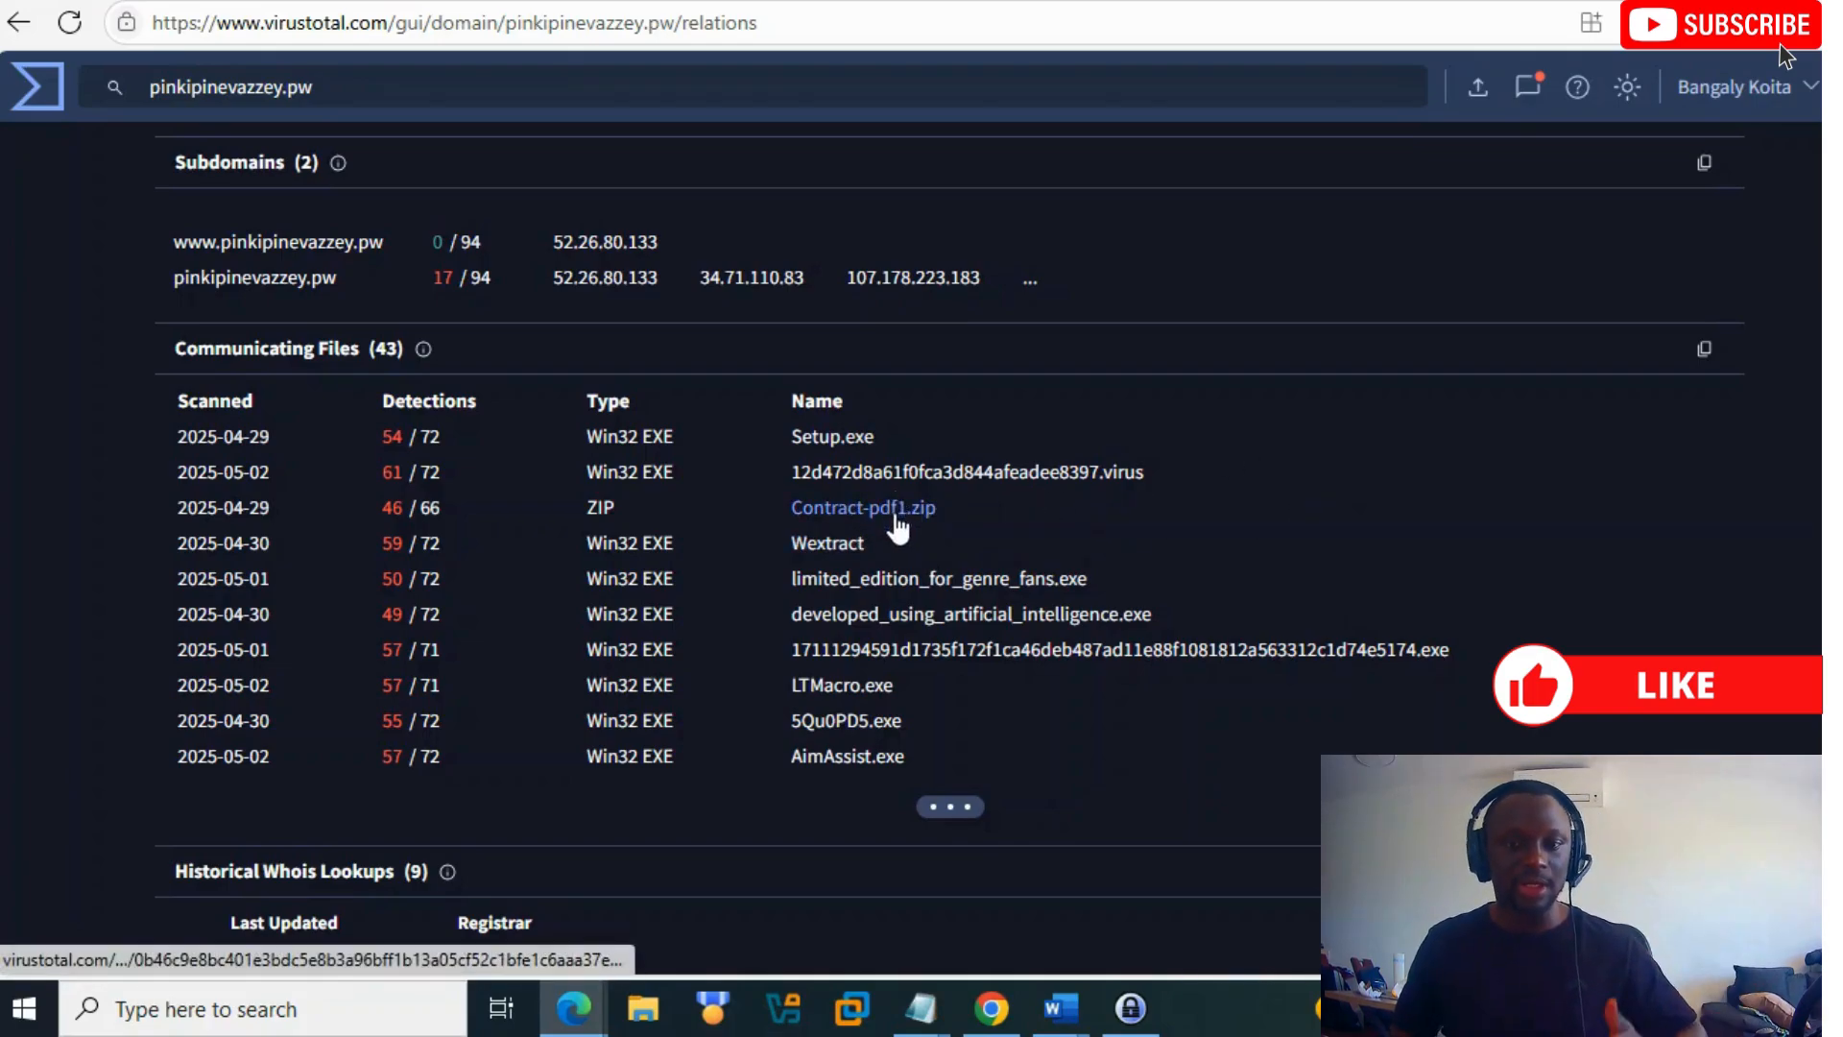
scroll(down, 3)
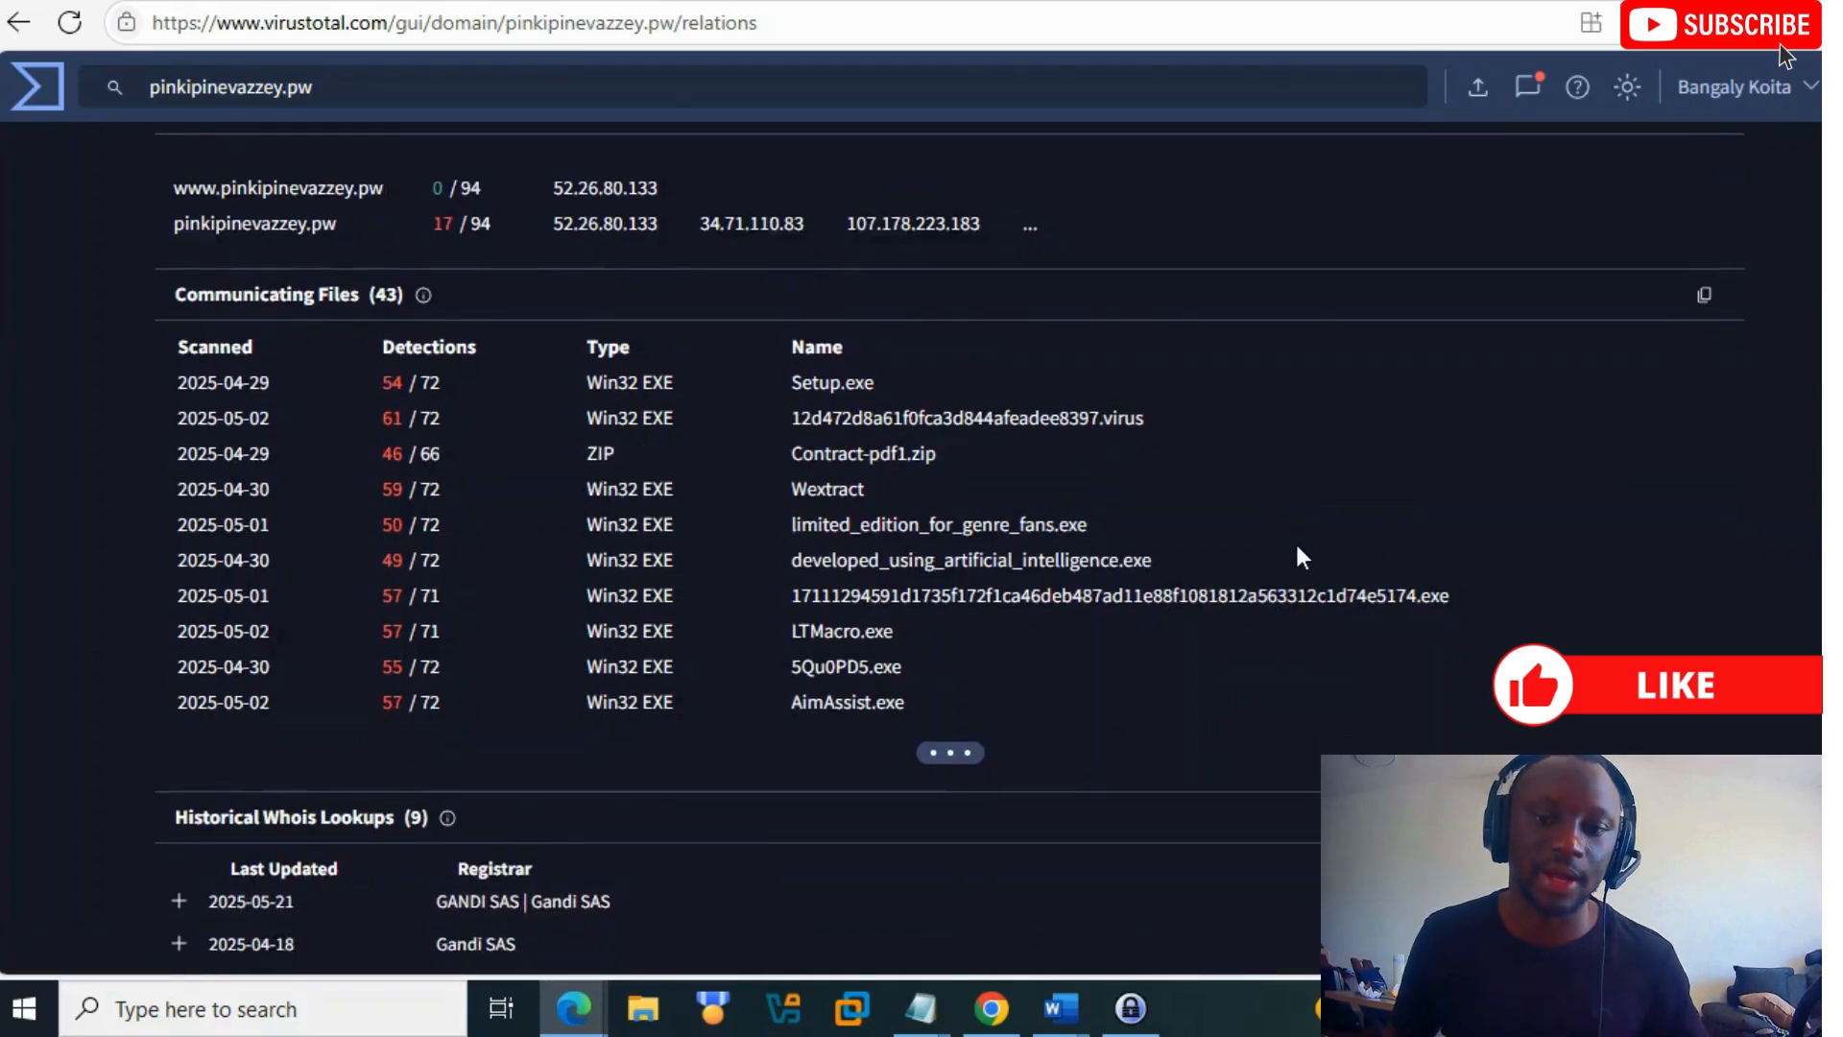
scroll(down, 3)
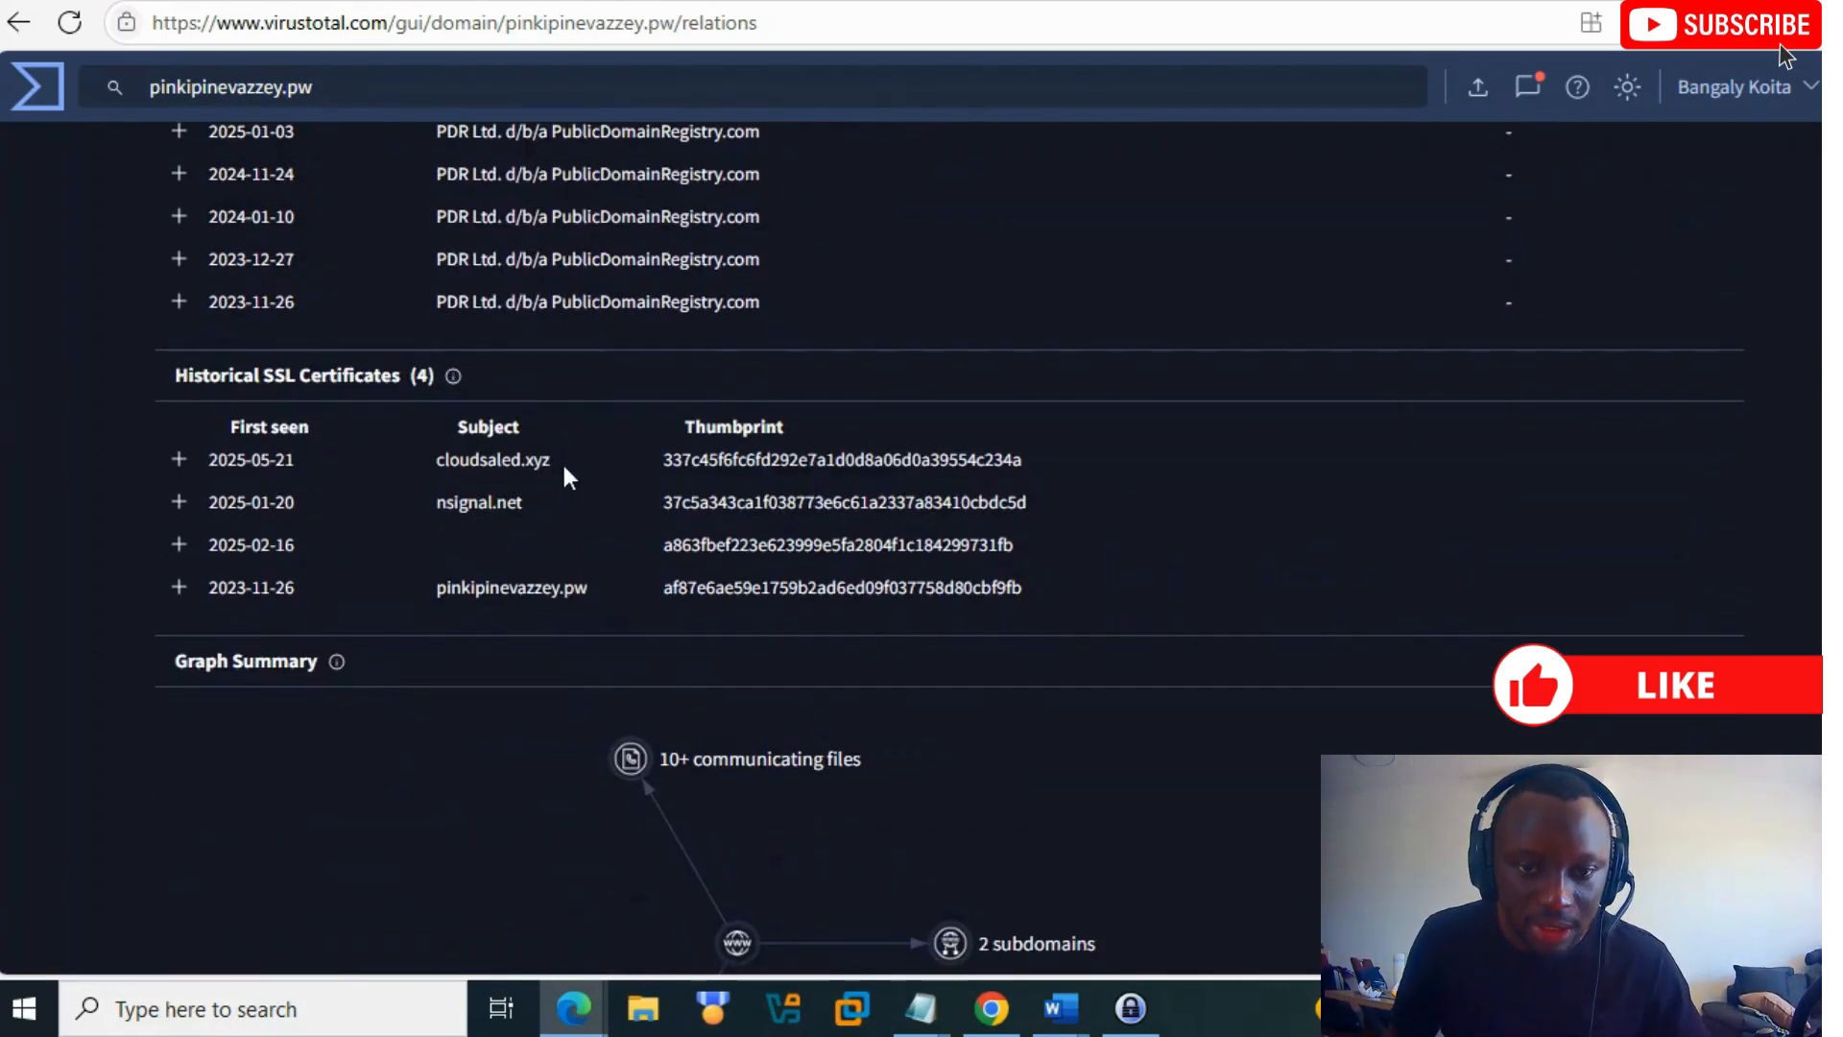
double_click(492, 460)
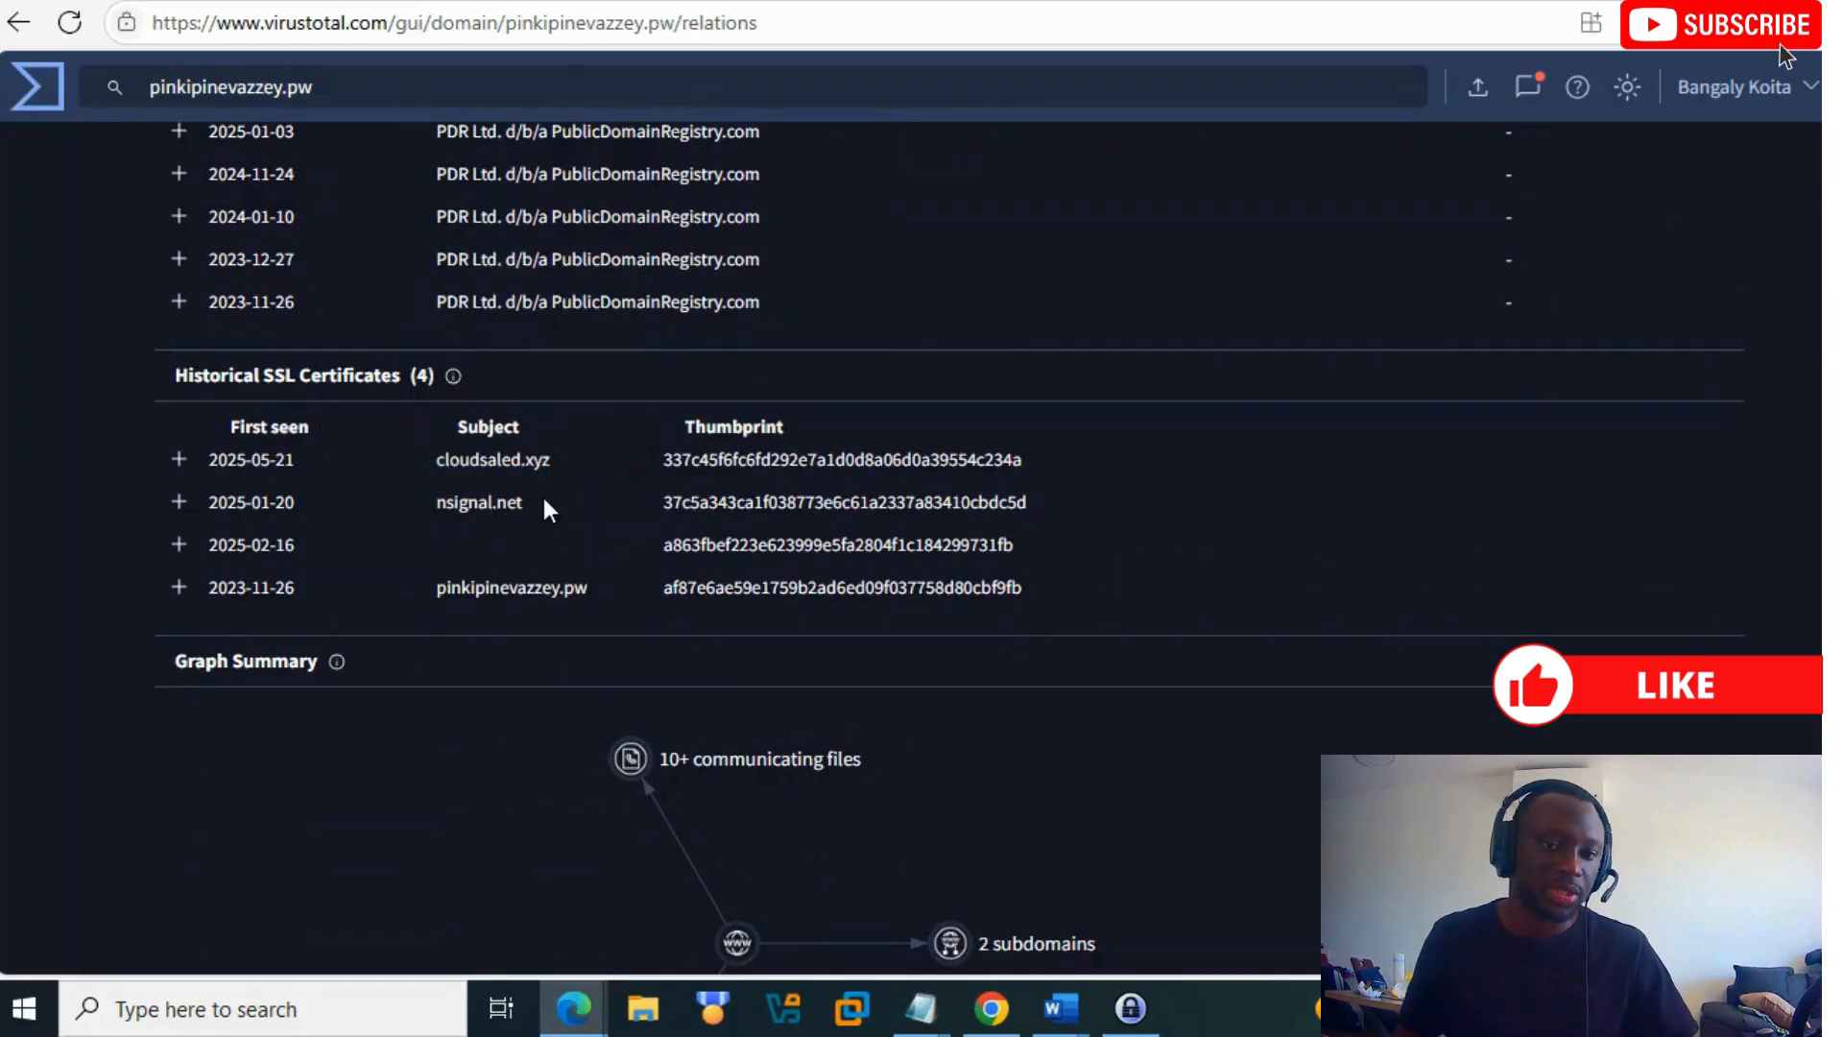
scroll(down, 3)
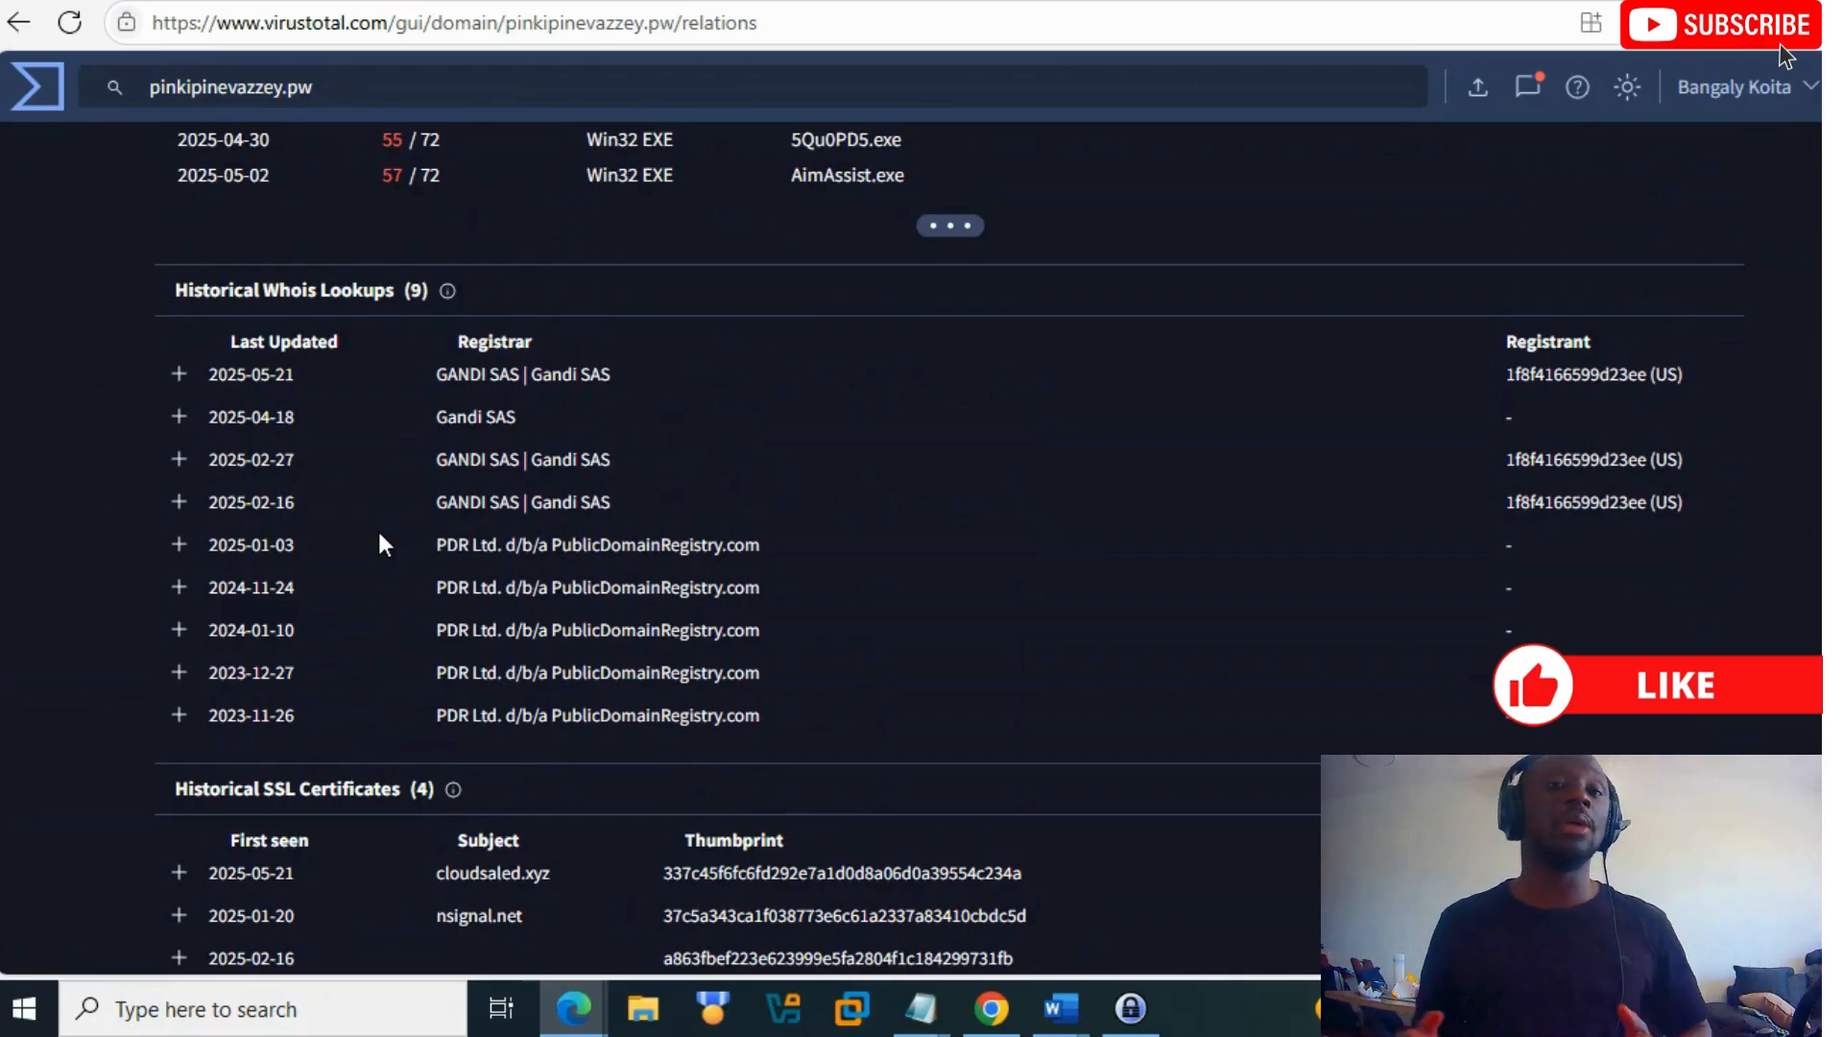
mouse_move(378, 570)
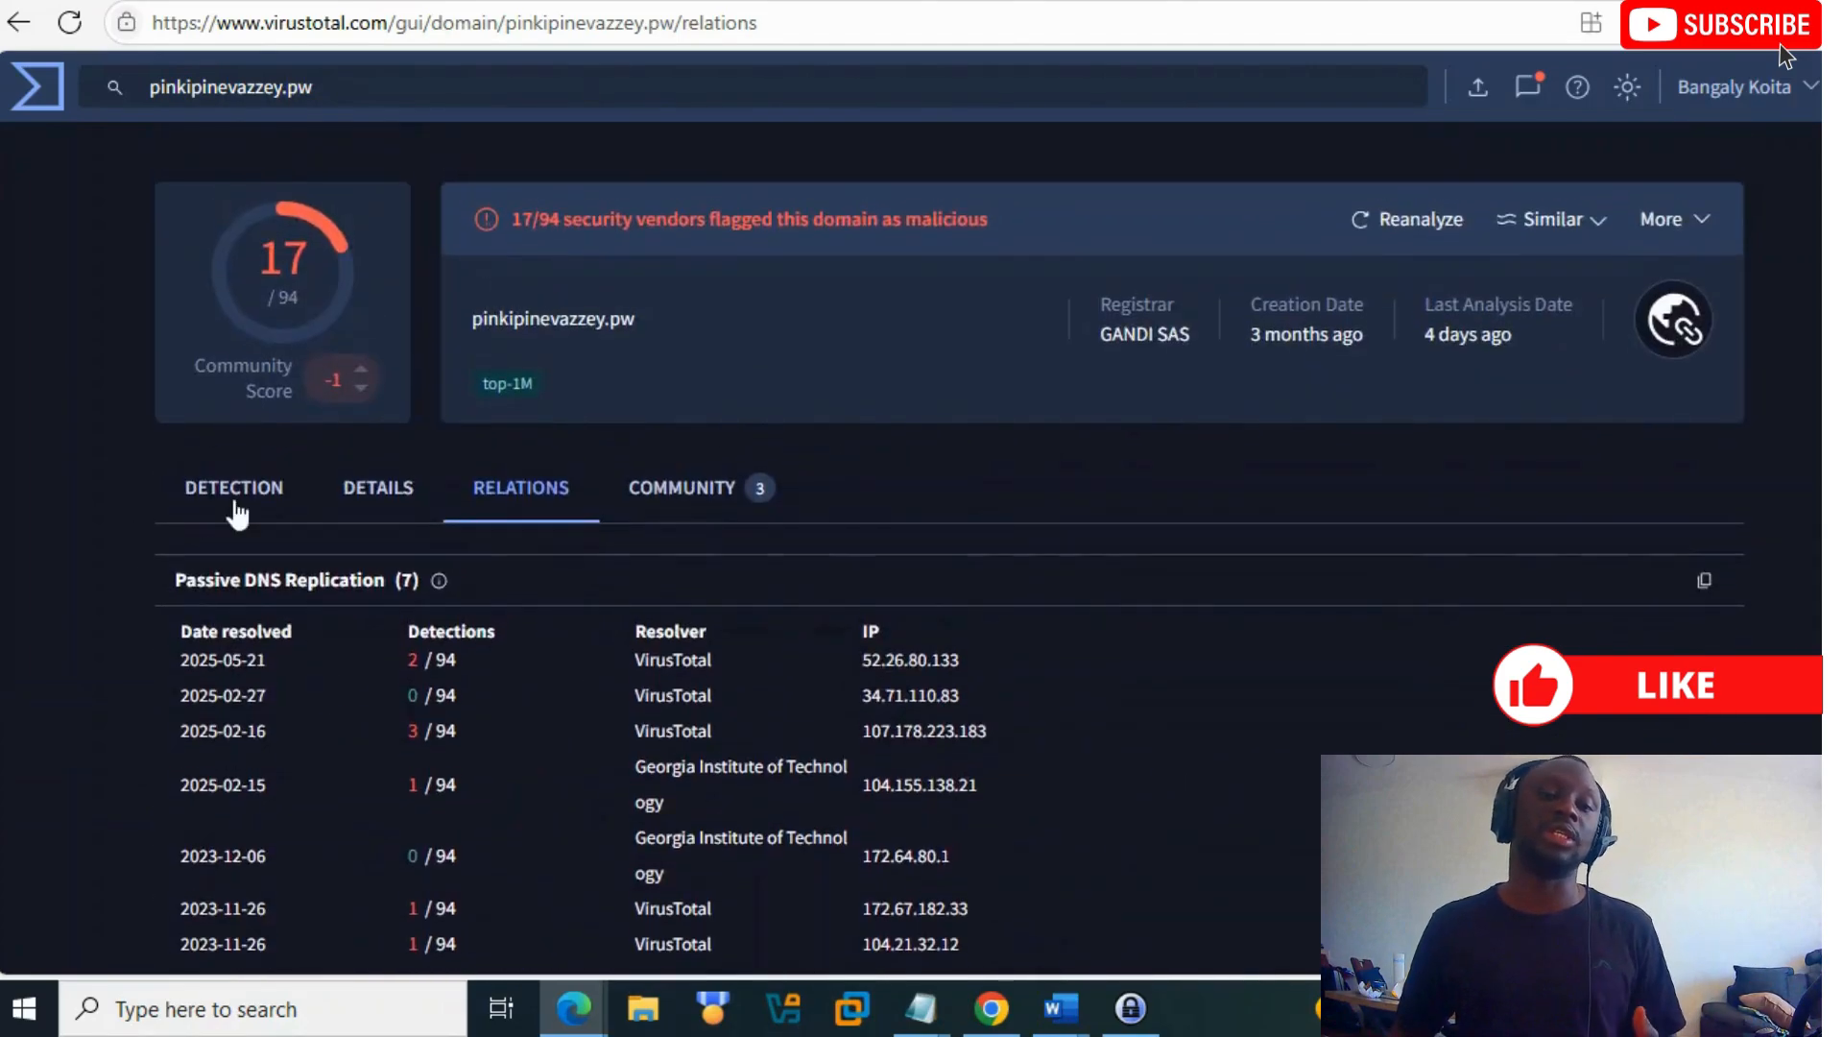
Step: Move through Detection and Relations to Community, showing one negative vote and a Lumma Stealer C2 comment
click(233, 488)
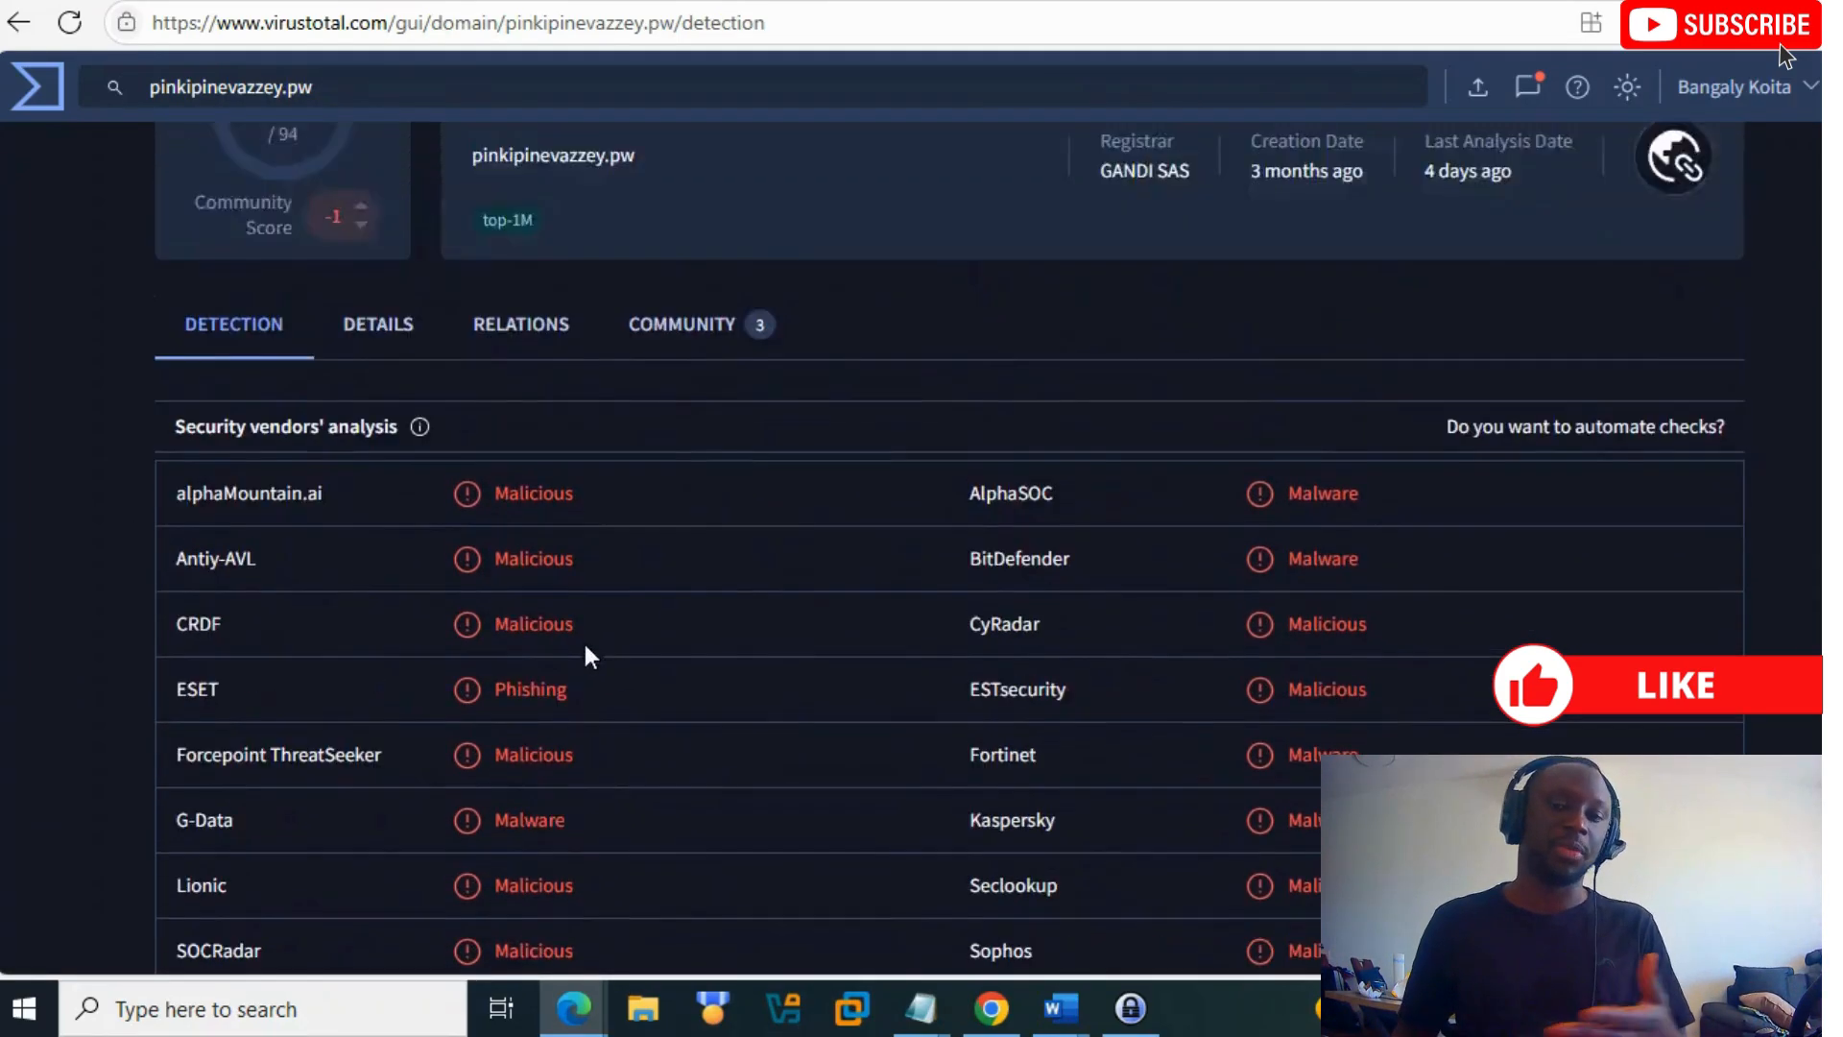
click(520, 325)
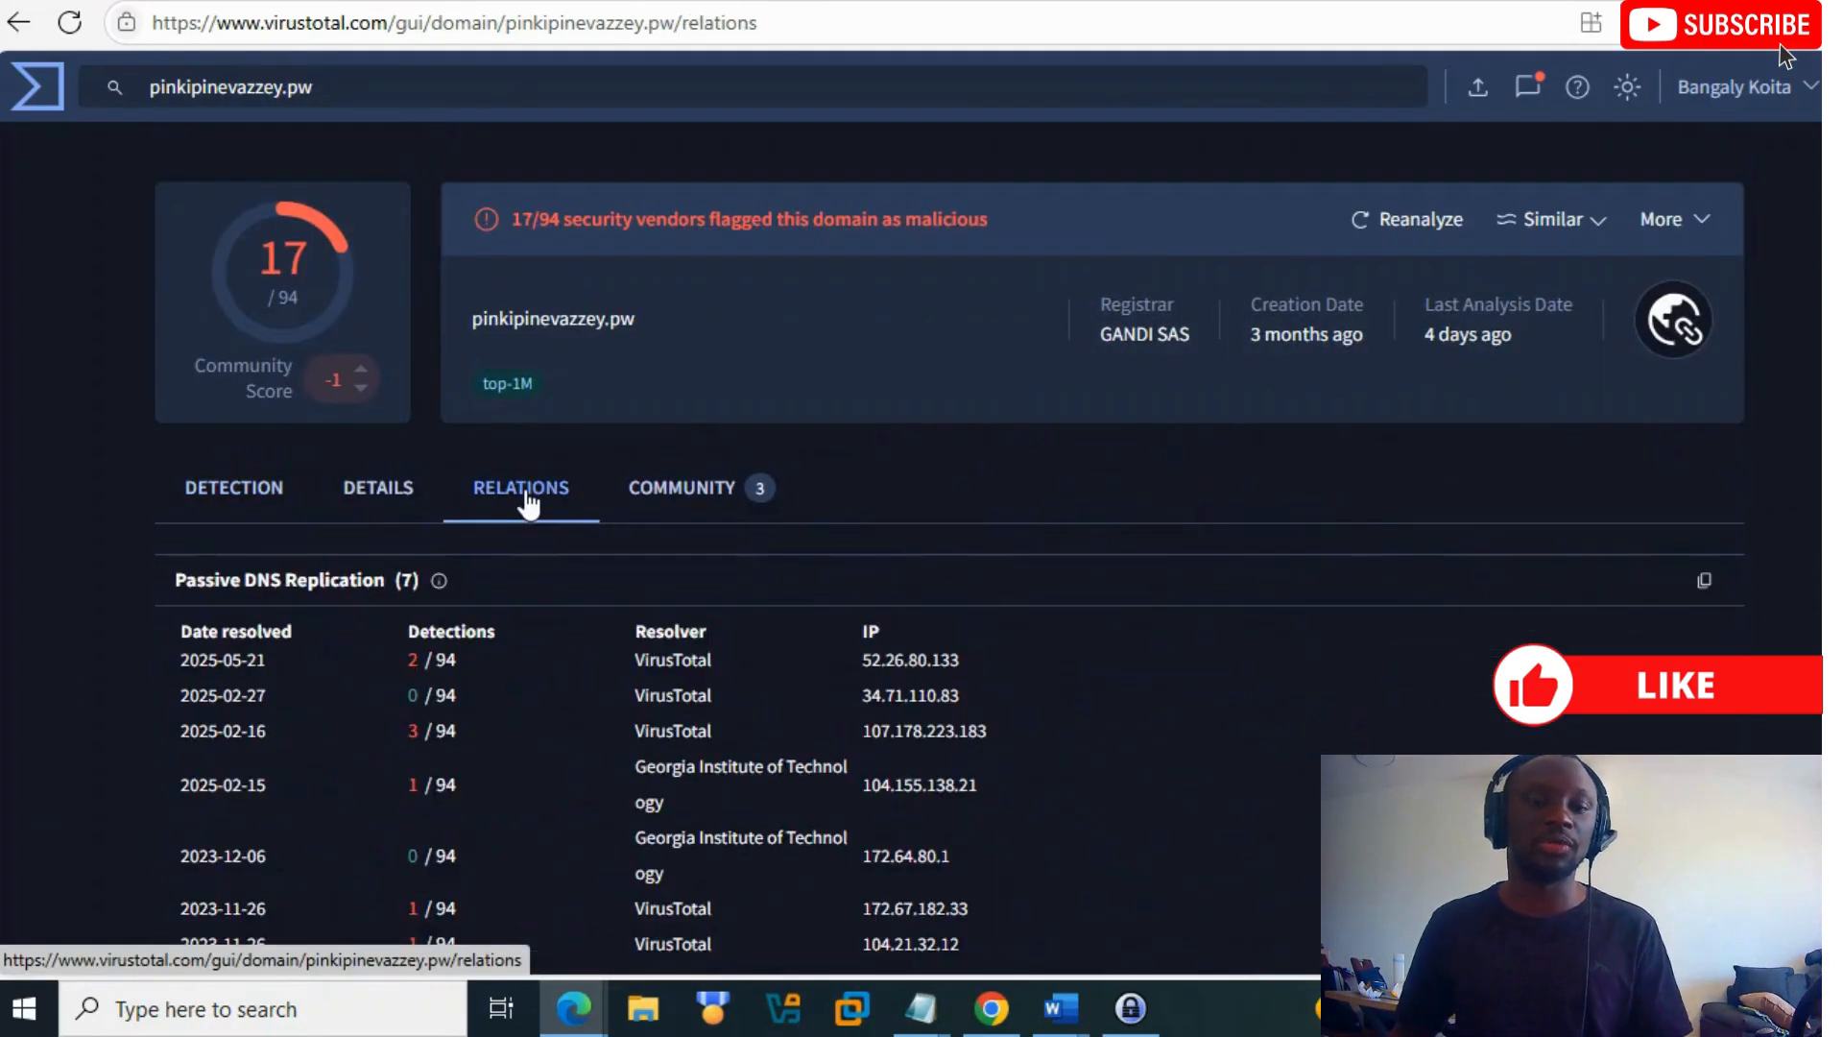
click(682, 487)
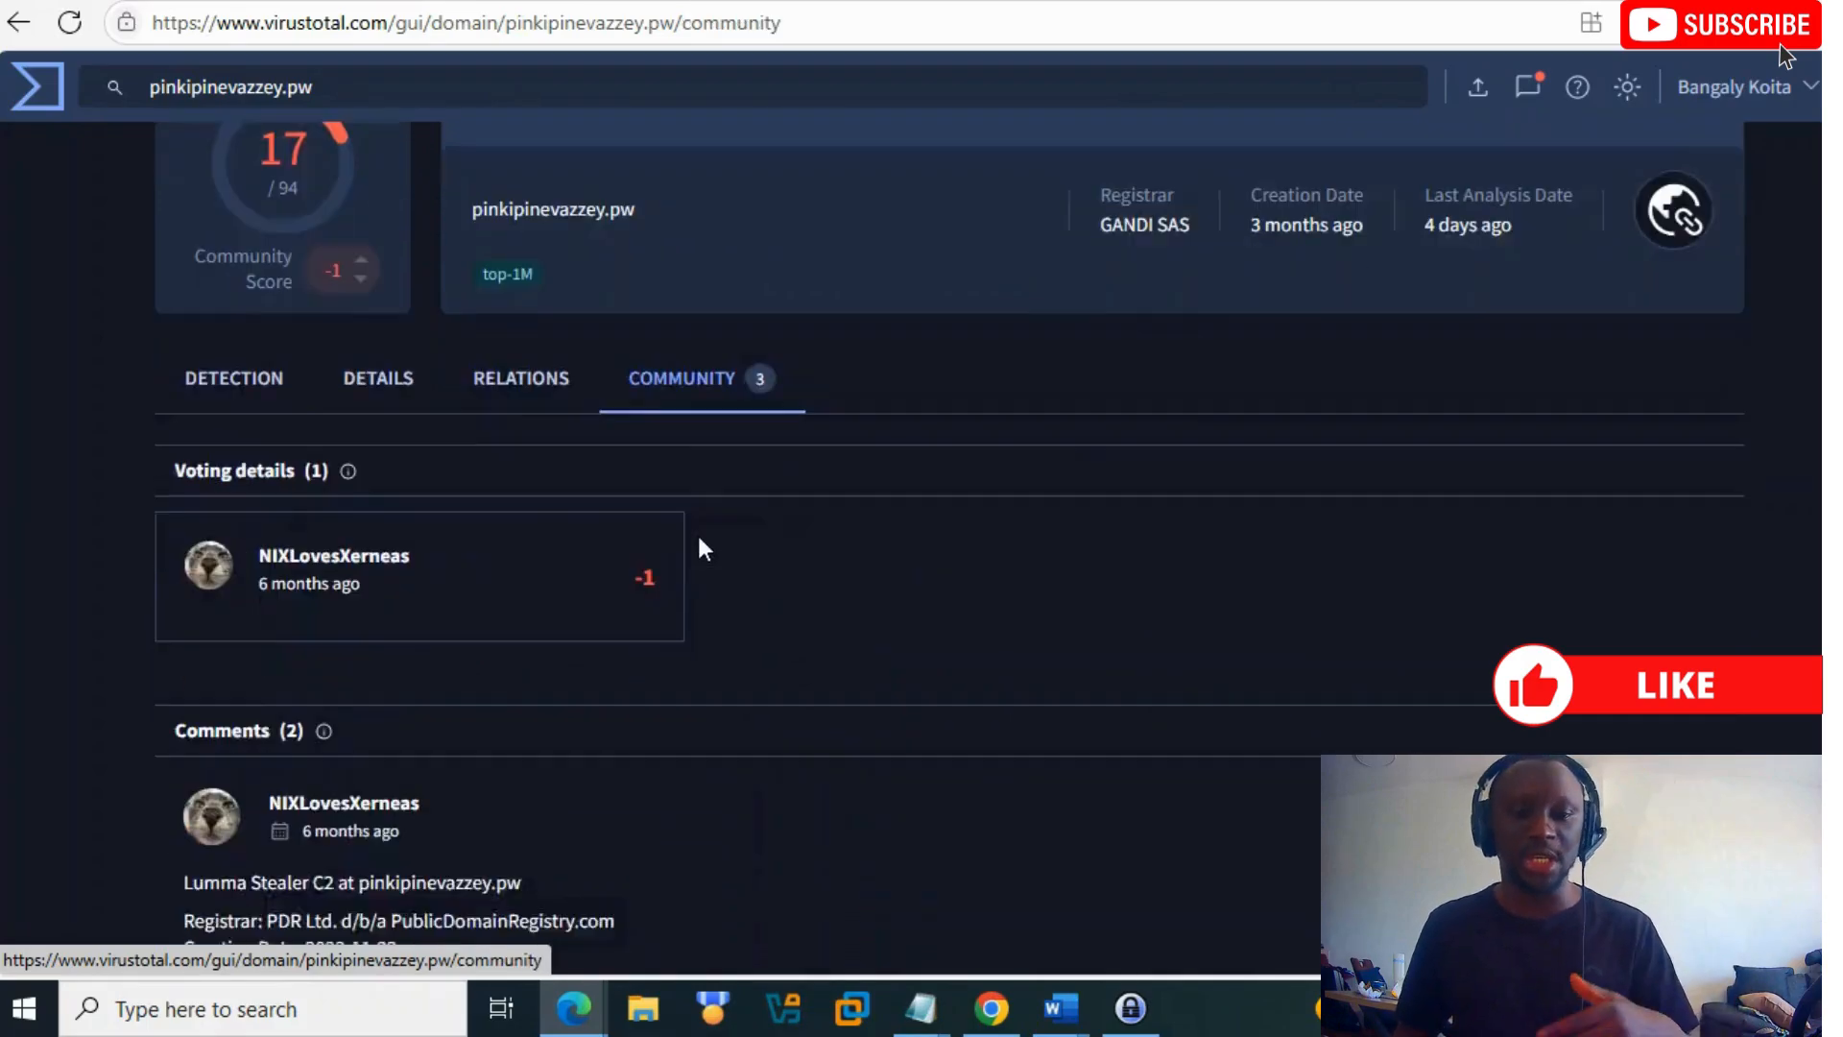
scroll(down, 3)
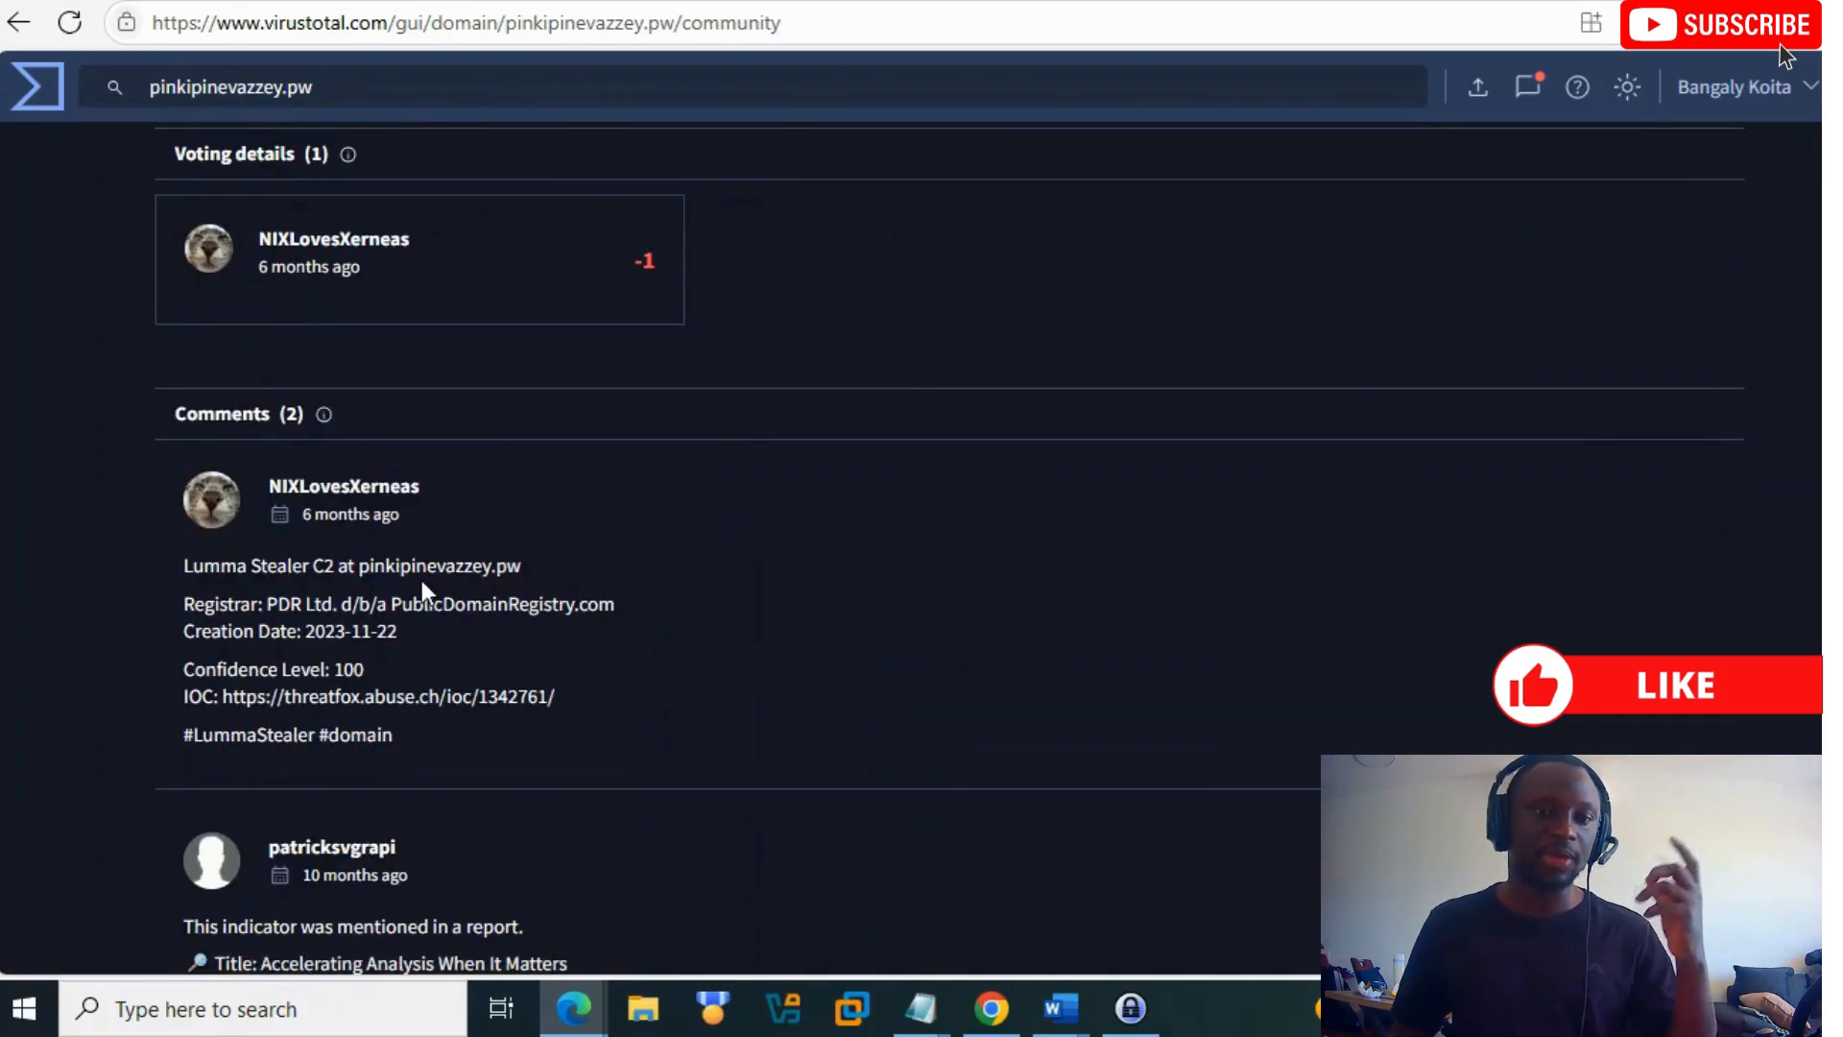
mouse_move(381, 604)
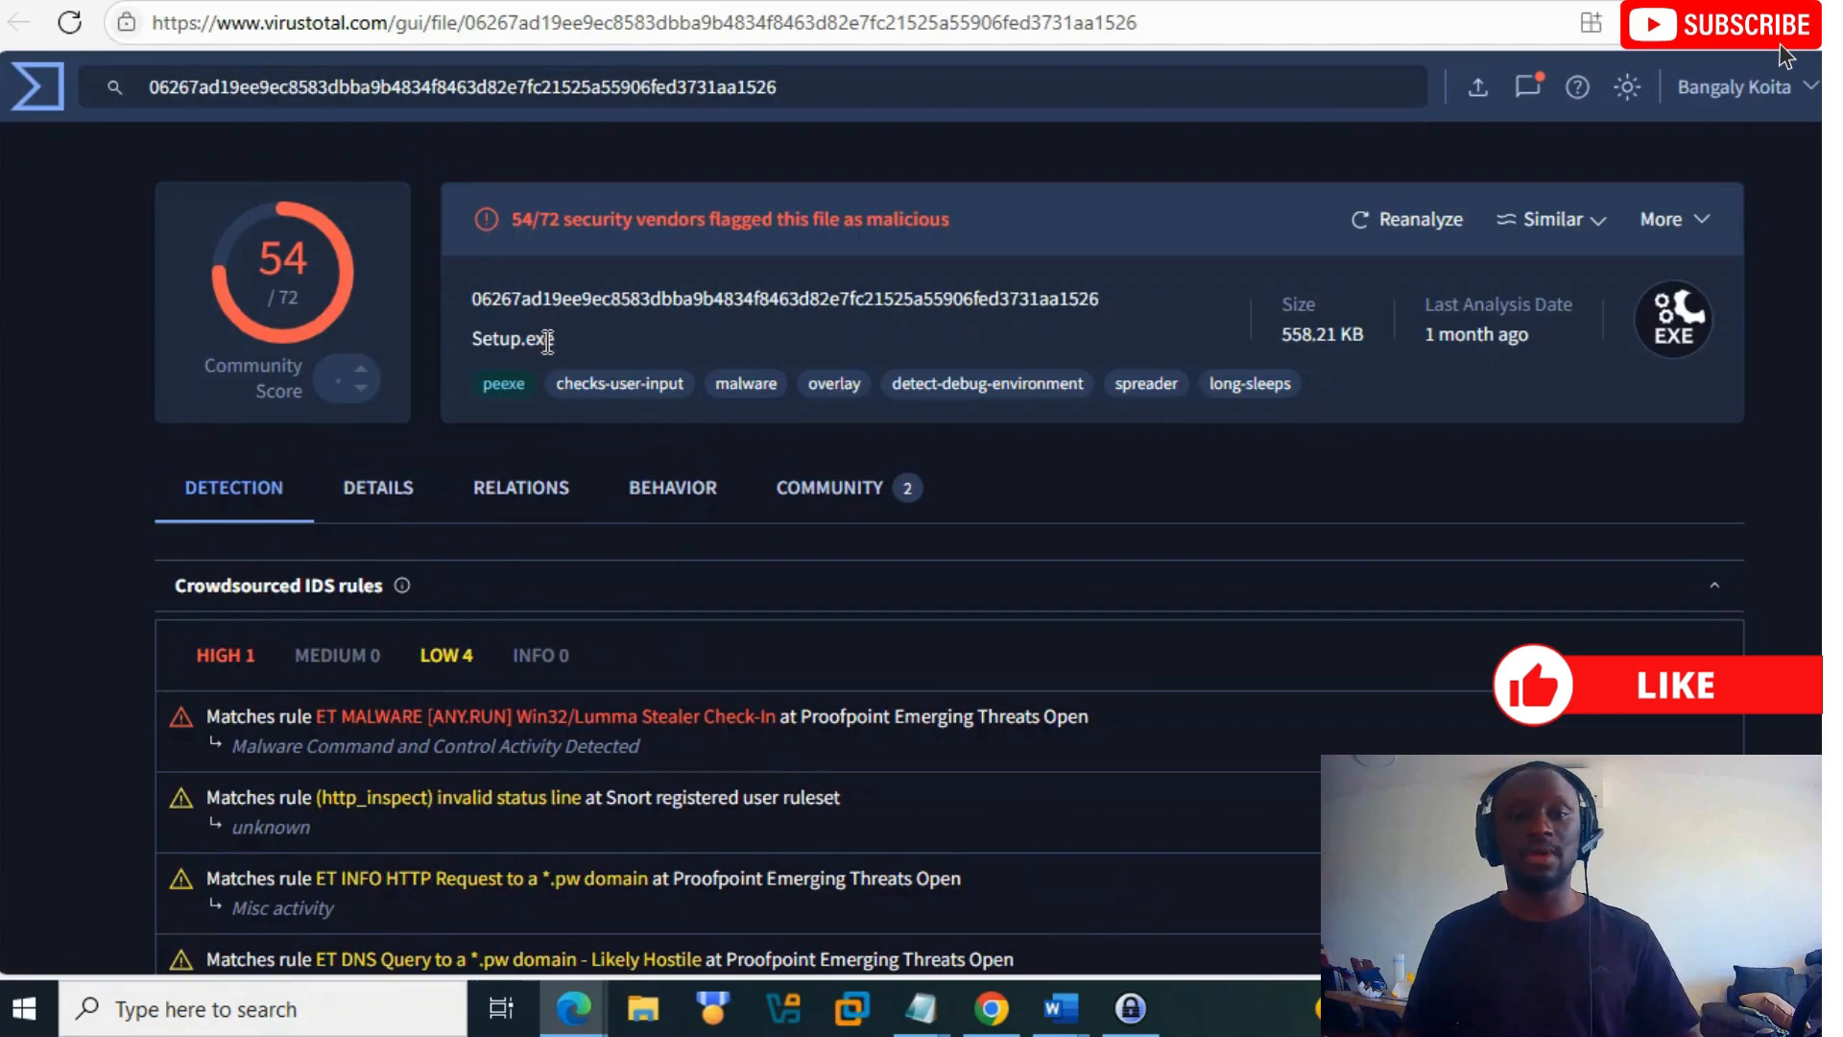
mouse_move(410, 252)
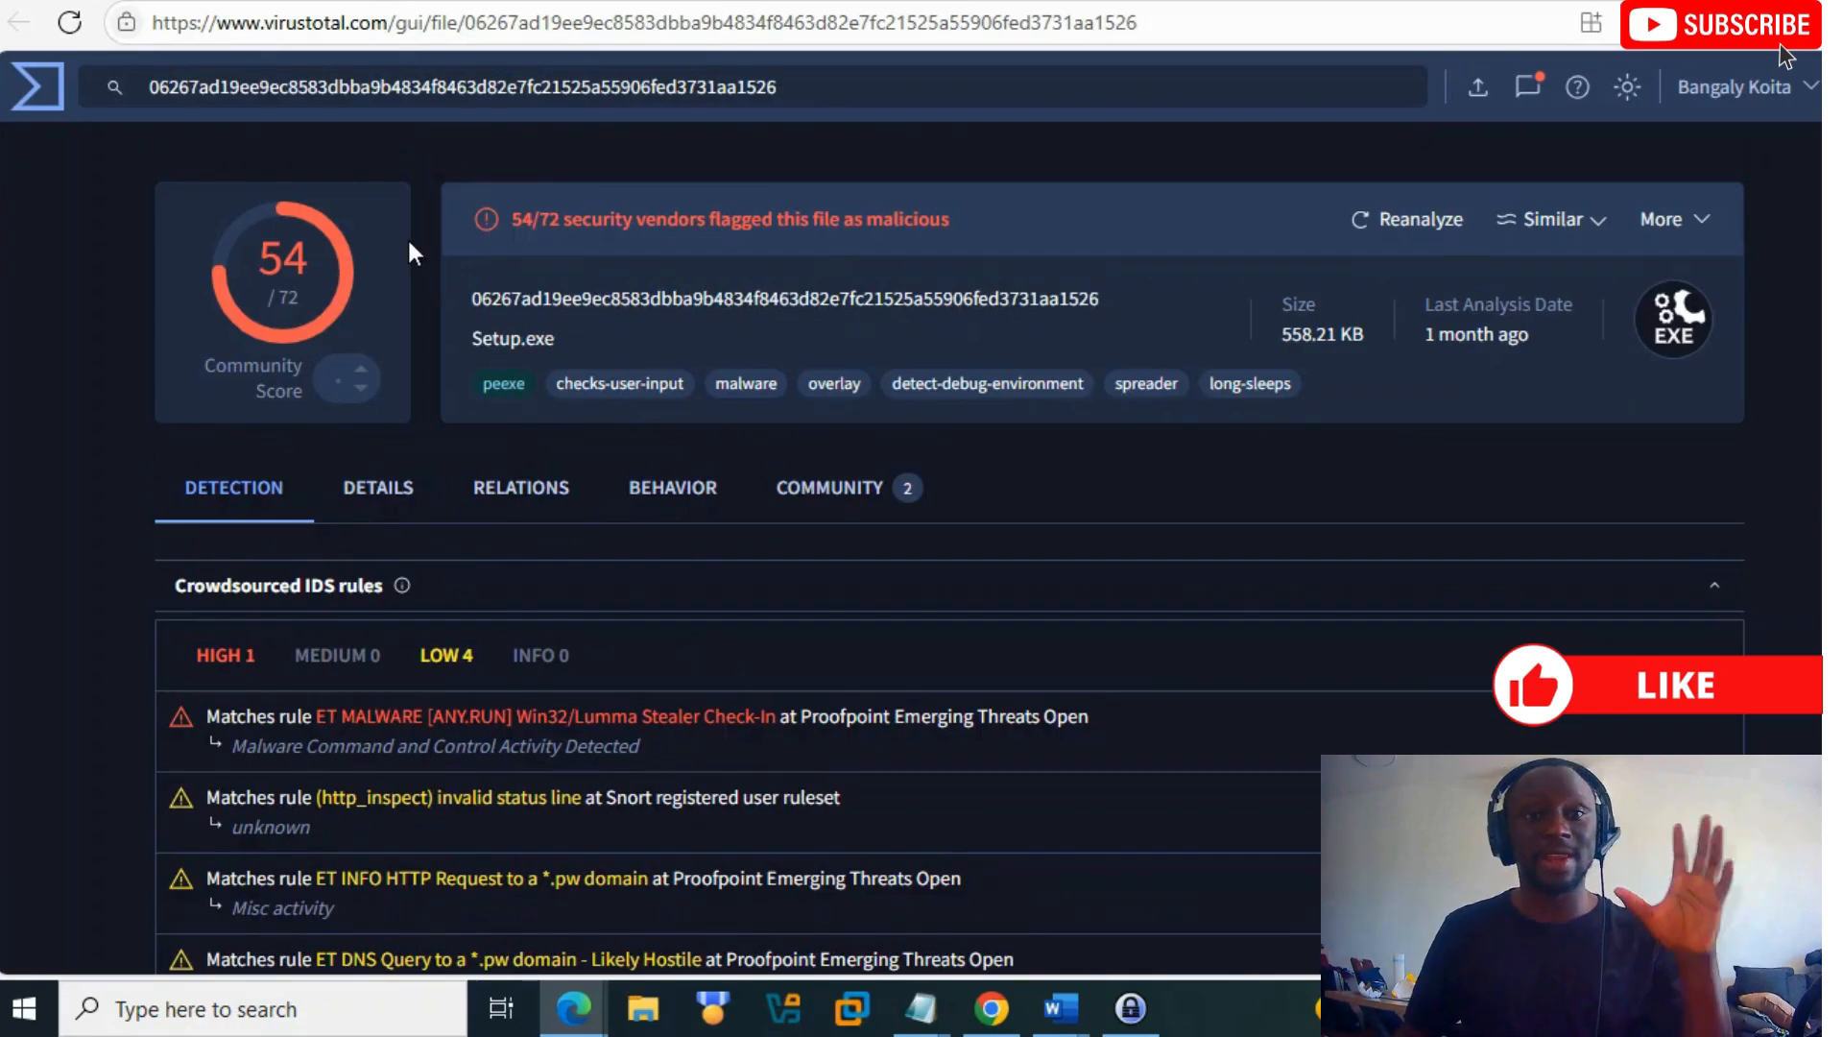
mouse_move(710, 283)
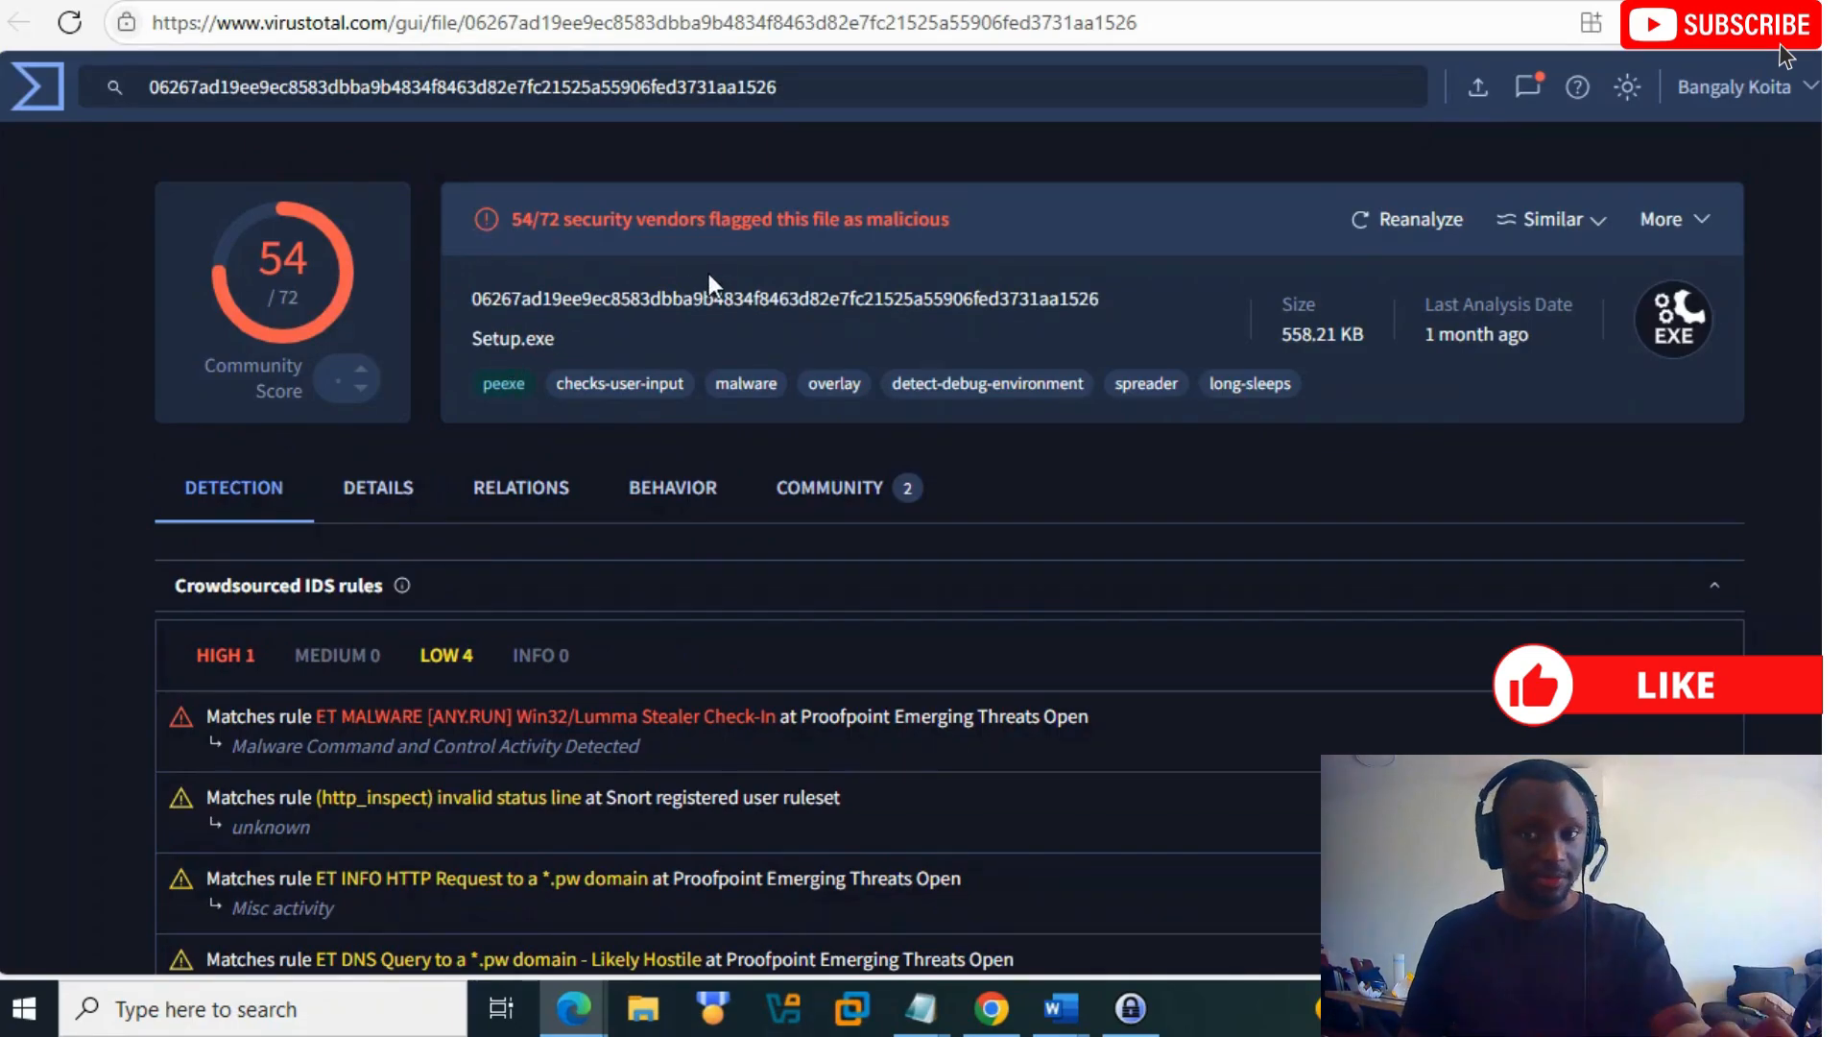
mouse_move(469, 304)
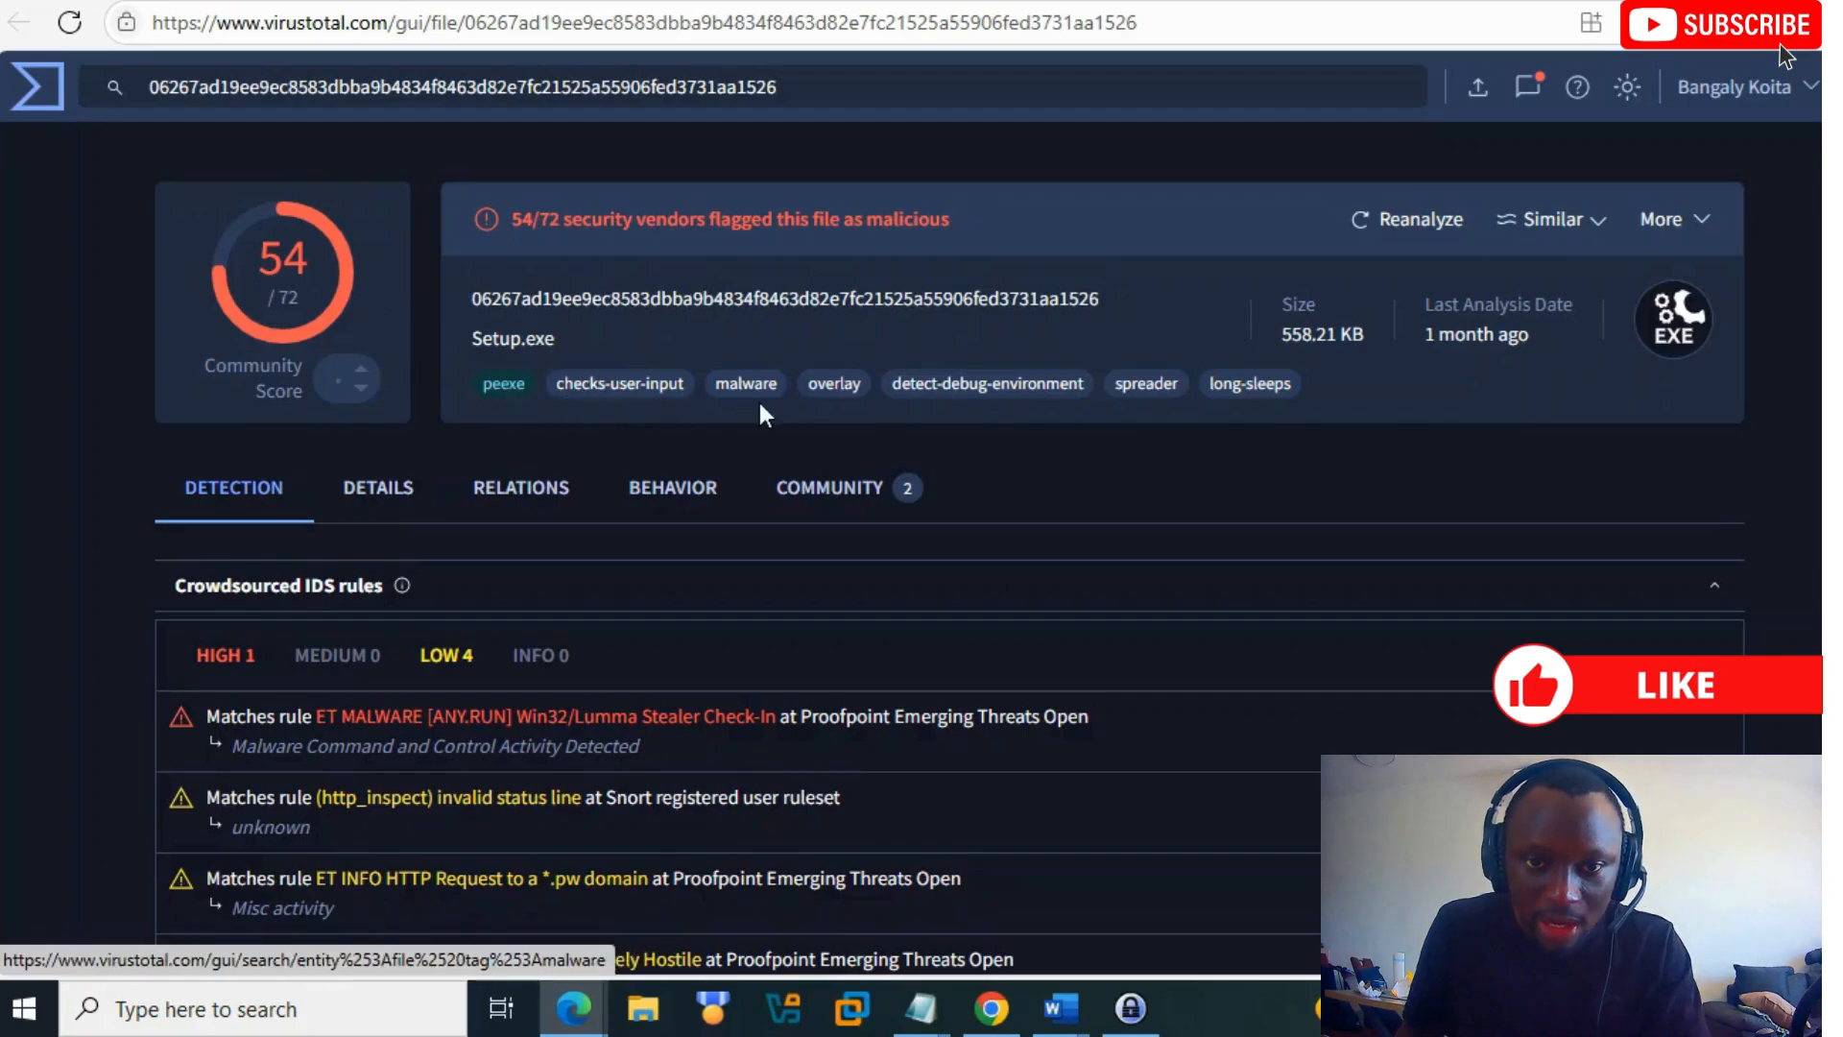
mouse_move(1337, 539)
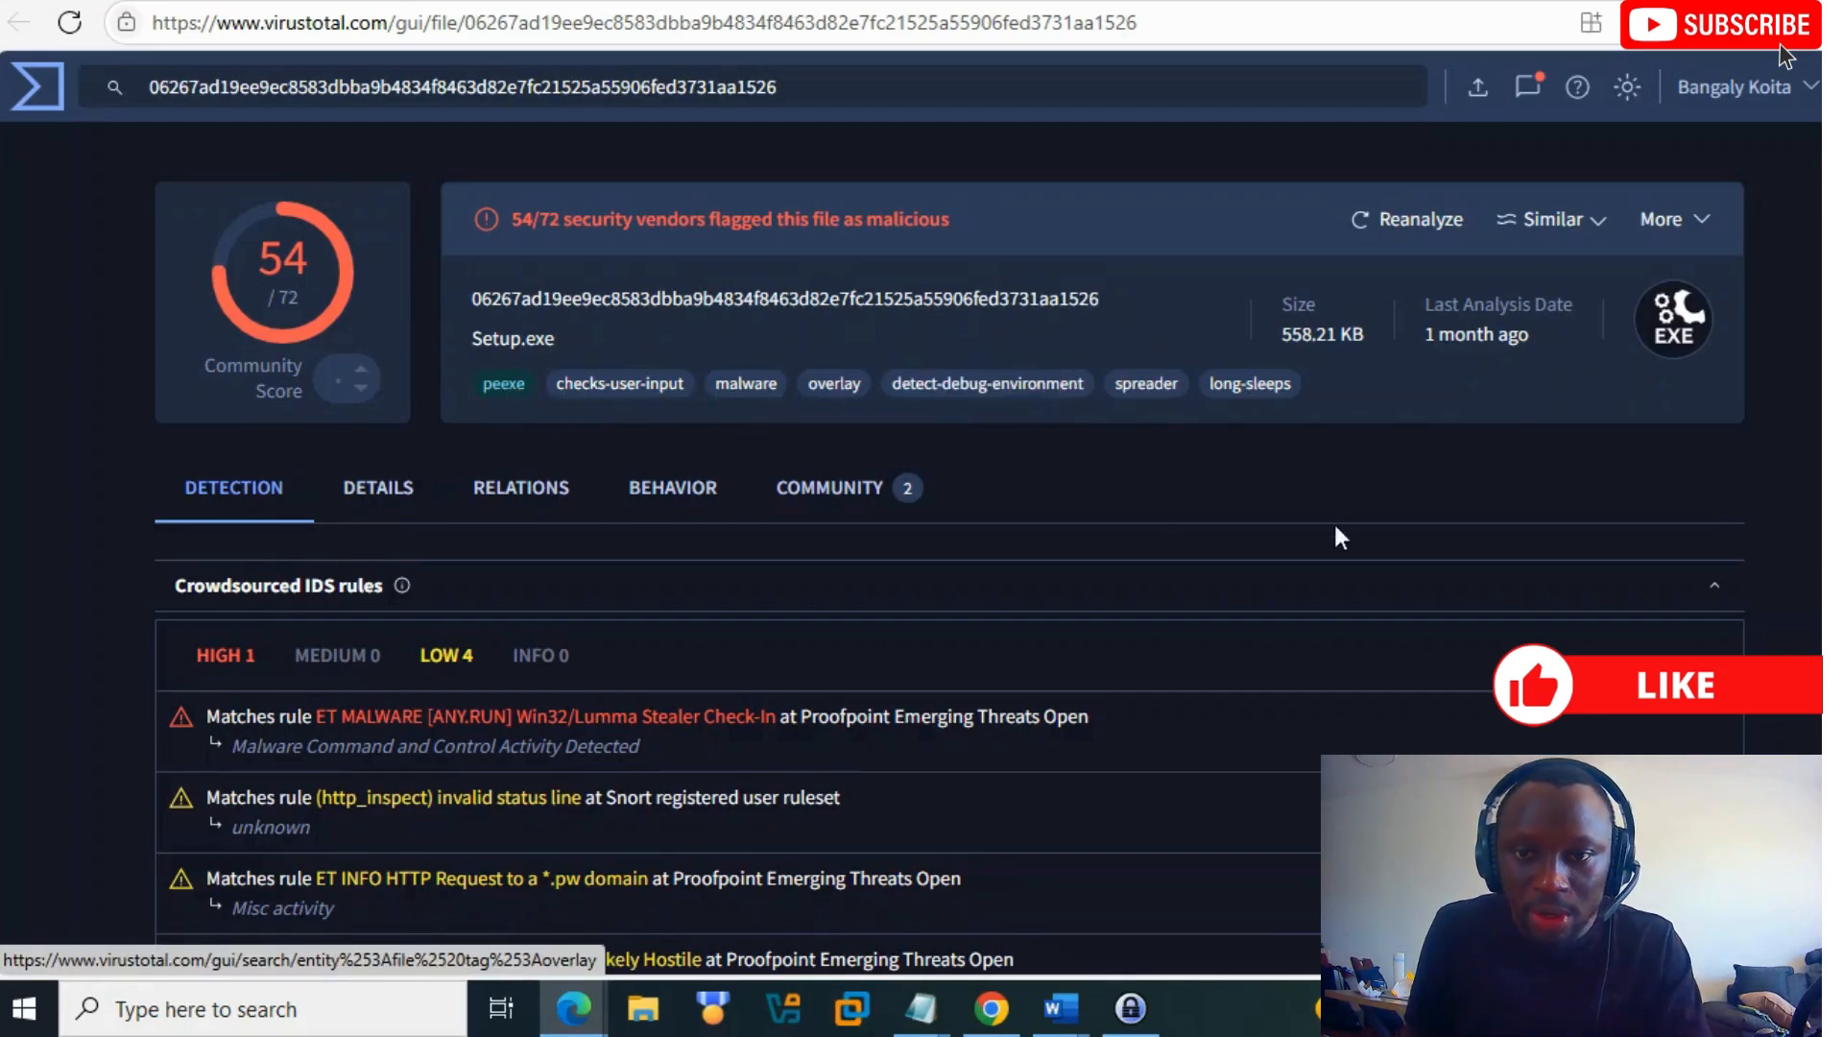
mouse_move(1435, 397)
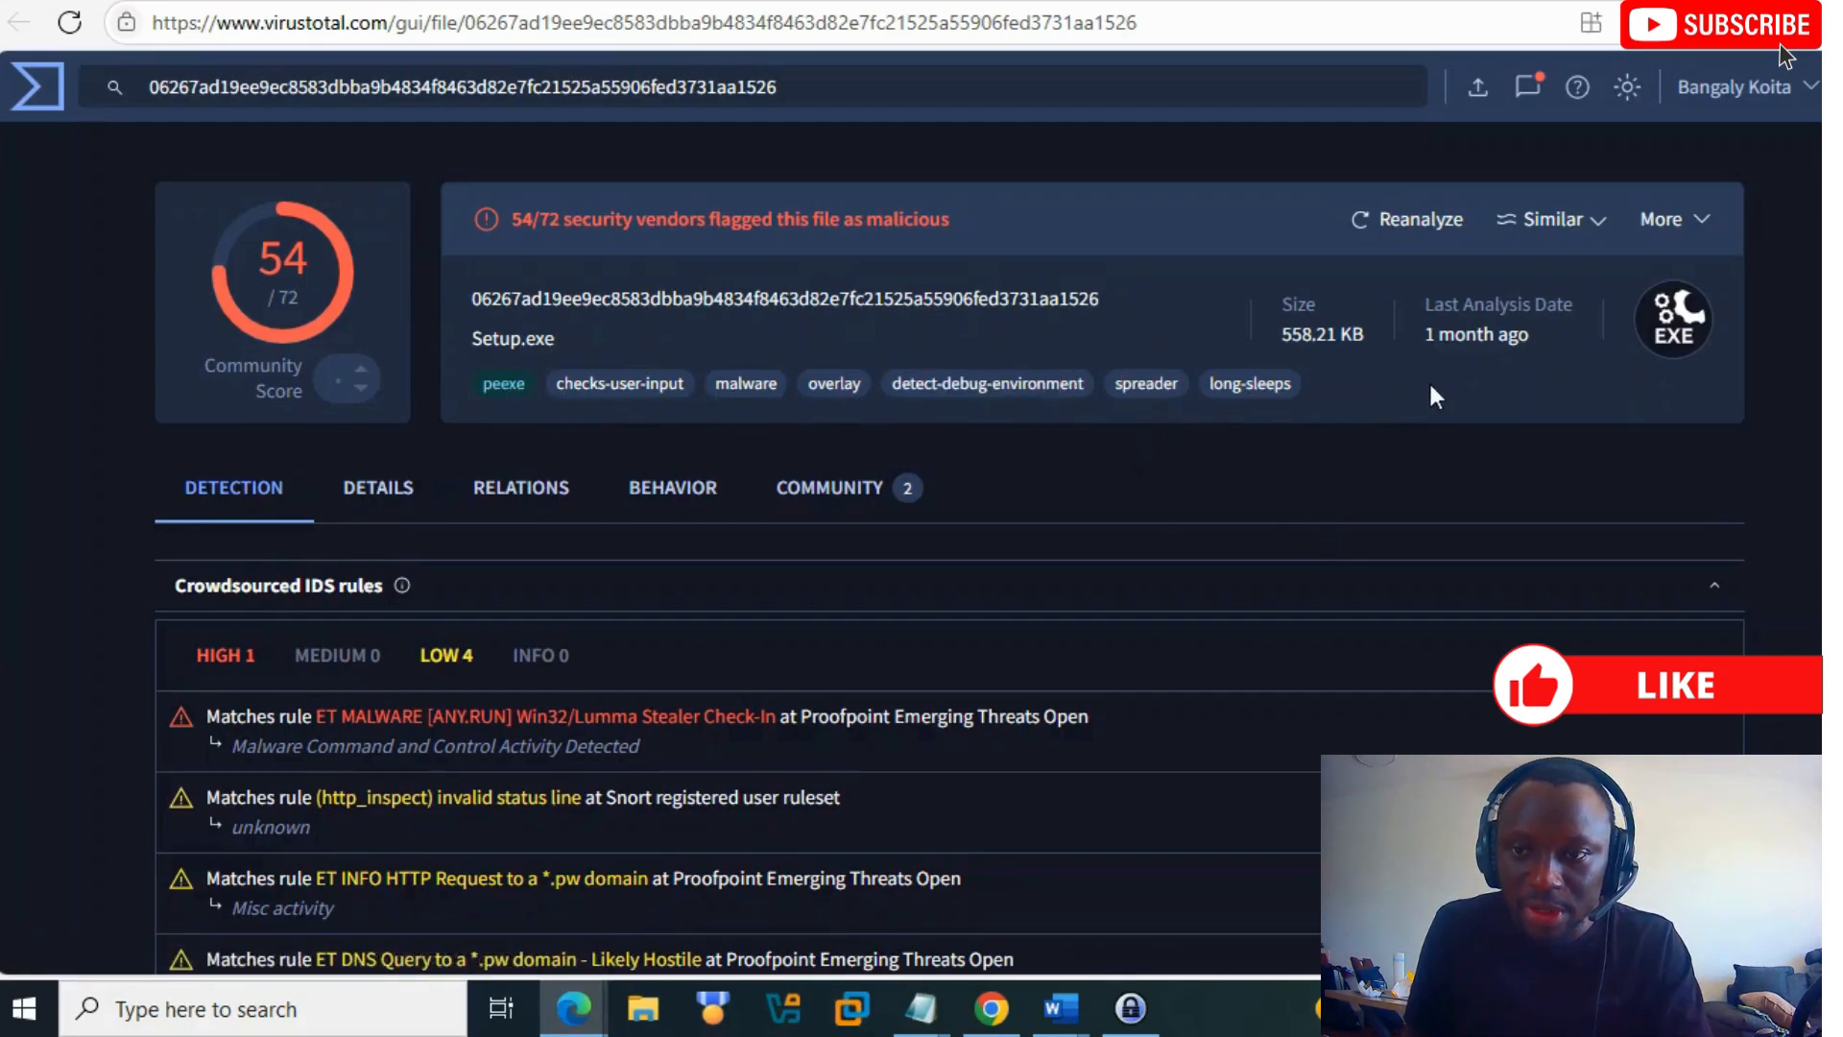
mouse_move(1503, 334)
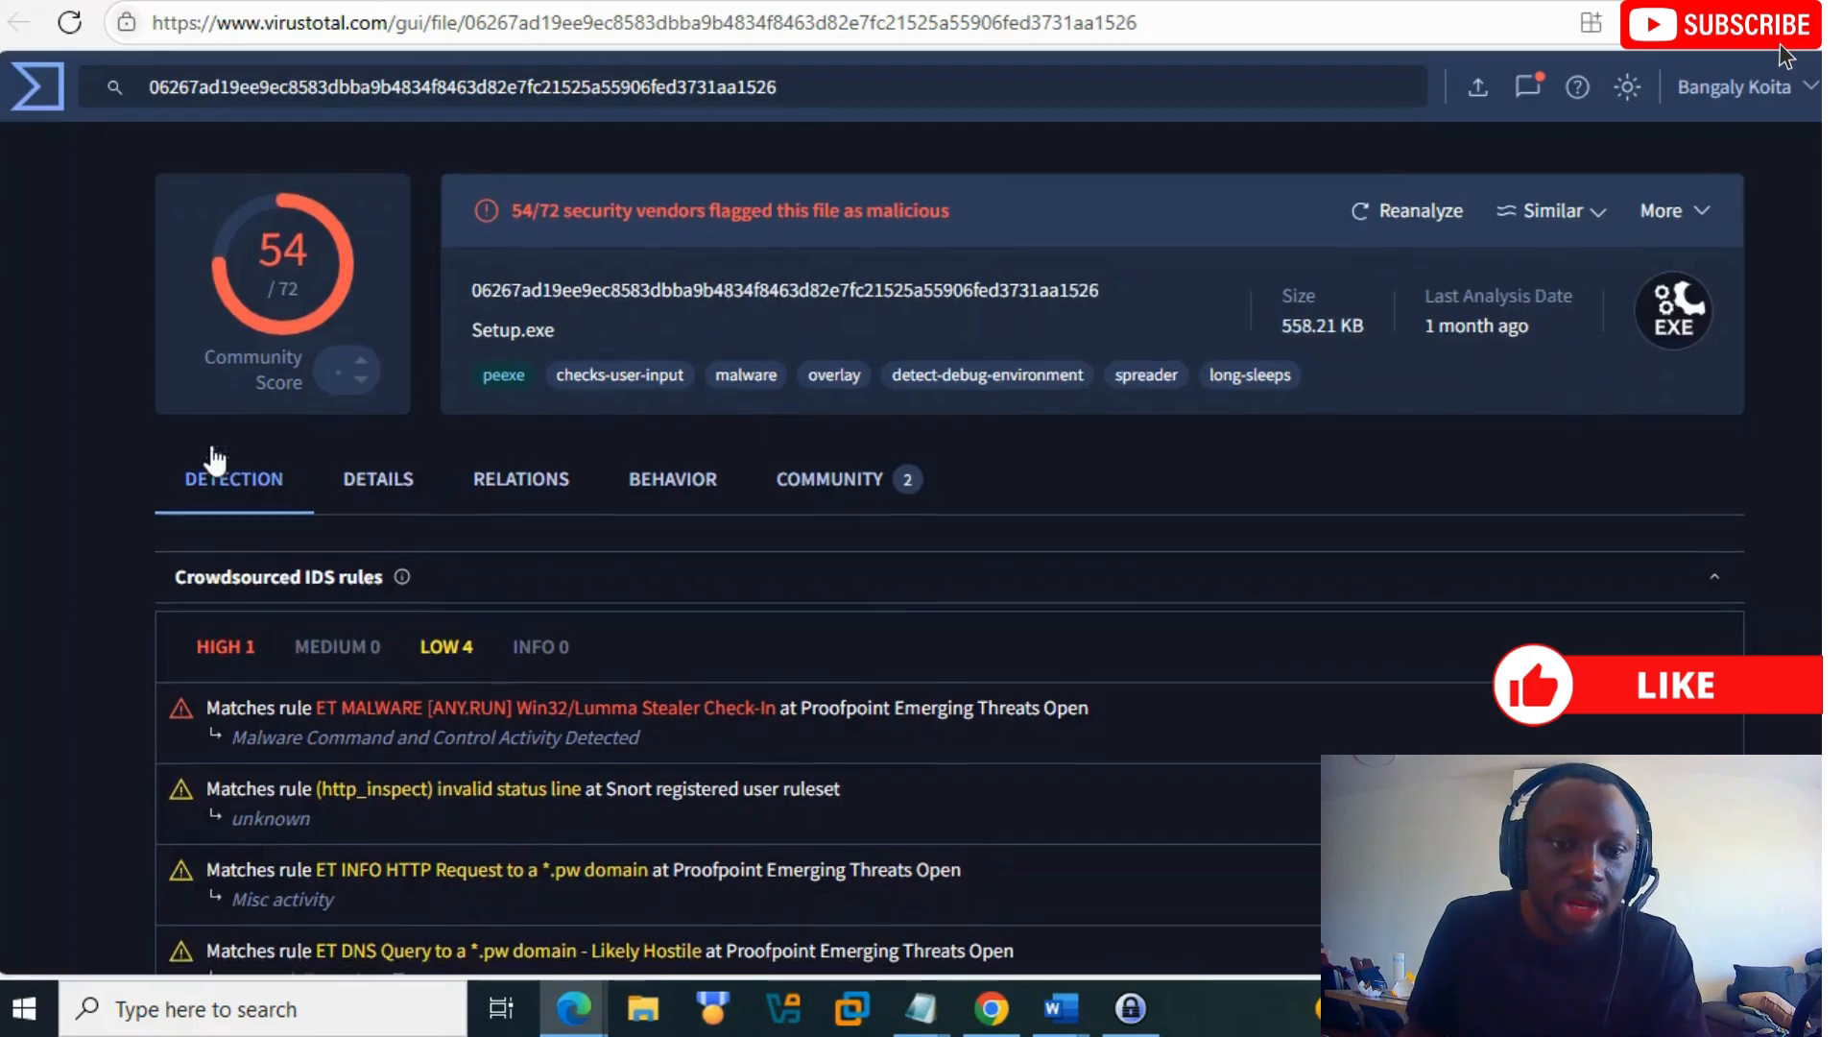
scroll(down, 3)
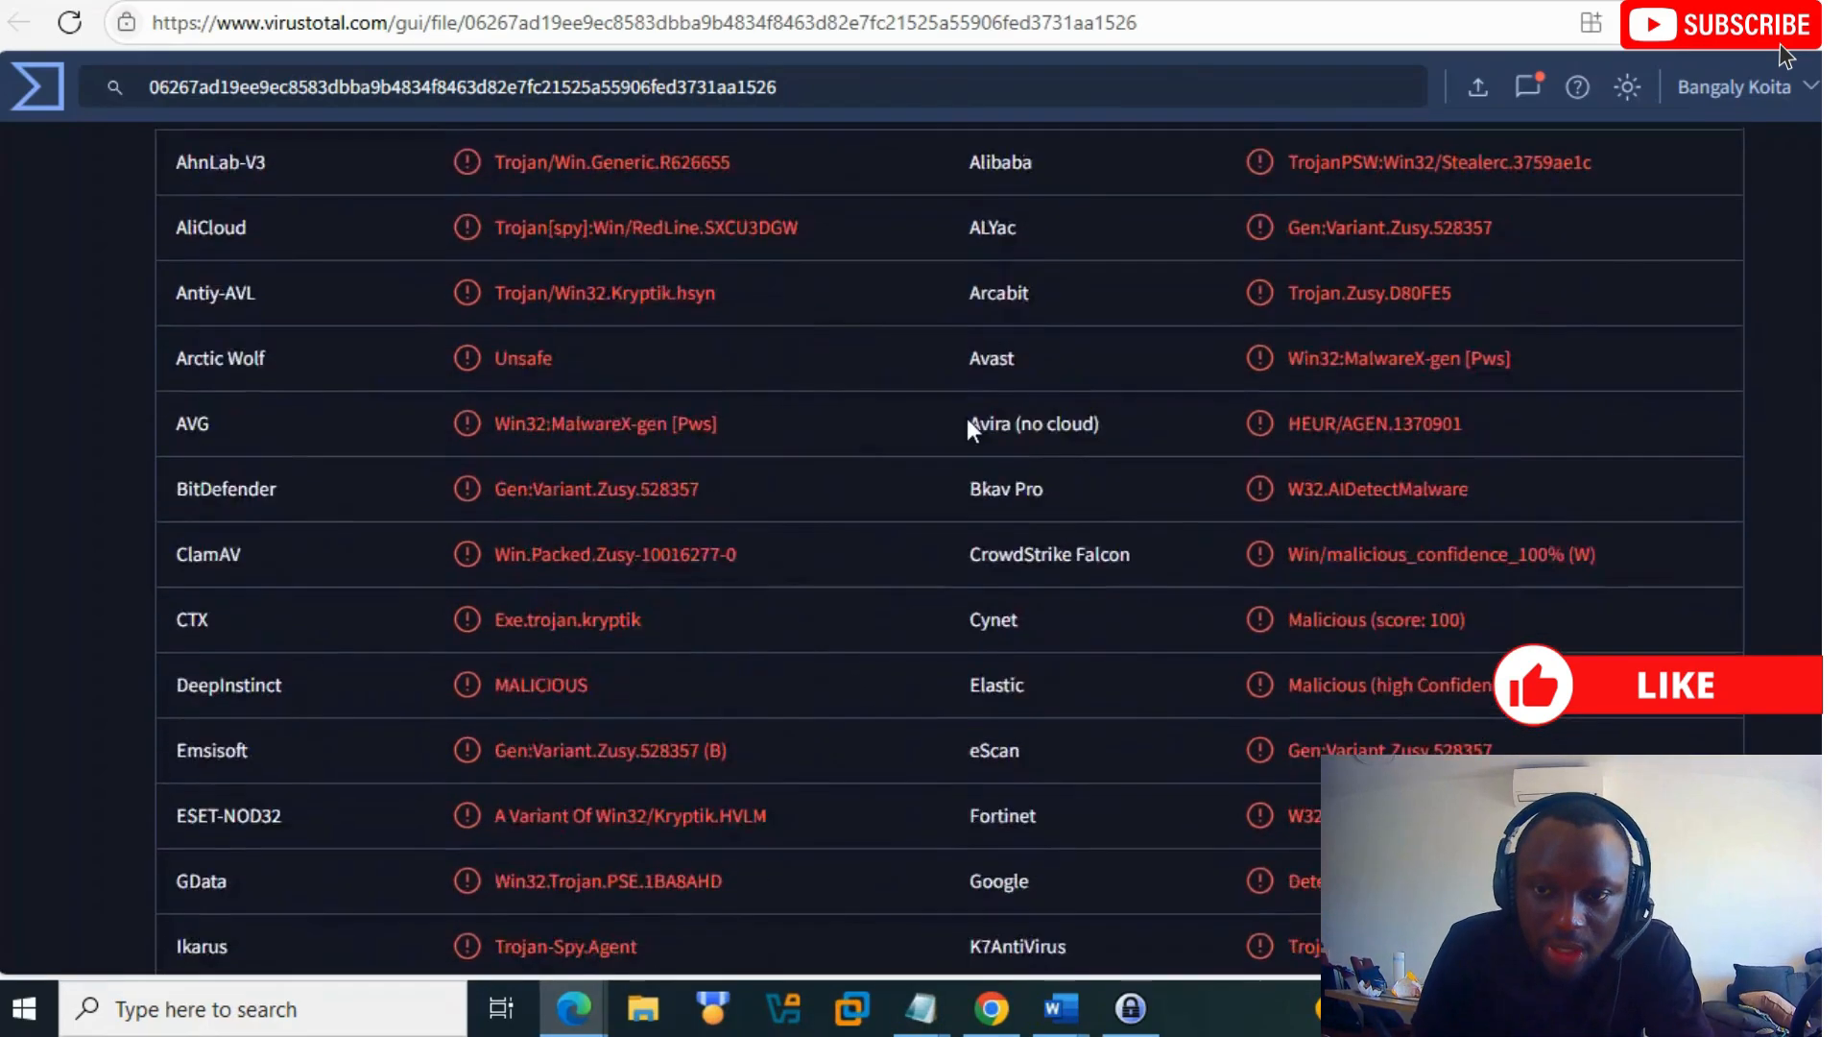
scroll(down, 3)
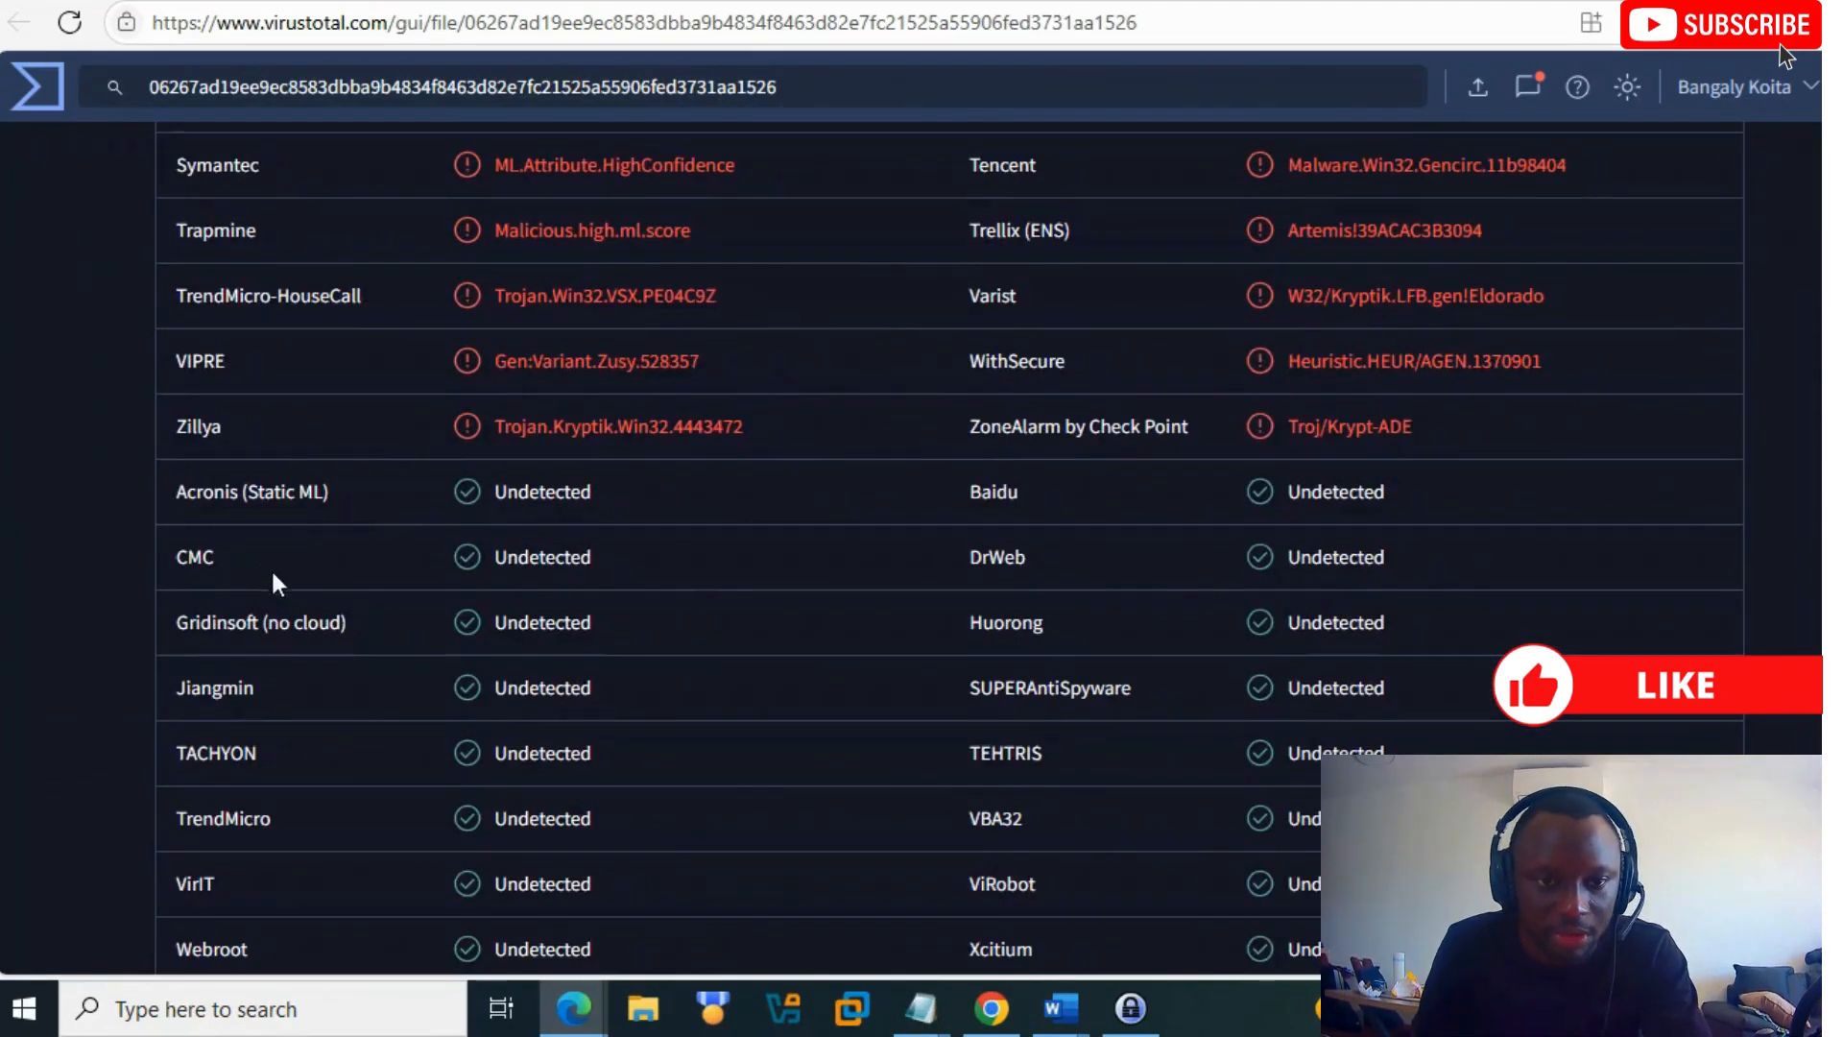
mouse_move(687, 642)
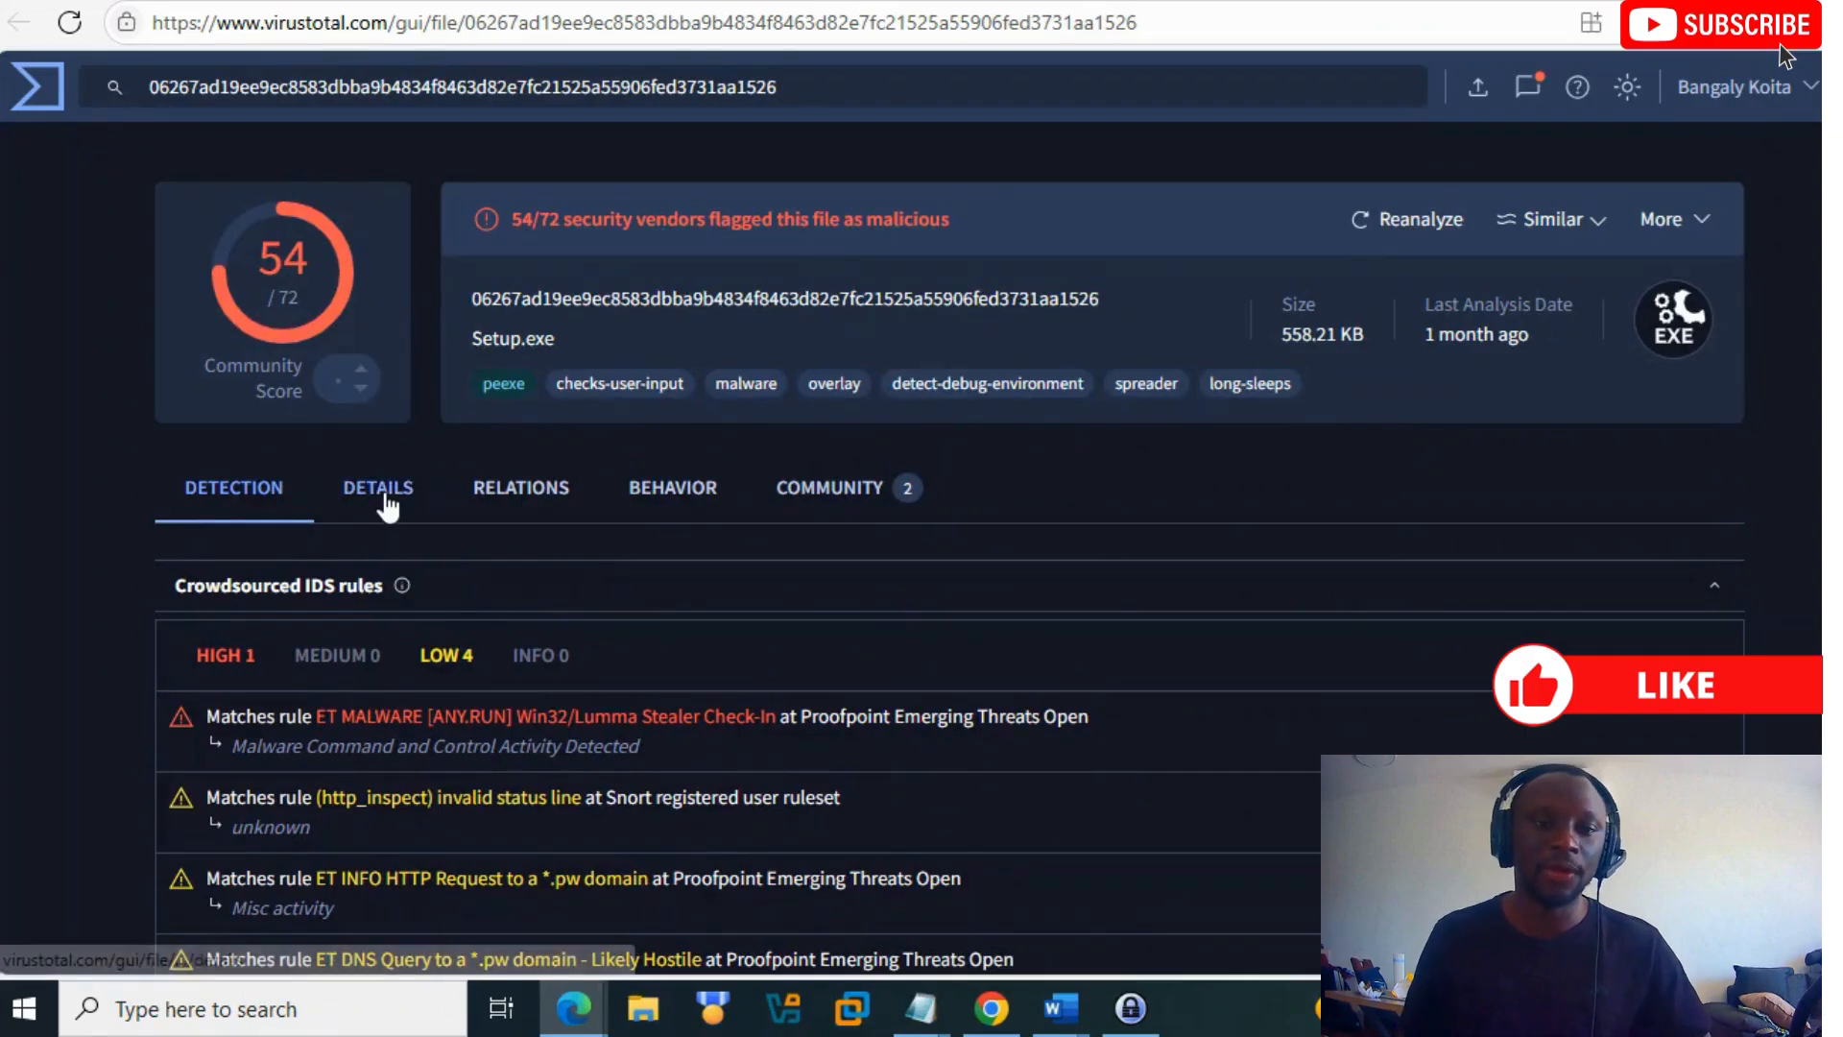
Step: Scroll the Setup.exe Details from hashes and Win32 EXE properties through history to signature info
click(378, 487)
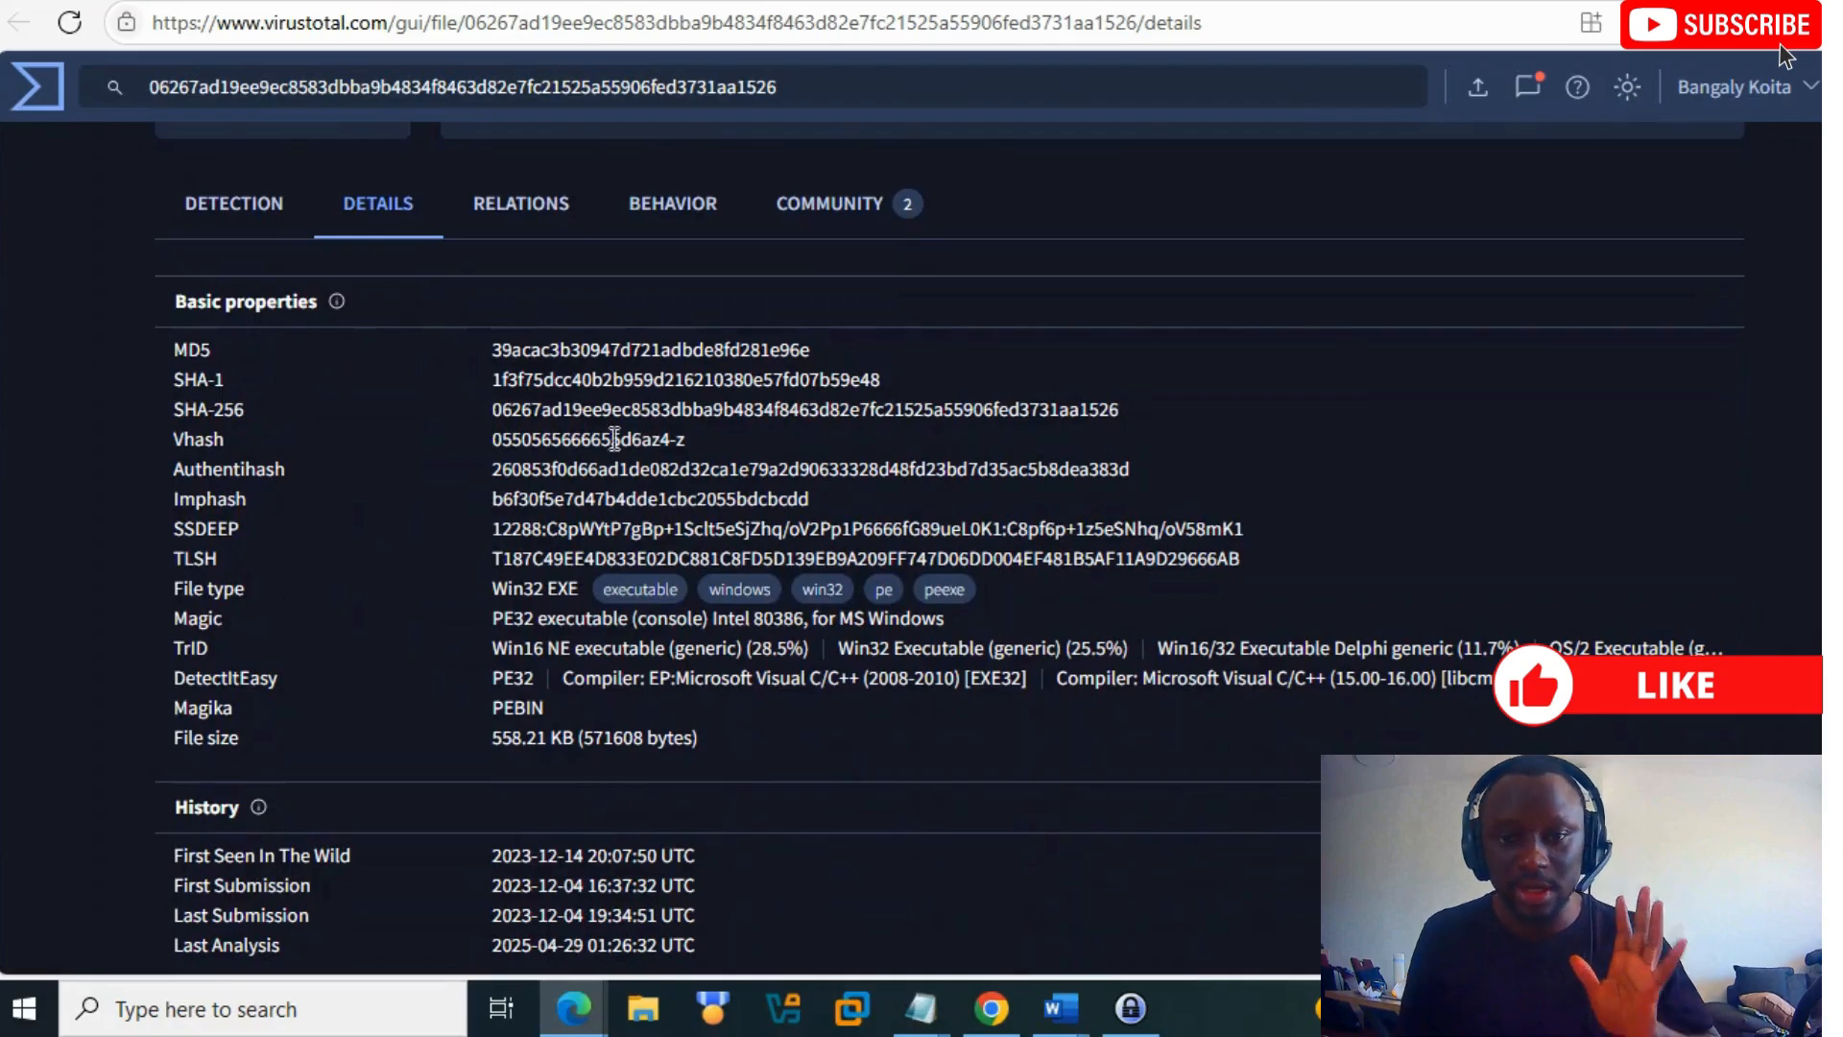
scroll(down, 3)
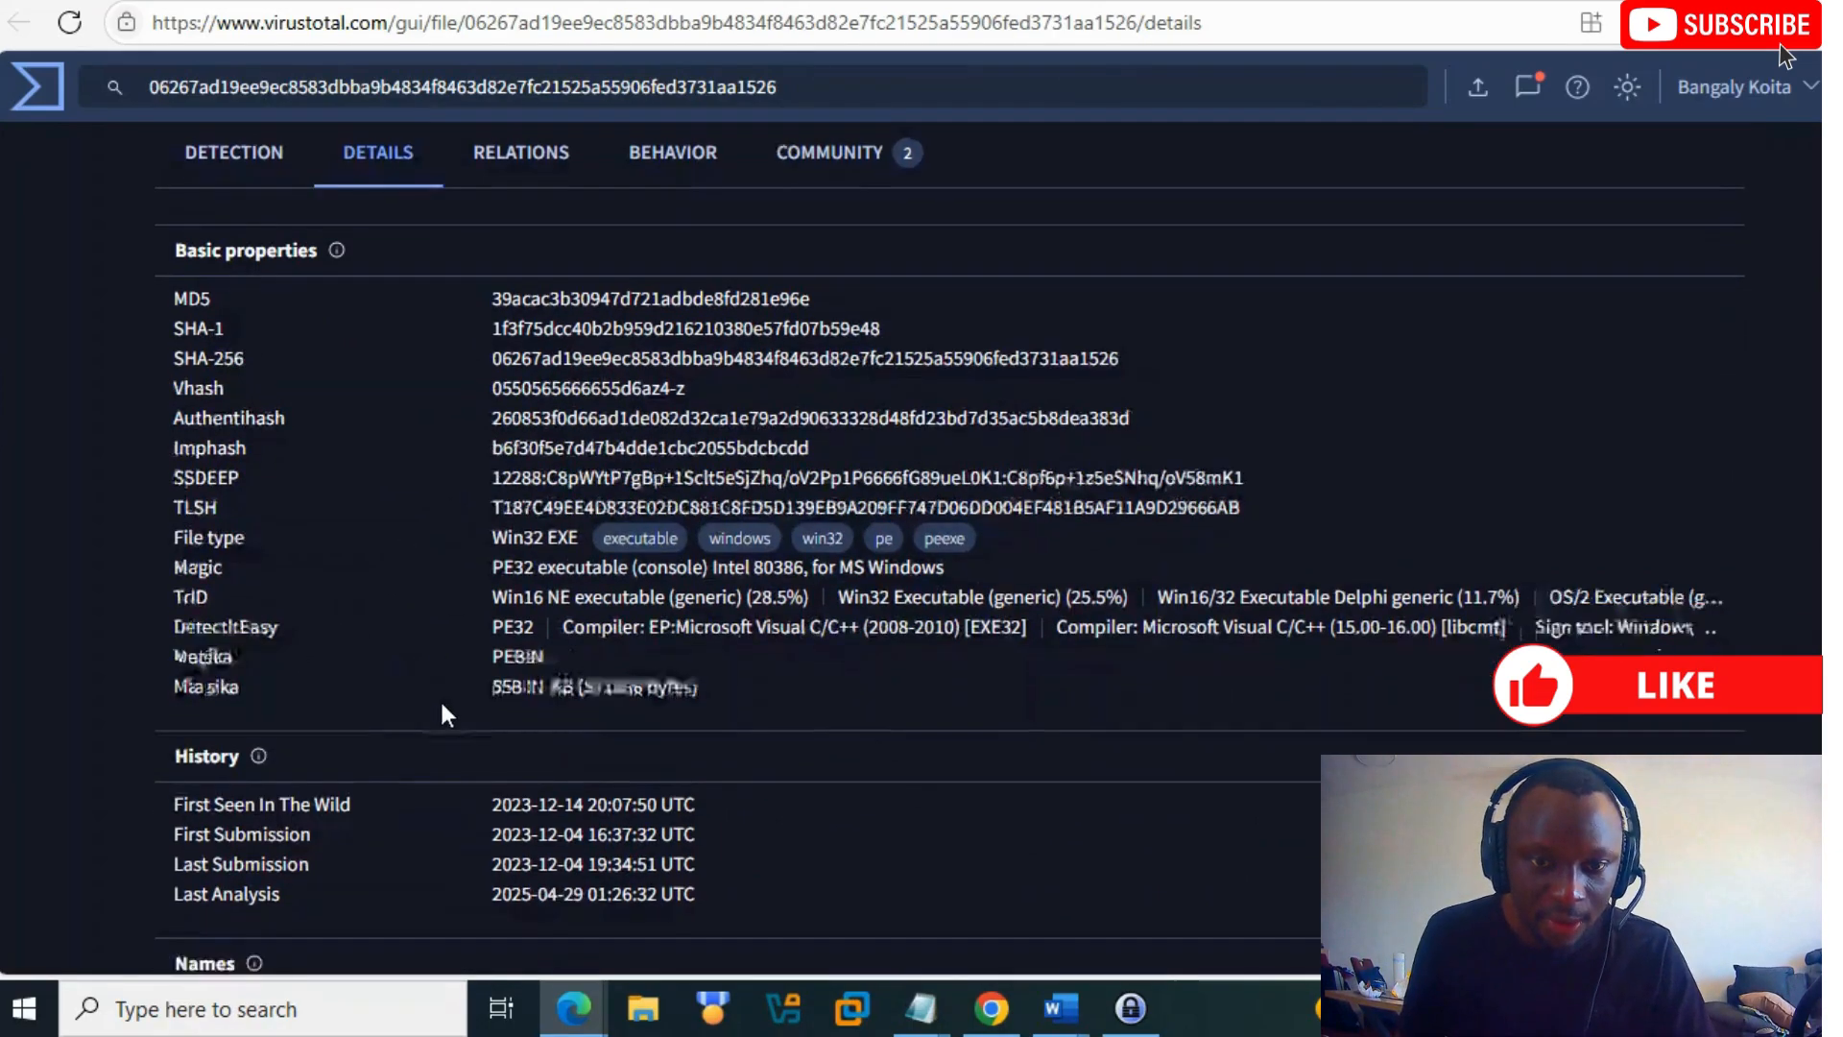
scroll(down, 3)
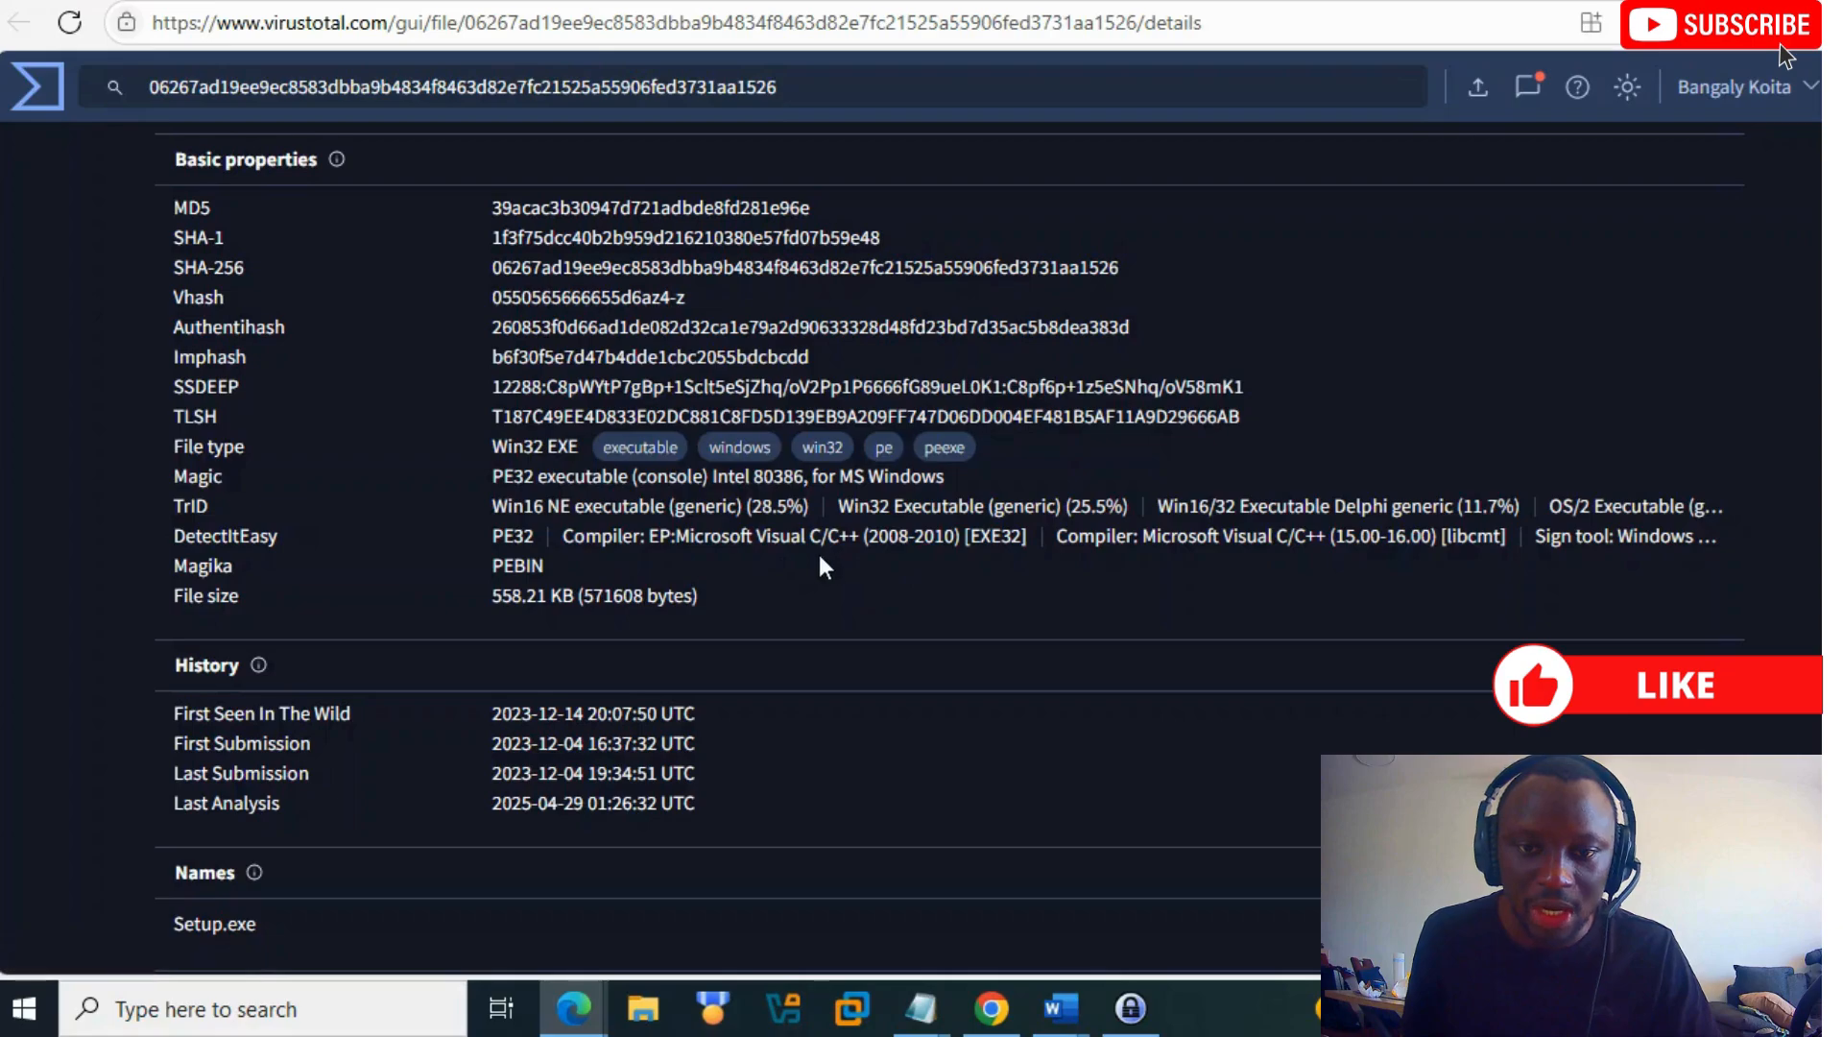
mouse_move(1038, 578)
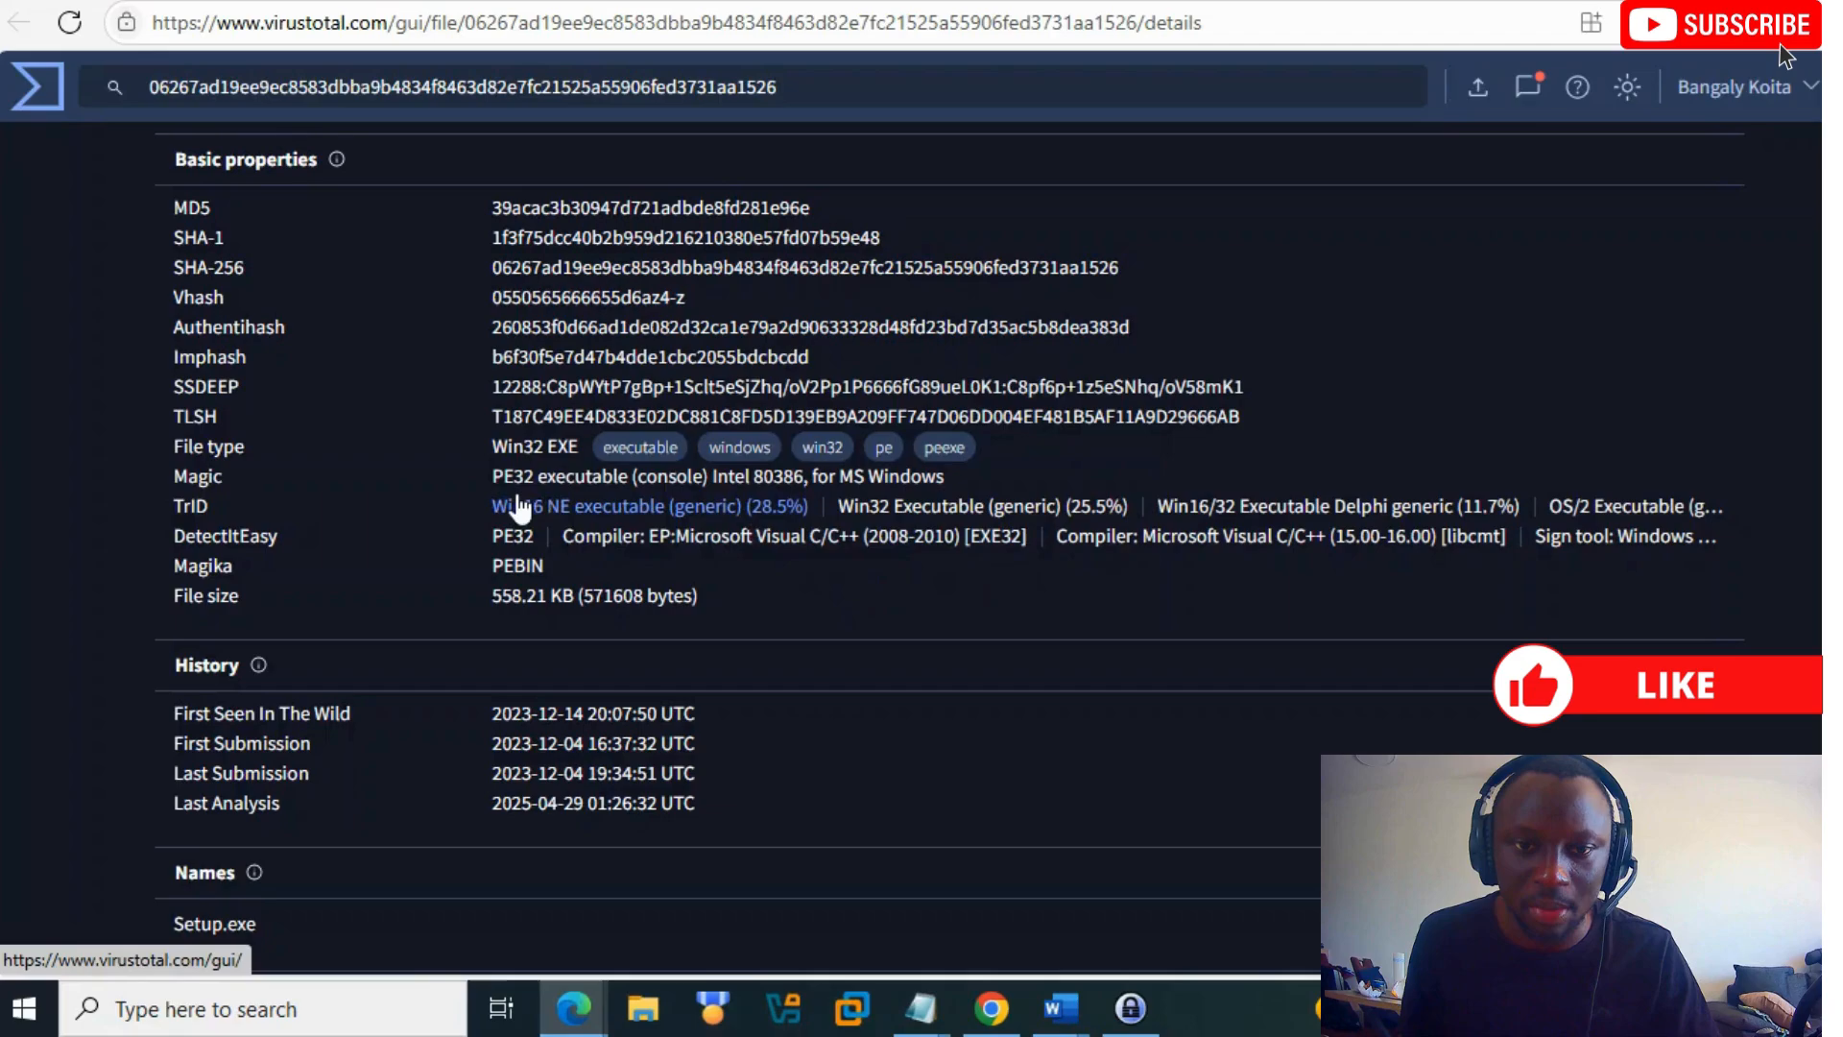
mouse_move(1469, 378)
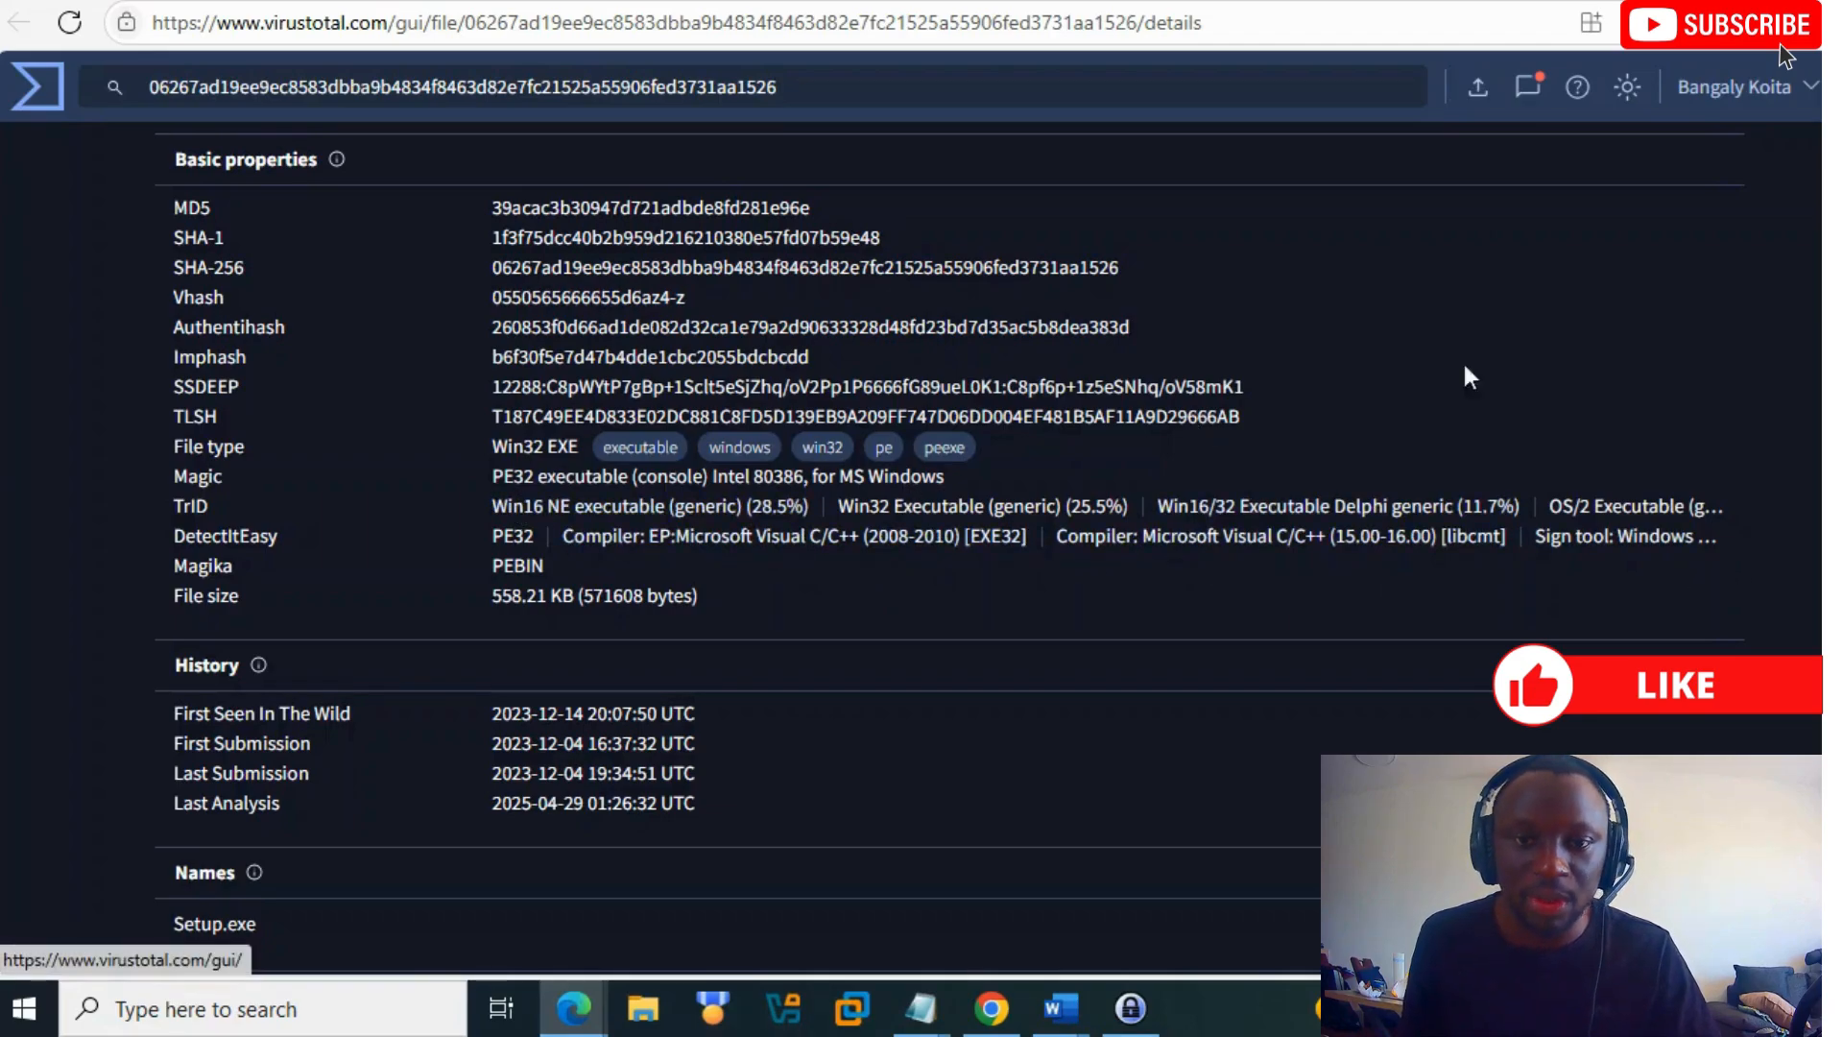
scroll(down, 3)
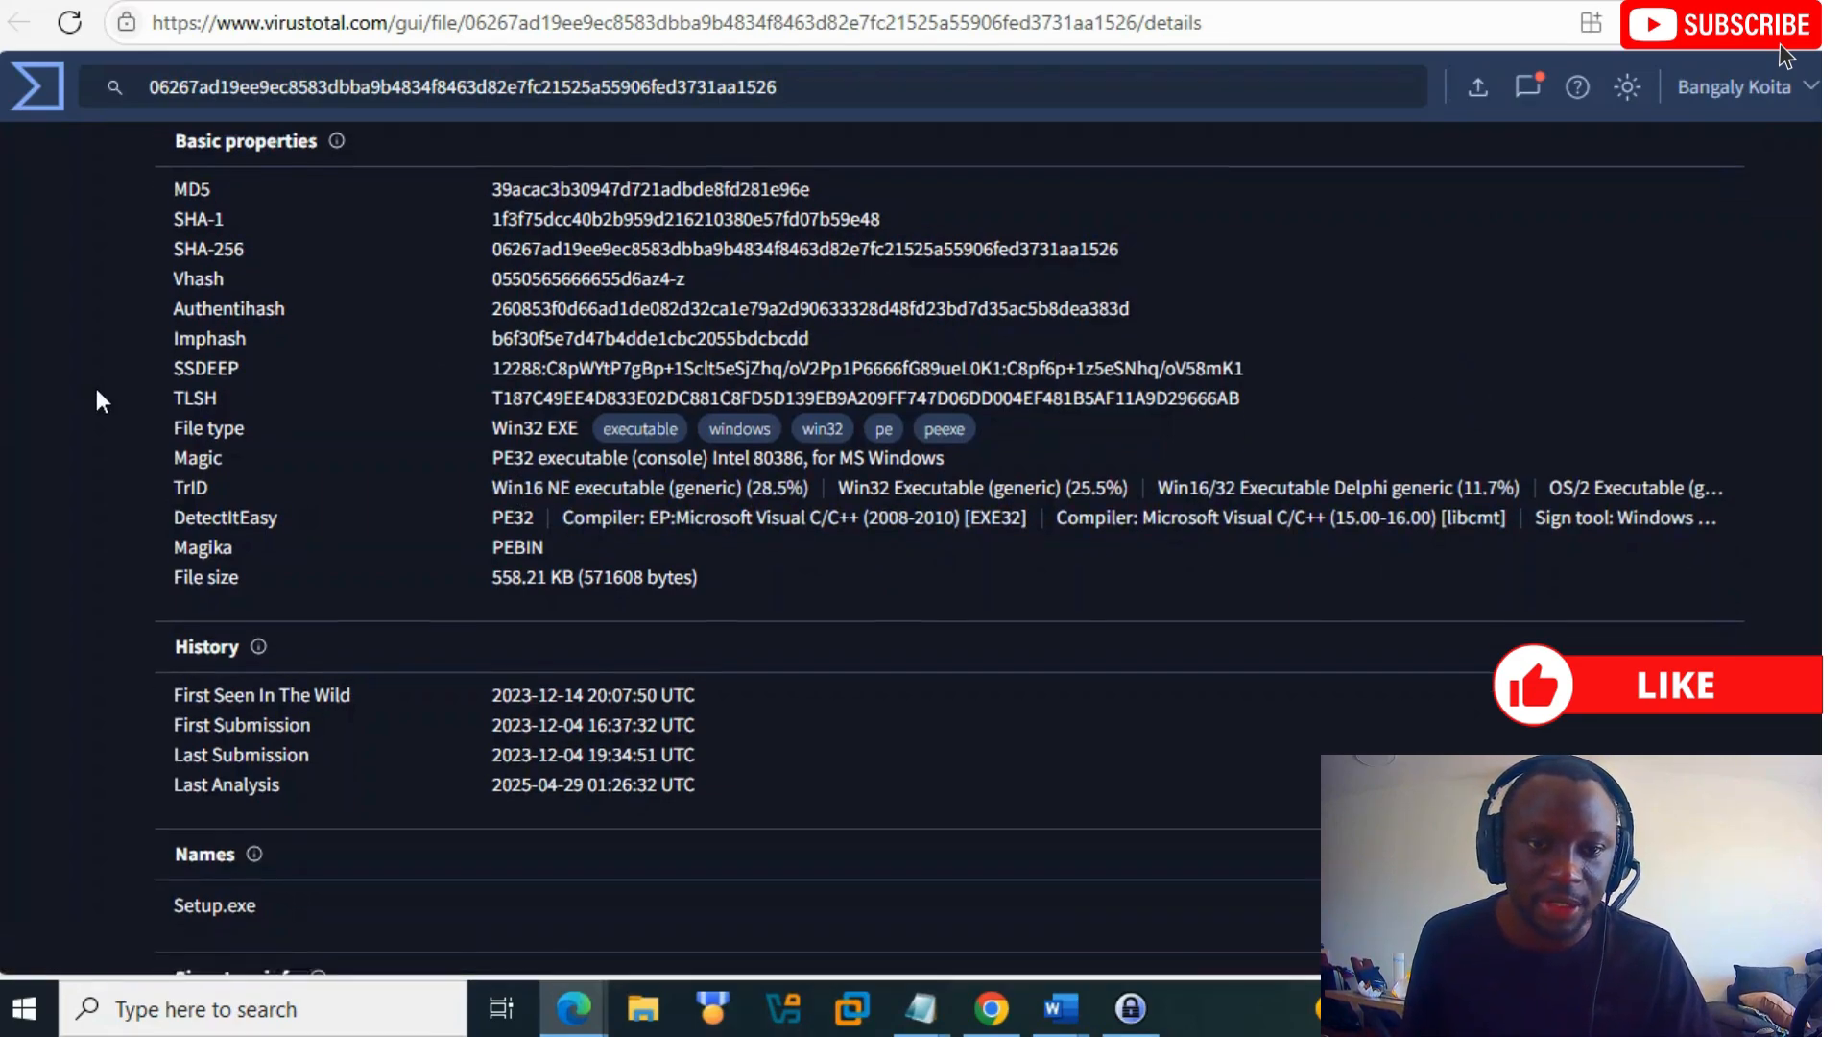
scroll(down, 3)
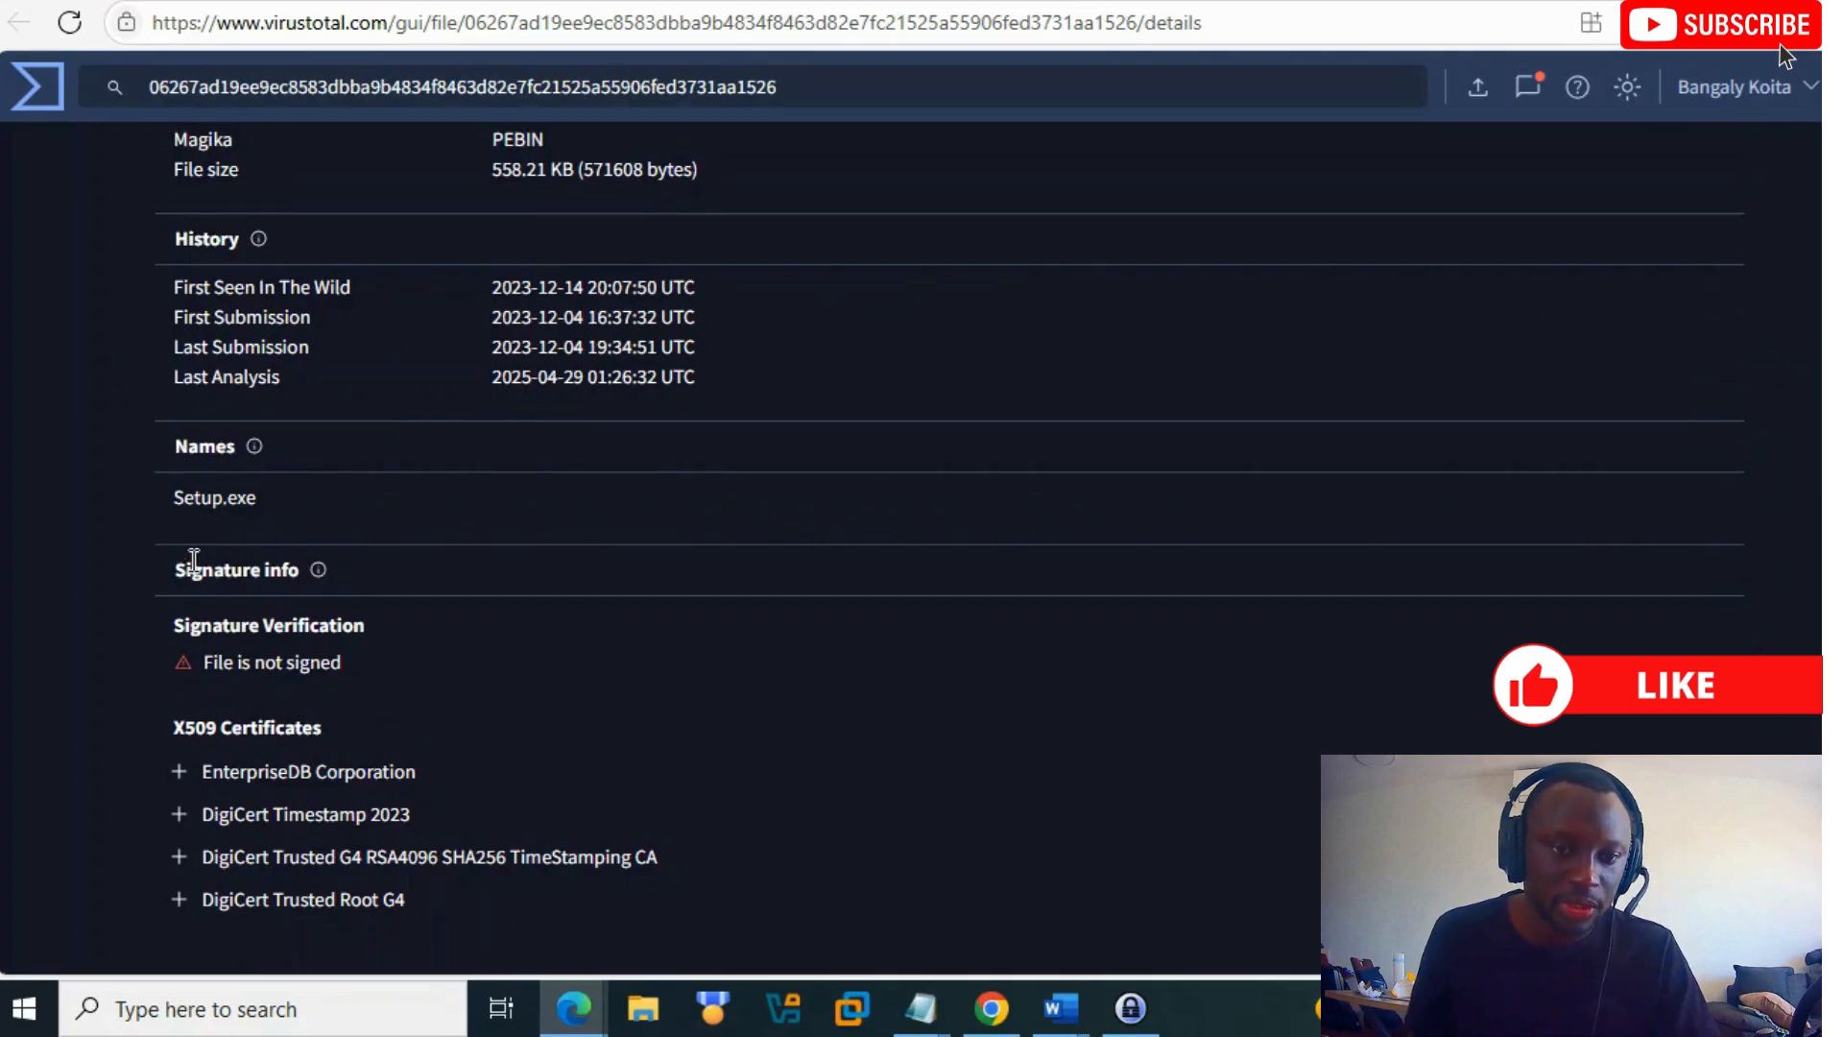
Step: Highlight the signature heading, toggle the EnterpriseDB certificate, then expand DigiCert Timestamp 2023
drag(173, 569, 365, 624)
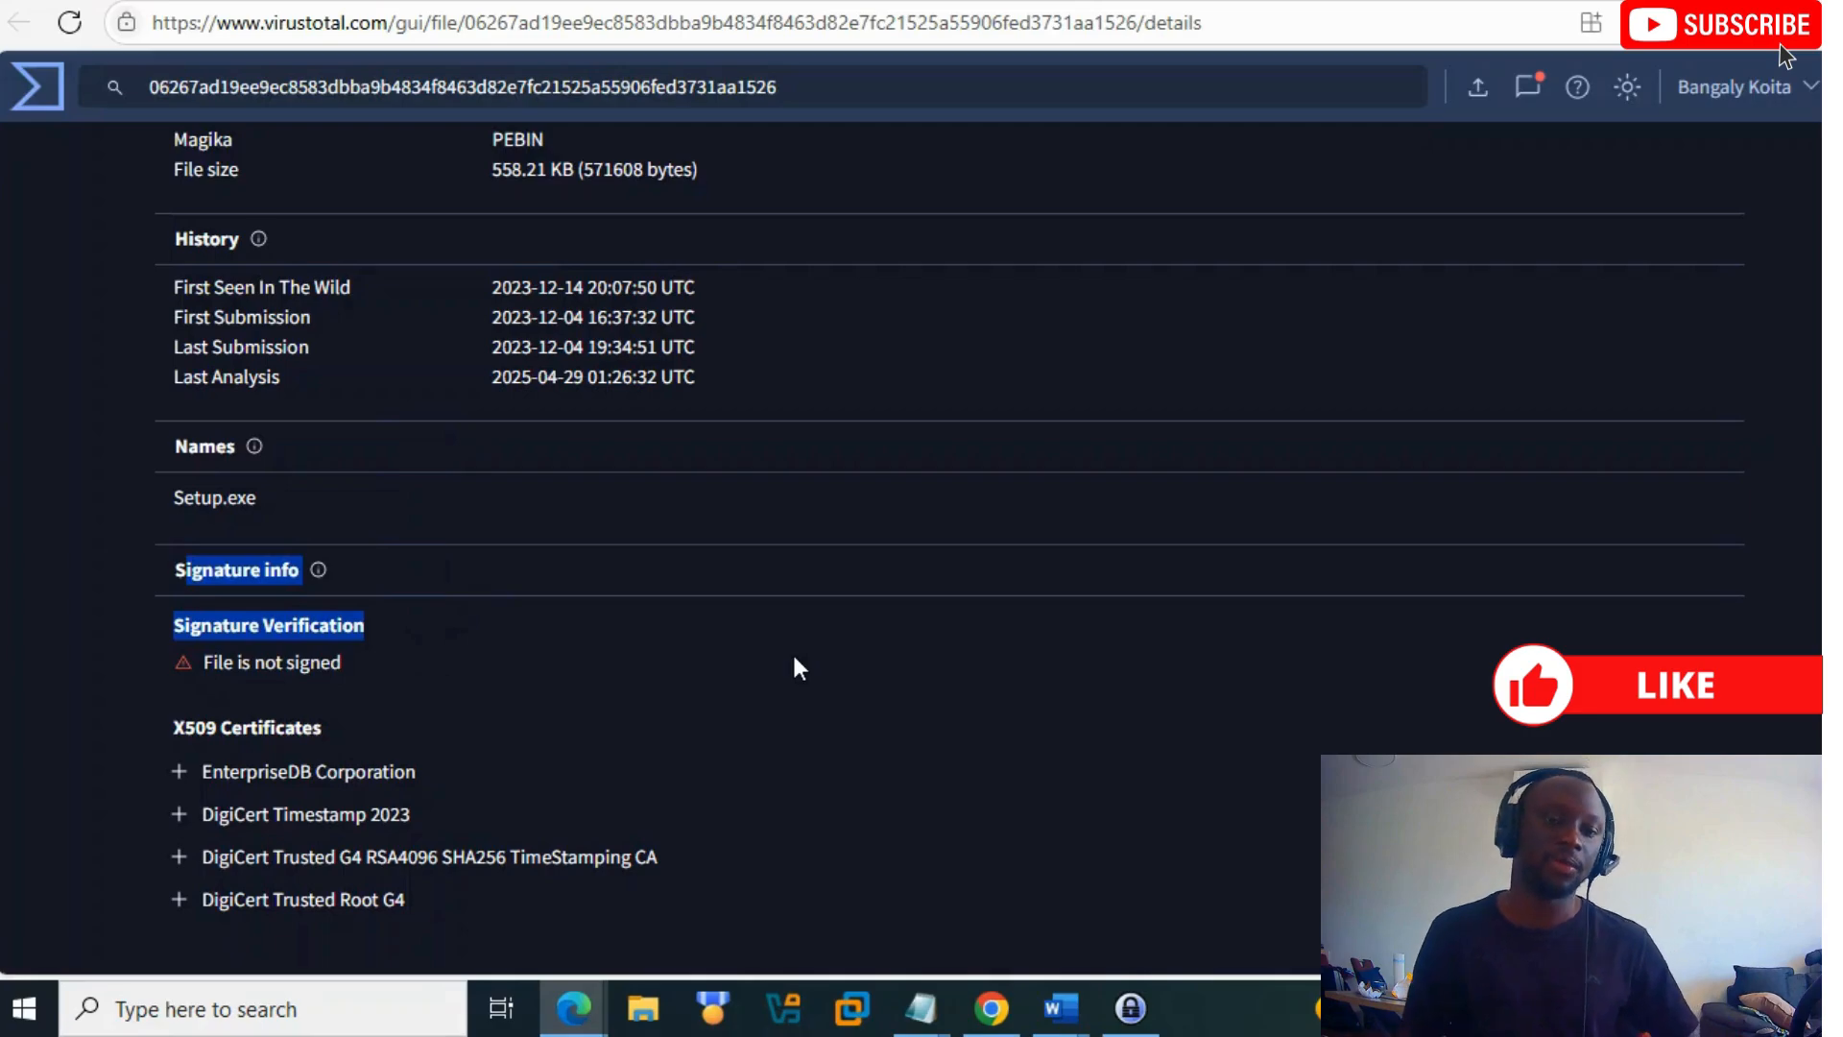
scroll(down, 3)
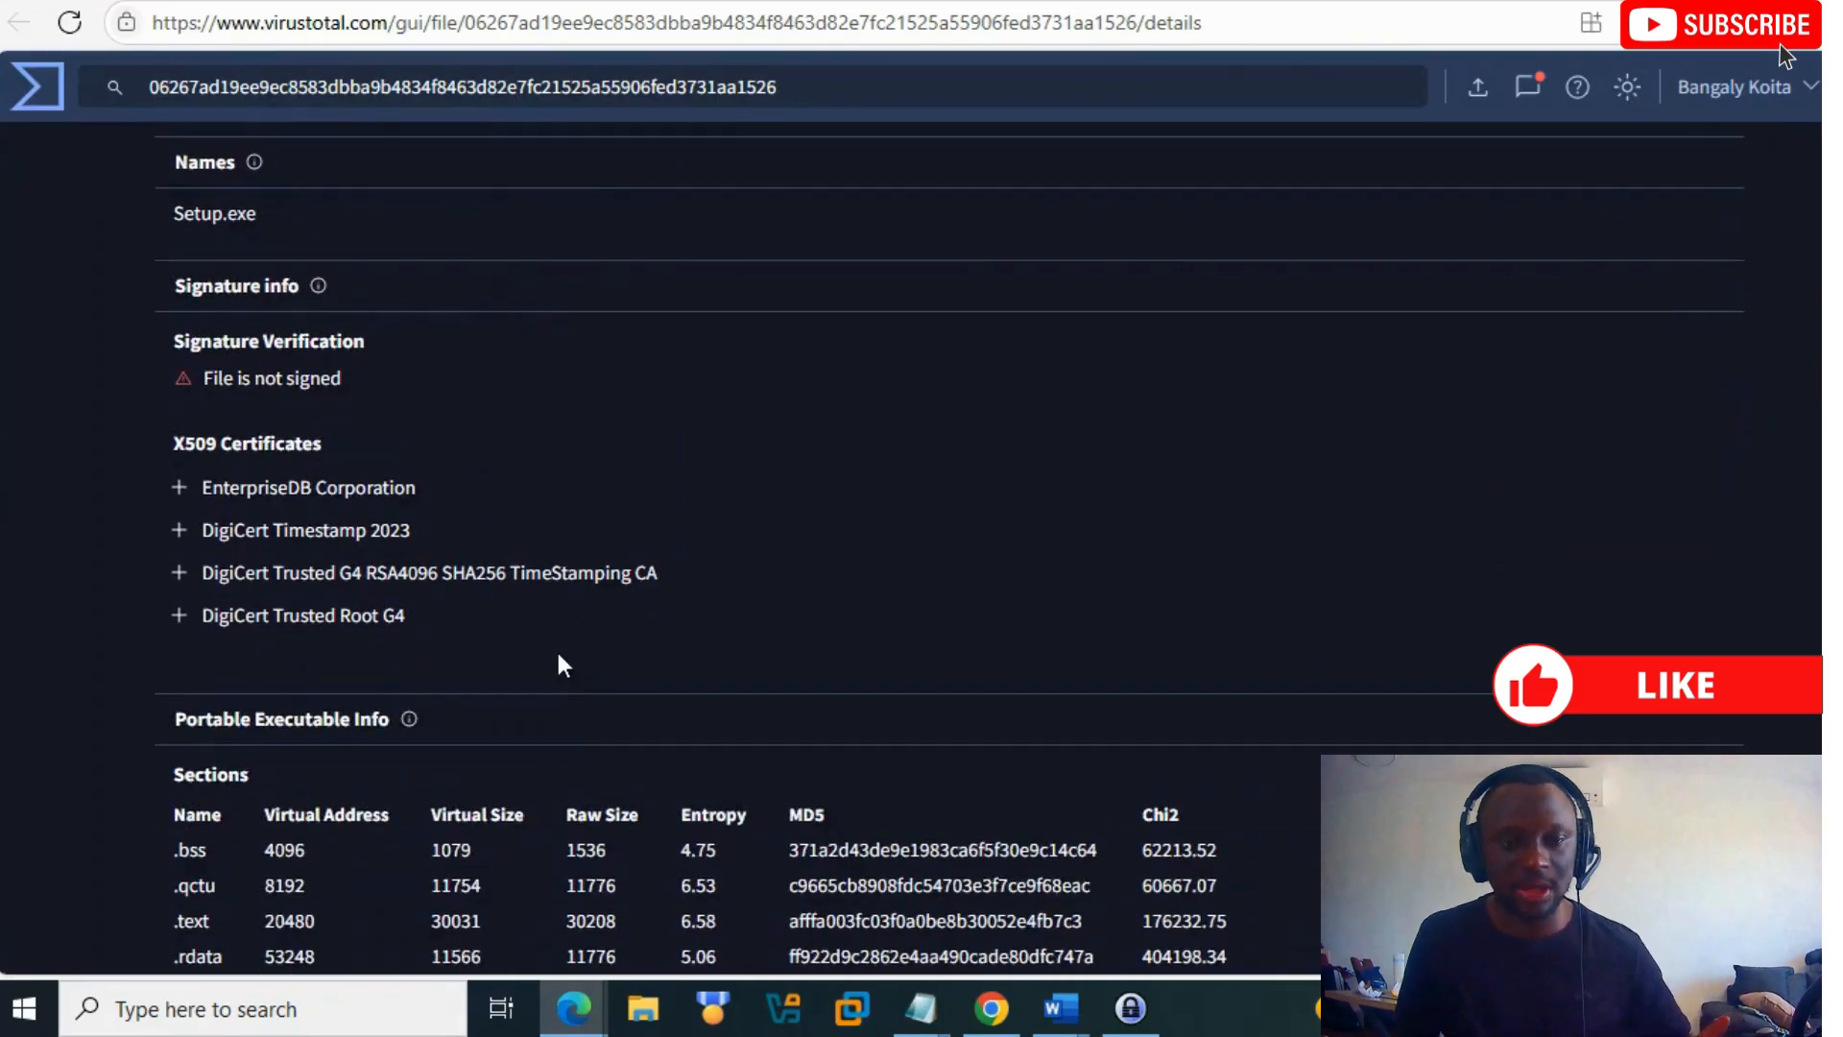
click(178, 488)
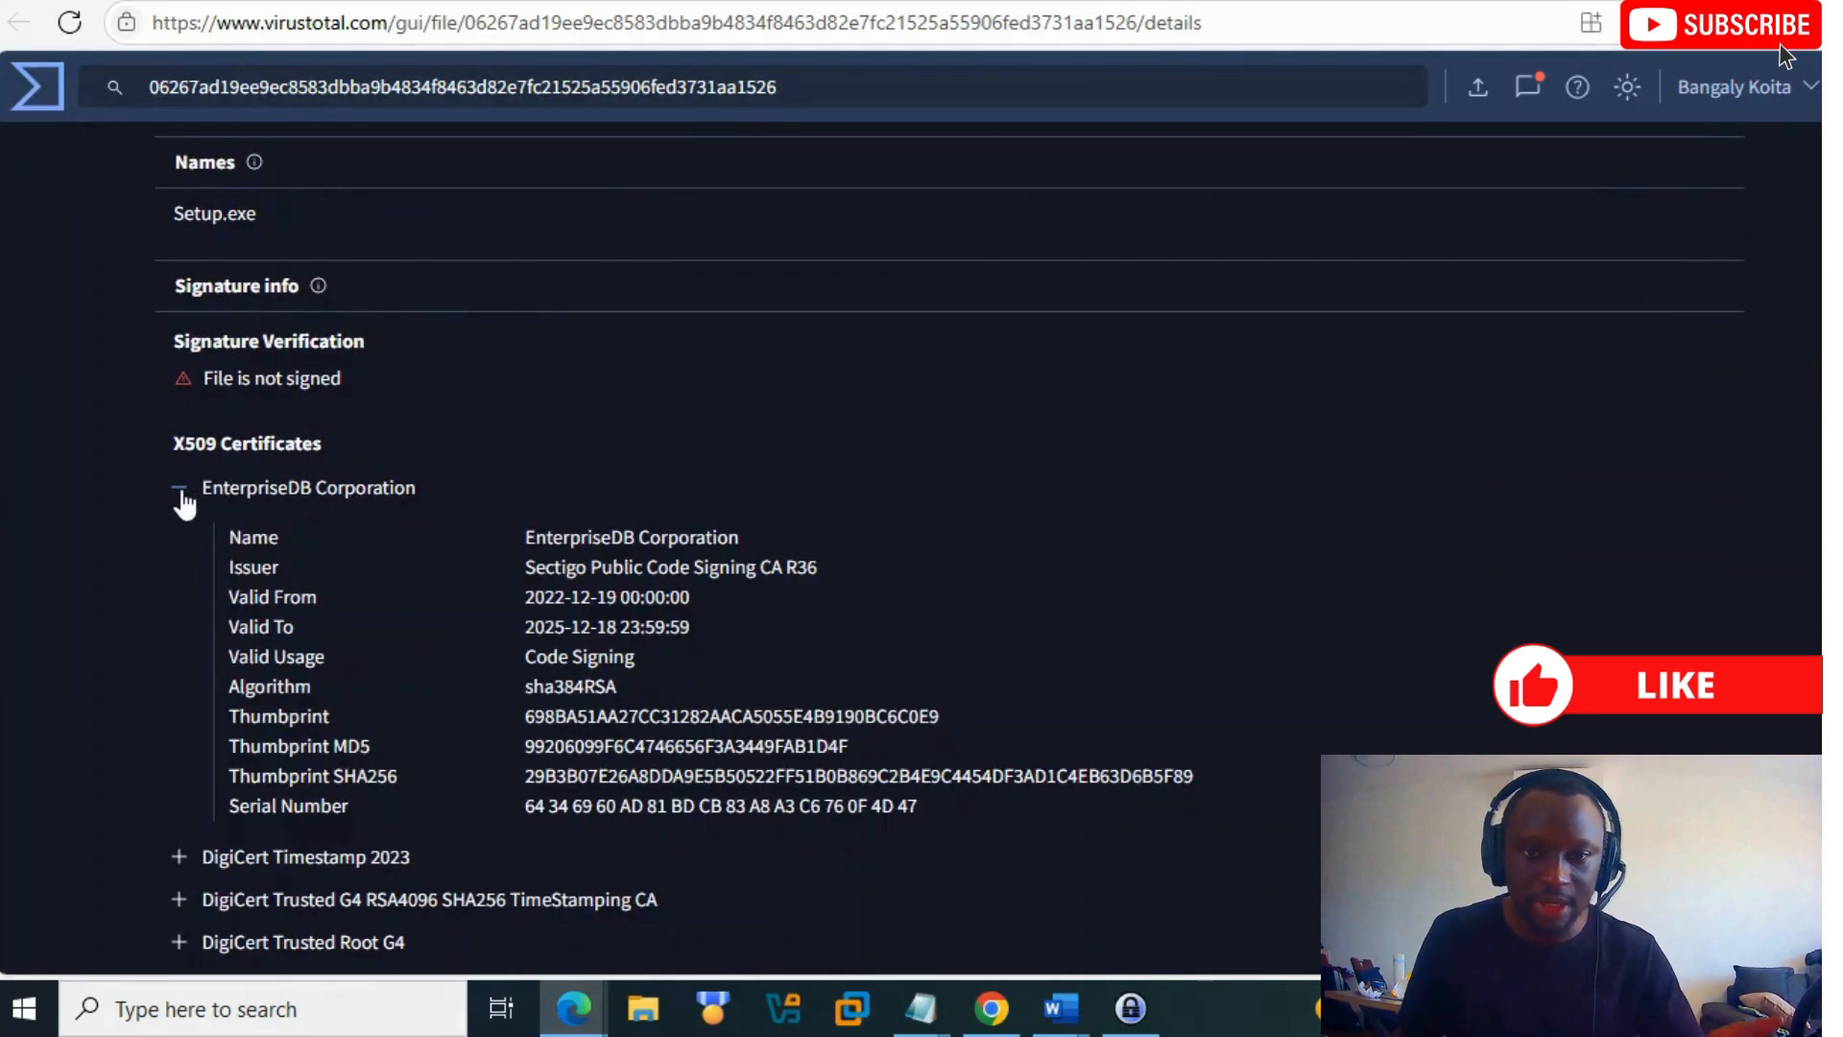
click(179, 488)
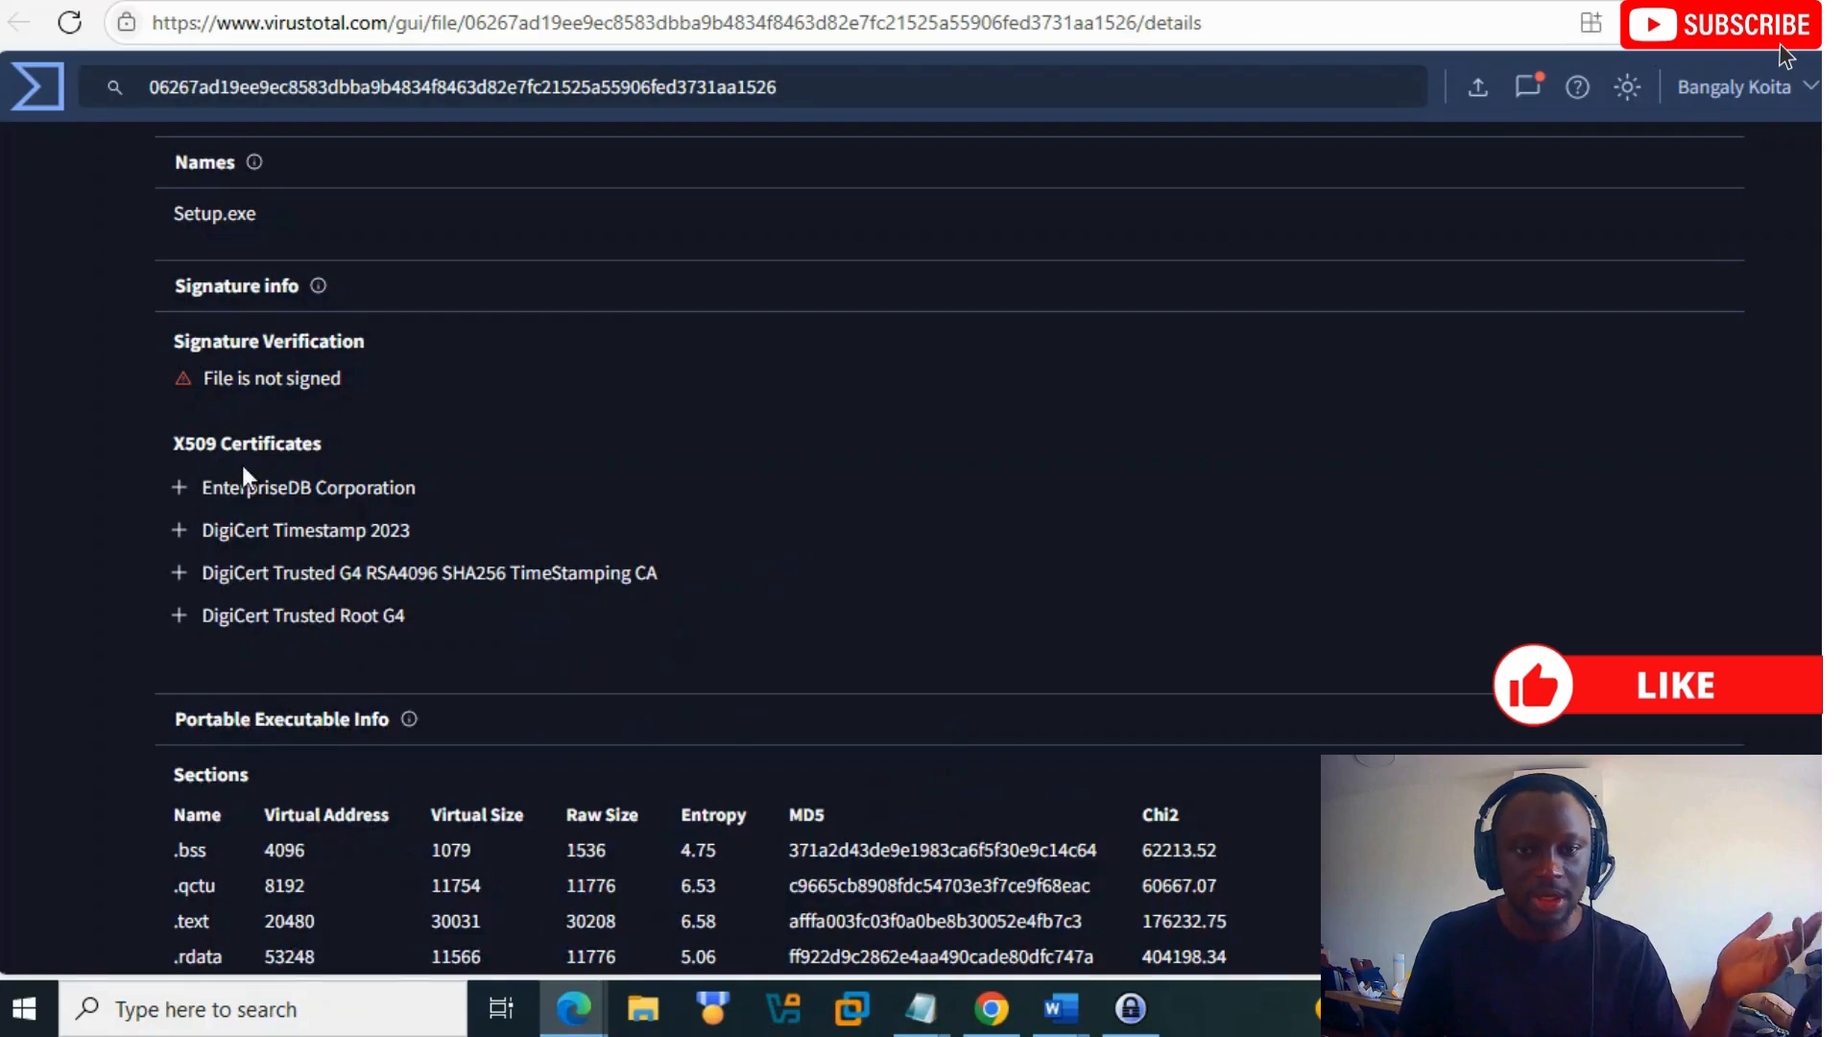
click(179, 531)
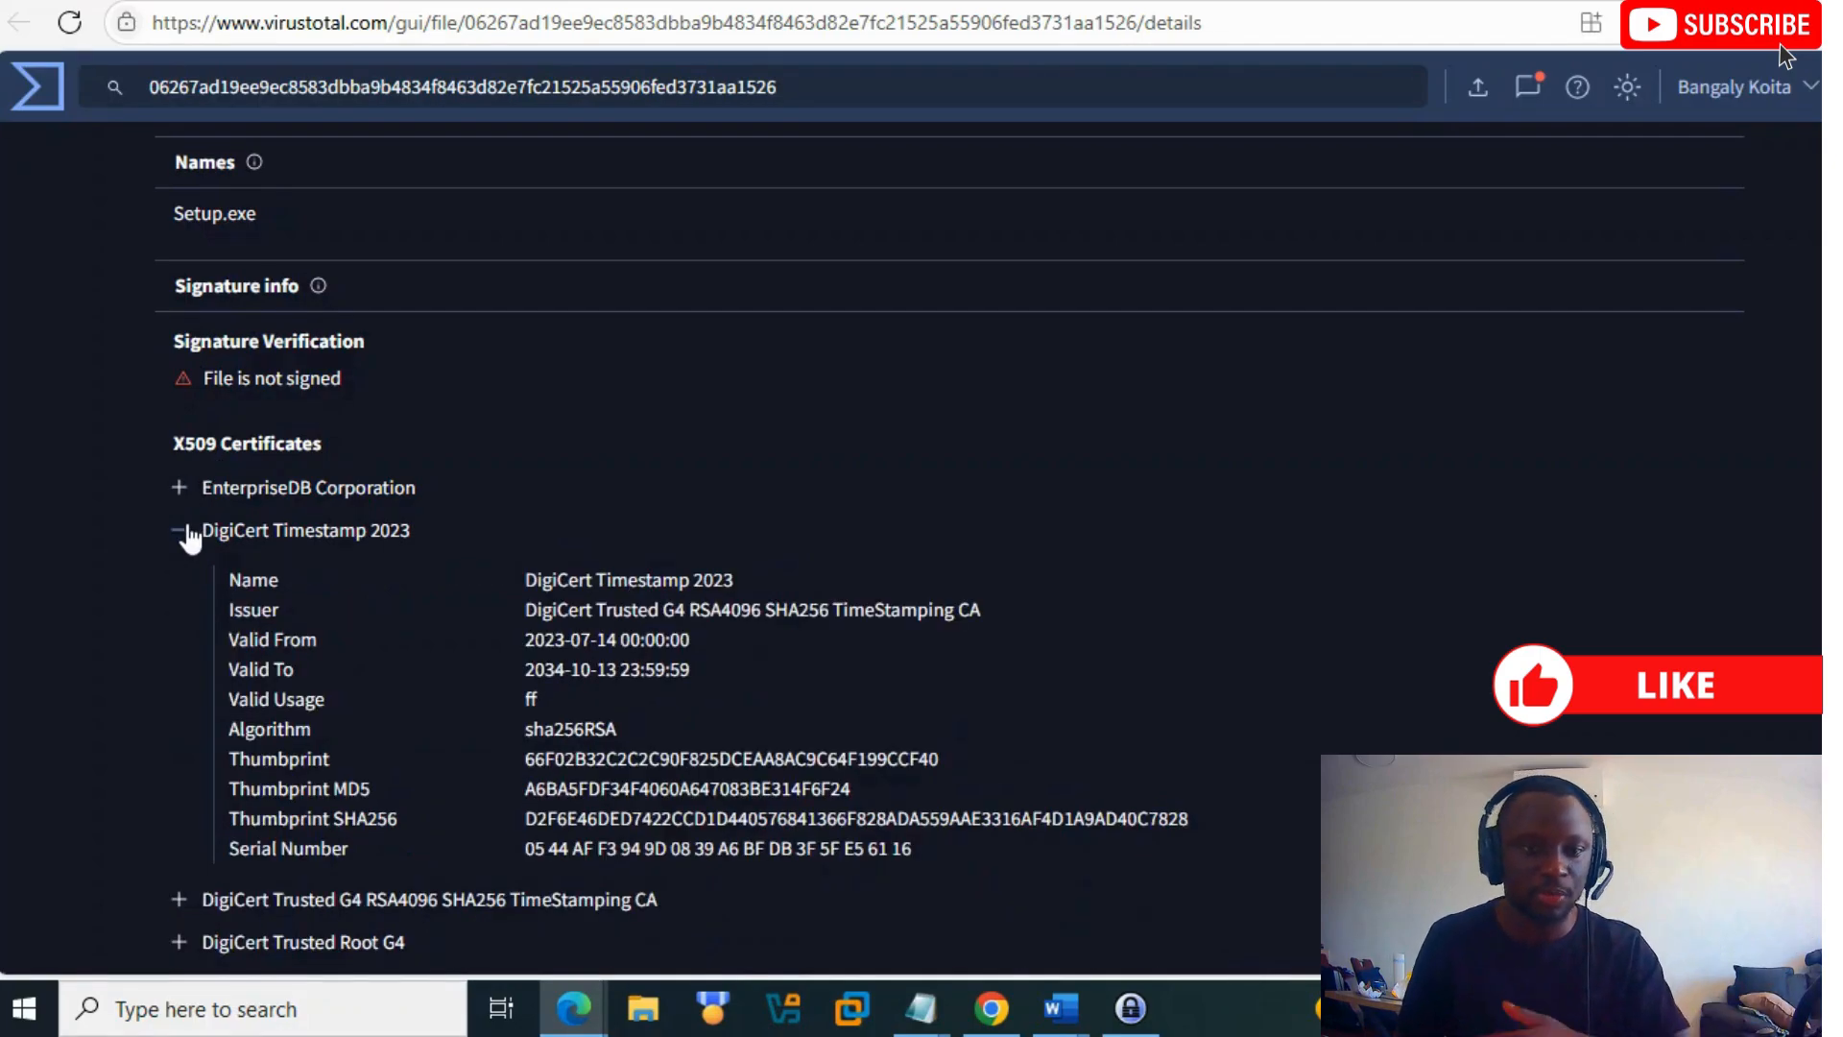
scroll(down, 3)
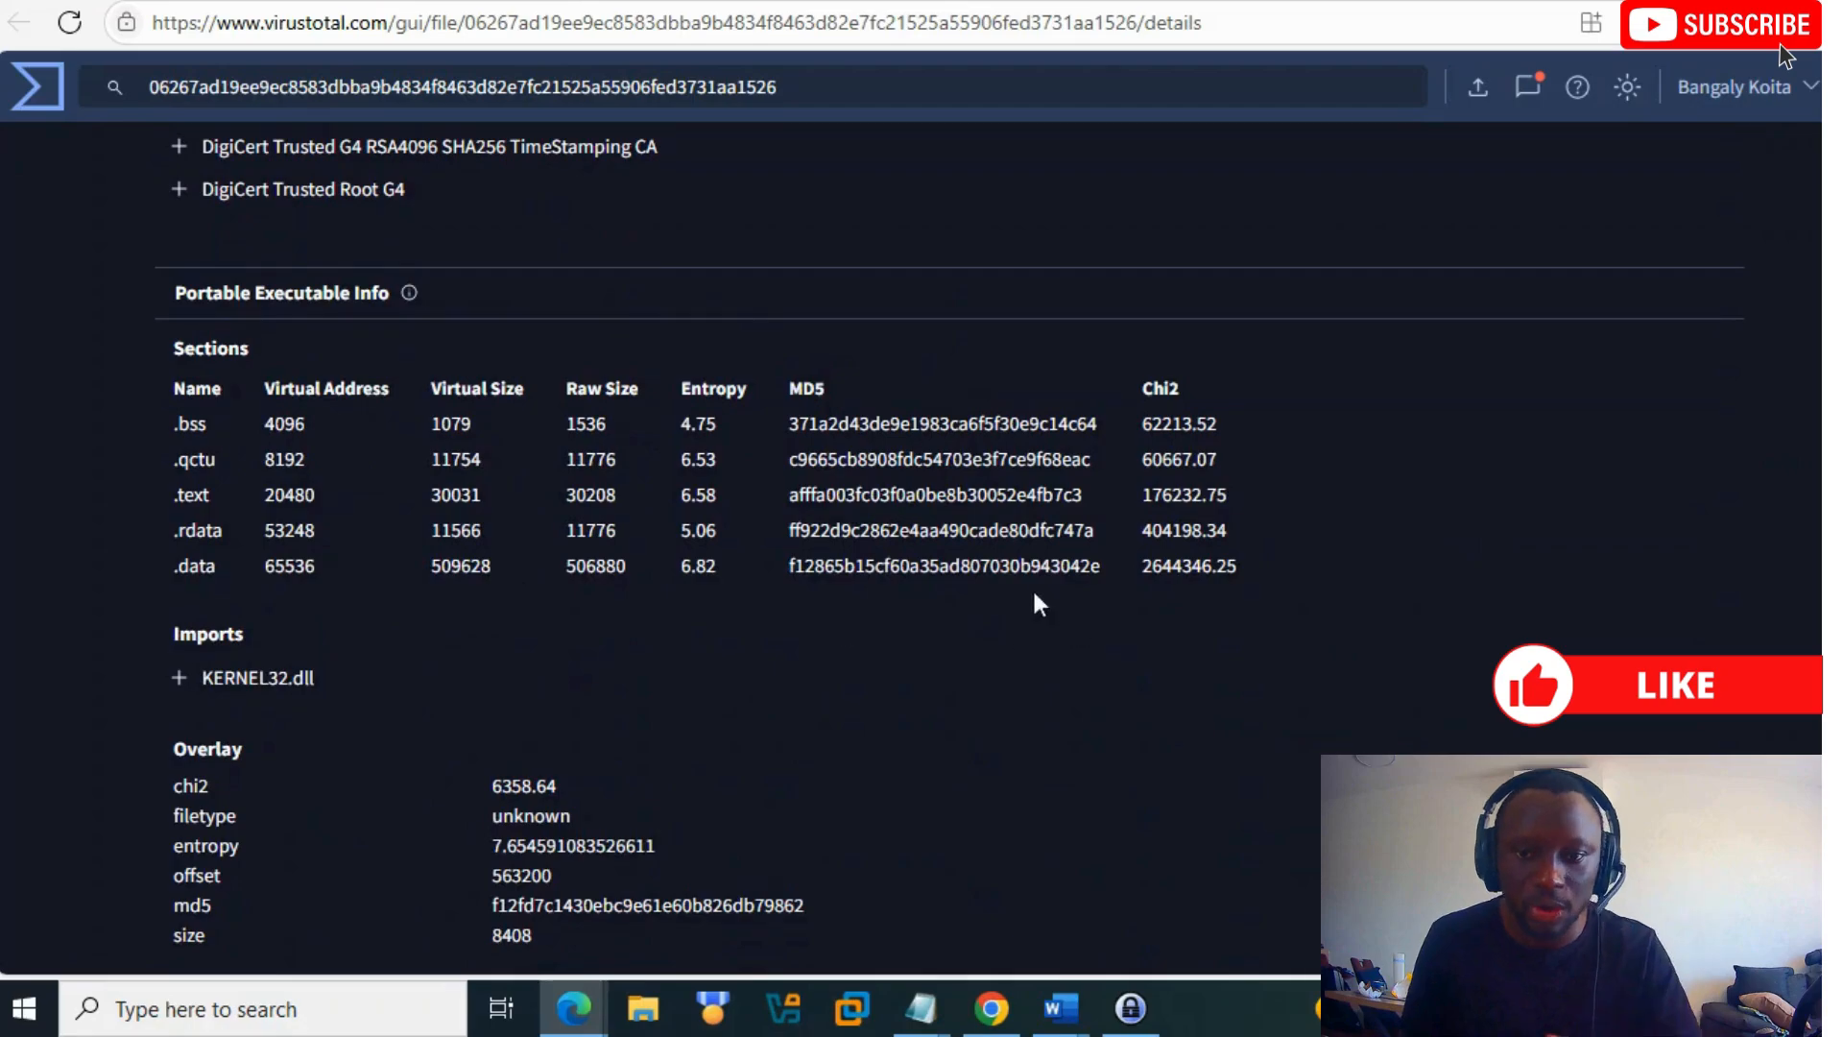
mouse_move(647, 433)
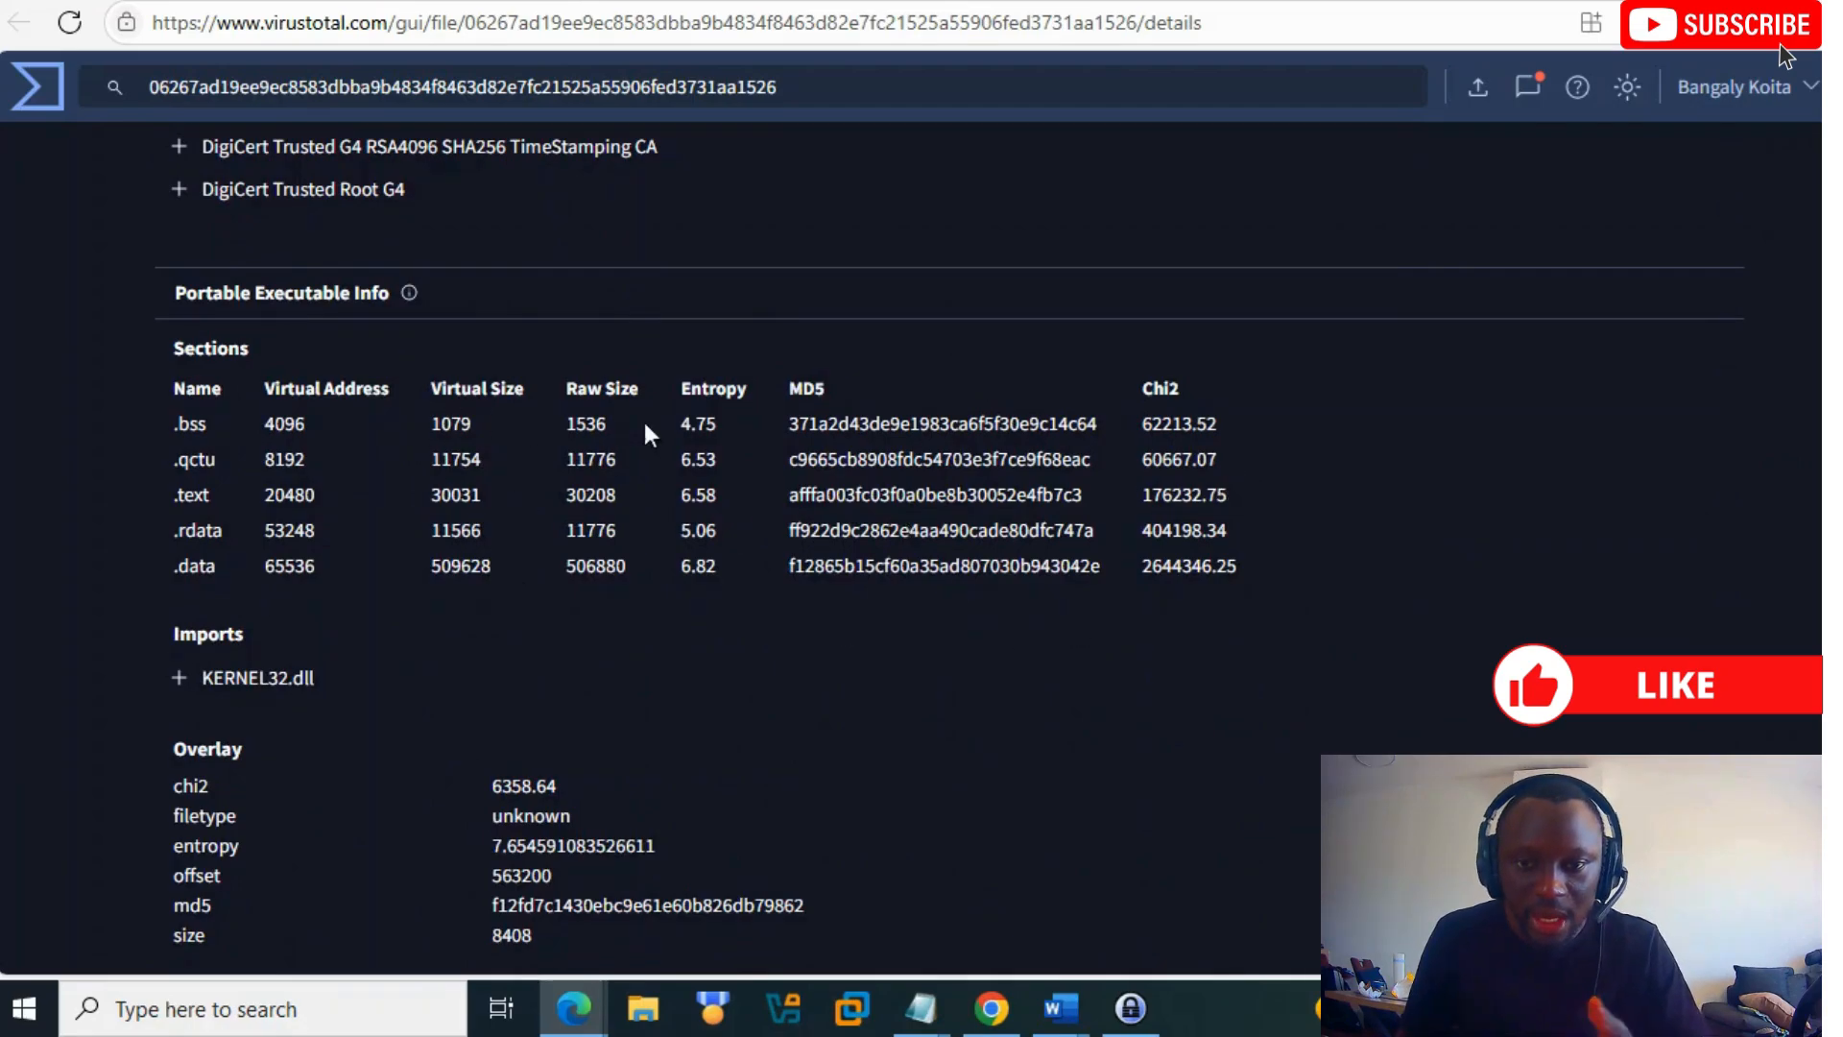
mouse_move(688, 418)
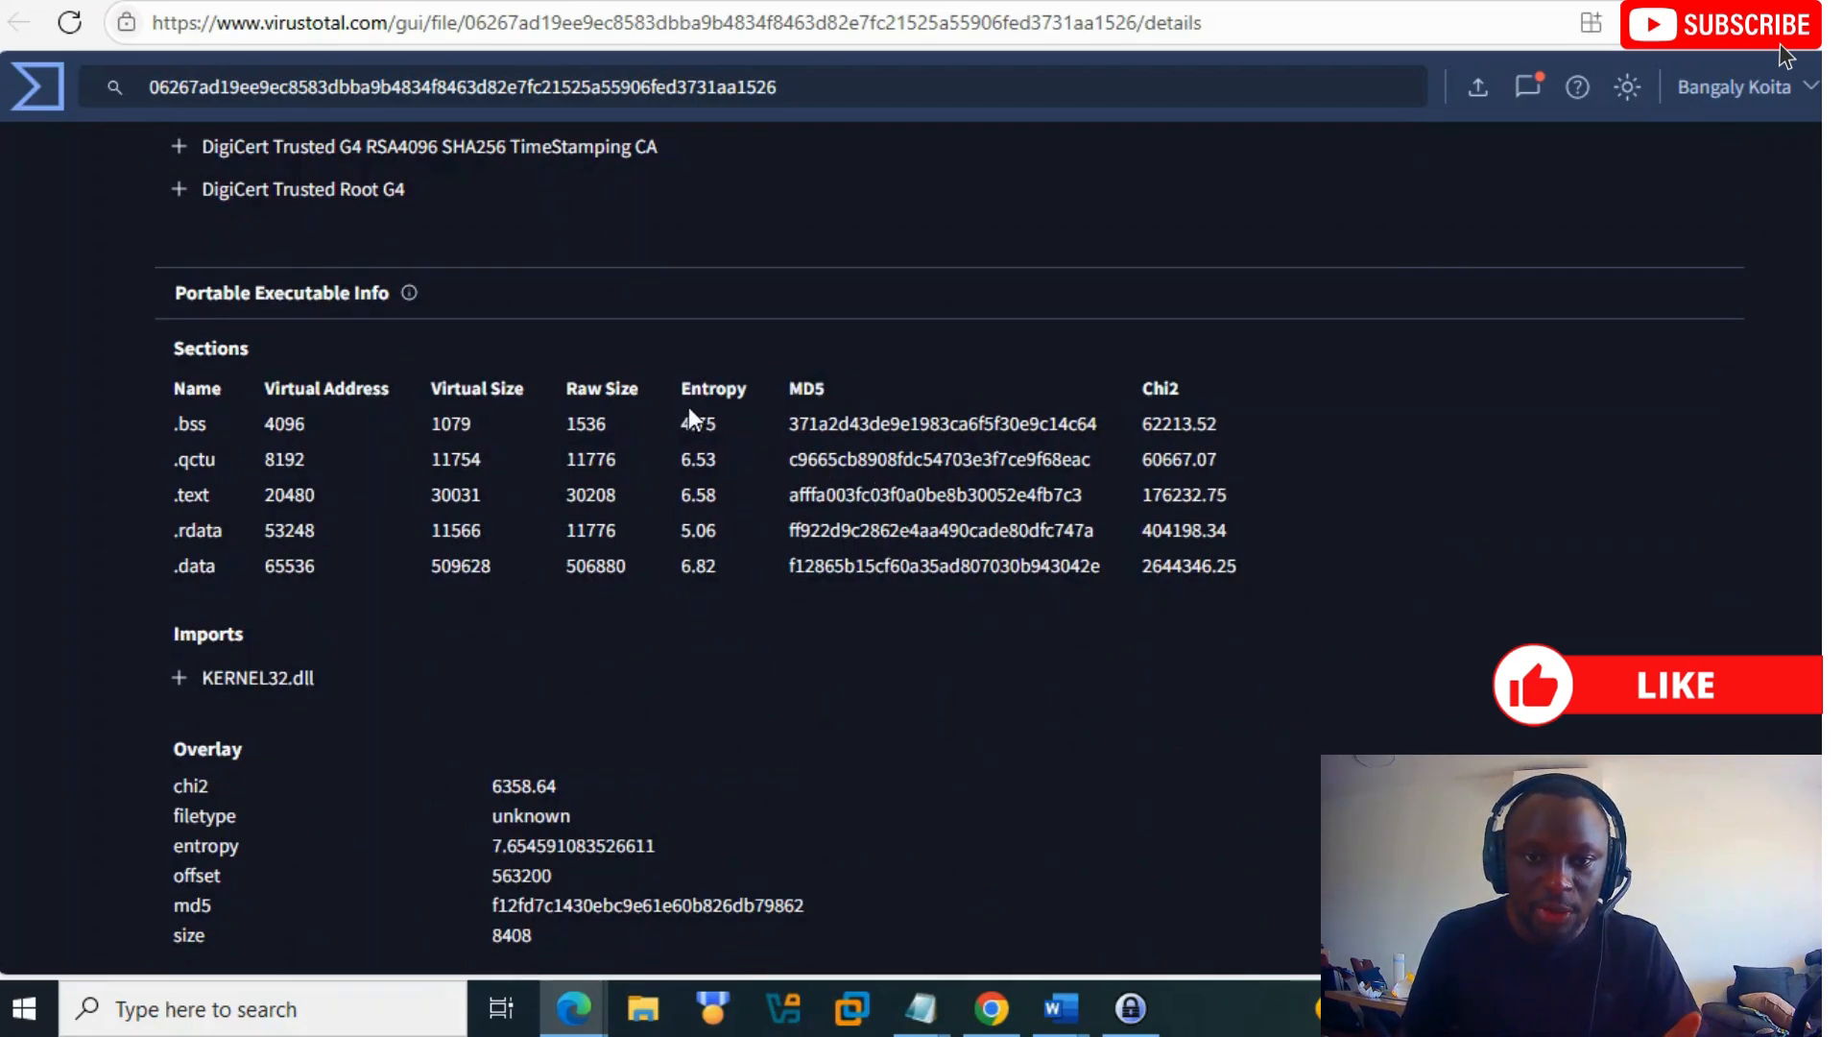
mouse_move(681, 452)
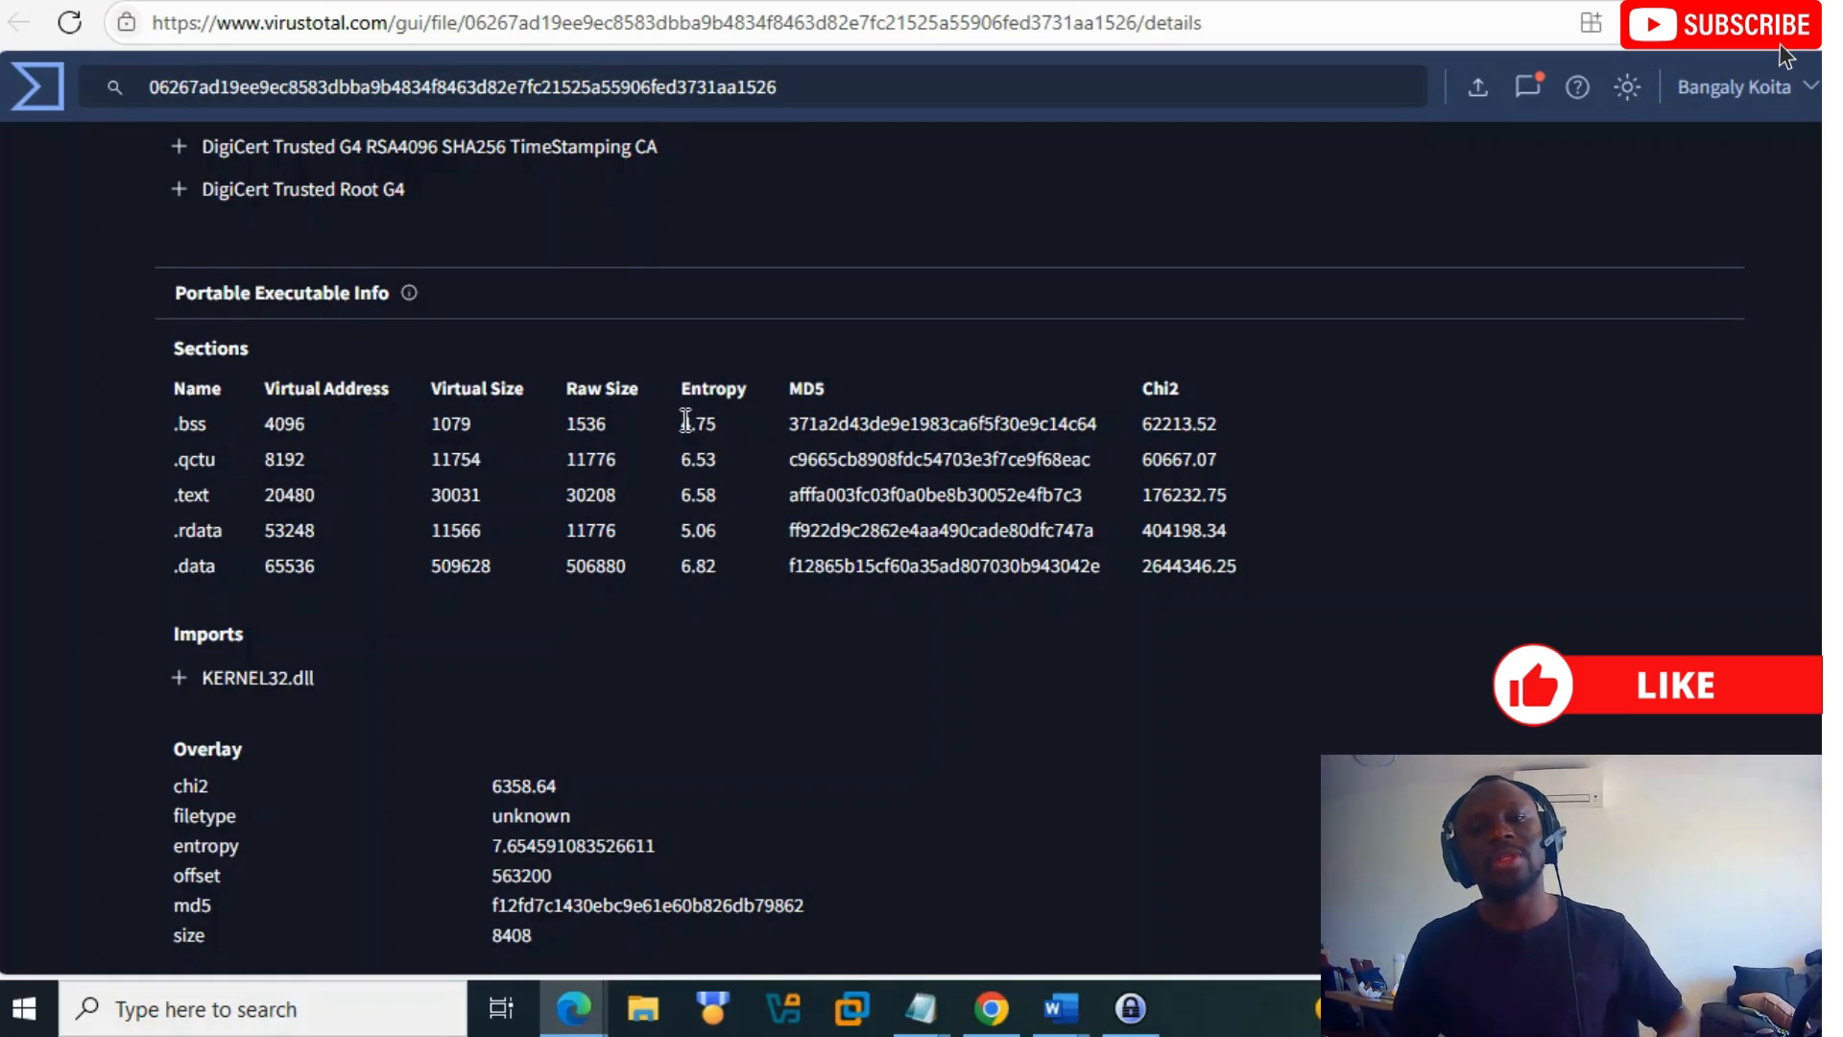
scroll(down, 3)
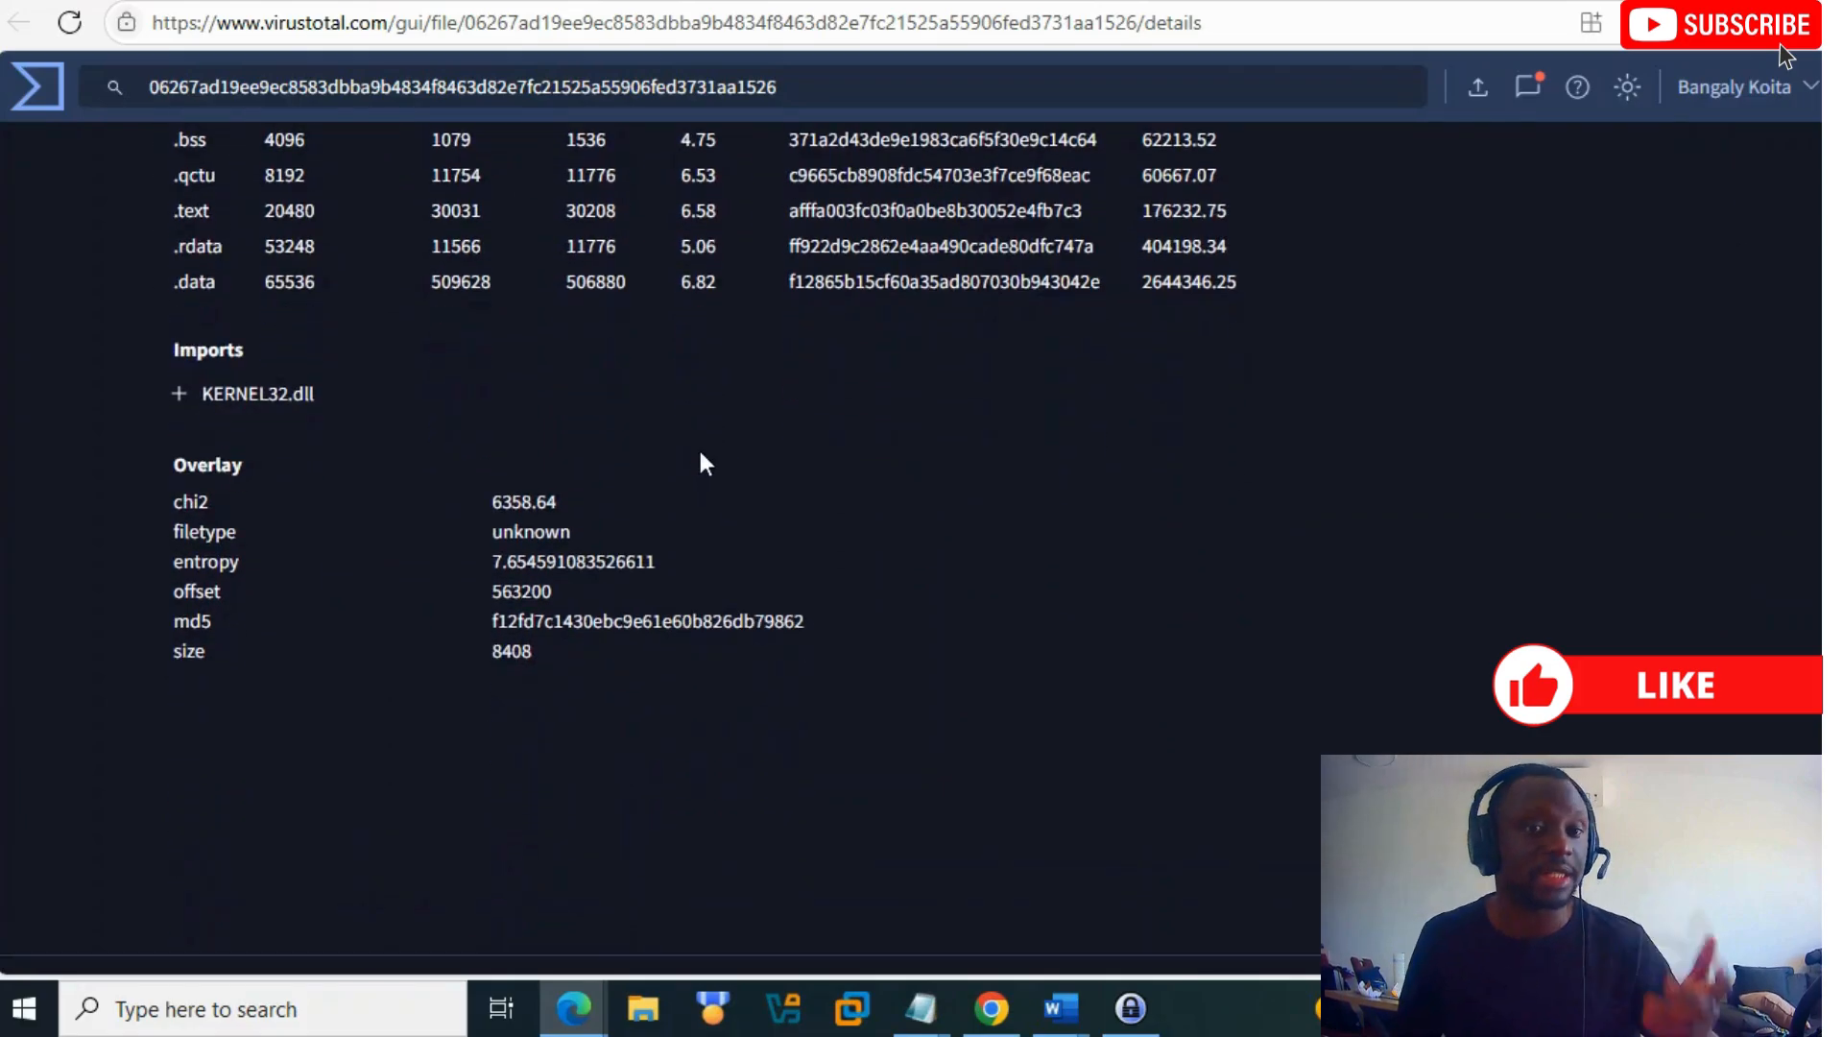
scroll(up, 3)
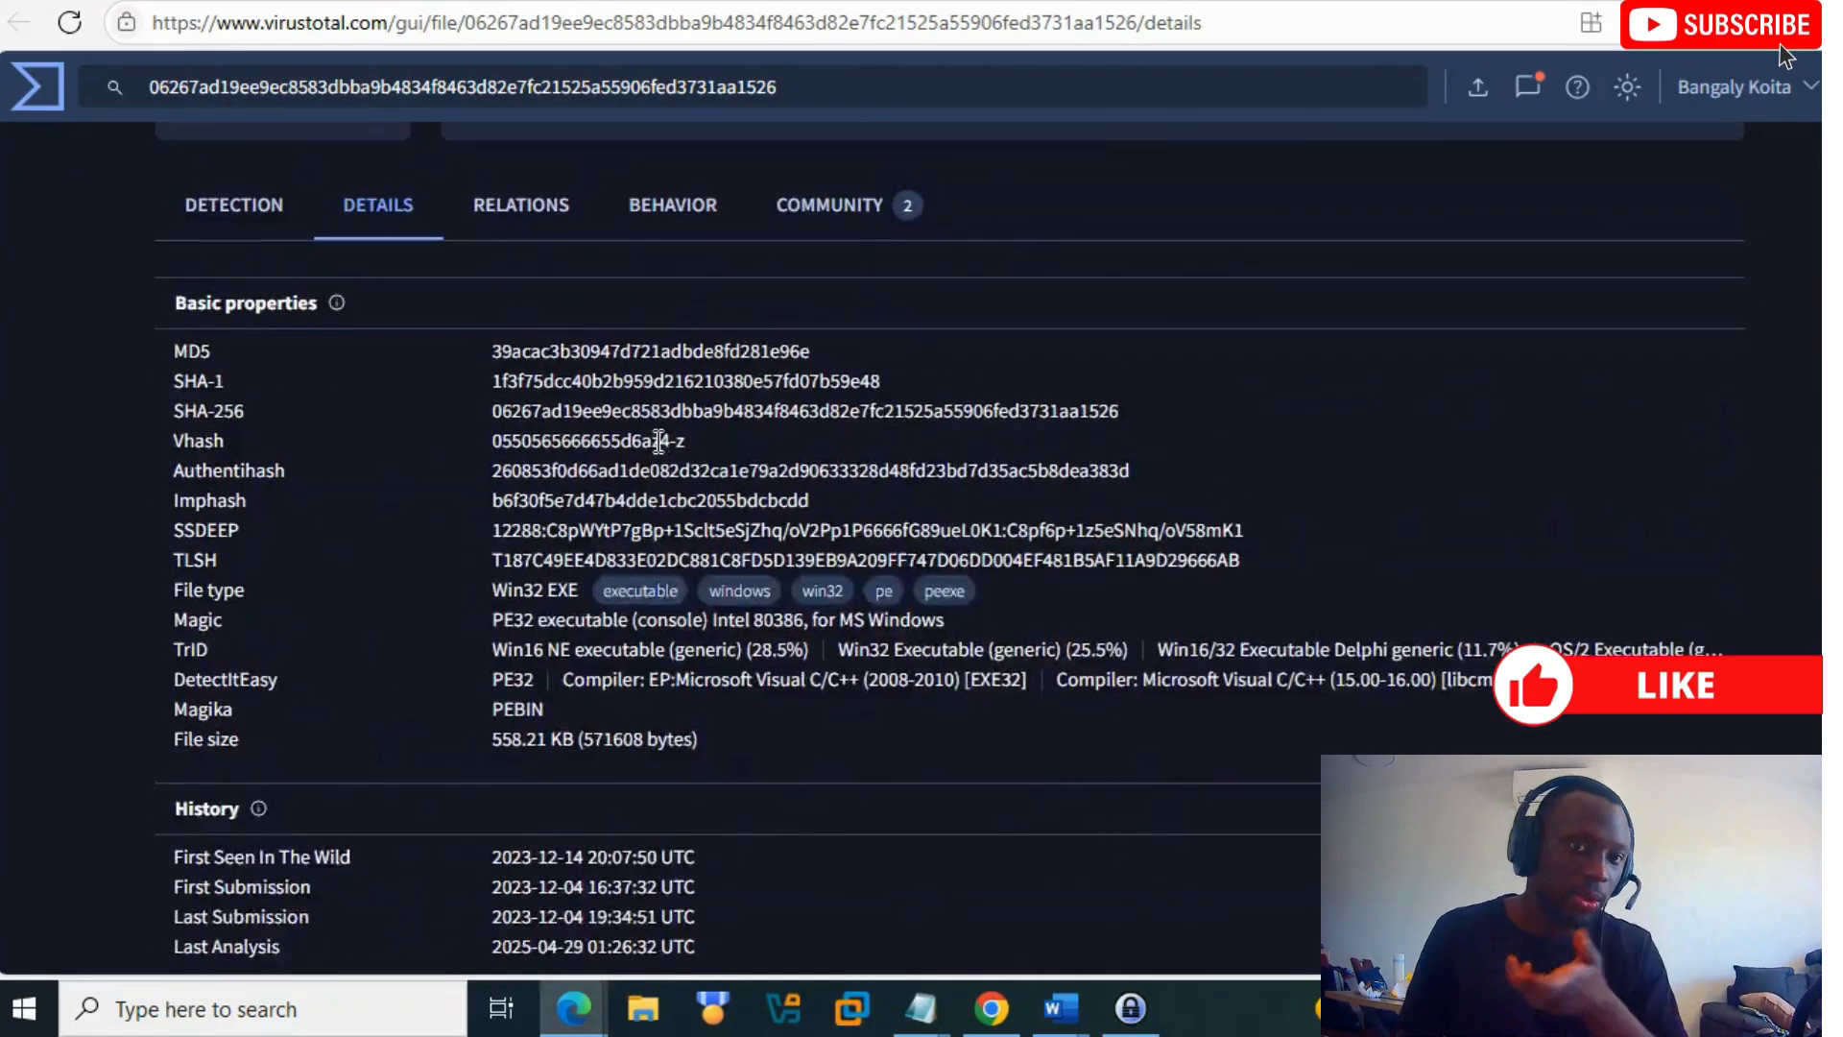
Step: Scroll Setup.exe relations: 3 URLs, 3 domains, 8 IPs, 6 bundled files, graph summary, then back up
click(520, 204)
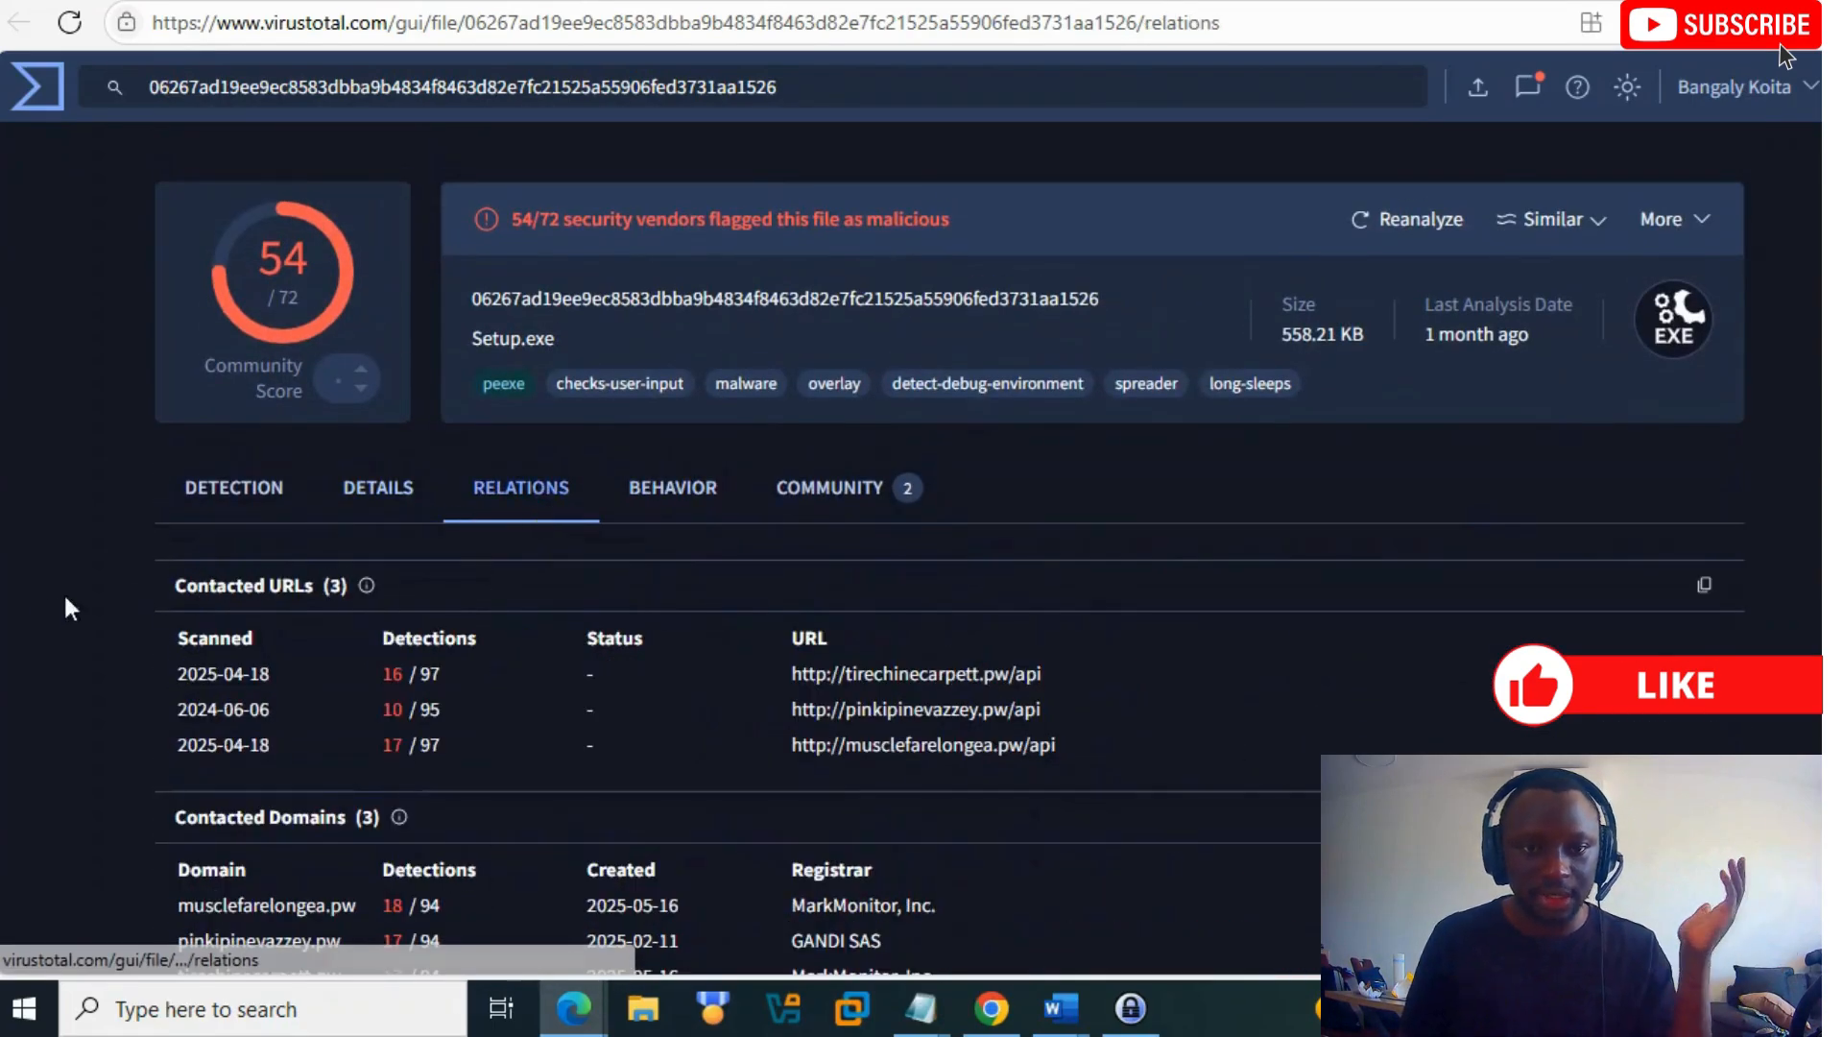
scroll(down, 3)
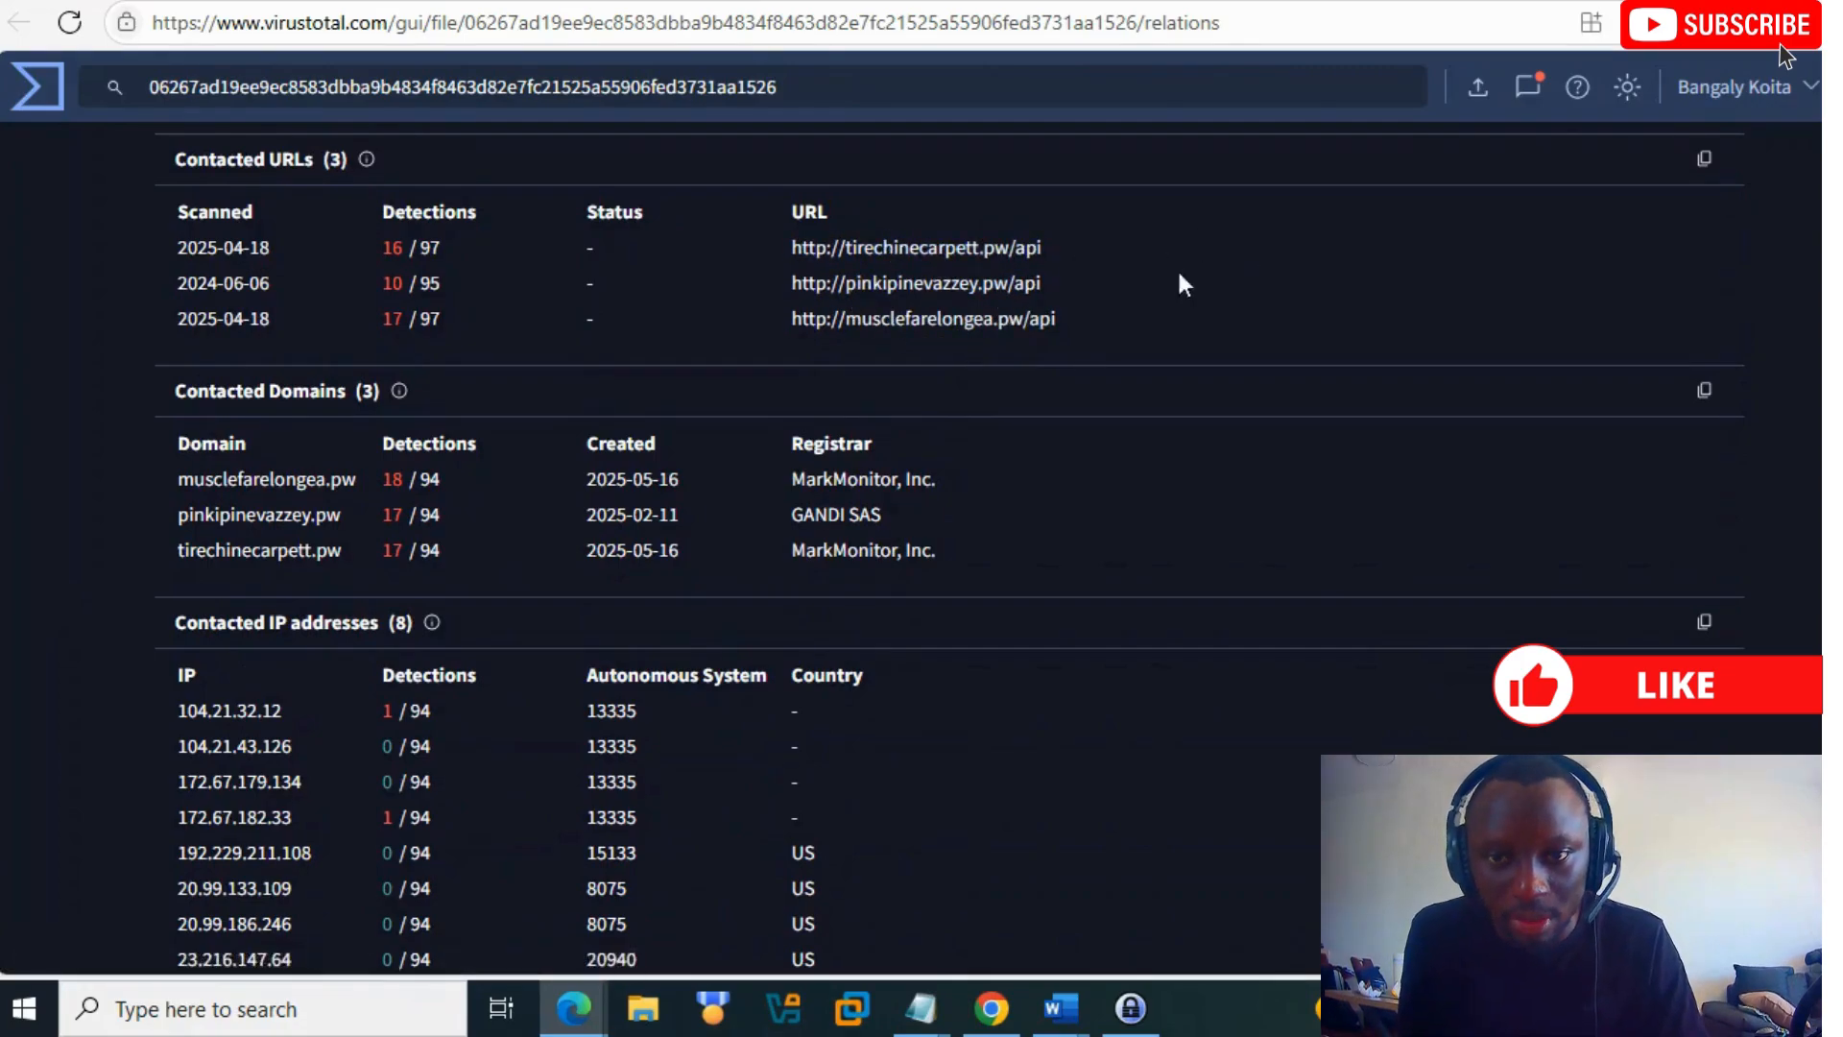
mouse_move(1042, 331)
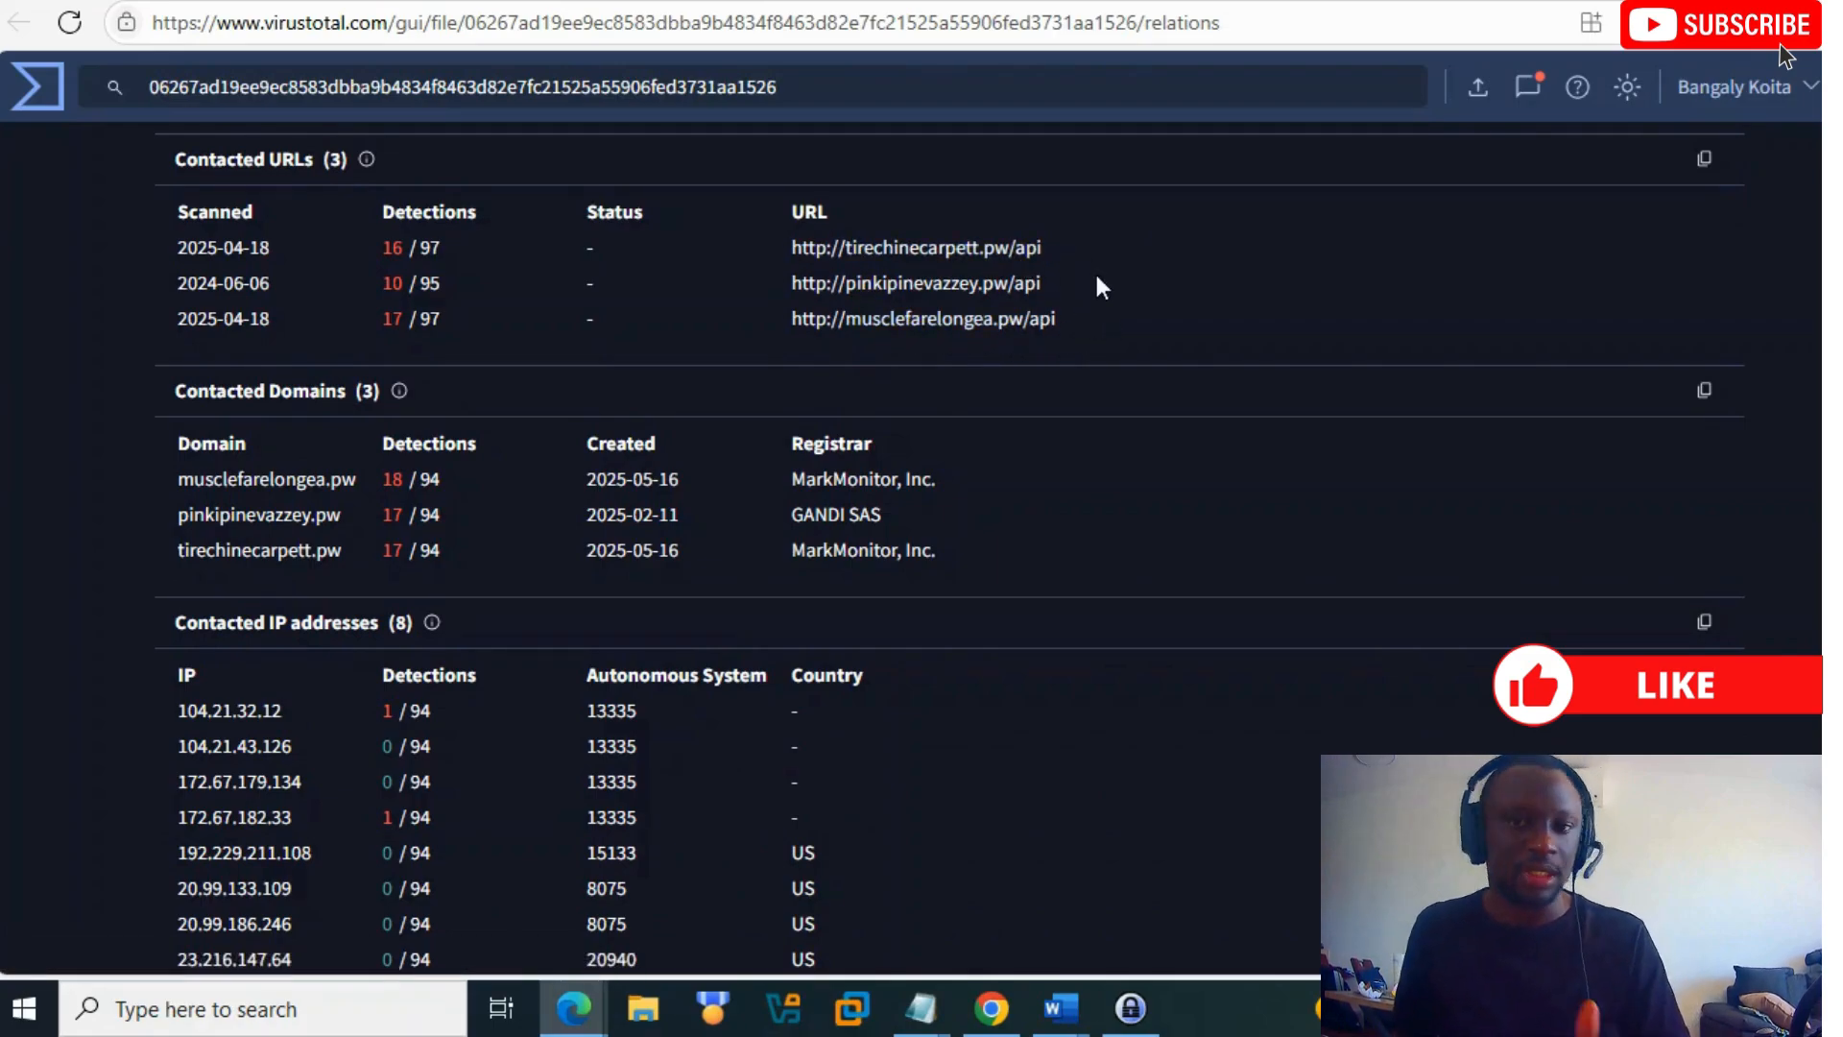
mouse_move(1159, 533)
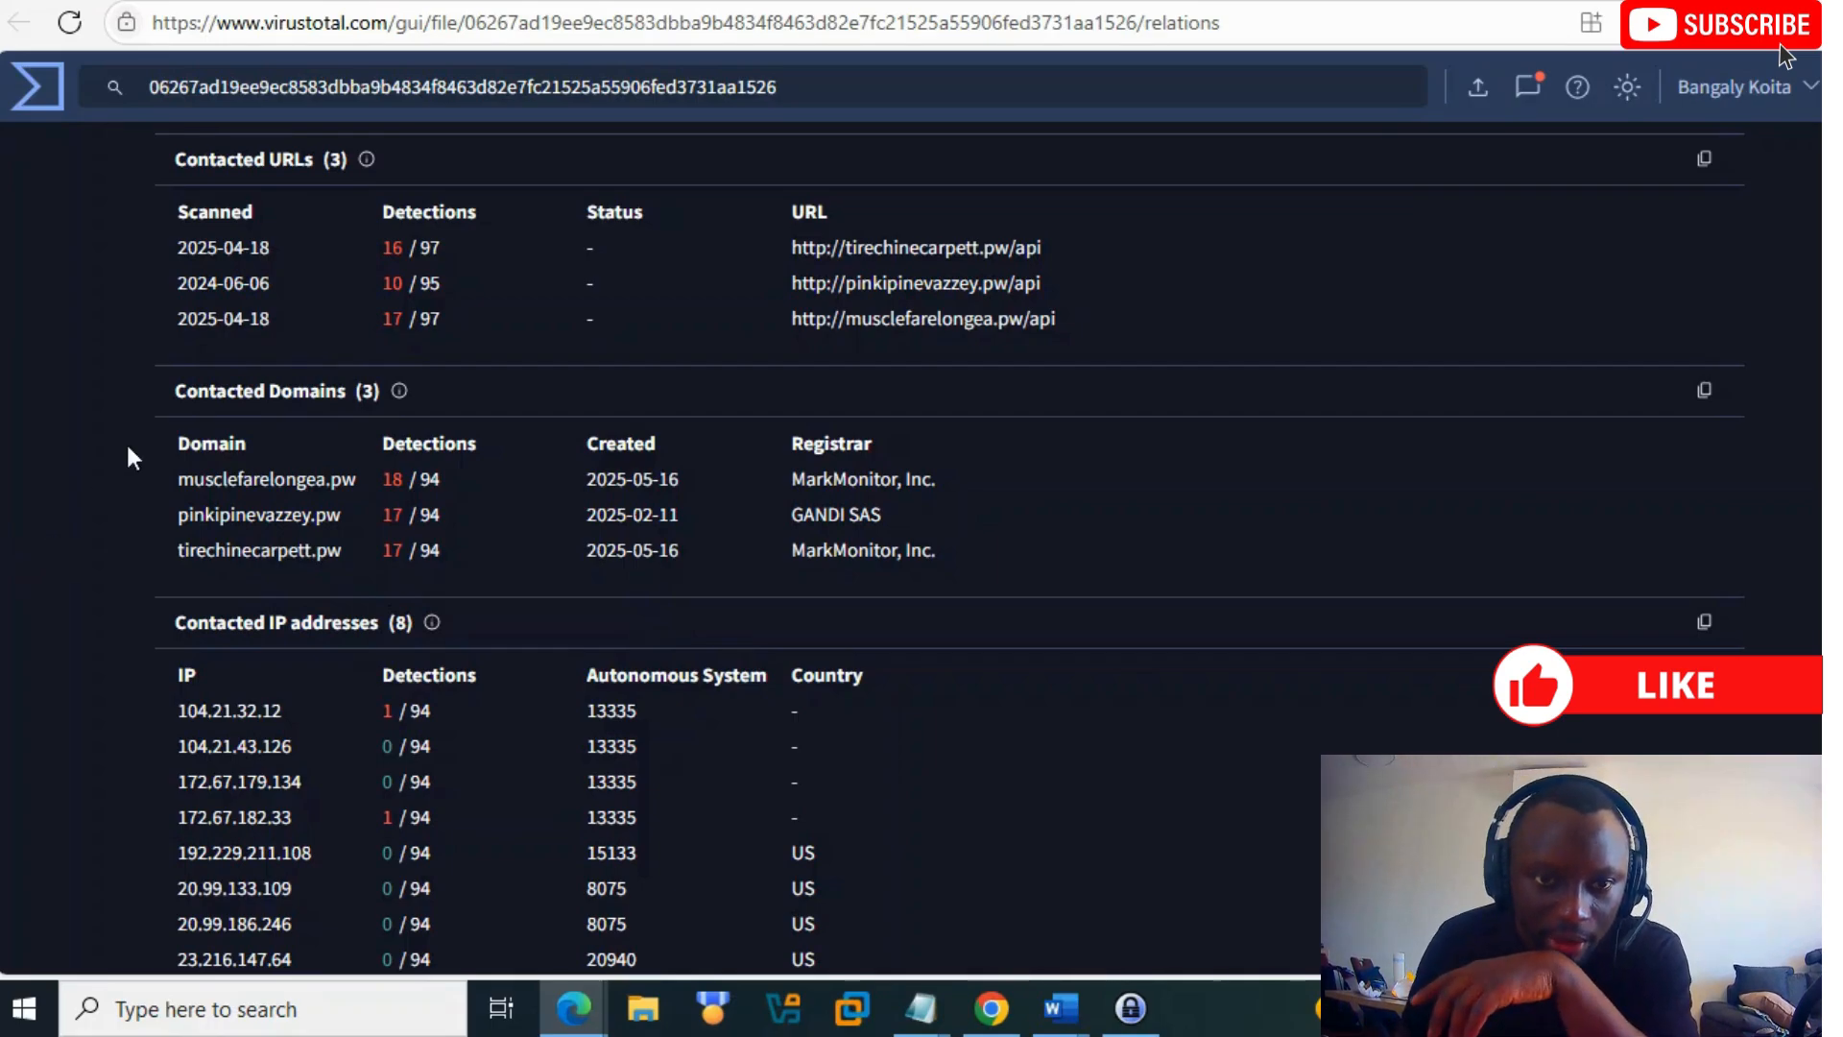
mouse_move(228, 476)
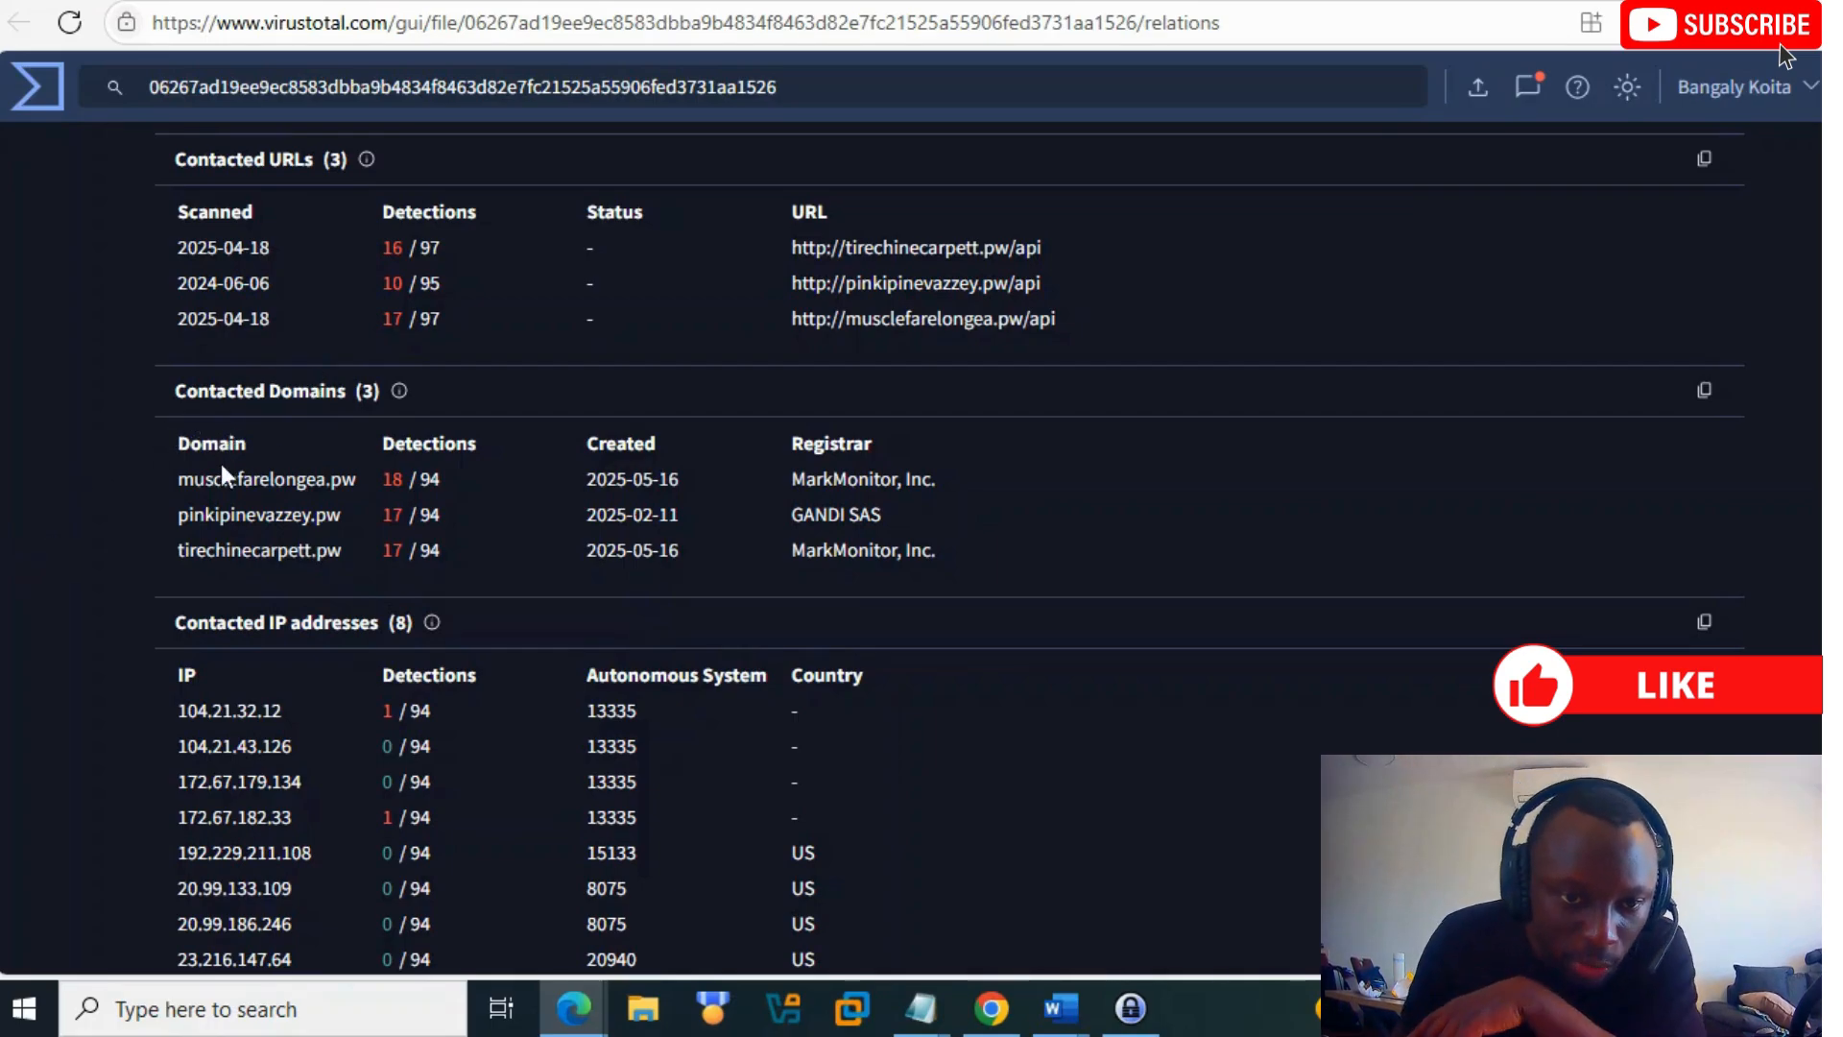
scroll(down, 3)
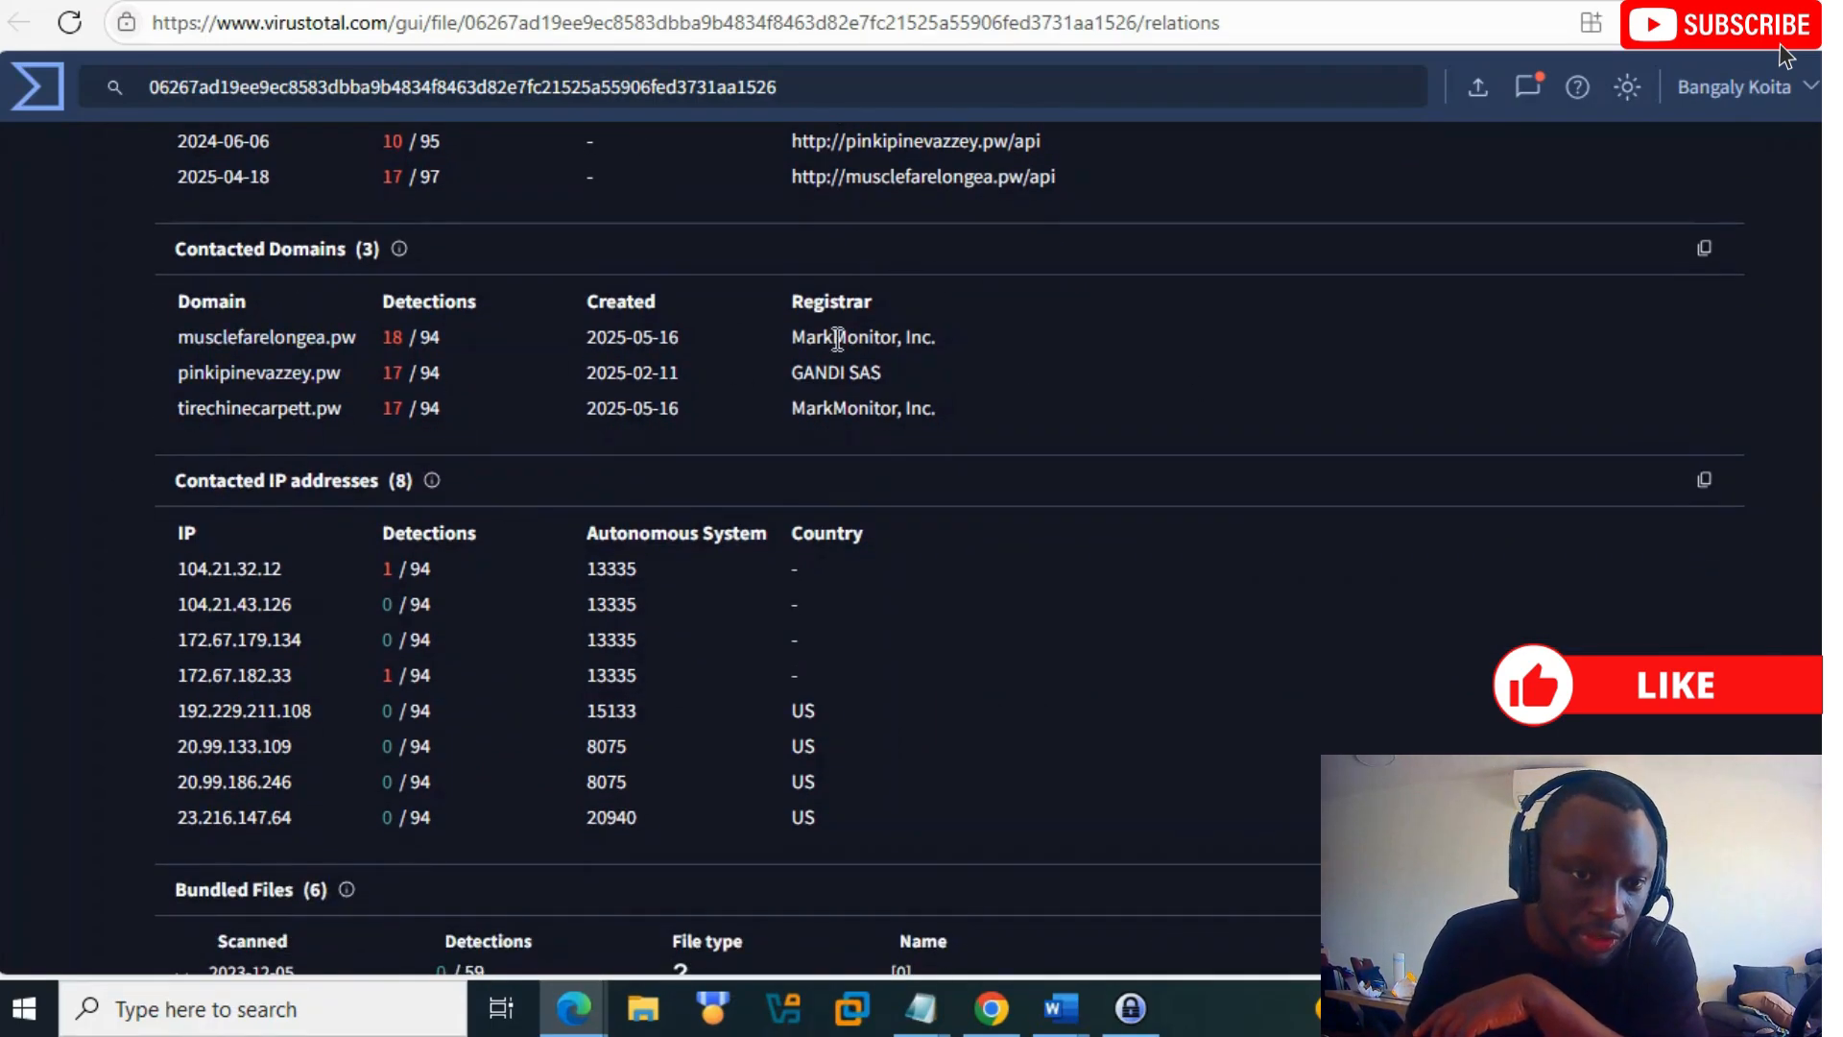
scroll(down, 3)
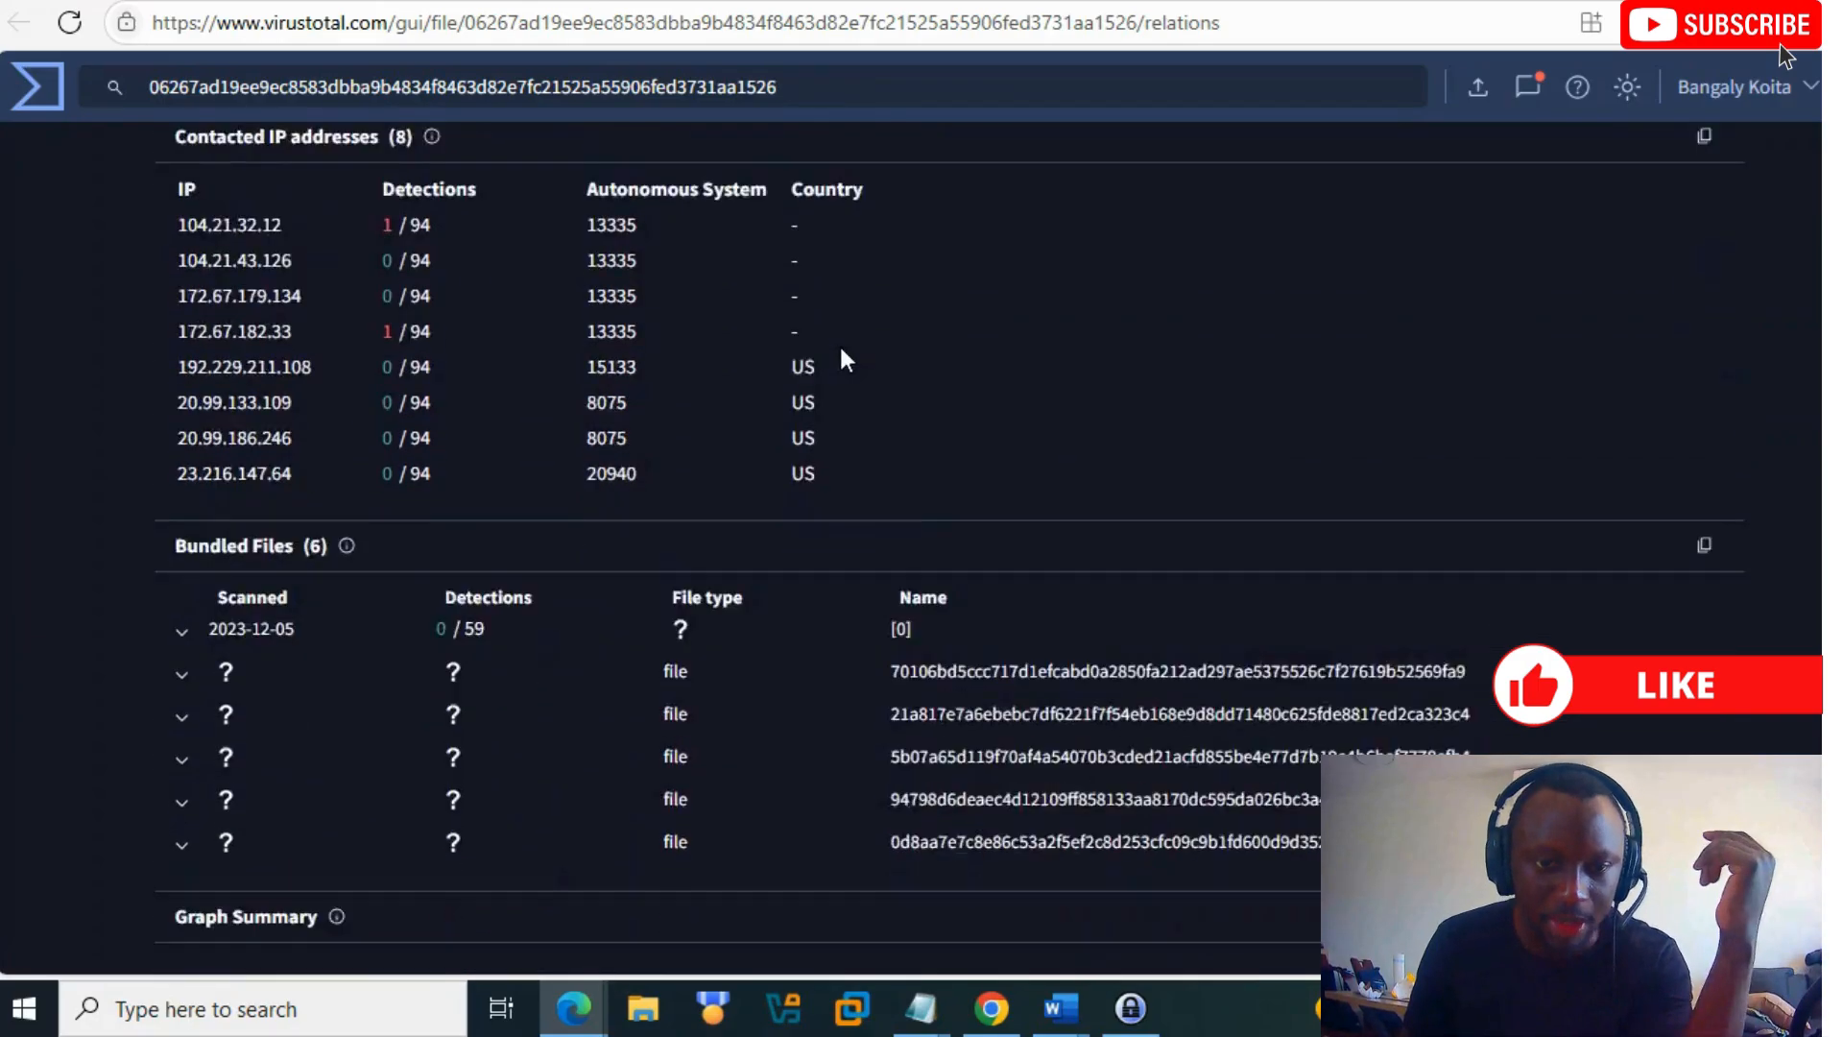
scroll(down, 3)
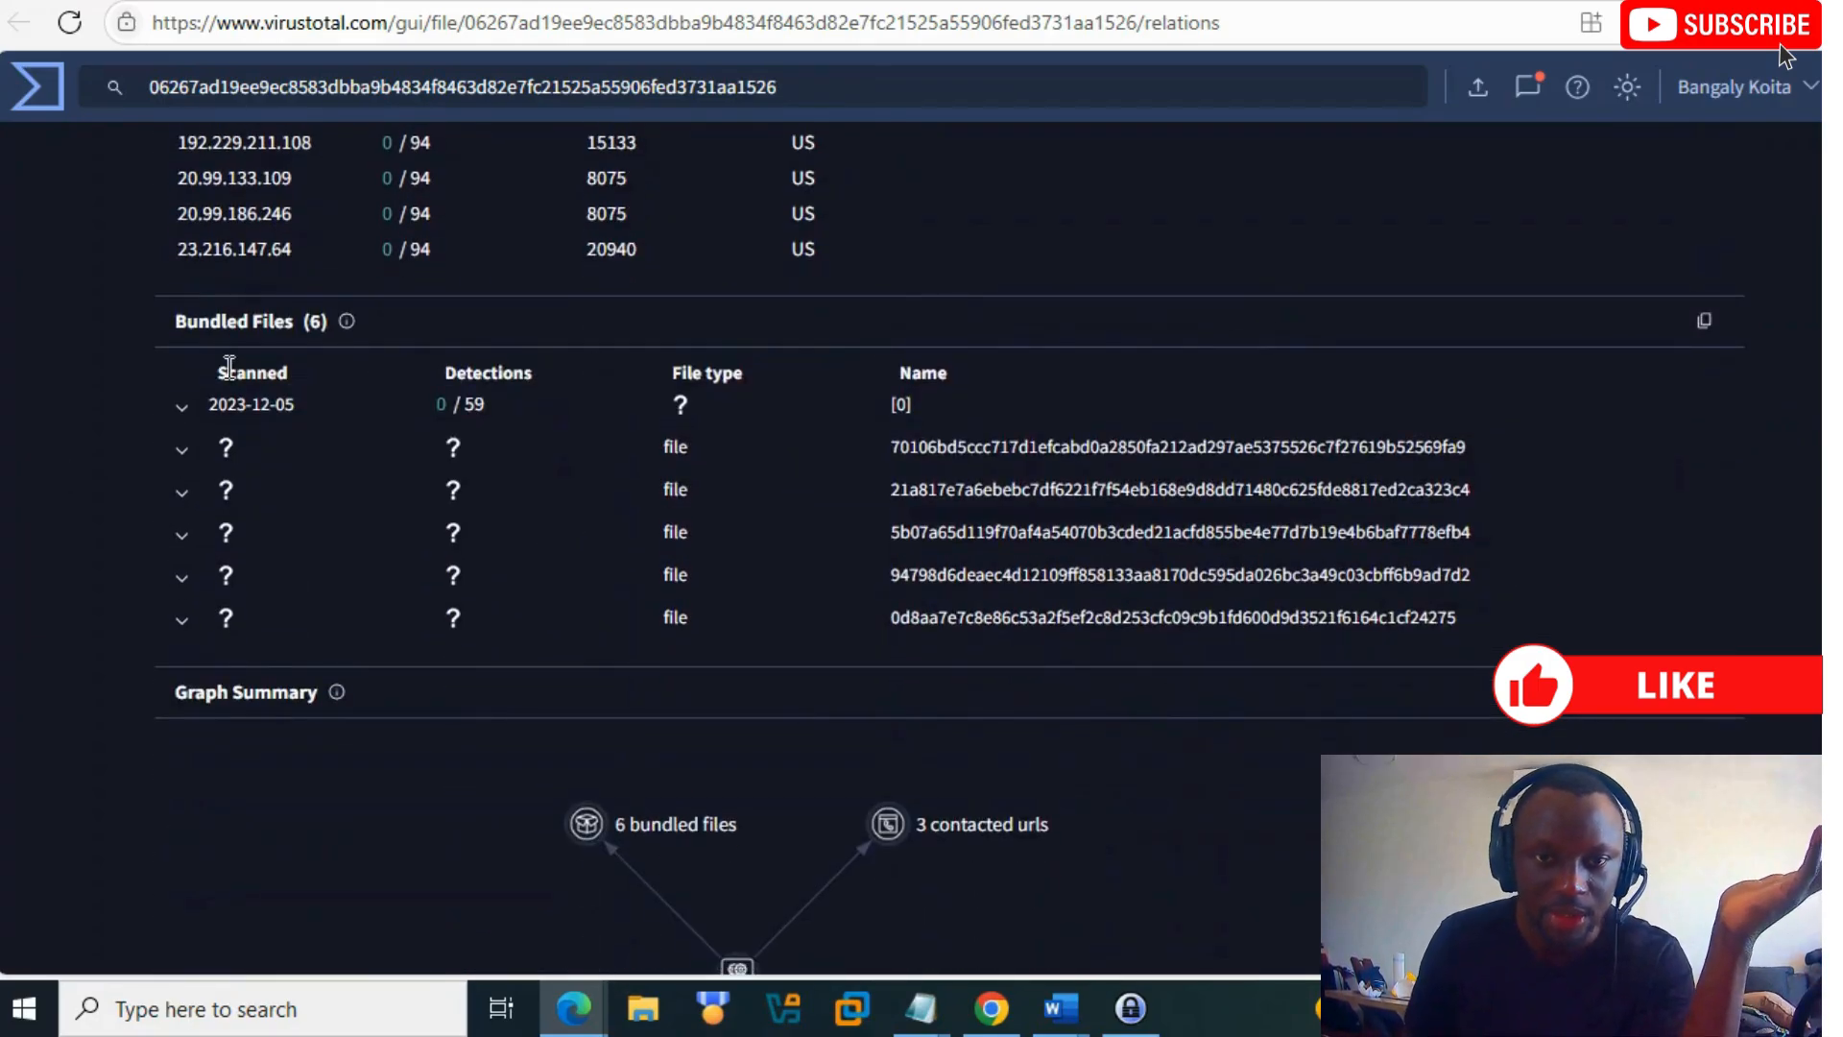
mouse_move(723, 395)
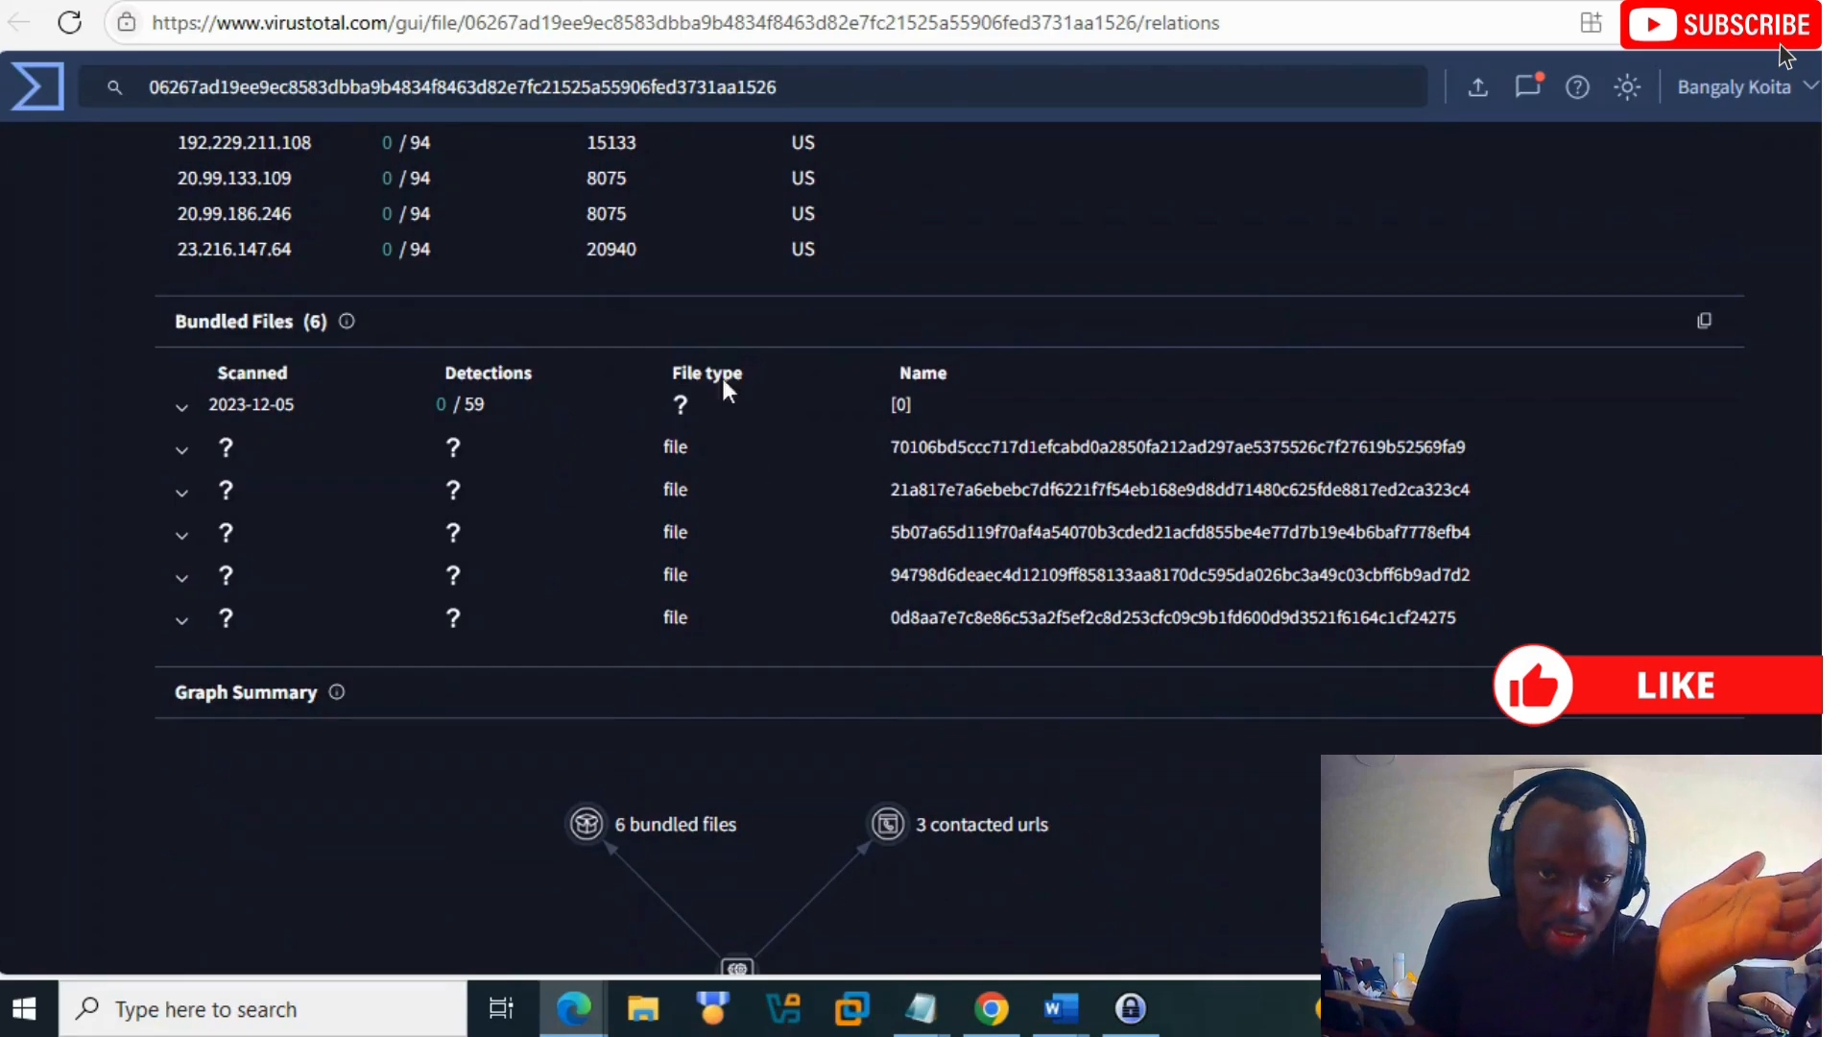
scroll(down, 3)
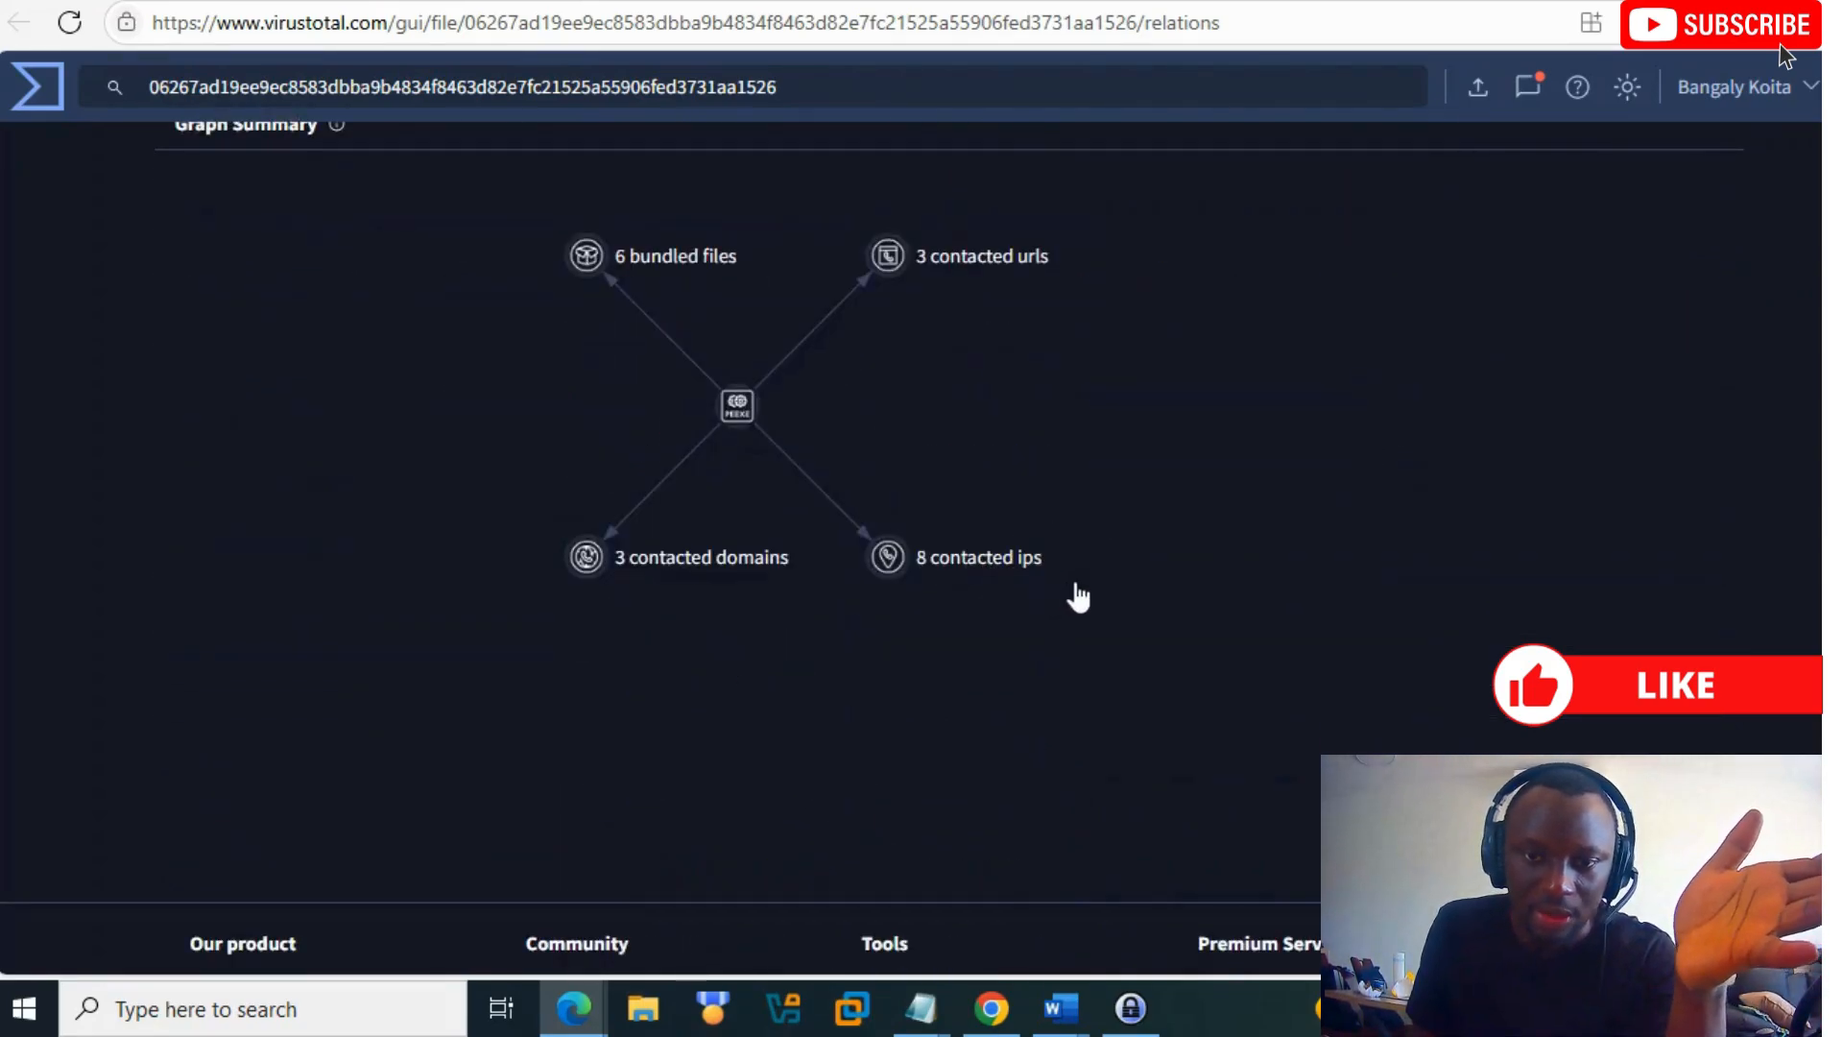
mouse_move(687, 293)
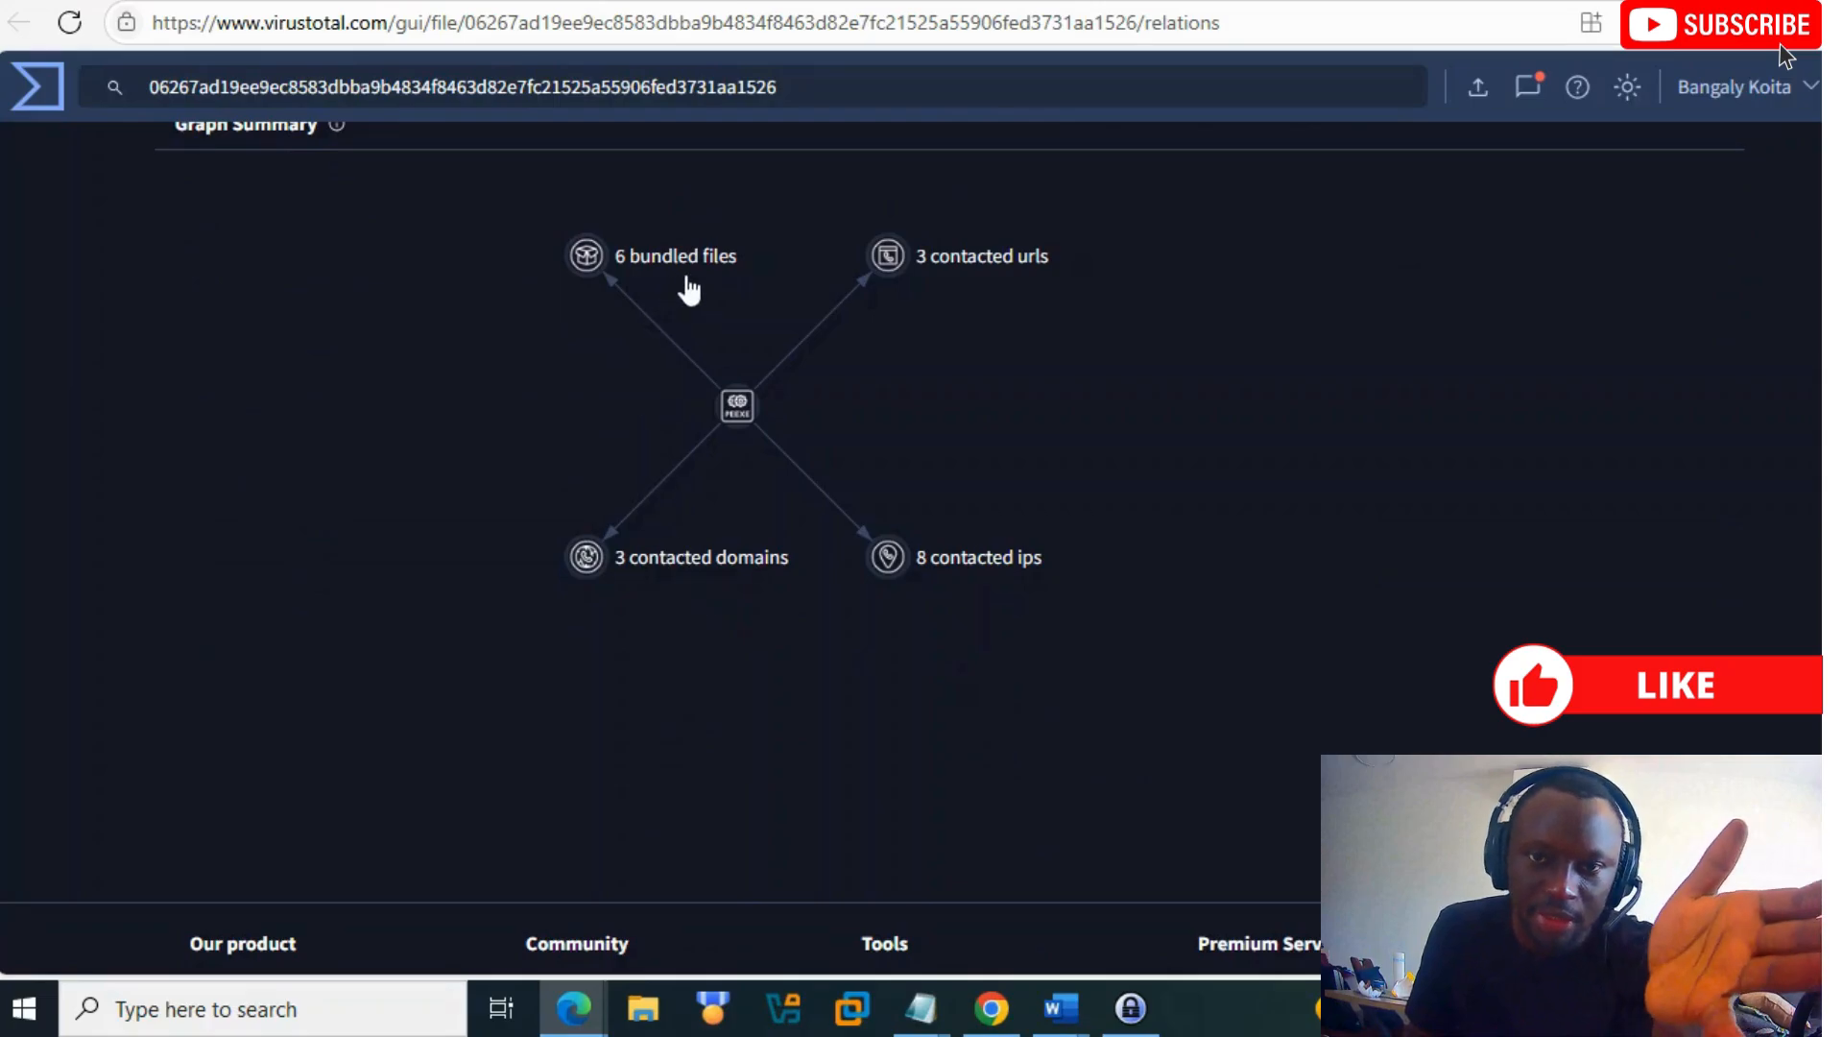
scroll(up, 3)
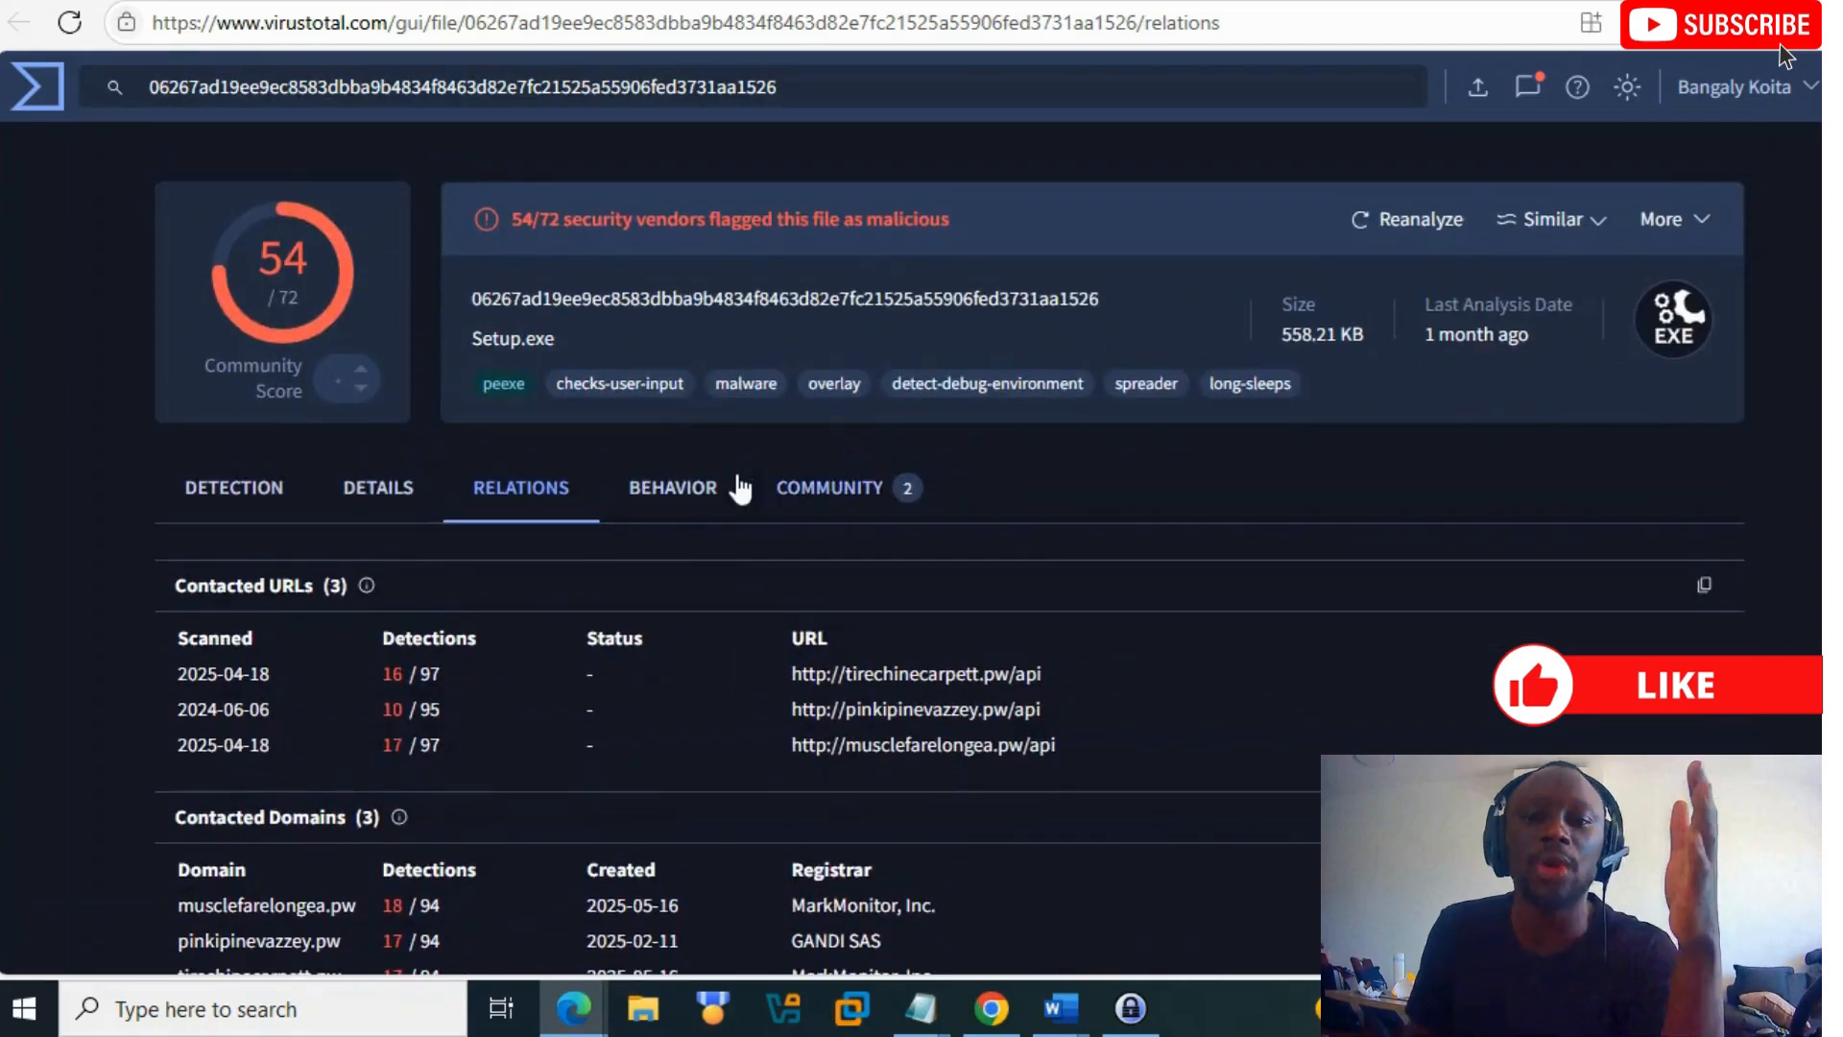
Step: Open the Setup.exe behavior report and expand the Load-Code and Linking capabilities
click(672, 488)
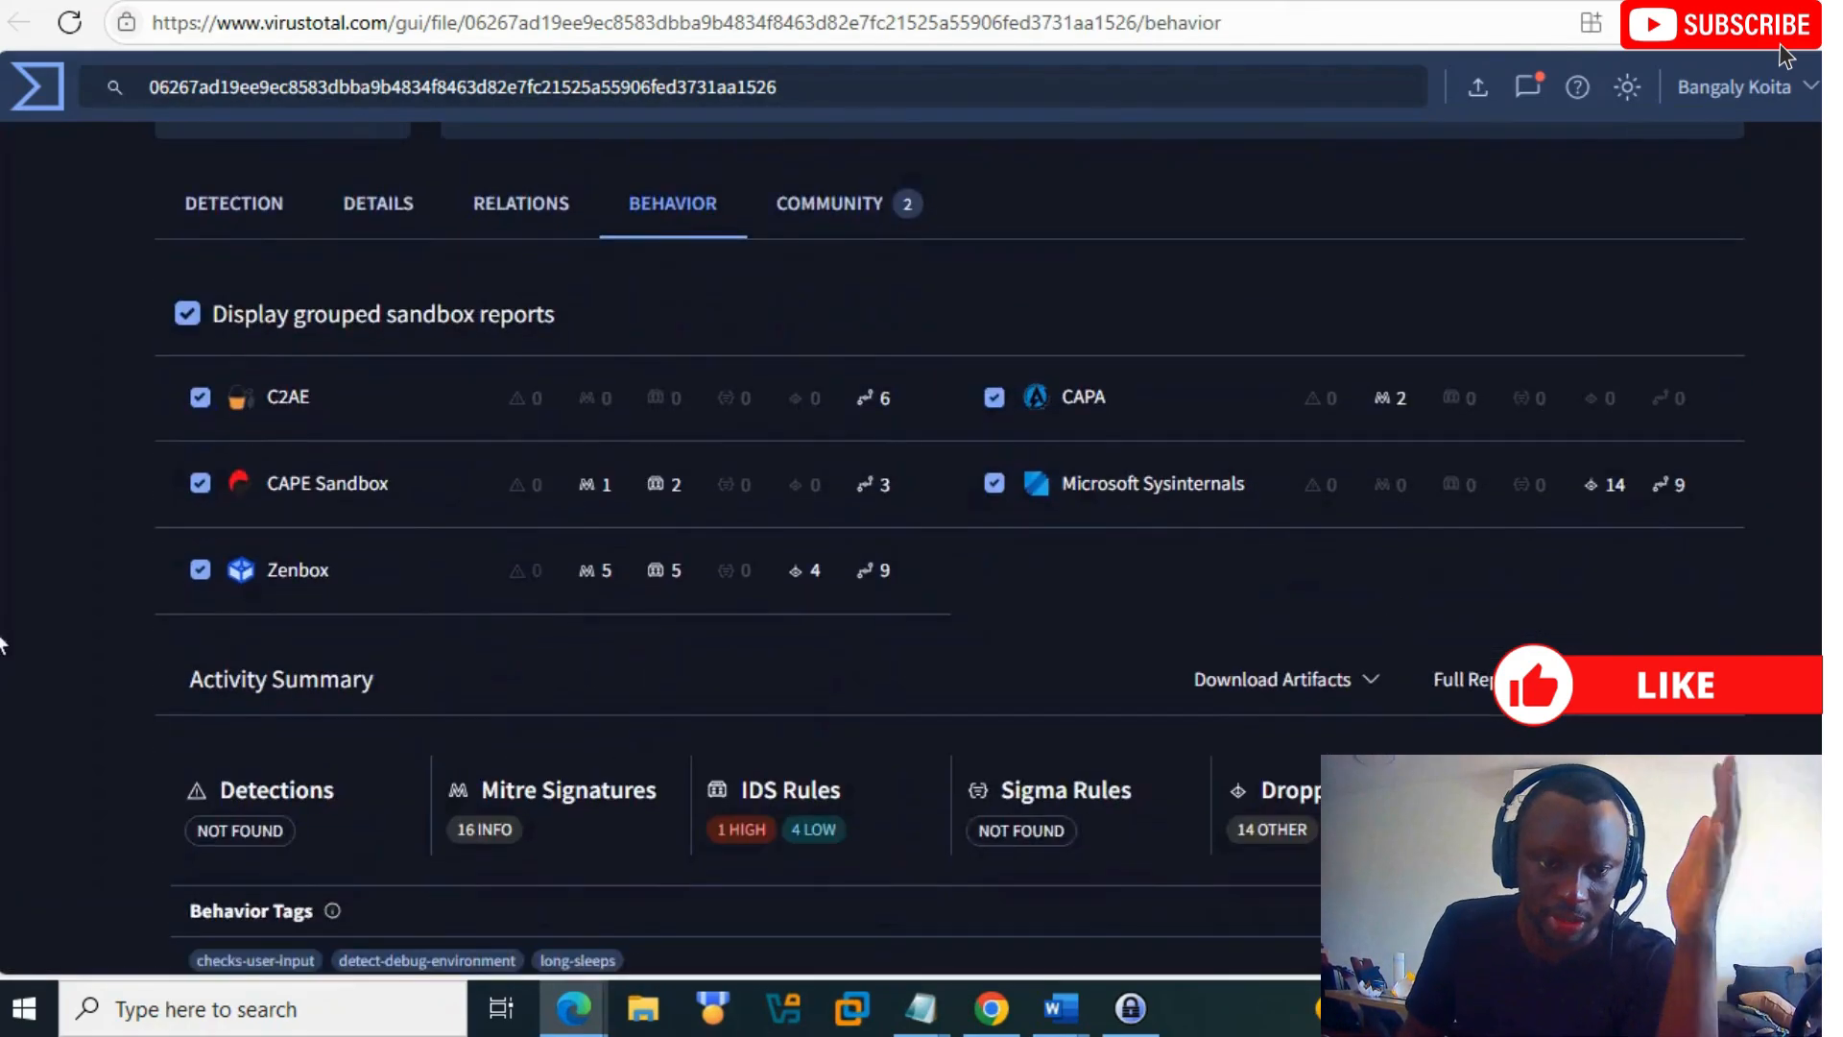
scroll(down, 3)
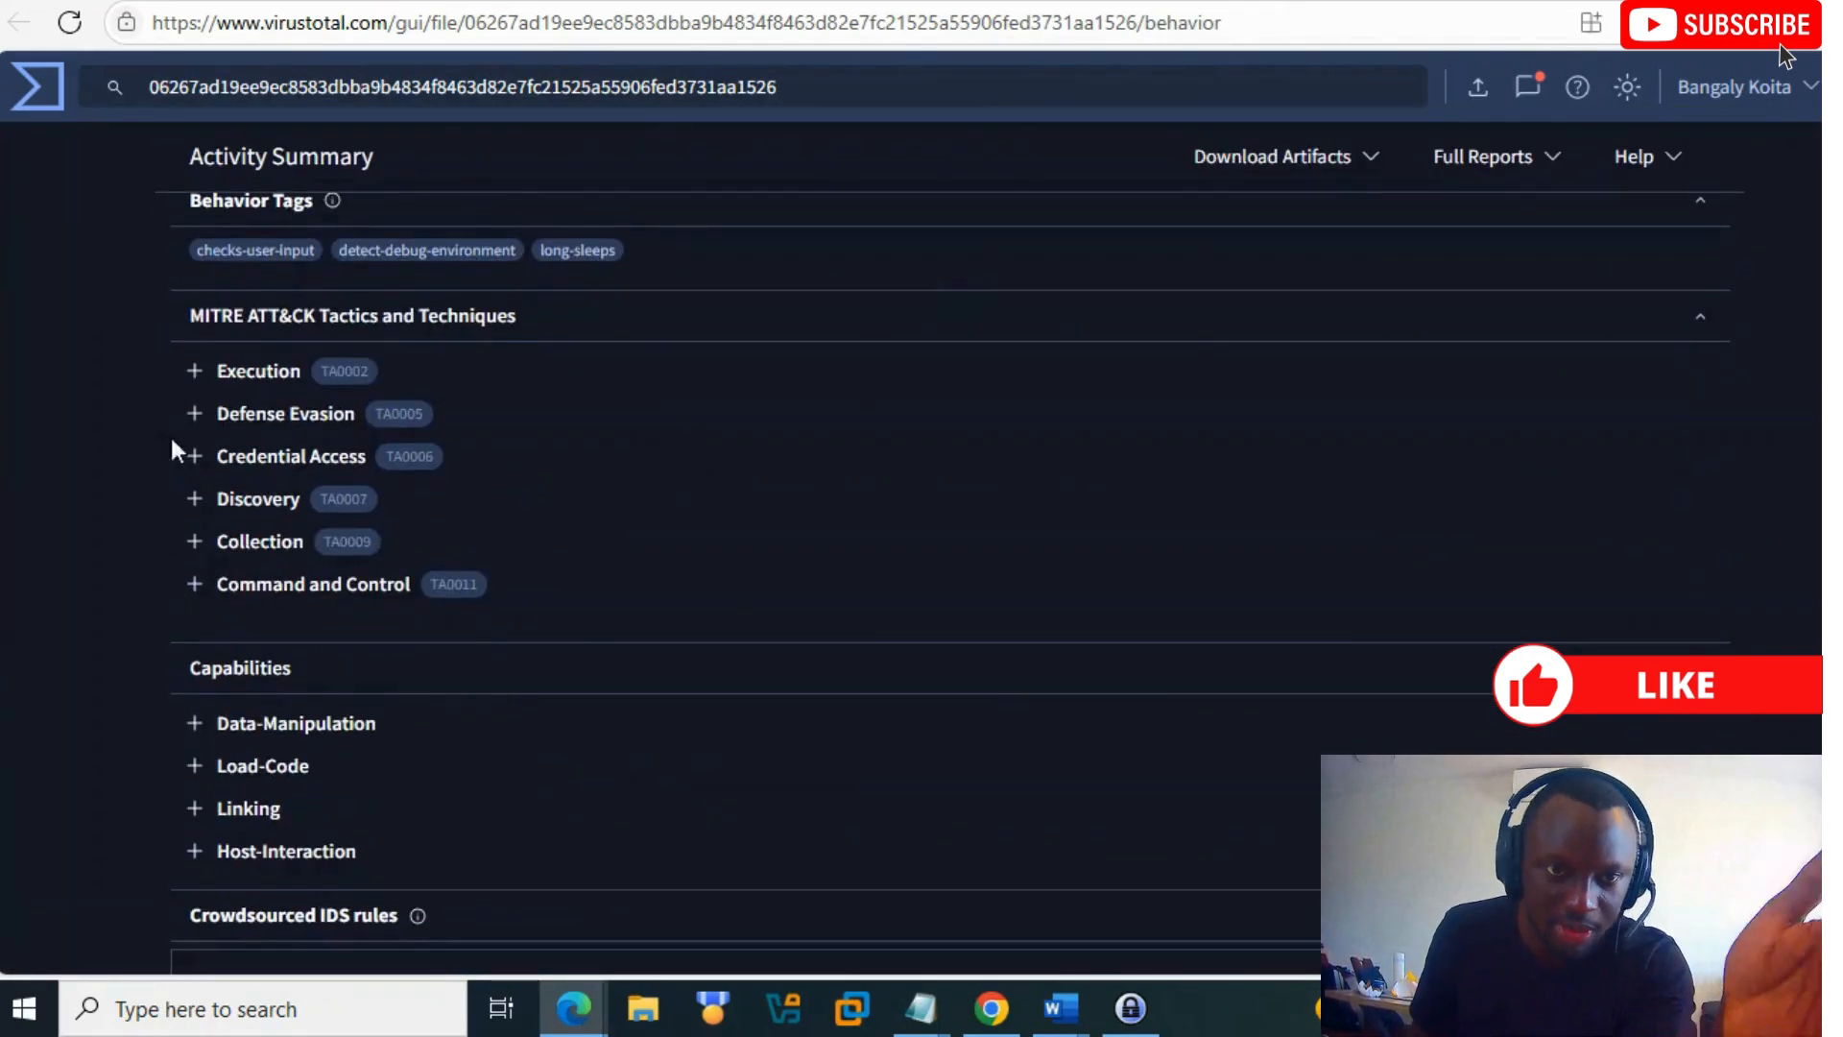
scroll(down, 3)
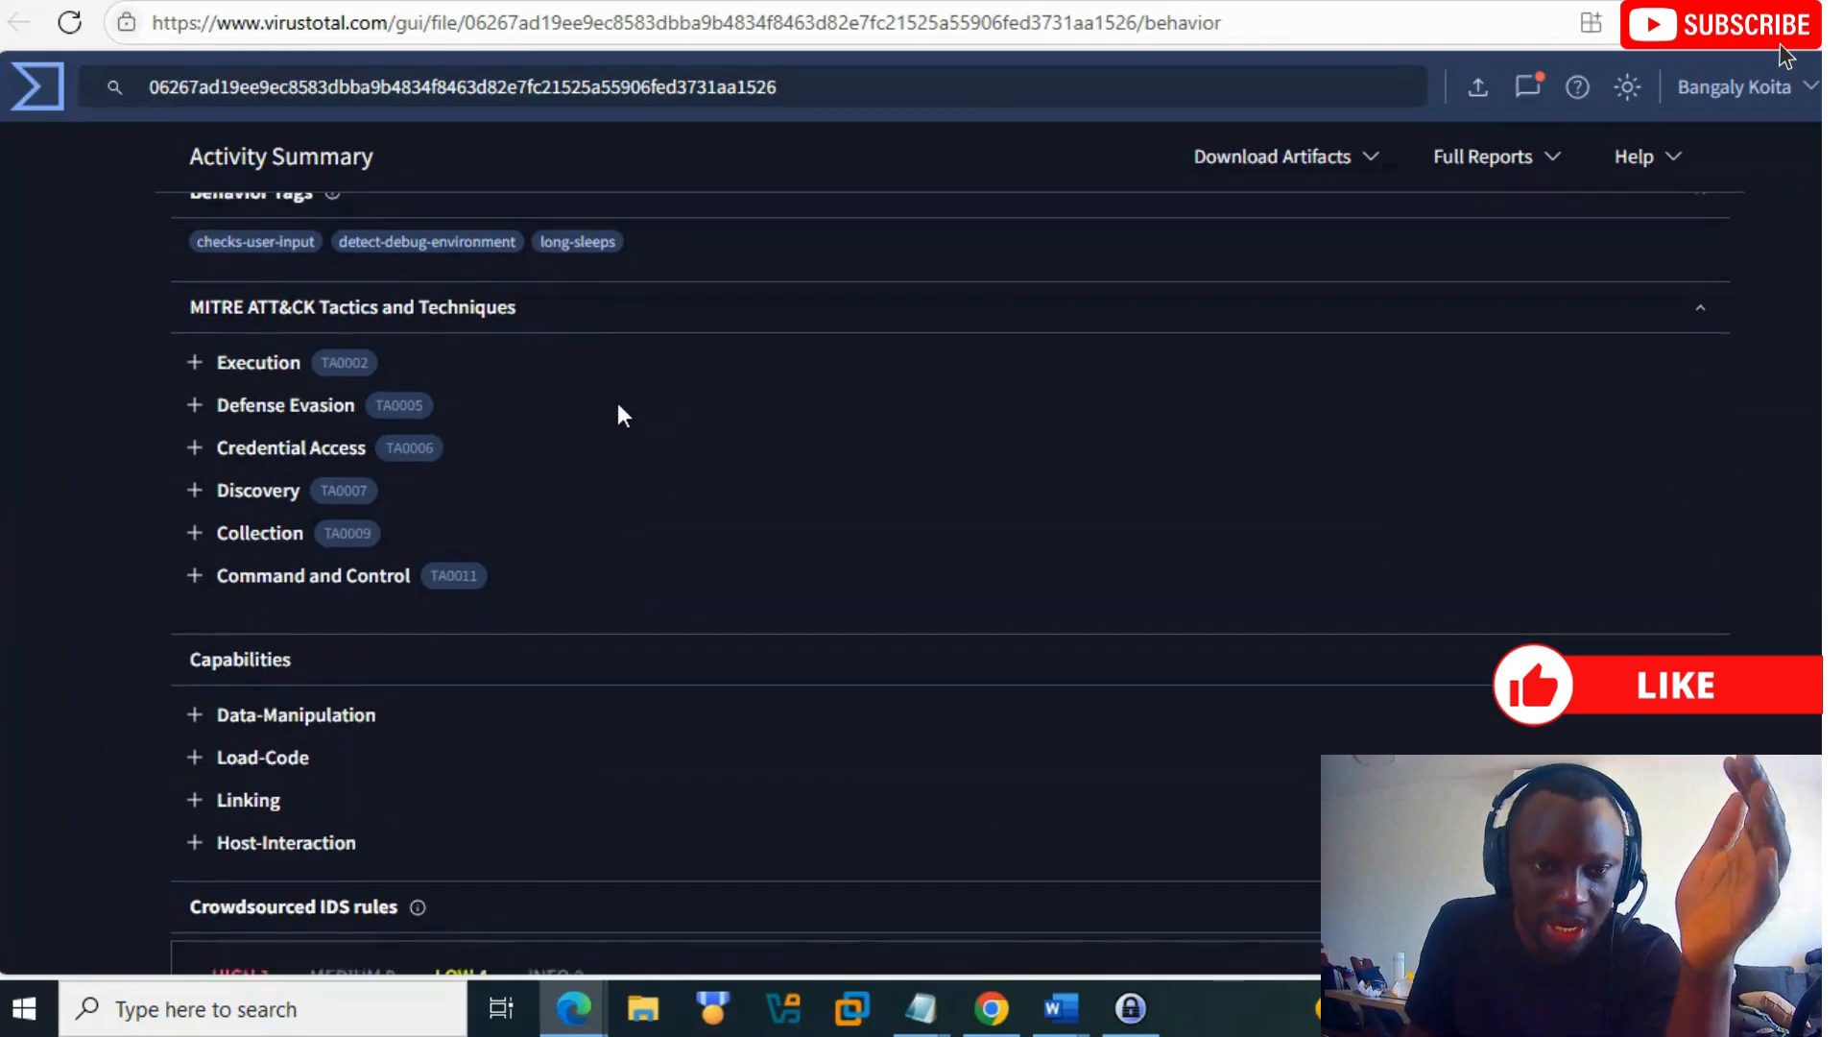
scroll(down, 3)
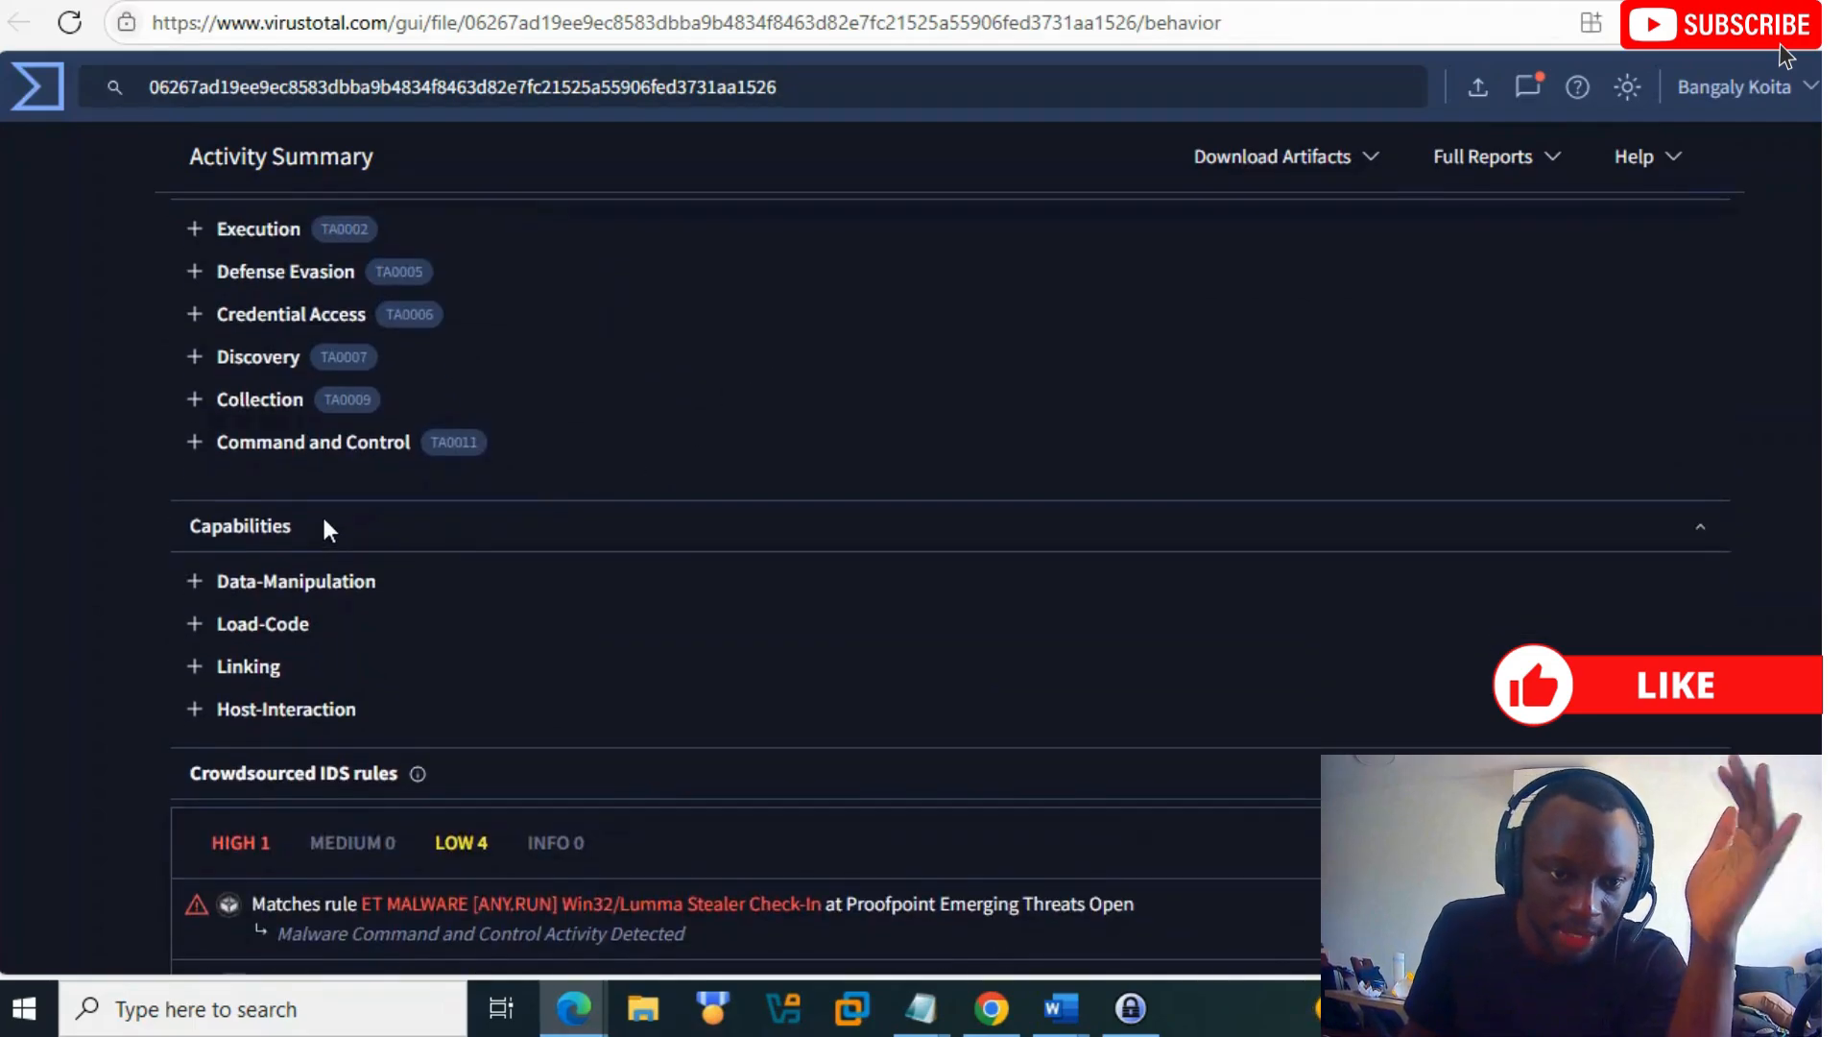
scroll(down, 3)
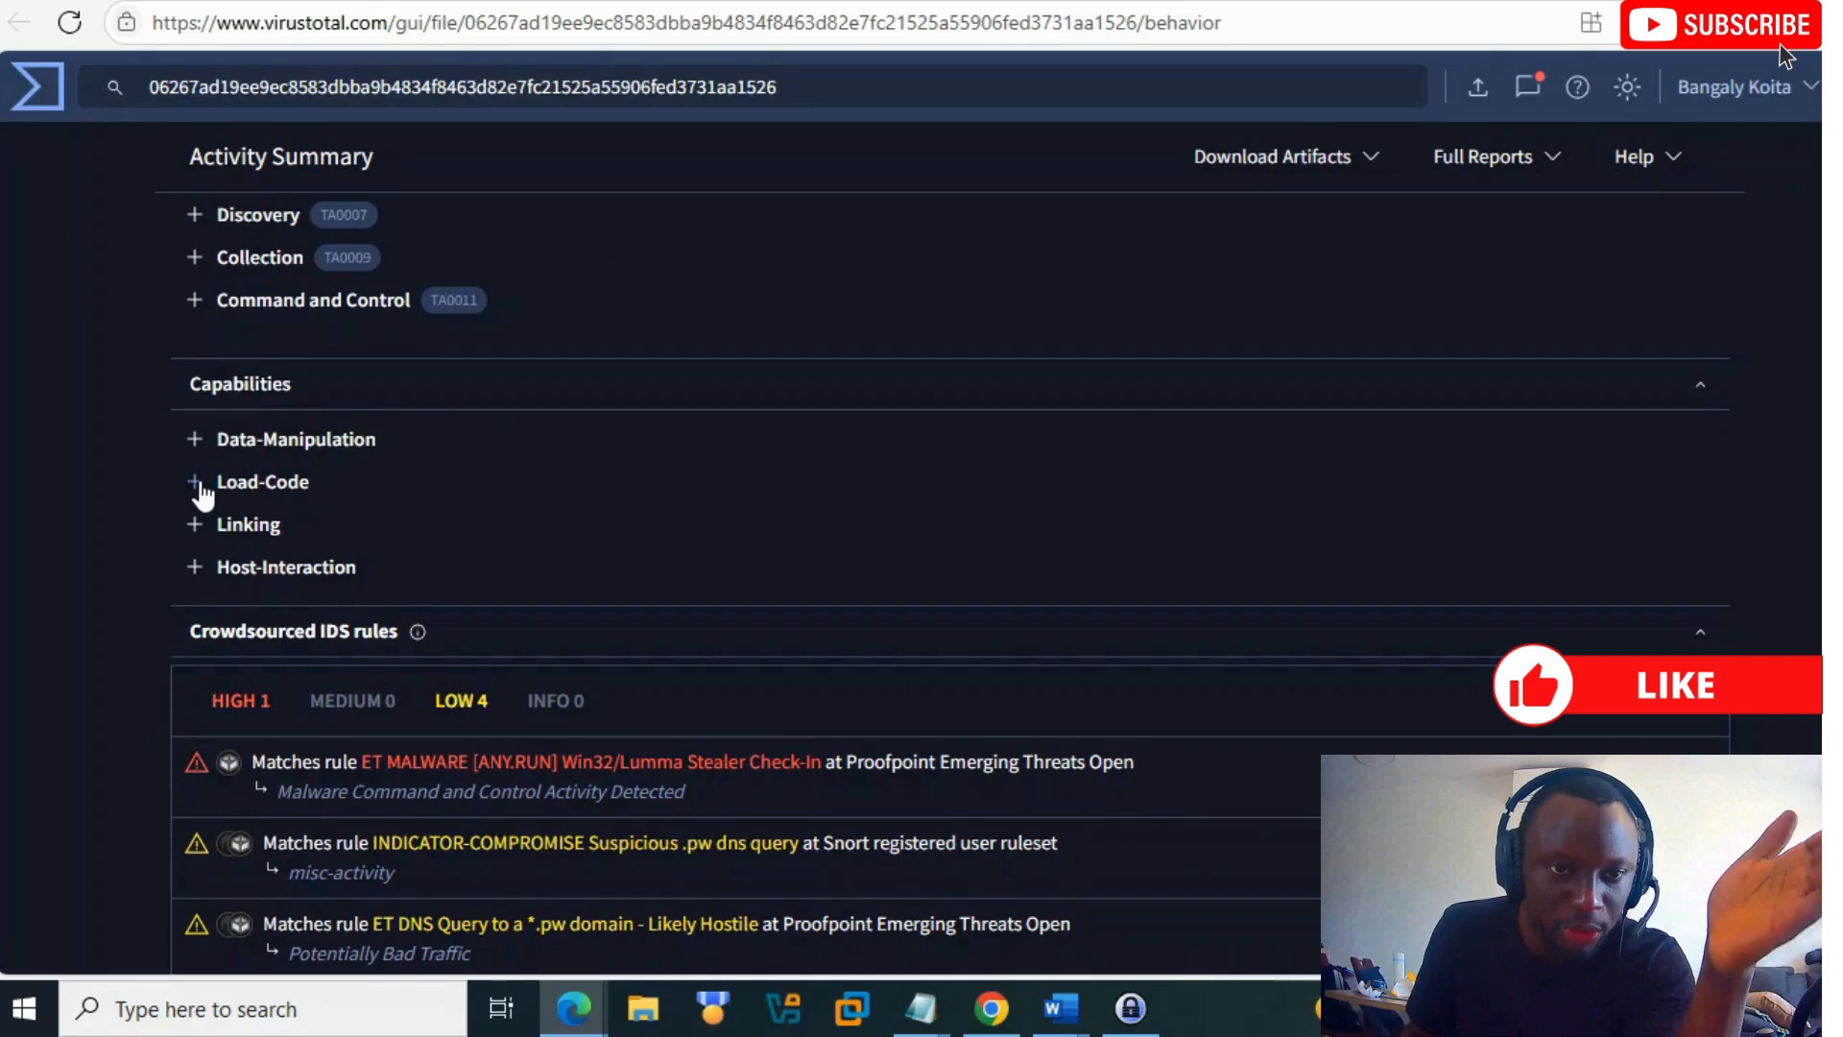
click(193, 481)
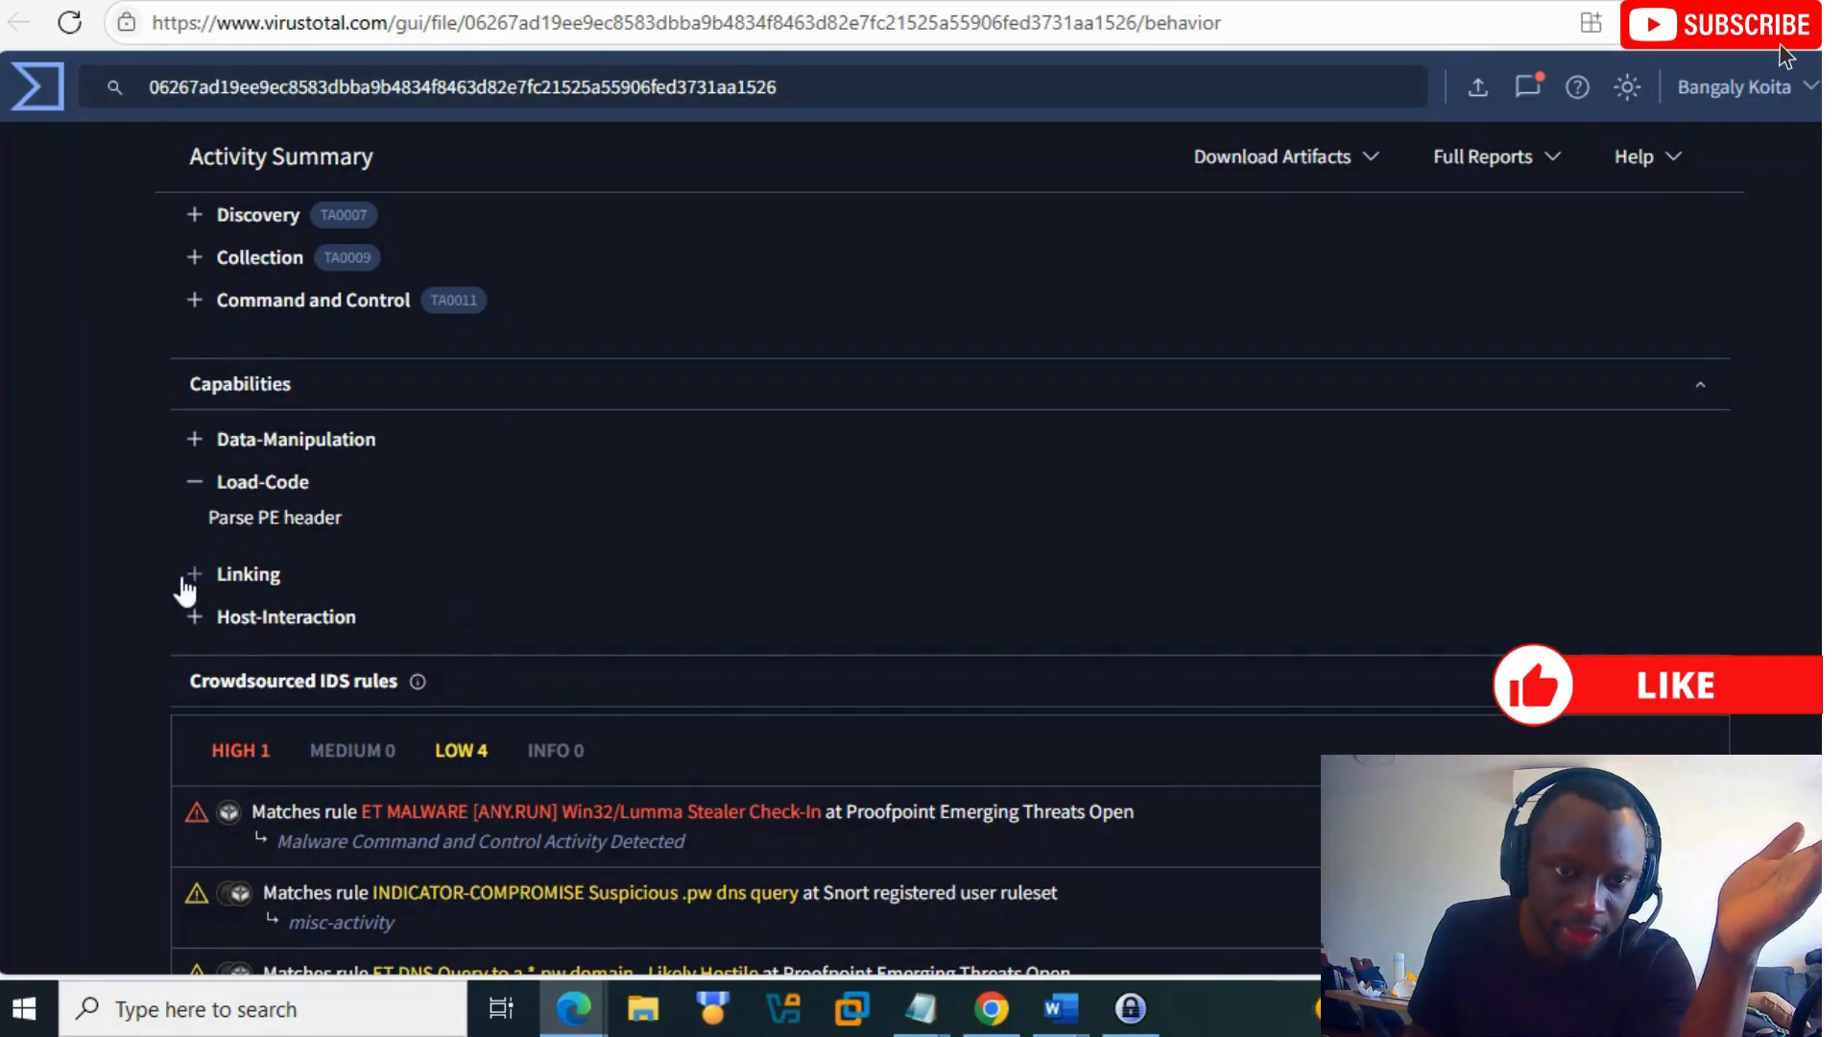
click(192, 574)
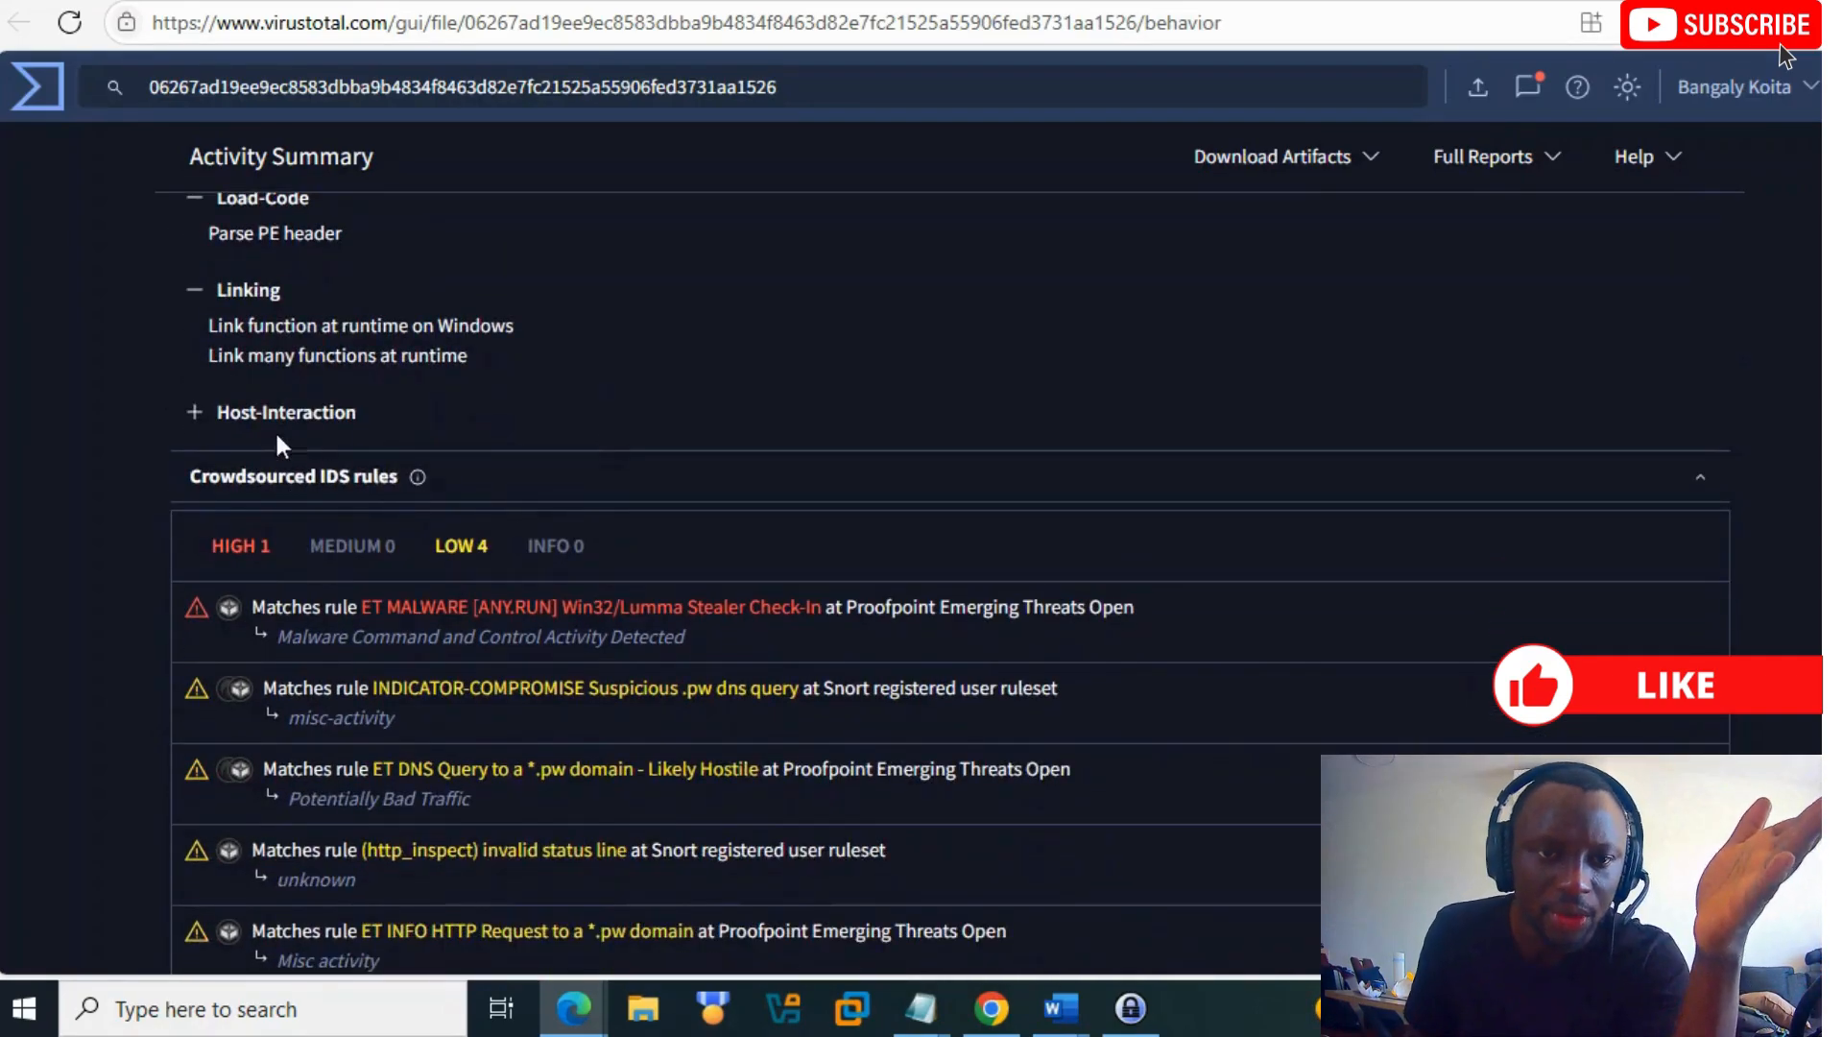
Step: Expand the musclefarelongea.pw POST request headers and scroll through network and memory-pattern activity
scroll(down, 3)
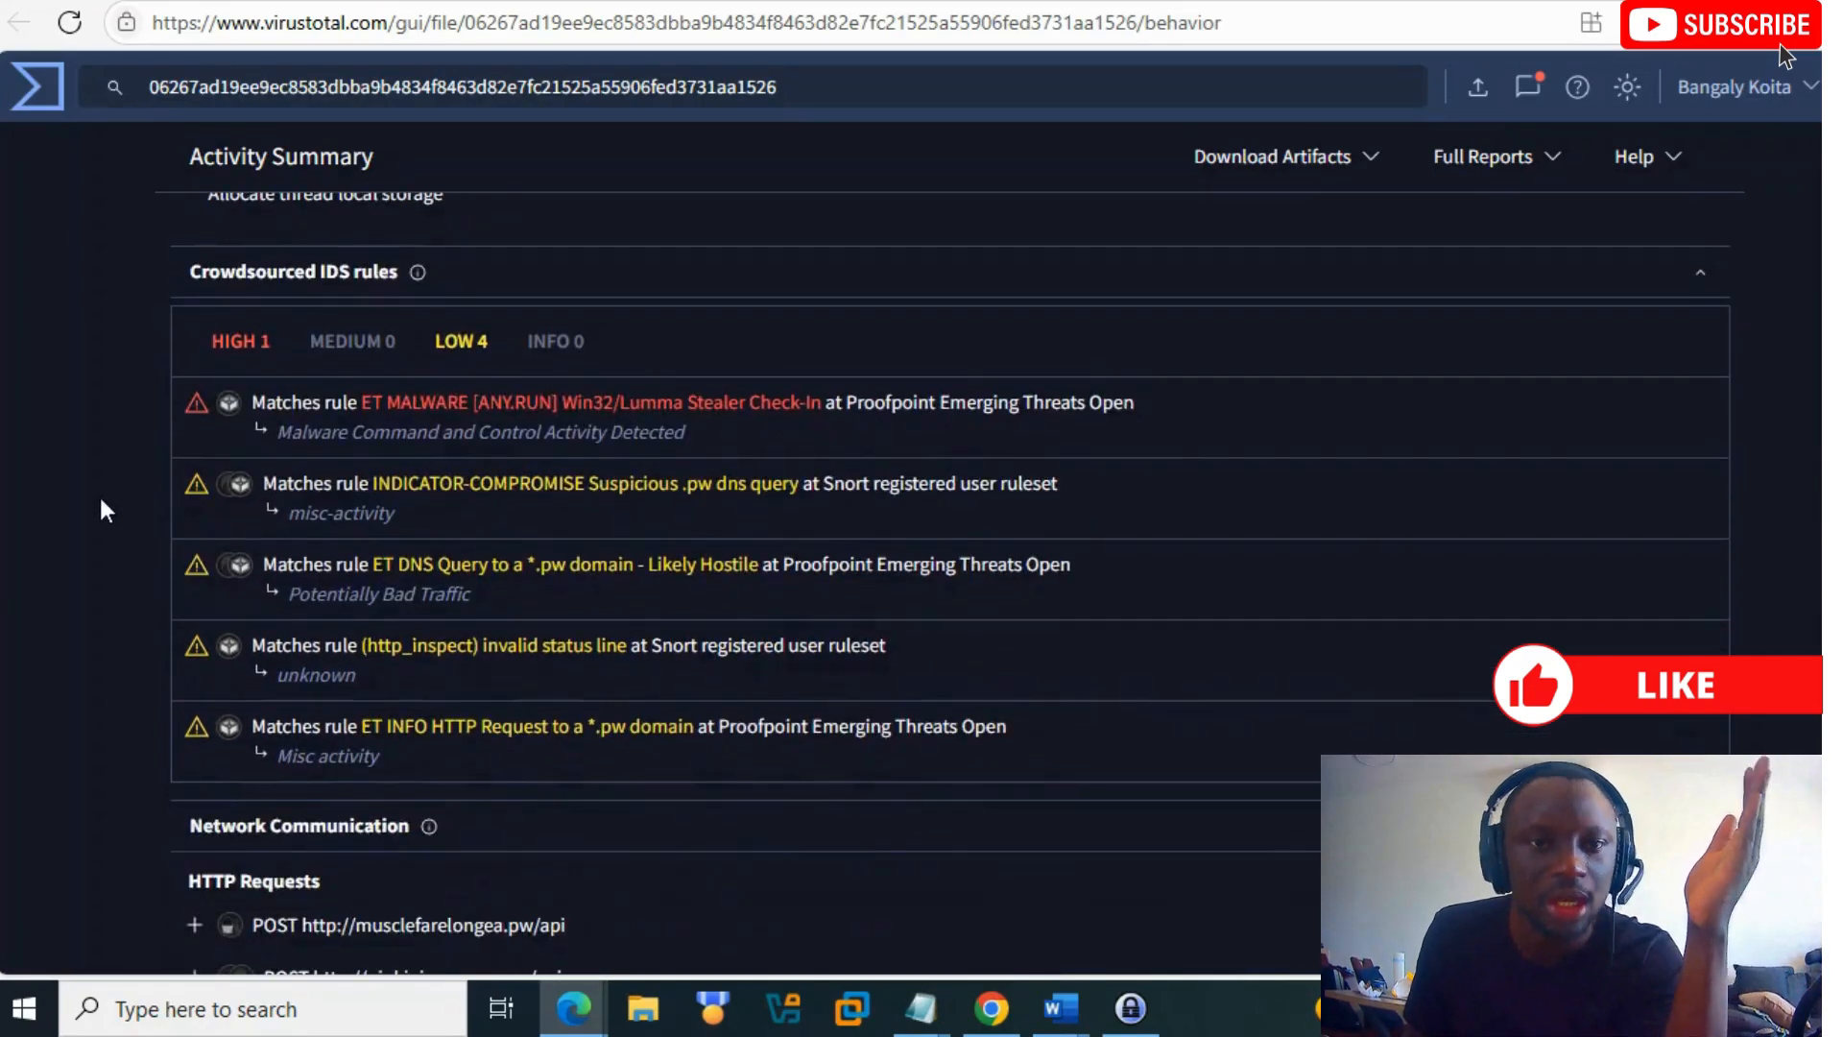
scroll(down, 3)
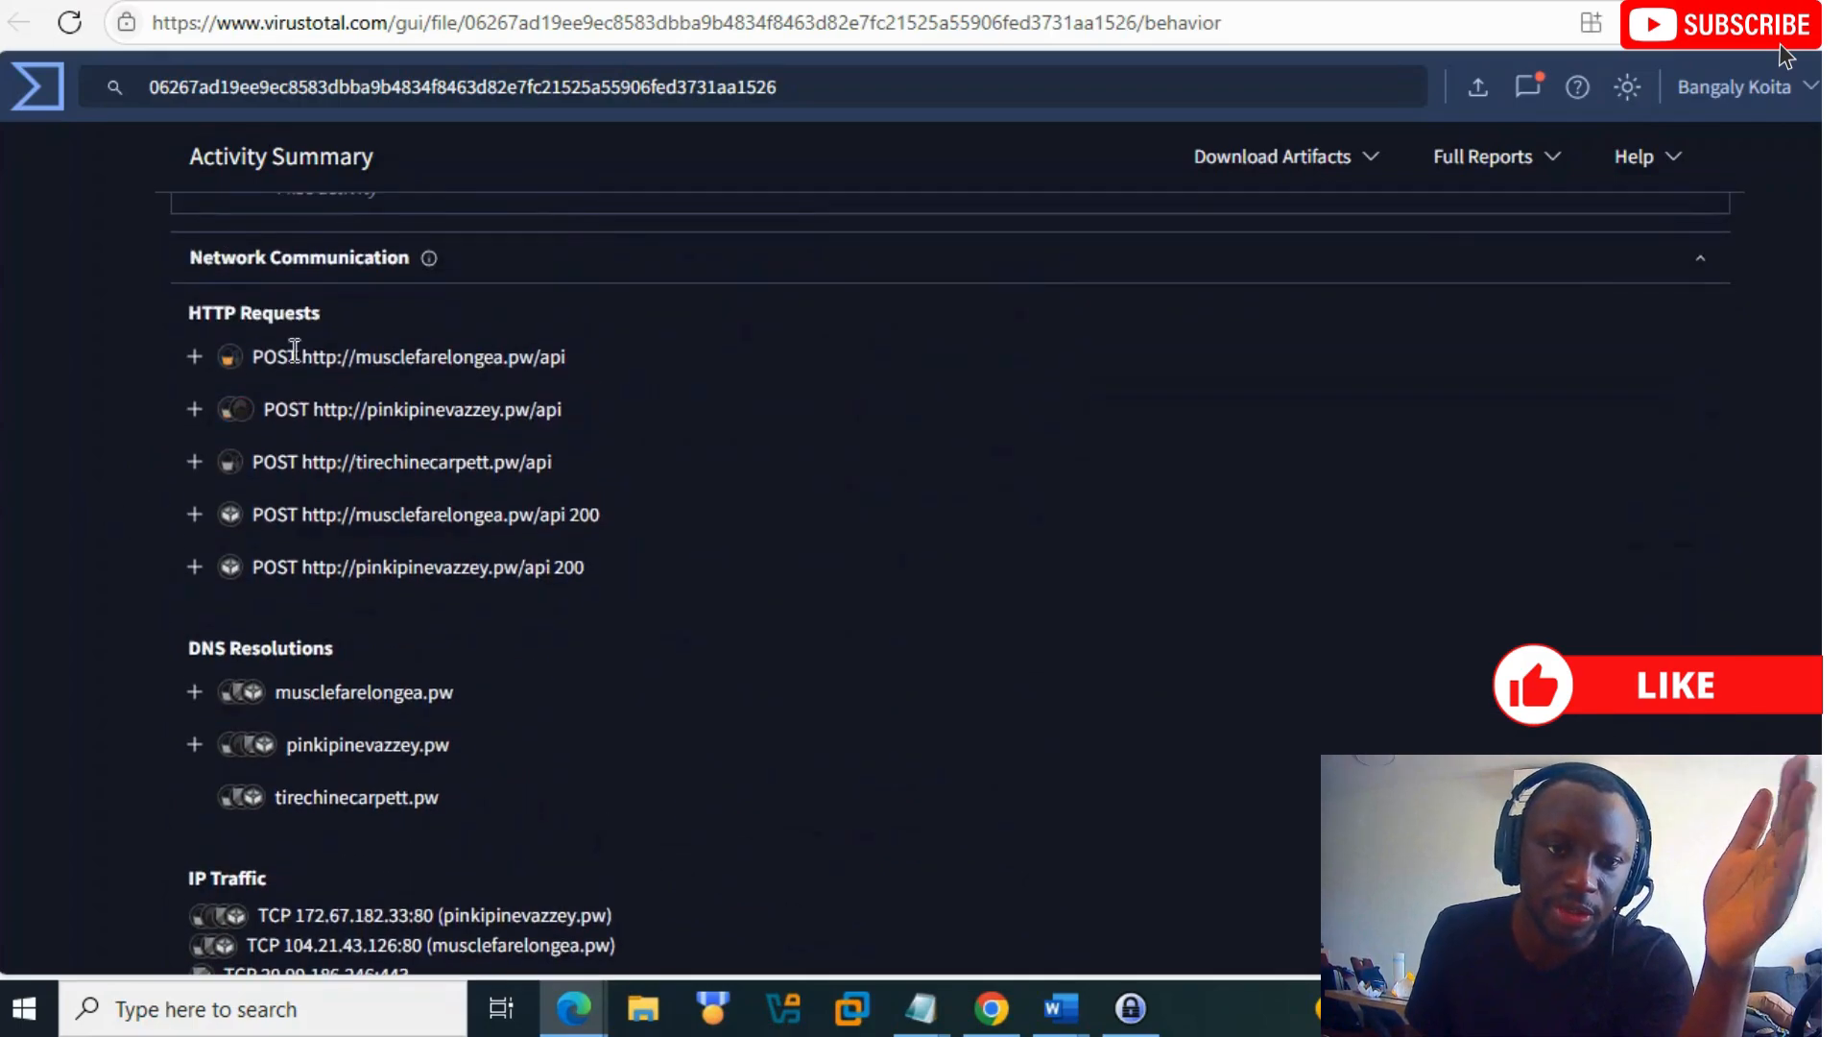
mouse_move(967, 421)
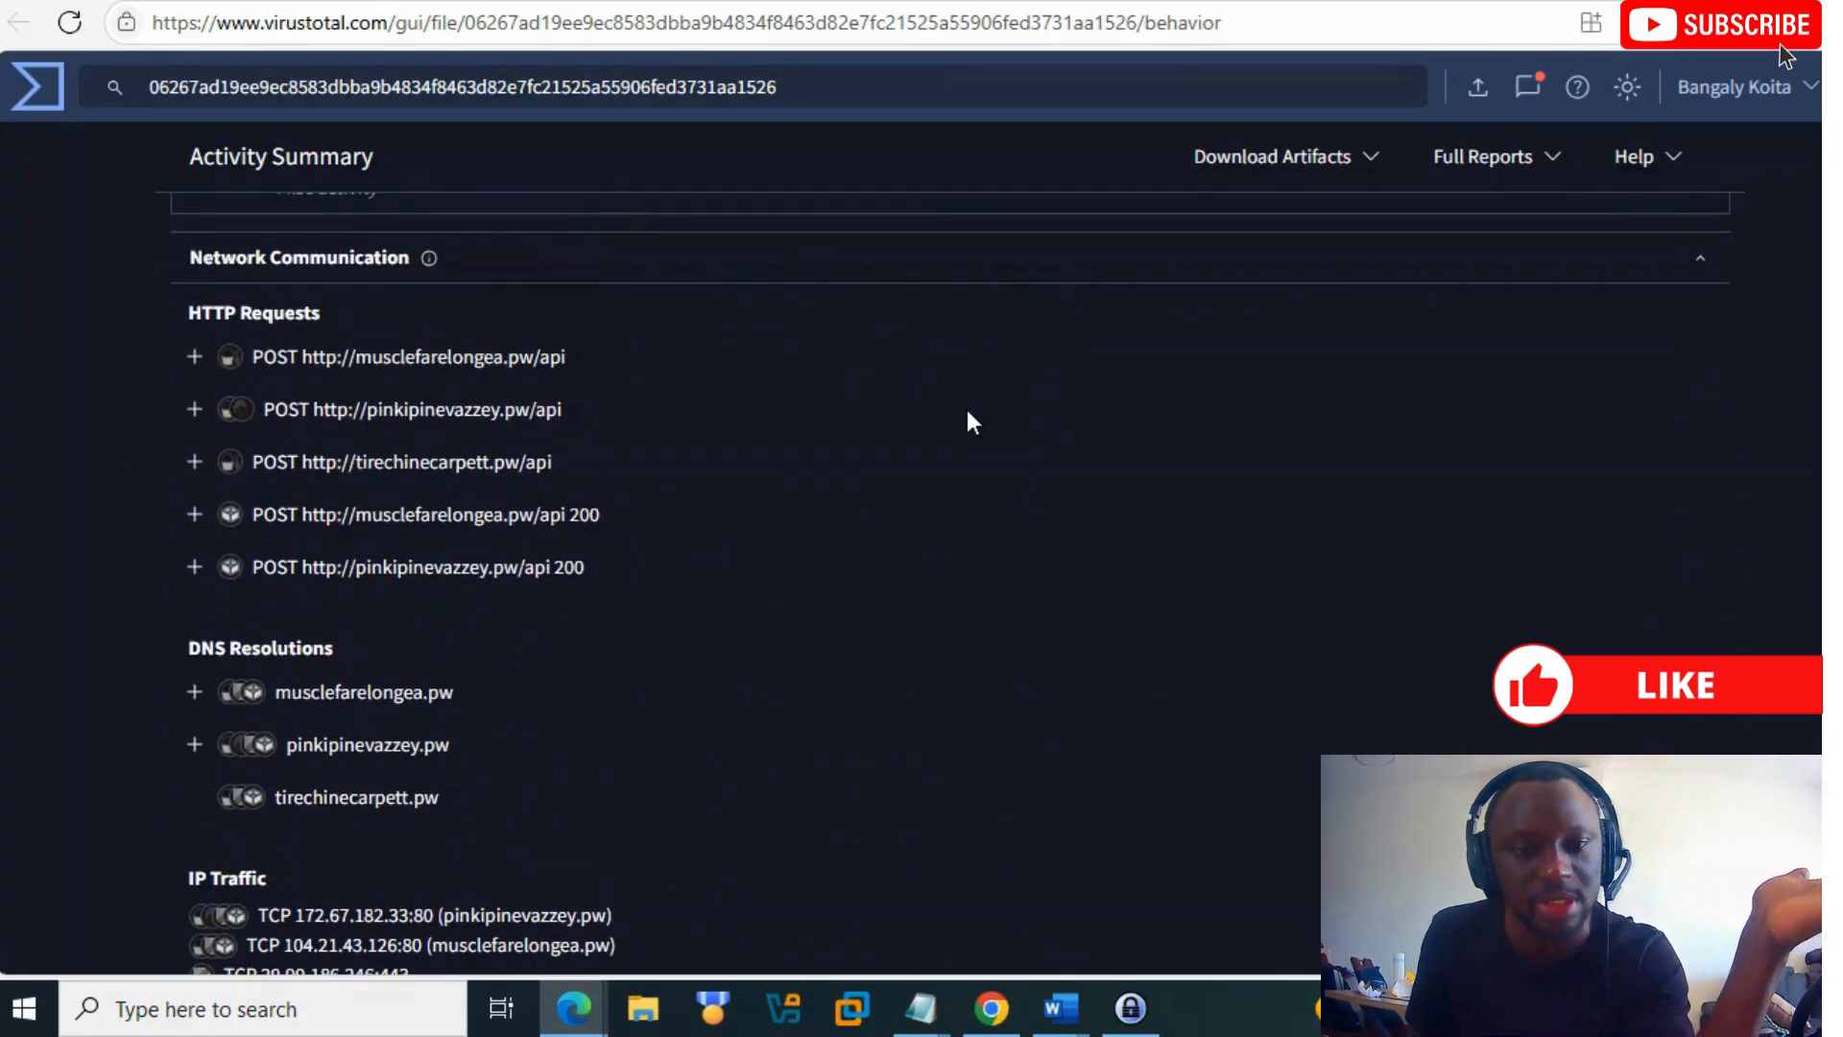
mouse_move(980, 471)
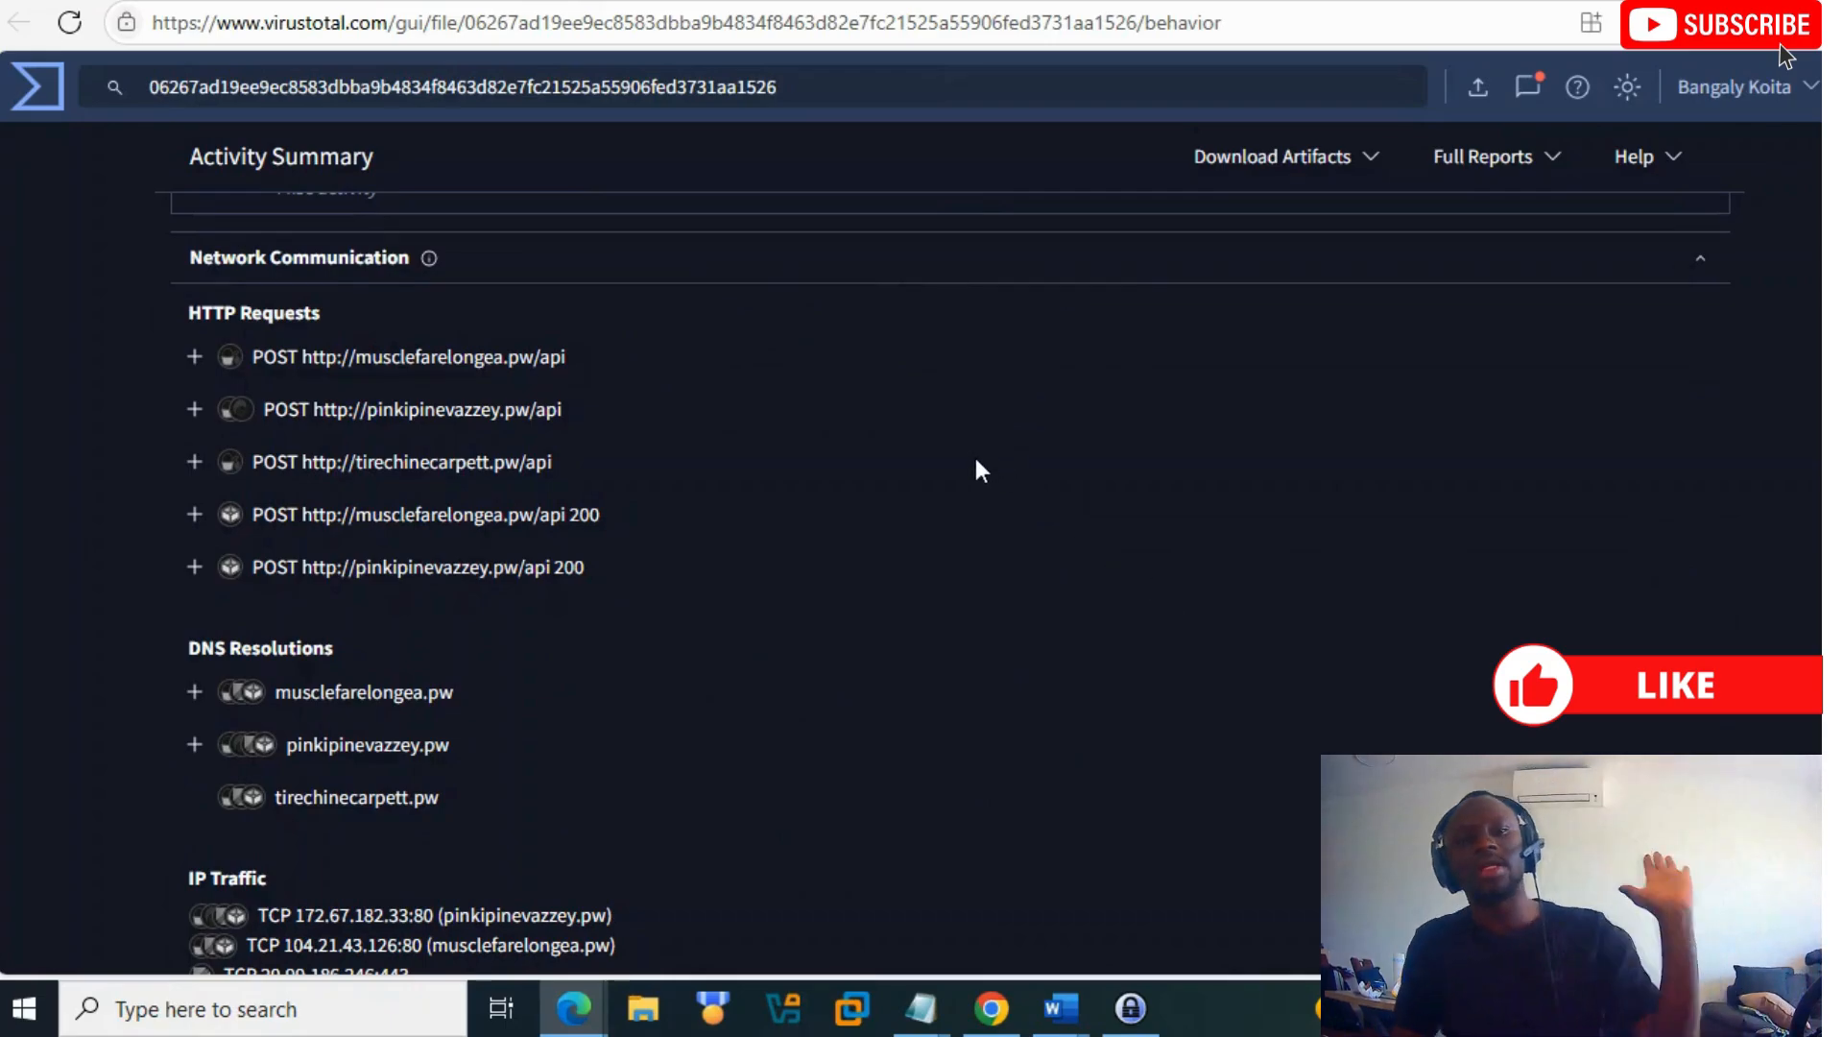
click(192, 356)
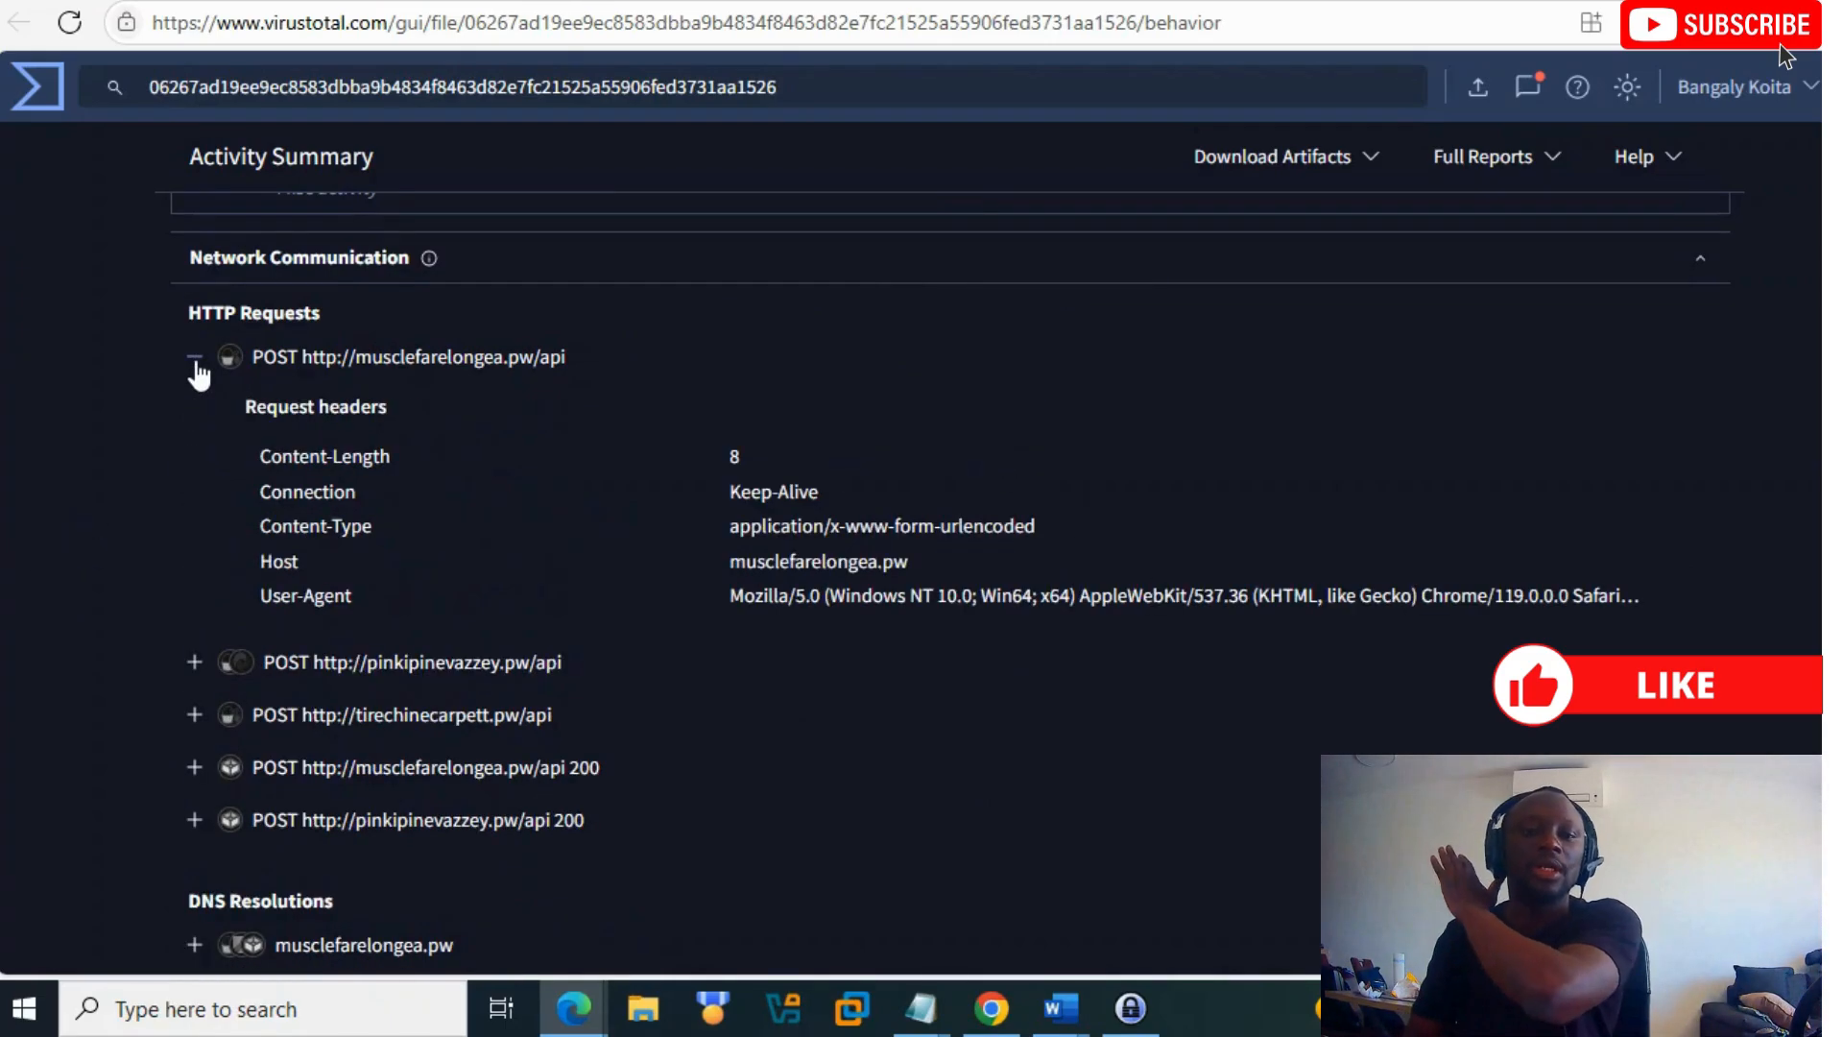
scroll(down, 3)
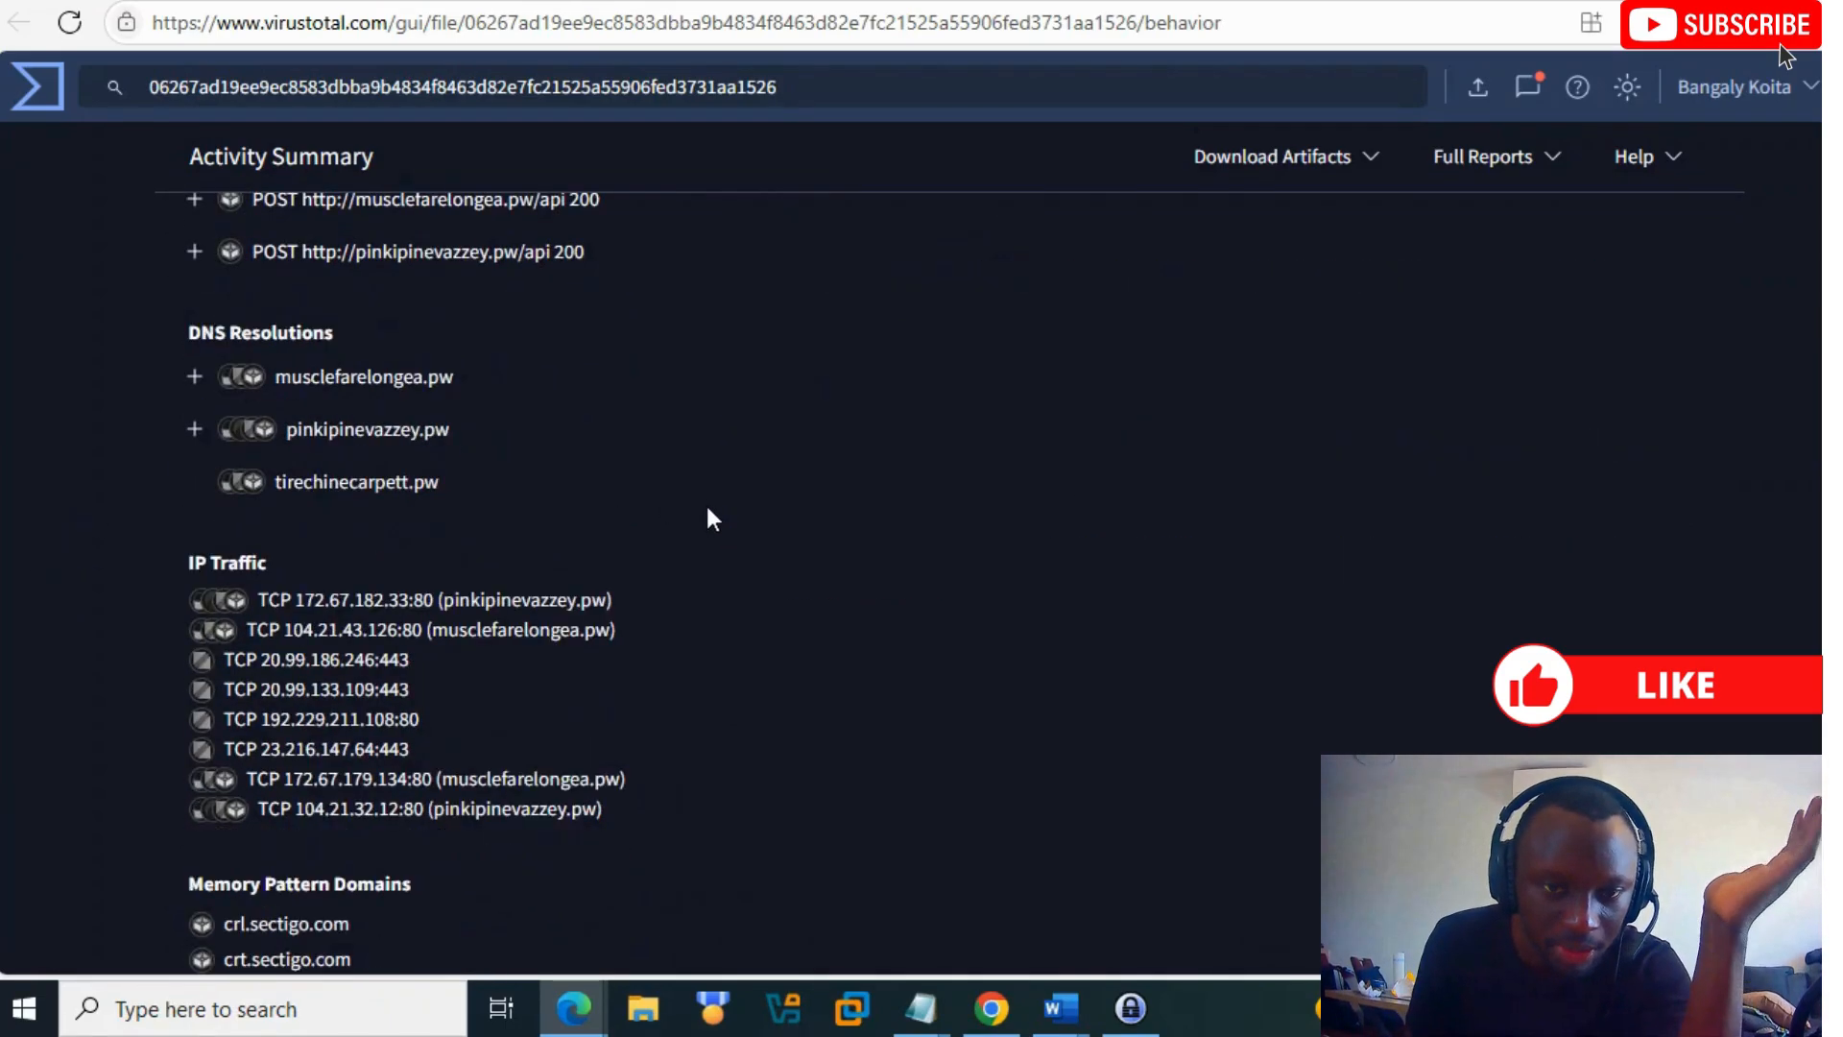
scroll(down, 3)
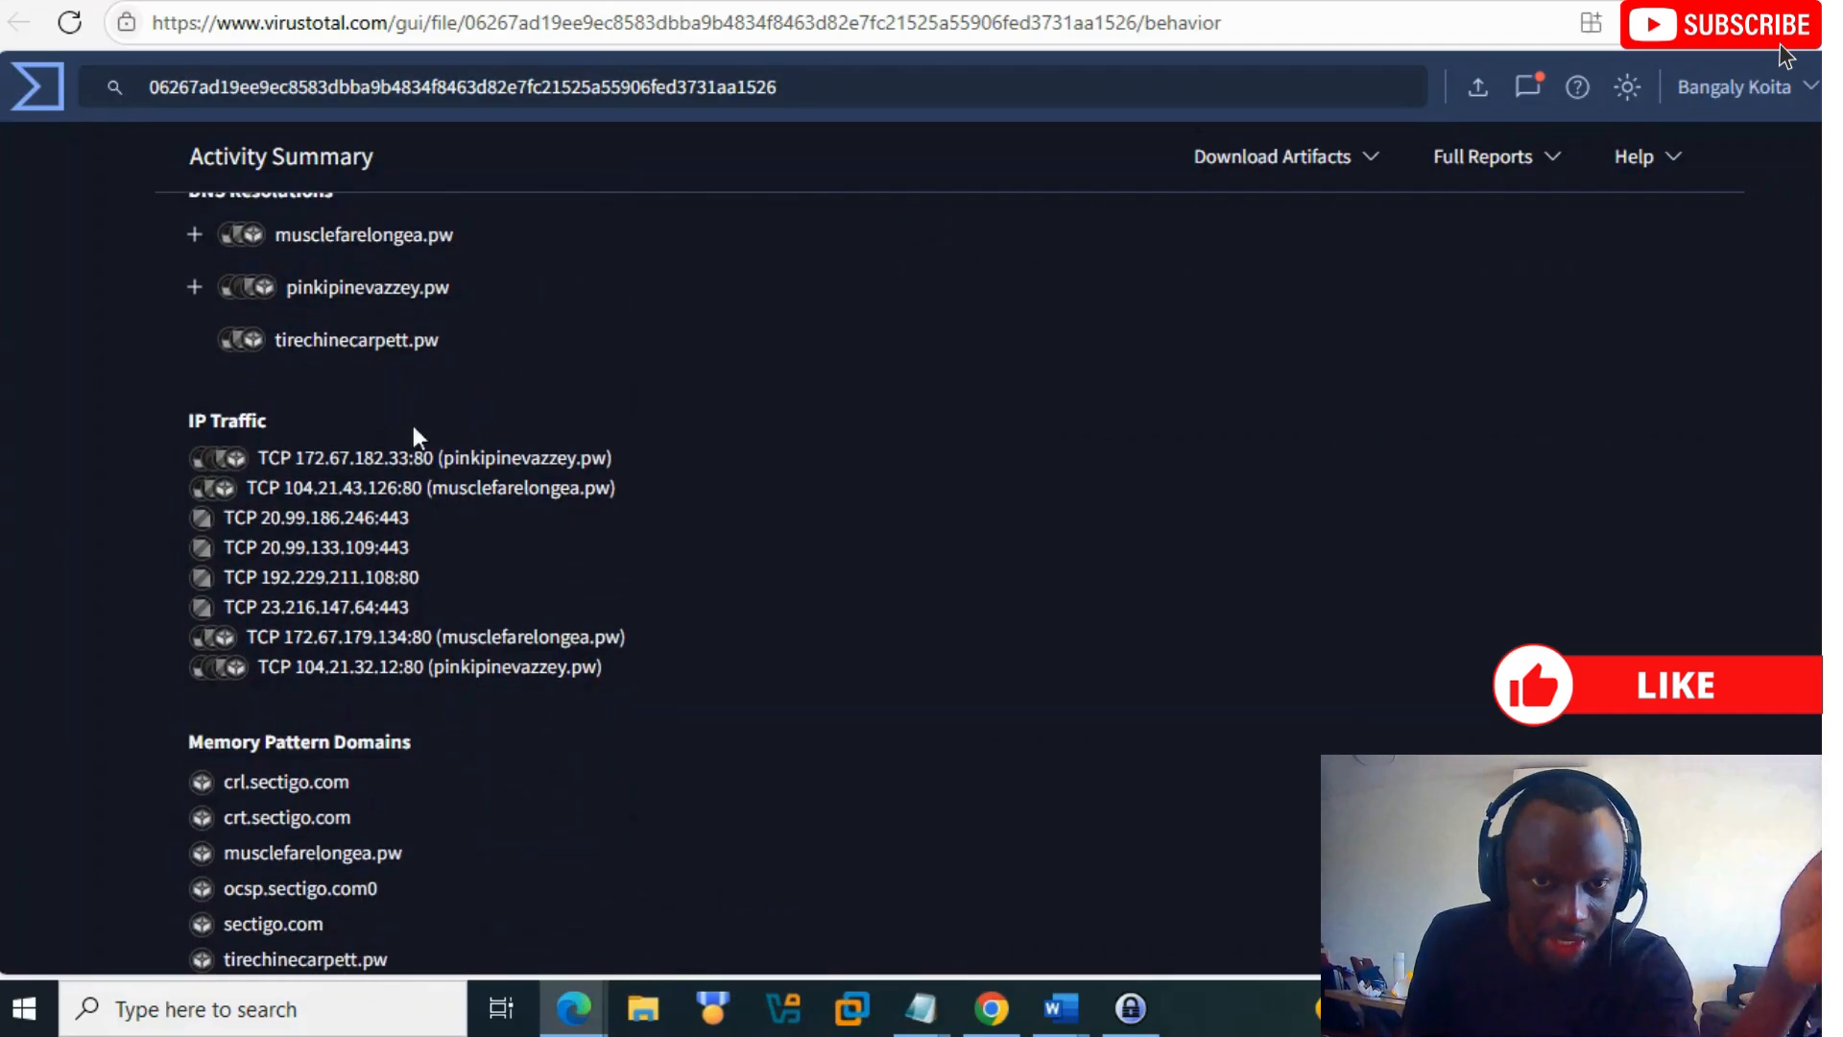
scroll(down, 3)
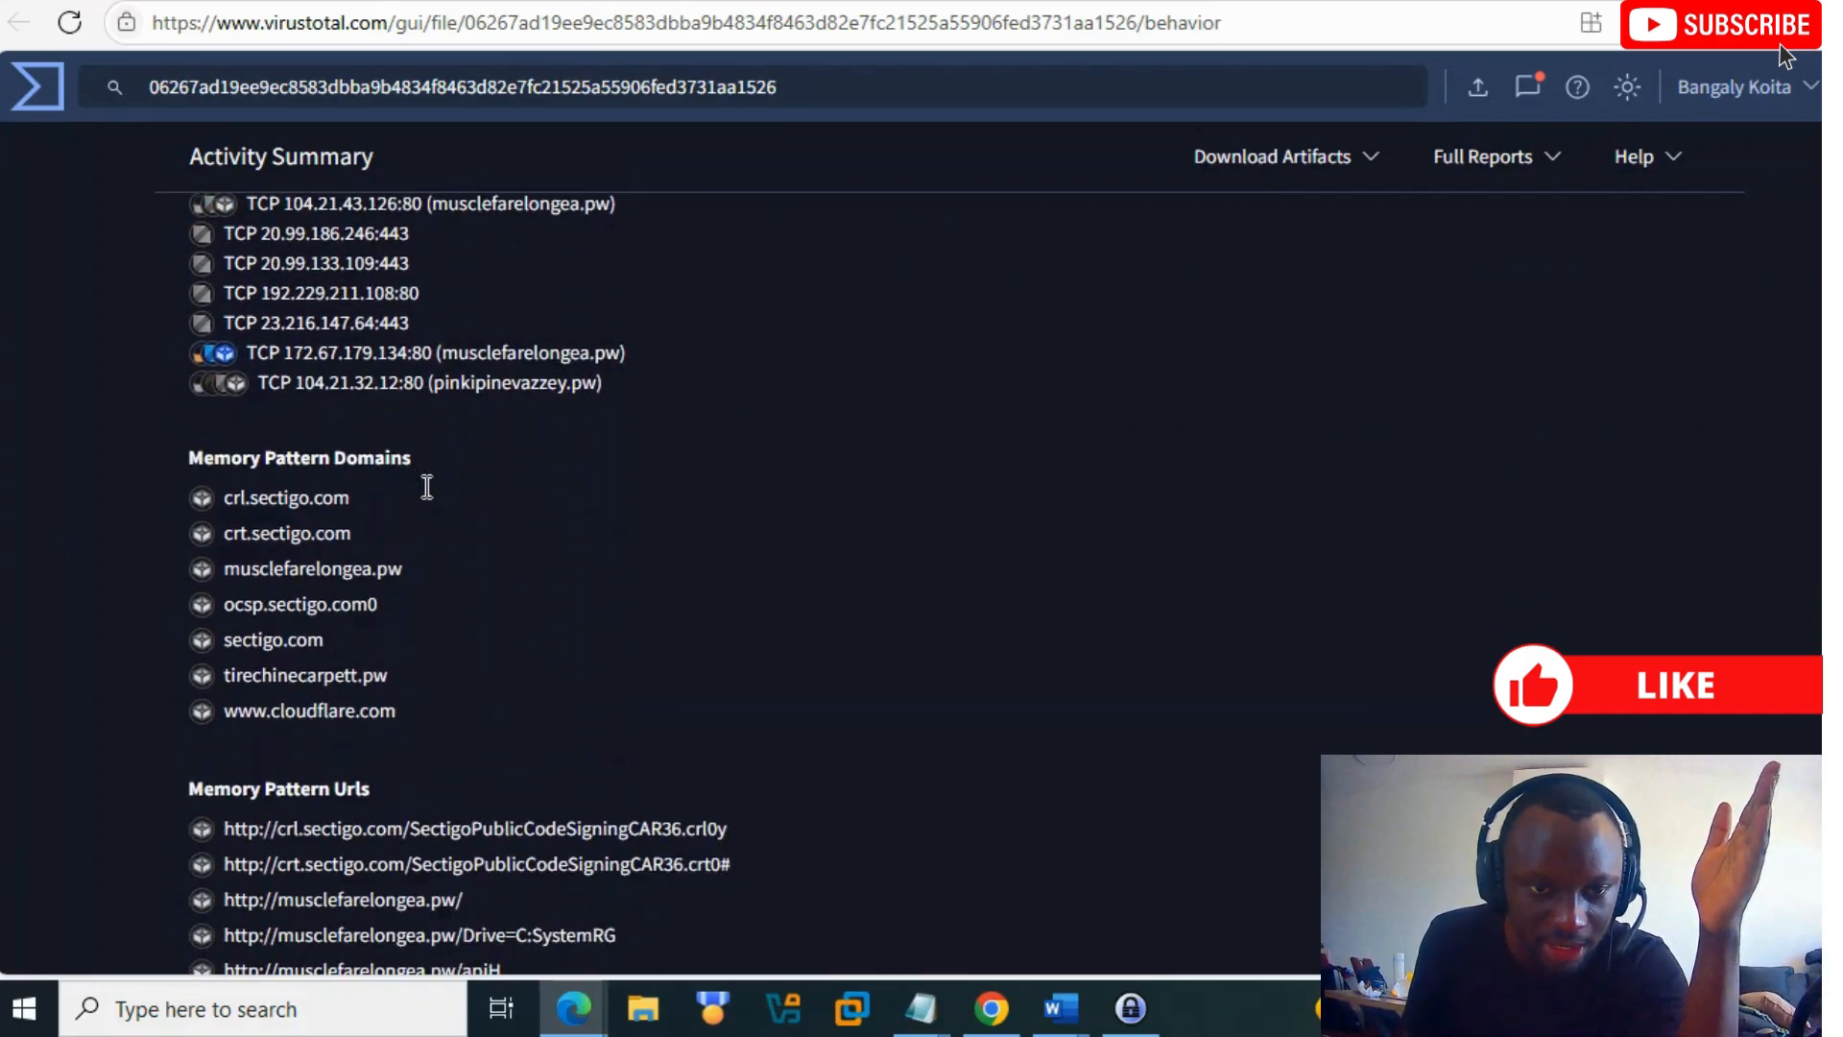
scroll(down, 3)
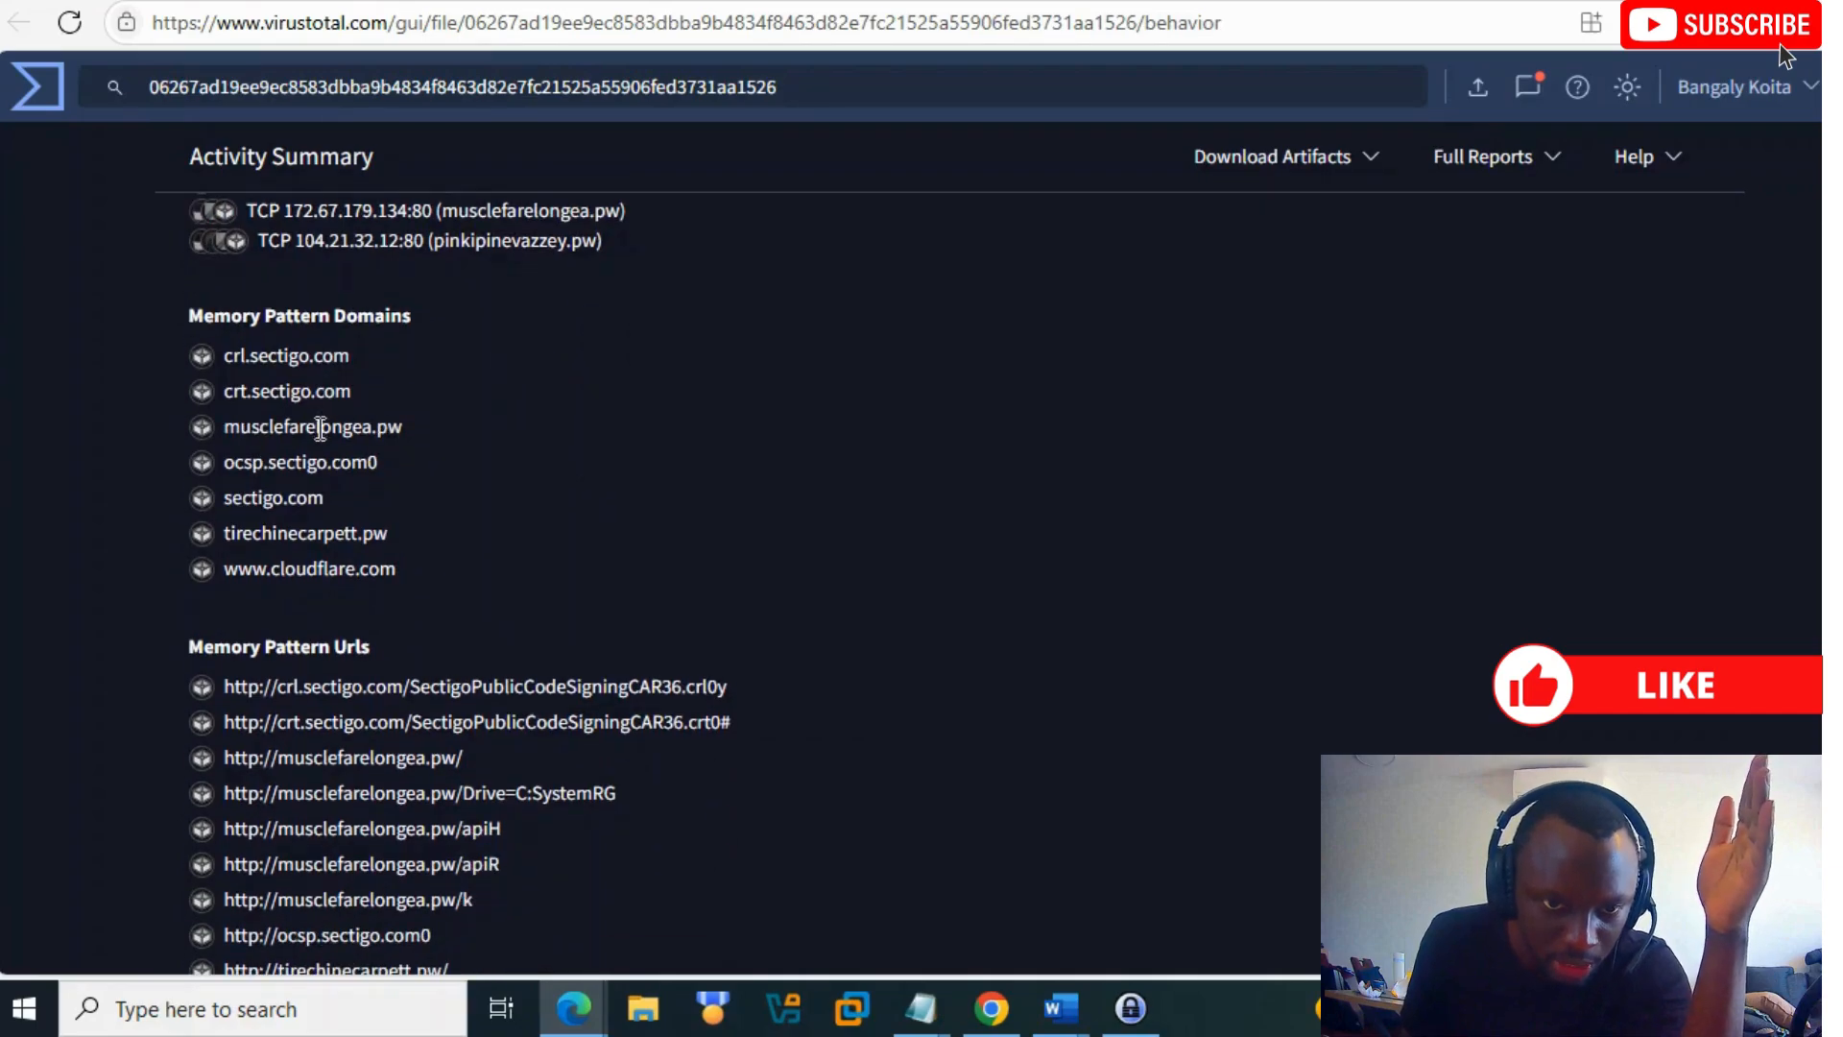
scroll(down, 3)
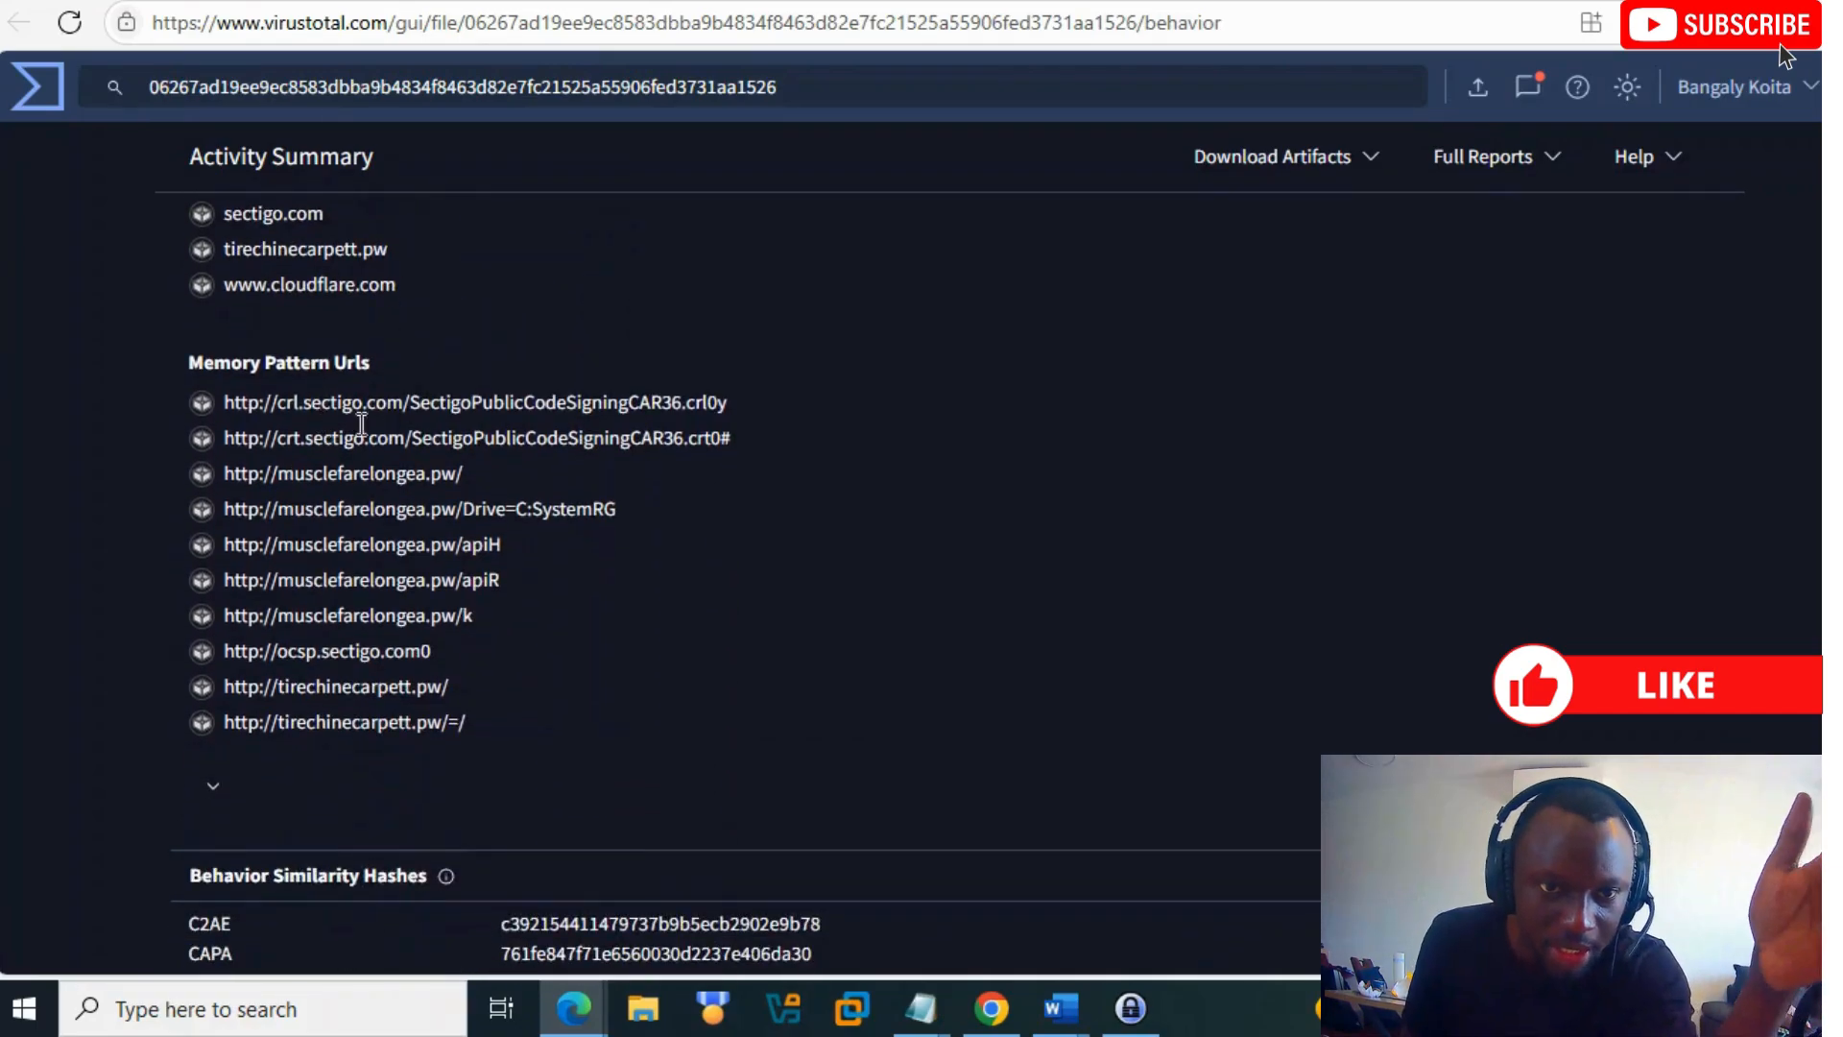
mouse_move(561, 427)
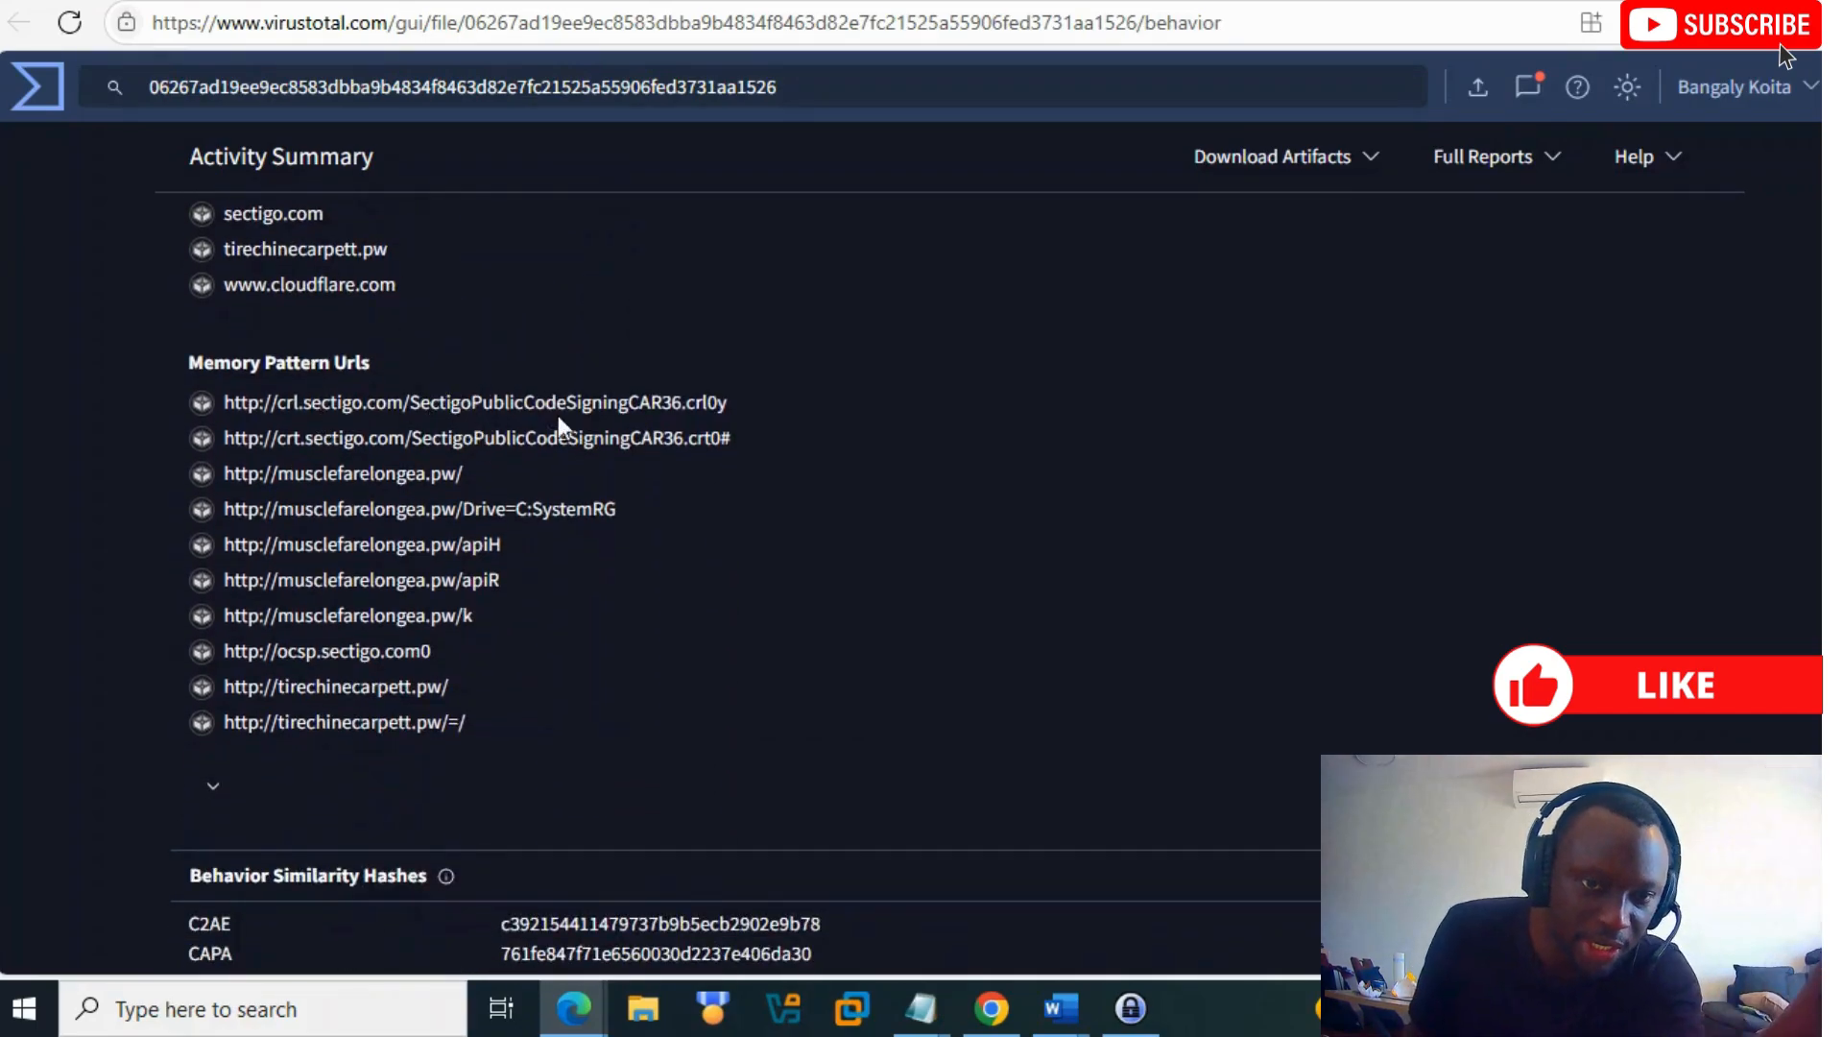
Step: Scroll through file system and registry actions, marking executable.exe in an opened registry key
scroll(down, 3)
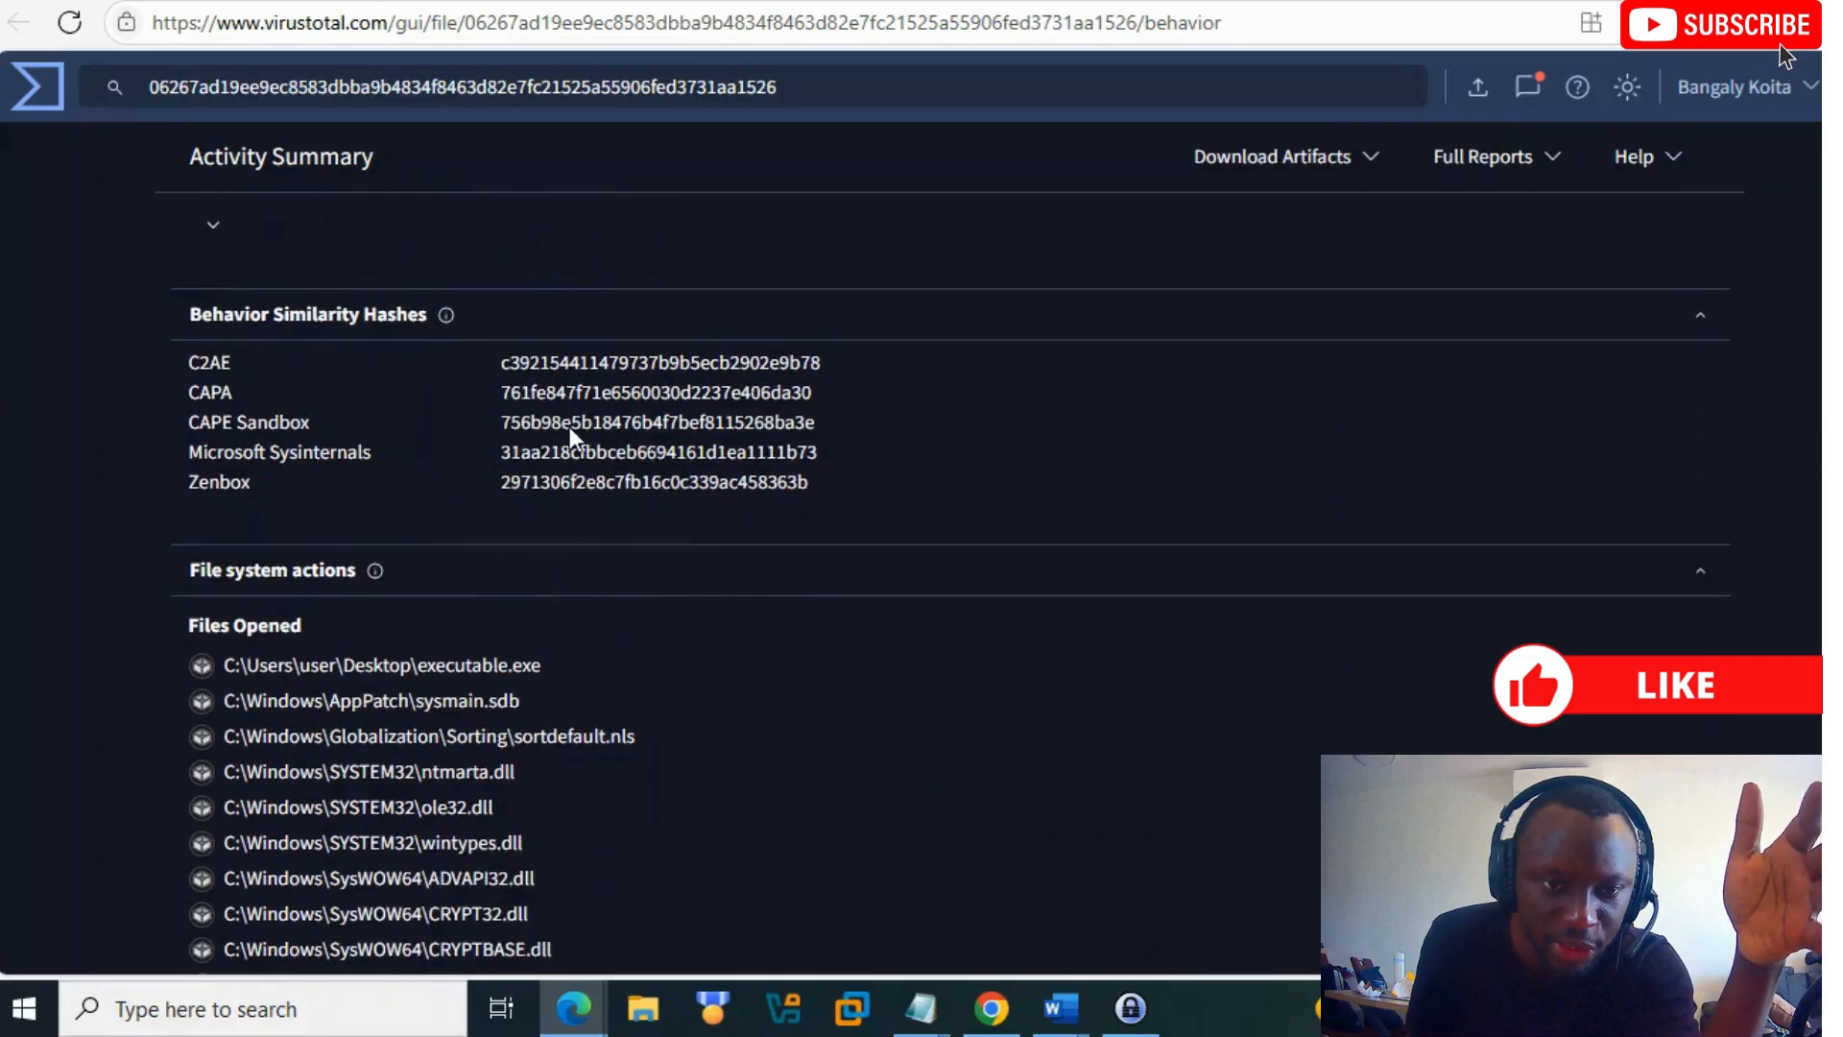
scroll(down, 3)
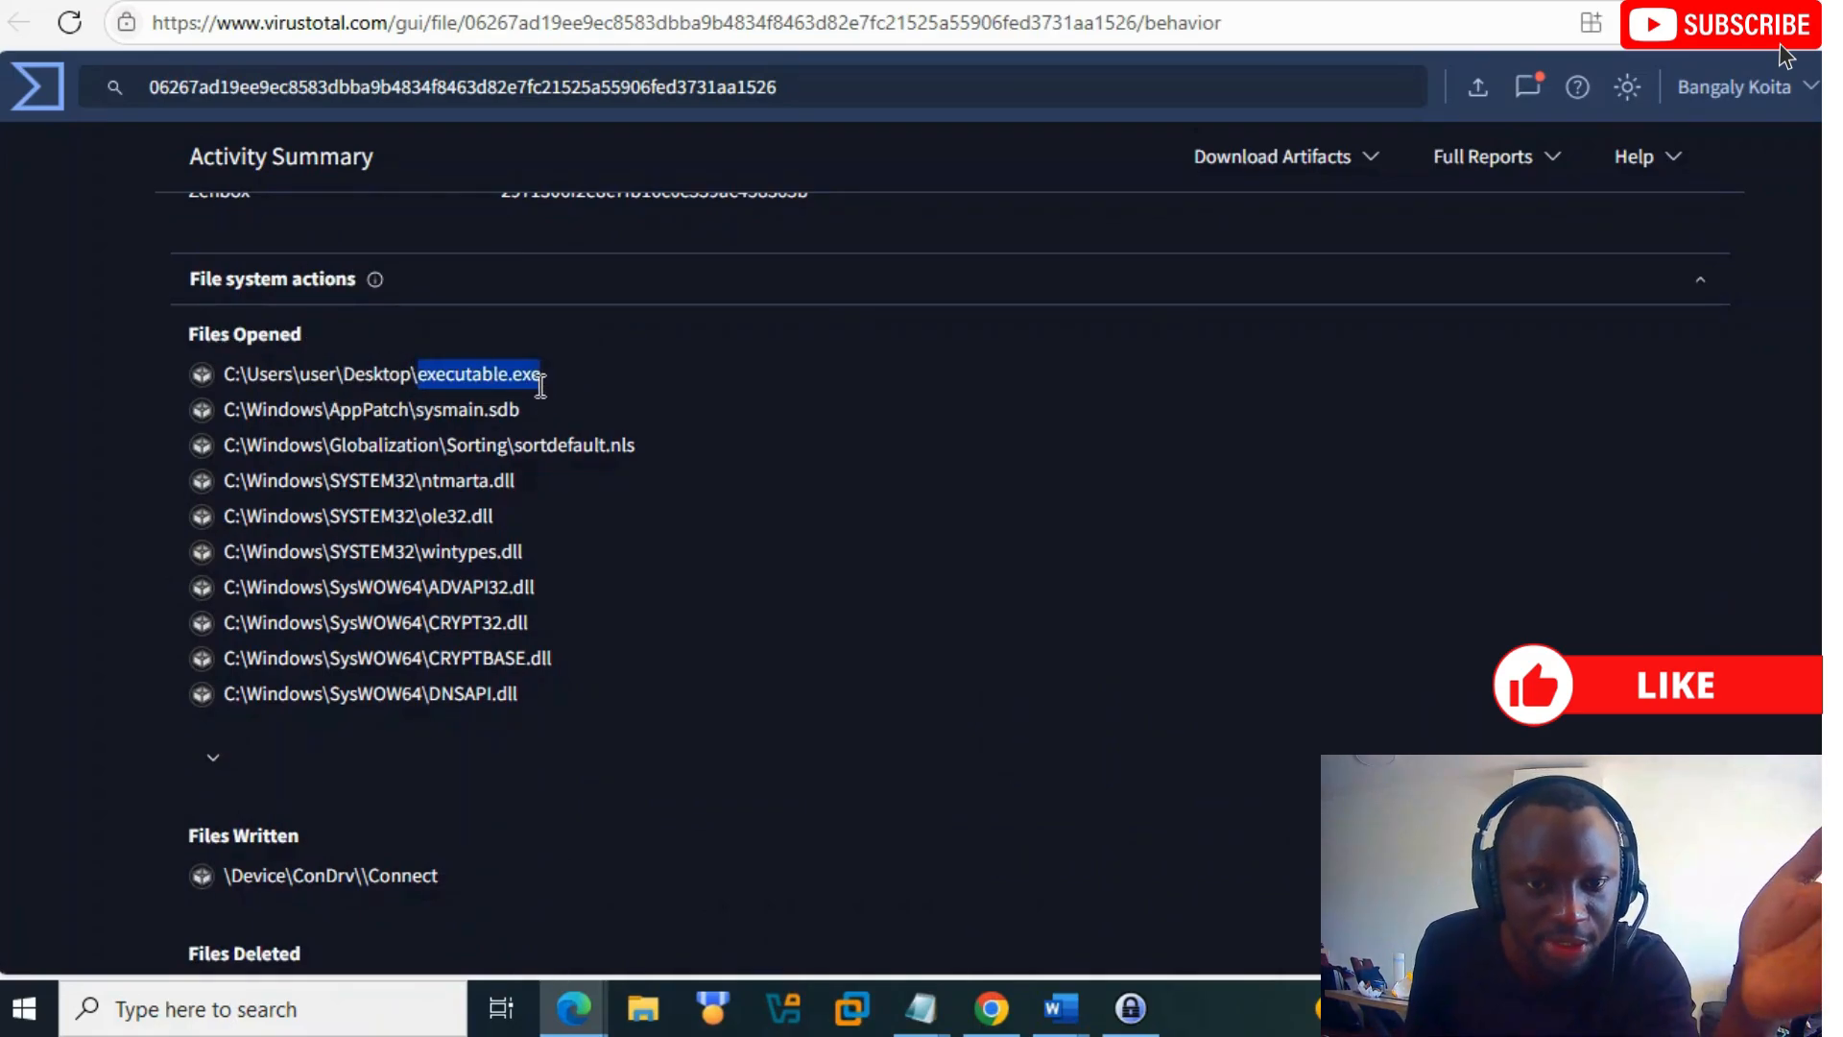
scroll(down, 3)
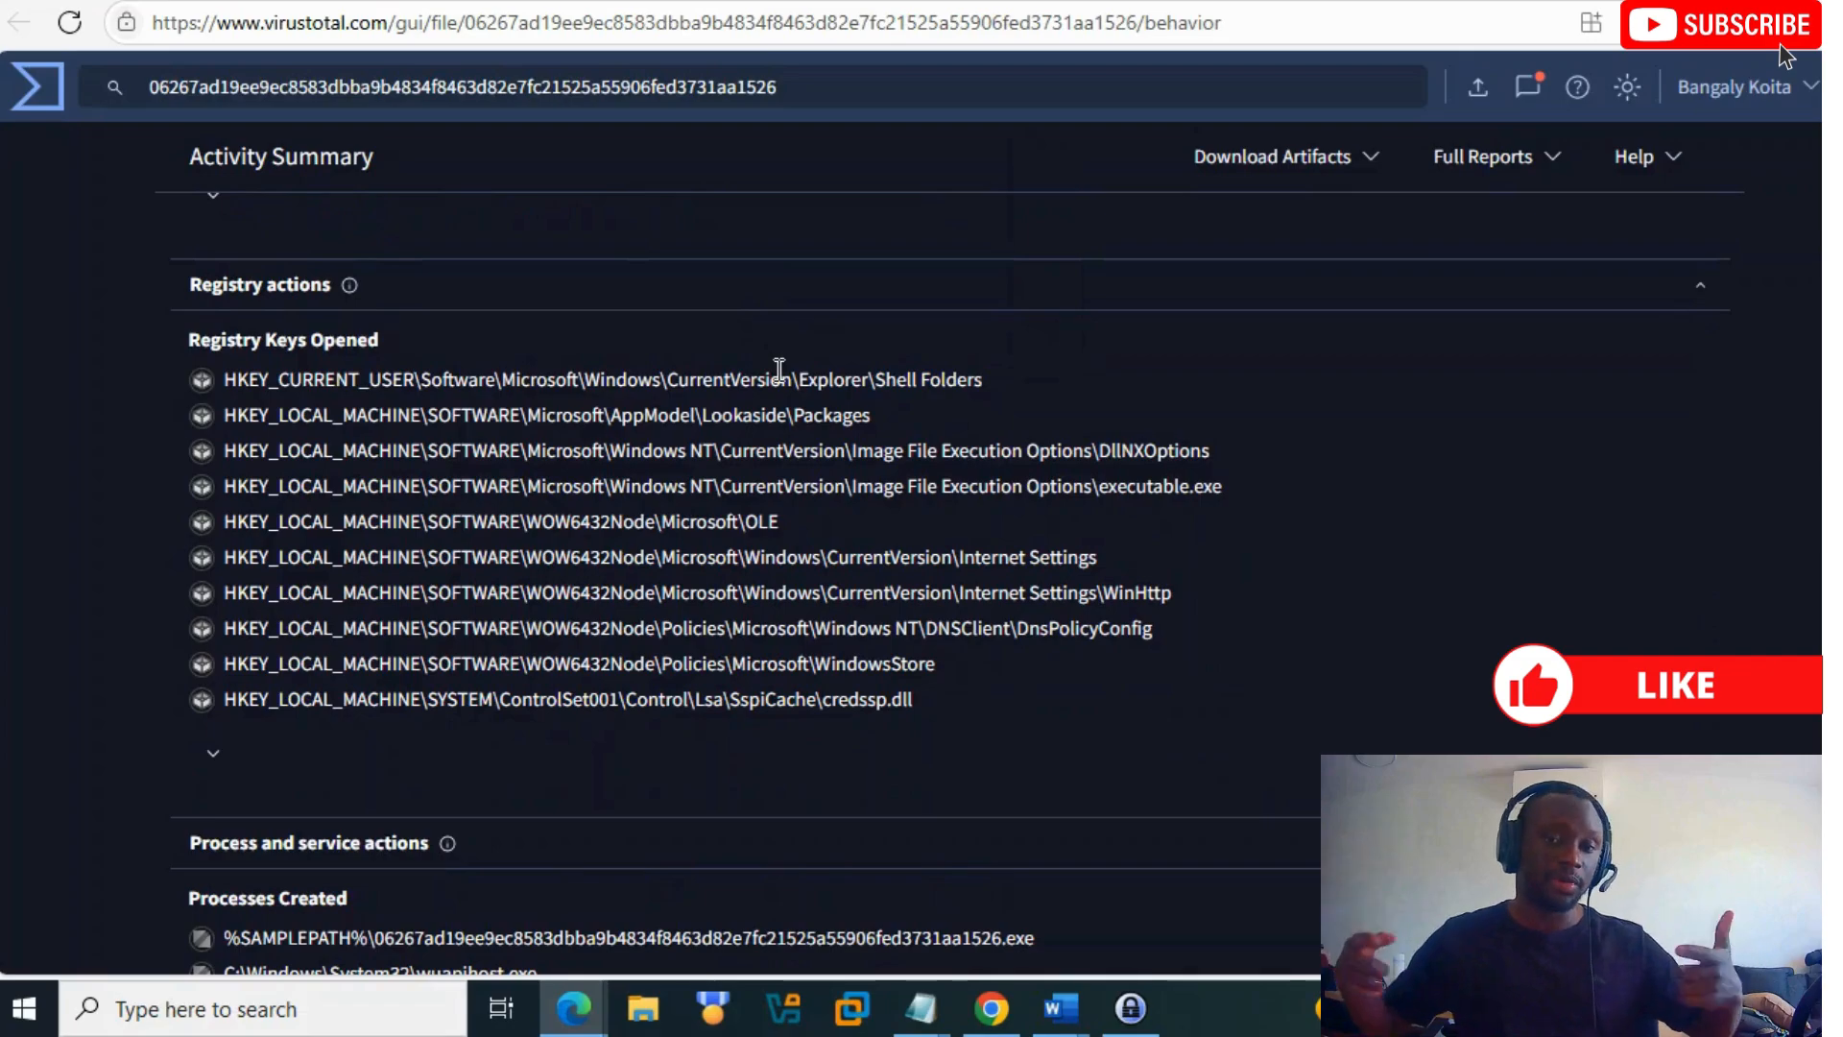
mouse_move(875, 720)
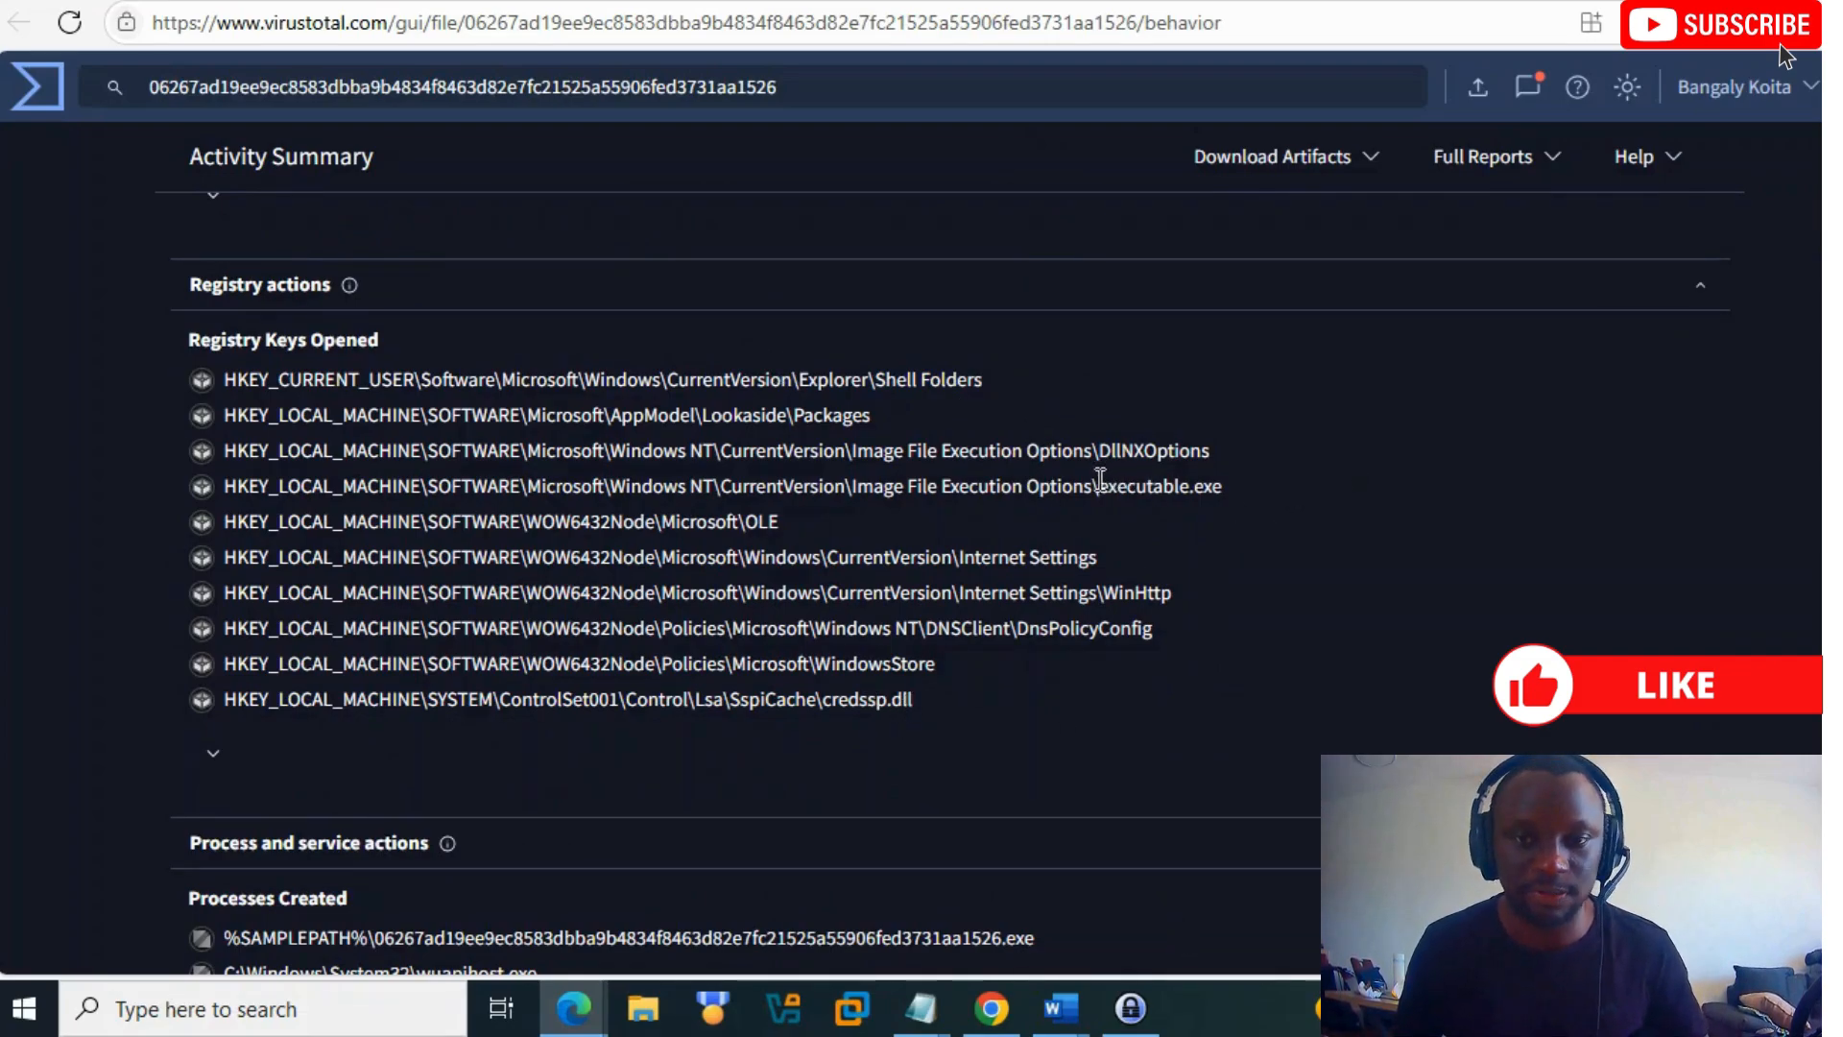
double_click(1161, 486)
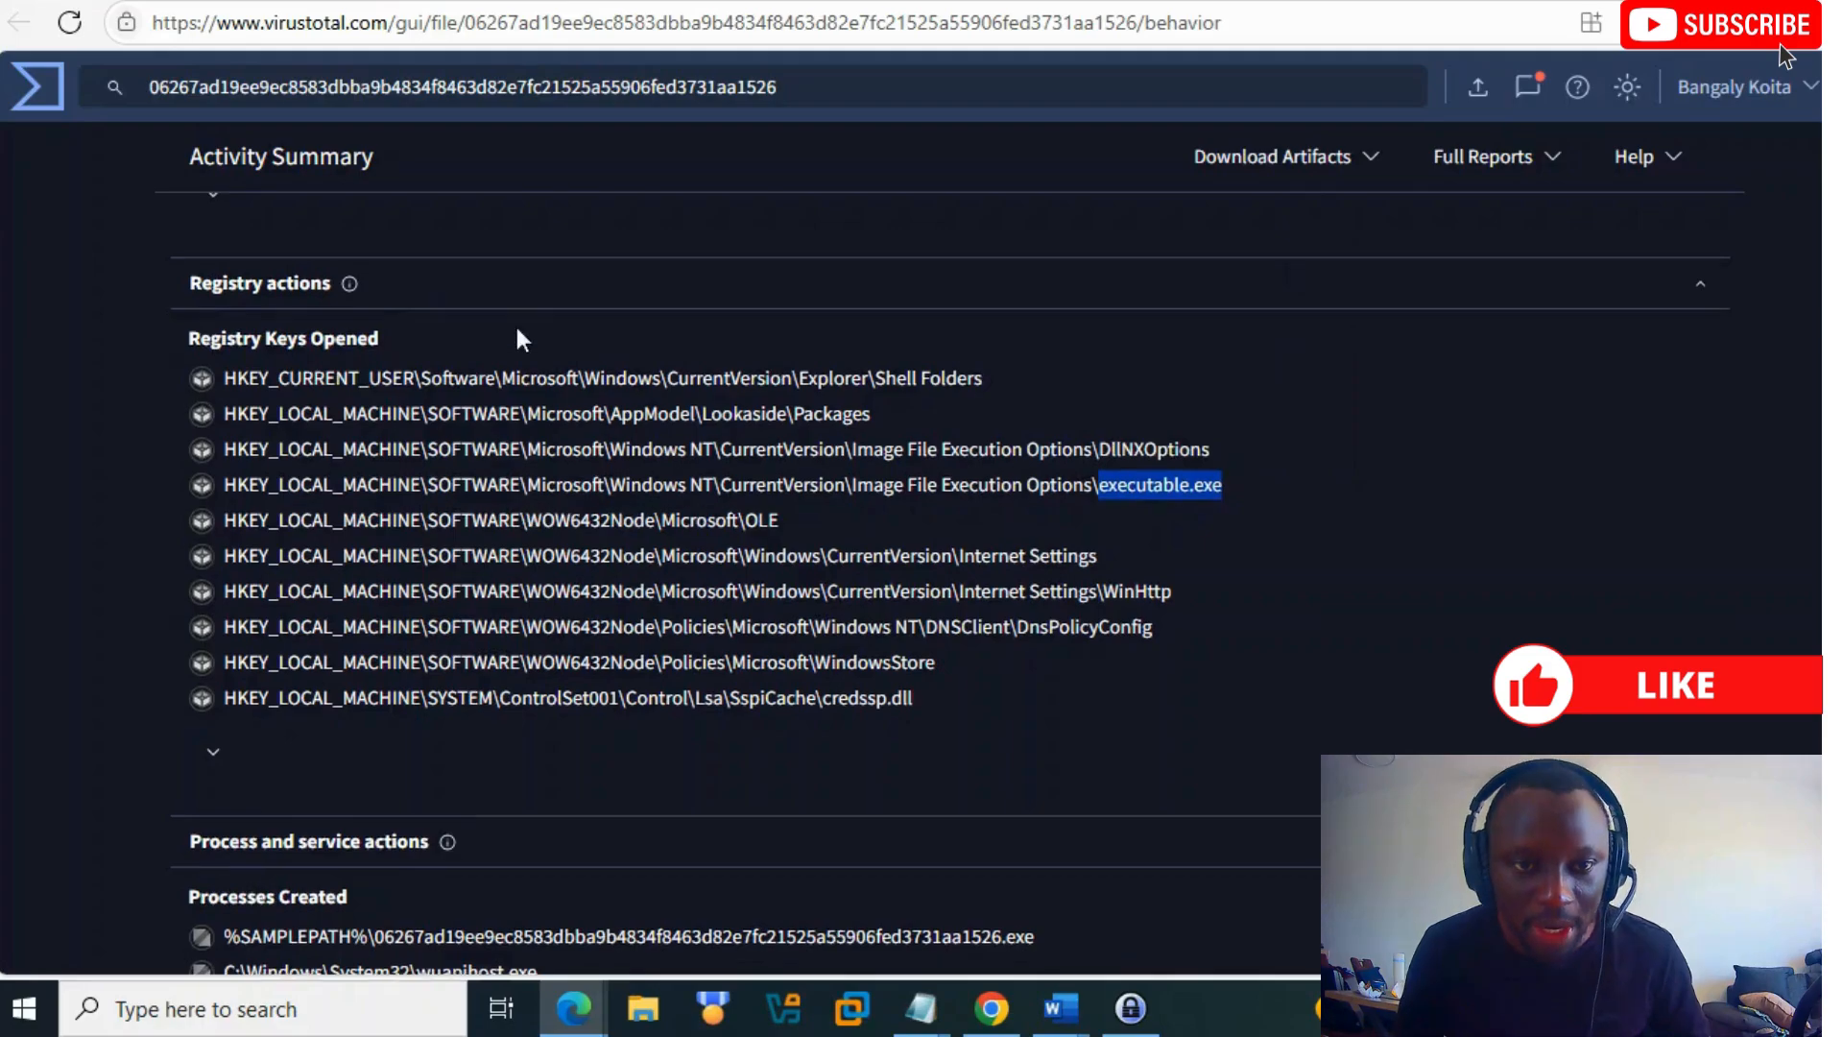
Step: Mark executable.exe among created processes and scroll through terminated processes and the process tree
scroll(down, 3)
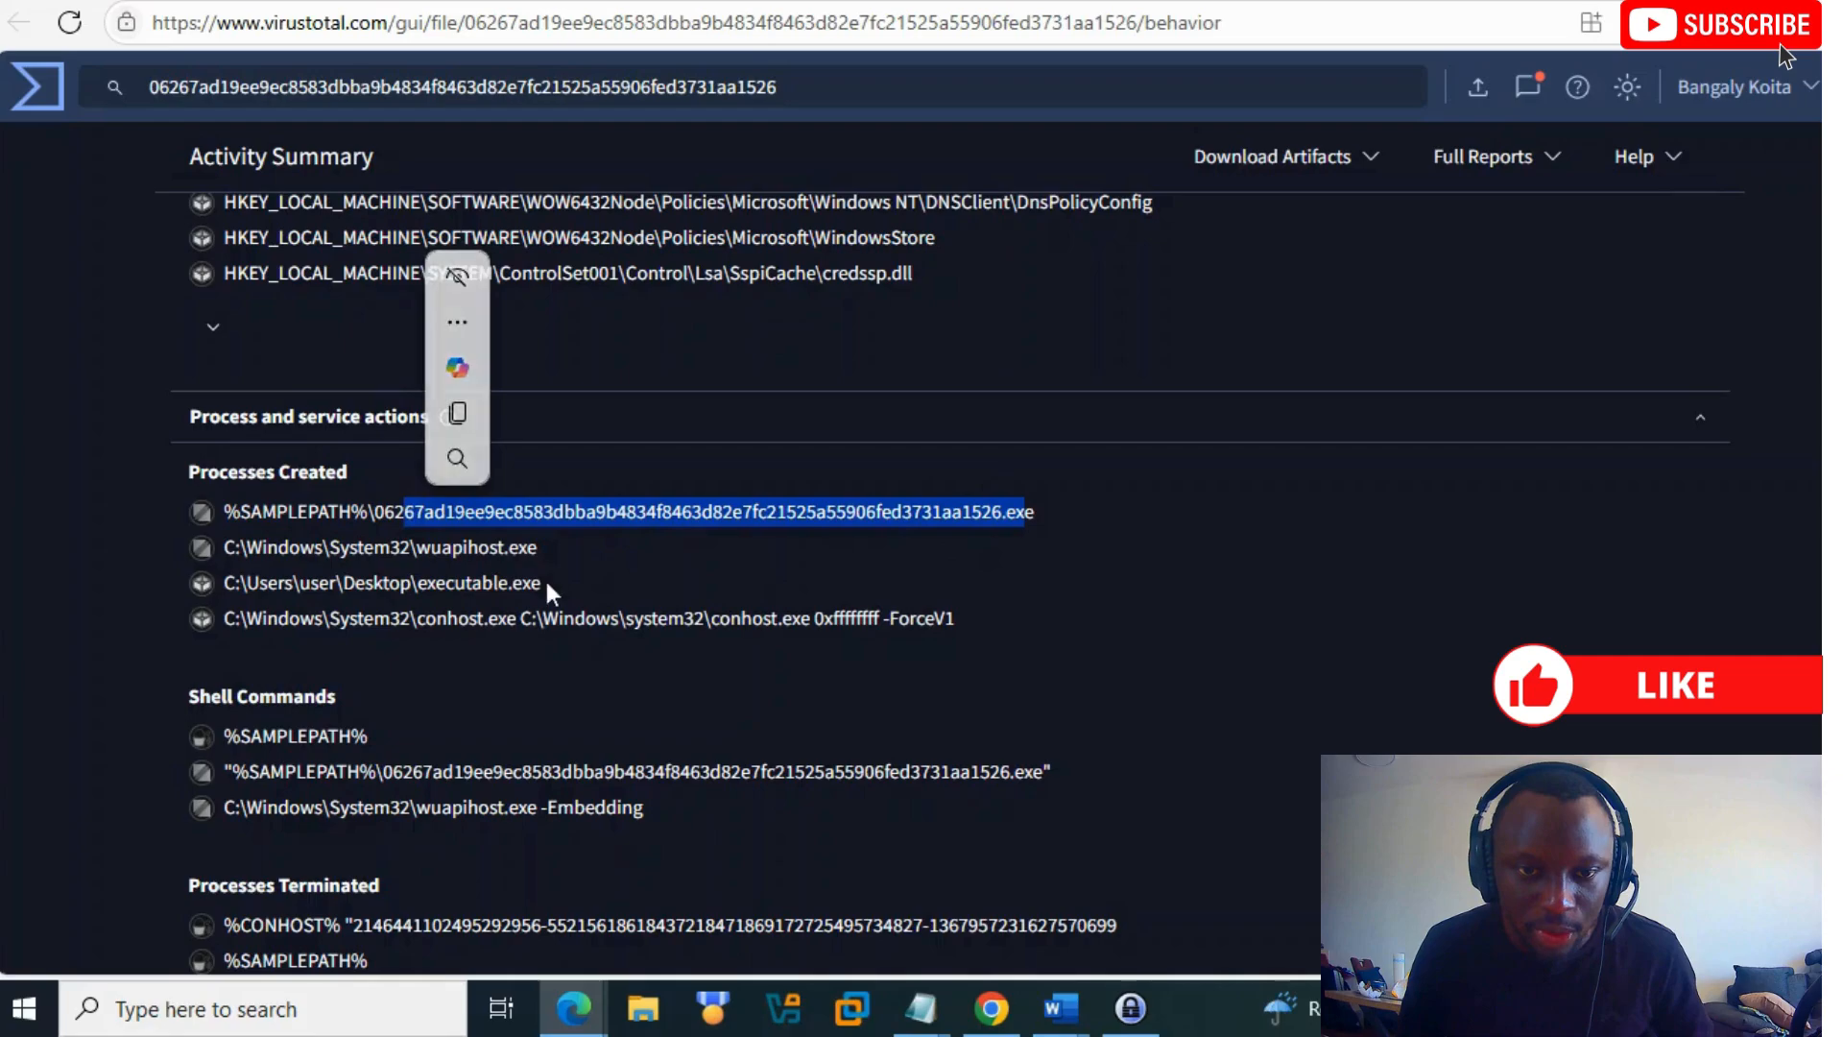
double_click(478, 582)
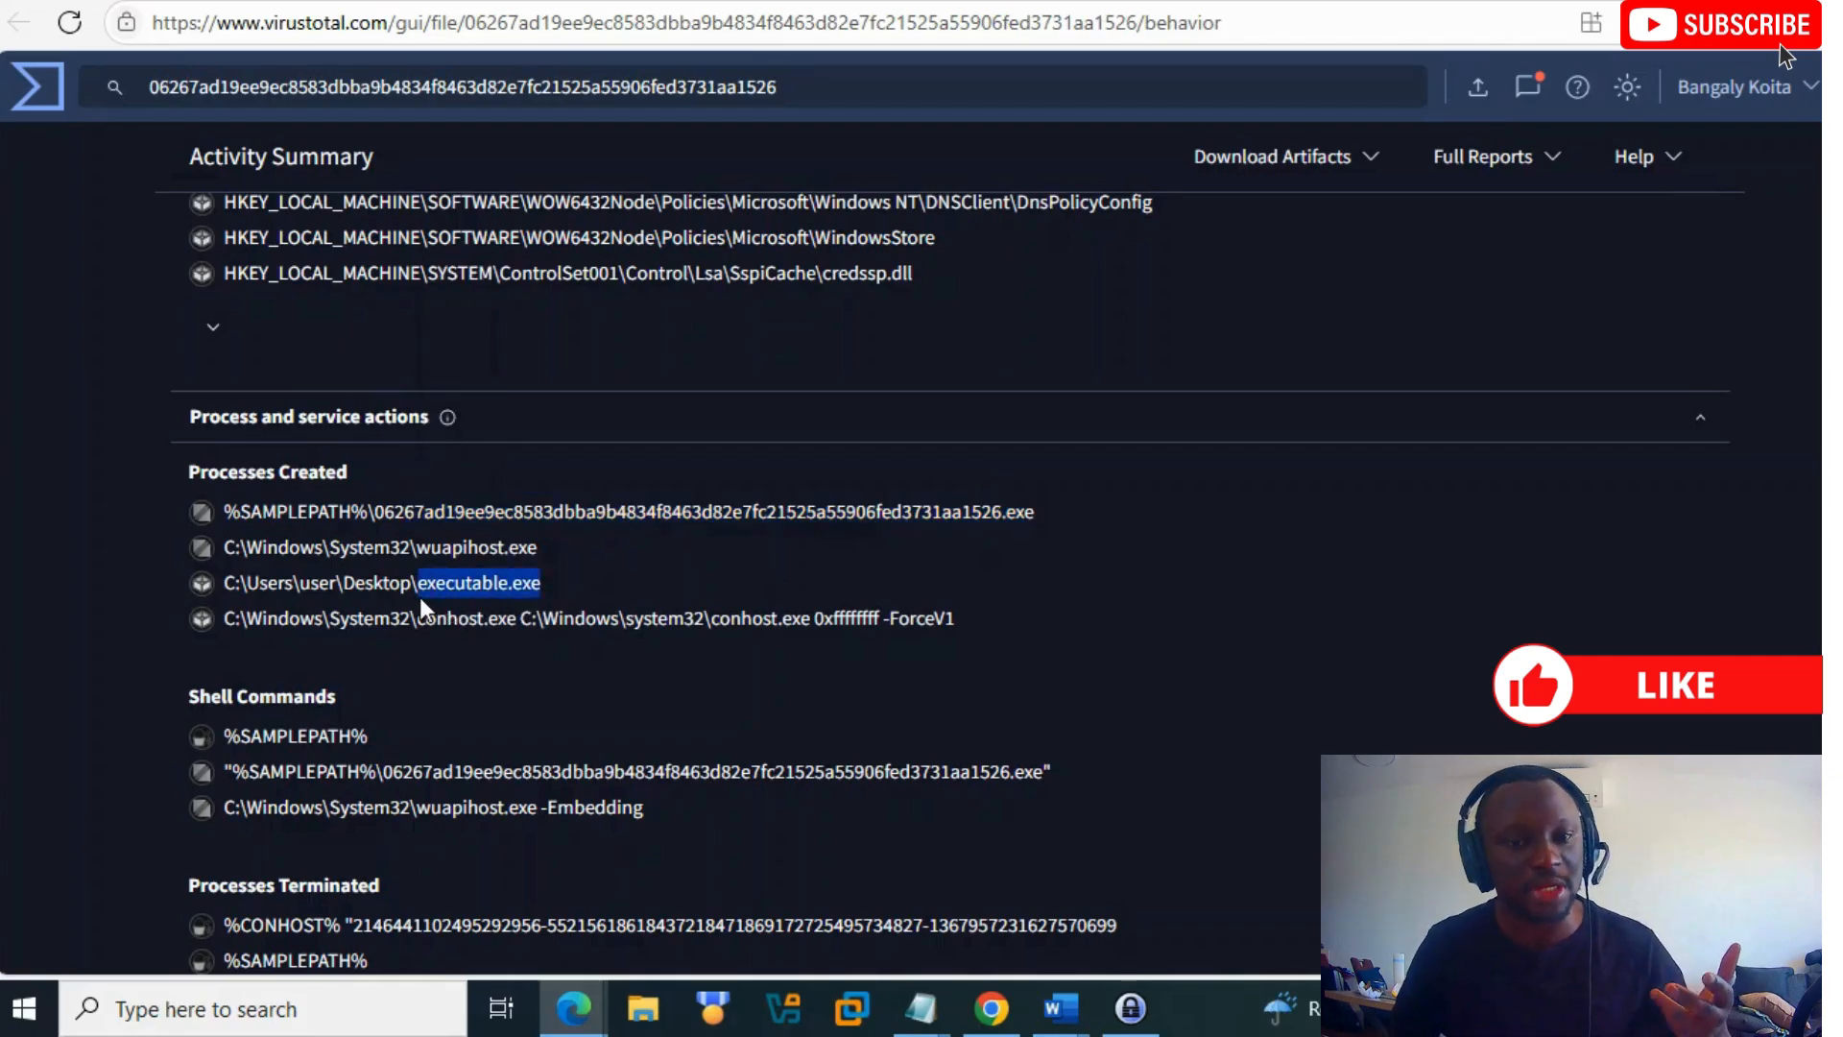
scroll(down, 3)
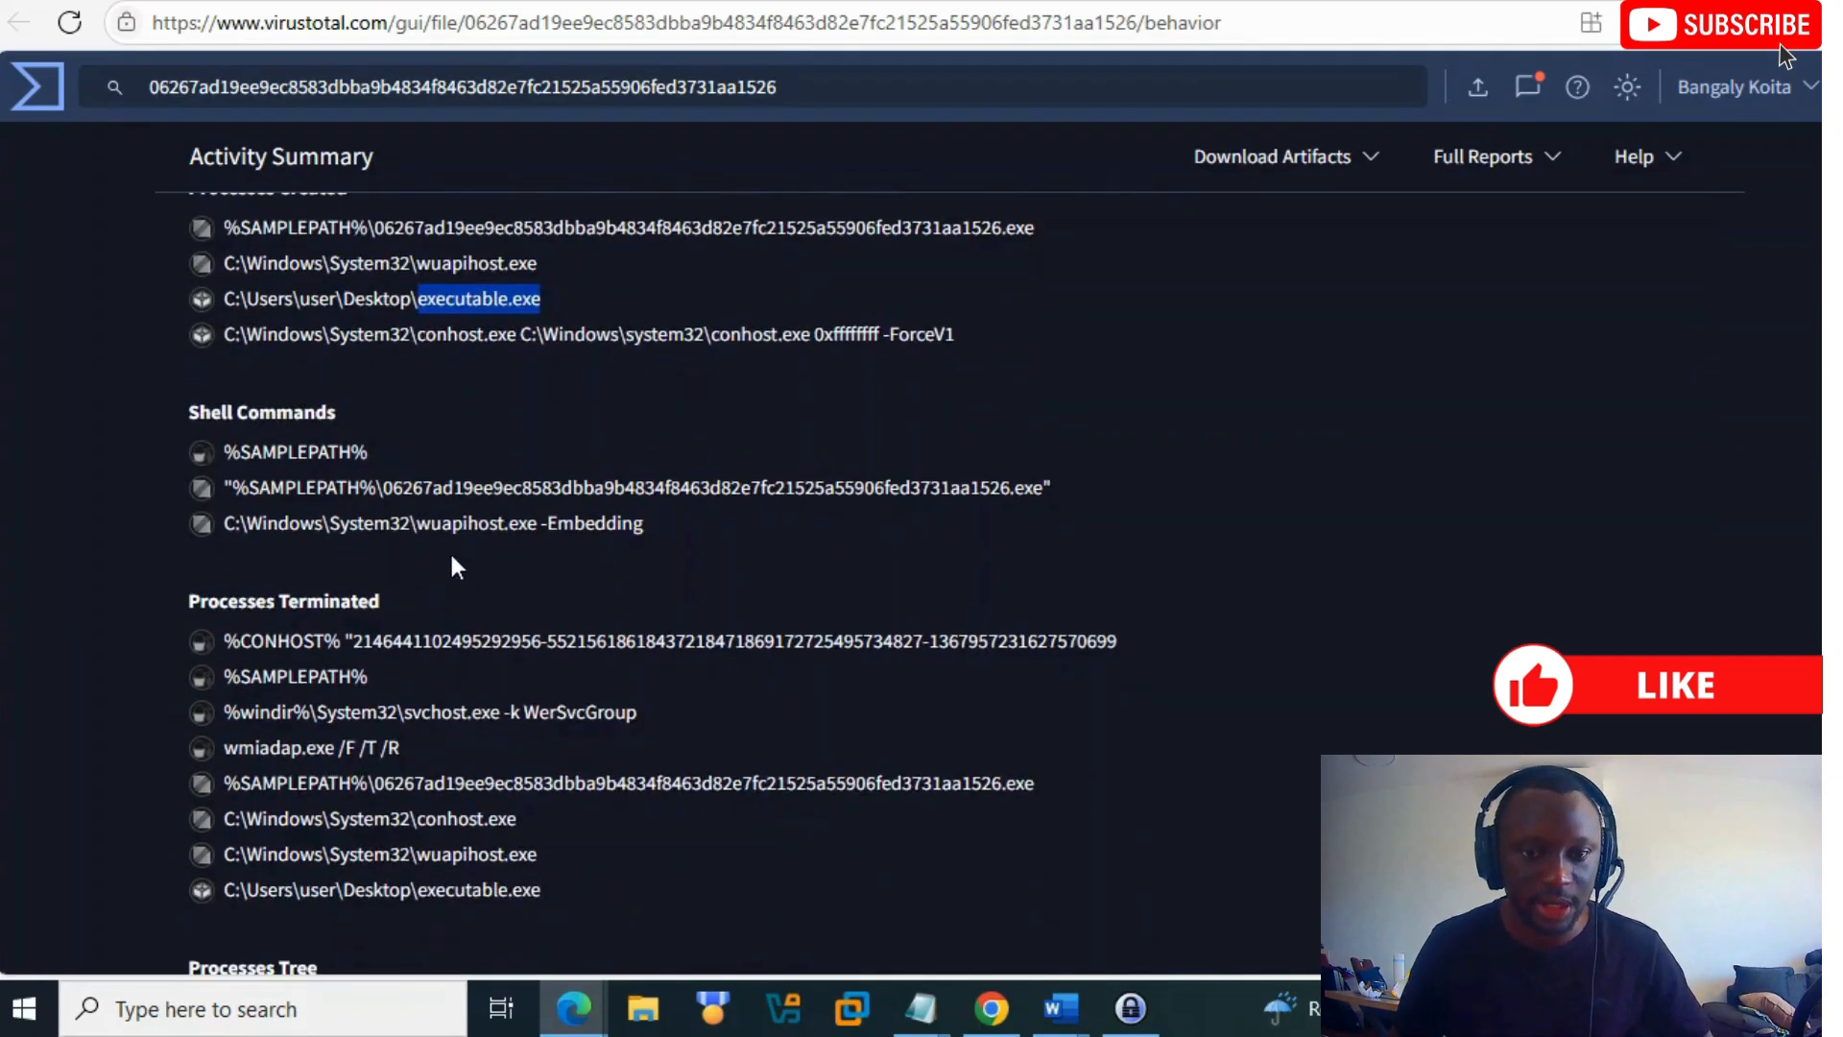
scroll(down, 3)
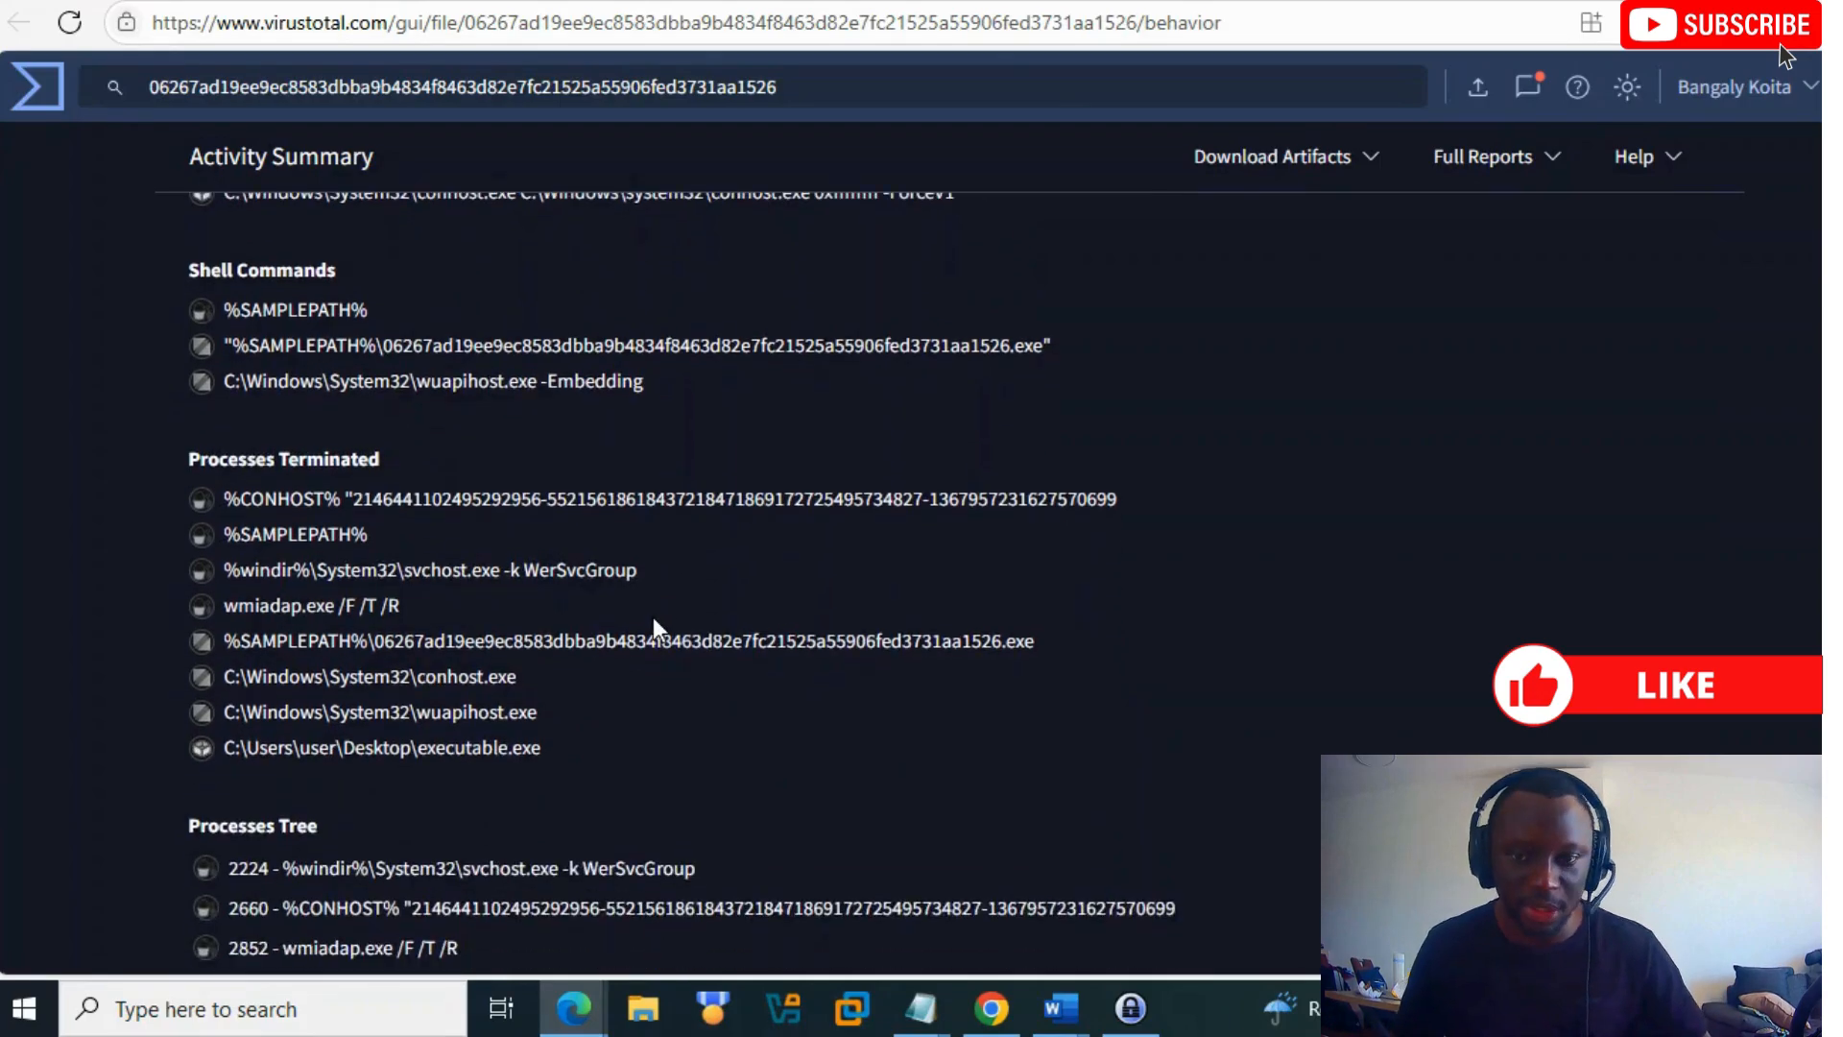
scroll(down, 3)
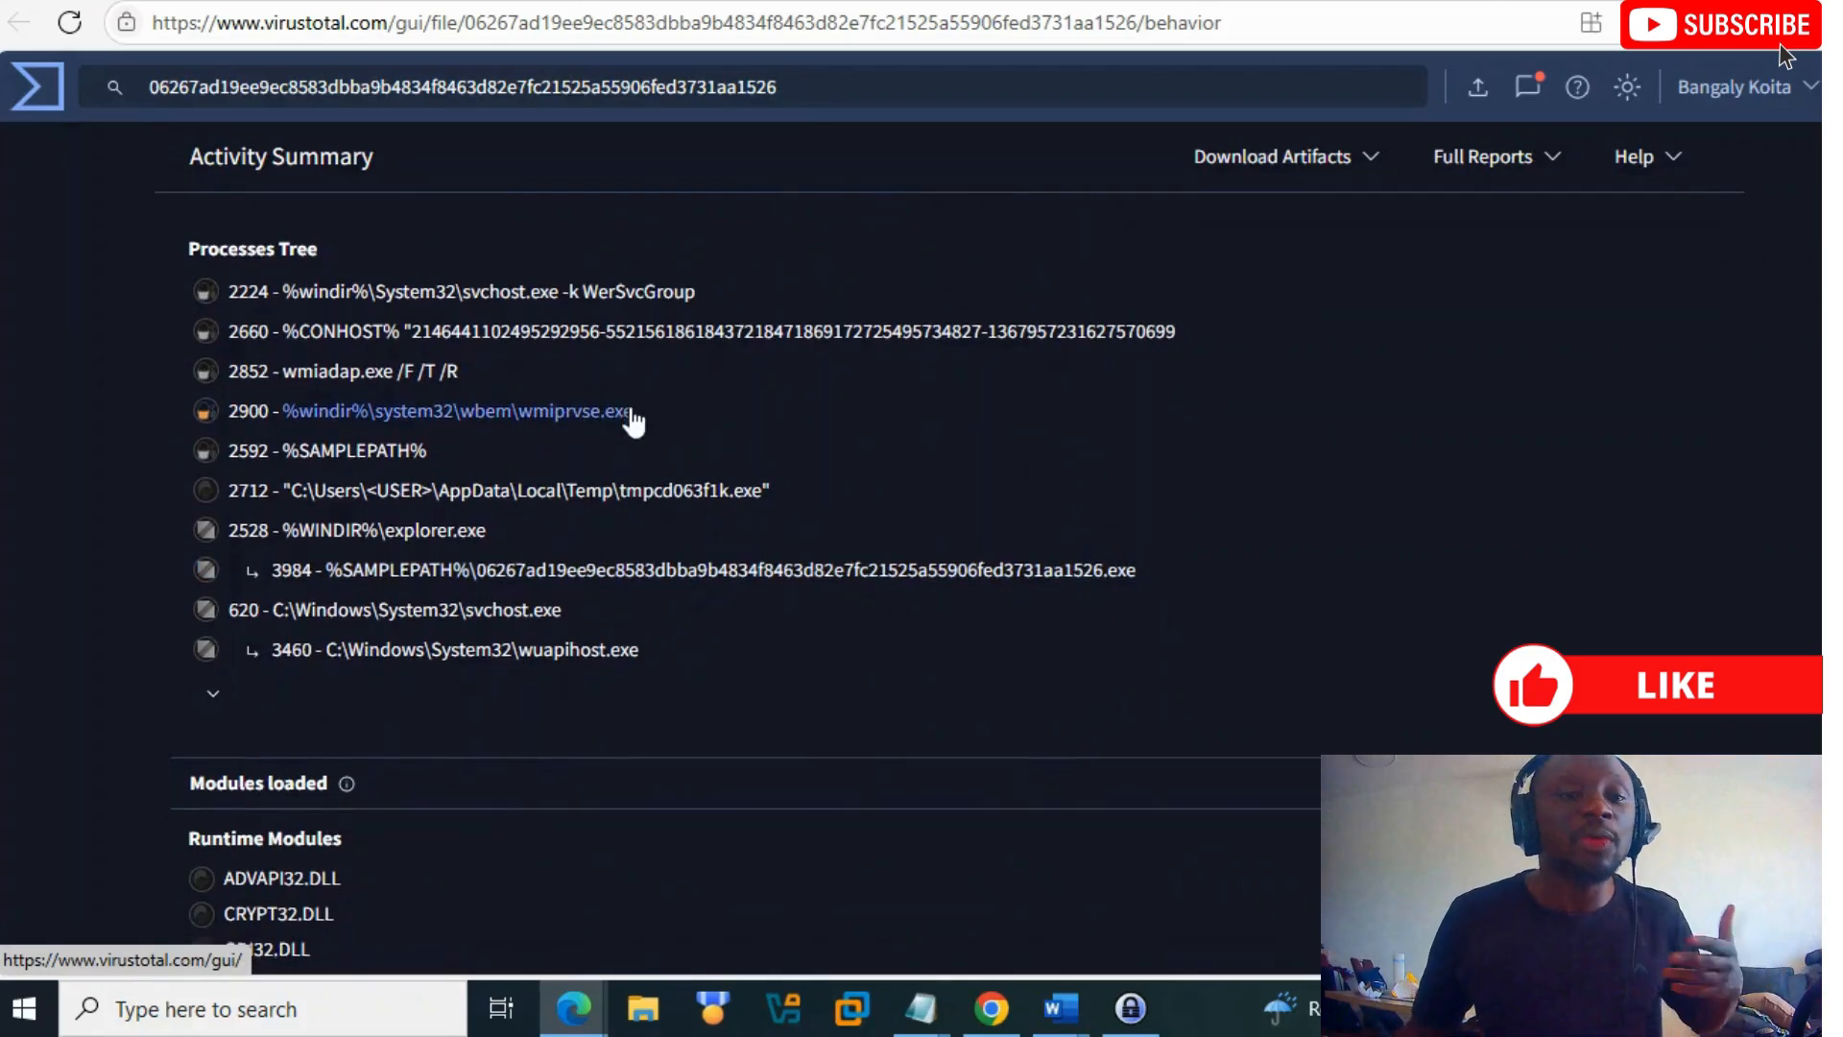
Step: Scroll down to Modules loaded and Highlighted actions, then back up toward file and registry actions
scroll(down, 3)
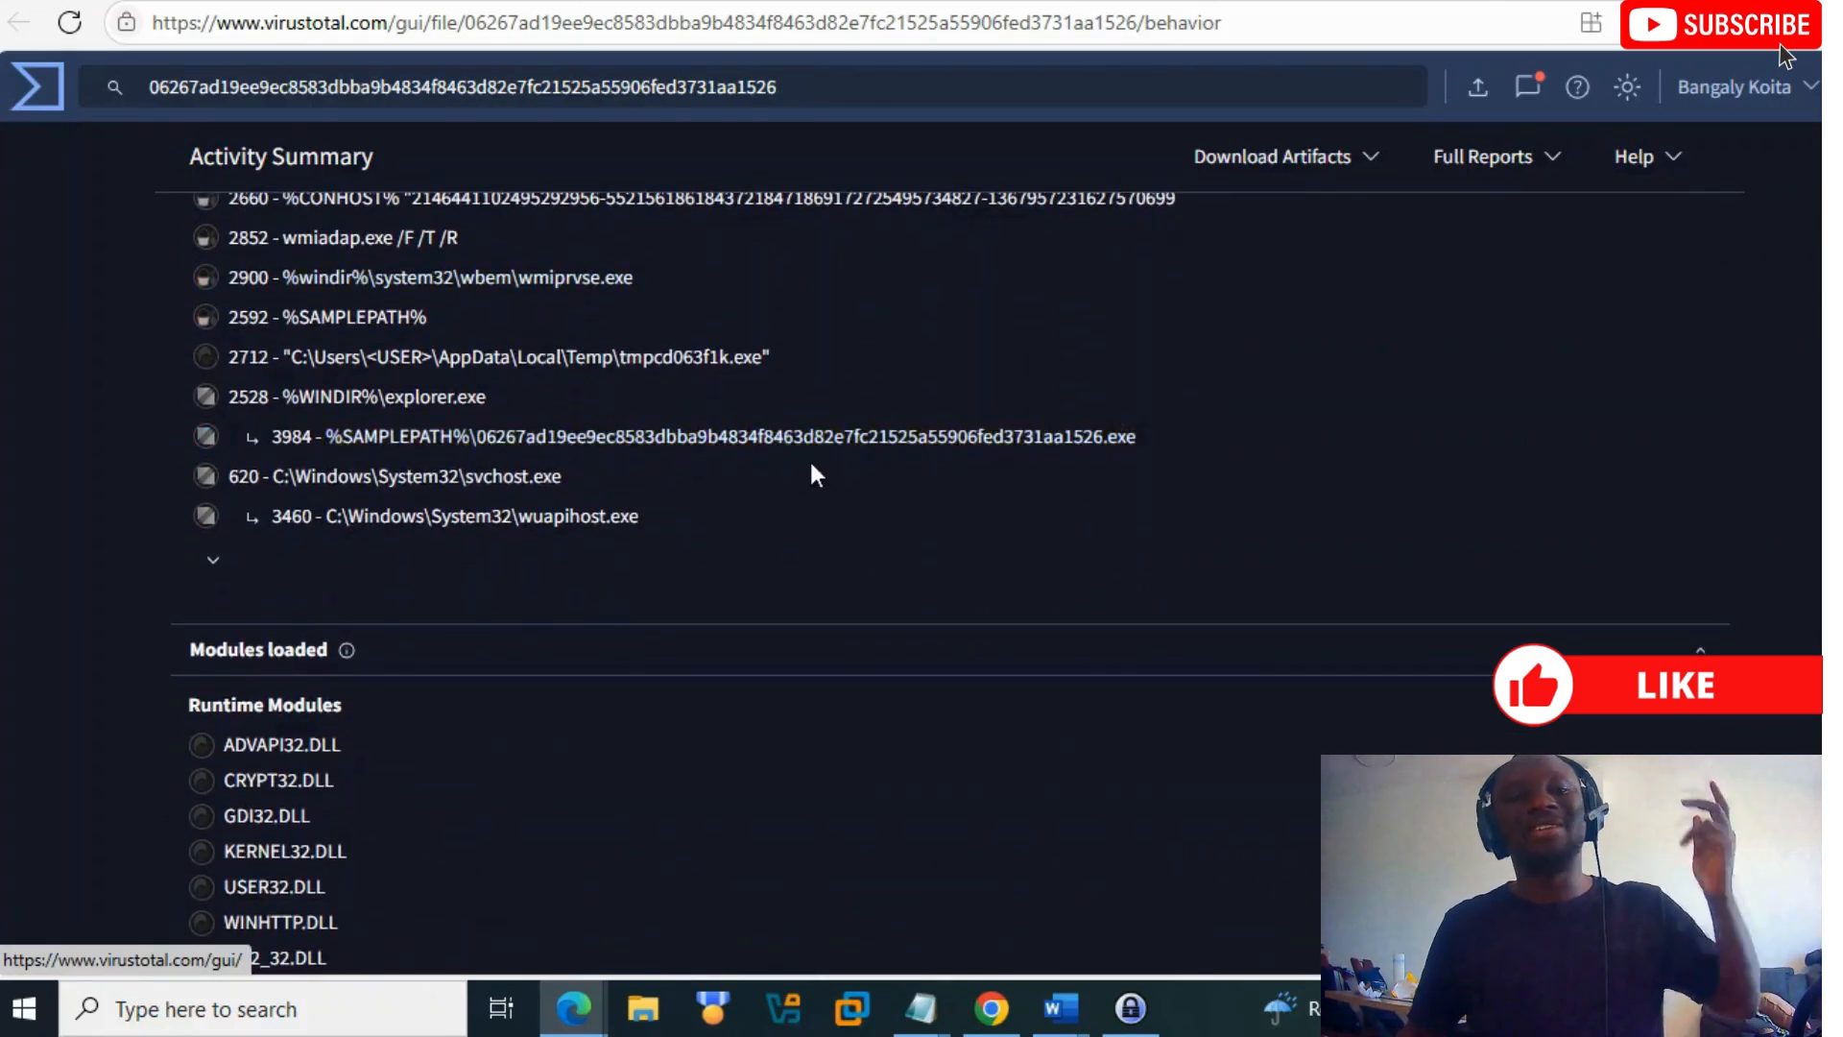
scroll(down, 3)
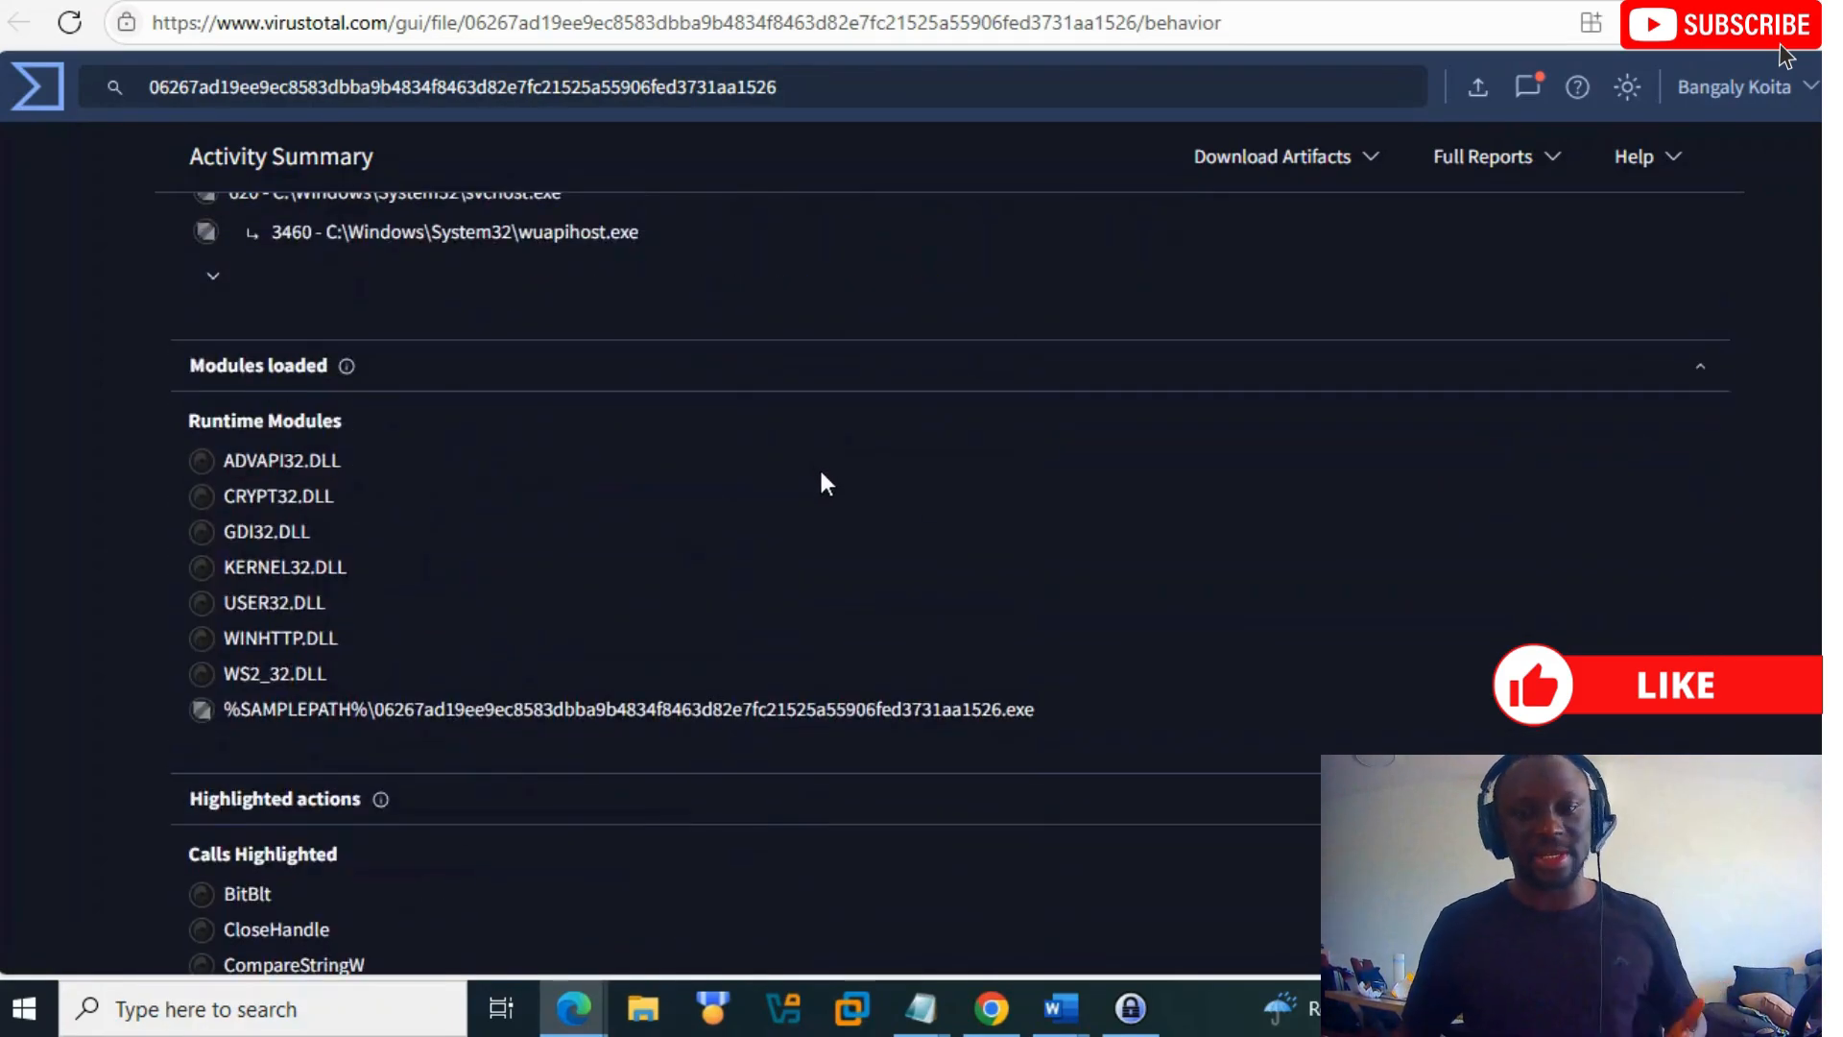
scroll(down, 3)
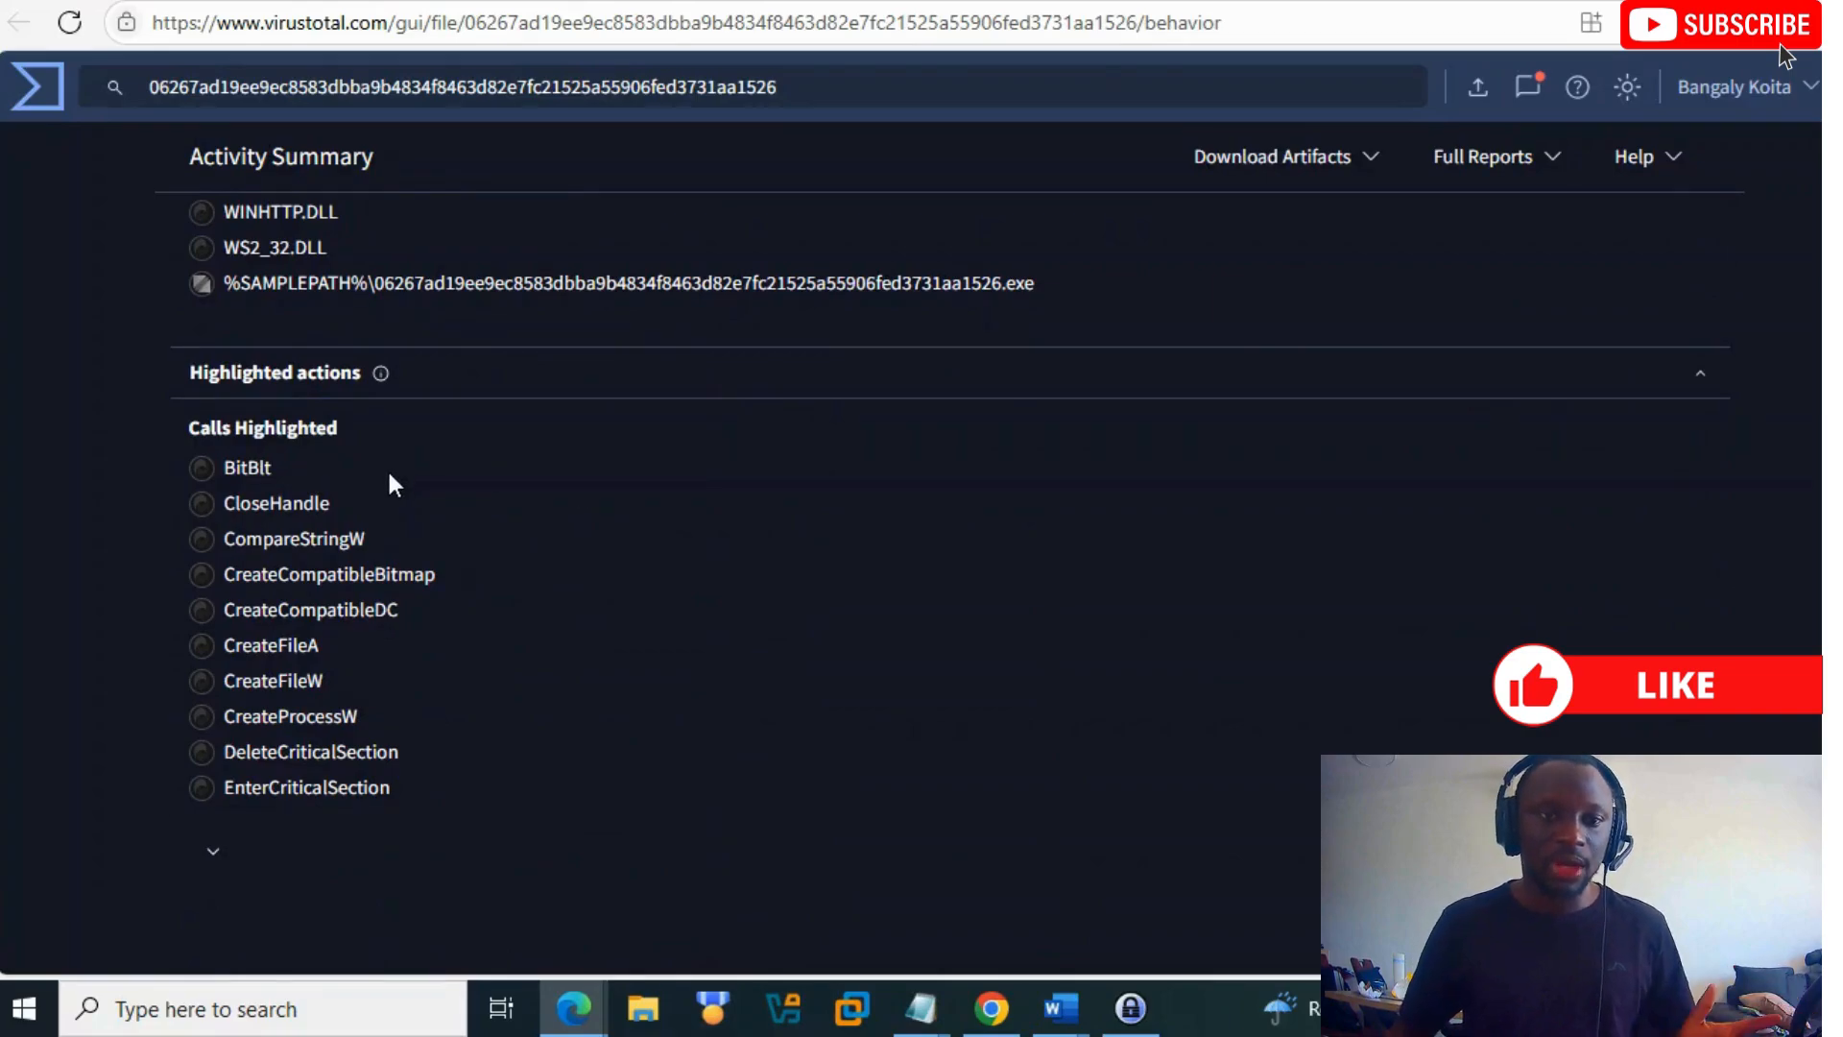
mouse_move(399, 561)
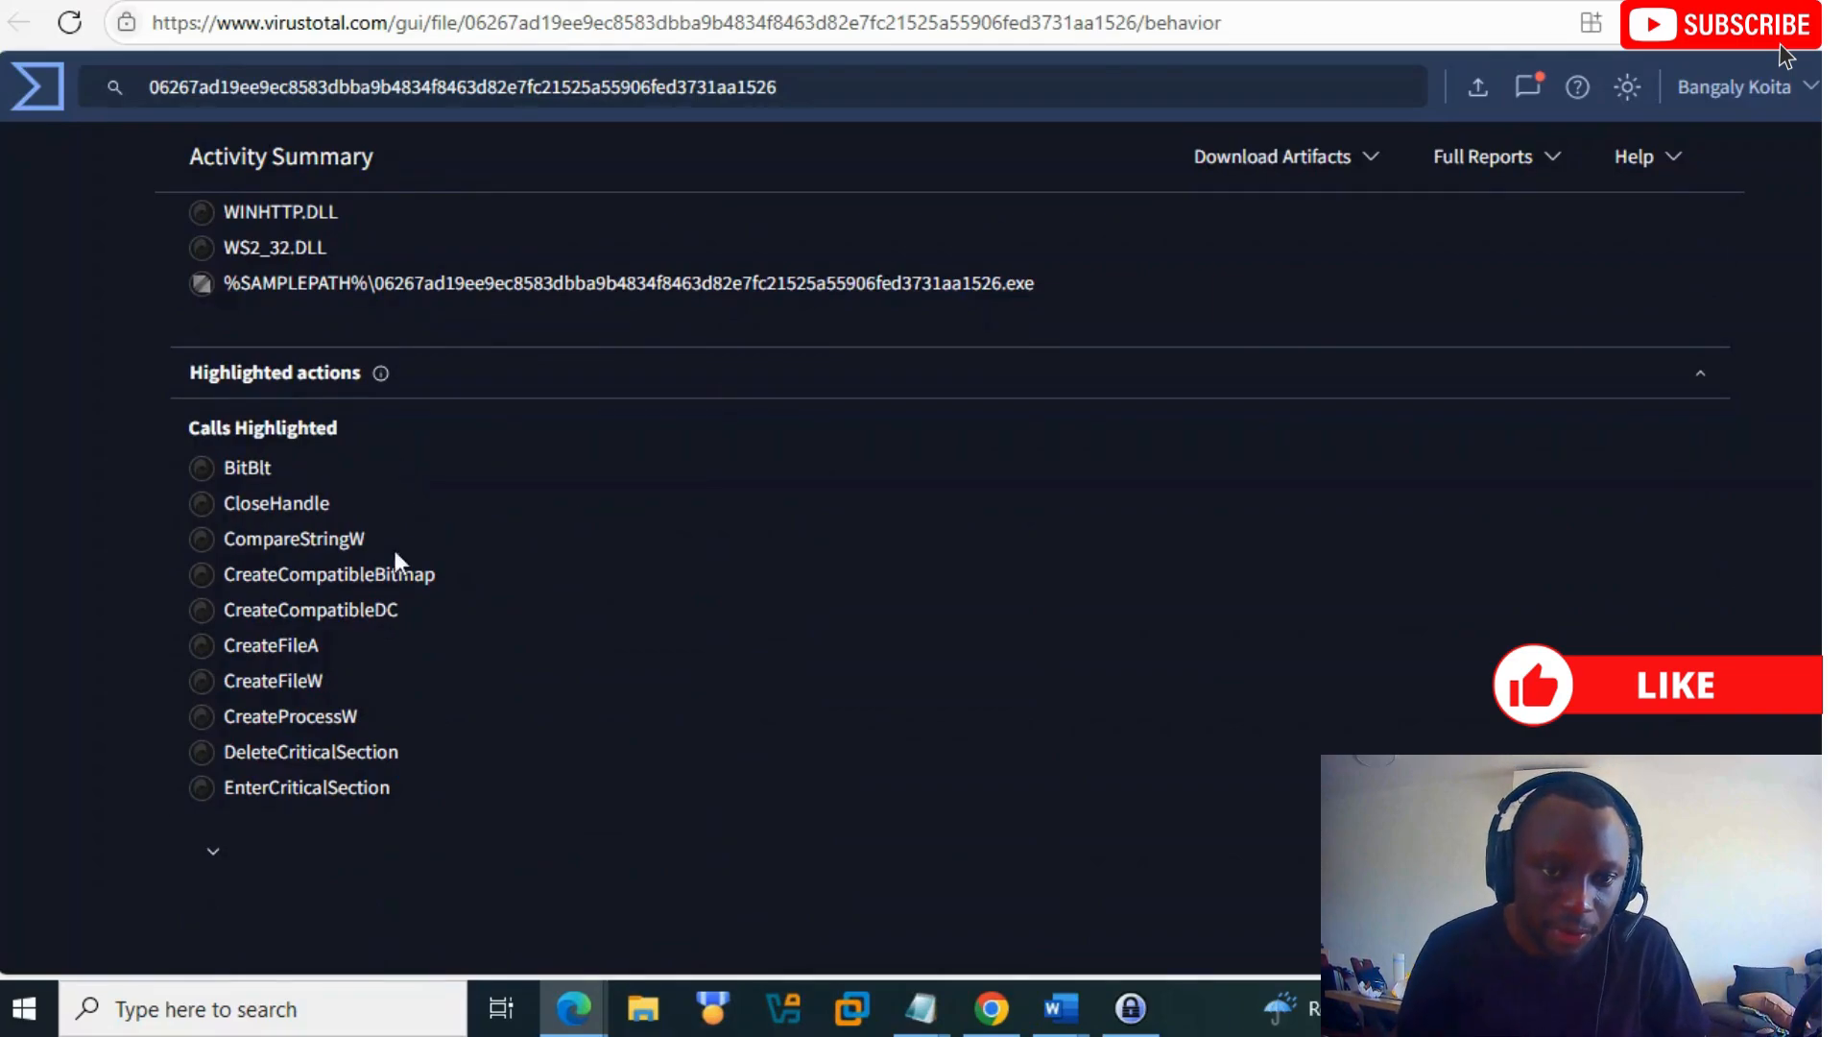
mouse_move(431, 568)
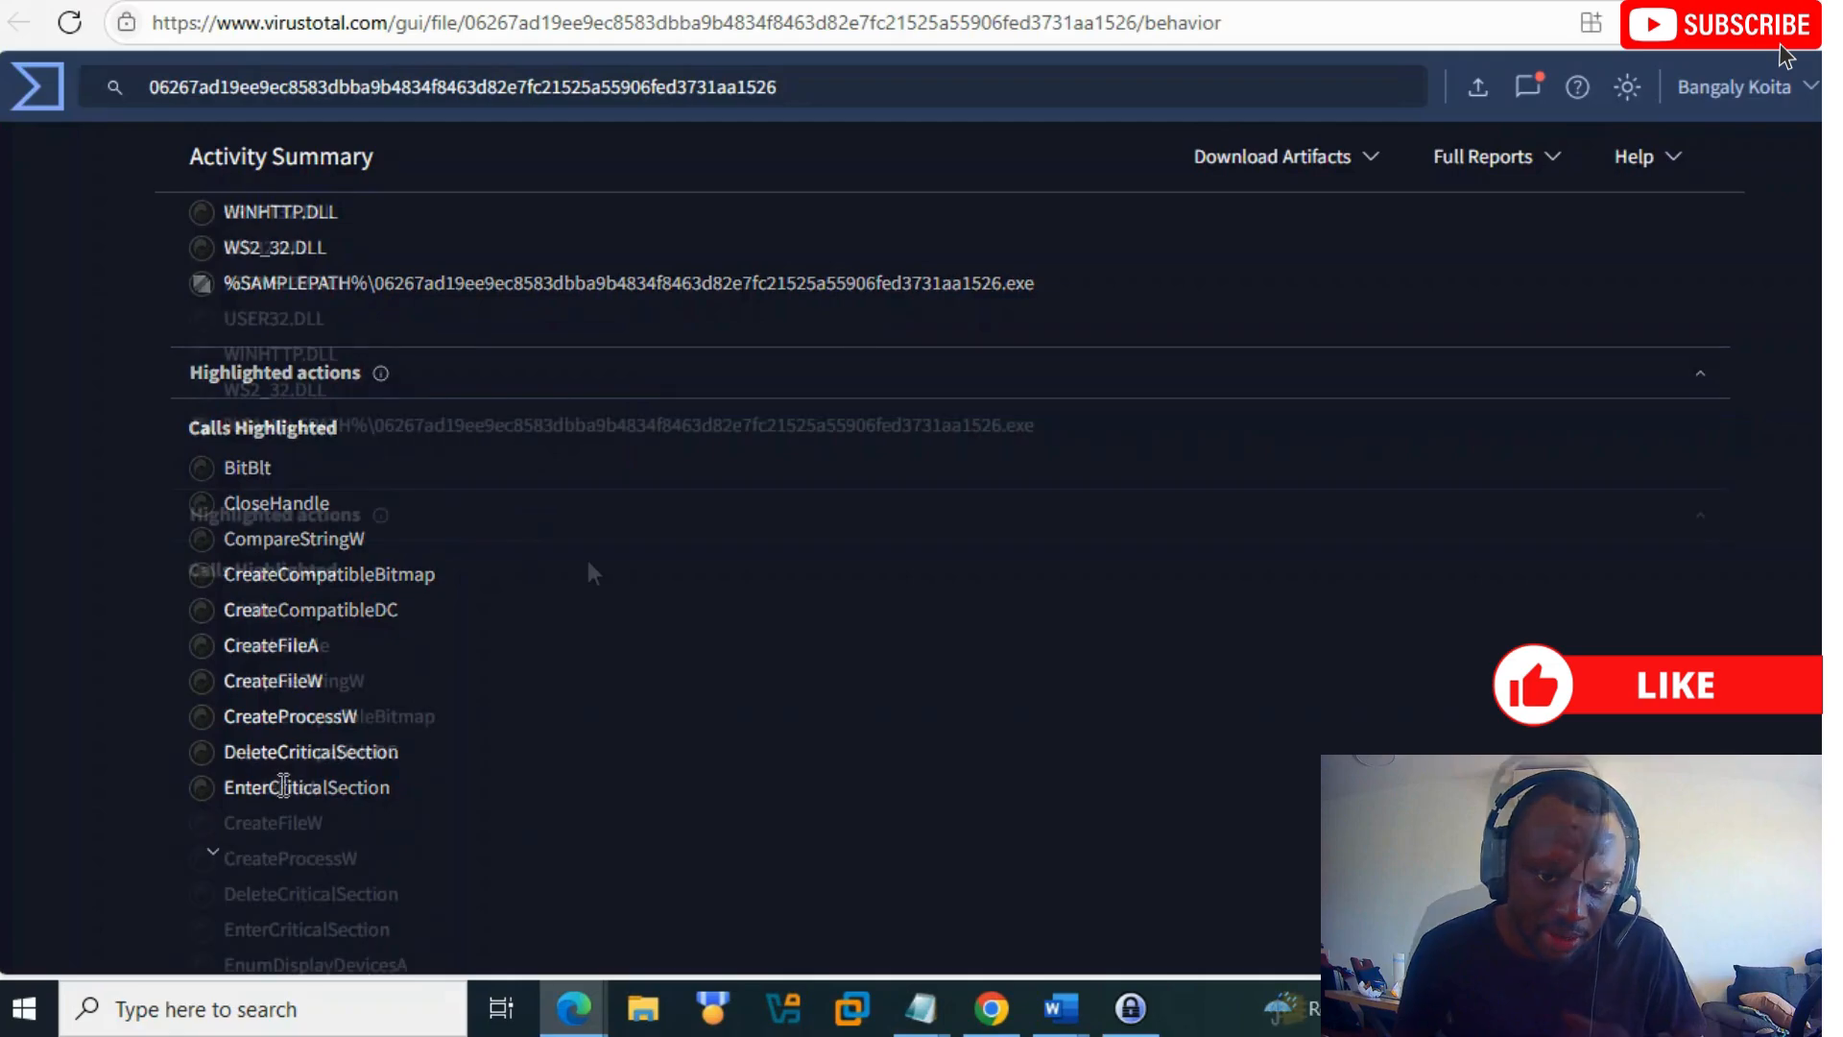
scroll(down, 3)
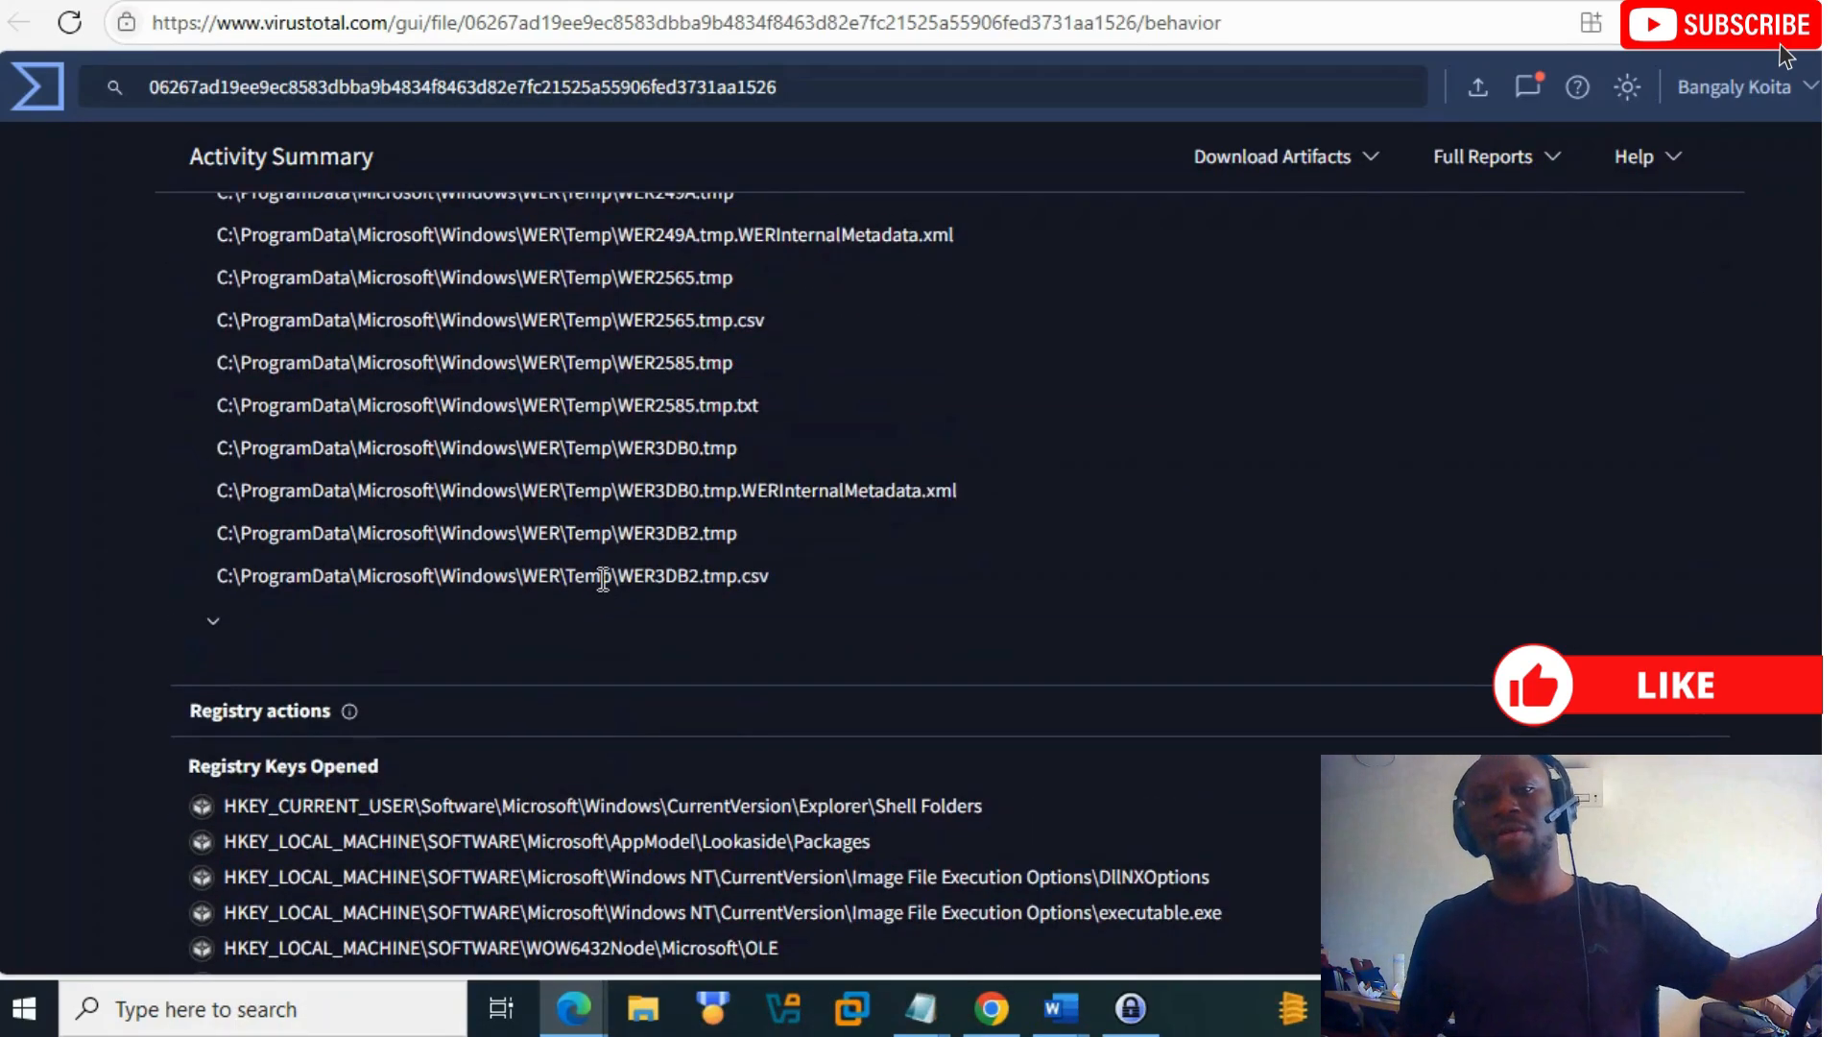
scroll(up, 3)
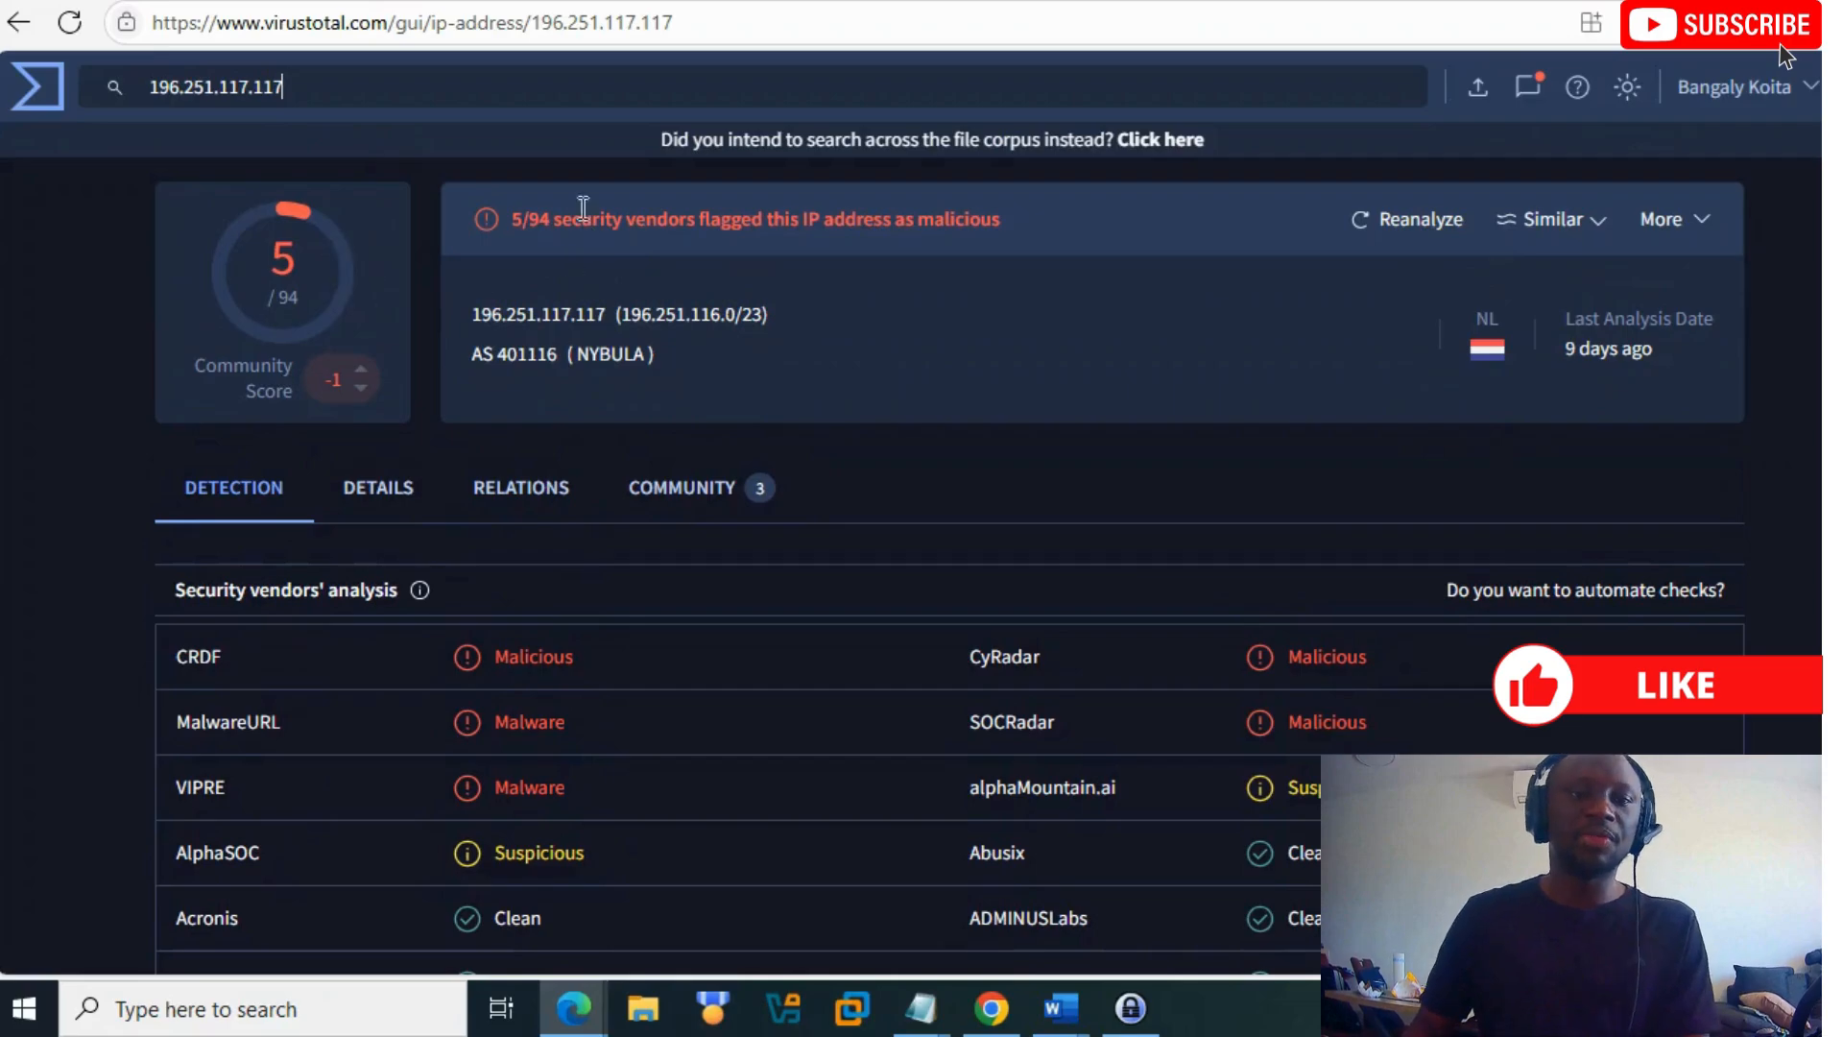
Step: Scroll through the detection results for IP 196.251.117.117, flagged malicious by CRDF, CyRadar and SOCRadar
scroll(down, 3)
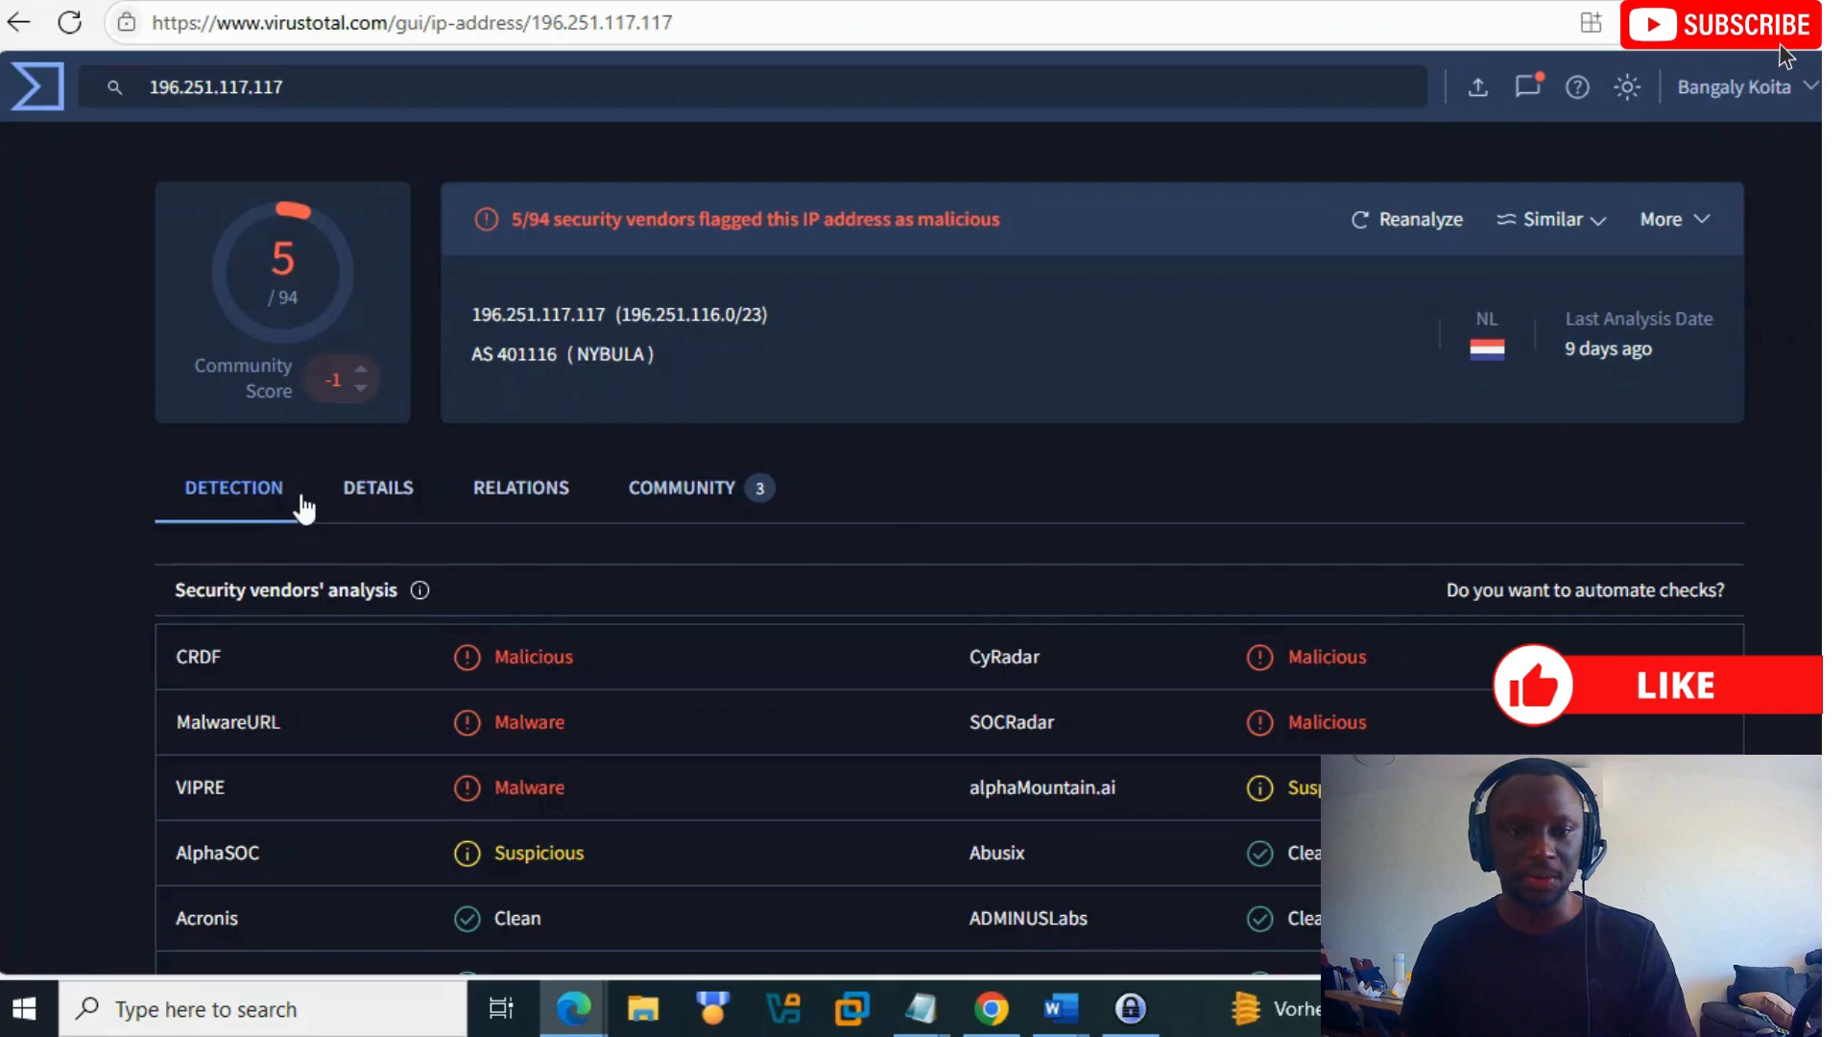
Step: Review the IP's details: basic properties (NYBULA, RIPE NCC, NL), Whois lookup and Google blocklist results
click(377, 488)
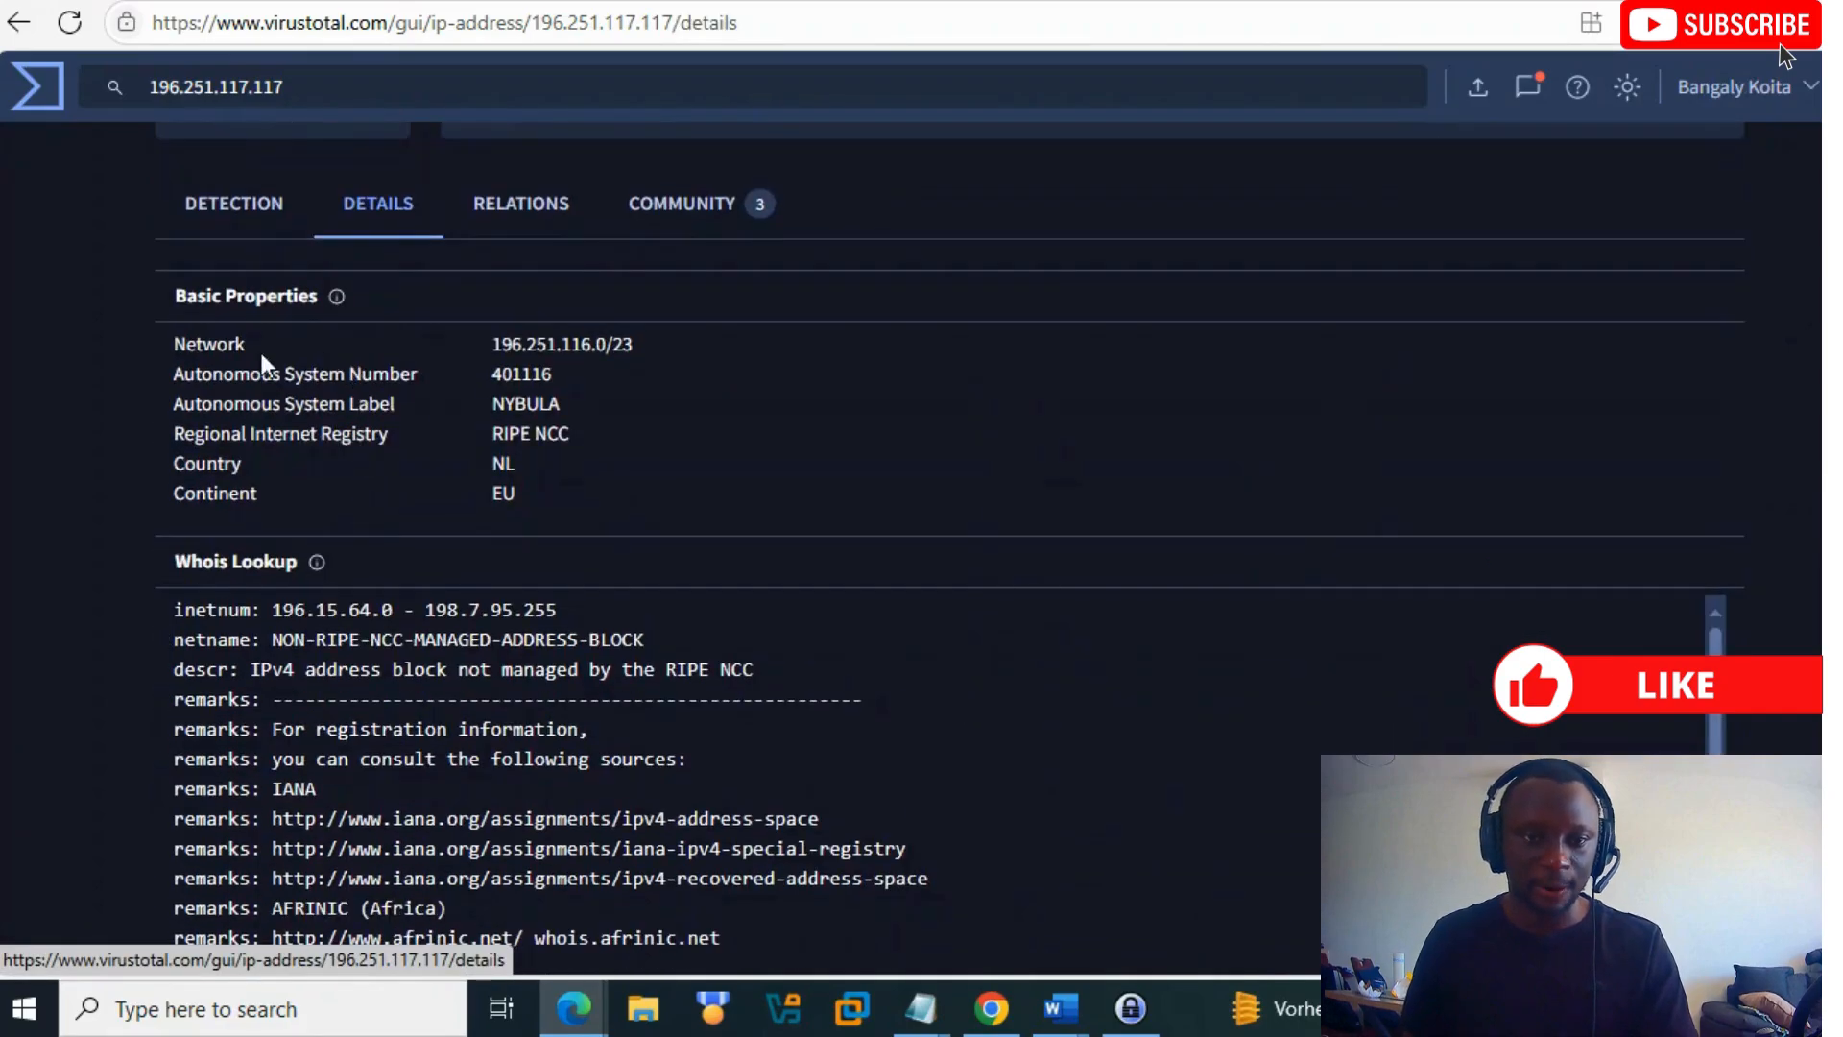
scroll(up, 3)
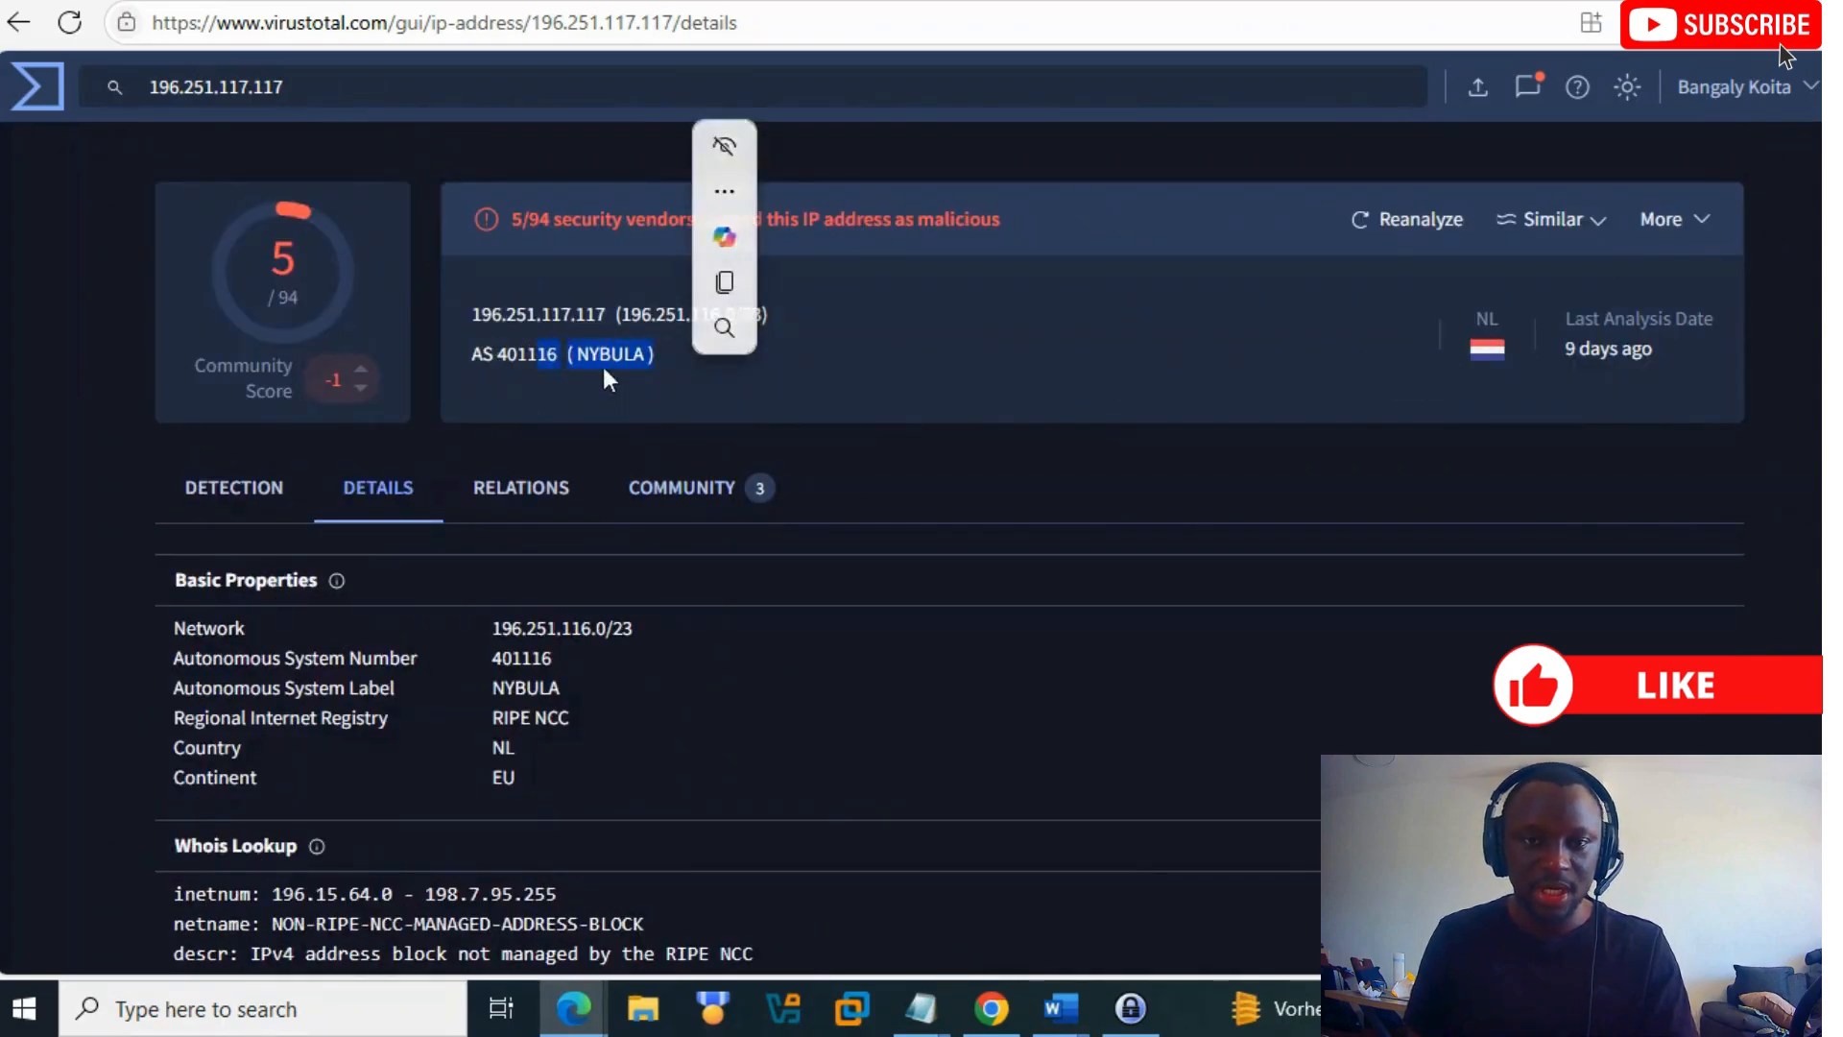
scroll(down, 3)
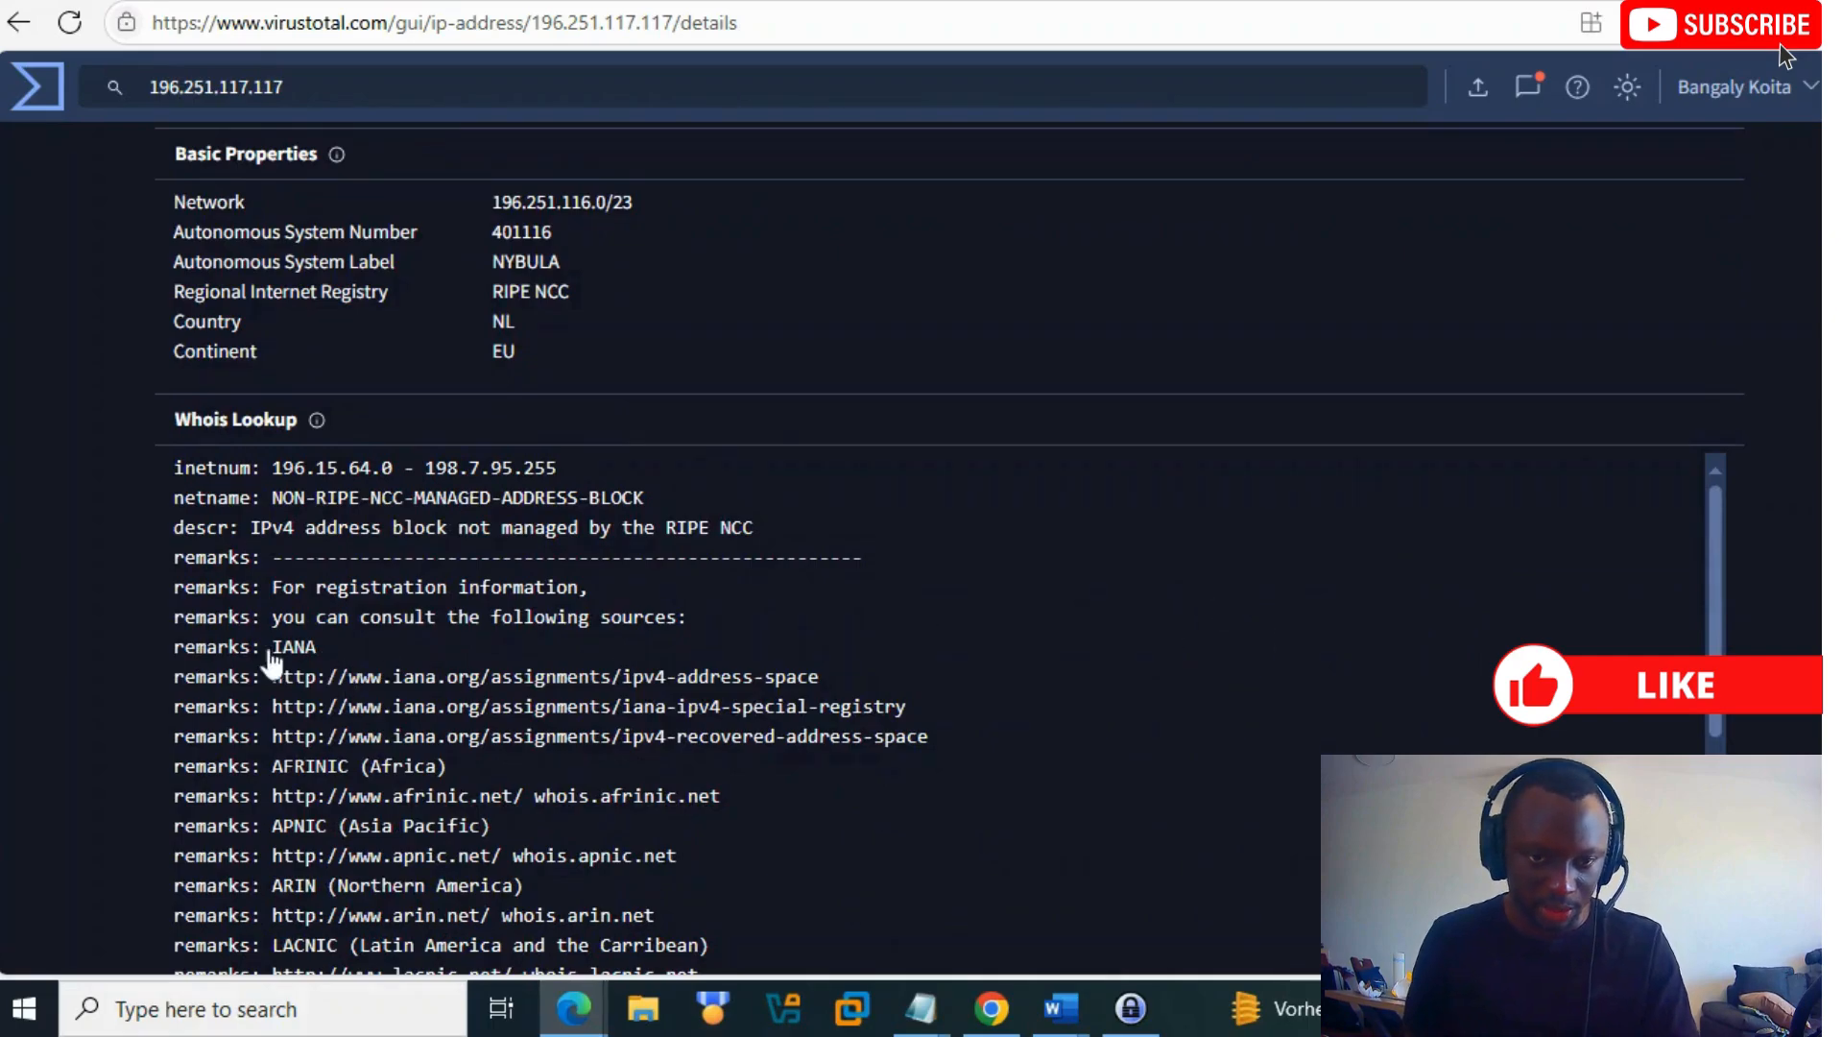
scroll(down, 3)
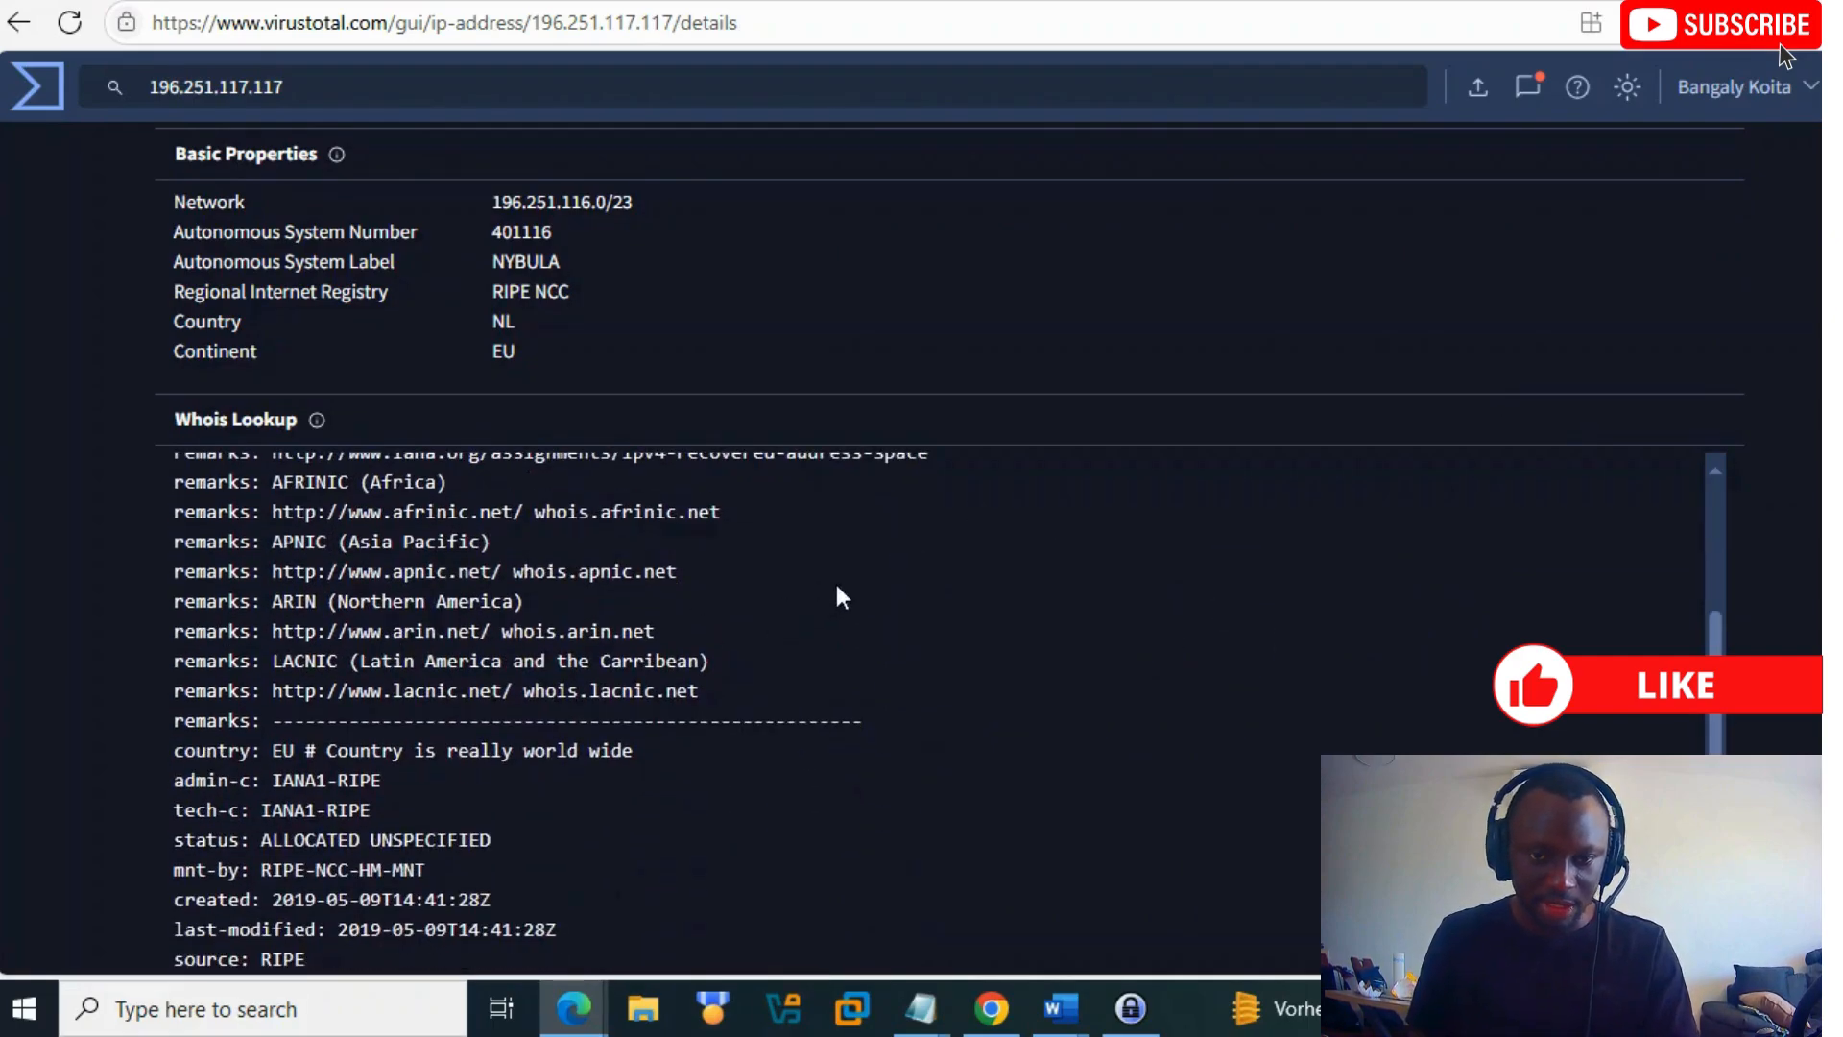
scroll(down, 3)
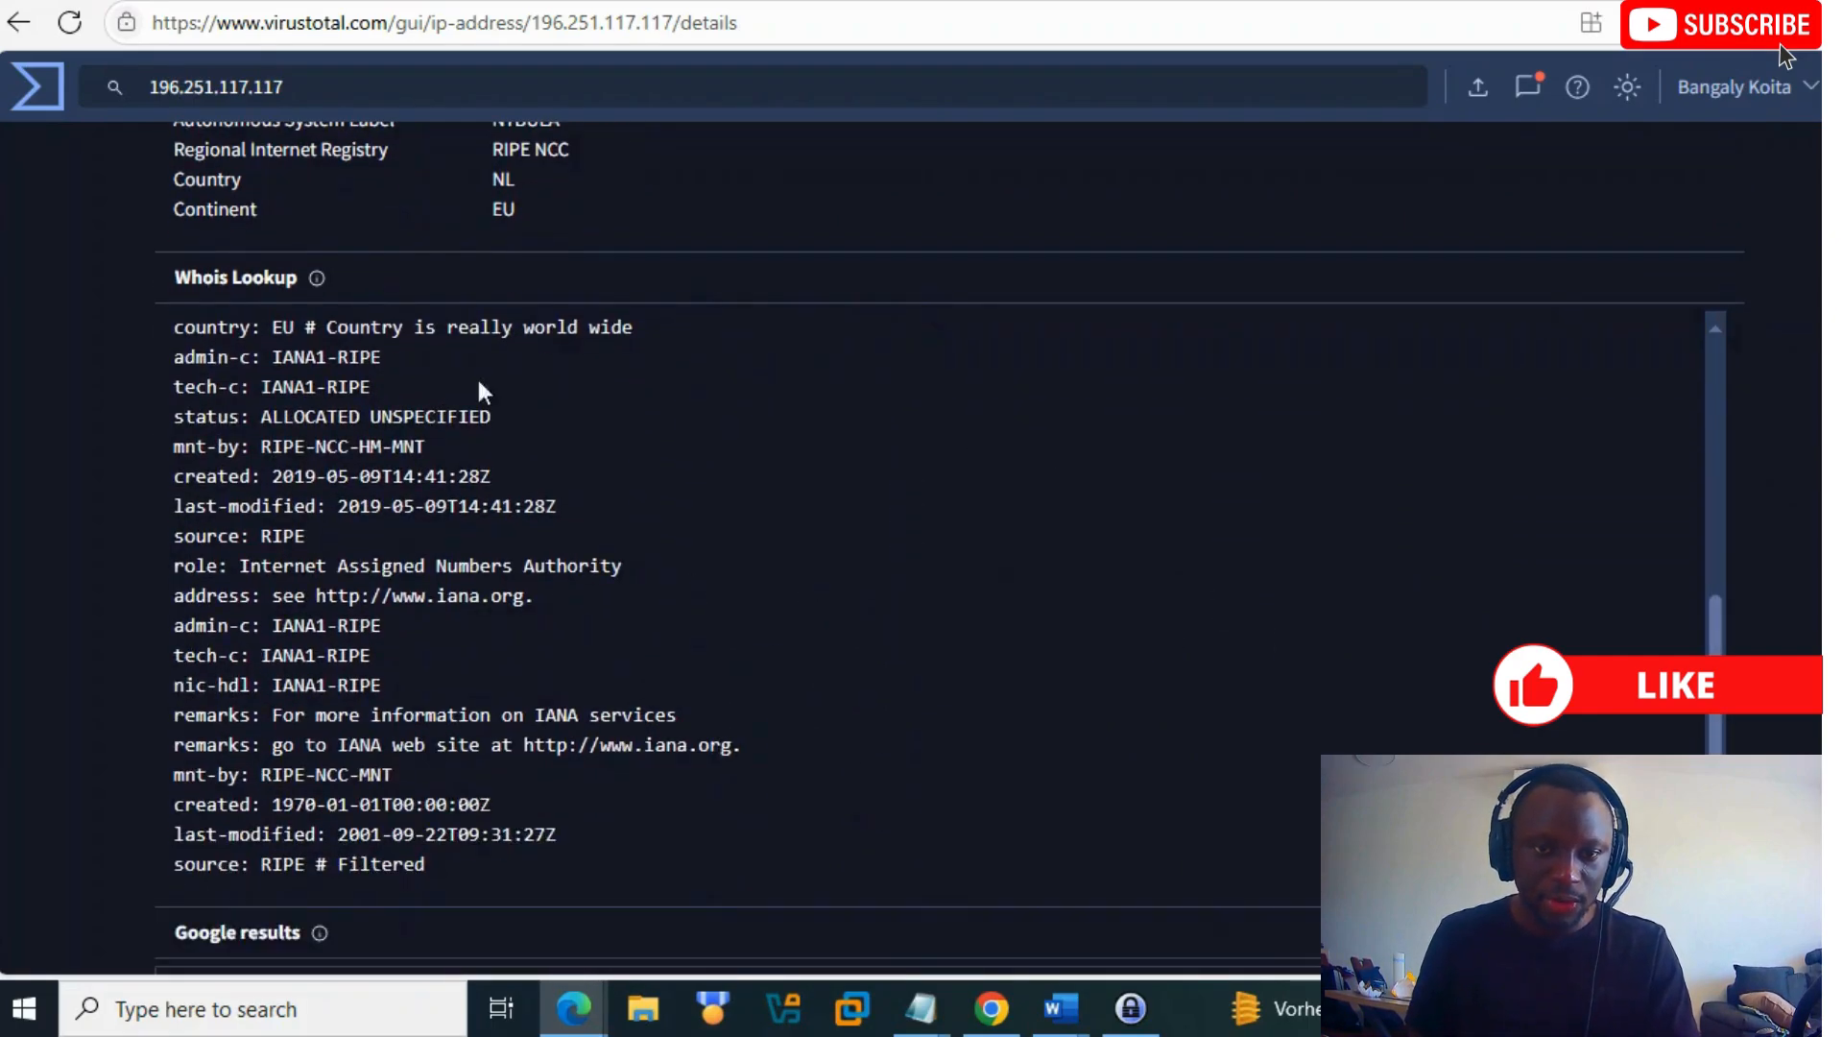
scroll(down, 3)
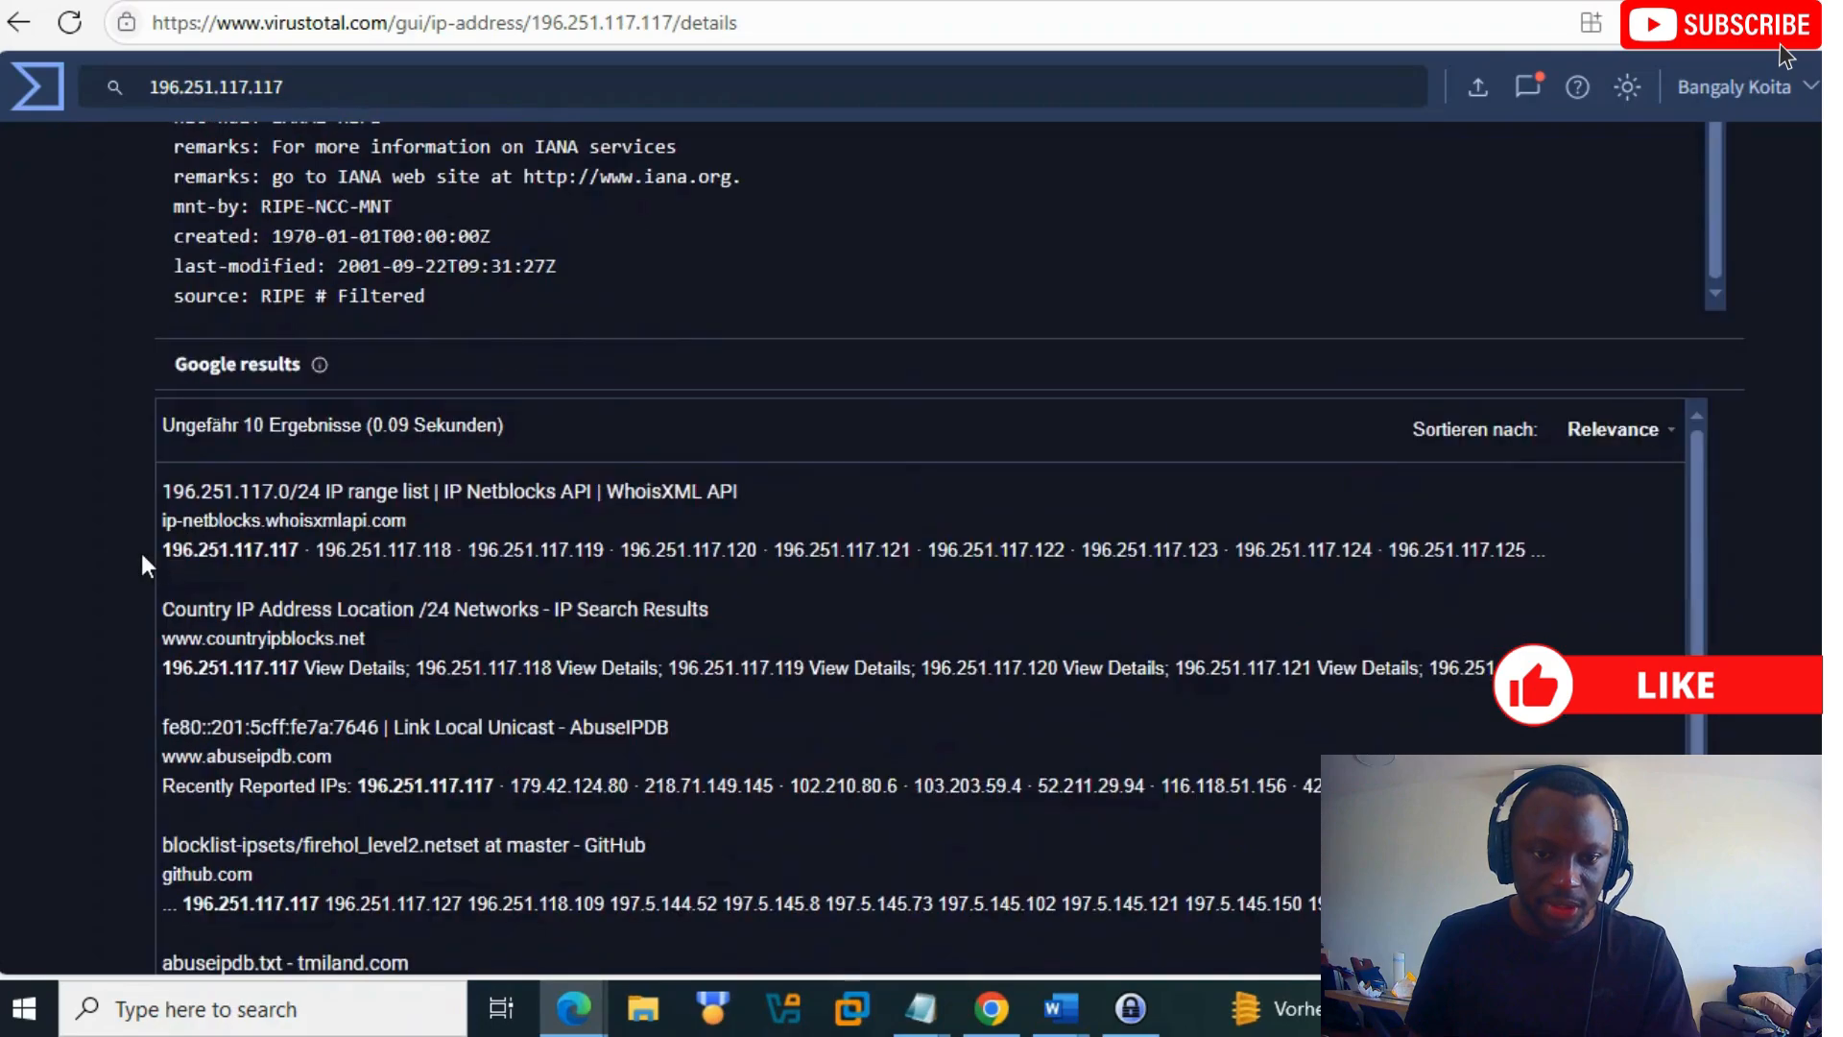
scroll(down, 3)
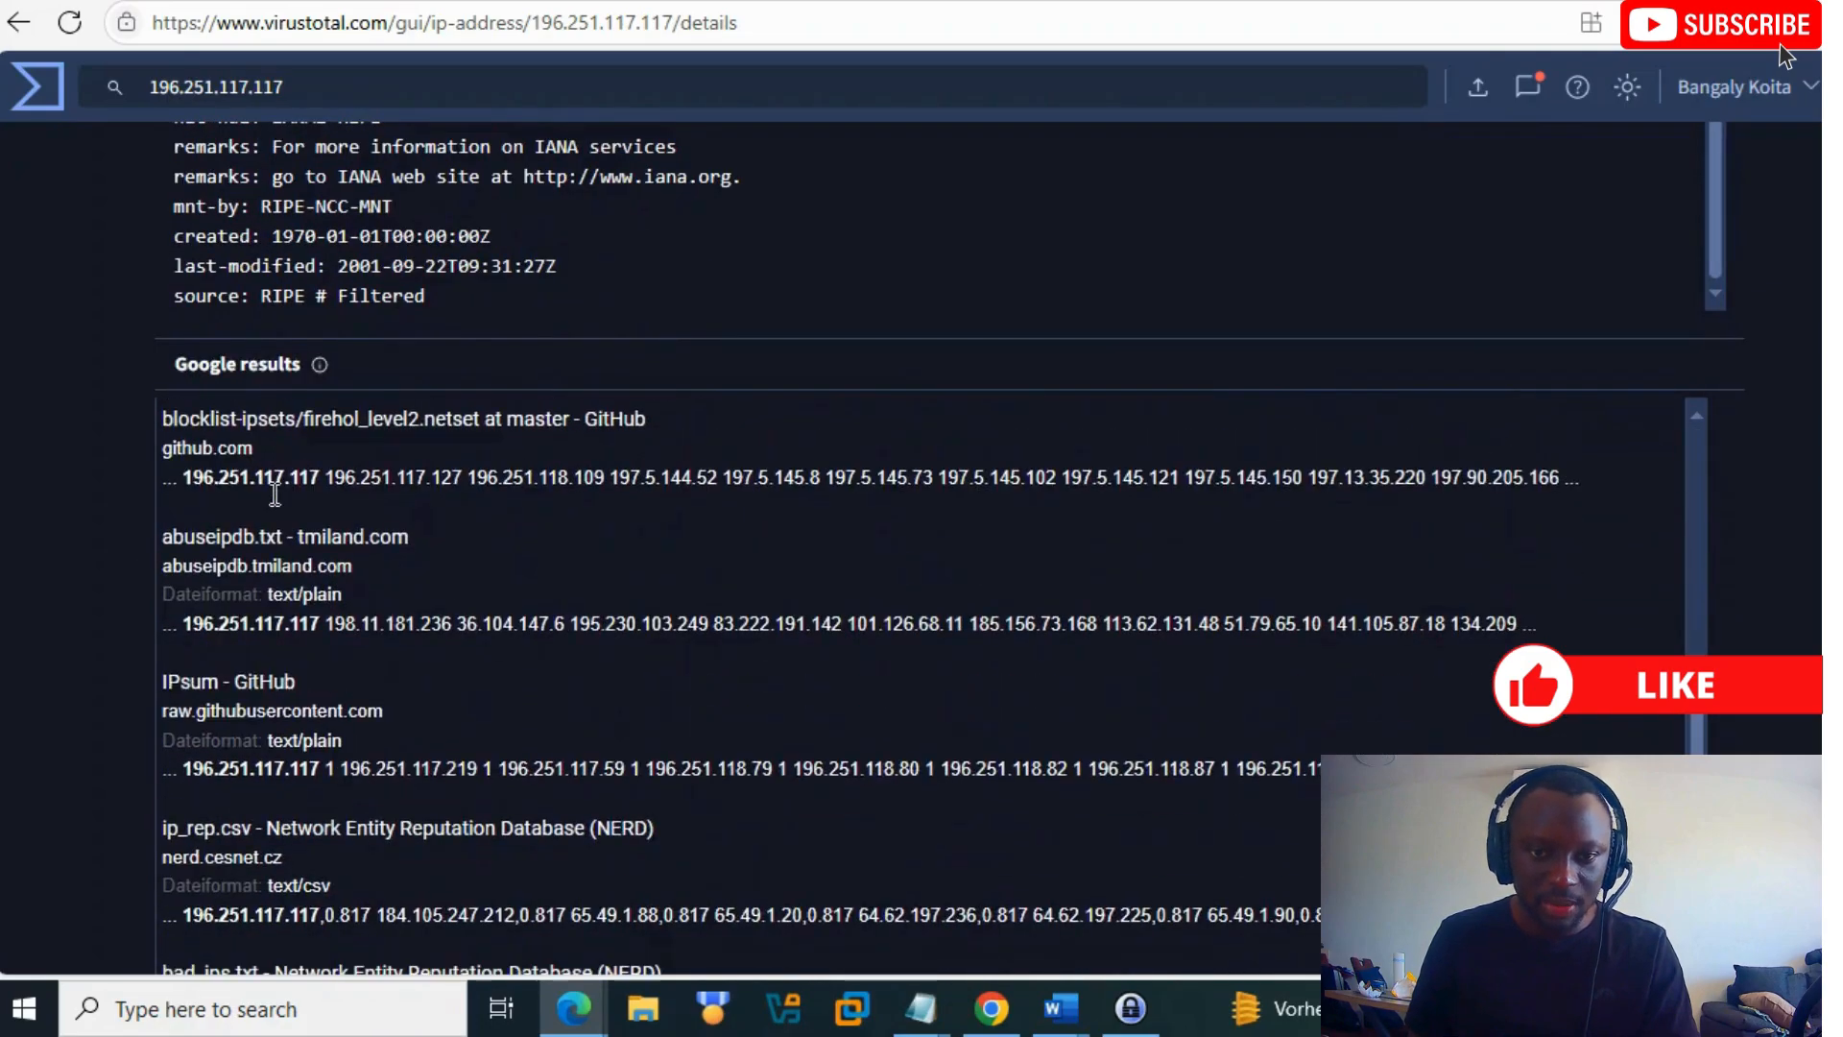
mouse_move(270, 555)
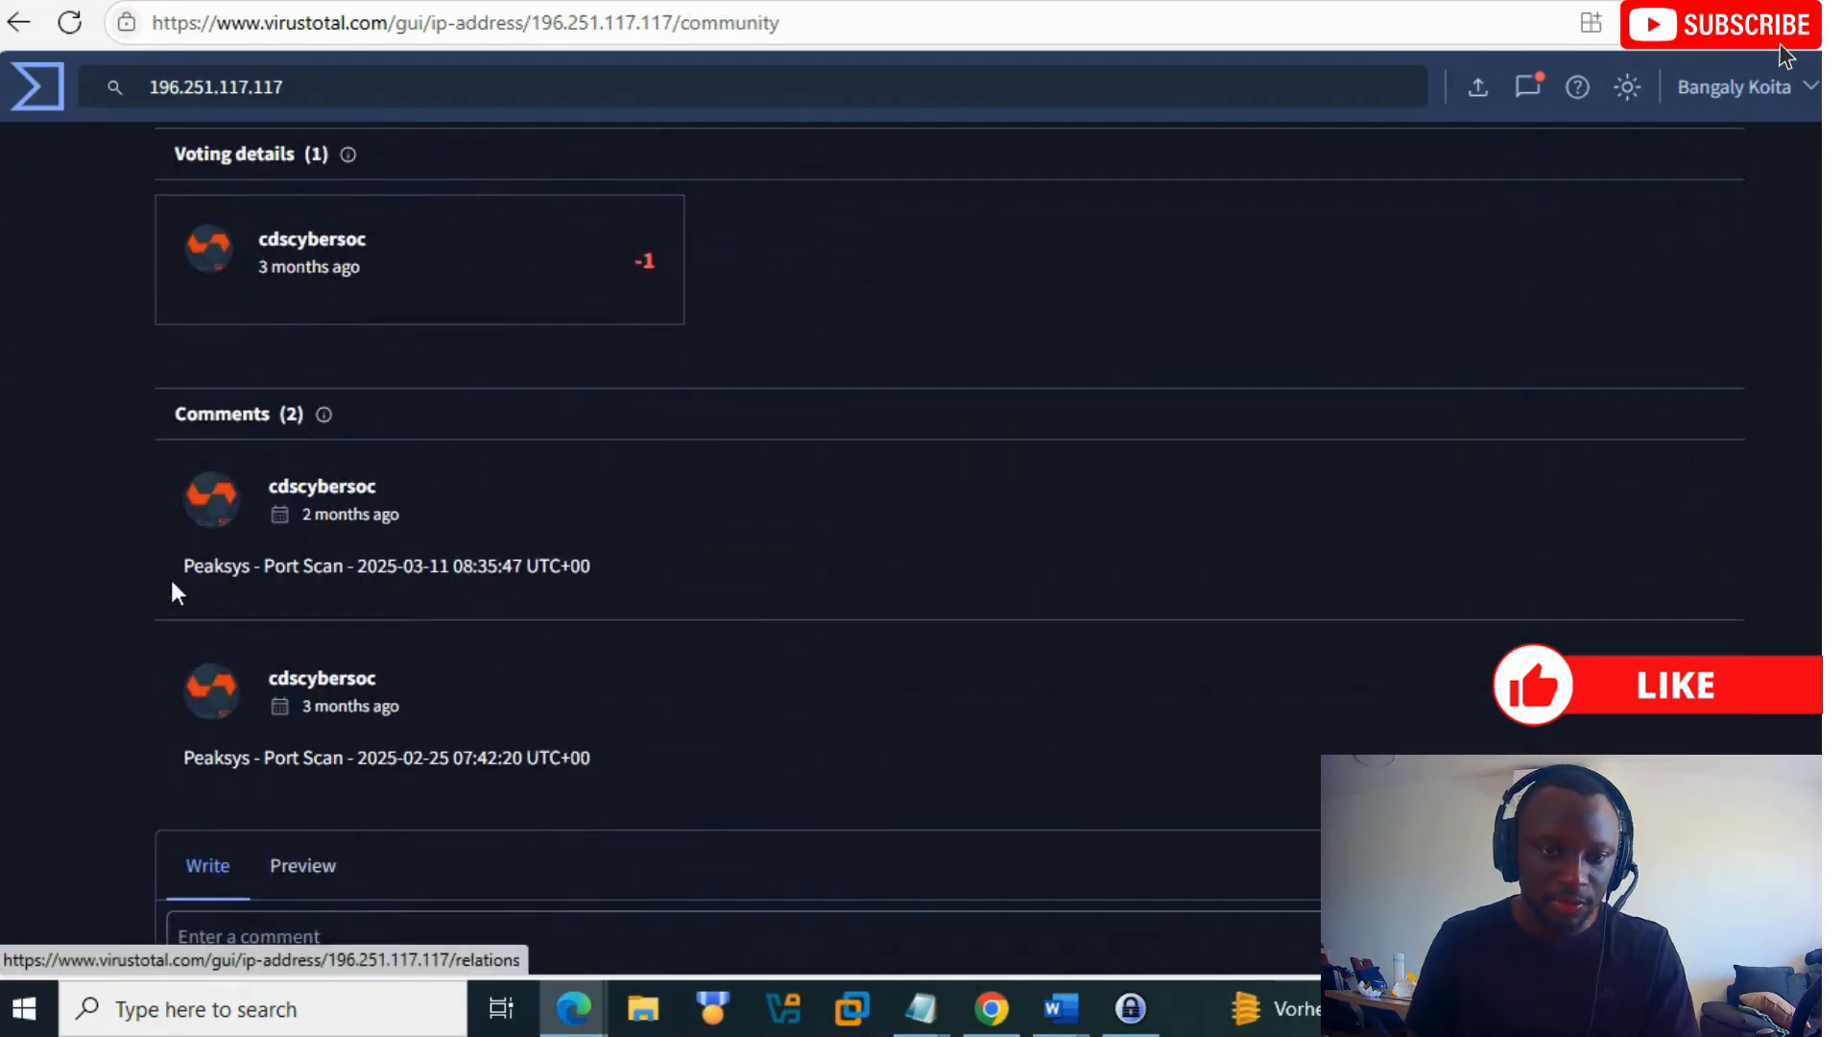
mouse_move(695, 559)
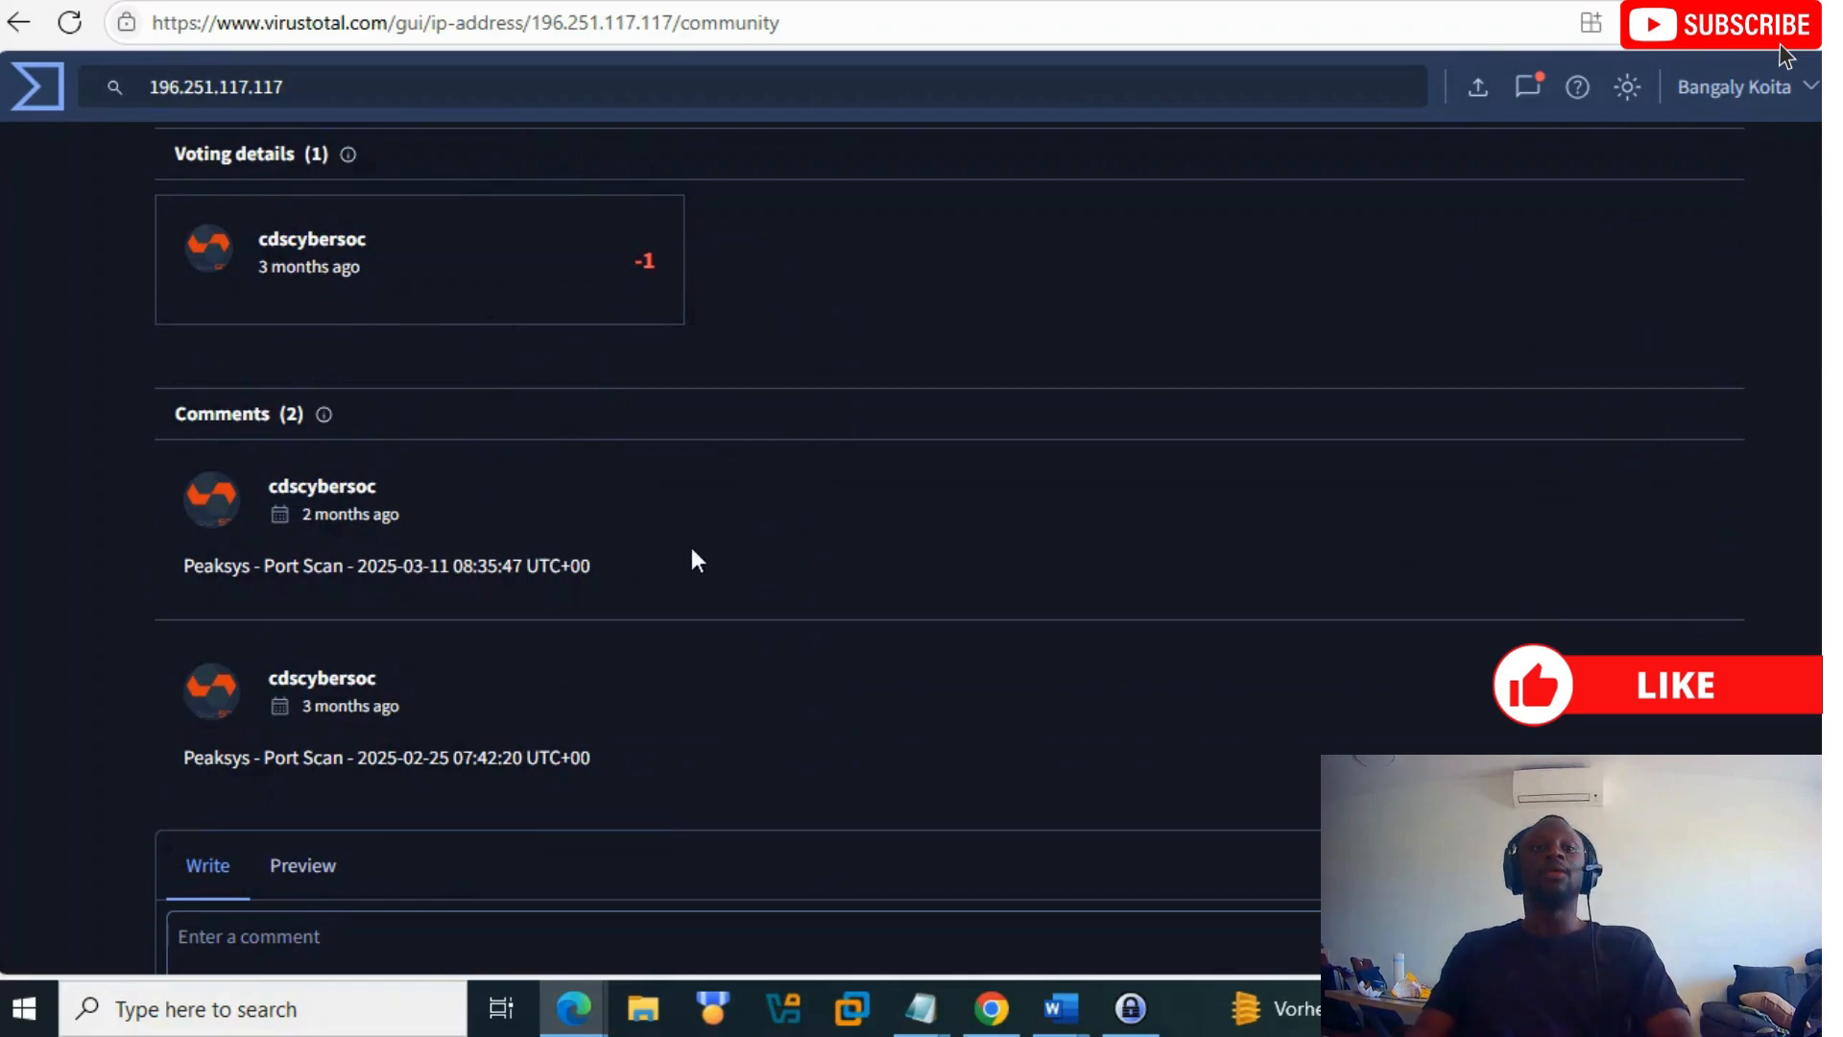
mouse_move(644, 604)
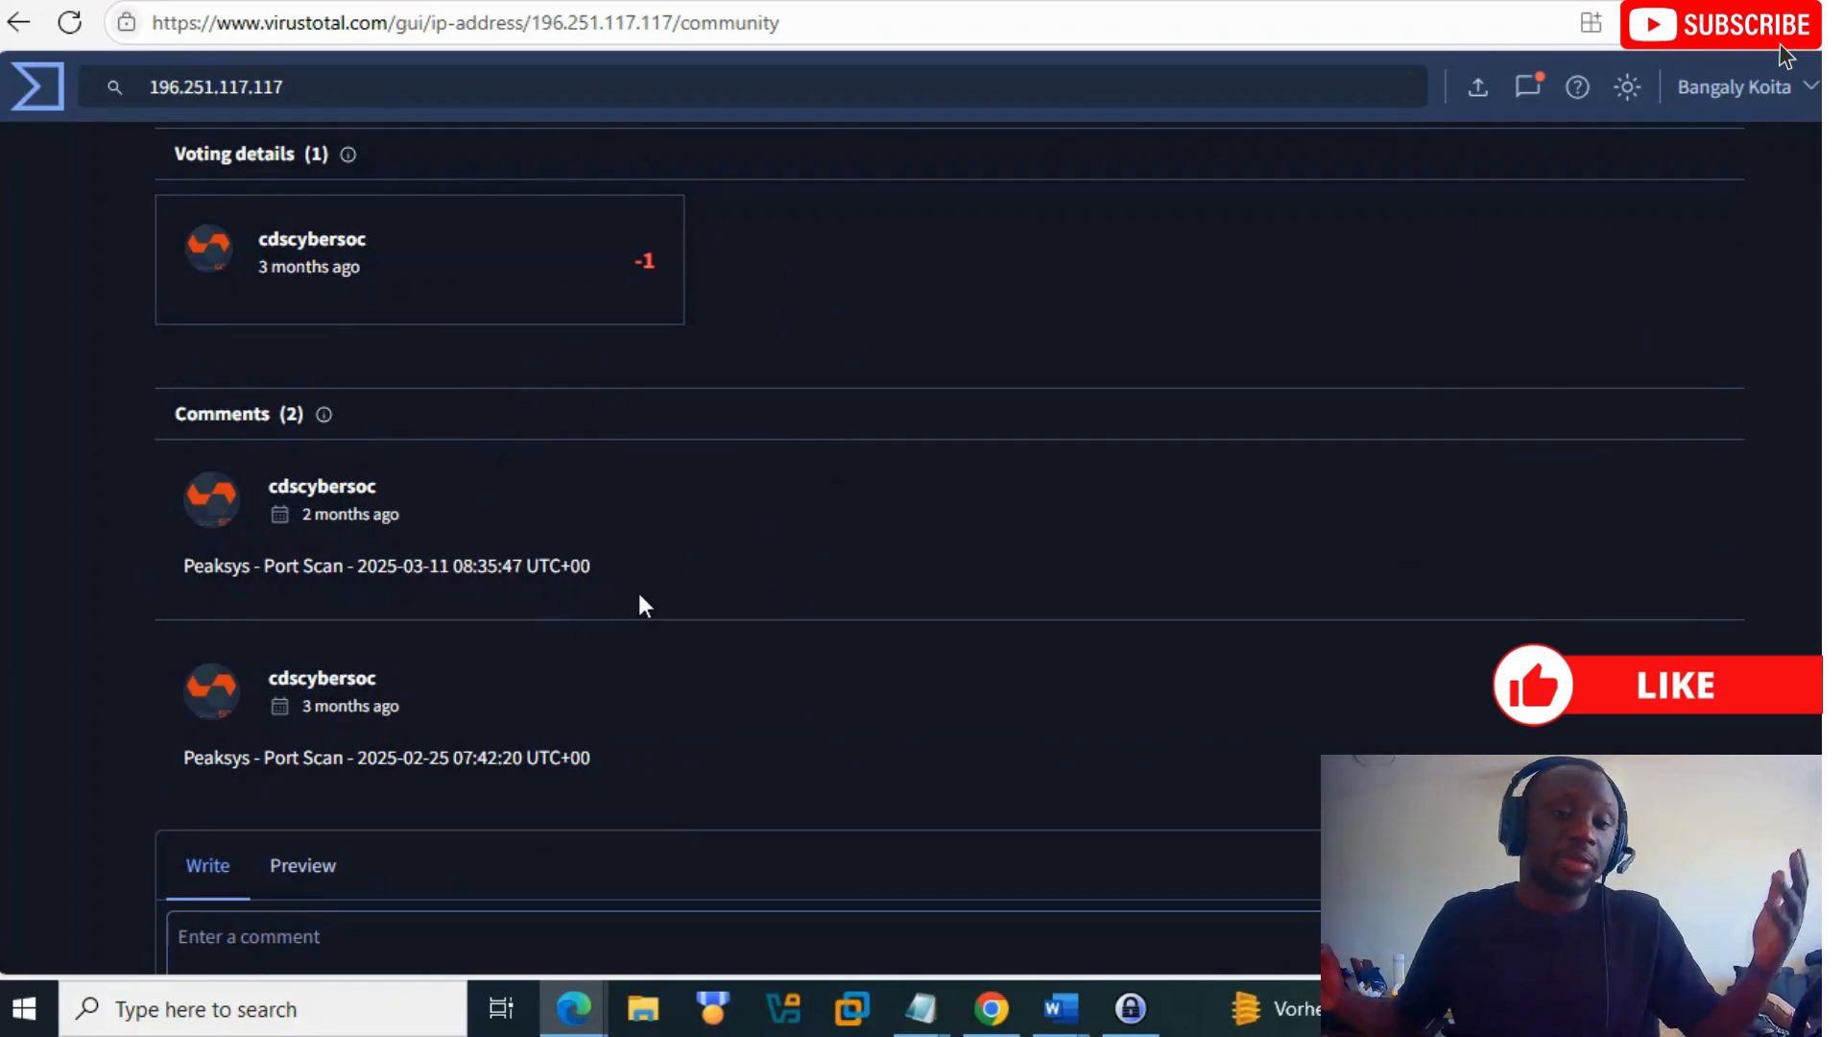